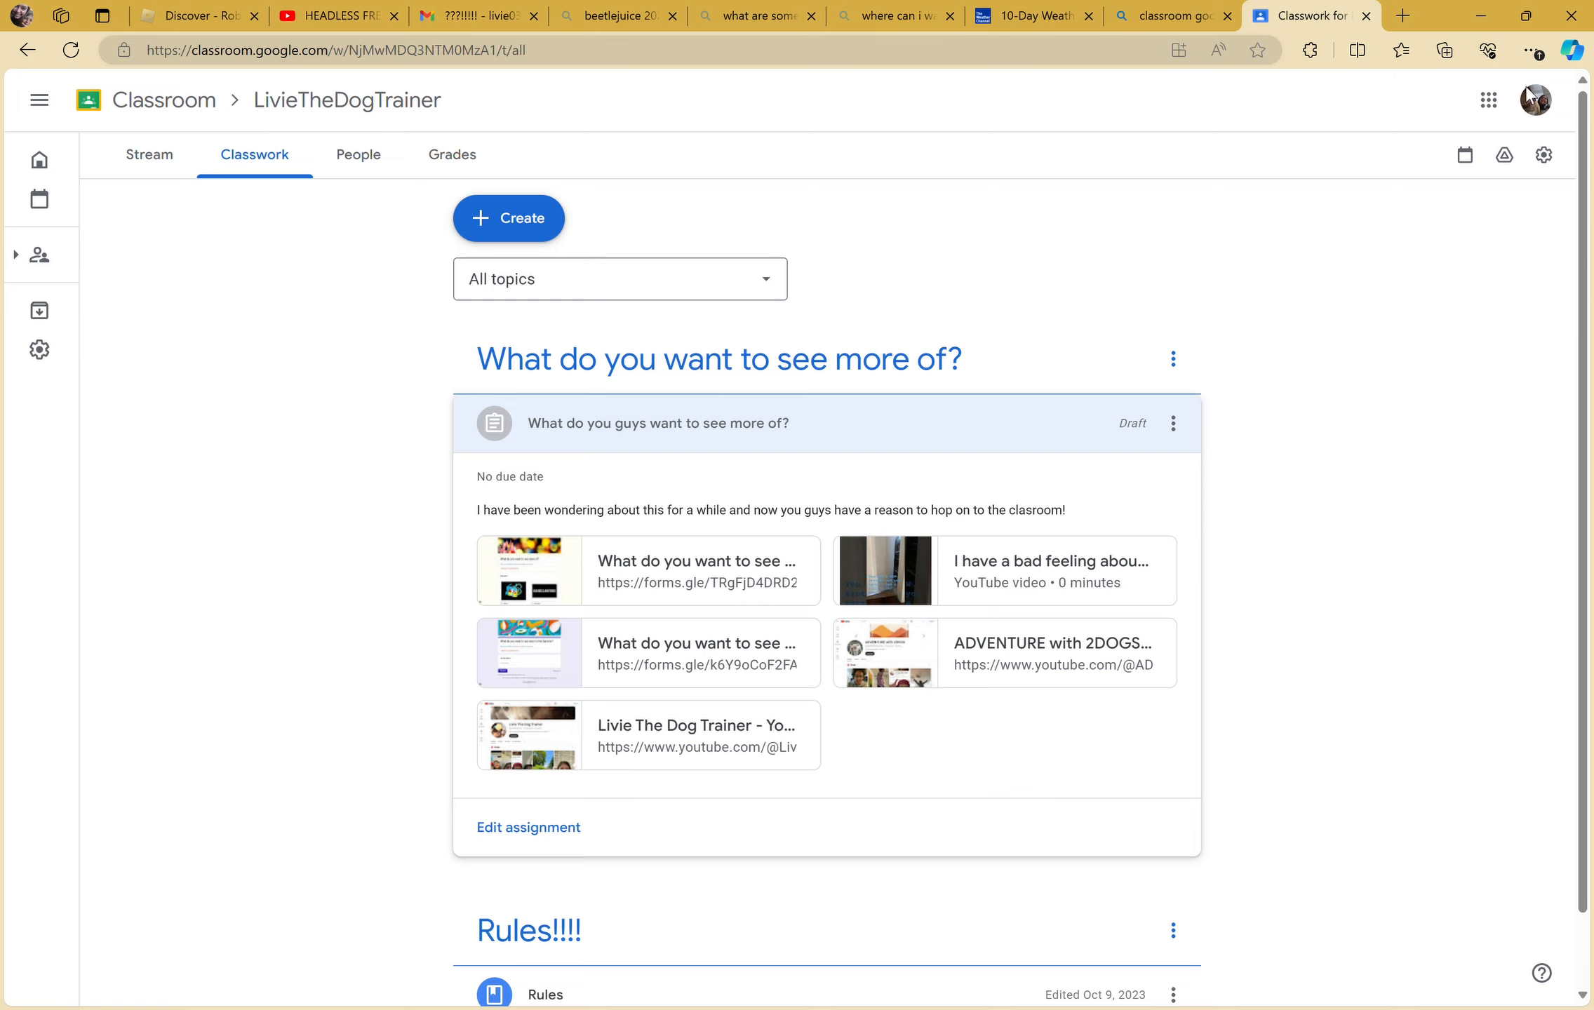
mouse_move(1390, 274)
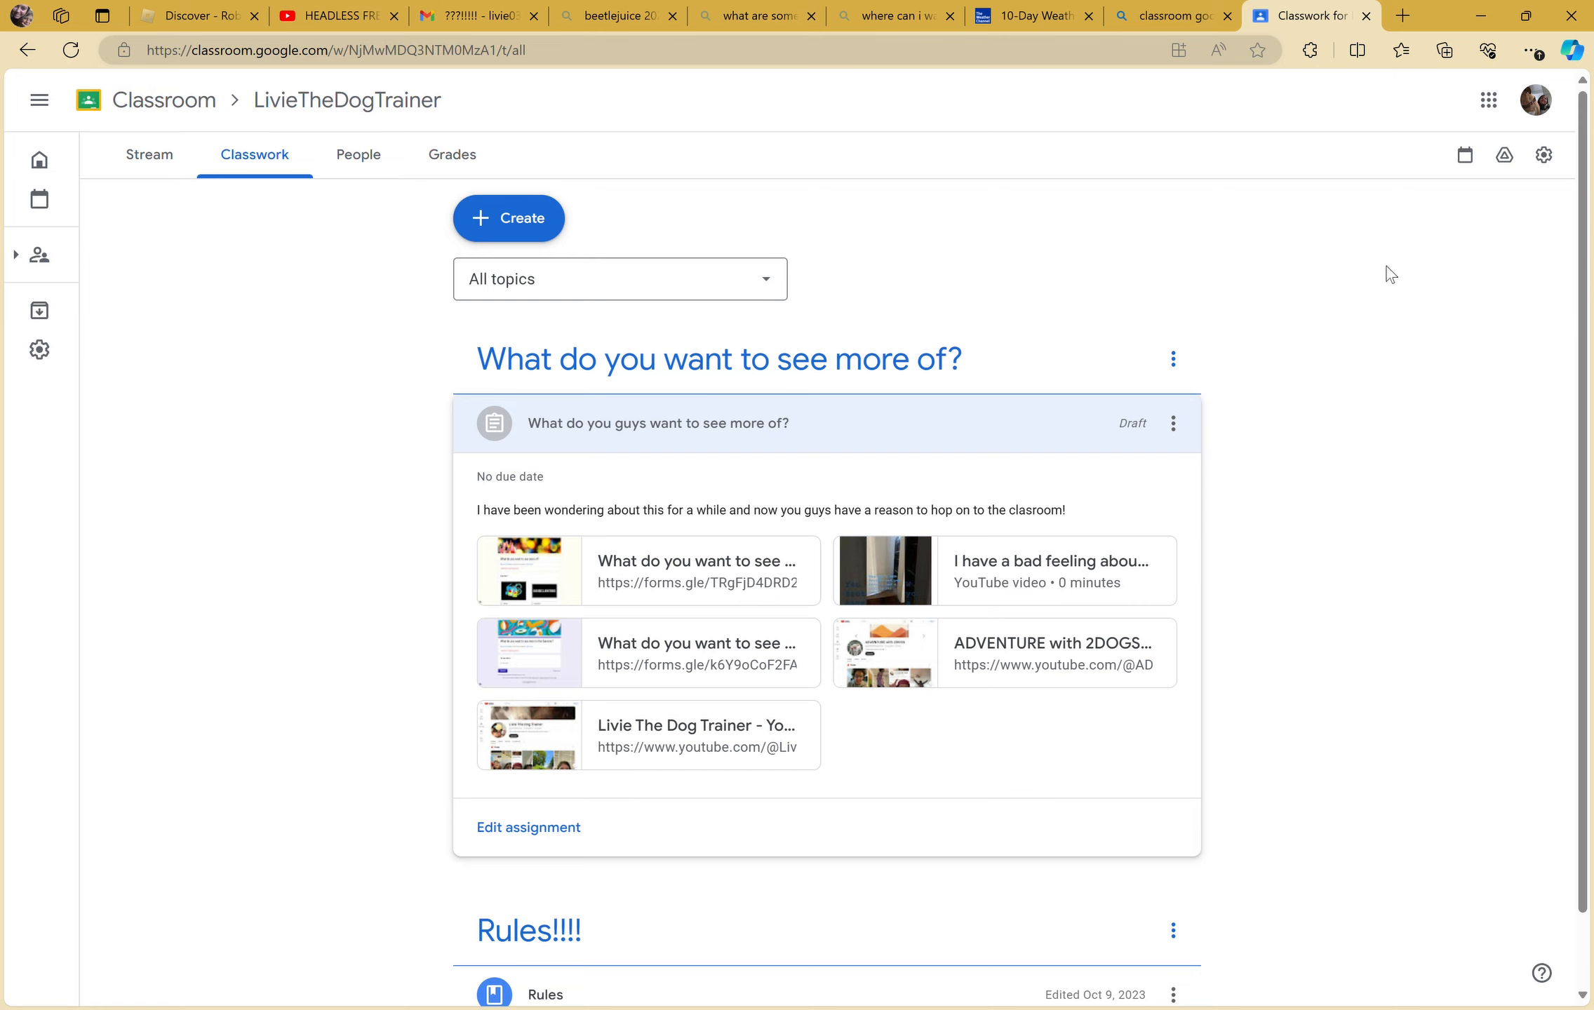
mouse_move(1357, 279)
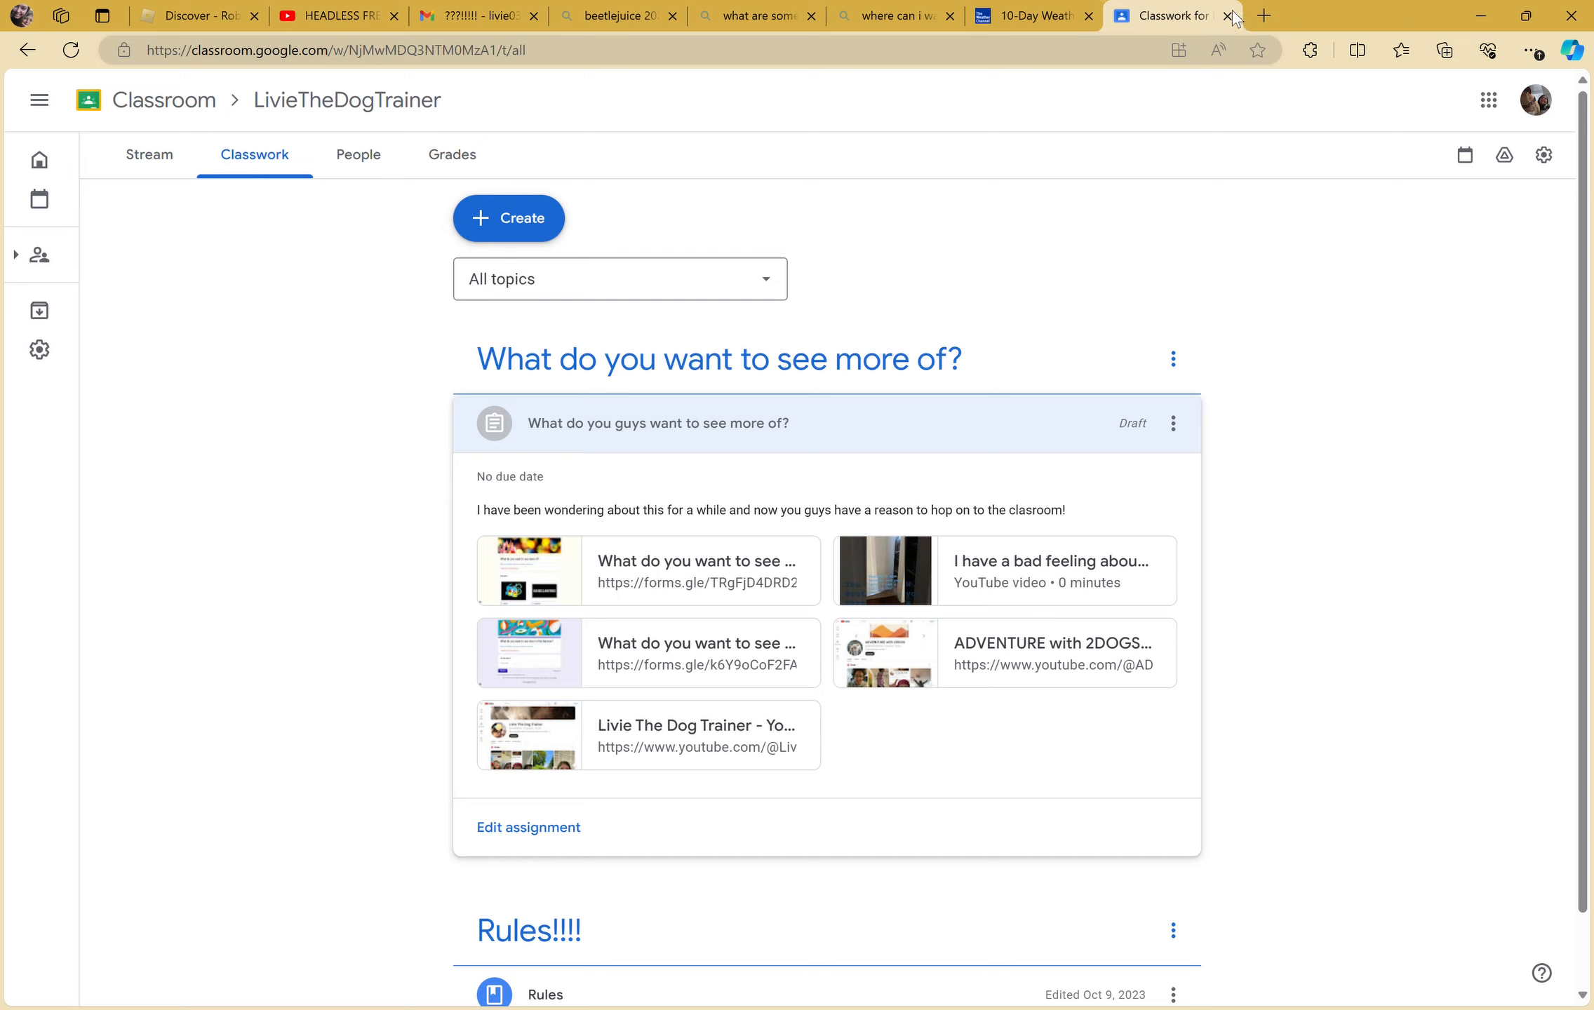
- Close the extra 'classroom go…' search tab
click(1228, 16)
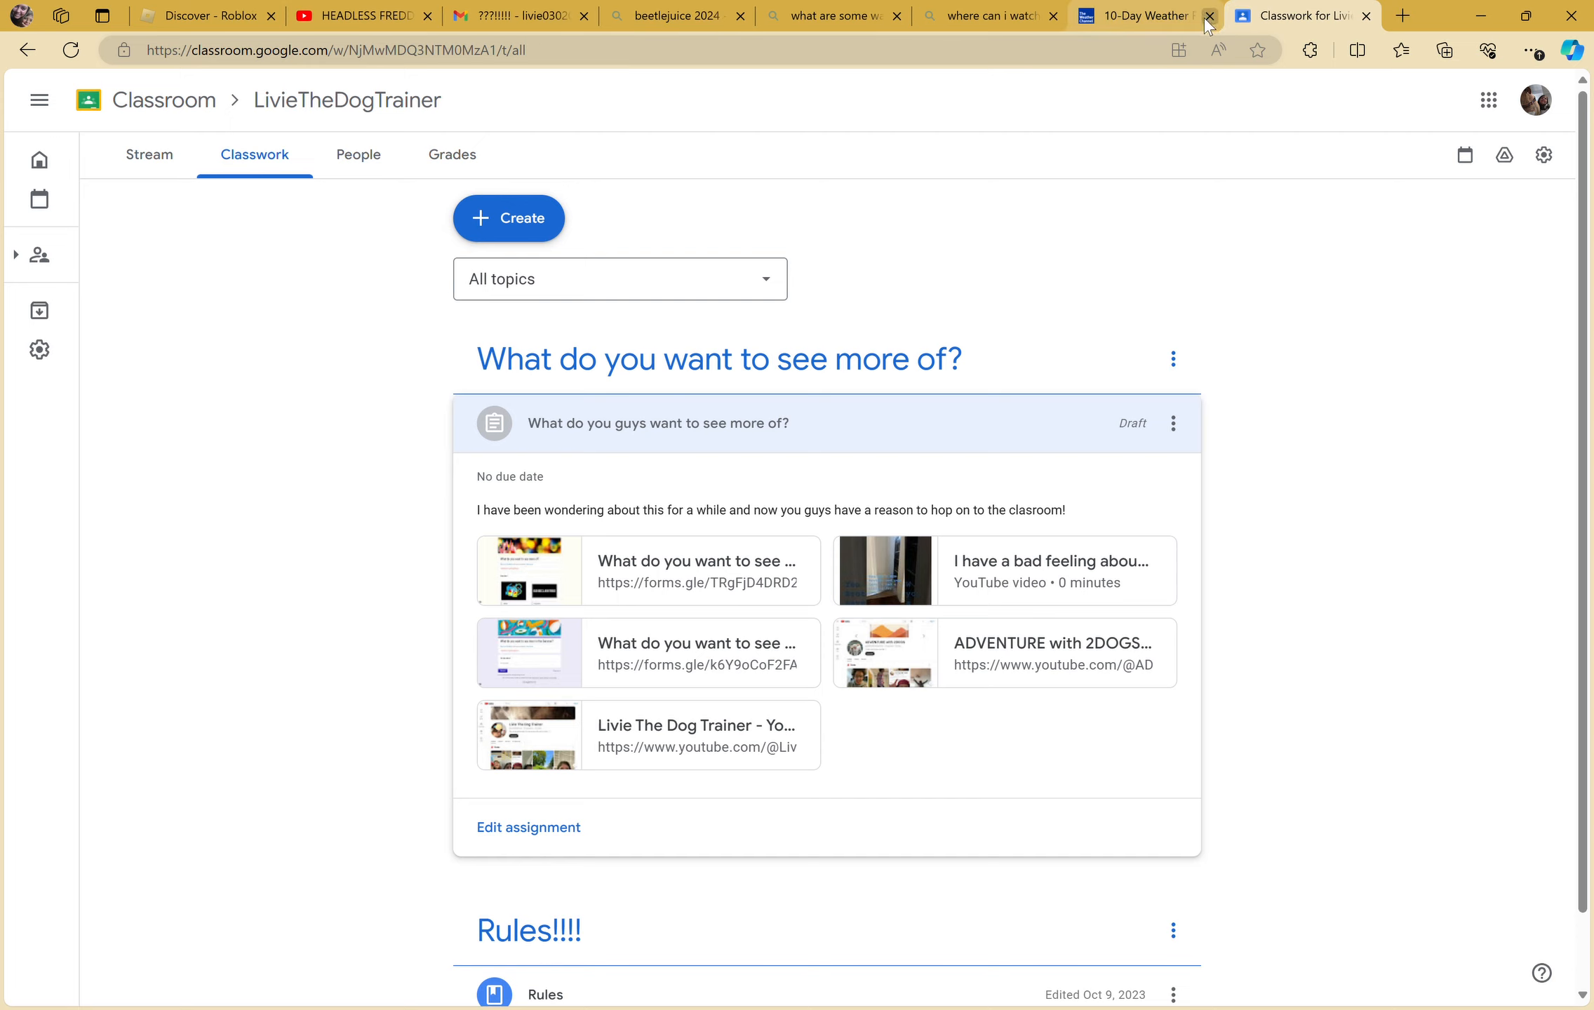
- Close the 10-Day Weather forecast tab
click(1209, 16)
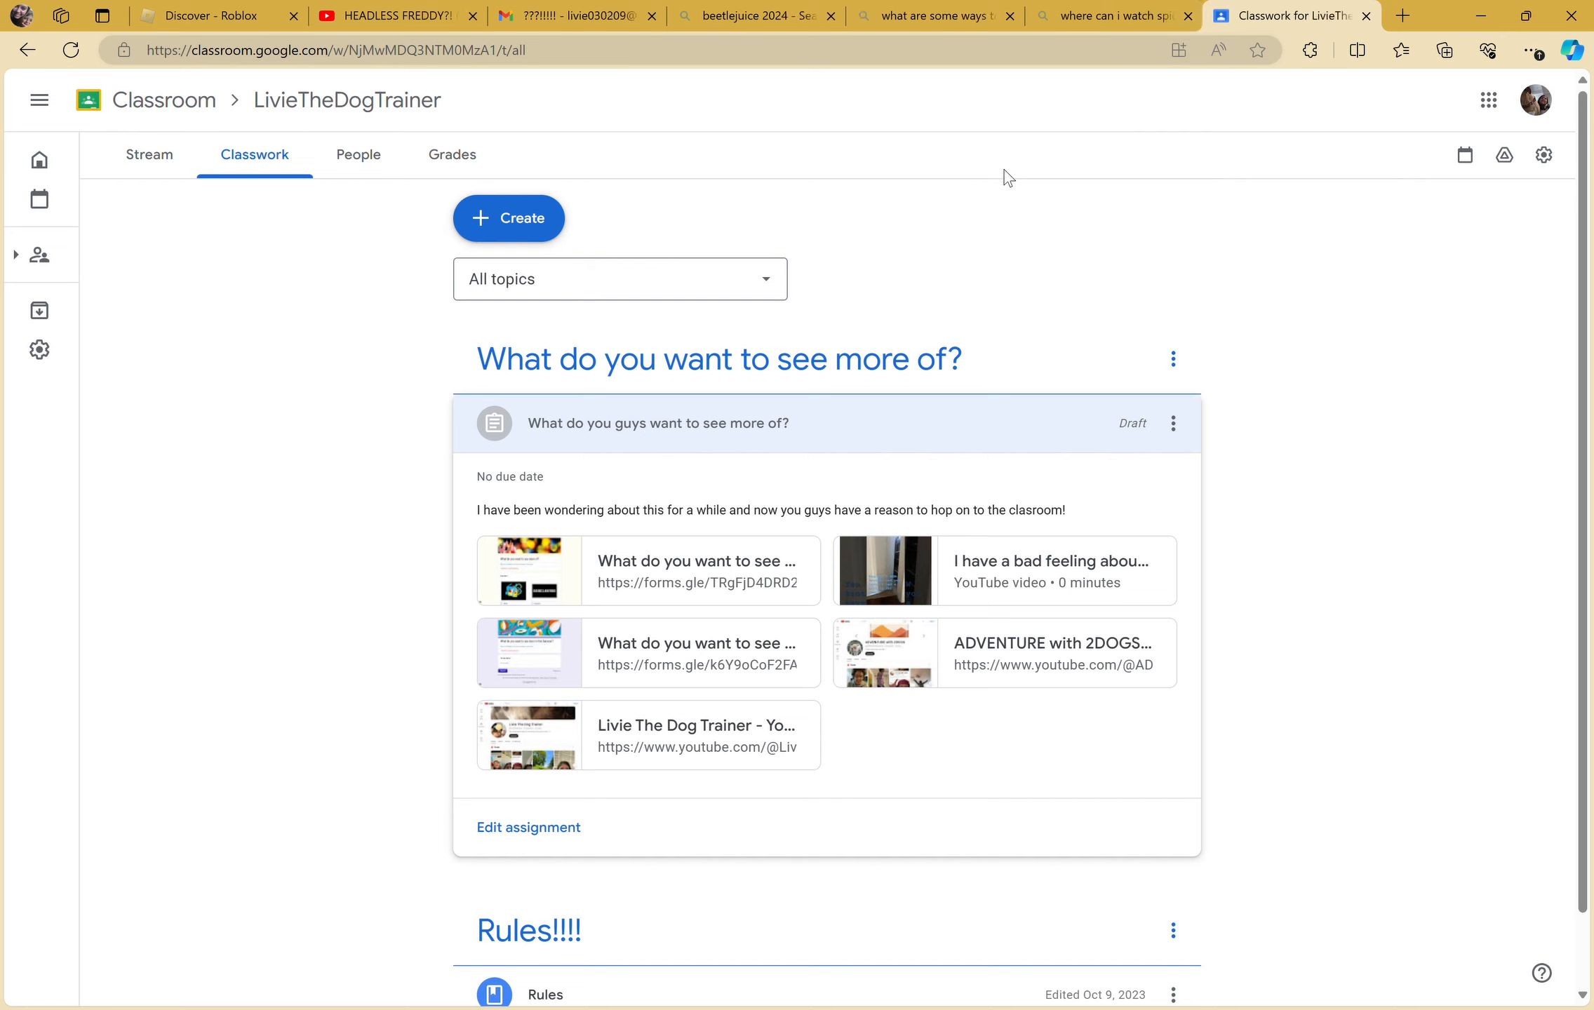
mouse_move(1375, 478)
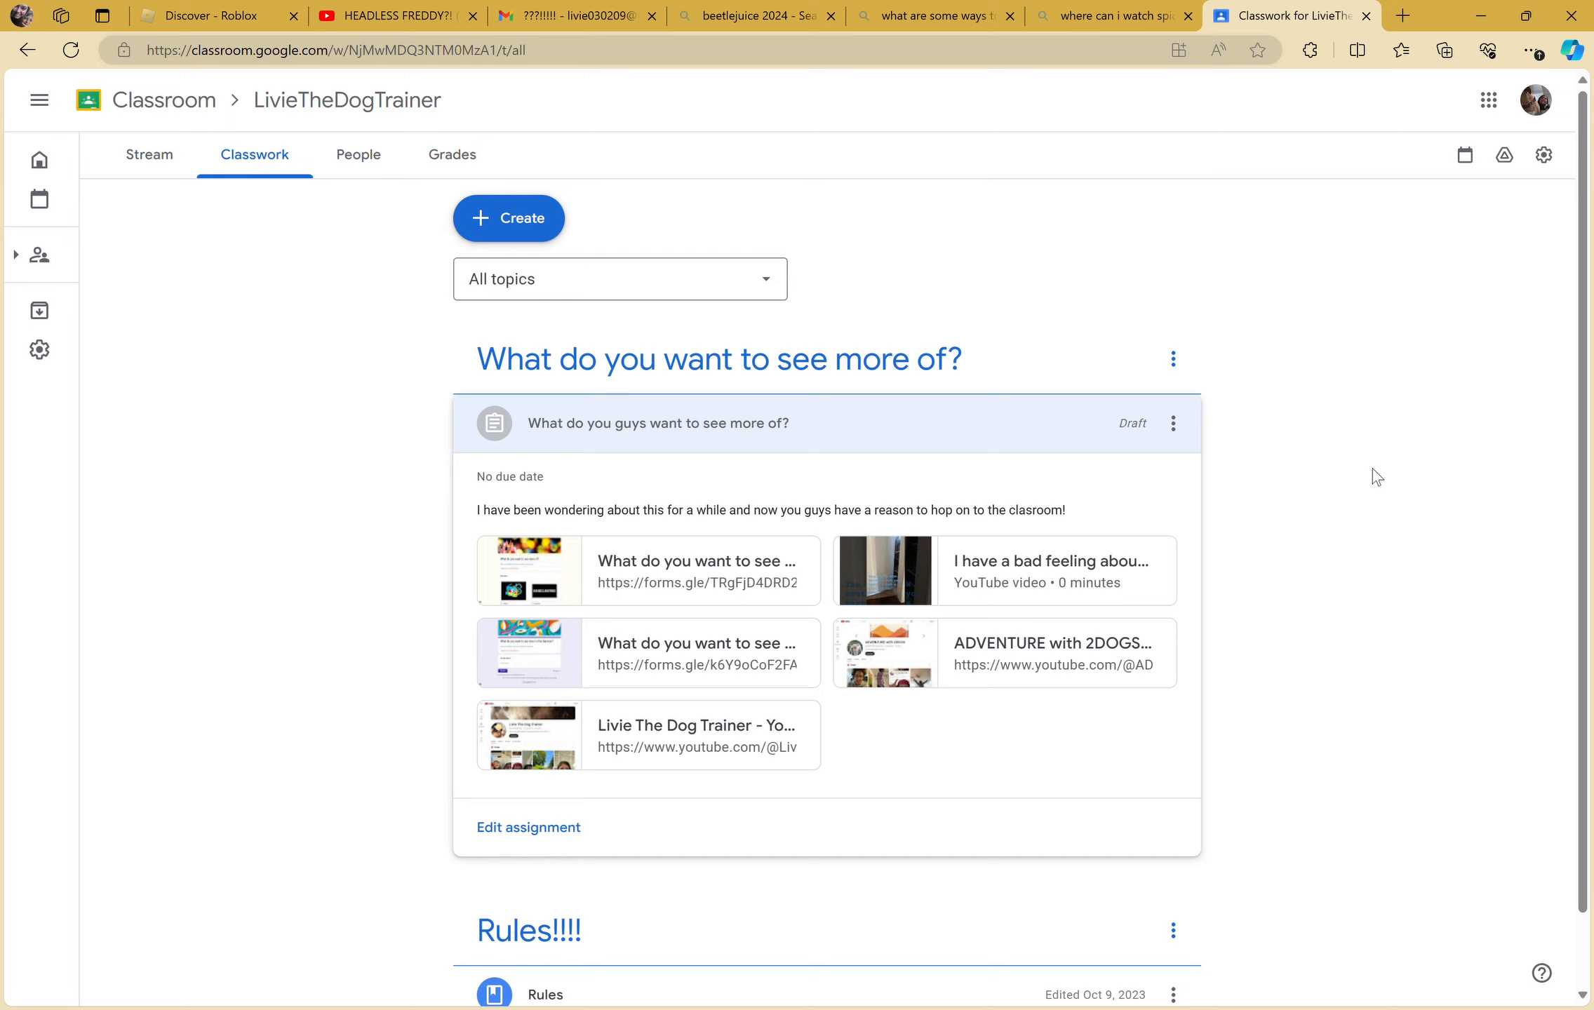
mouse_move(1430, 487)
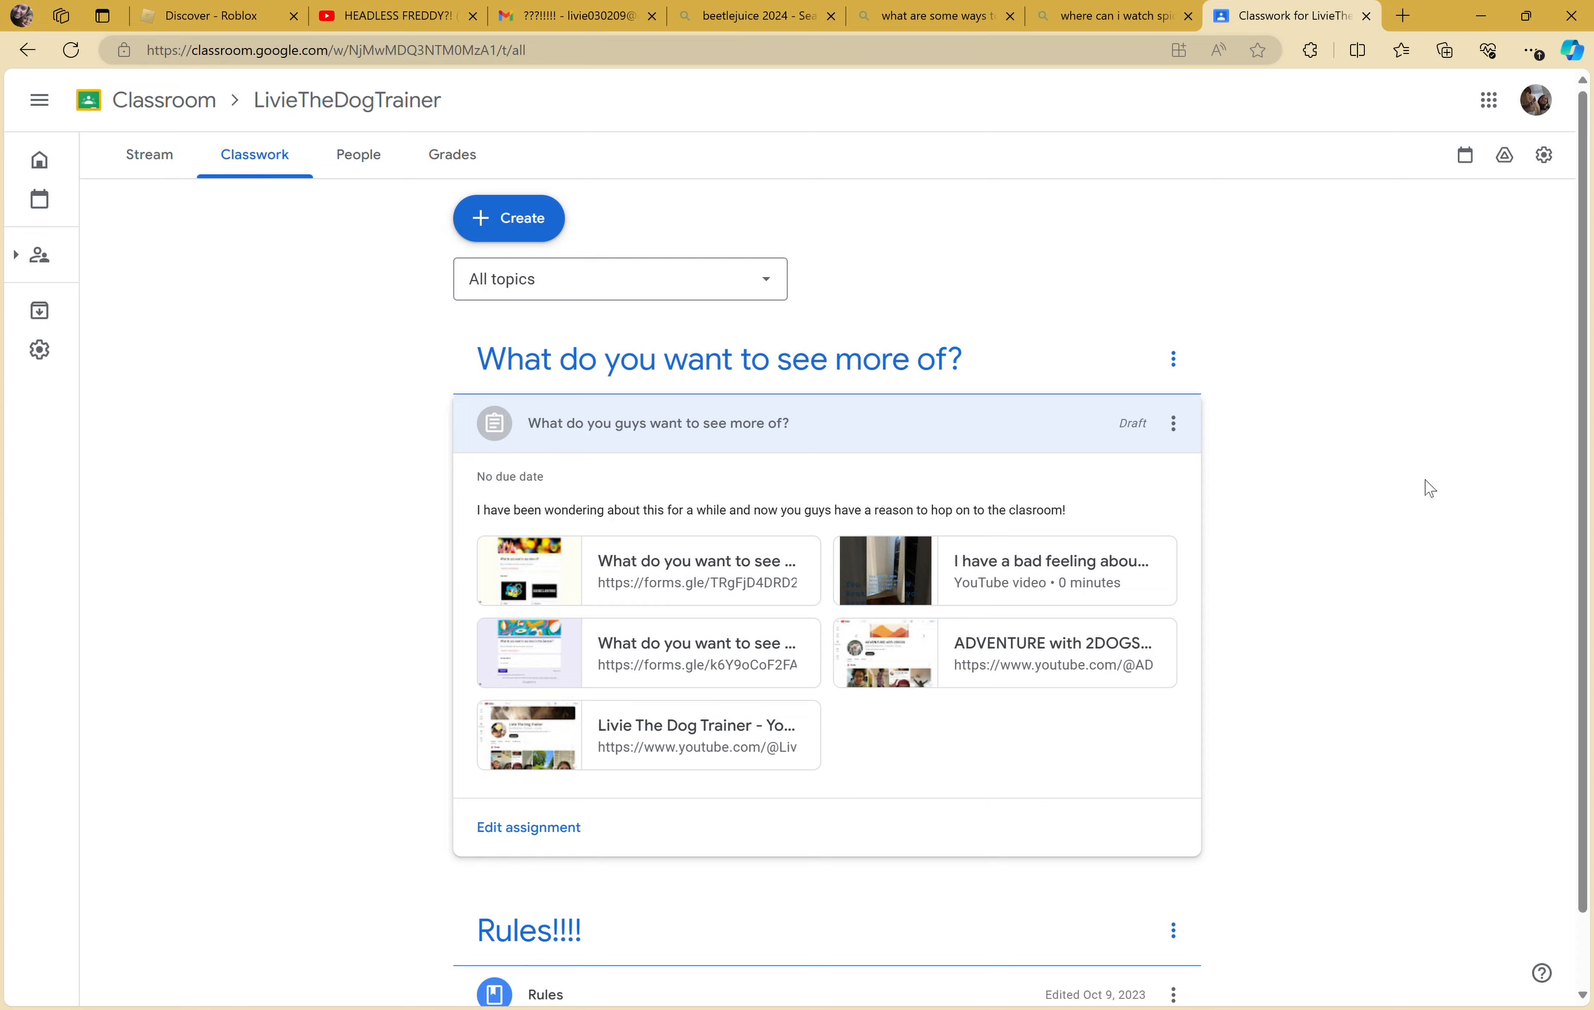
mouse_move(1230, 777)
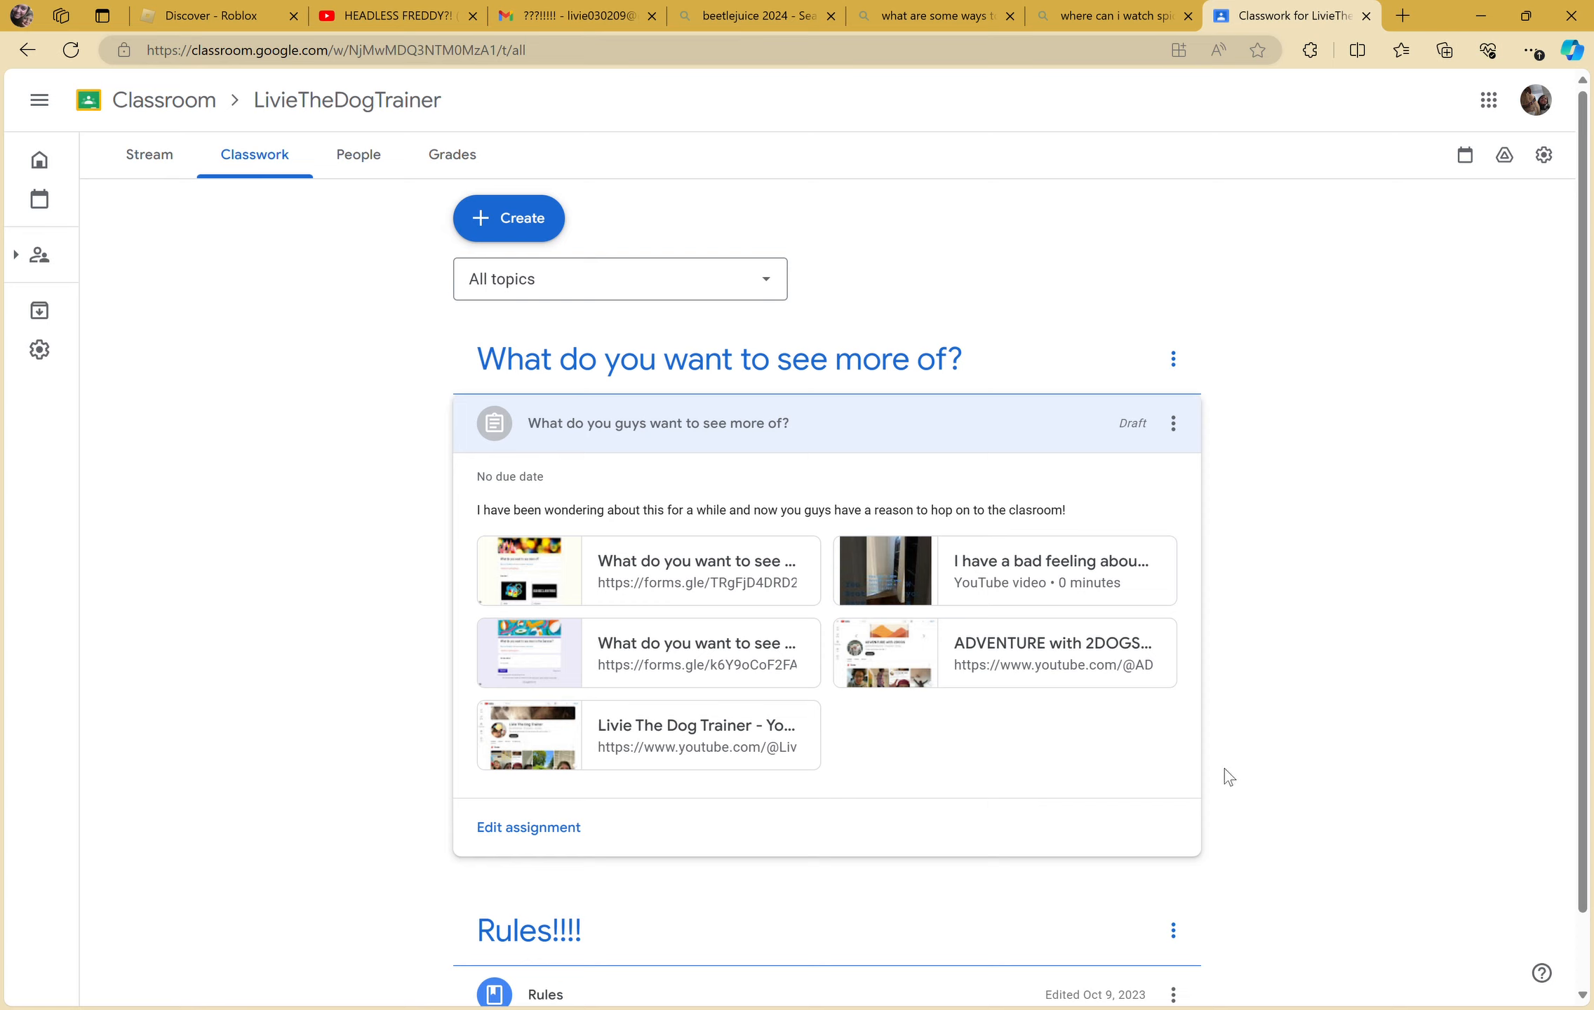
mouse_move(1504, 469)
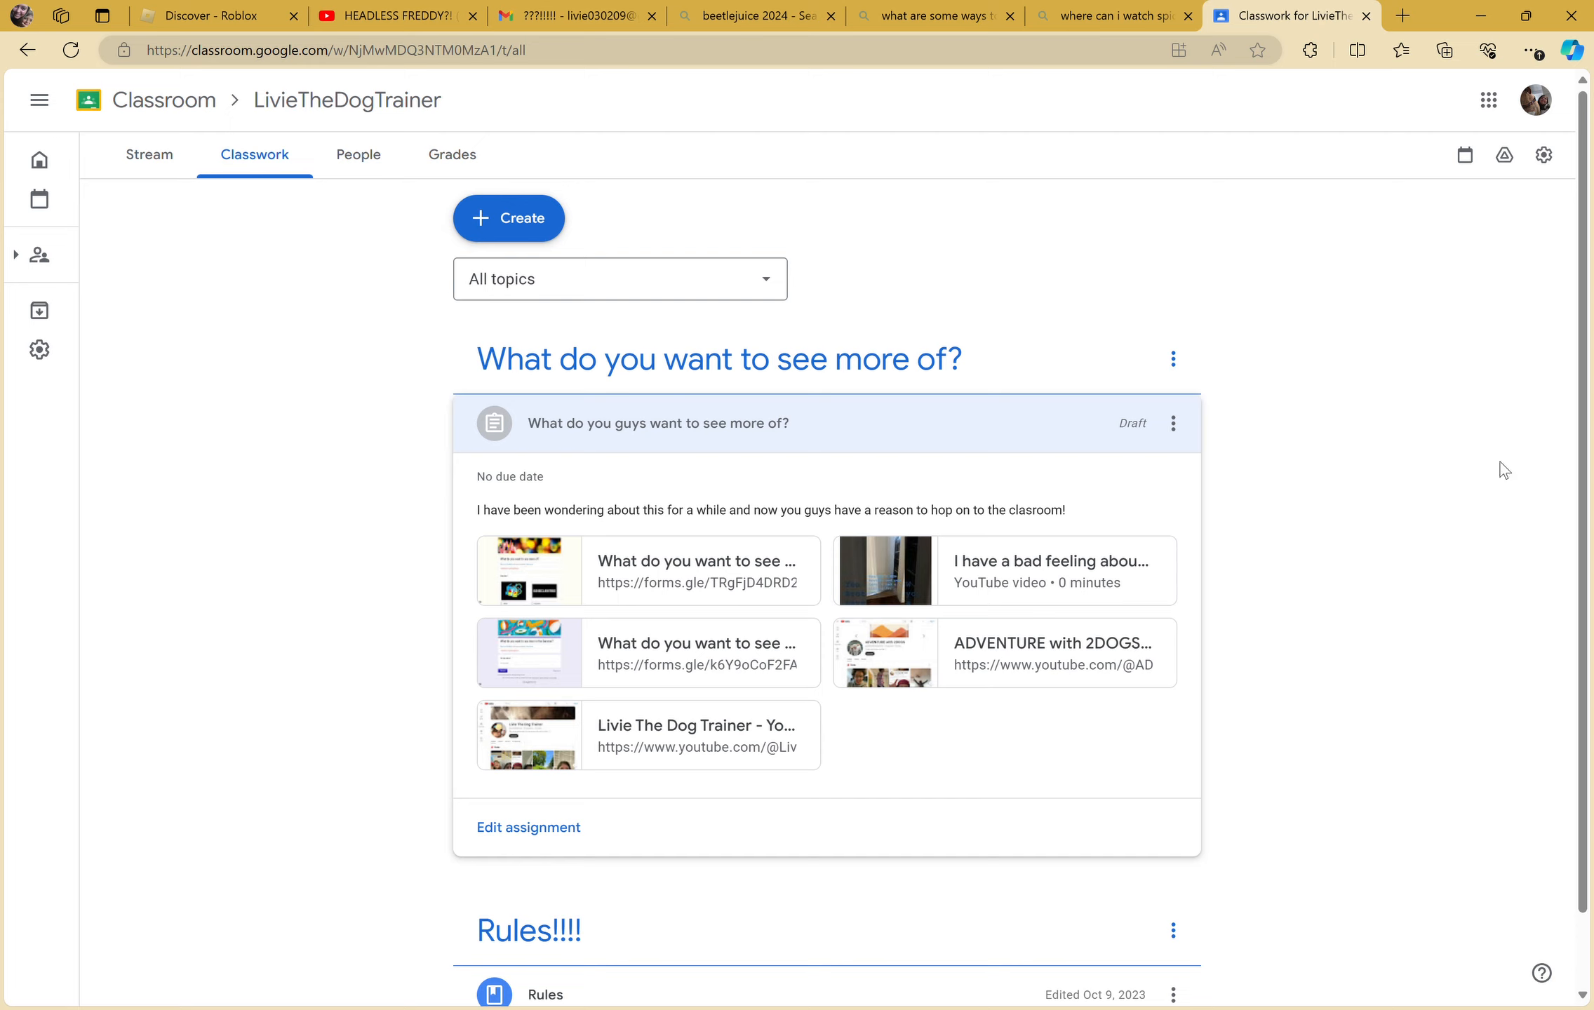
mouse_move(1146, 296)
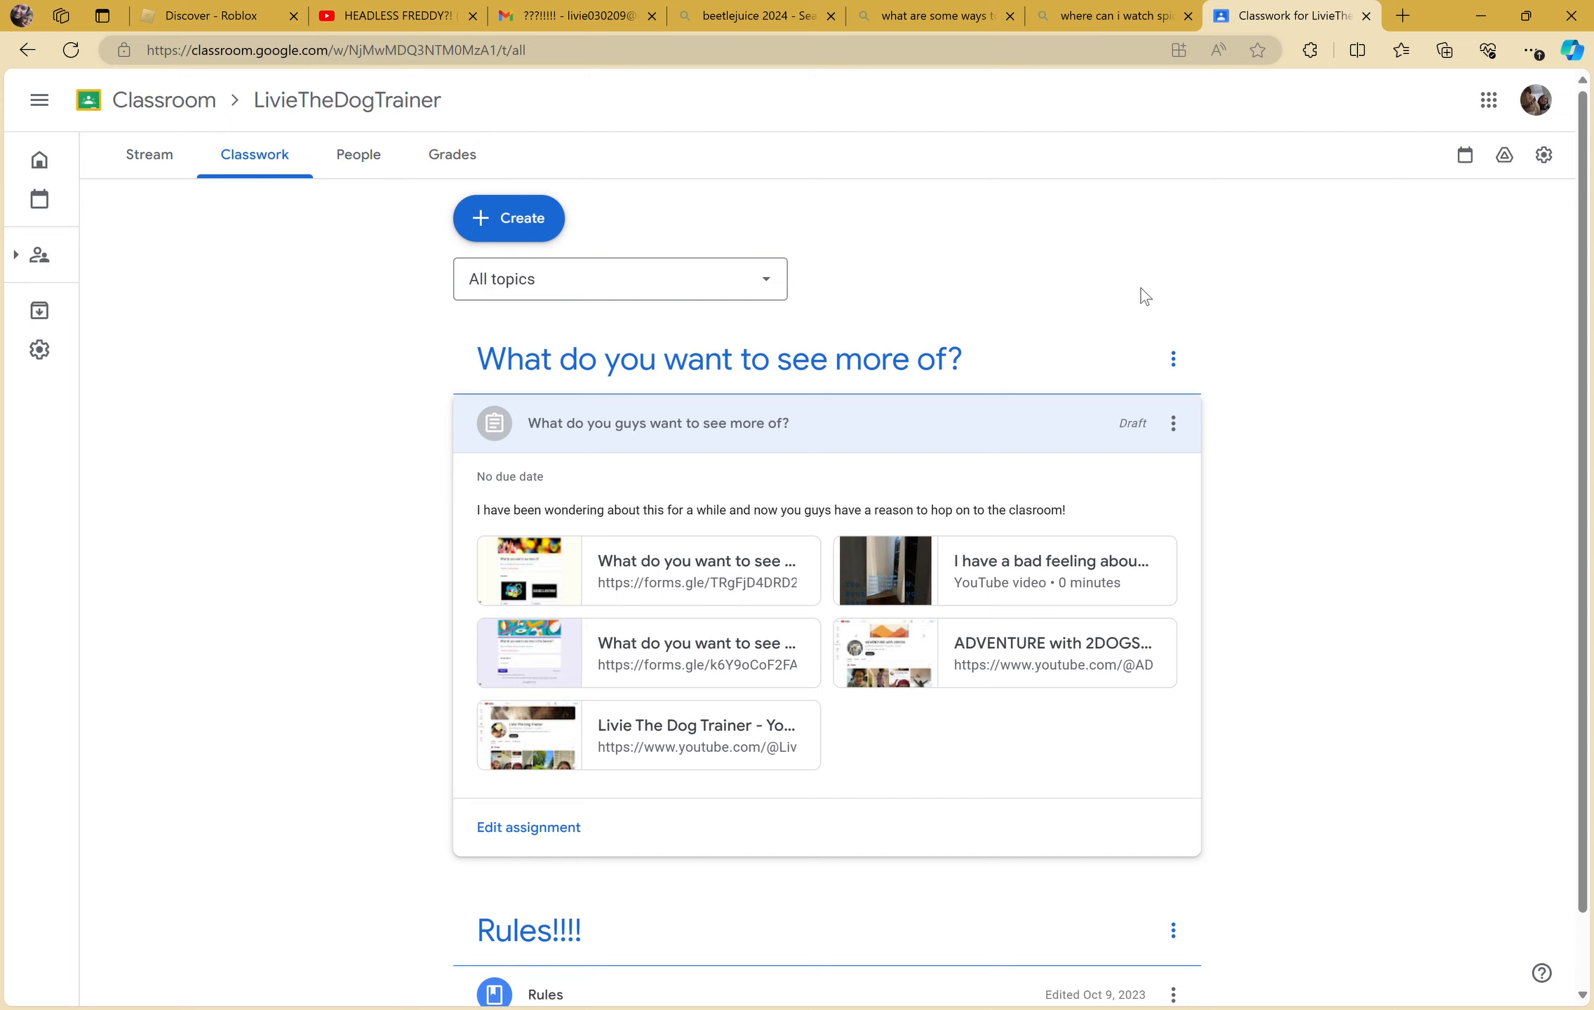
mouse_move(915, 991)
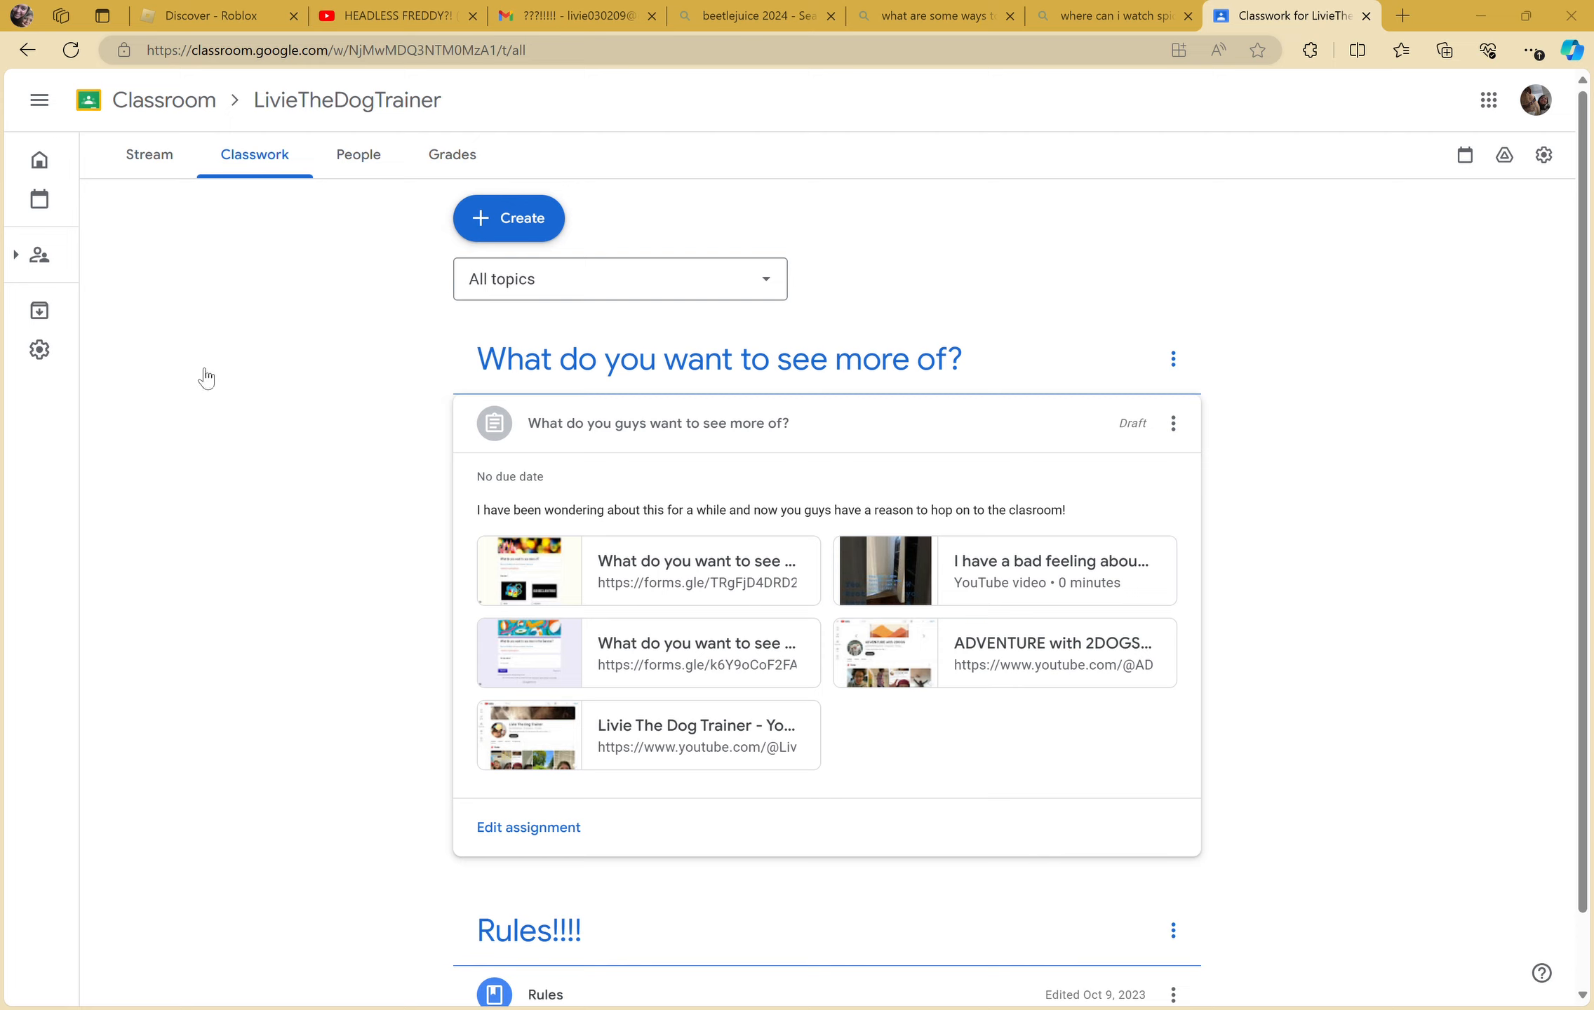
mouse_move(224, 367)
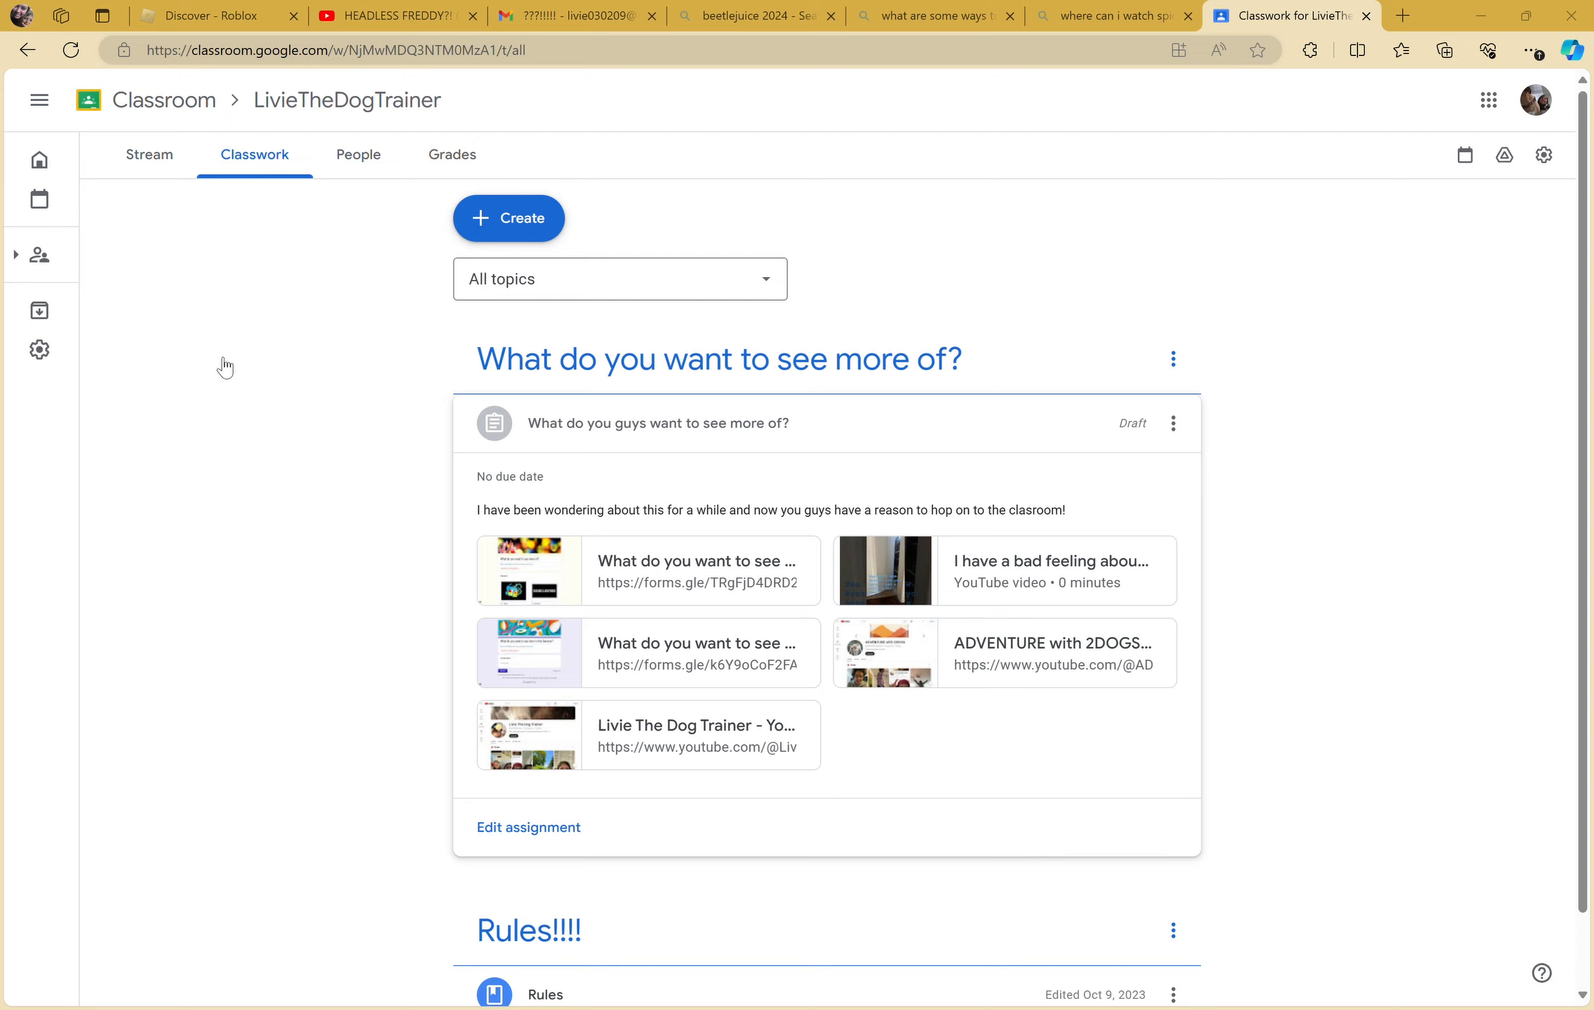
mouse_move(217, 788)
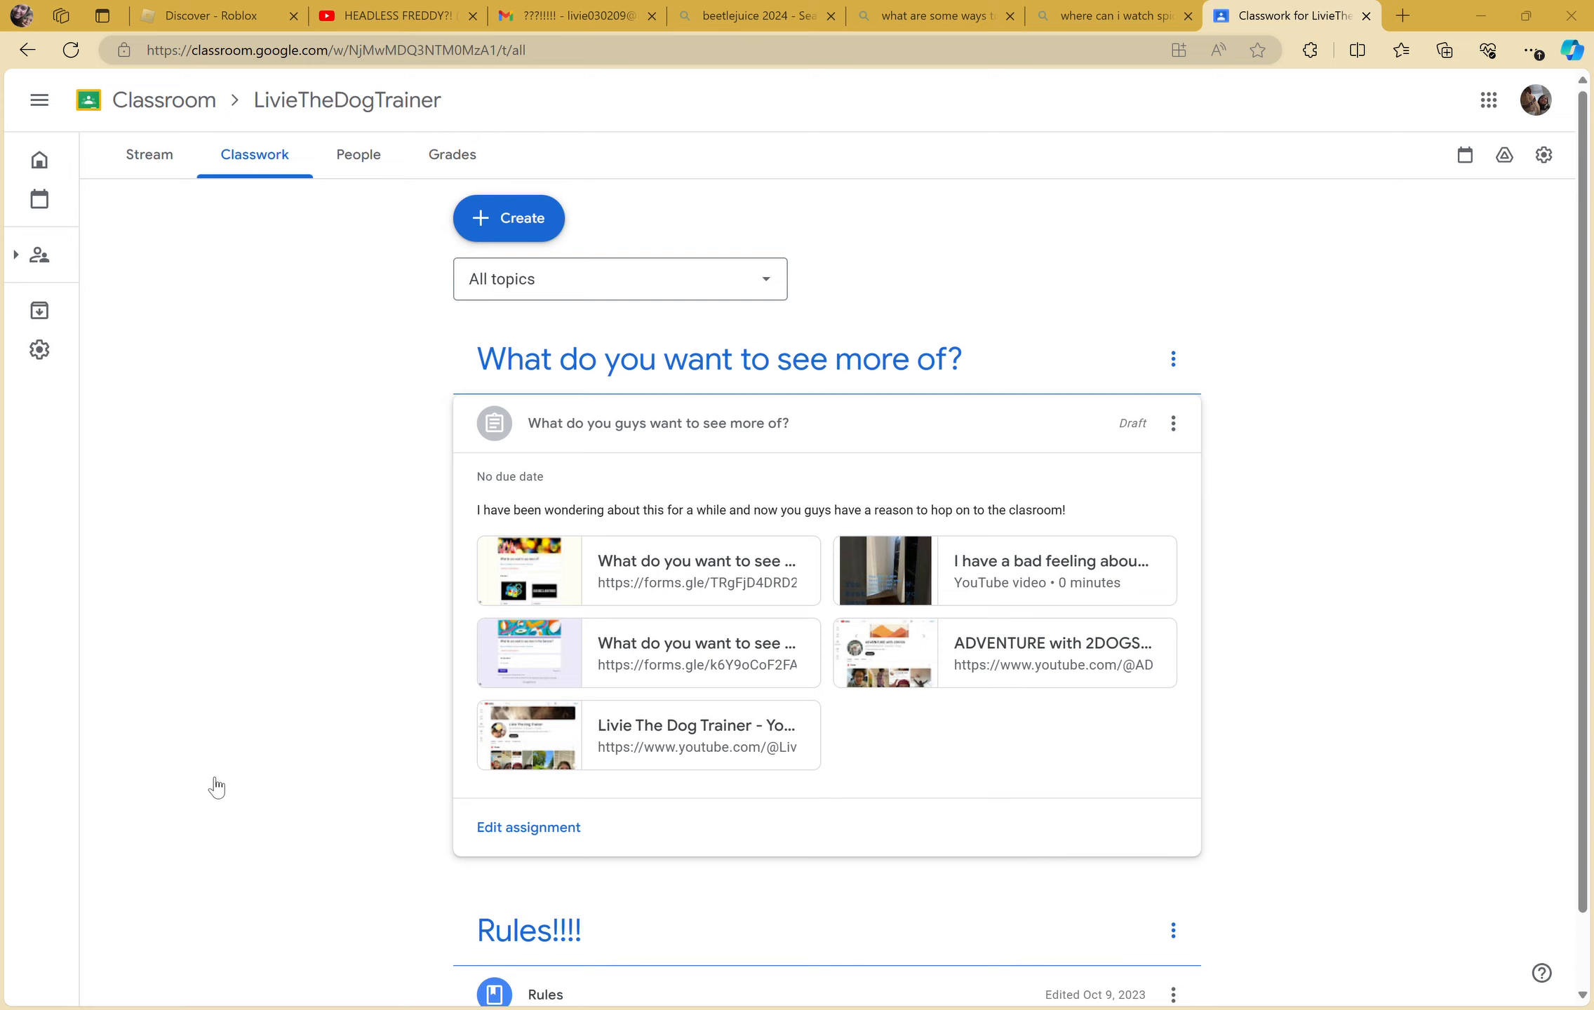
mouse_move(1034, 568)
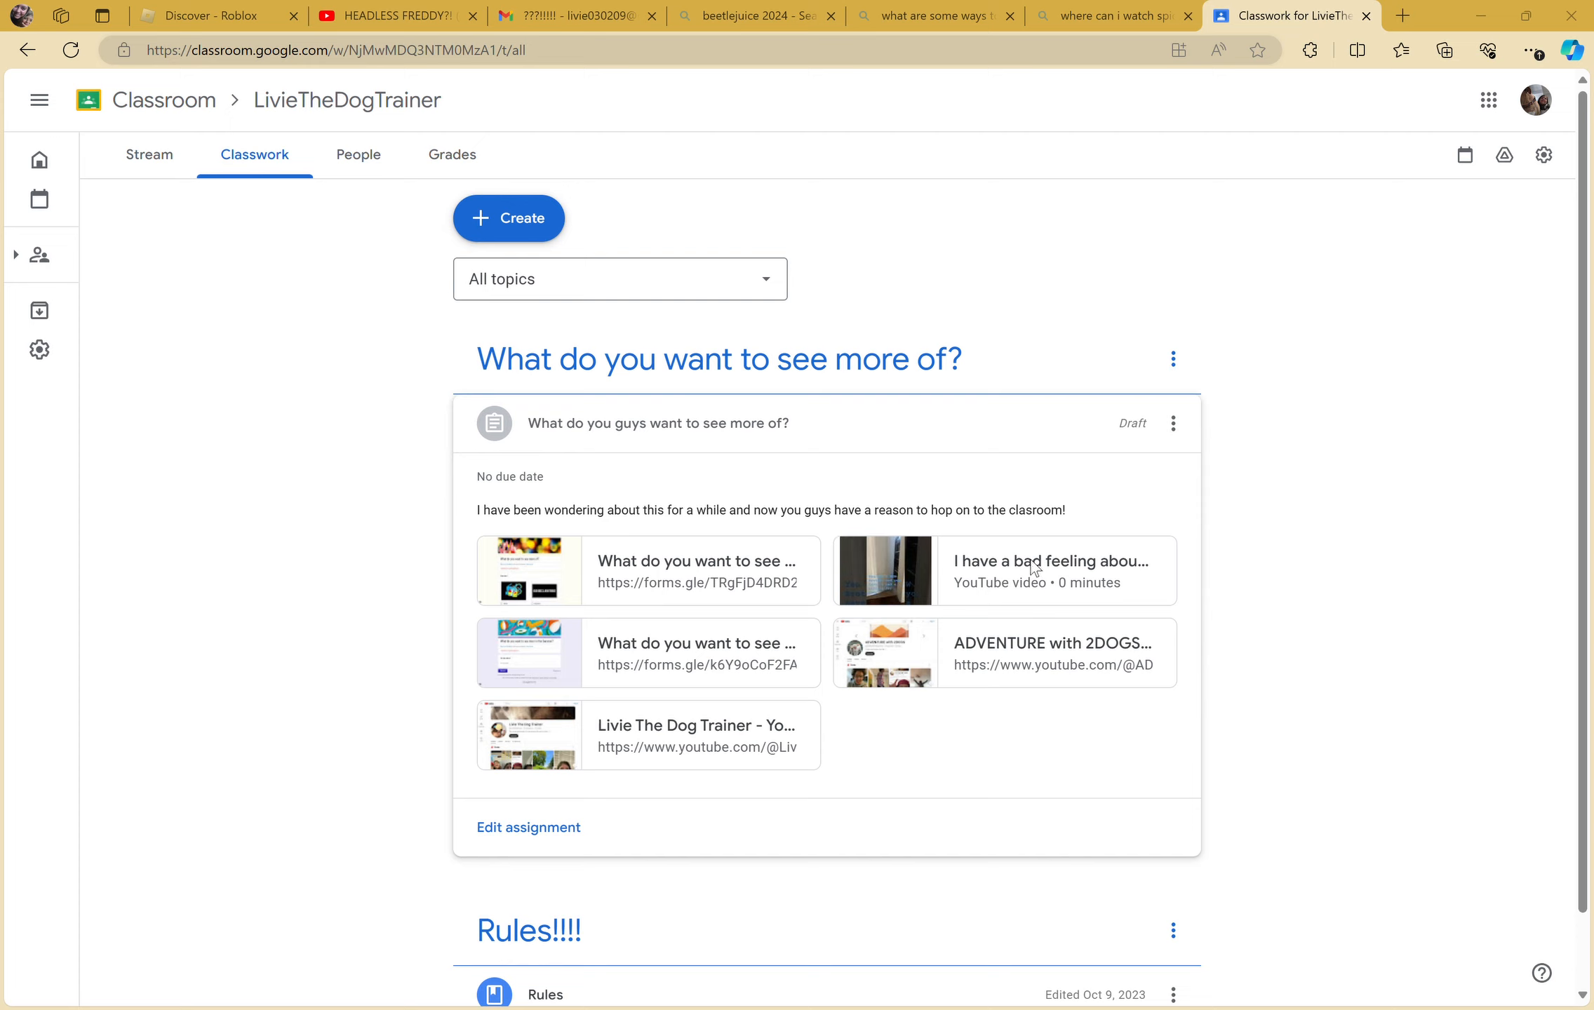
mouse_move(946, 542)
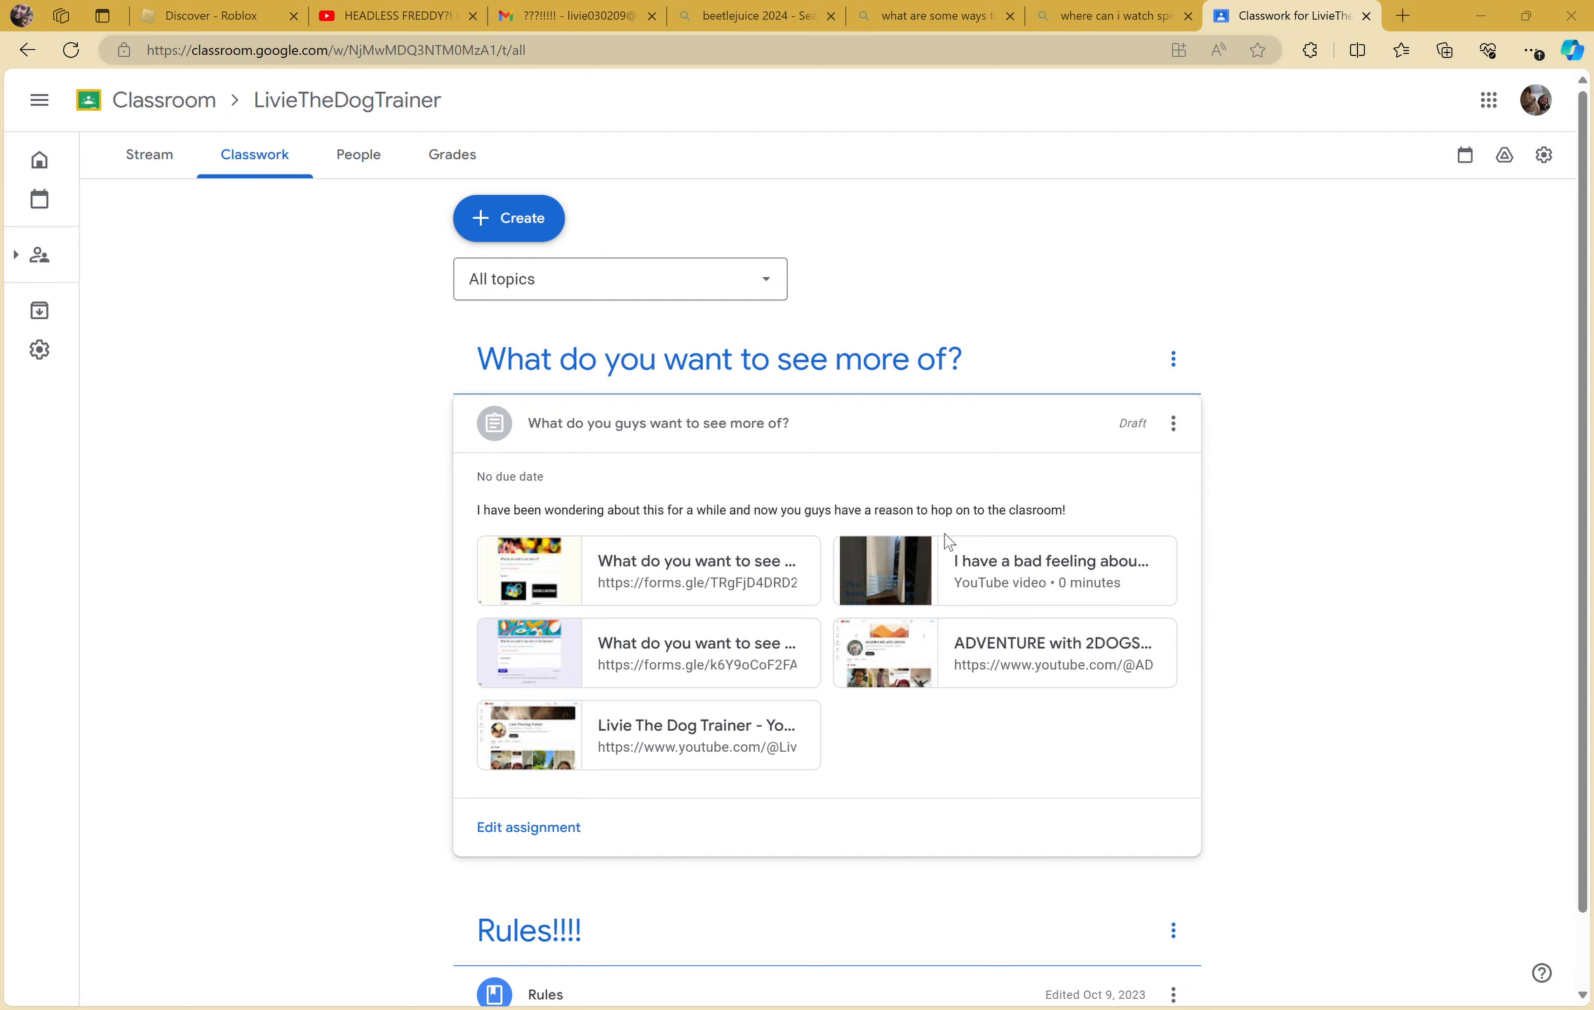
mouse_move(213, 508)
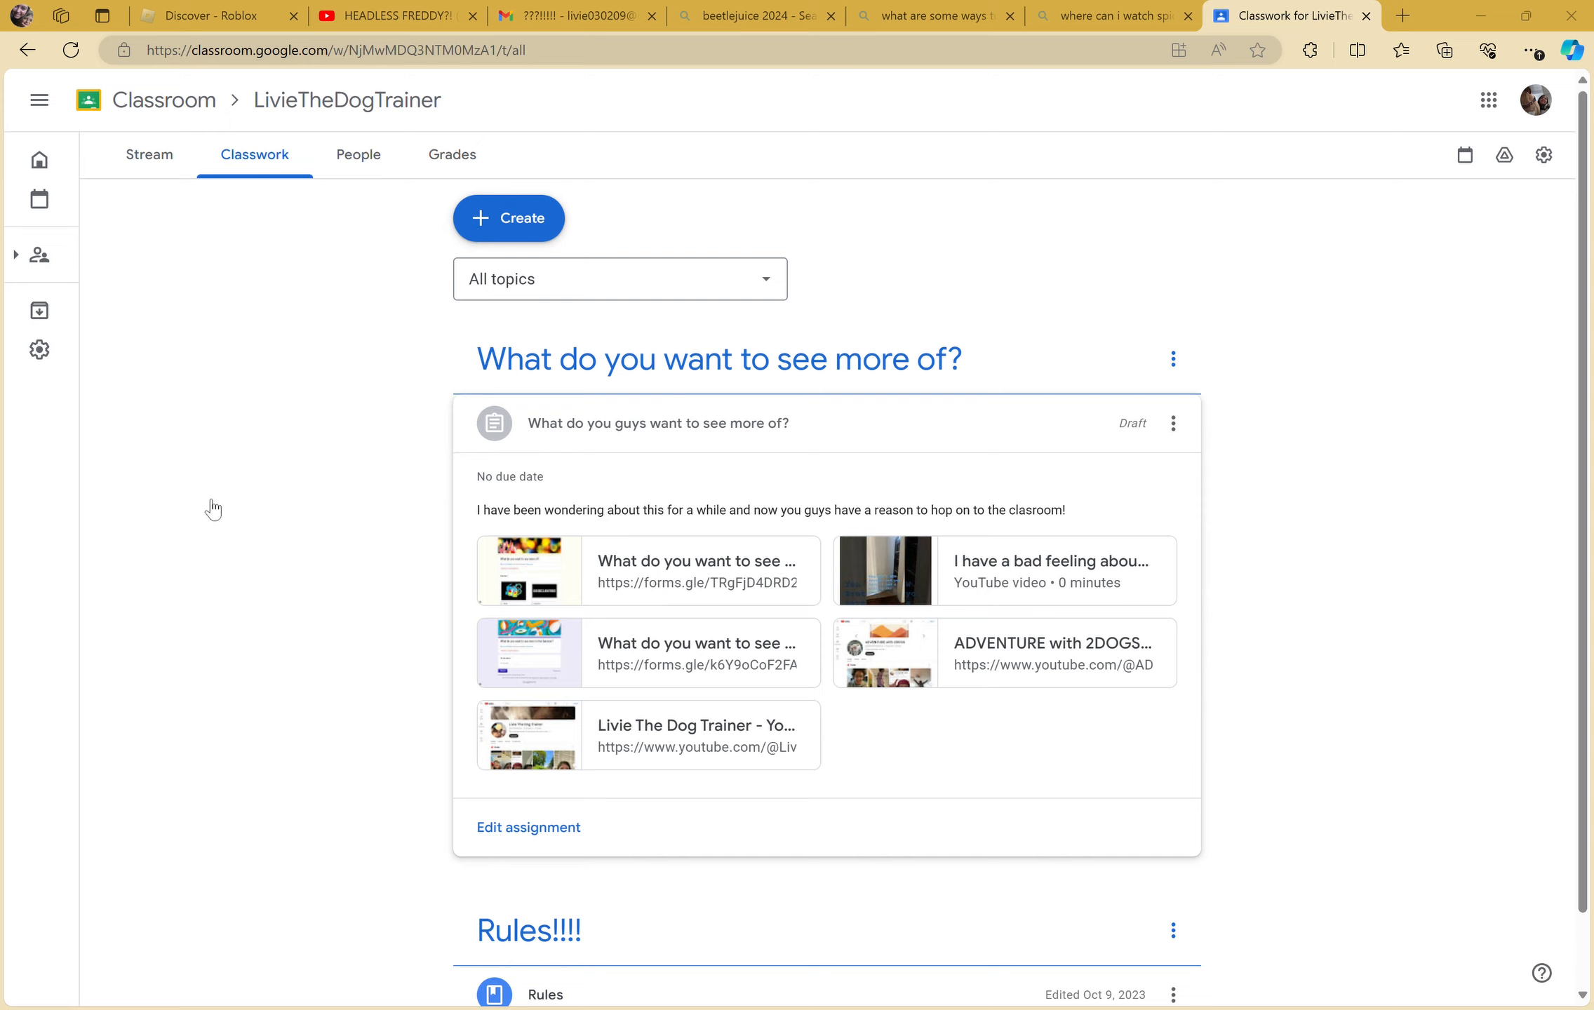
mouse_move(972, 296)
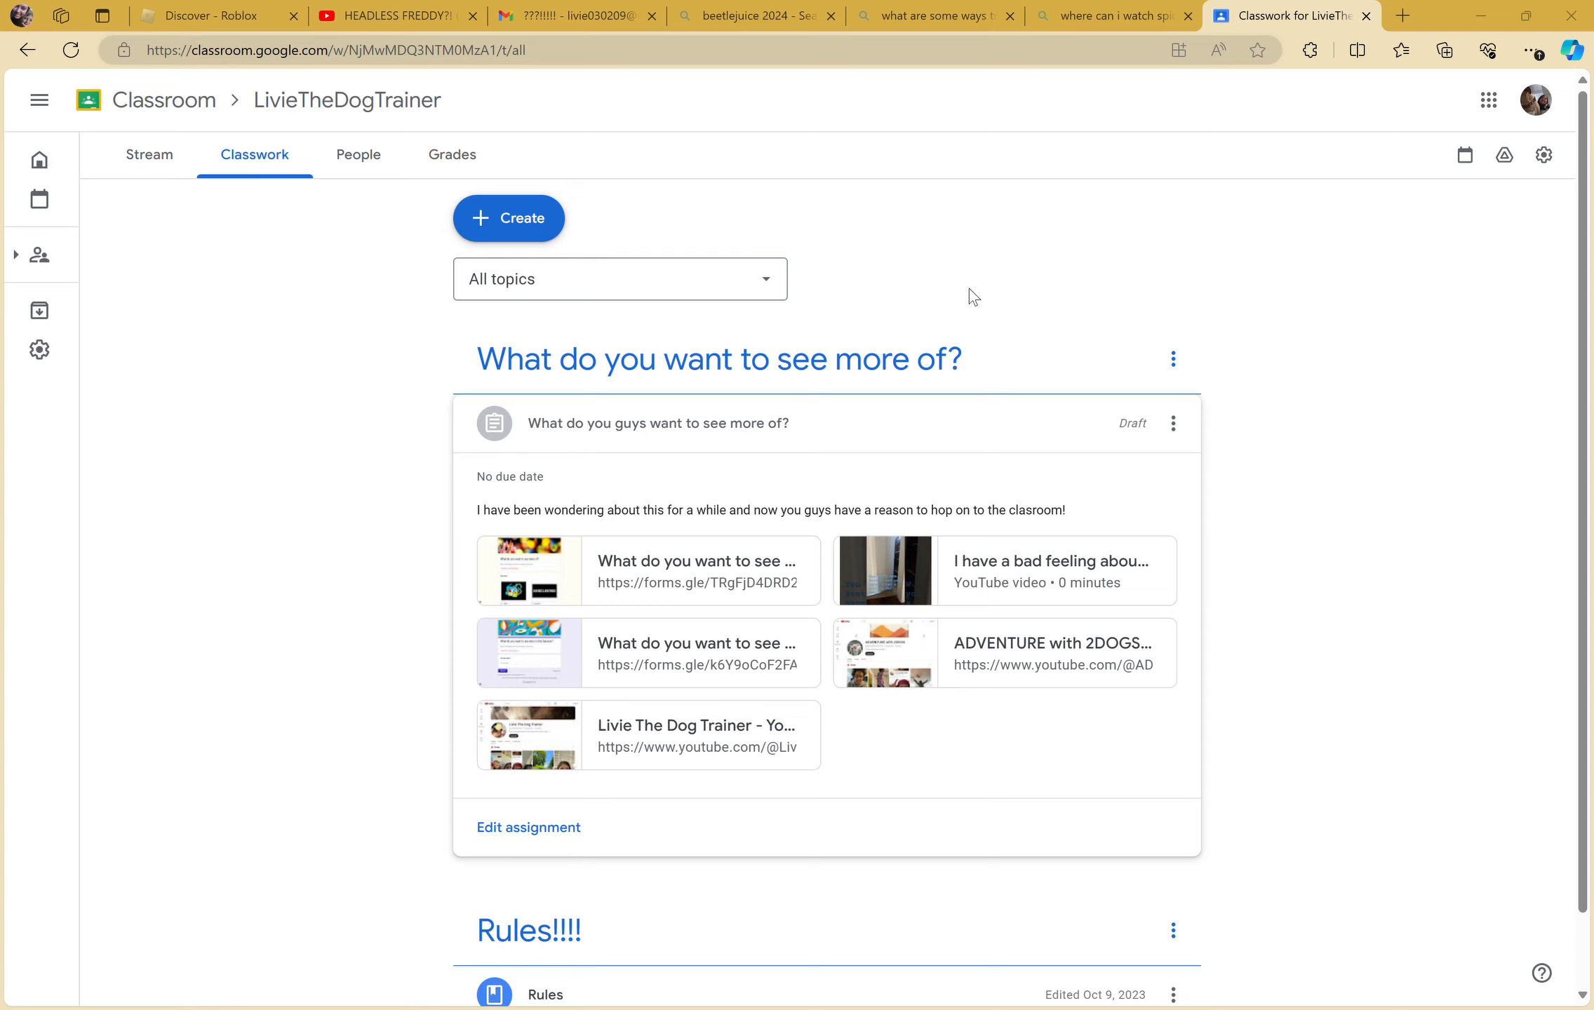
mouse_move(263, 468)
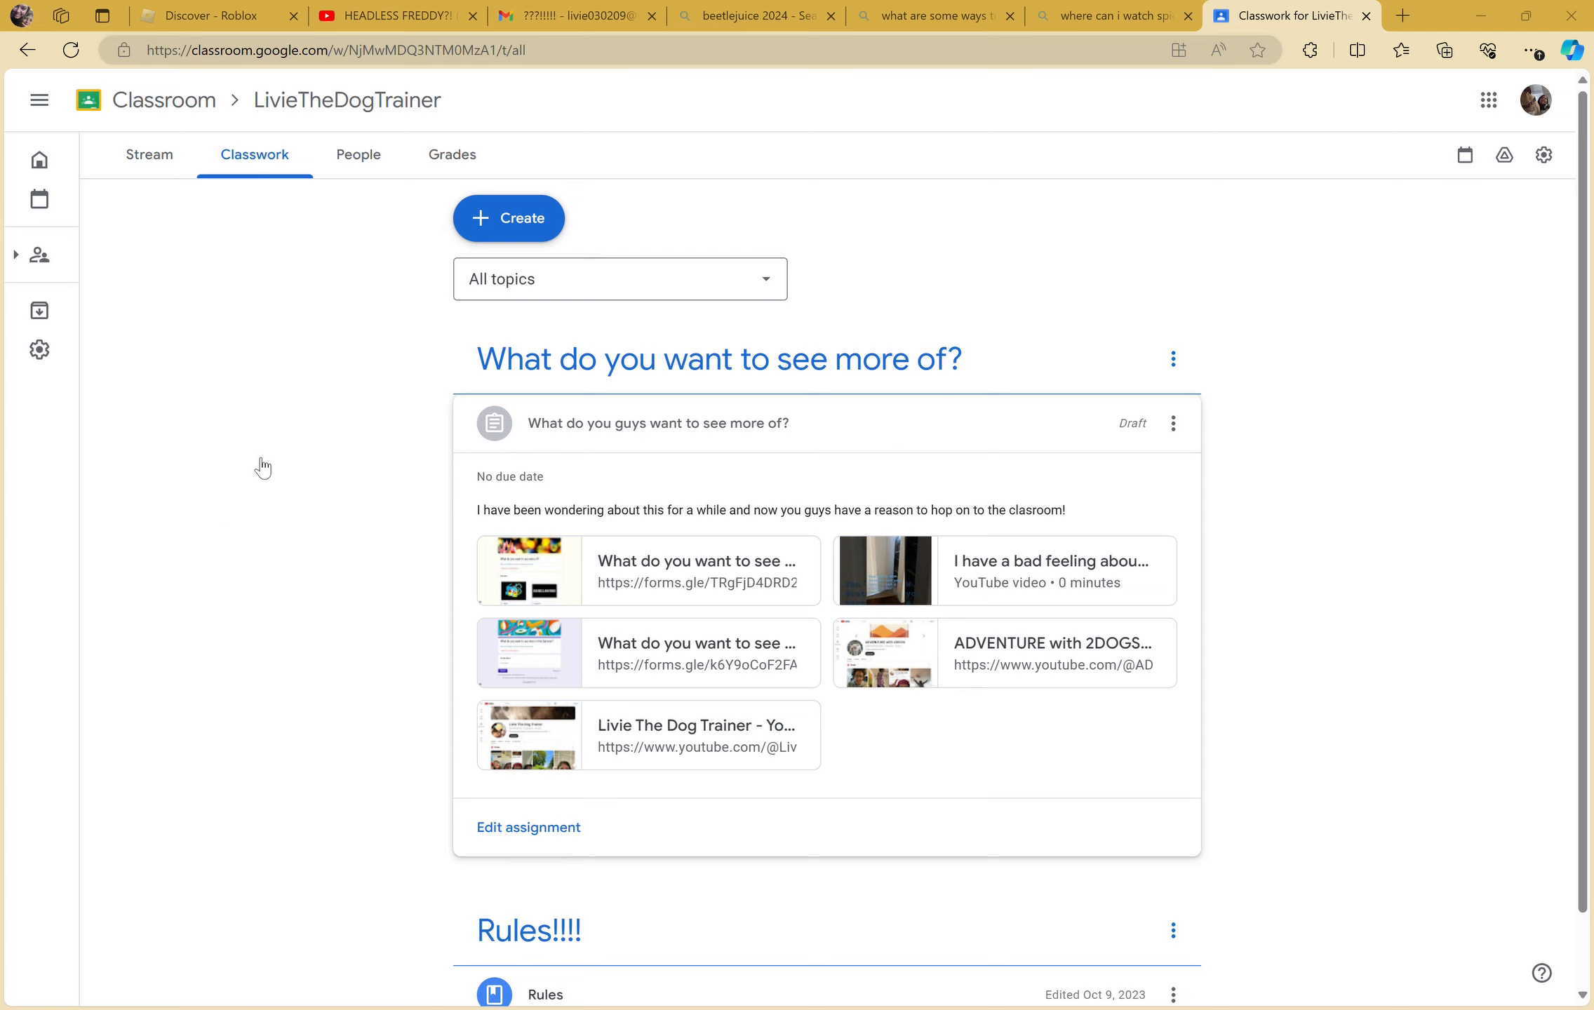
mouse_move(204, 707)
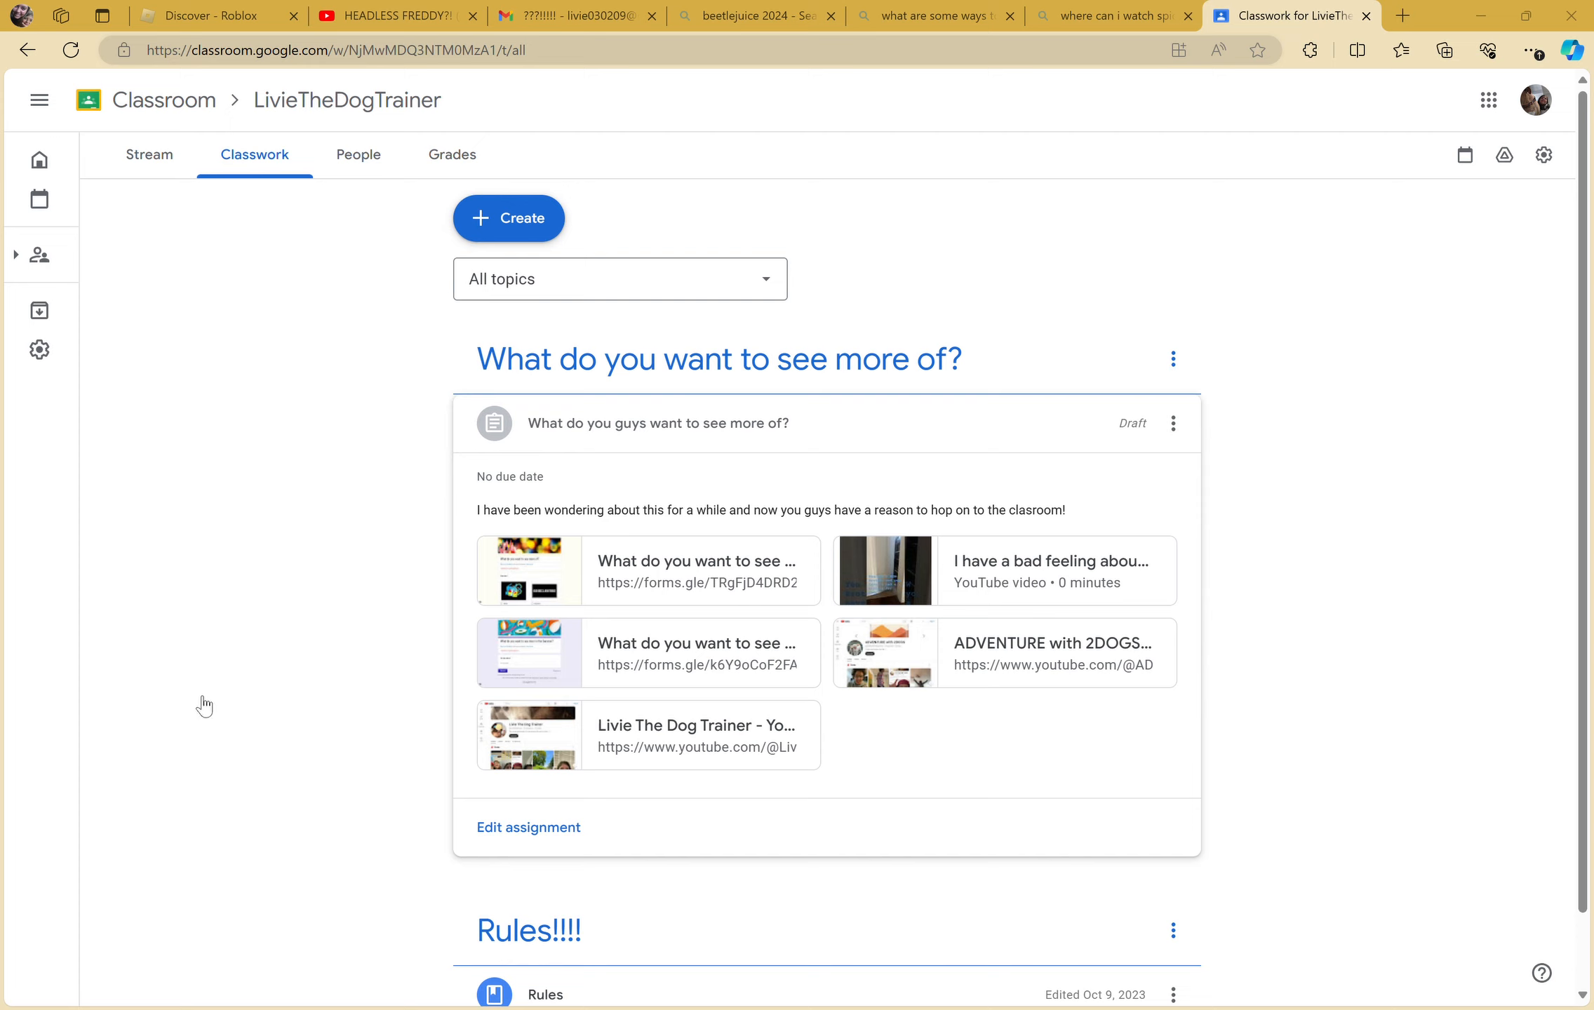
mouse_move(211, 613)
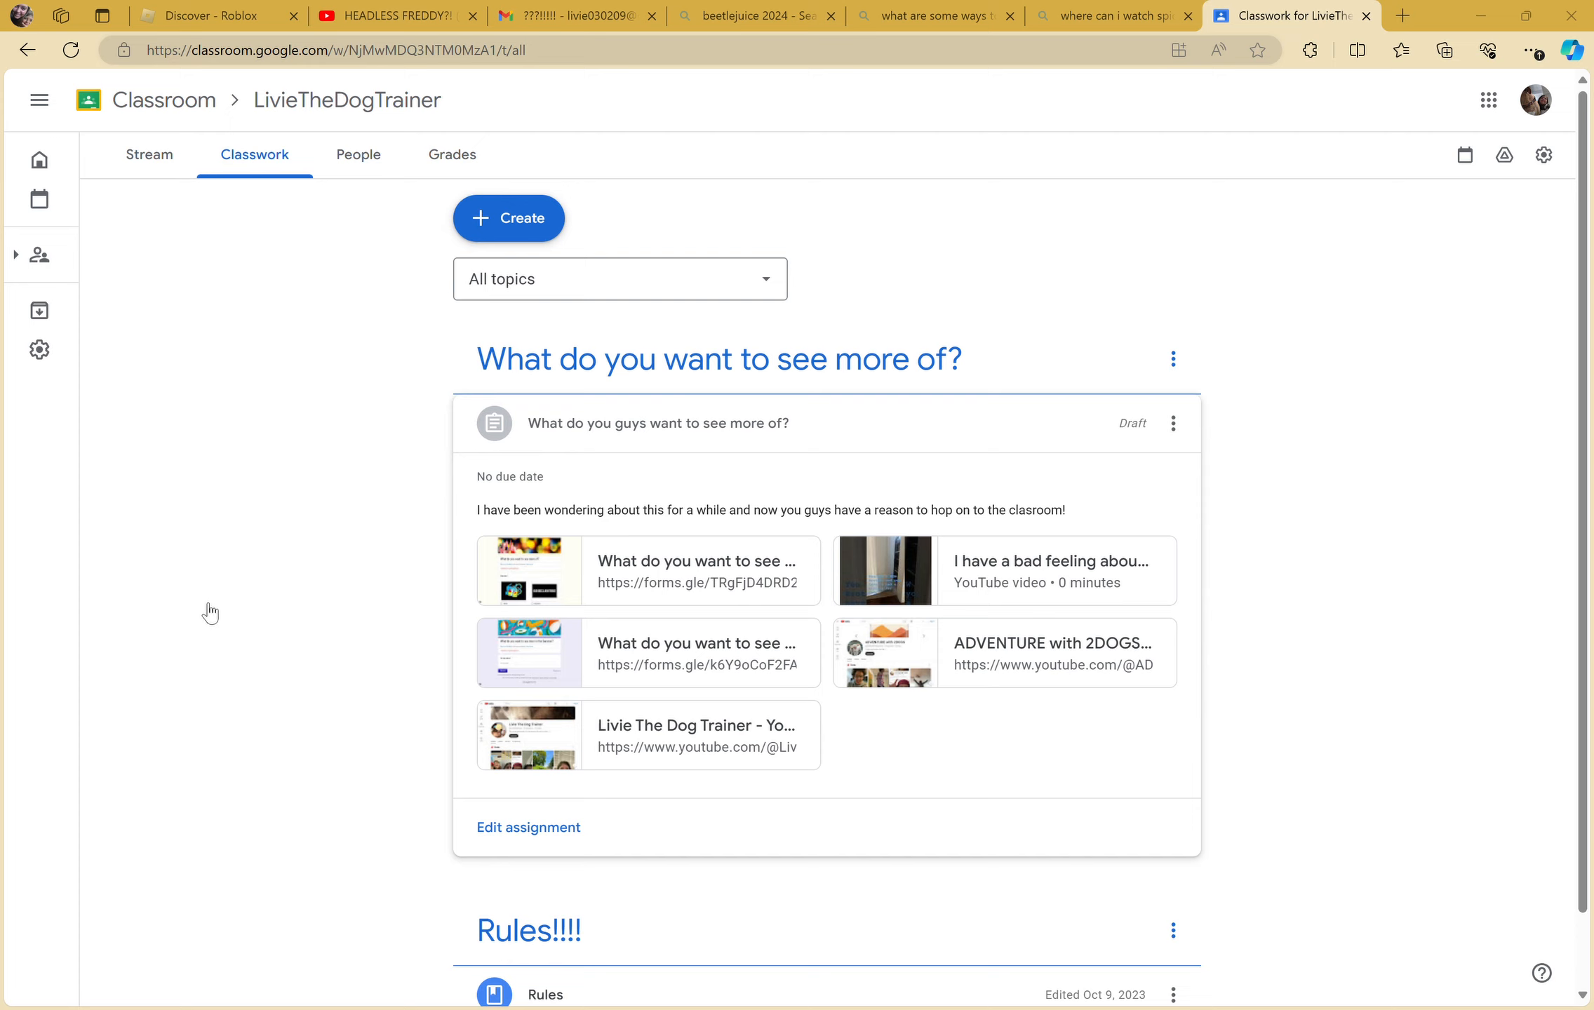
mouse_move(1146, 514)
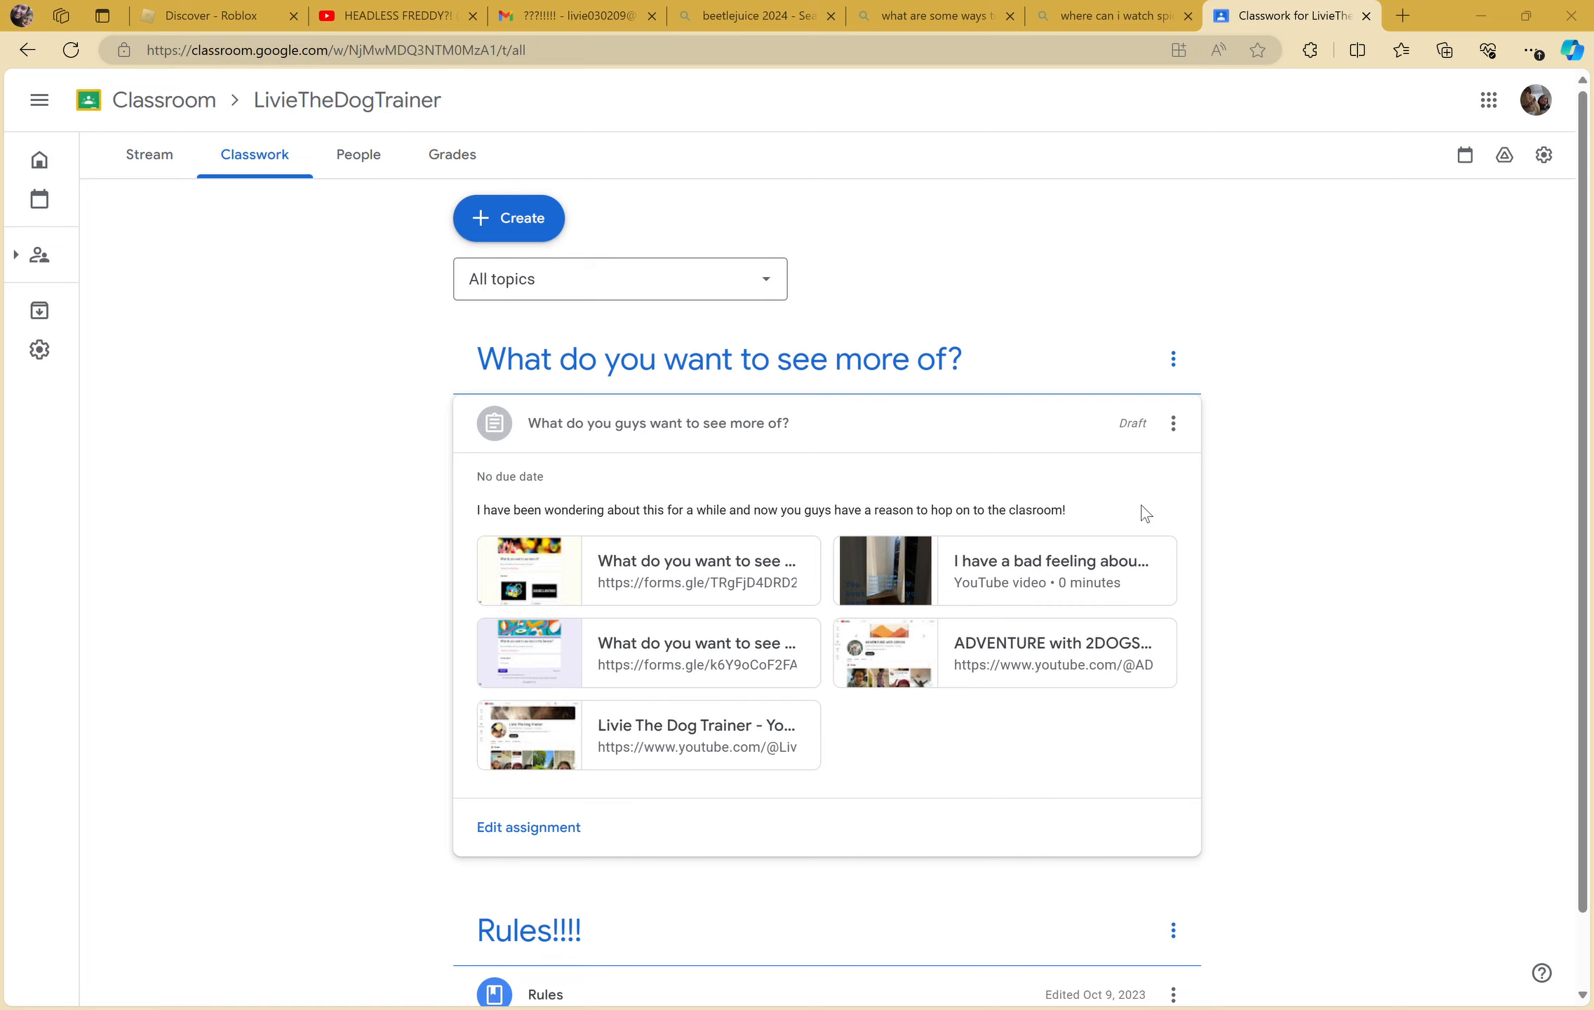
mouse_move(1497, 510)
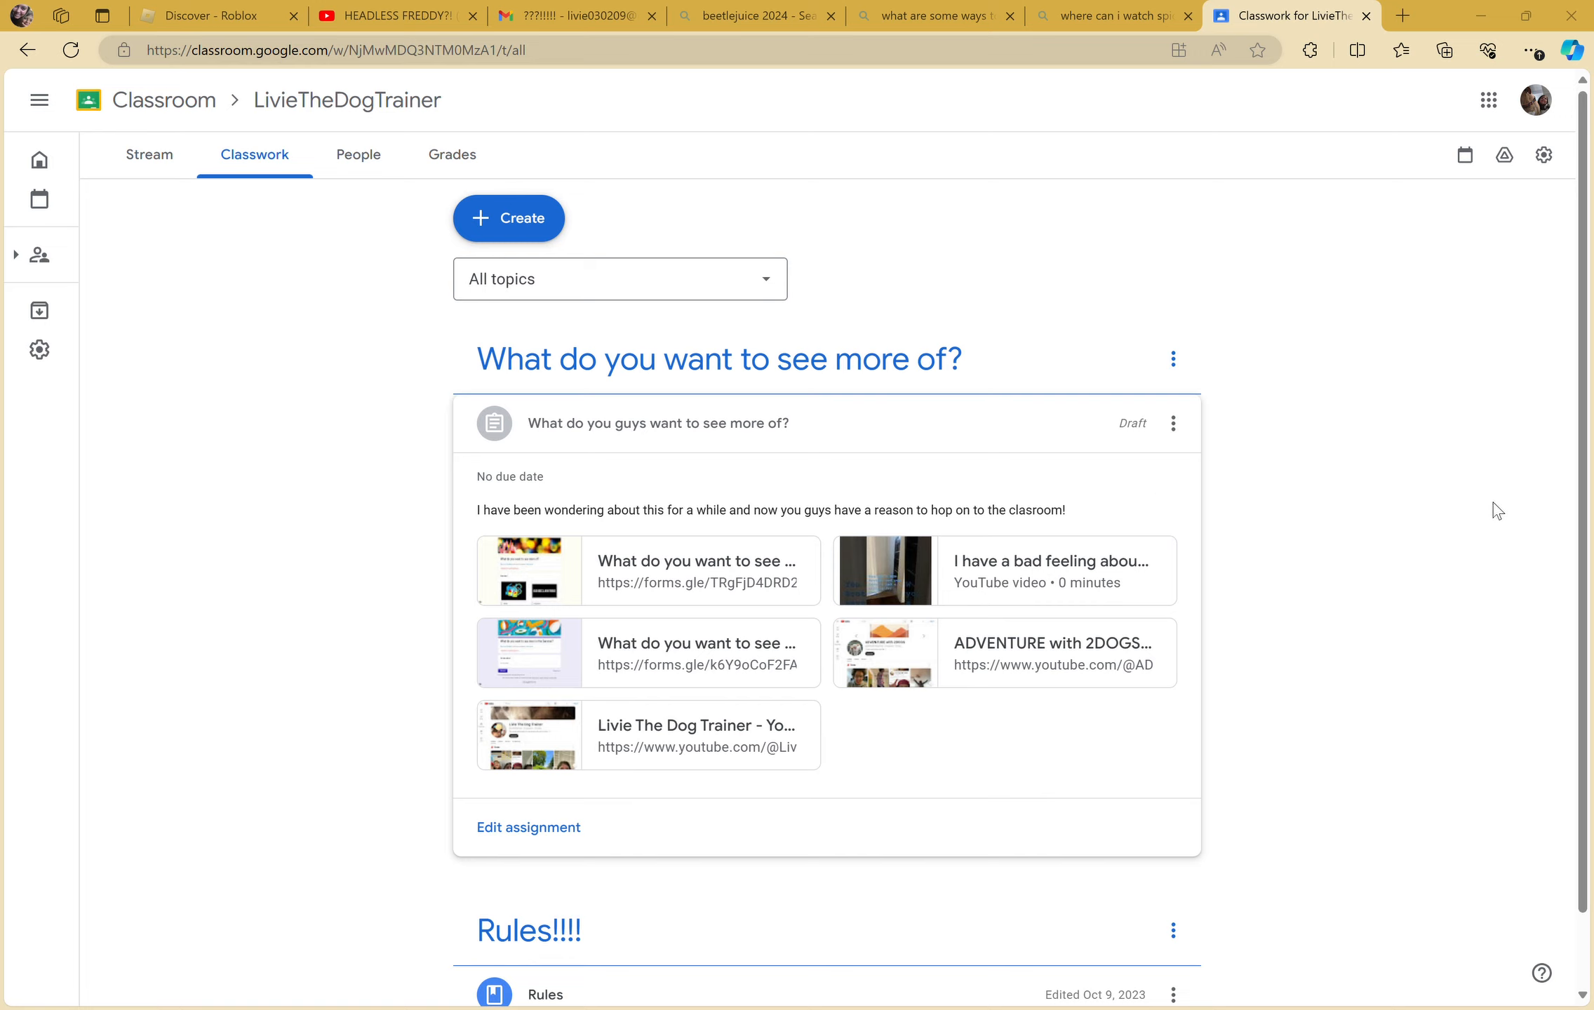
mouse_move(898, 483)
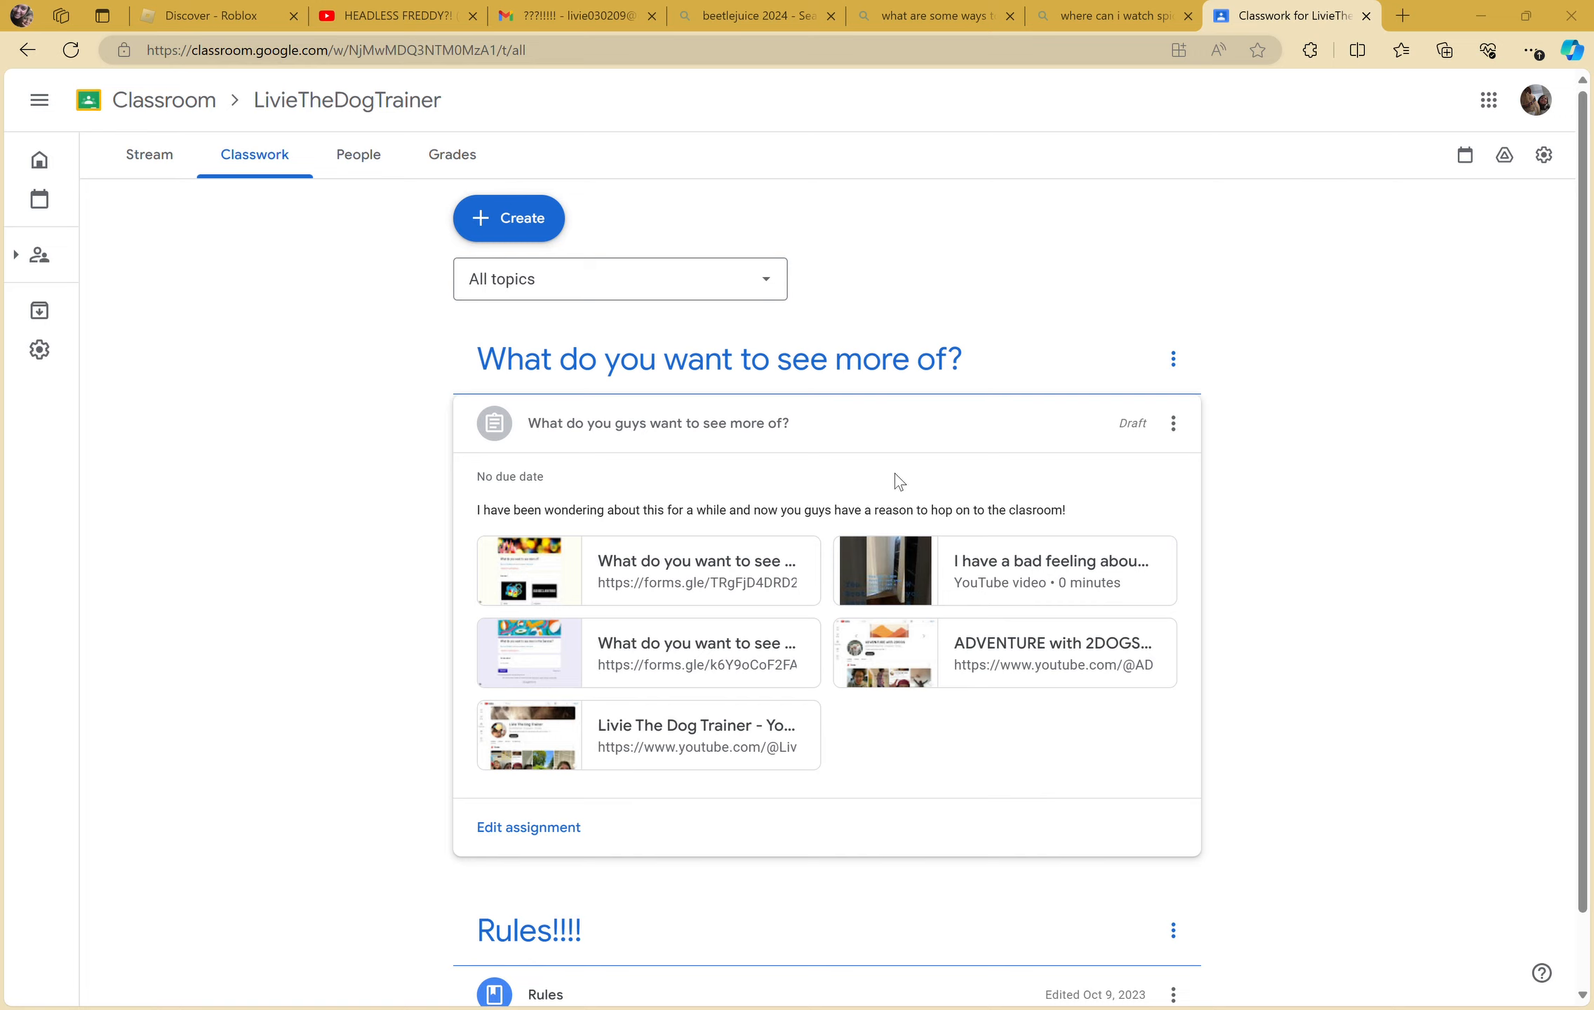
mouse_move(1464, 256)
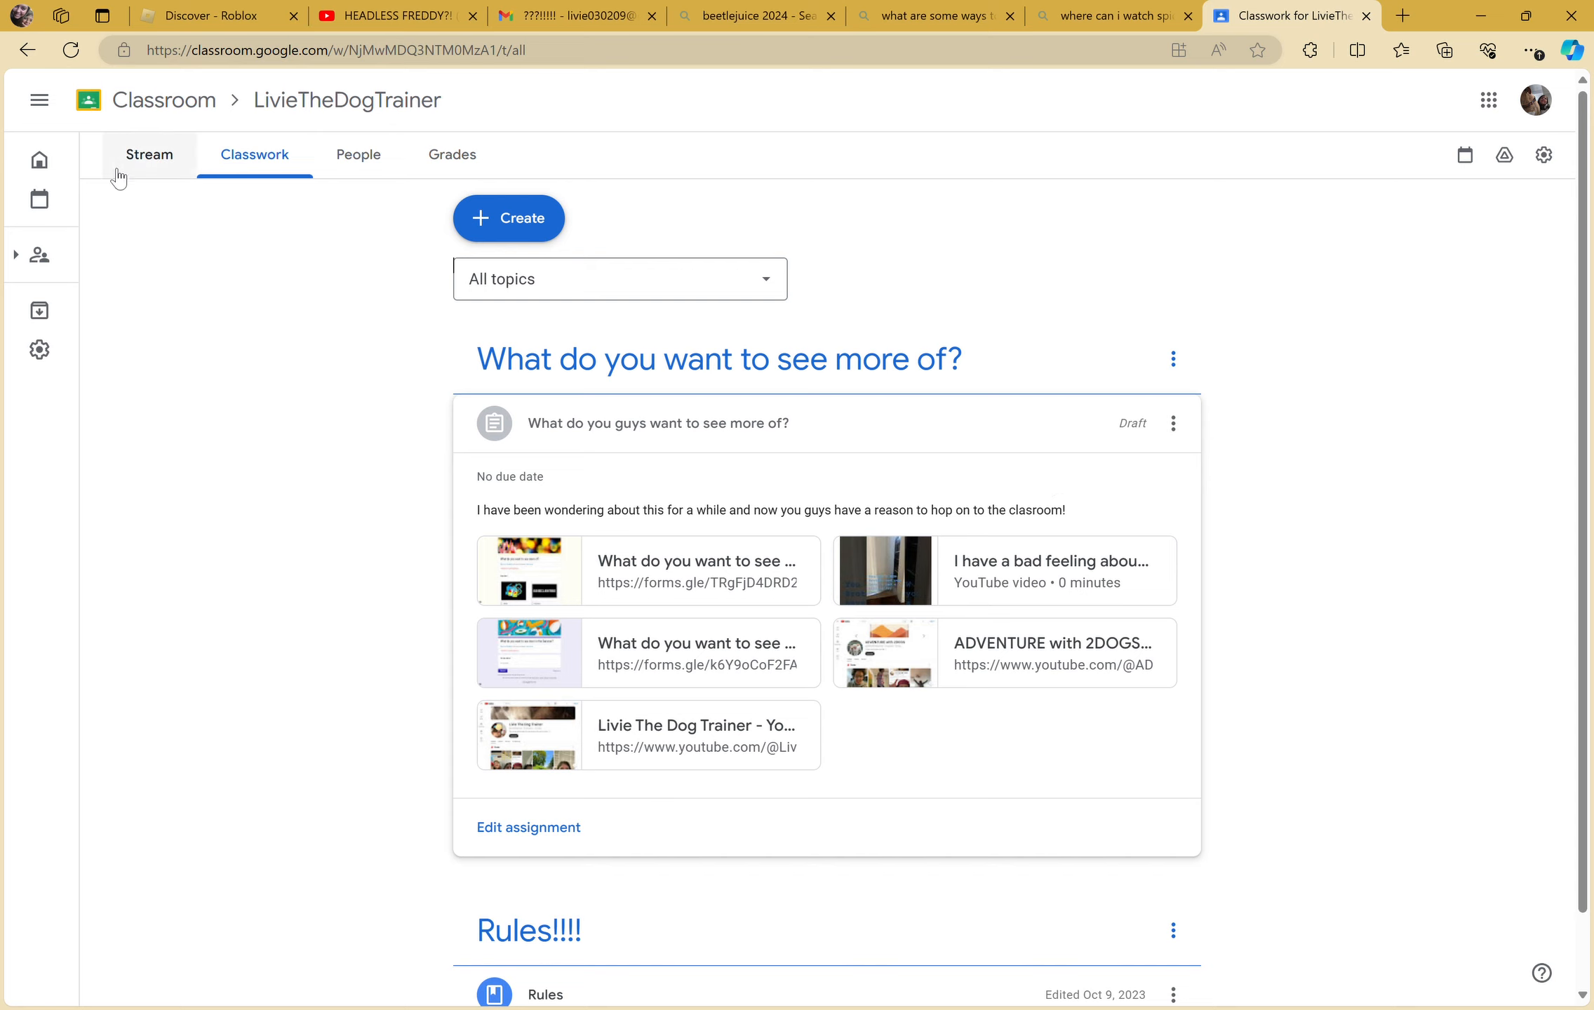
- Show the class code ir3drrn enlarged from the Stream page
click(150, 154)
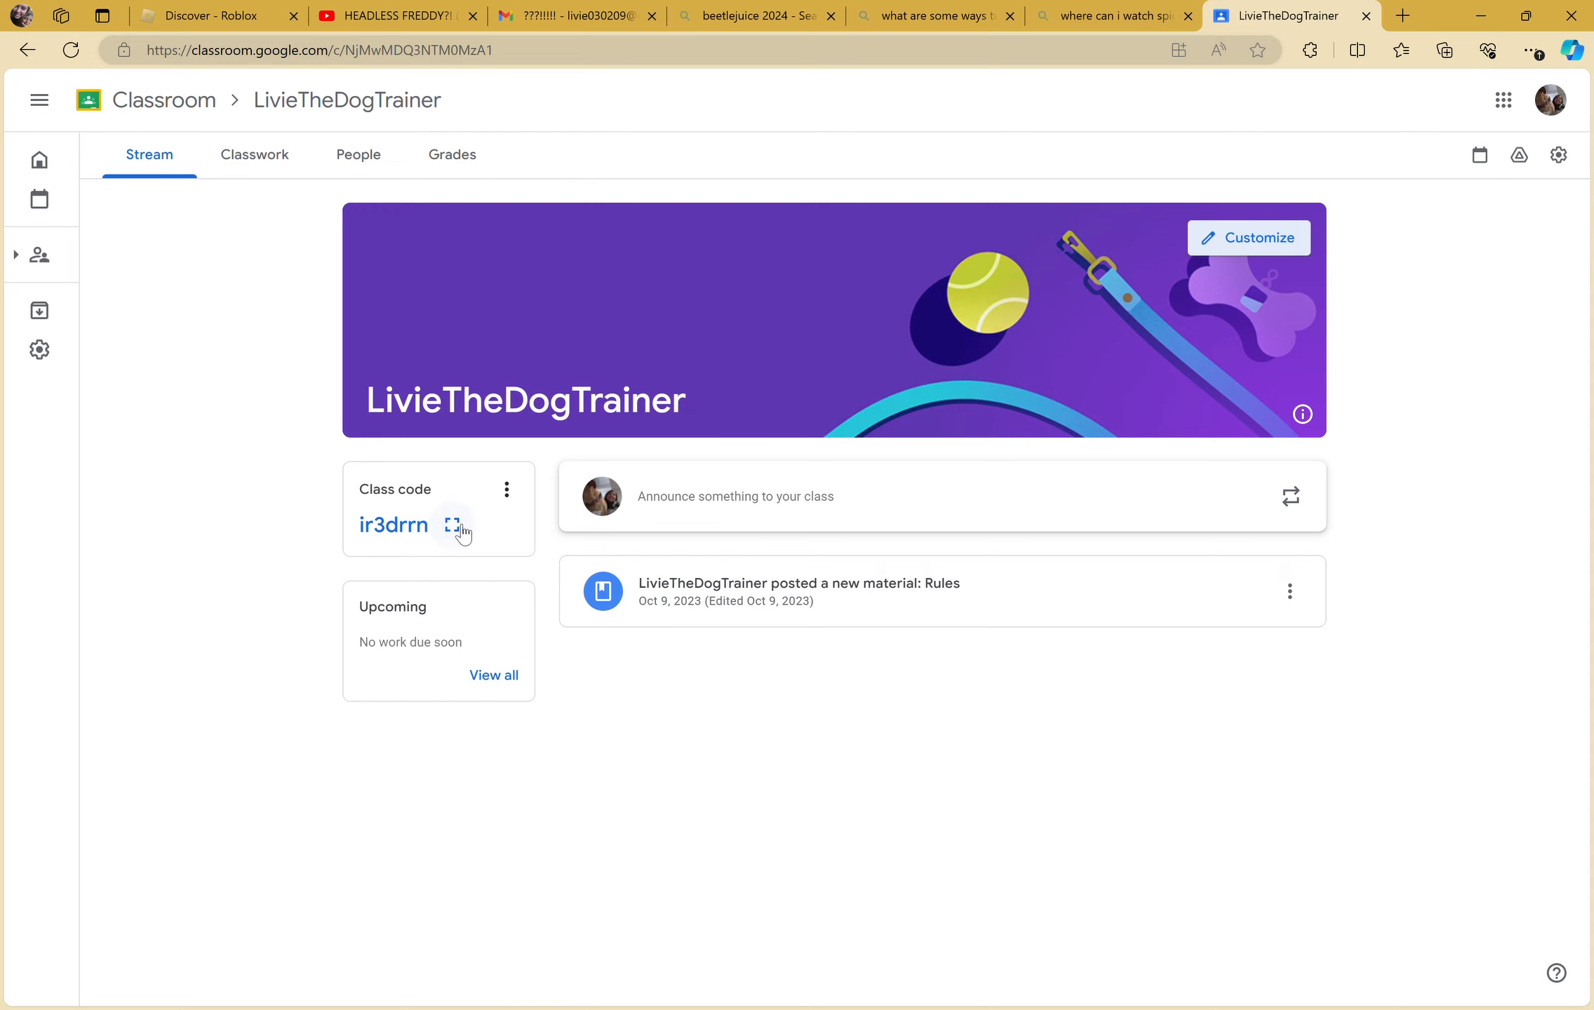
click(455, 526)
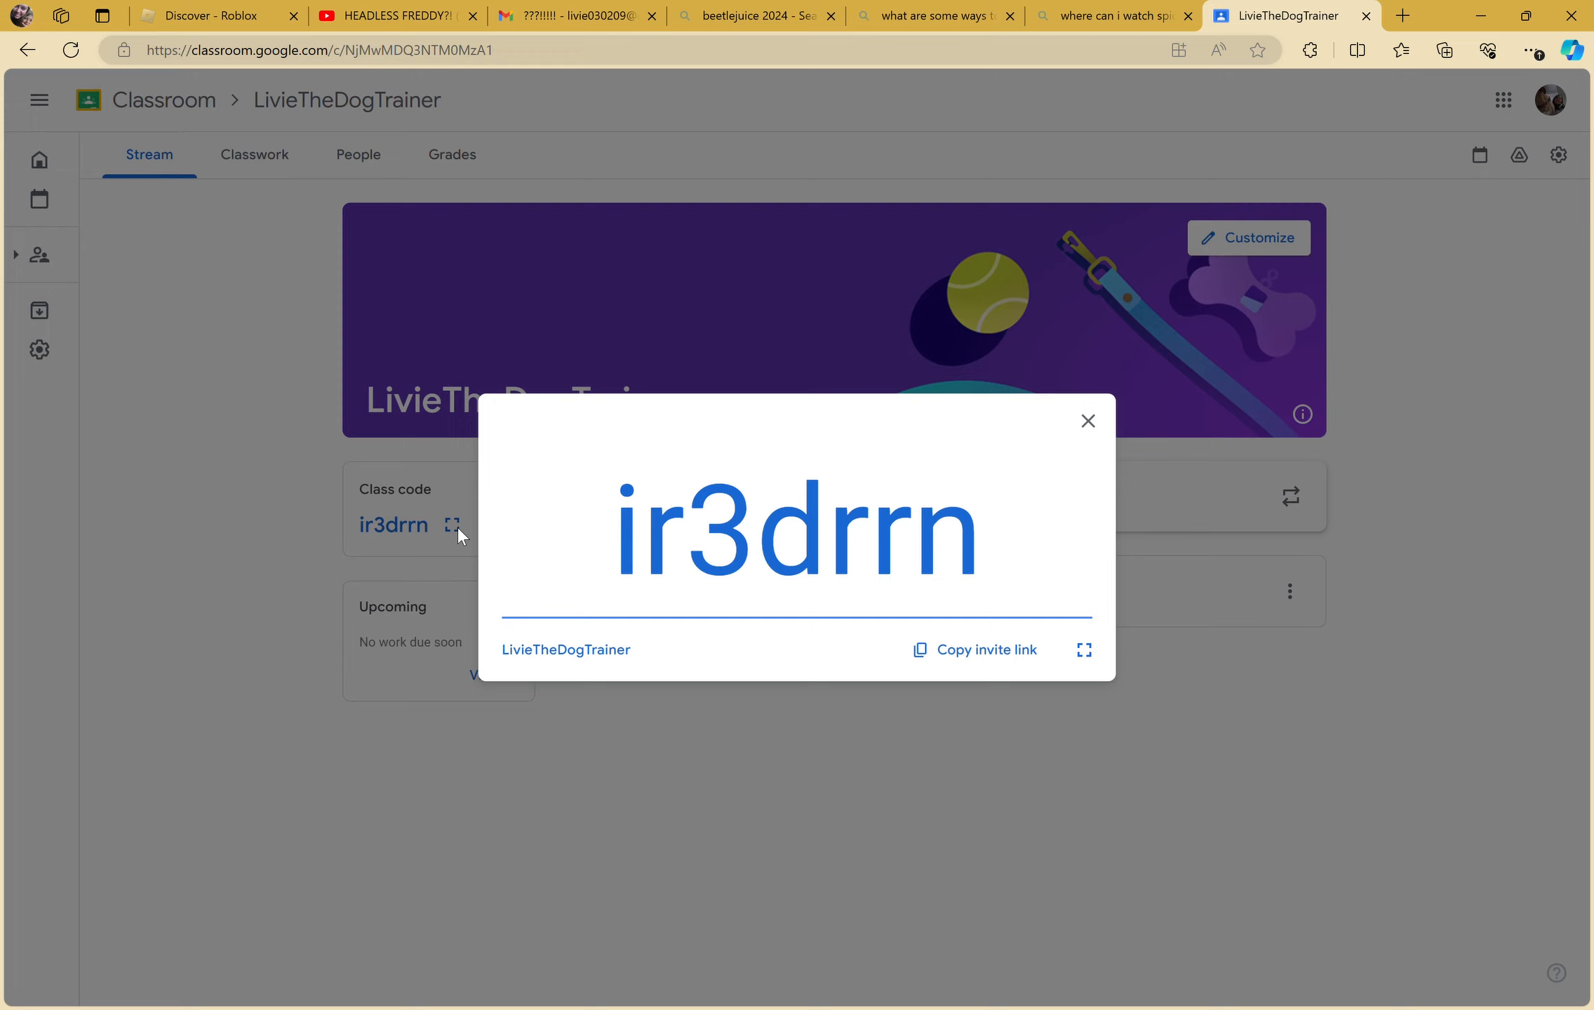
mouse_move(226, 498)
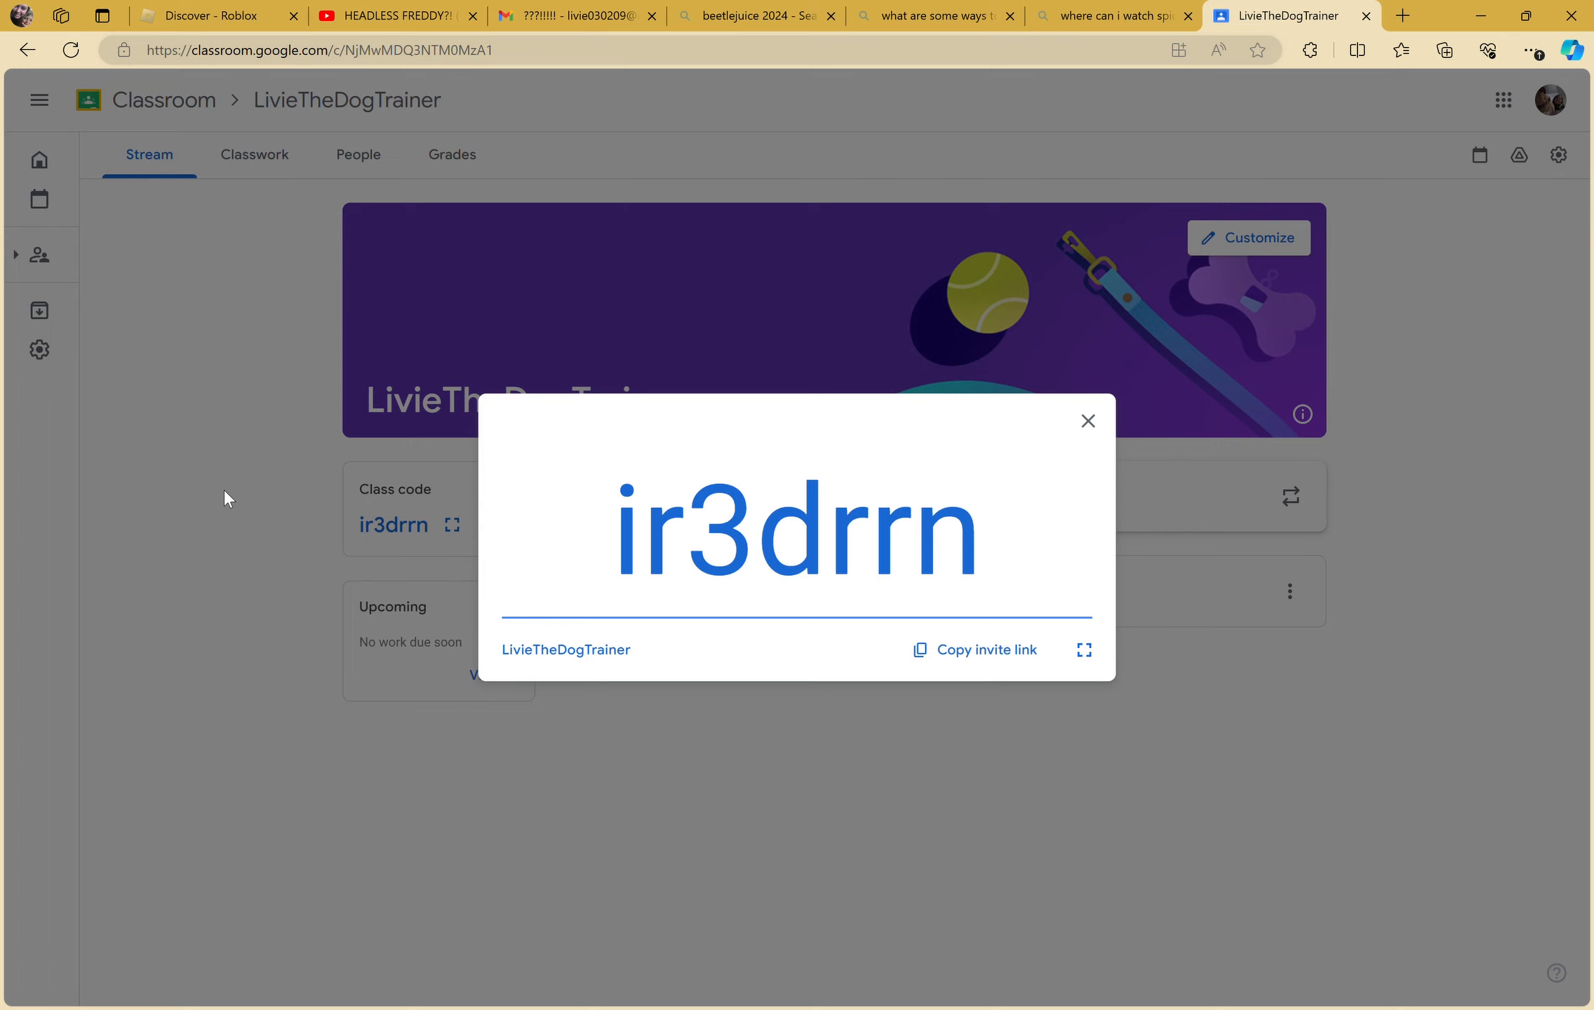
mouse_move(160, 377)
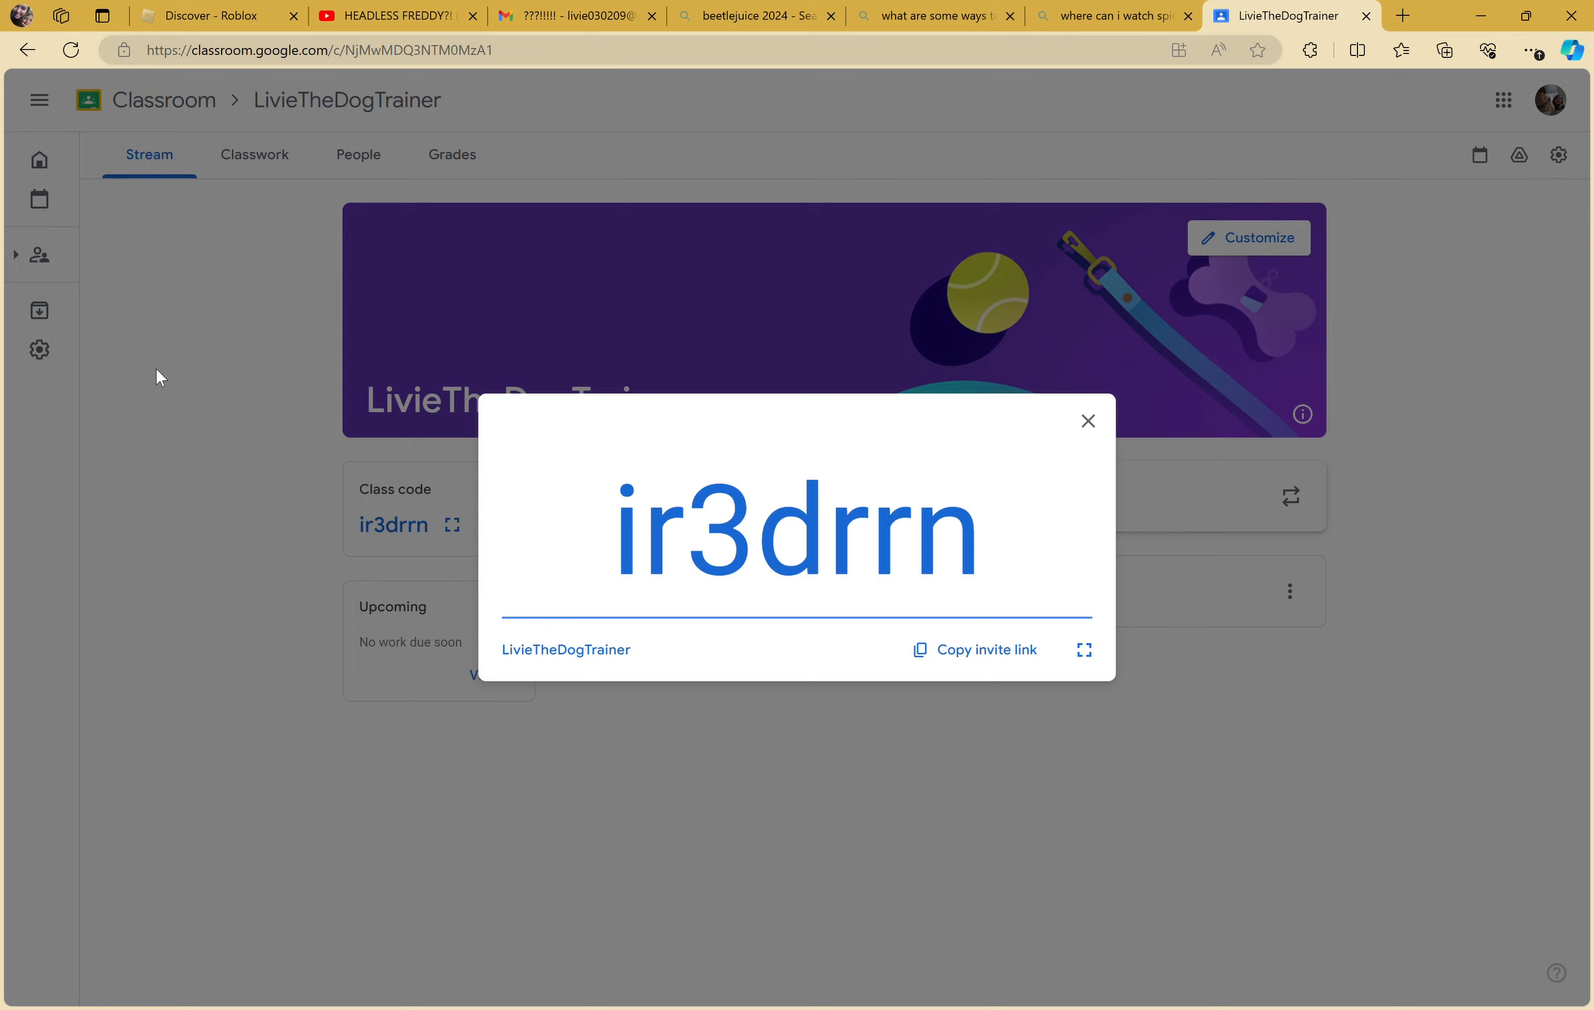
- Open the Rules material from Classwork, then return to the class Classwork page
click(254, 155)
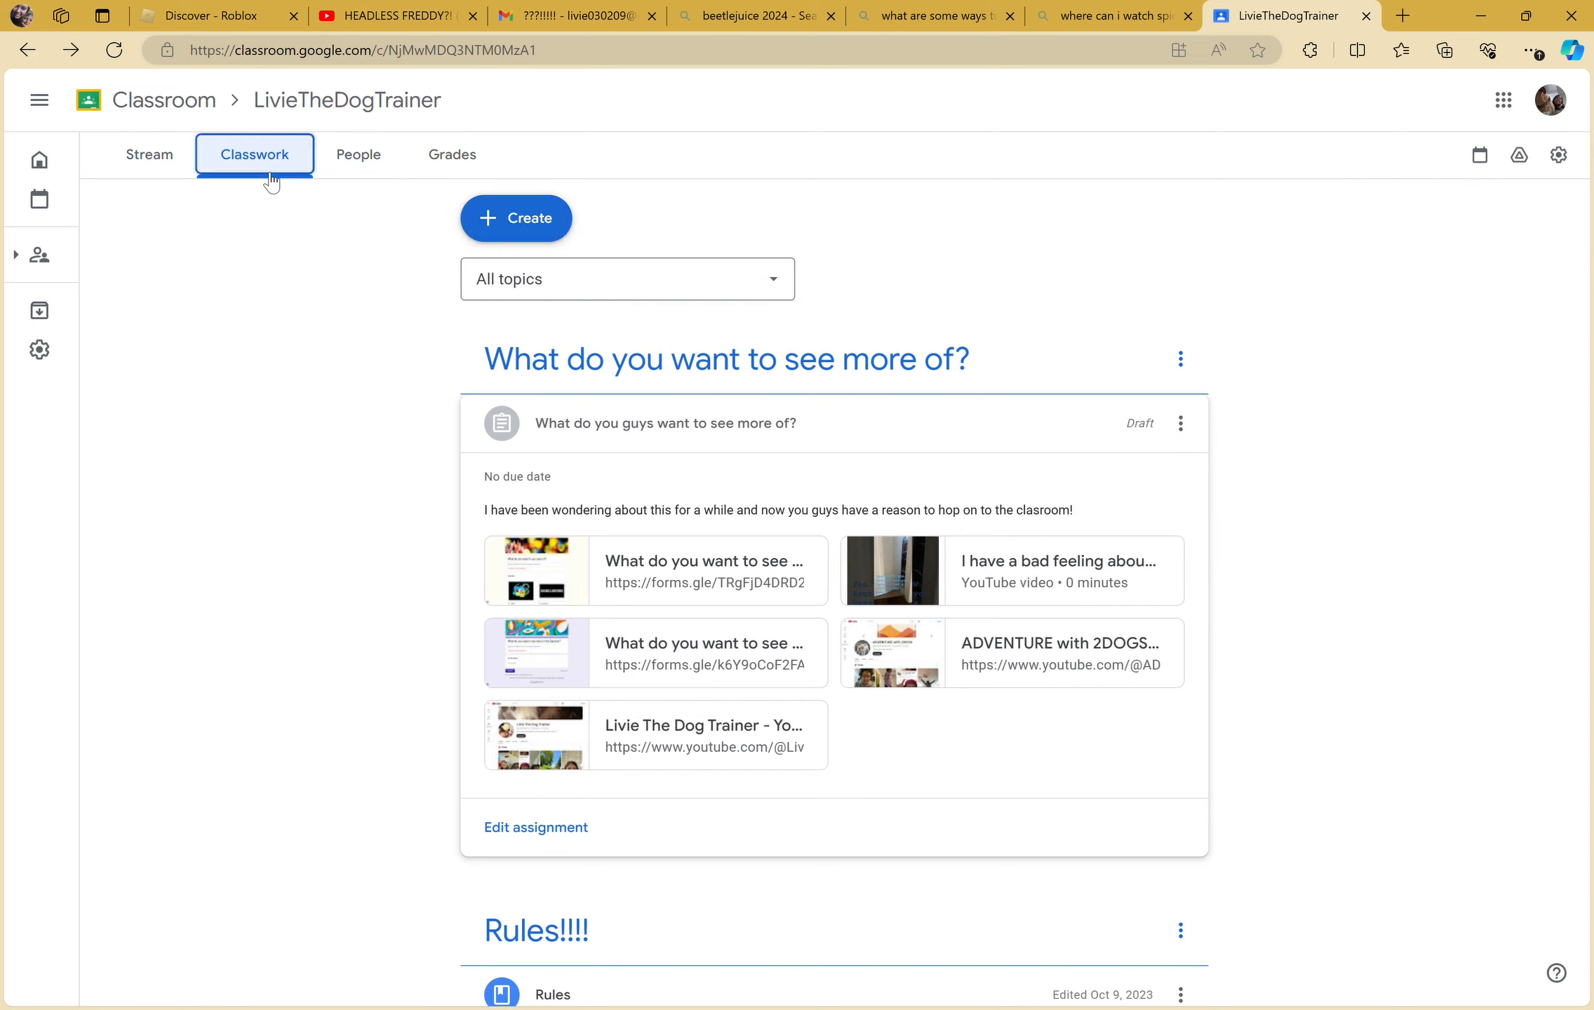
scroll(down, 3)
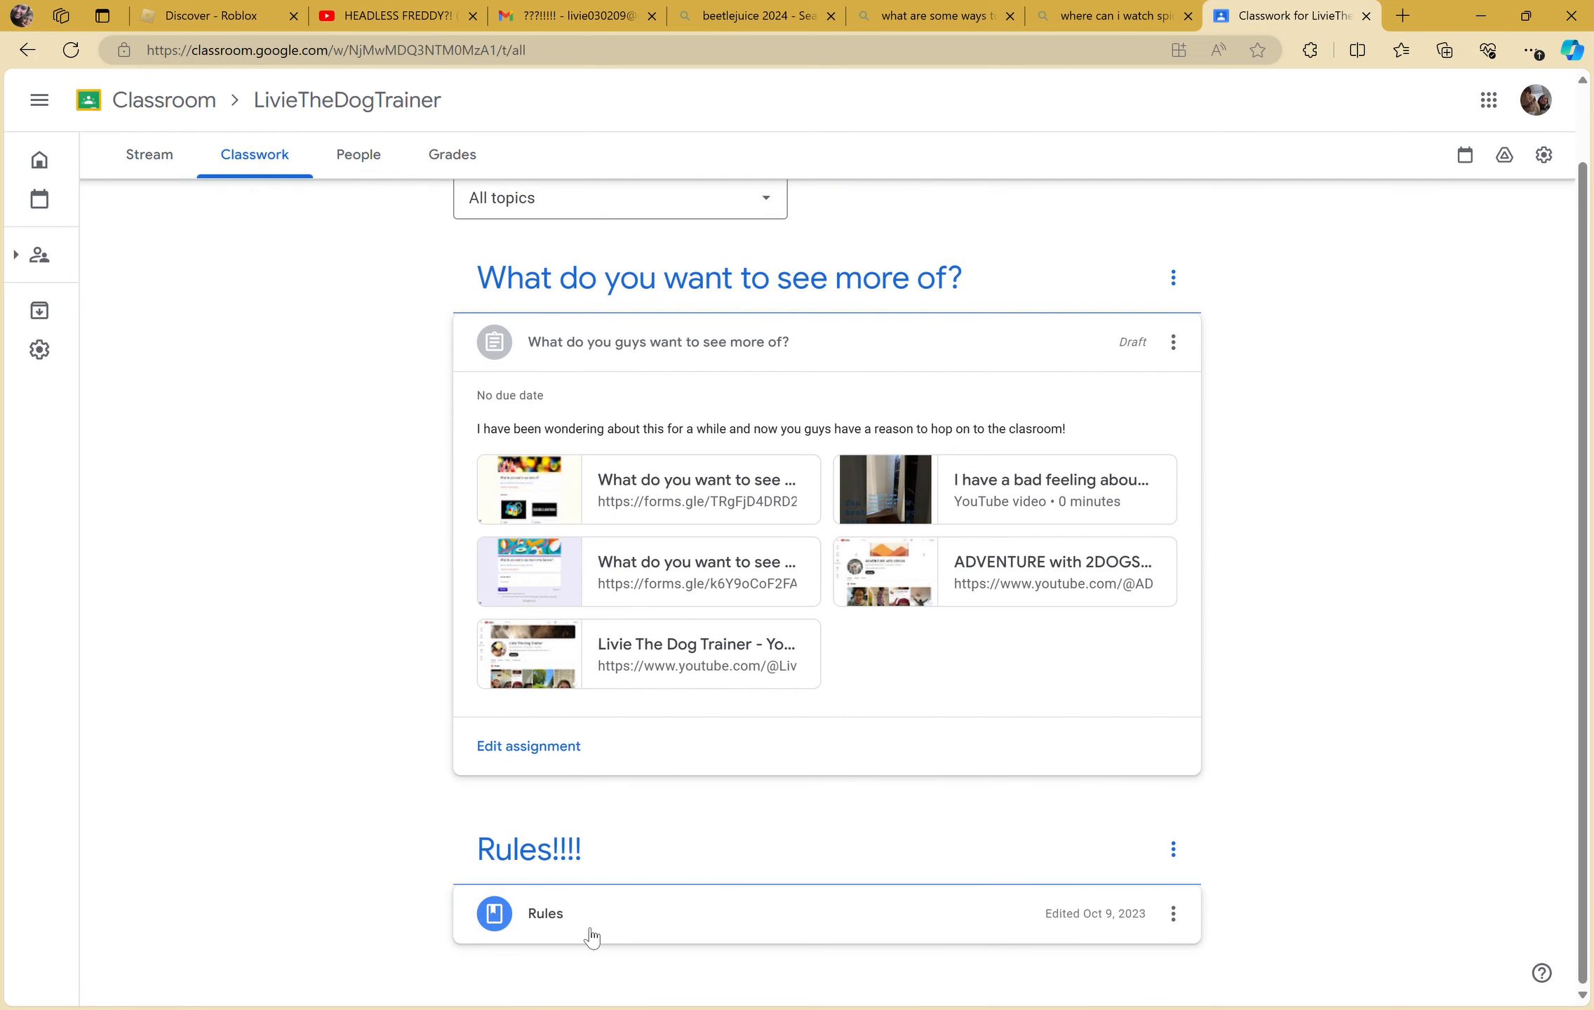
click(544, 913)
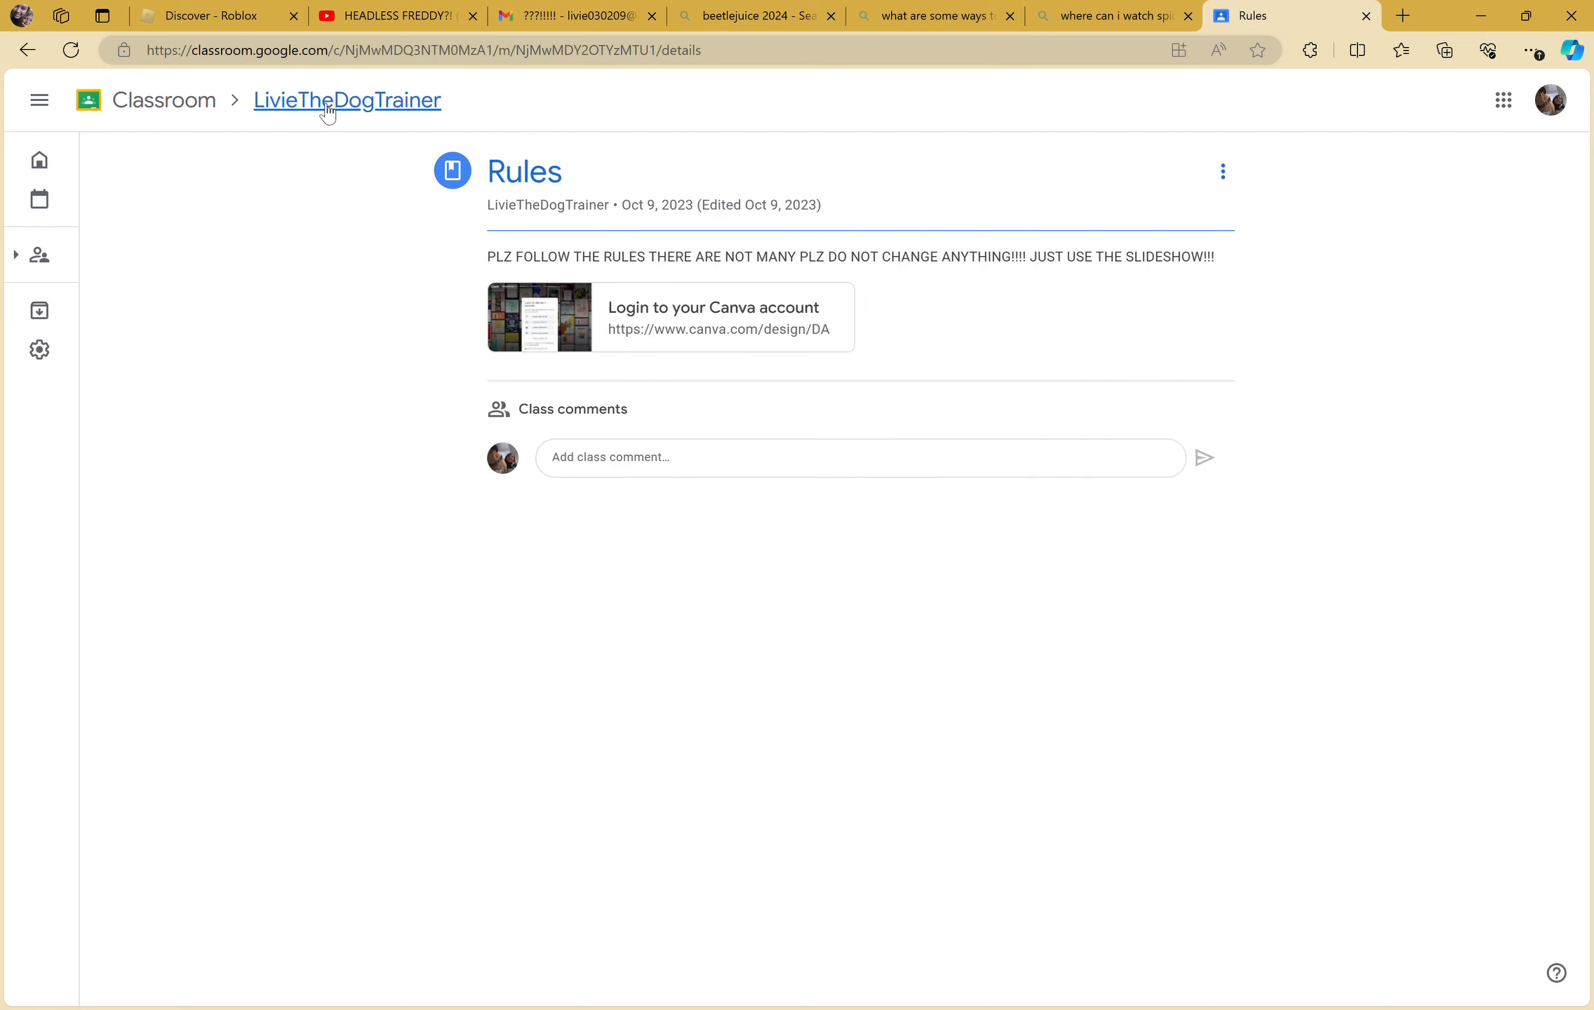
click(346, 100)
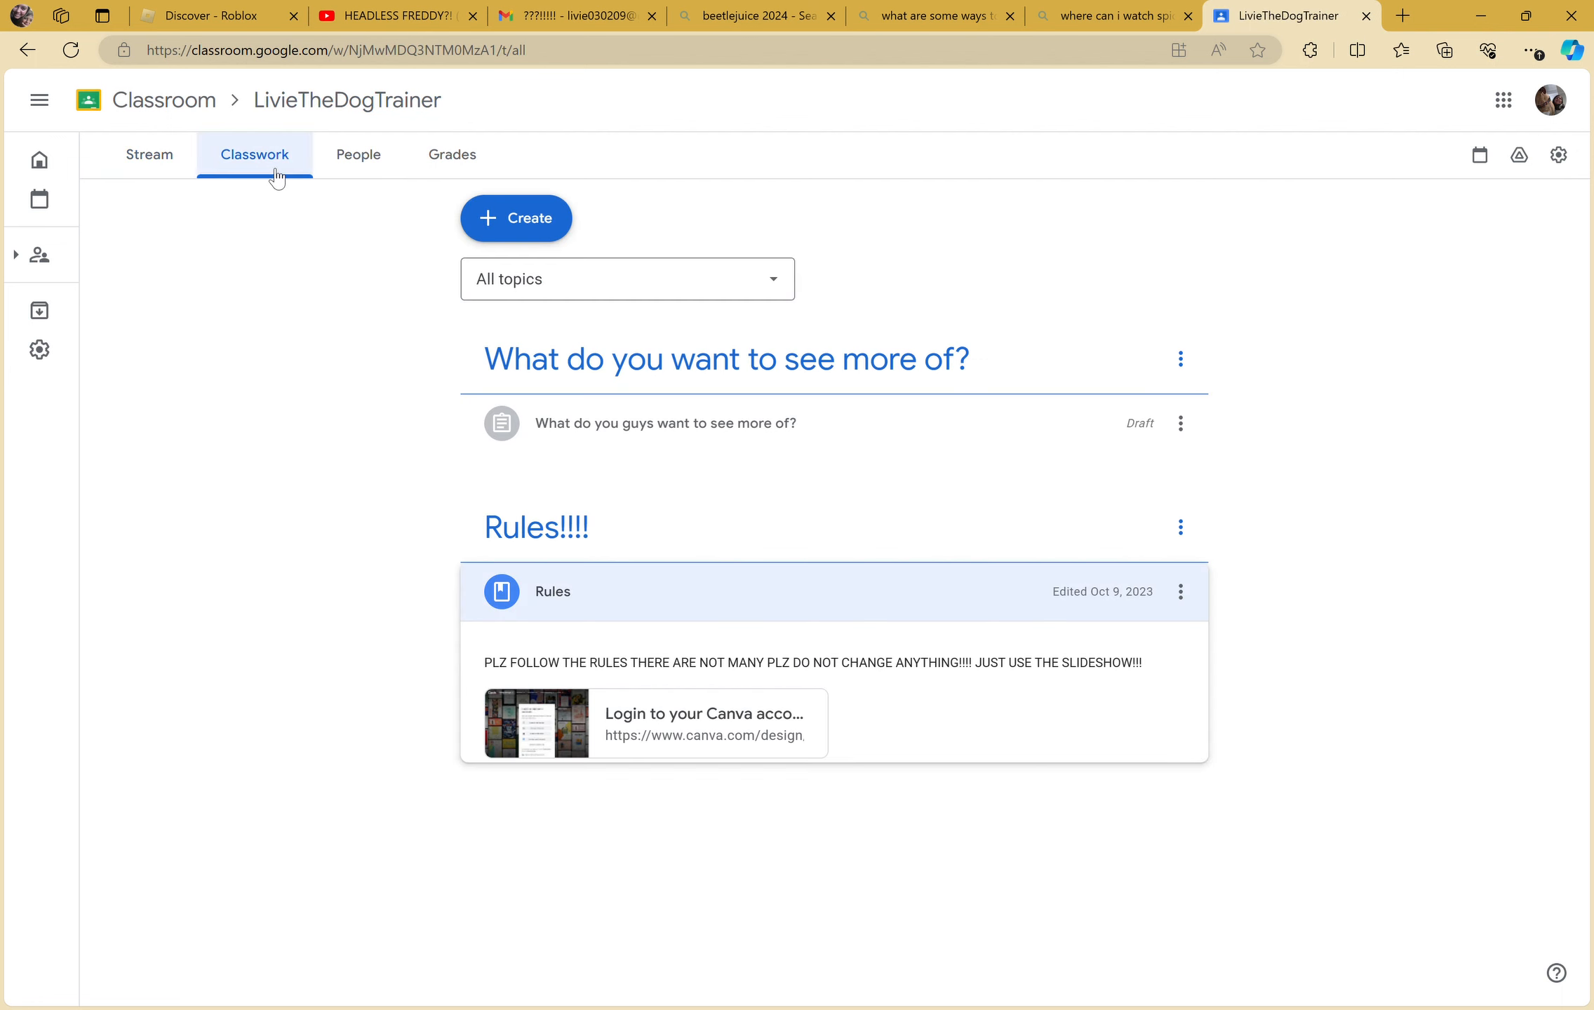
- Expand the 'What do you guys want to see more of?' draft to show its five links
click(665, 423)
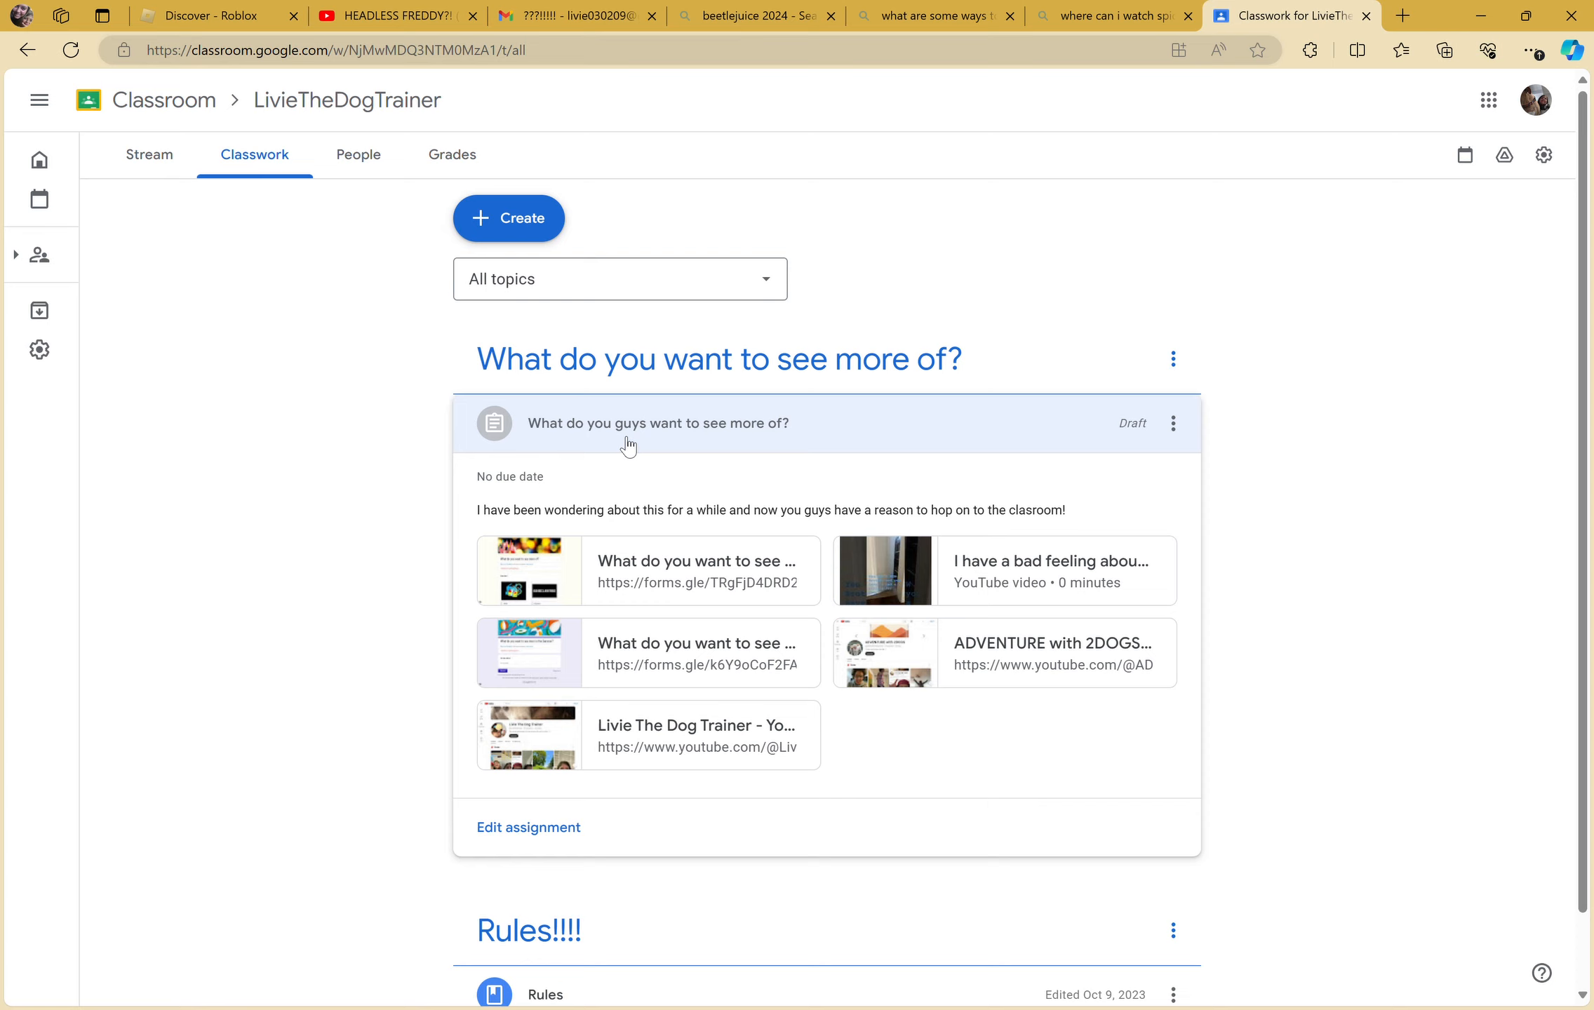
mouse_move(815, 602)
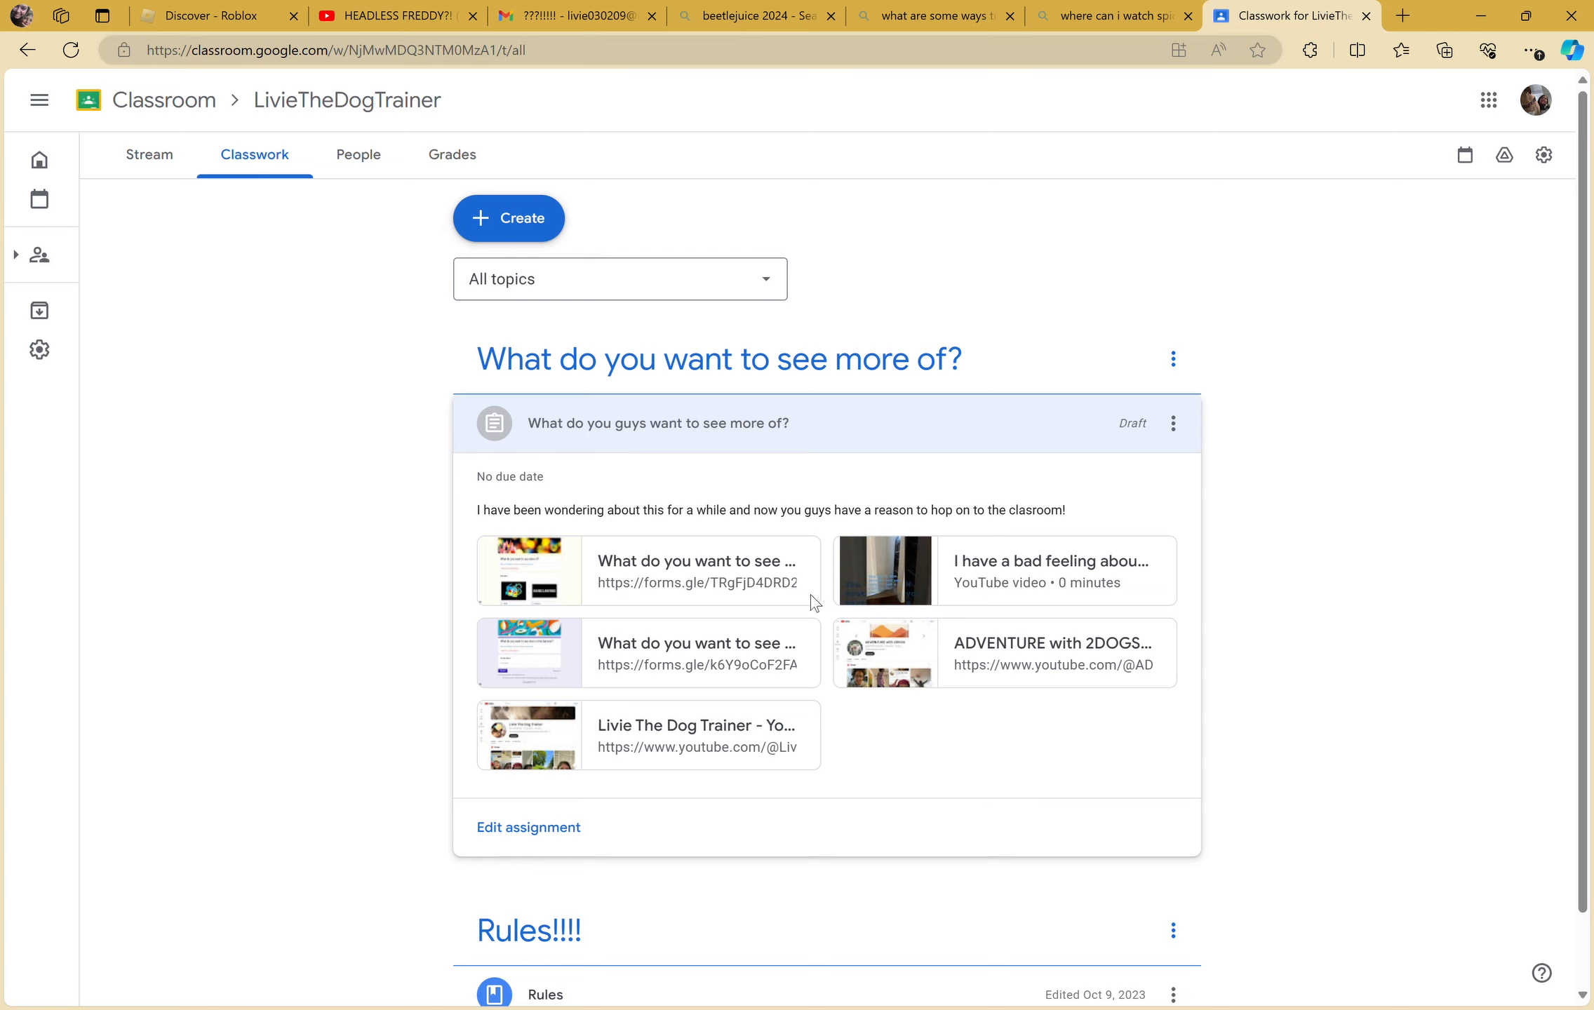
mouse_move(1461, 499)
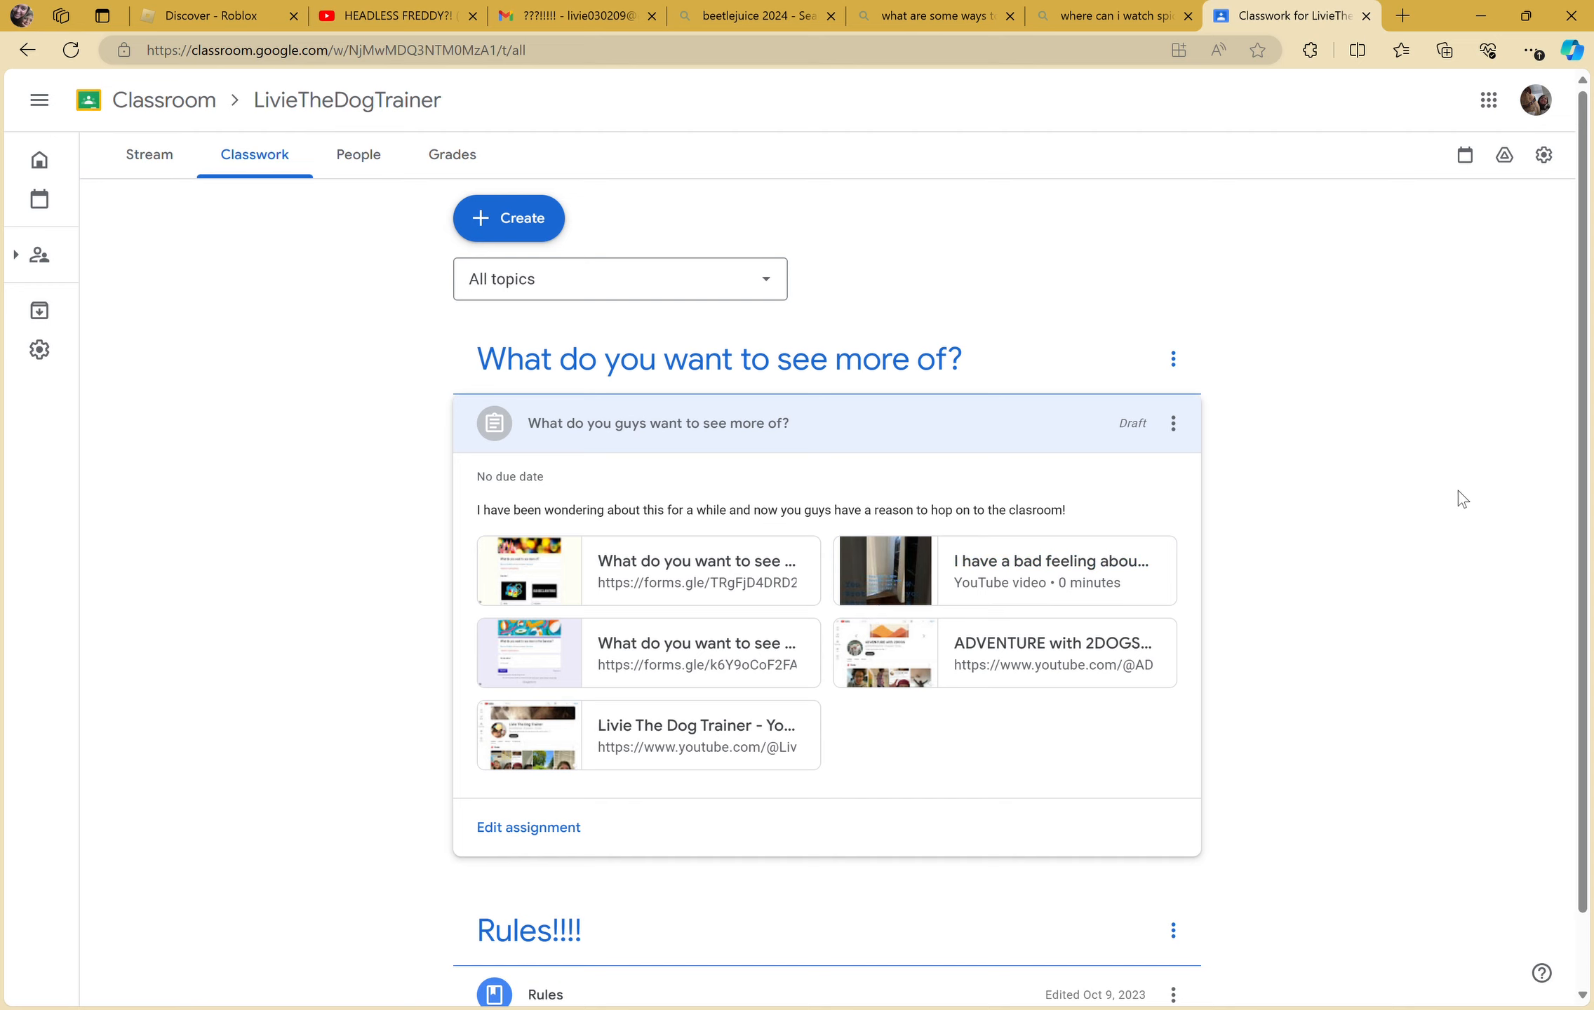
mouse_move(697, 561)
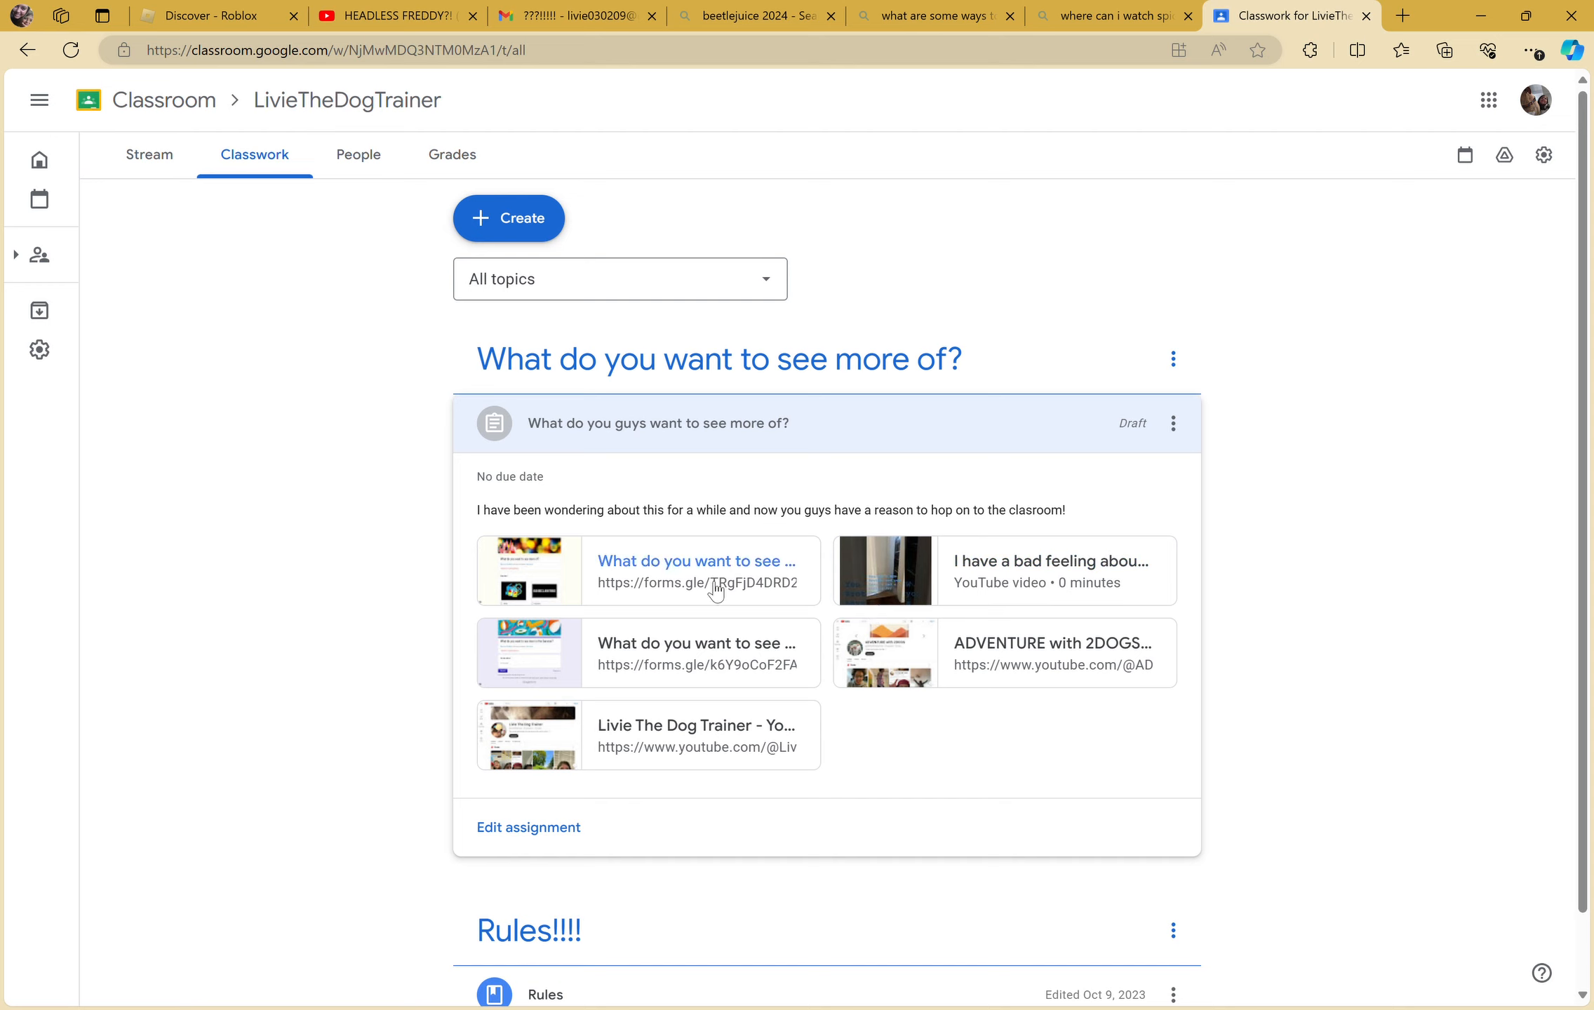
mouse_move(1093, 604)
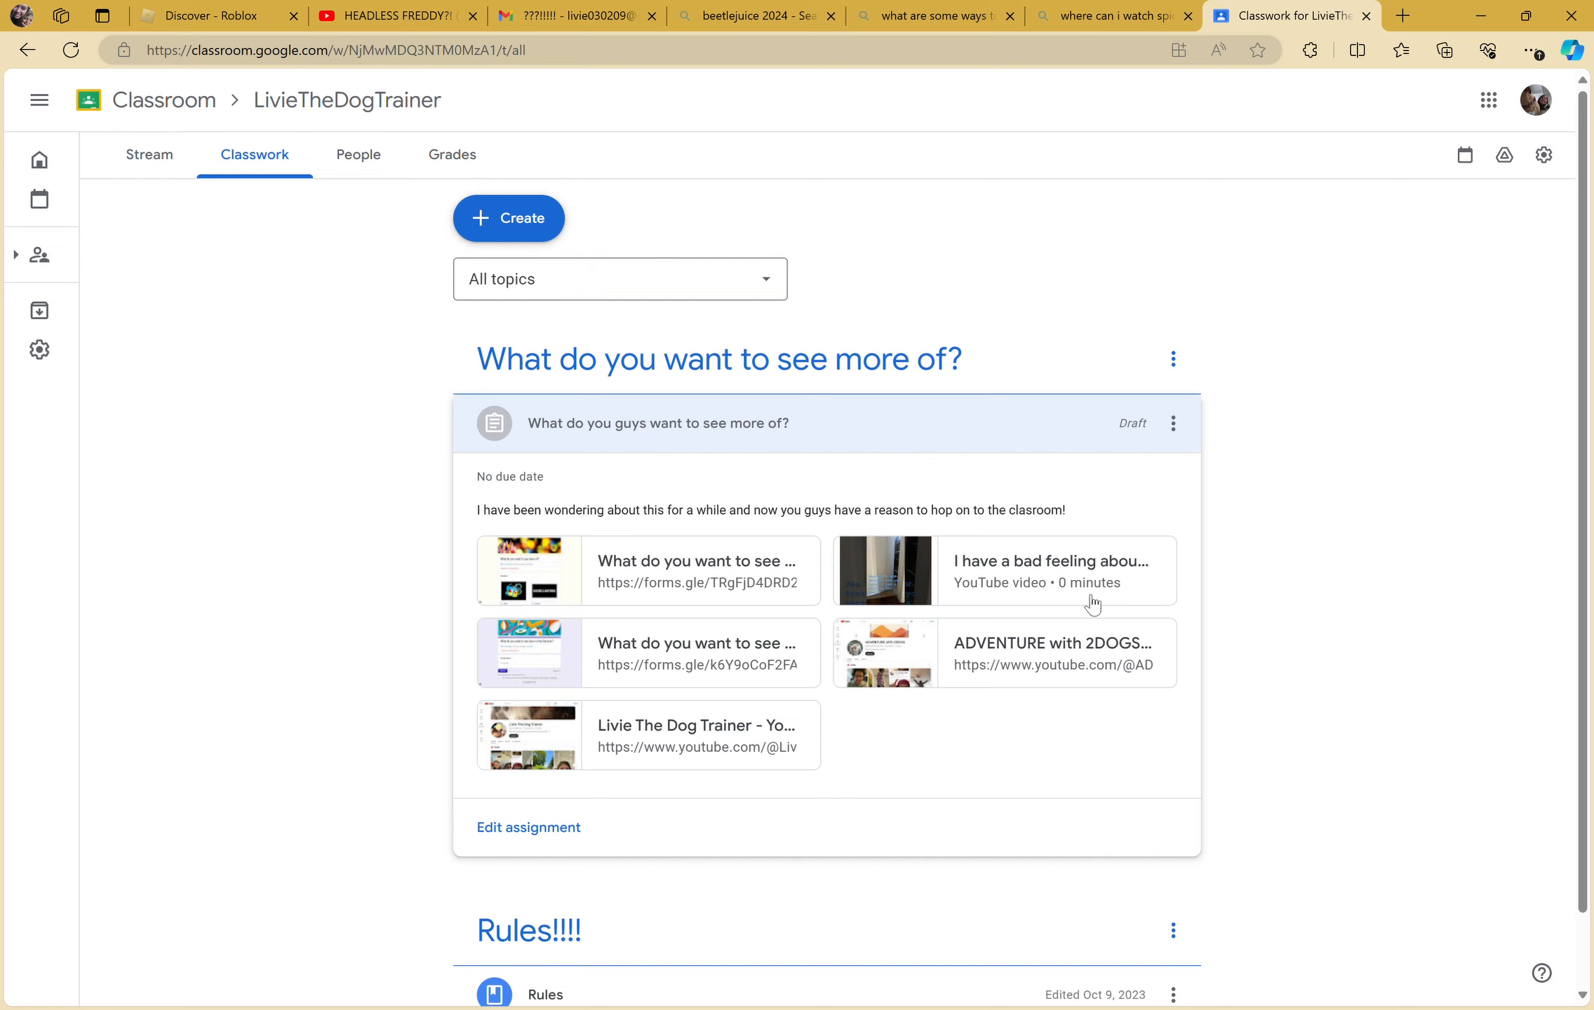
mouse_move(387, 532)
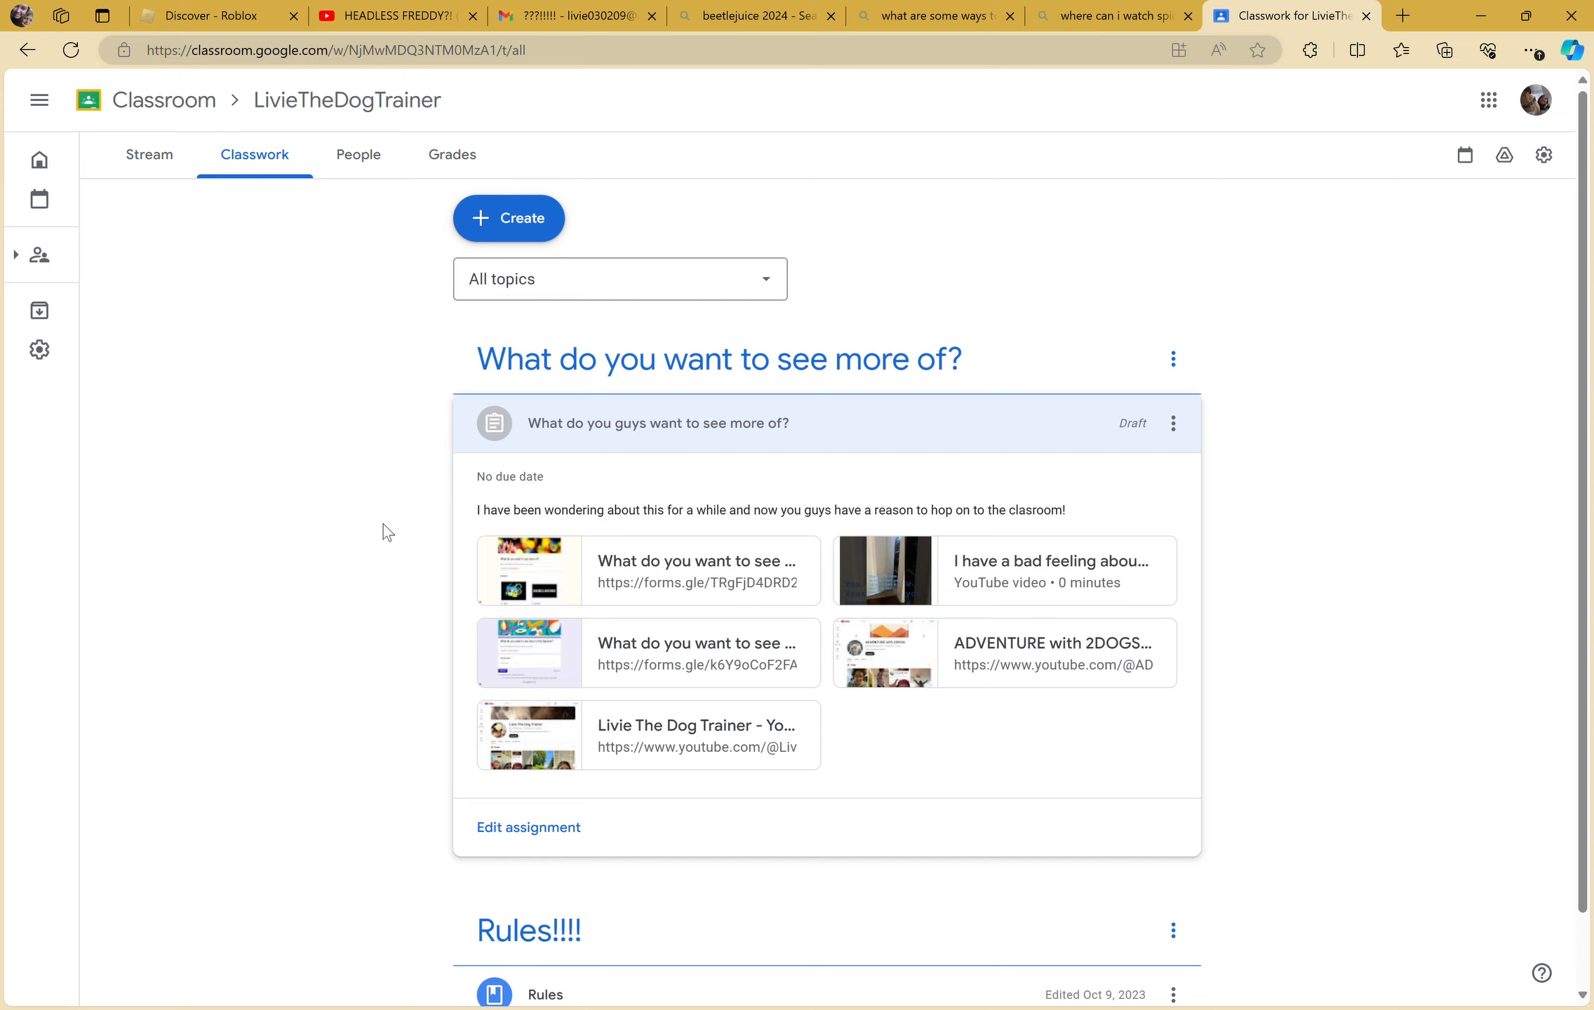
mouse_move(920, 678)
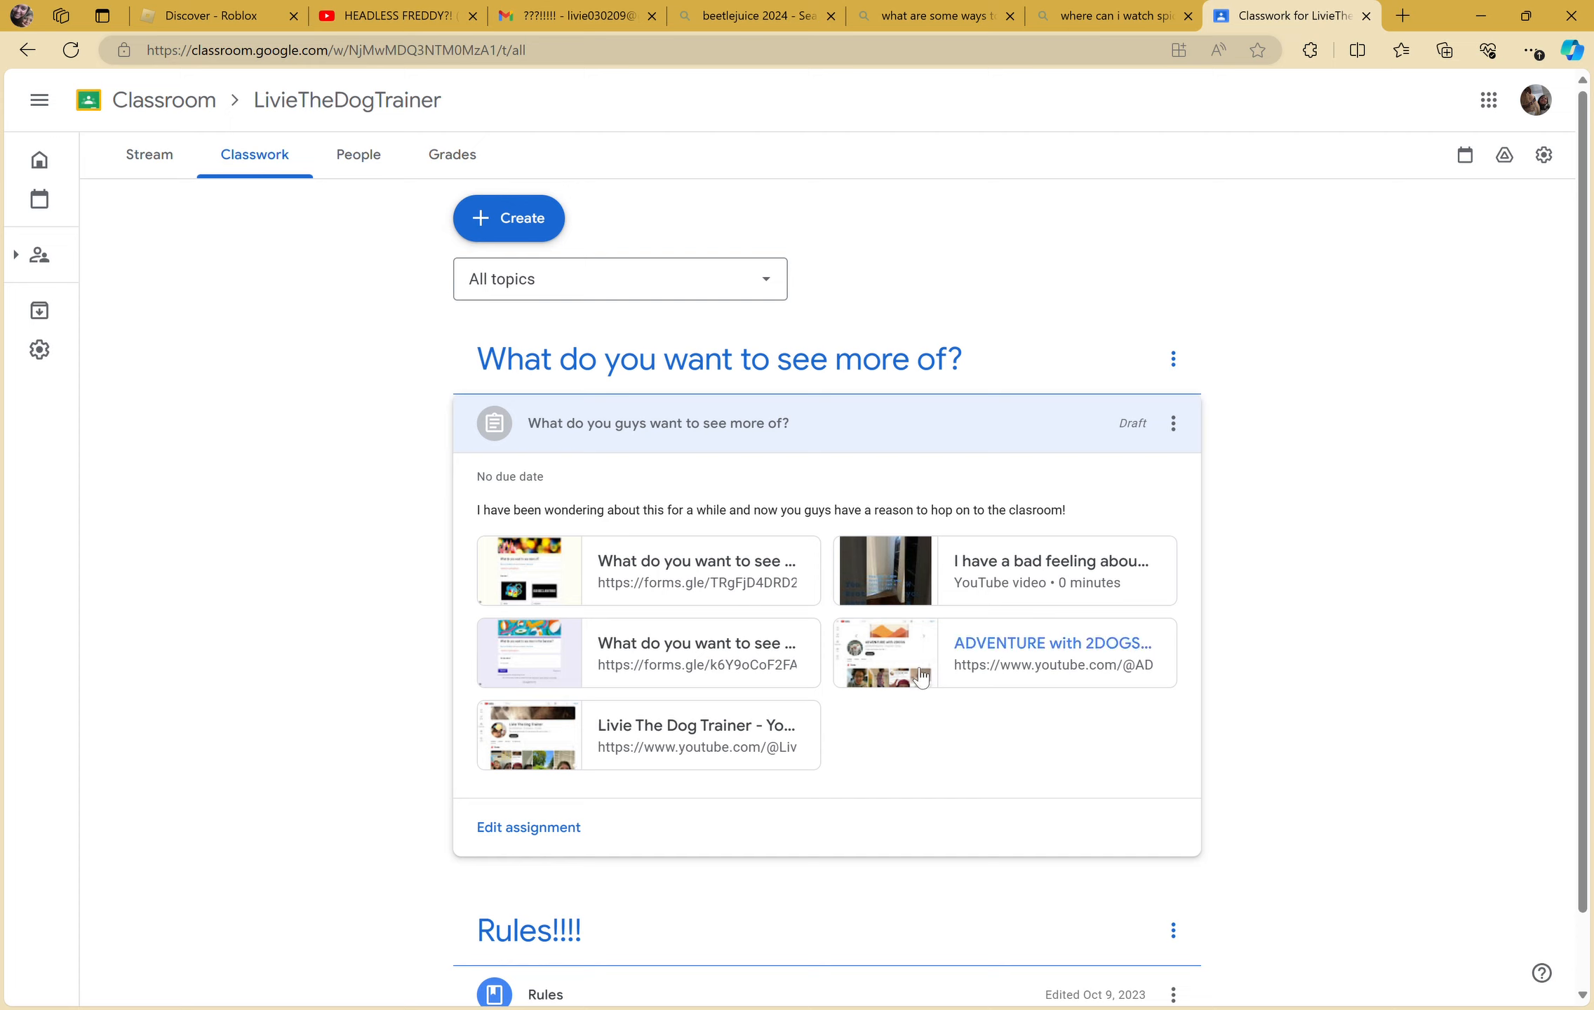
click(1053, 643)
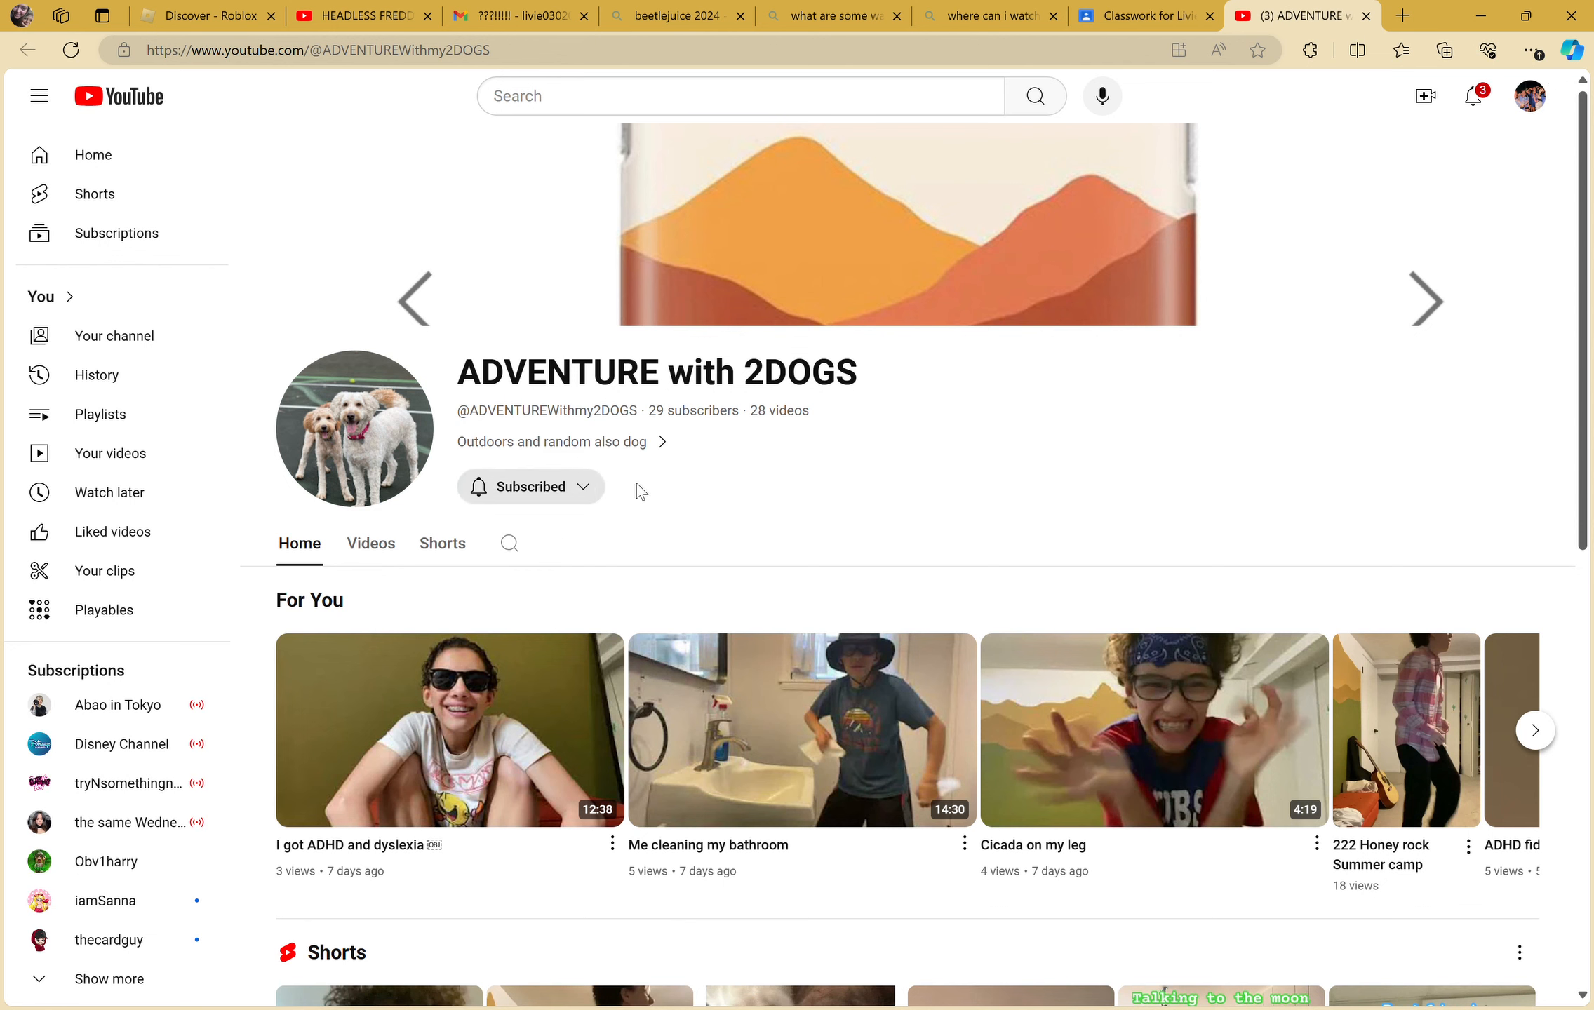
mouse_move(370, 544)
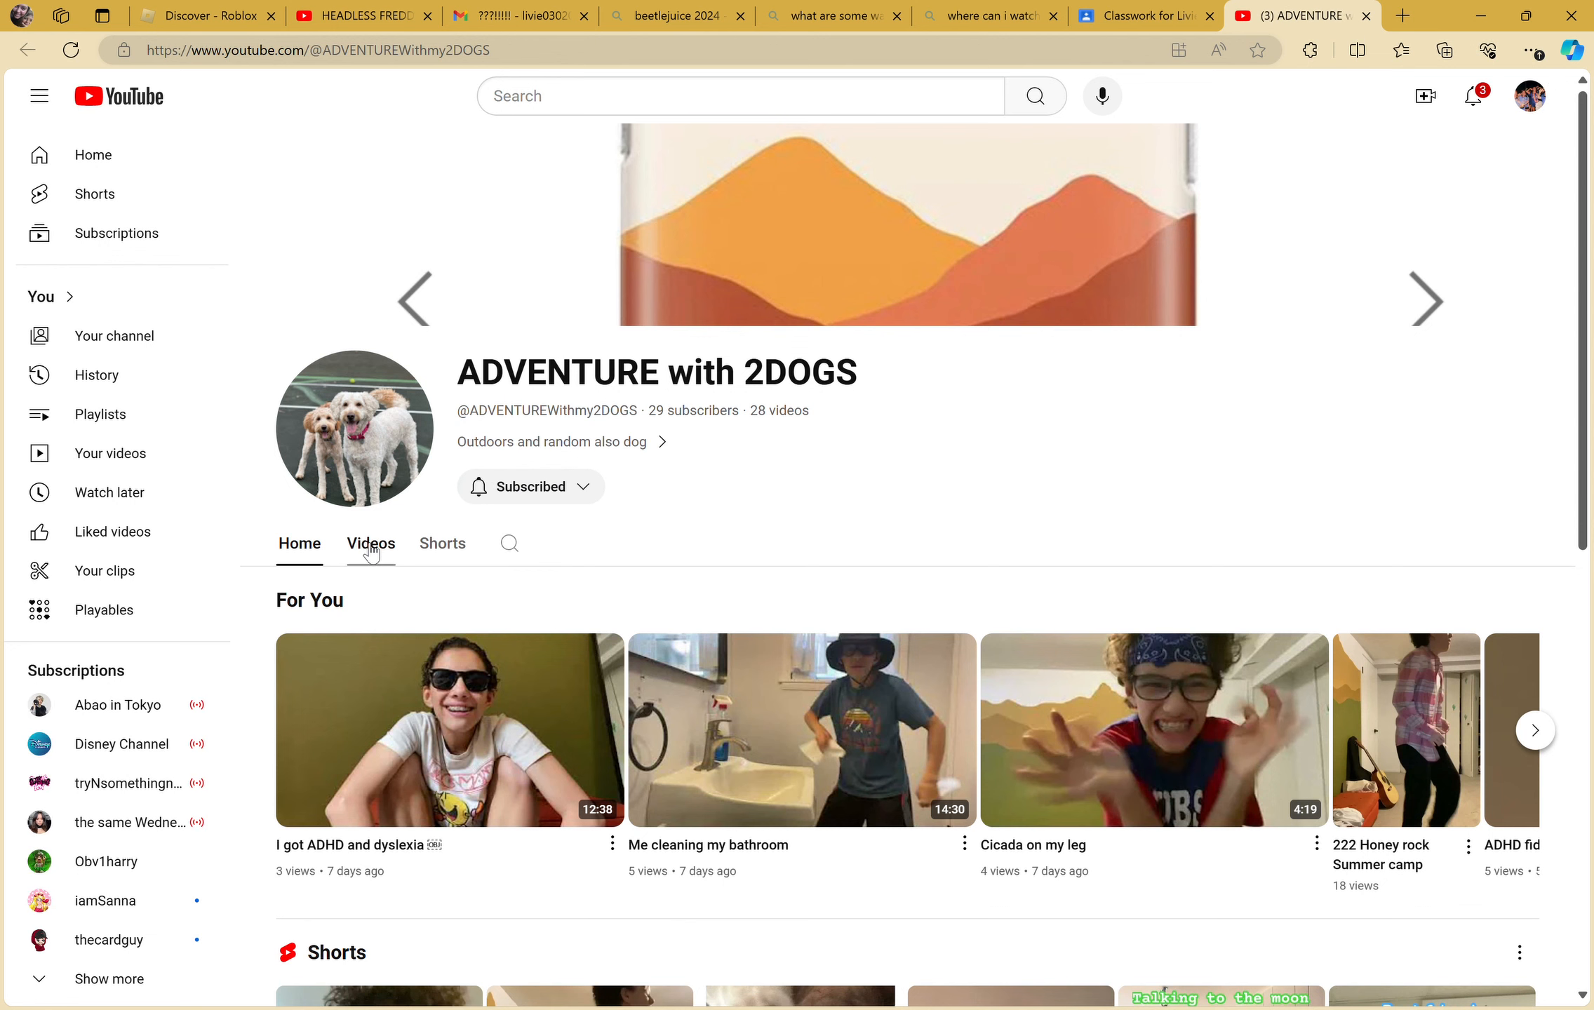
click(370, 543)
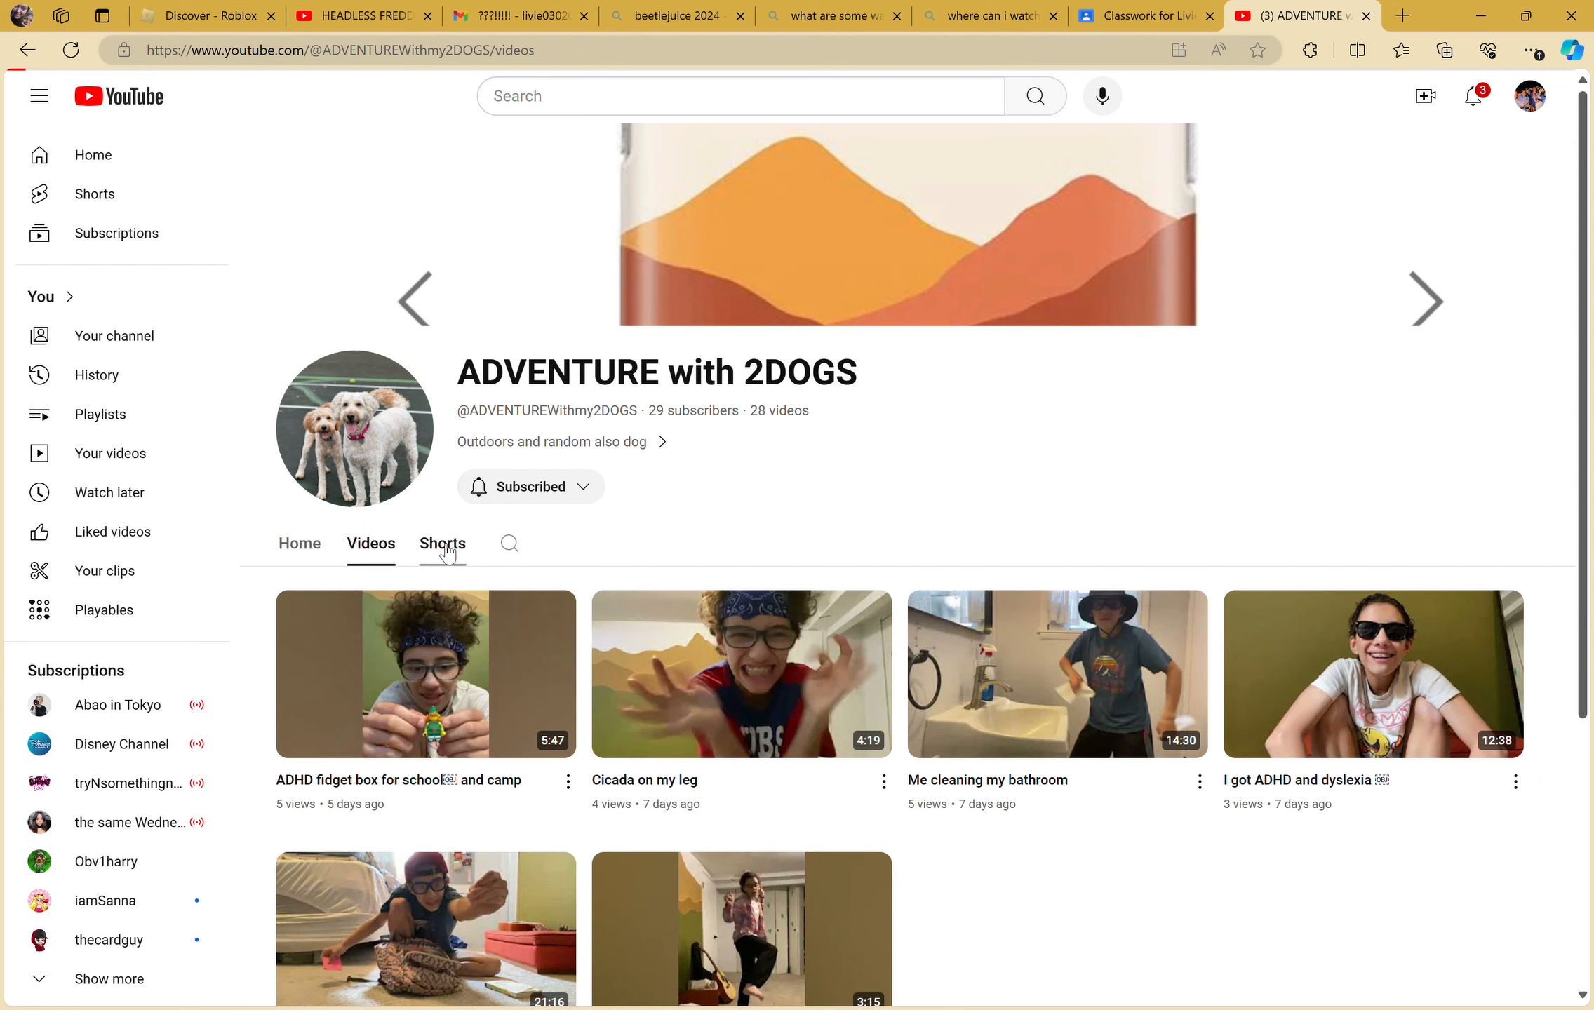
click(442, 544)
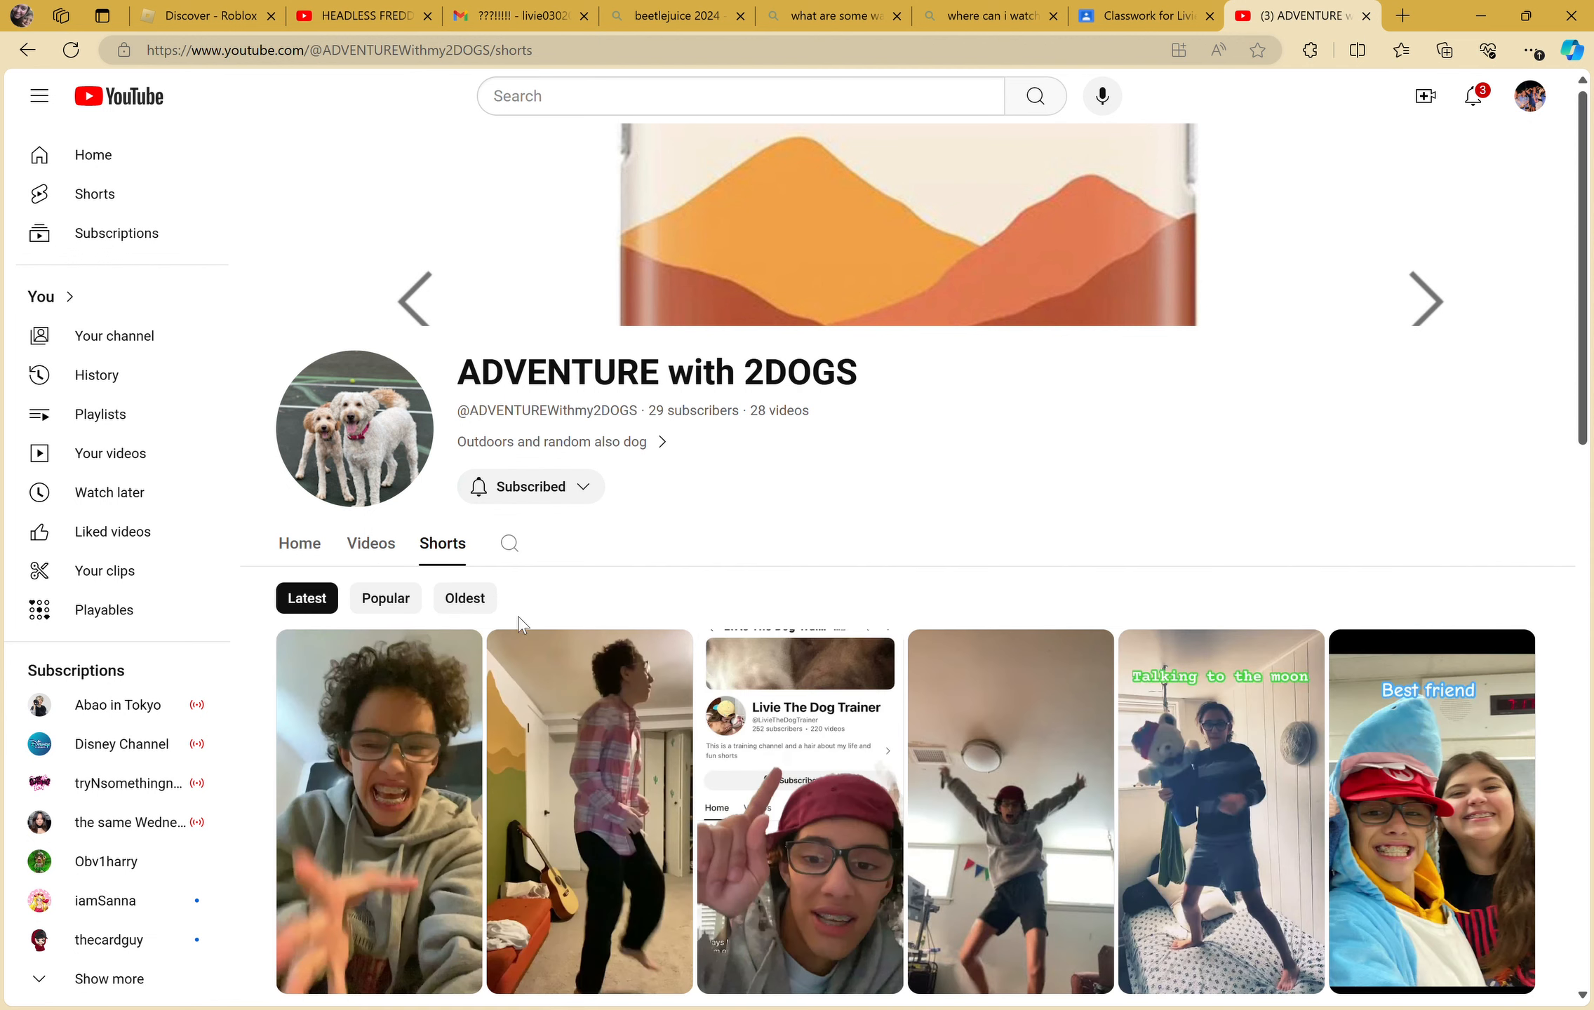
mouse_move(1479, 770)
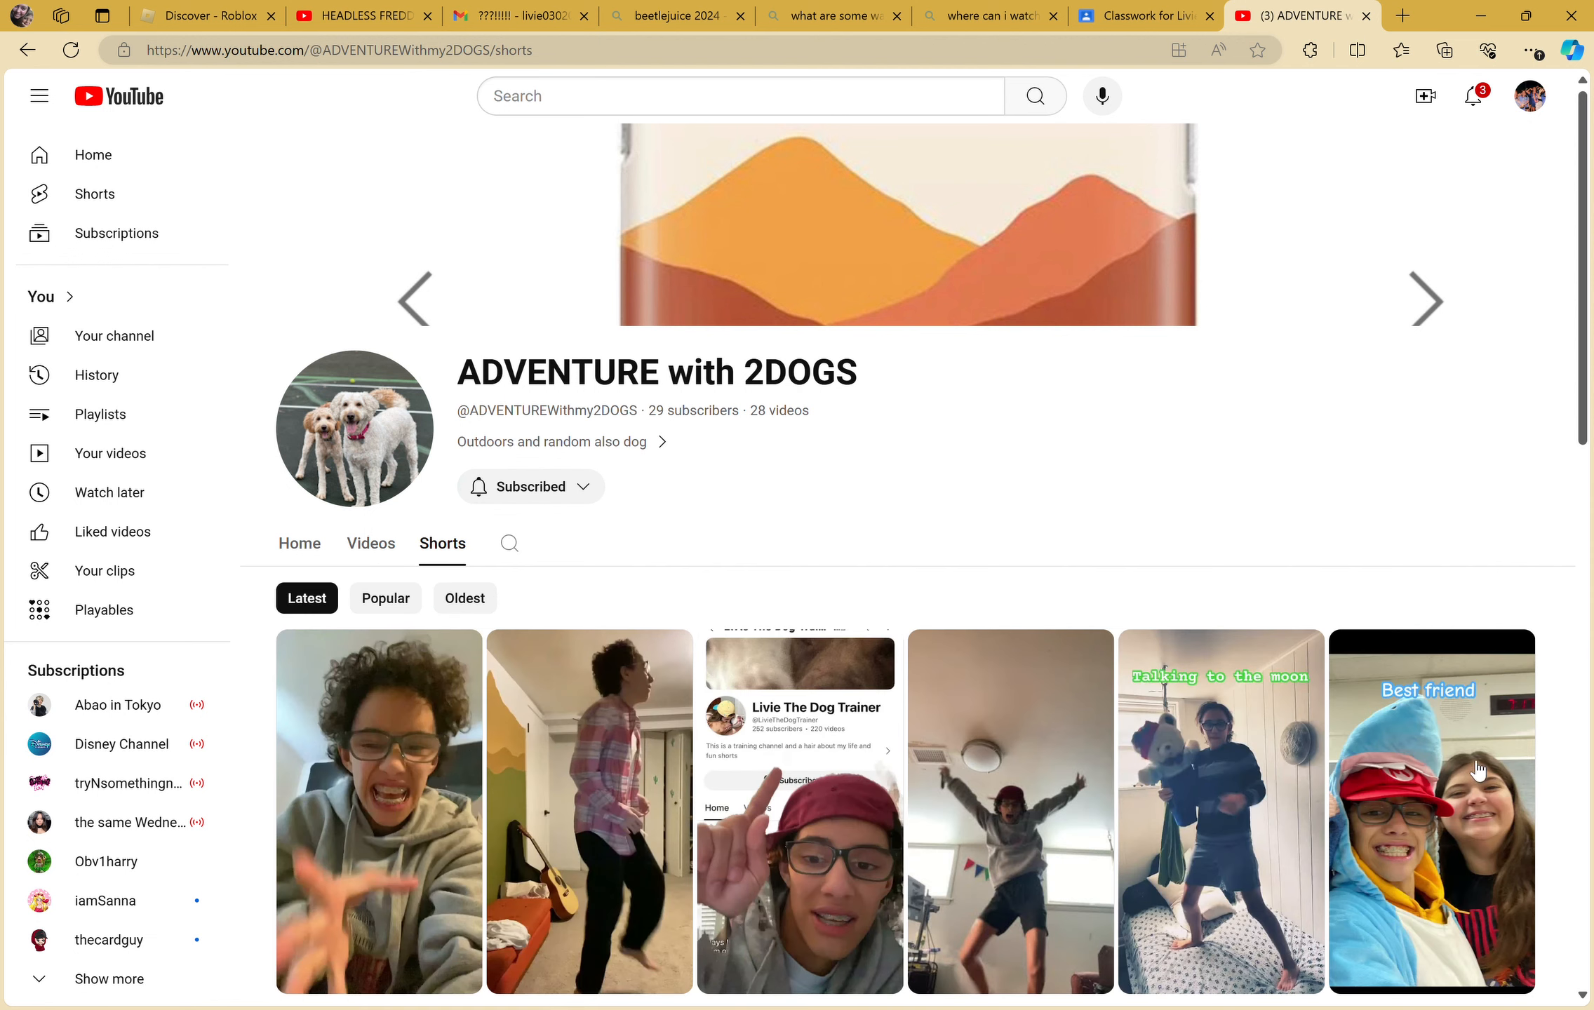
mouse_move(1456, 840)
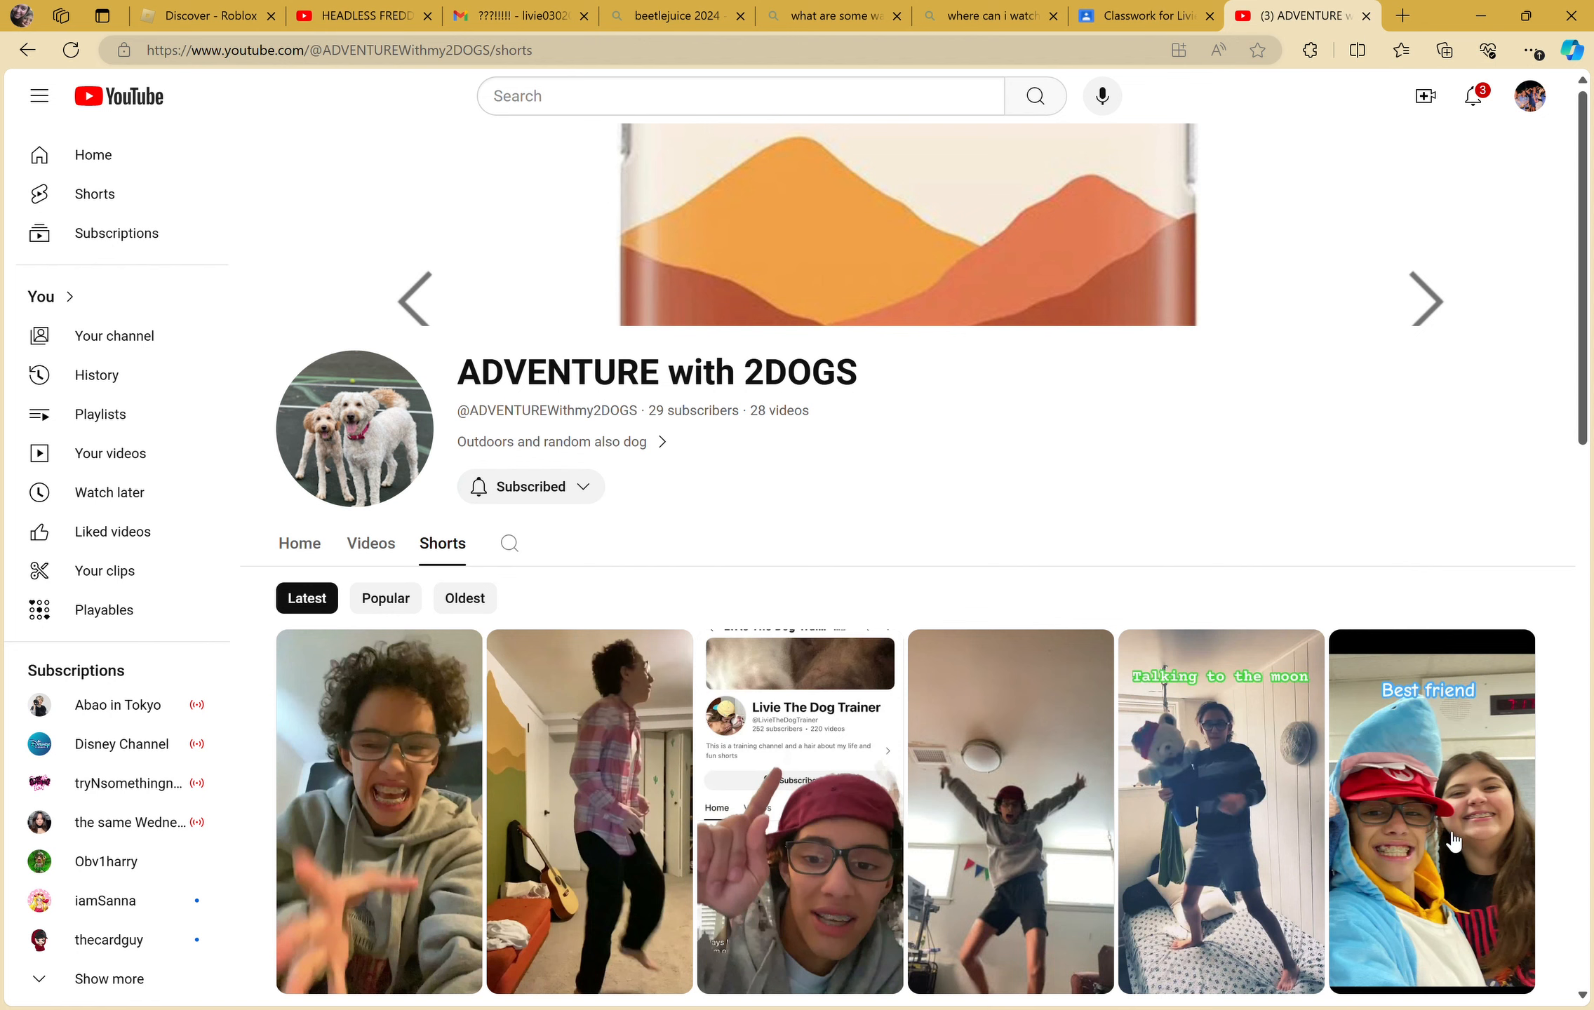
mouse_move(871, 69)
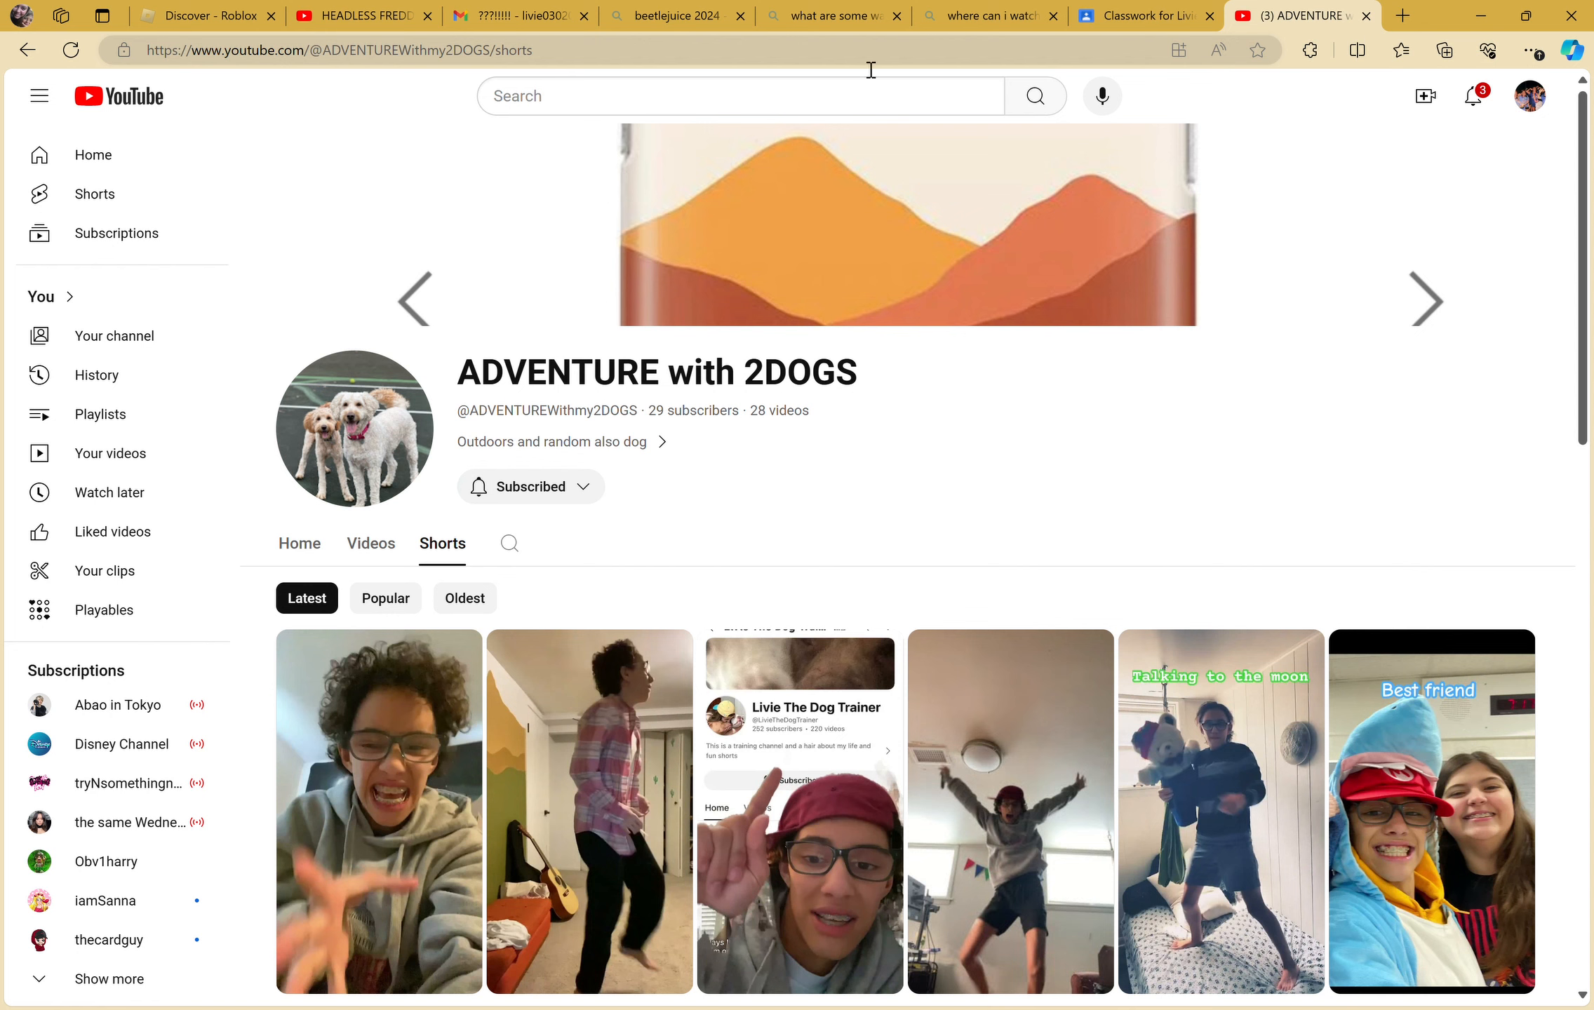
click(1291, 15)
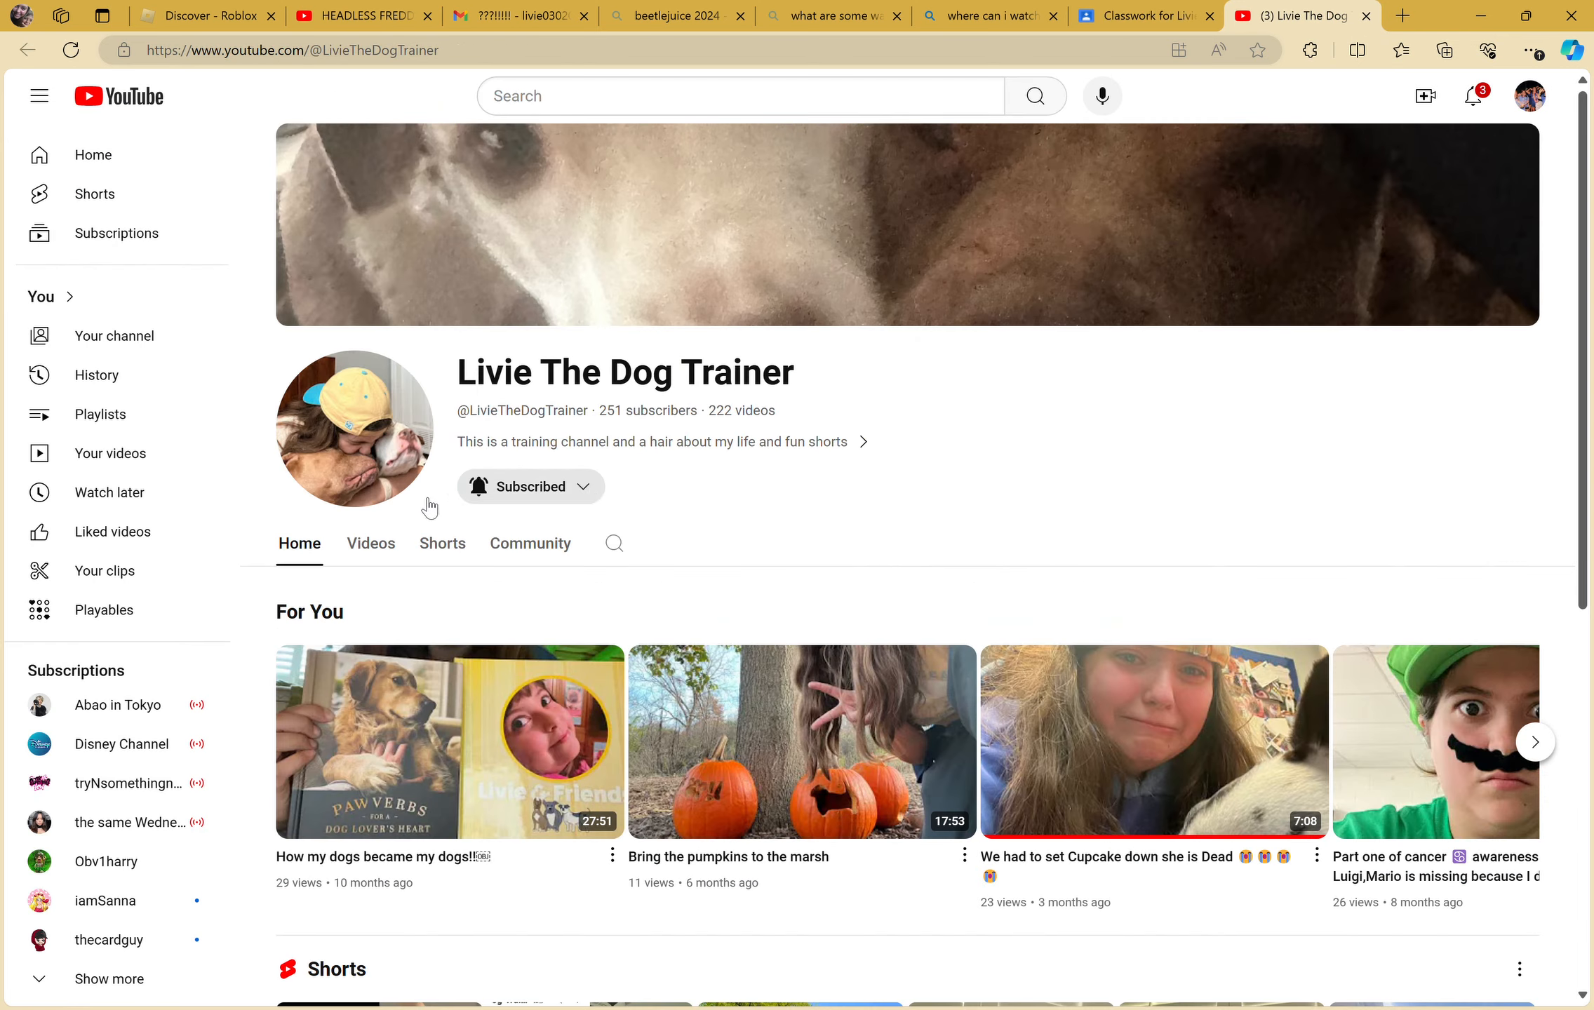
- Show Livie The Dog Trainer's Shorts tab and scroll through the grid
click(441, 543)
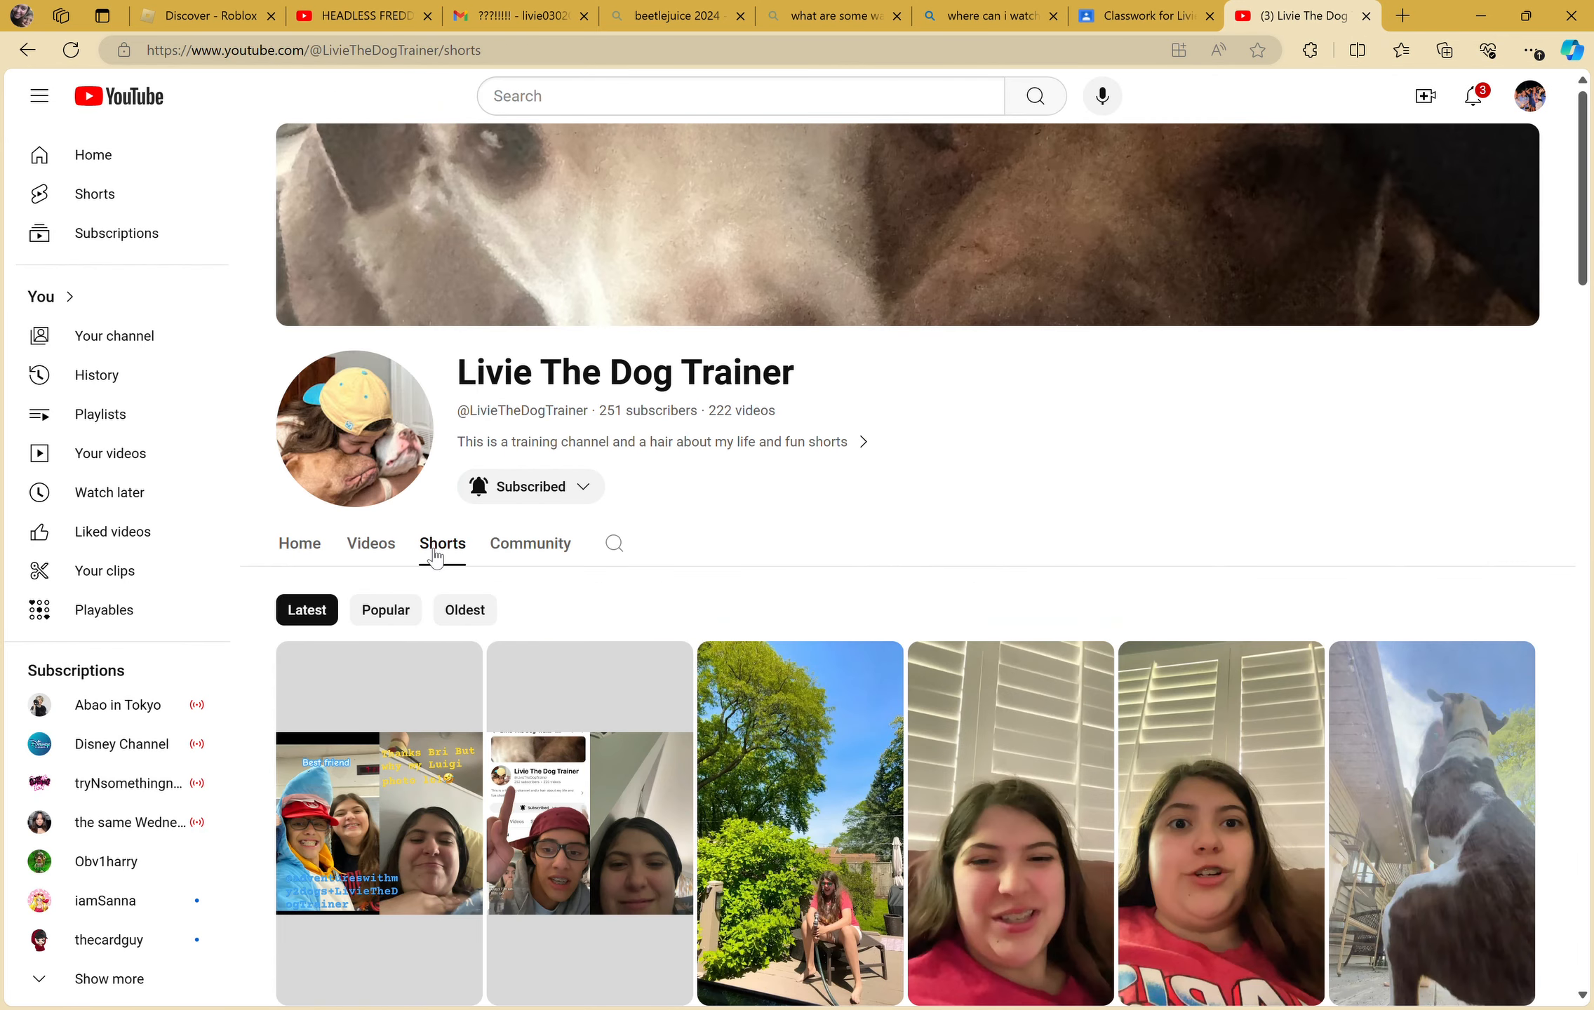
scroll(down, 3)
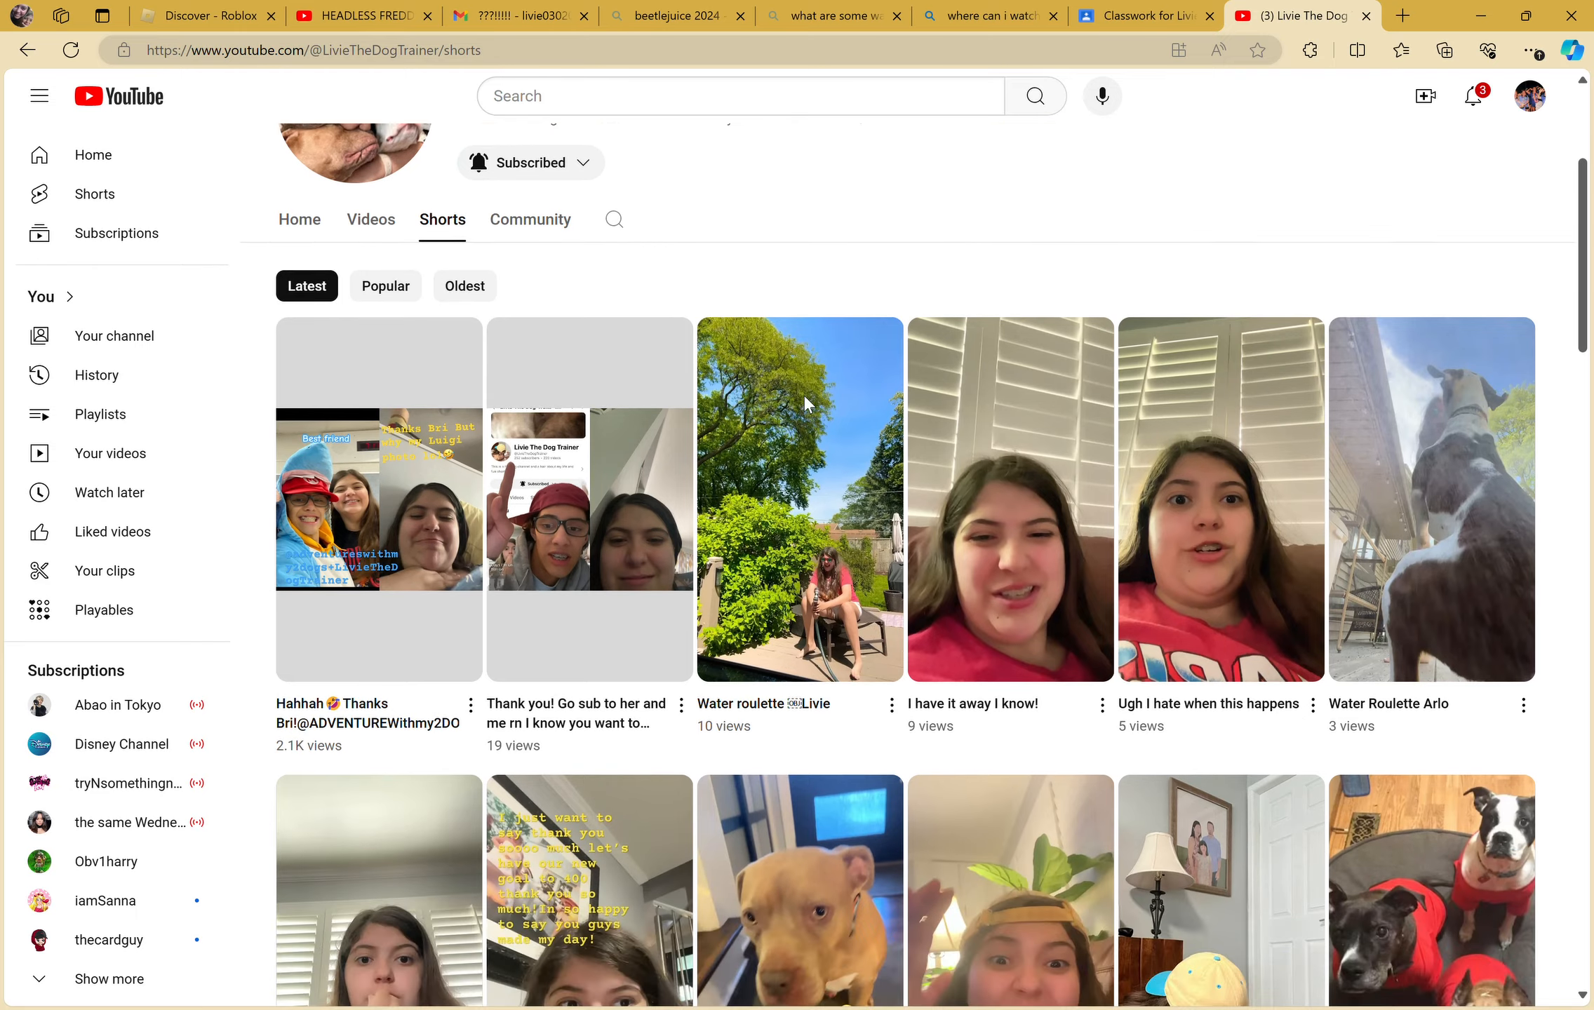
scroll(up, 3)
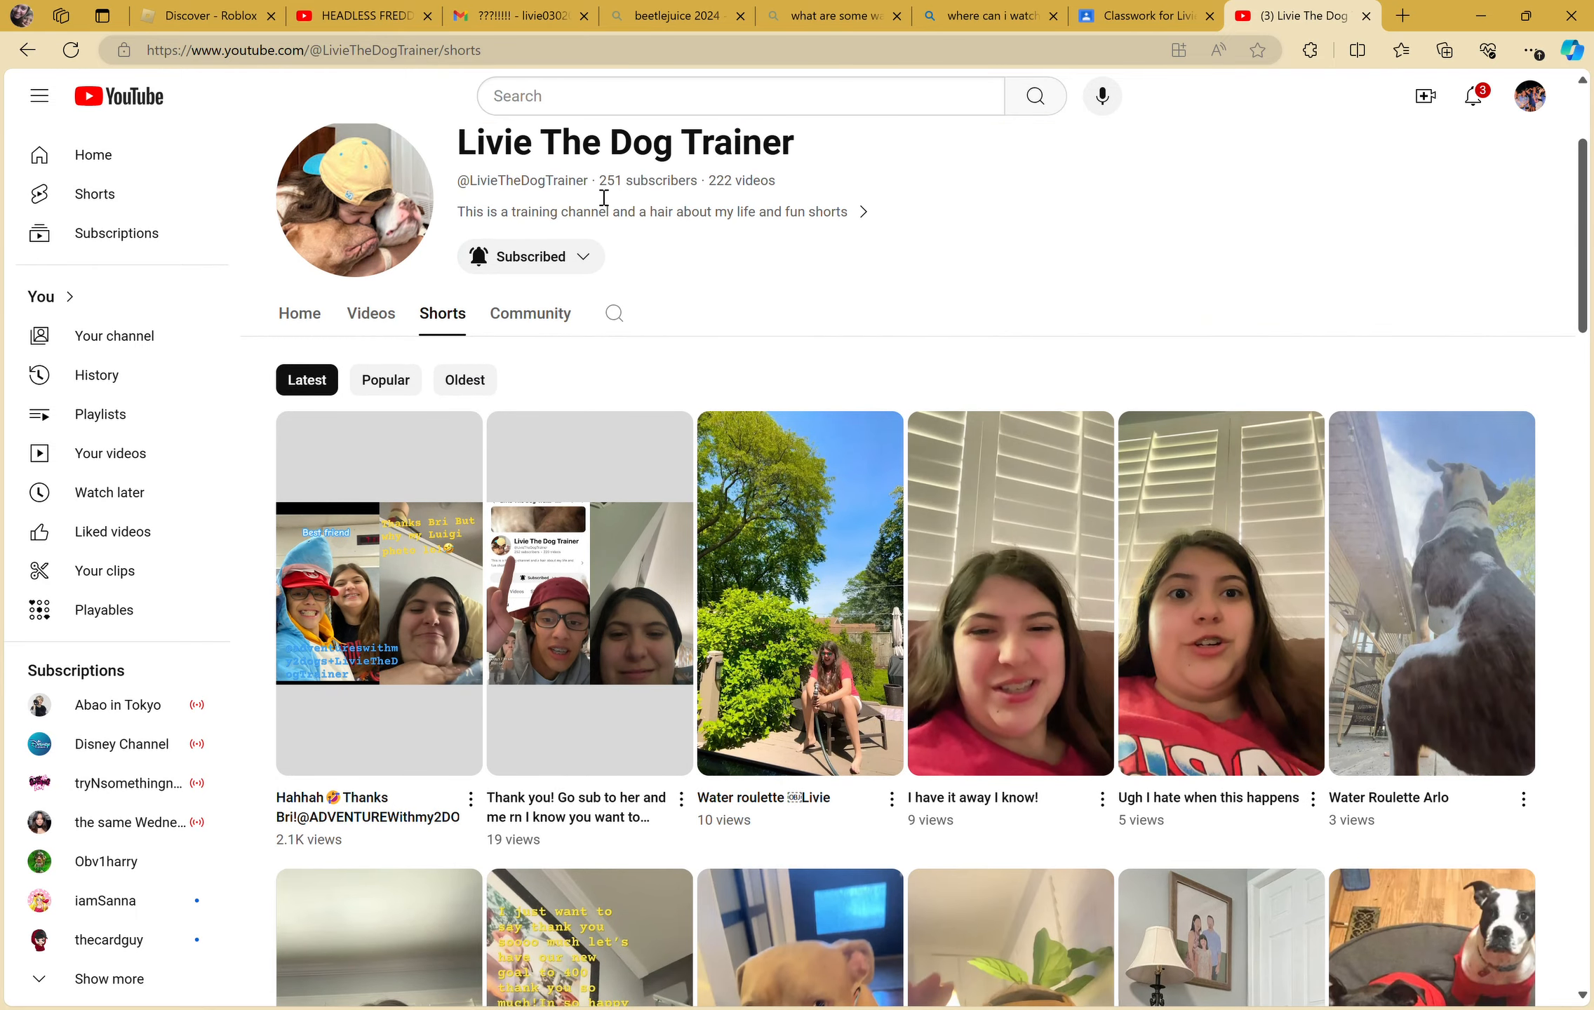
scroll(down, 3)
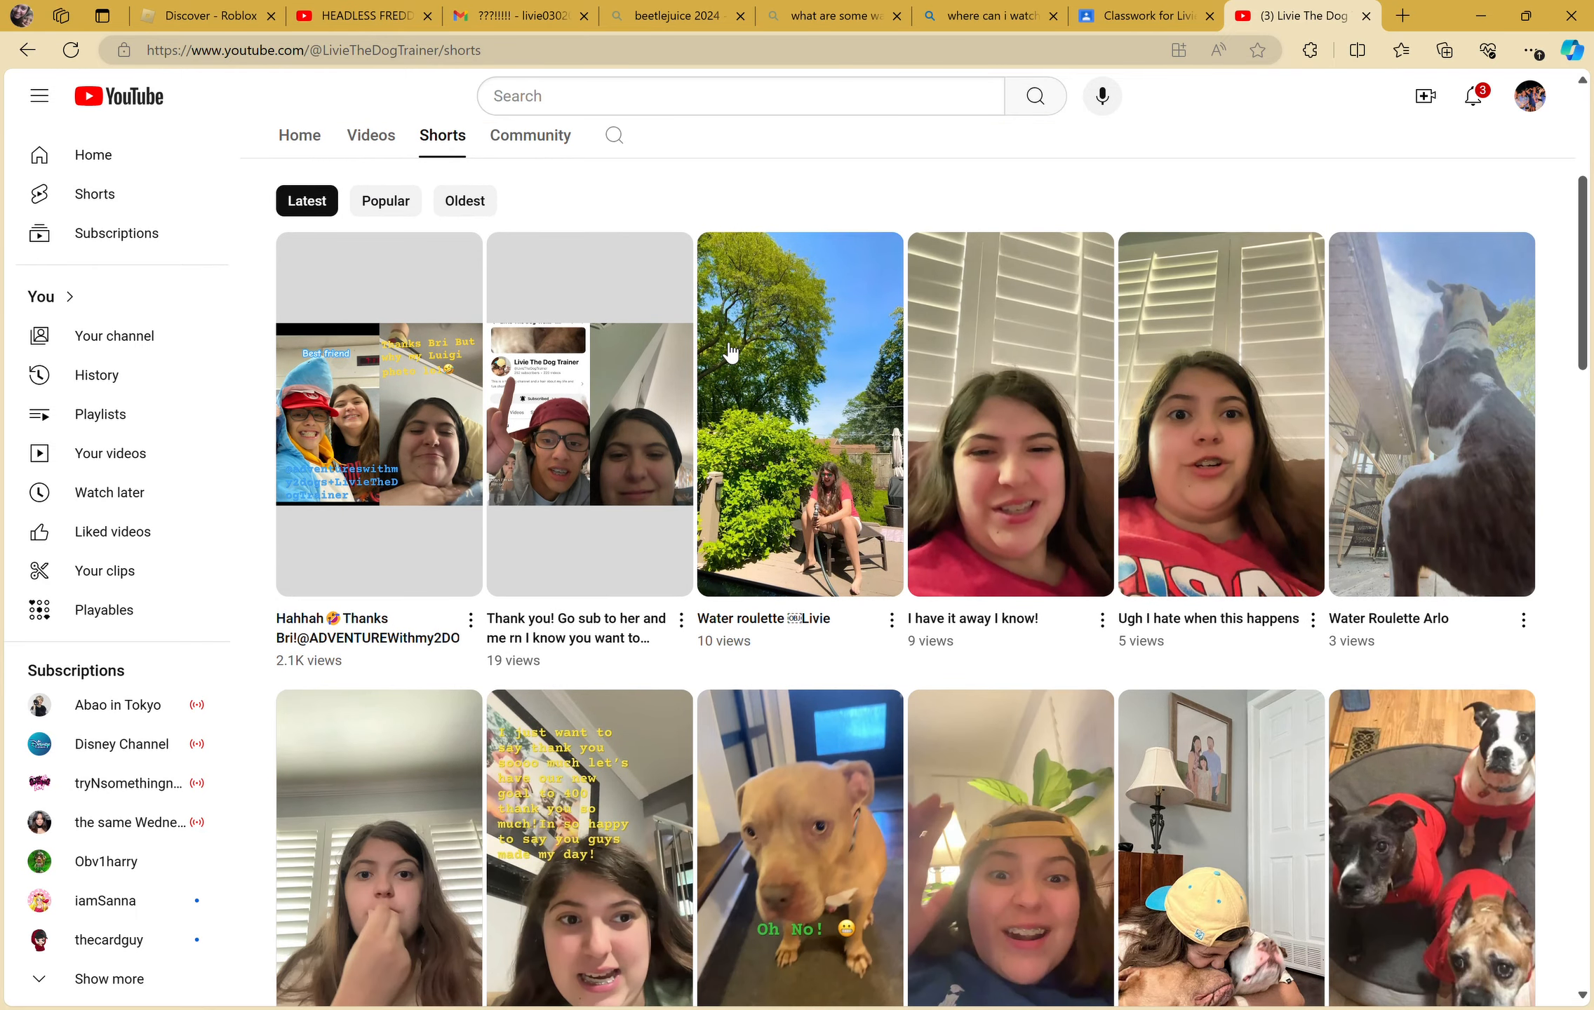
scroll(down, 3)
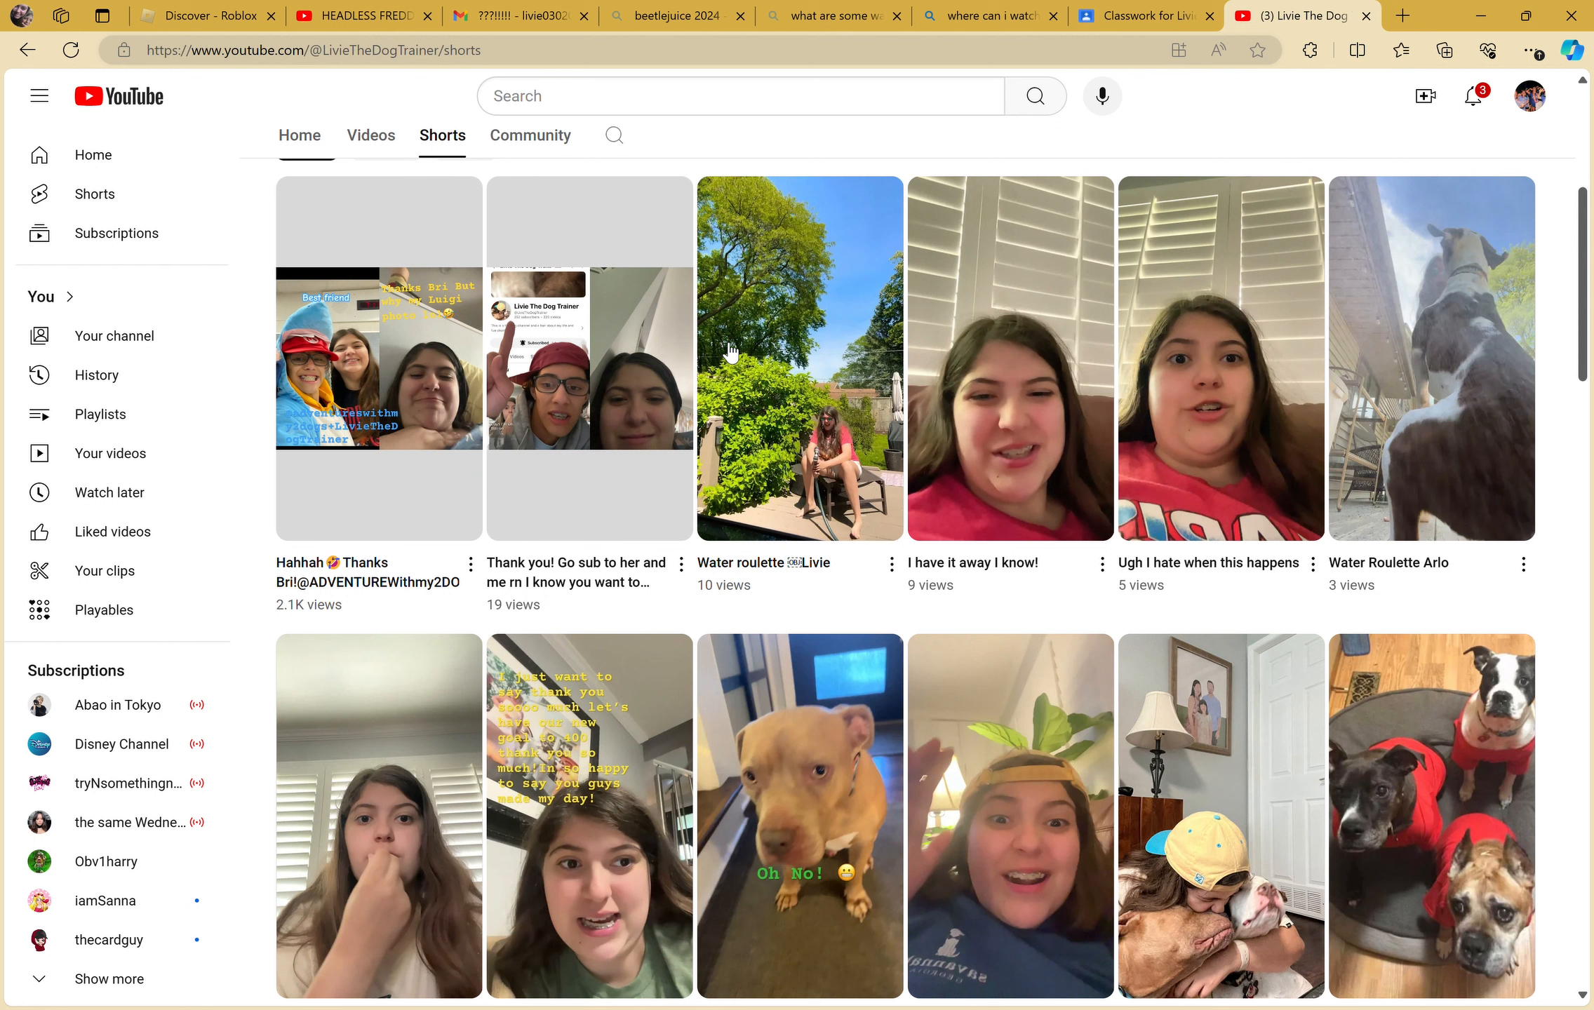
mouse_move(699, 160)
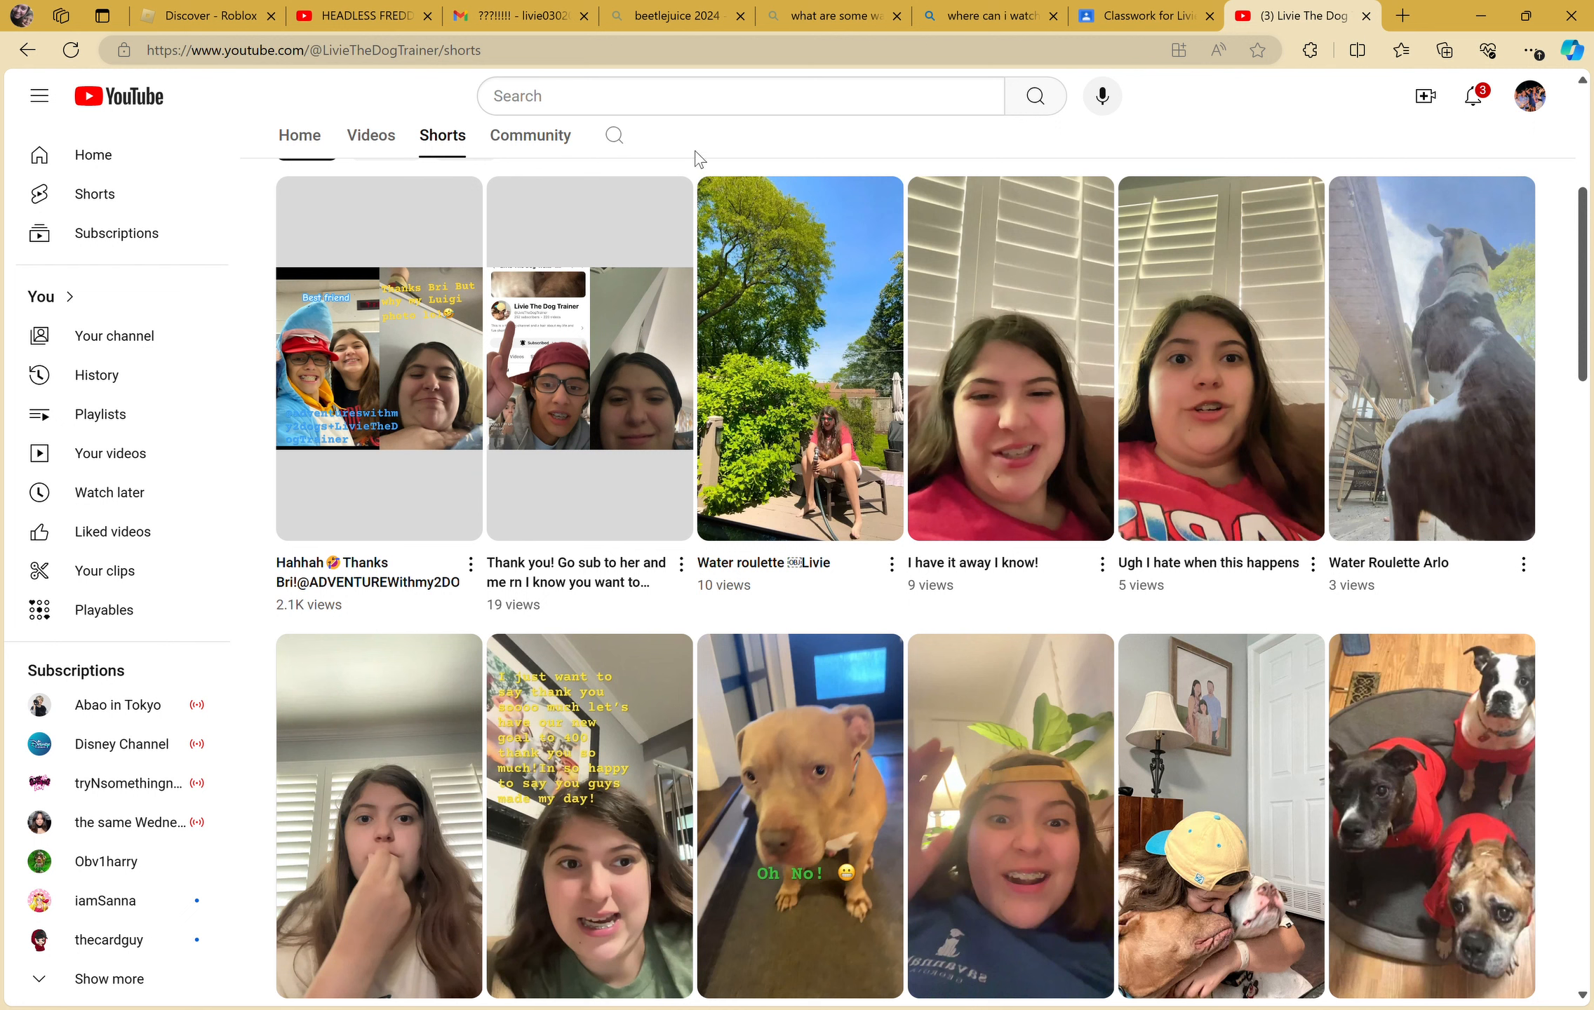
mouse_move(315, 319)
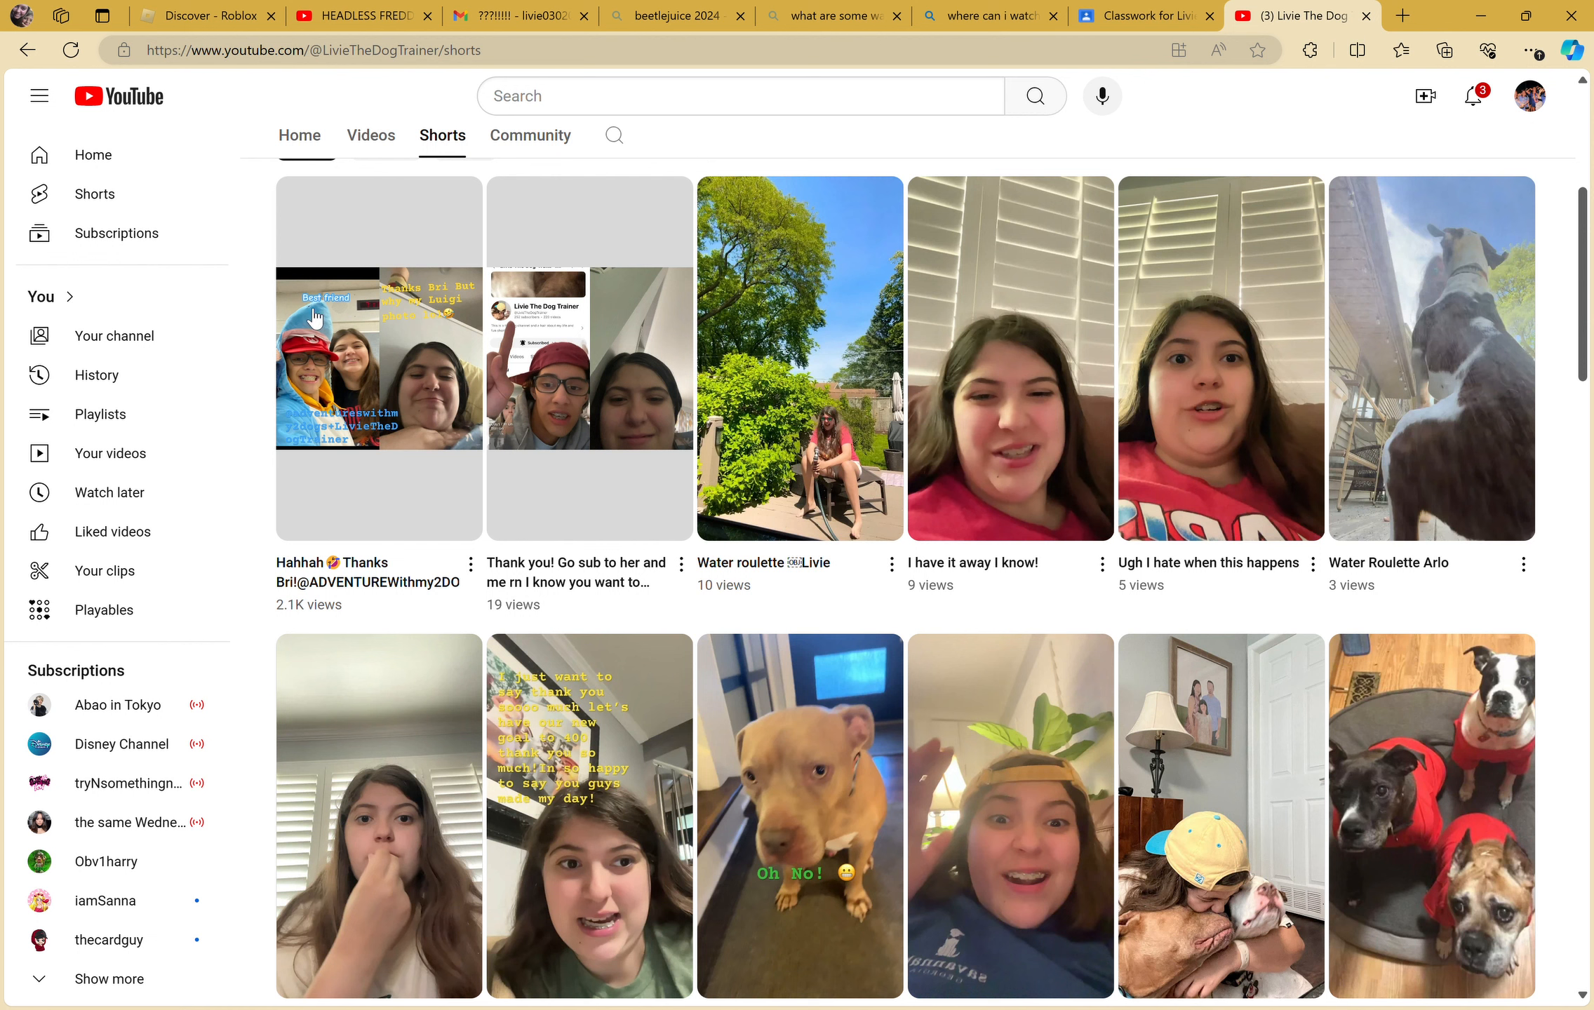
mouse_move(366, 336)
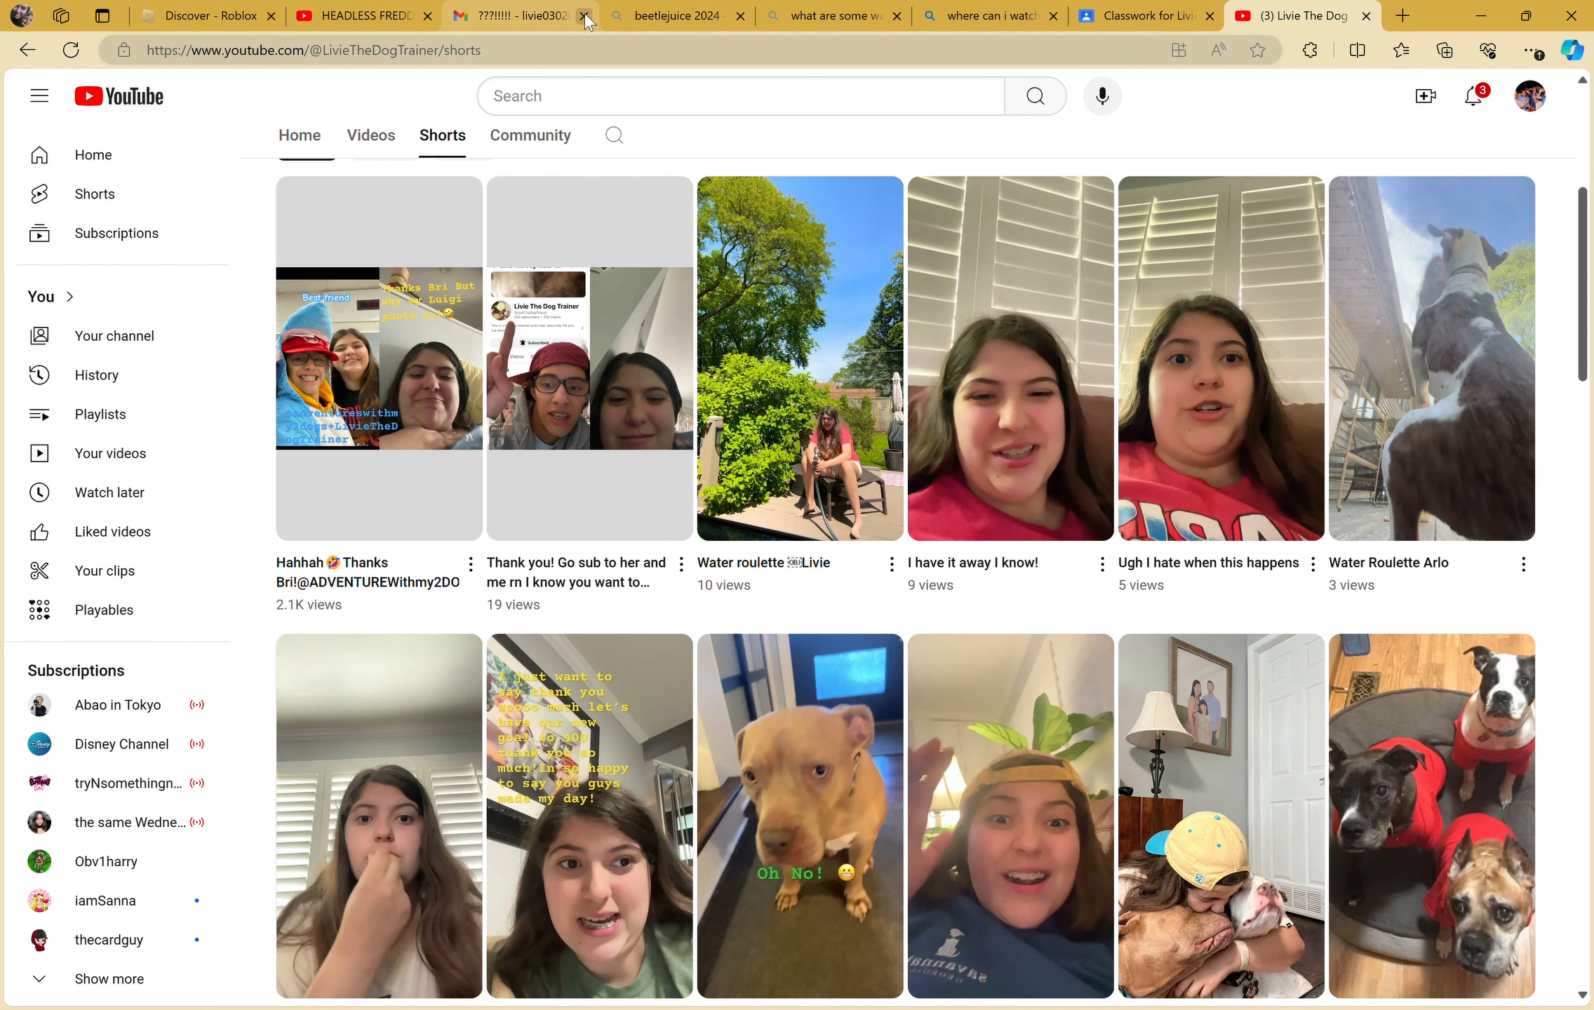
- Close the unneeded mail page and scroll further down the Shorts list
click(585, 15)
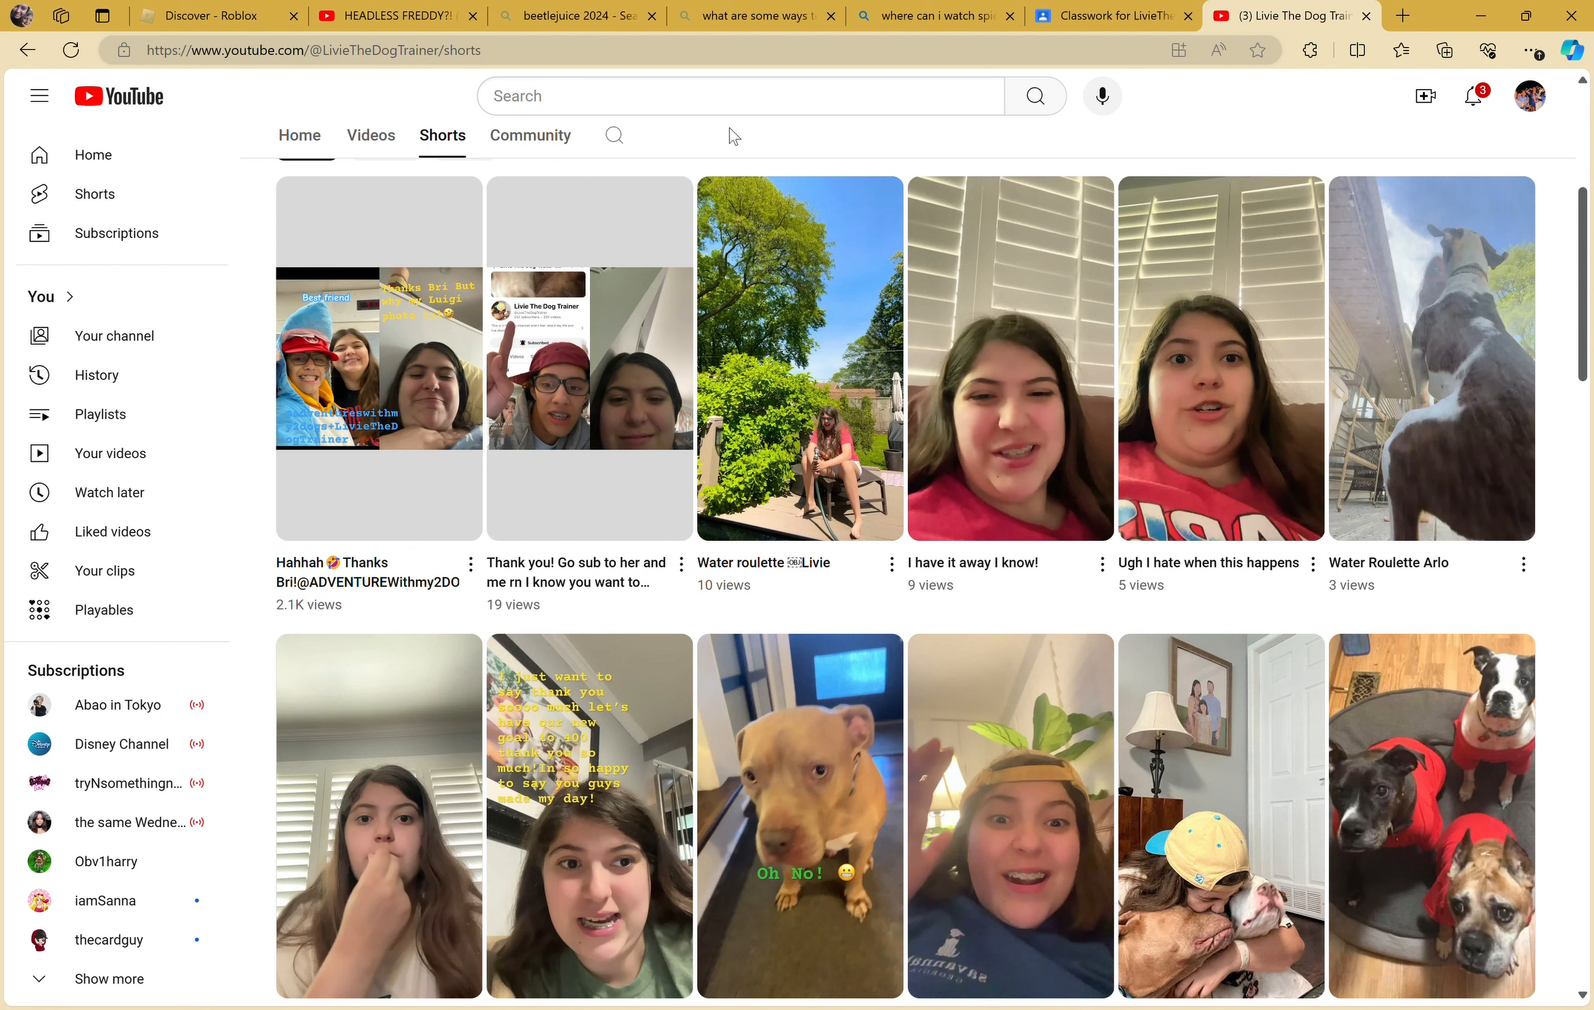
mouse_move(553, 306)
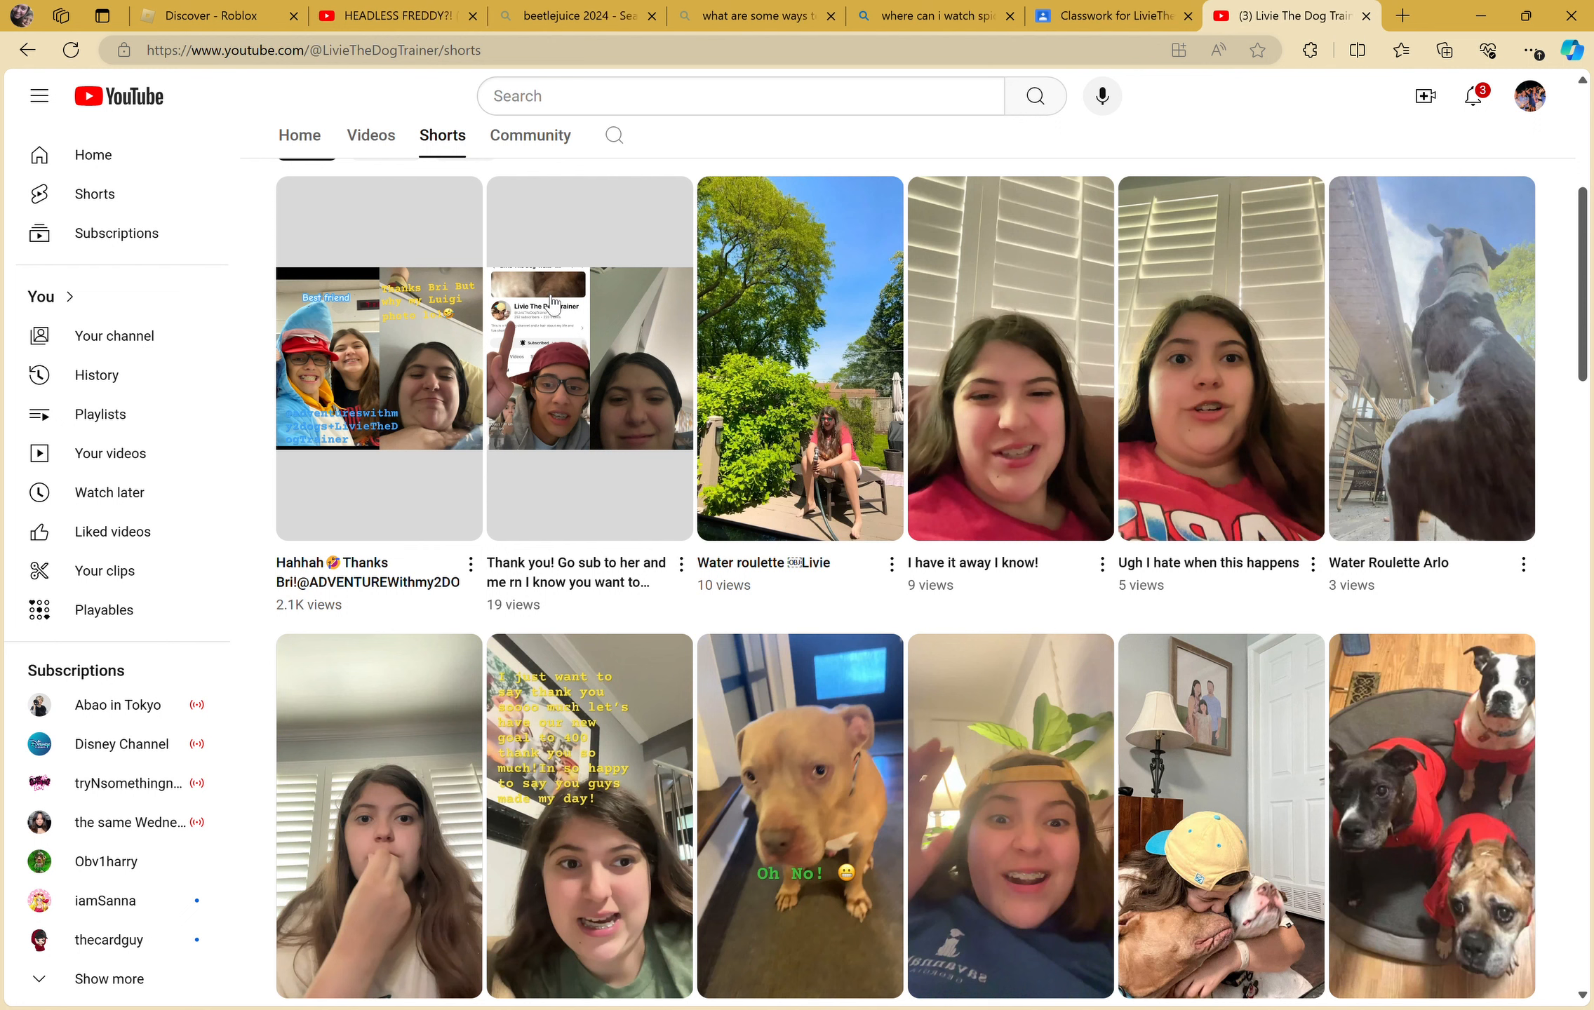
mouse_move(680, 363)
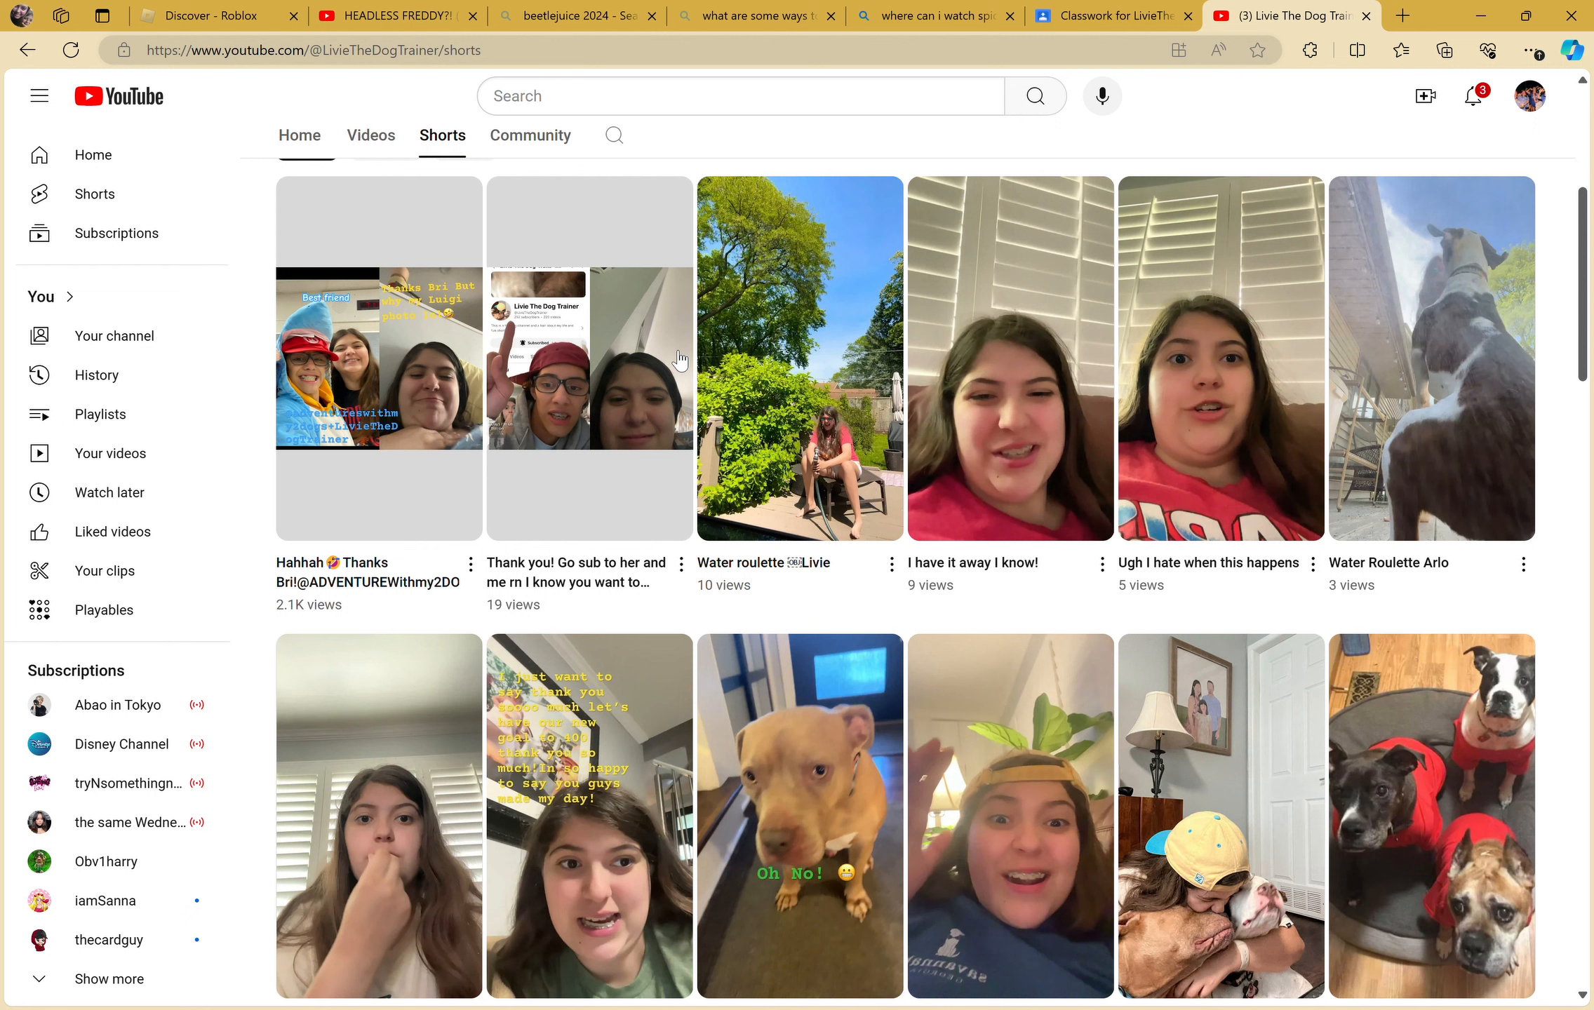
mouse_move(679, 362)
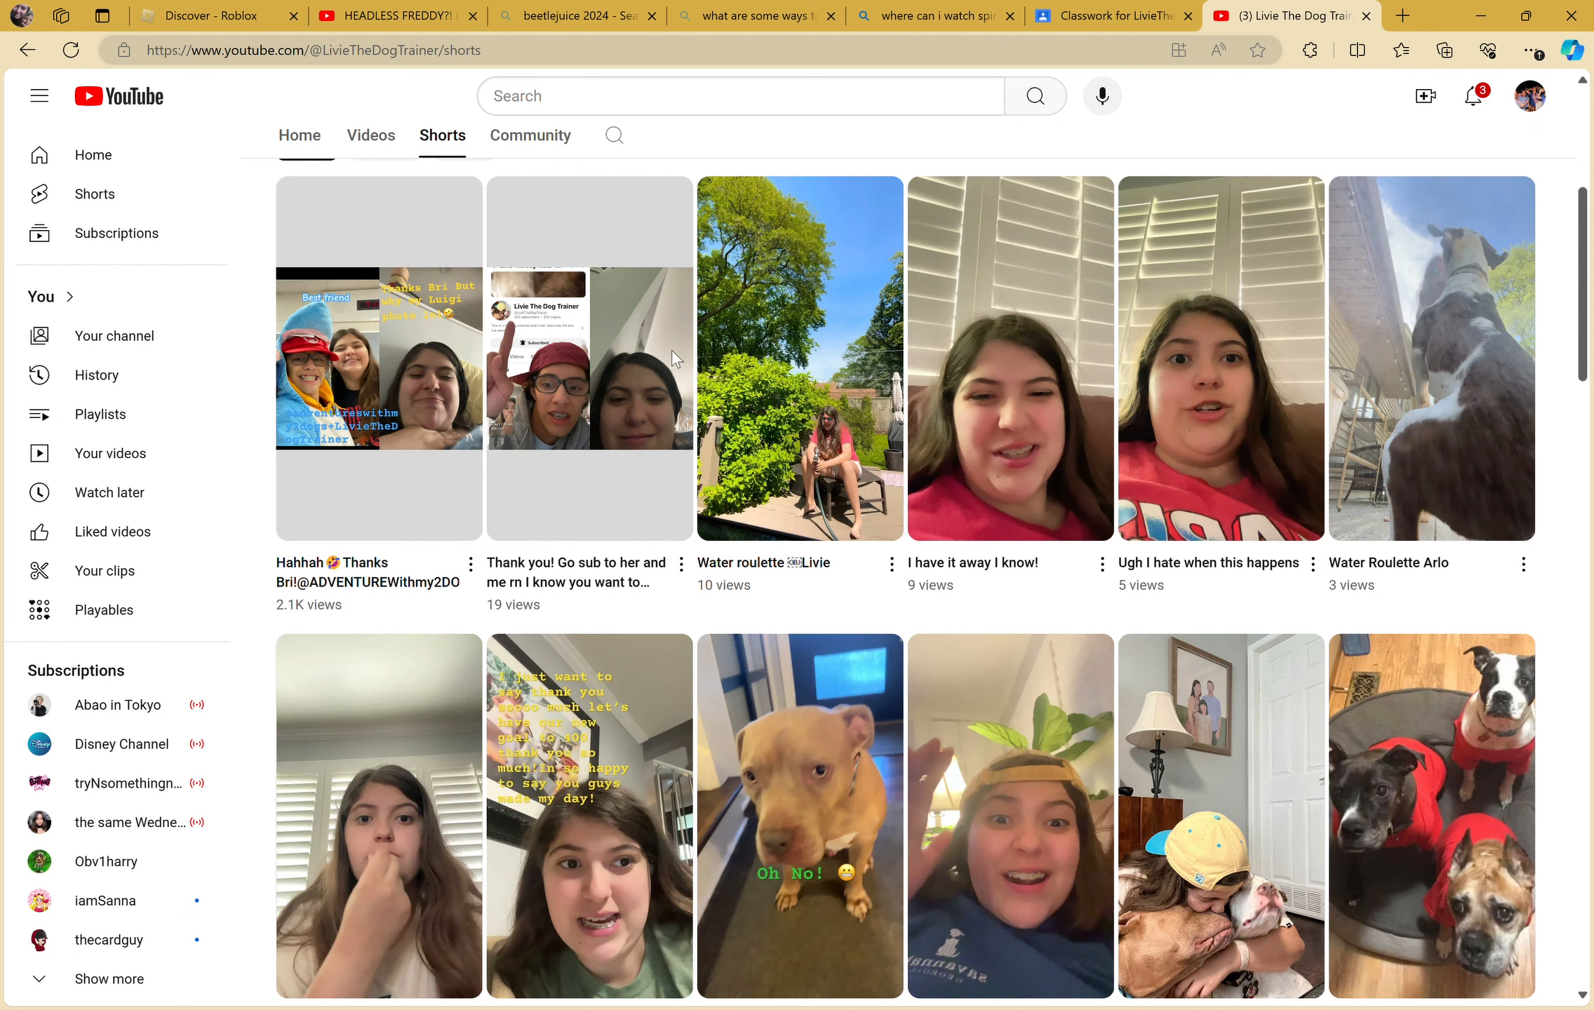
mouse_move(492, 773)
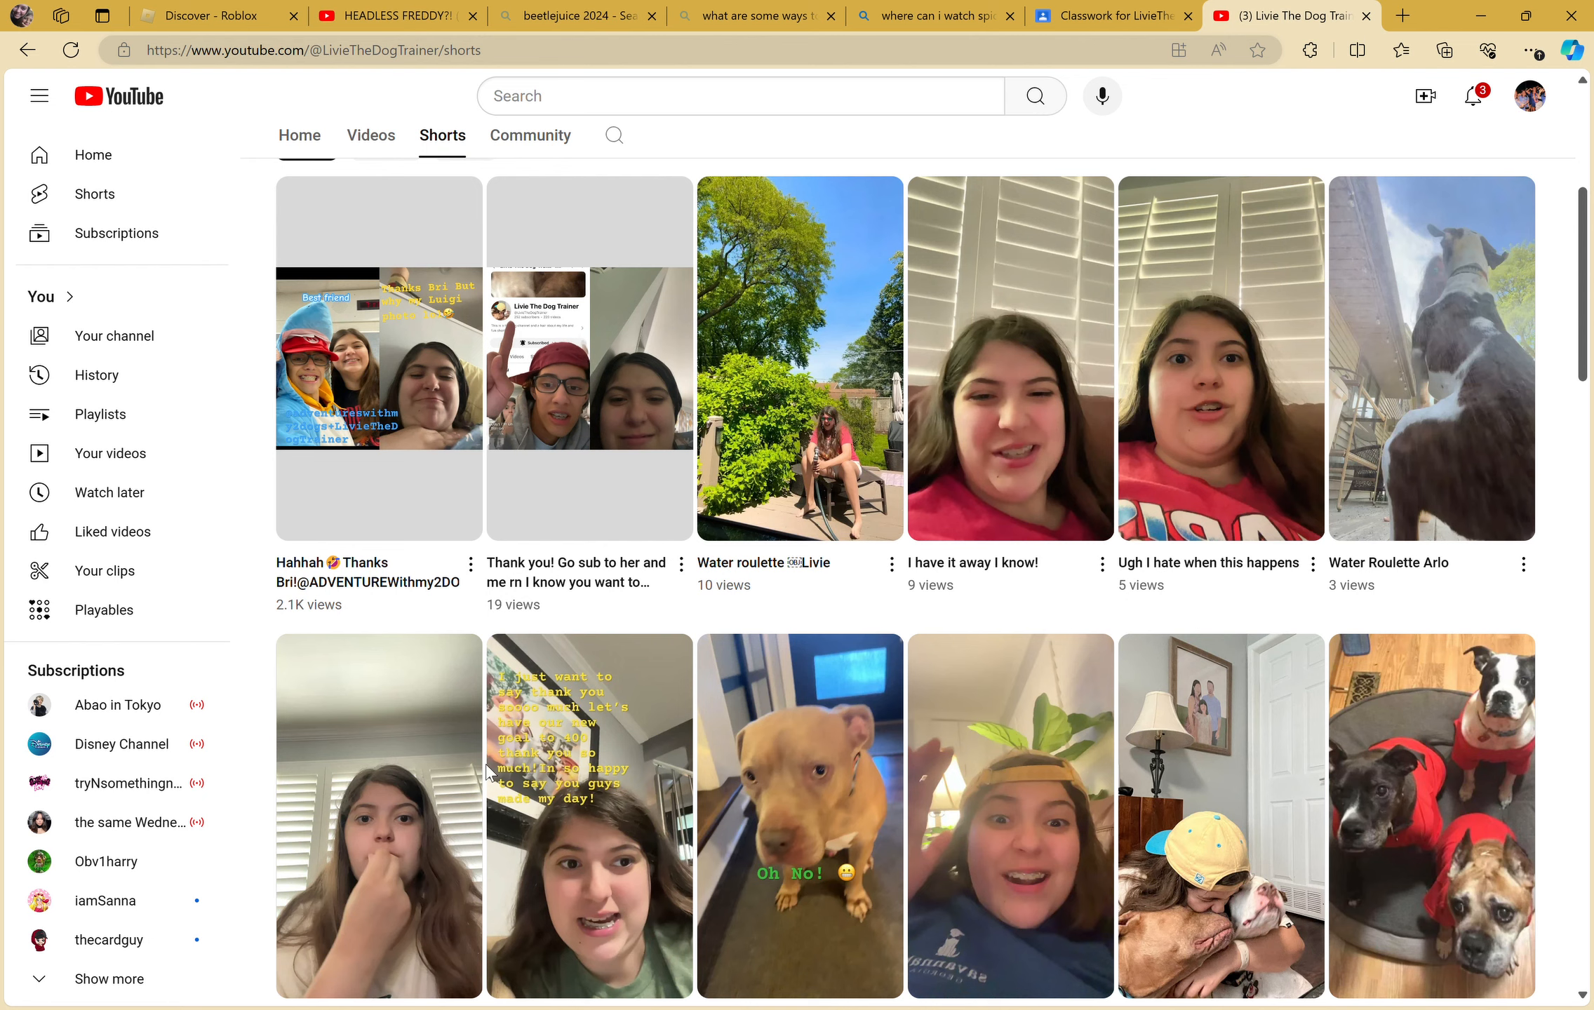
scroll(down, 3)
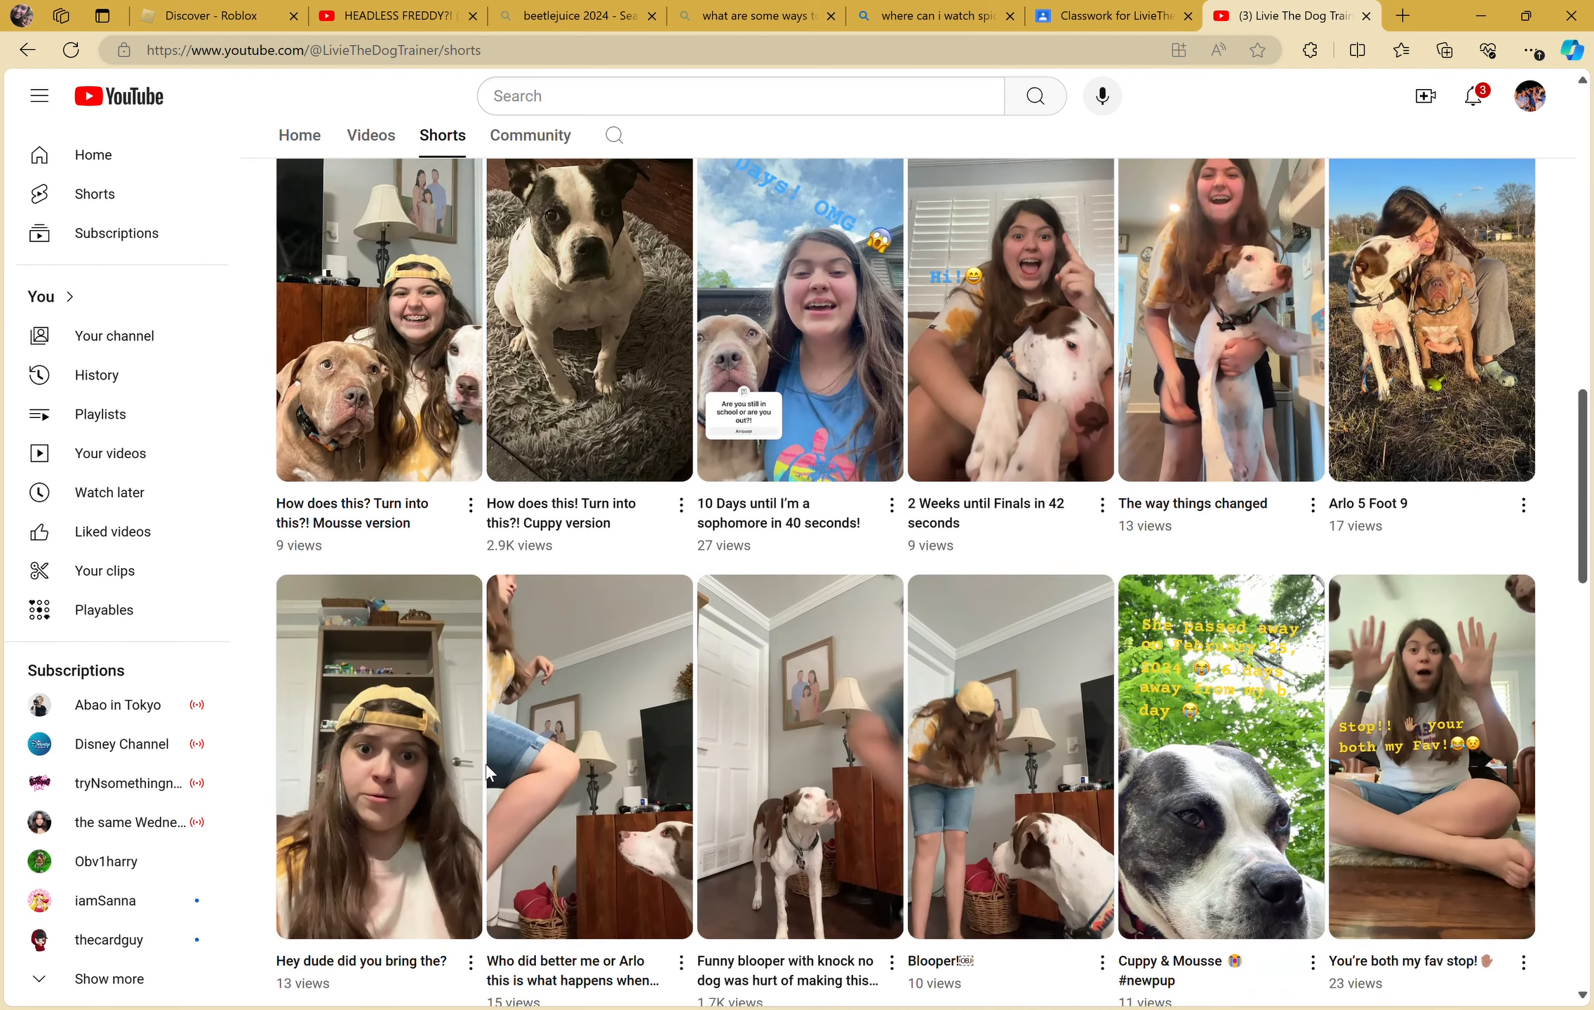
scroll(down, 3)
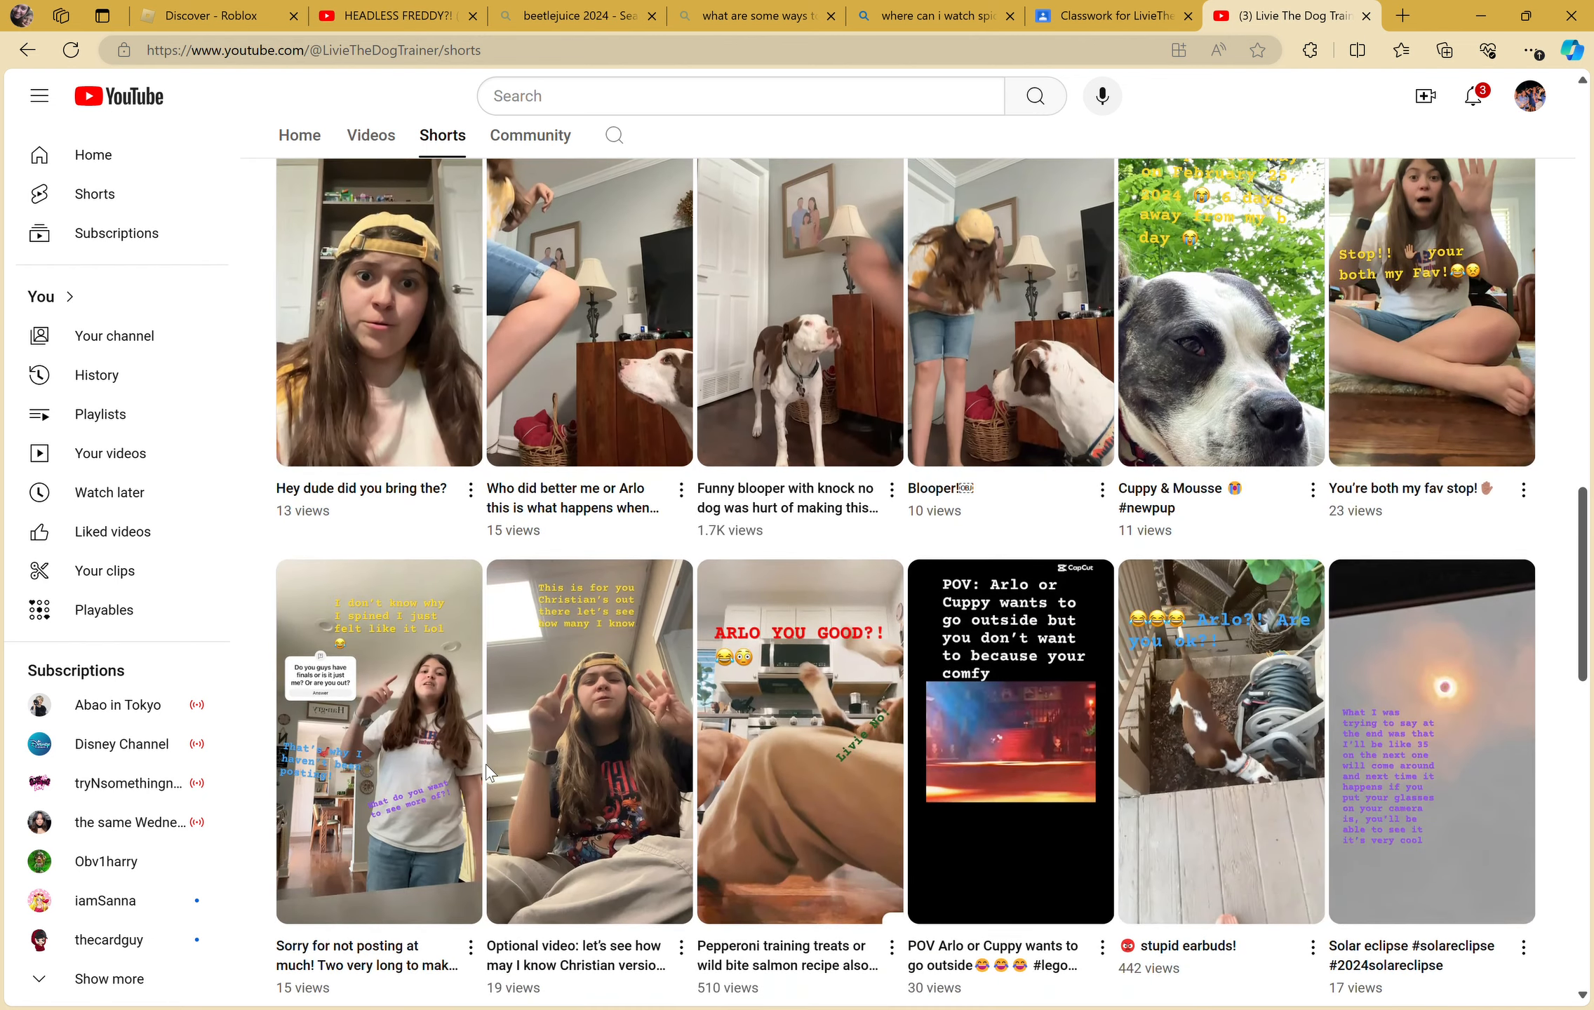
scroll(down, 3)
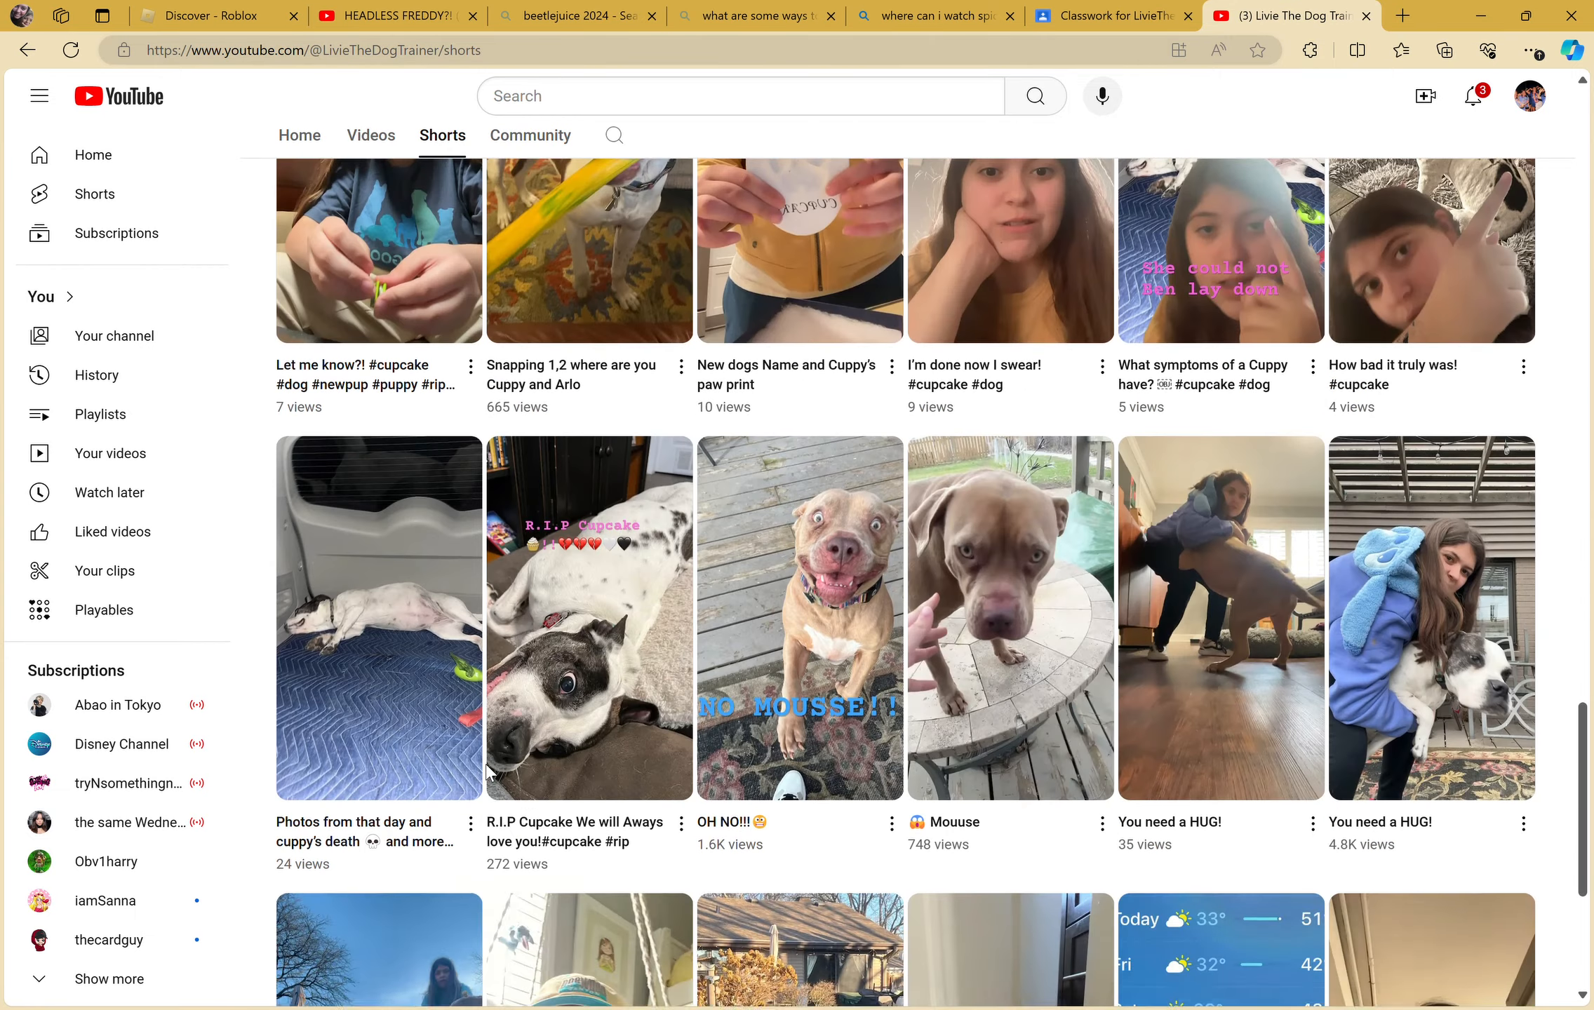
scroll(down, 3)
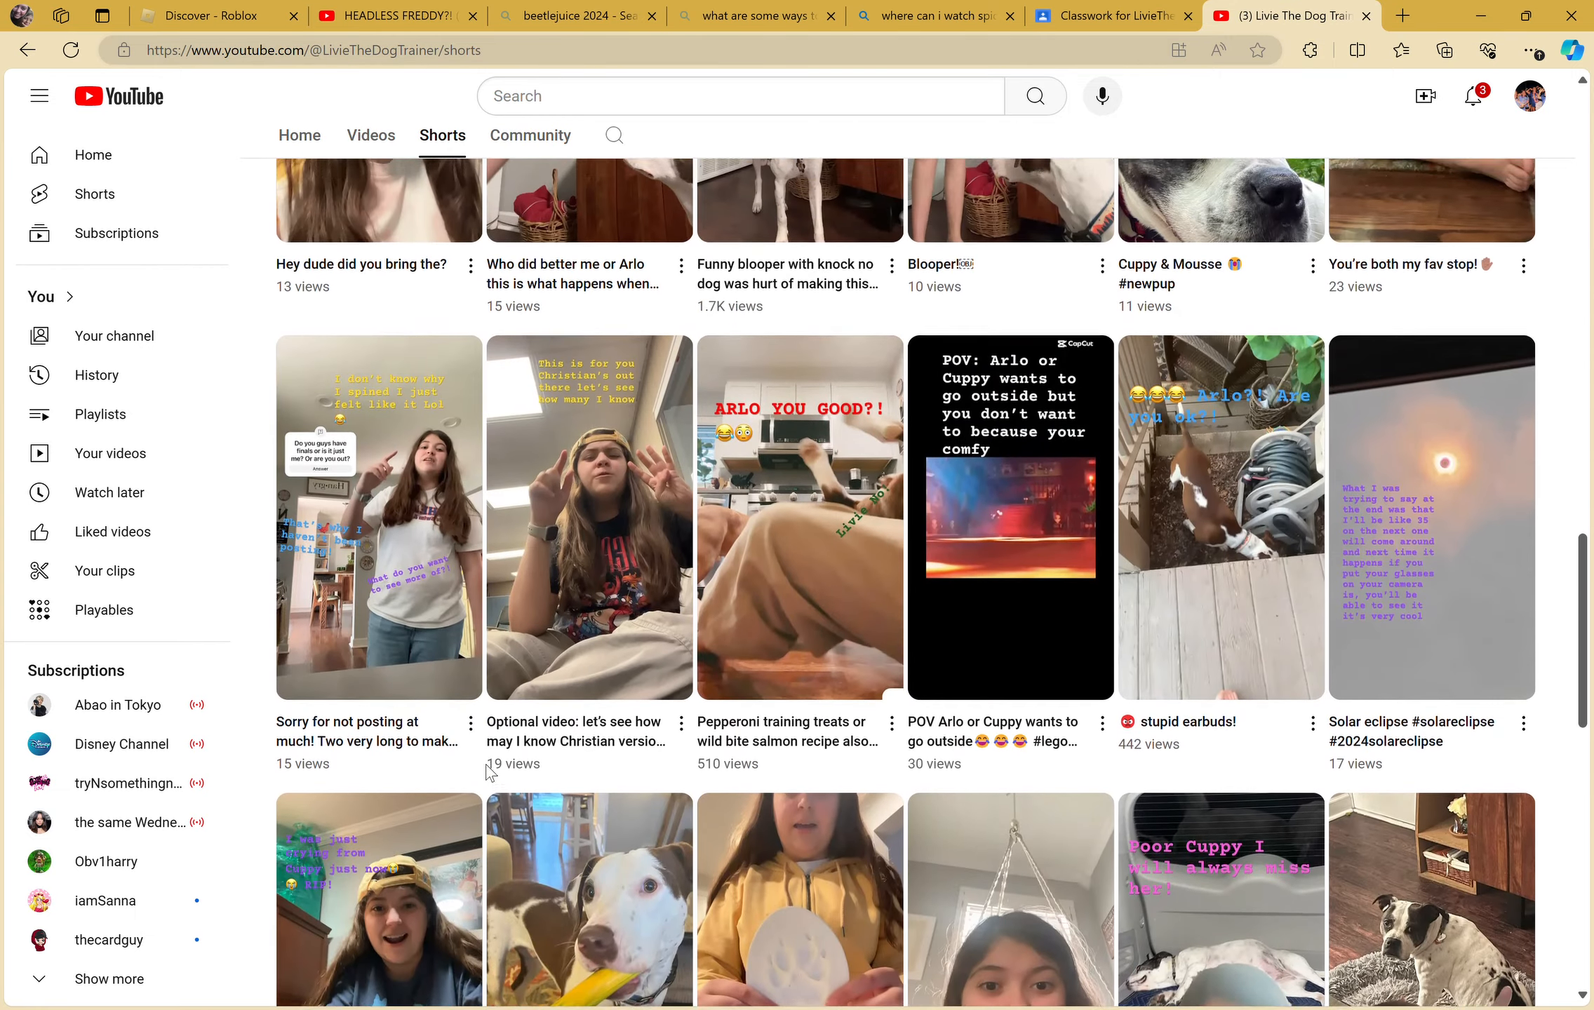
scroll(down, 3)
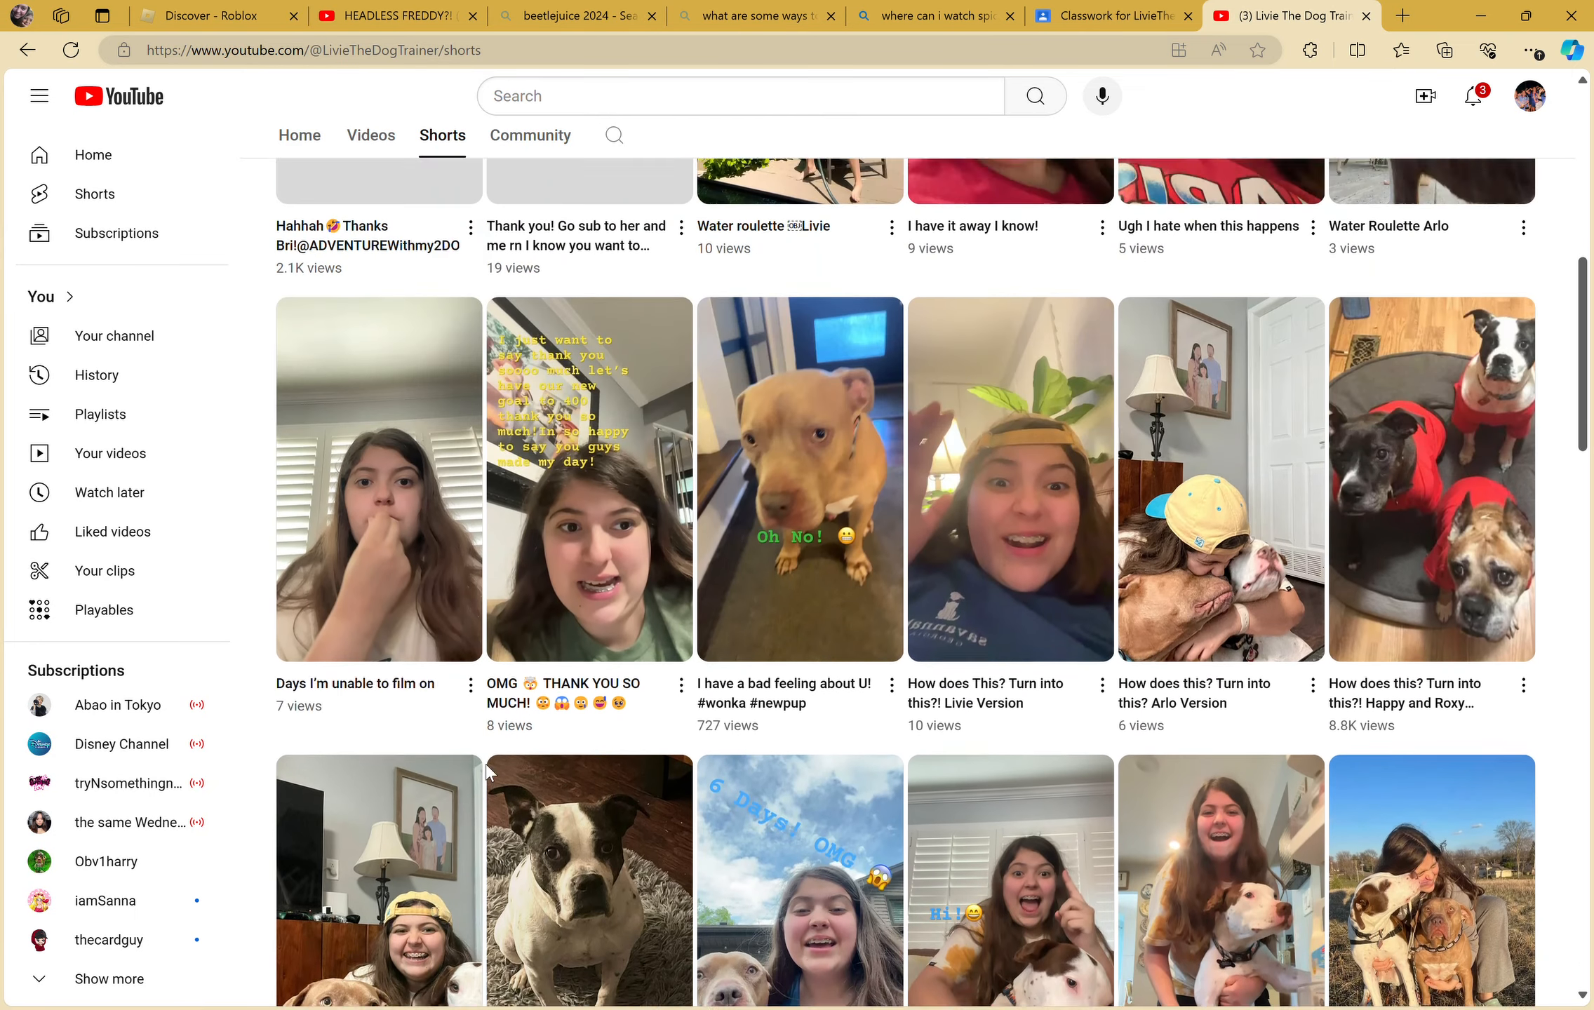
- Reopen the ADVENTURE with 2DOGS attachment from Classroom and scroll its Shorts
click(1111, 16)
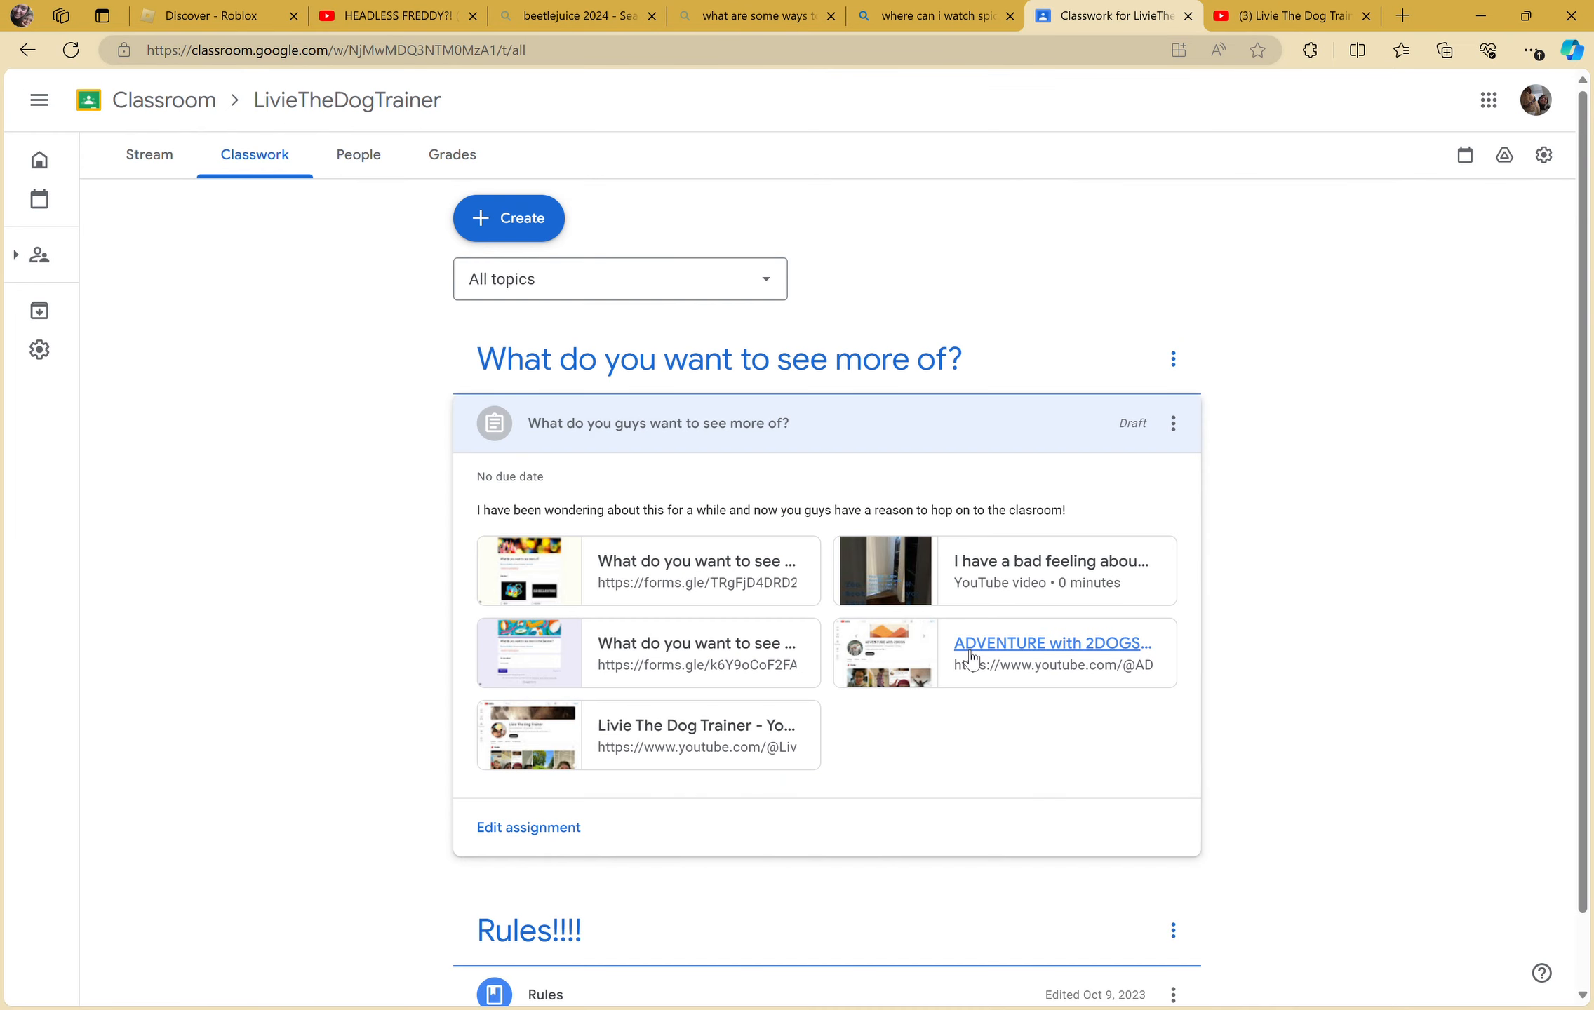
click(1052, 644)
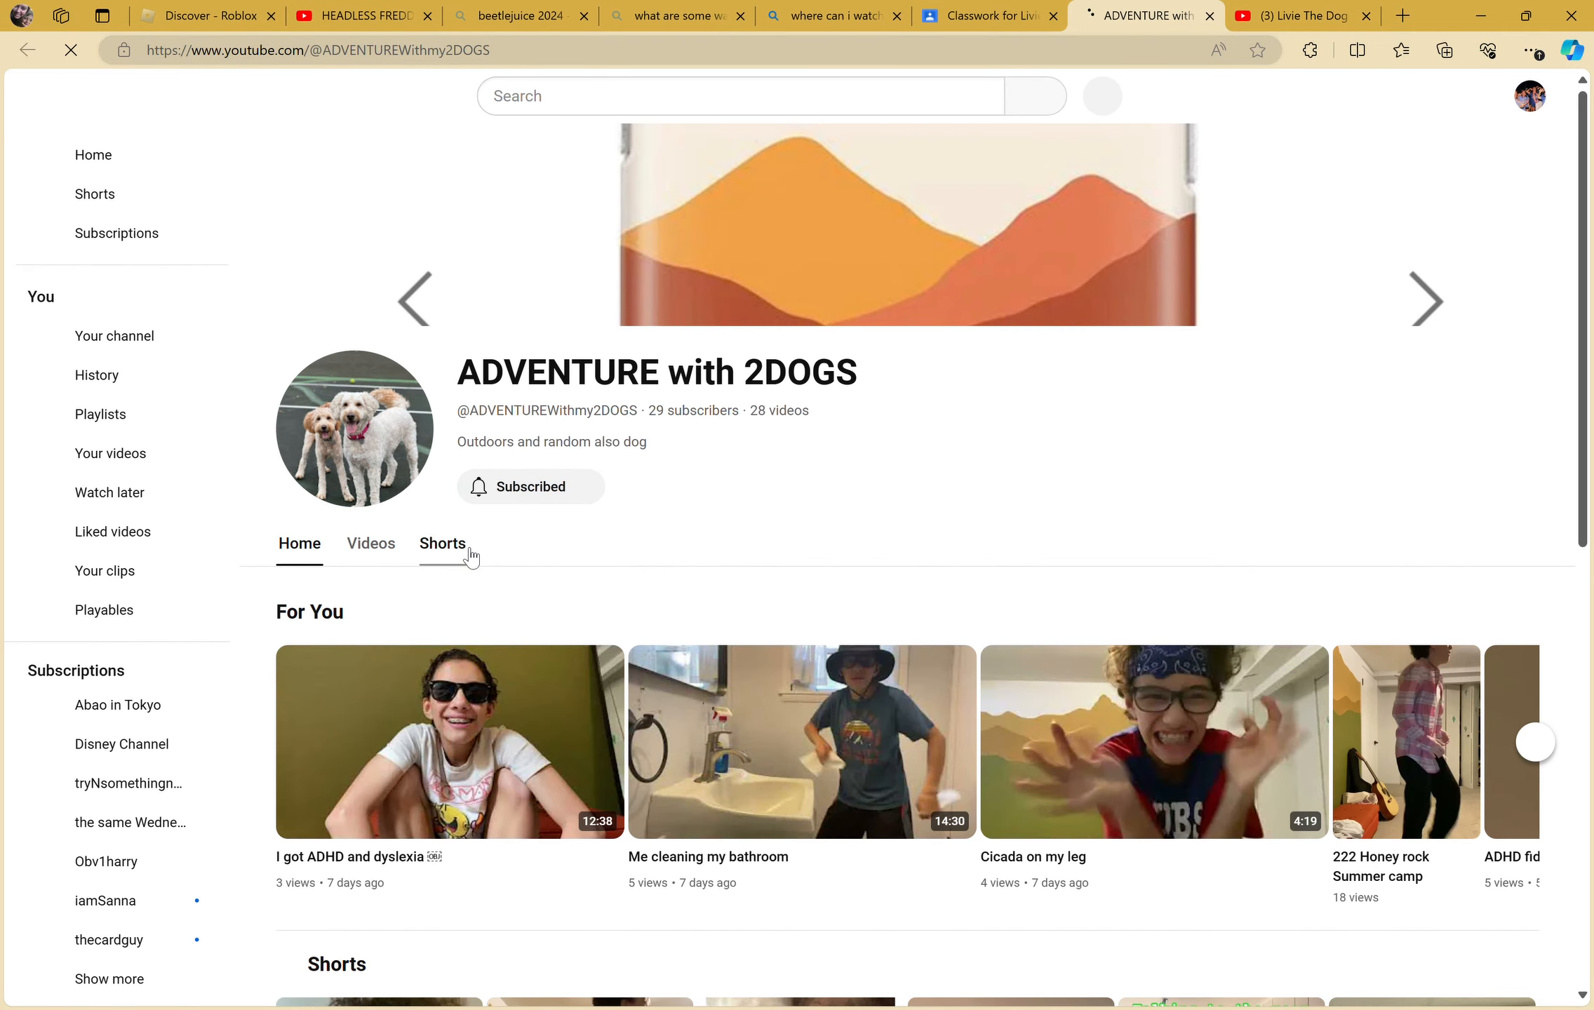
click(441, 544)
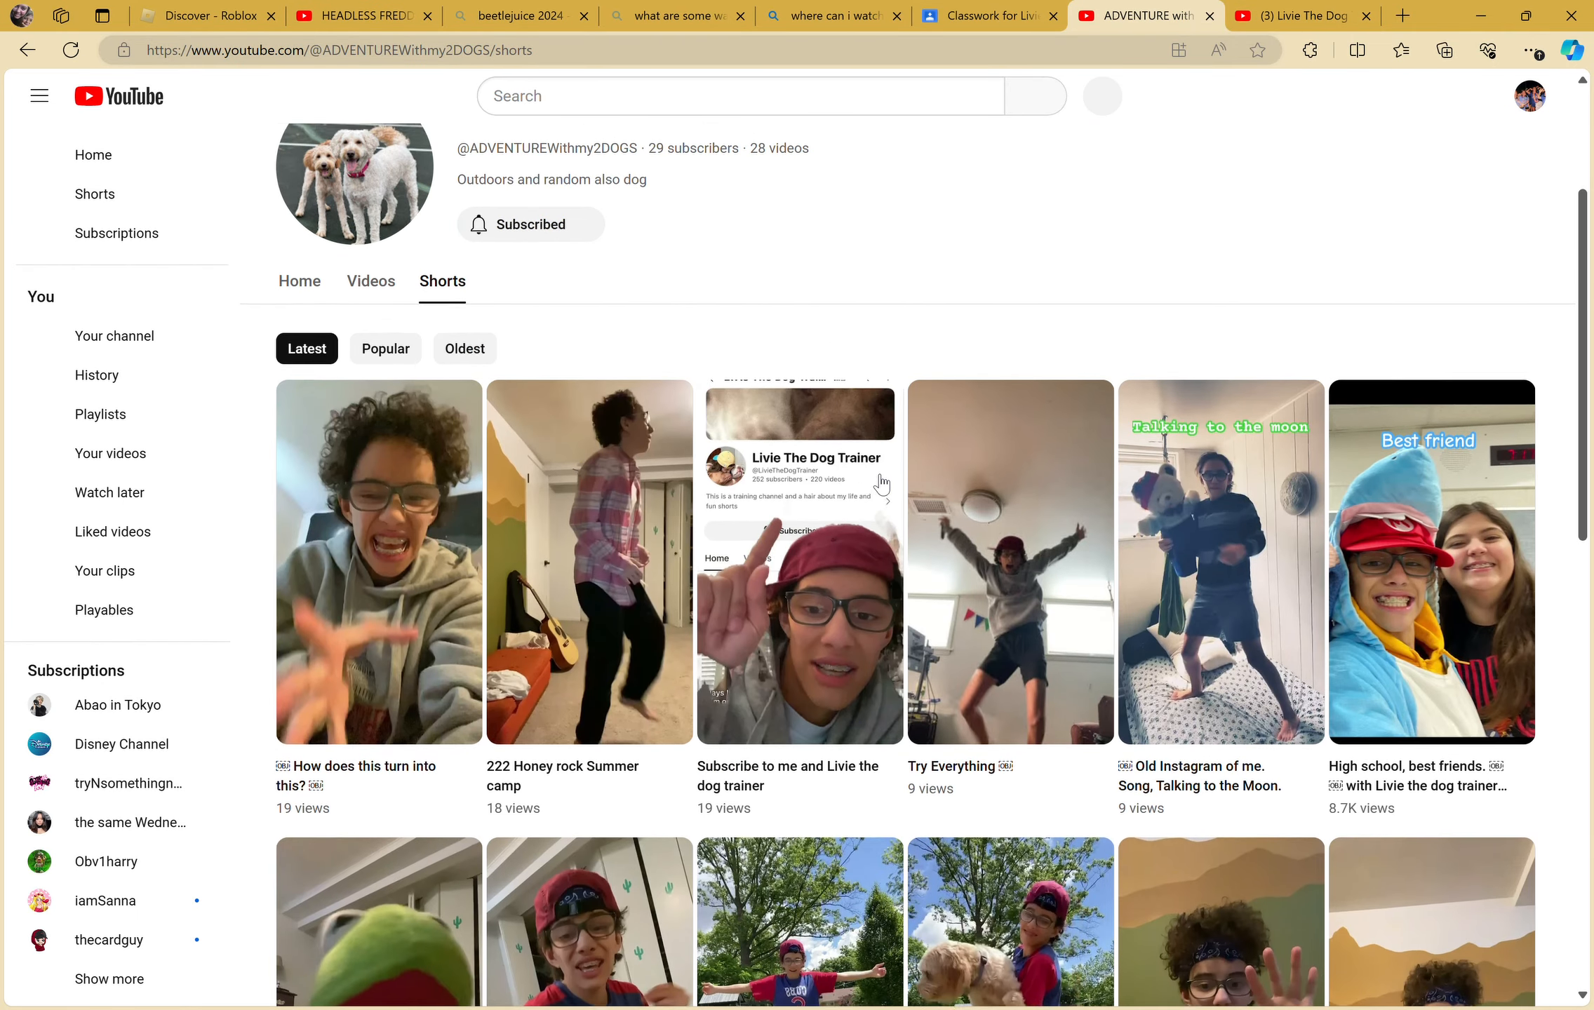
scroll(down, 3)
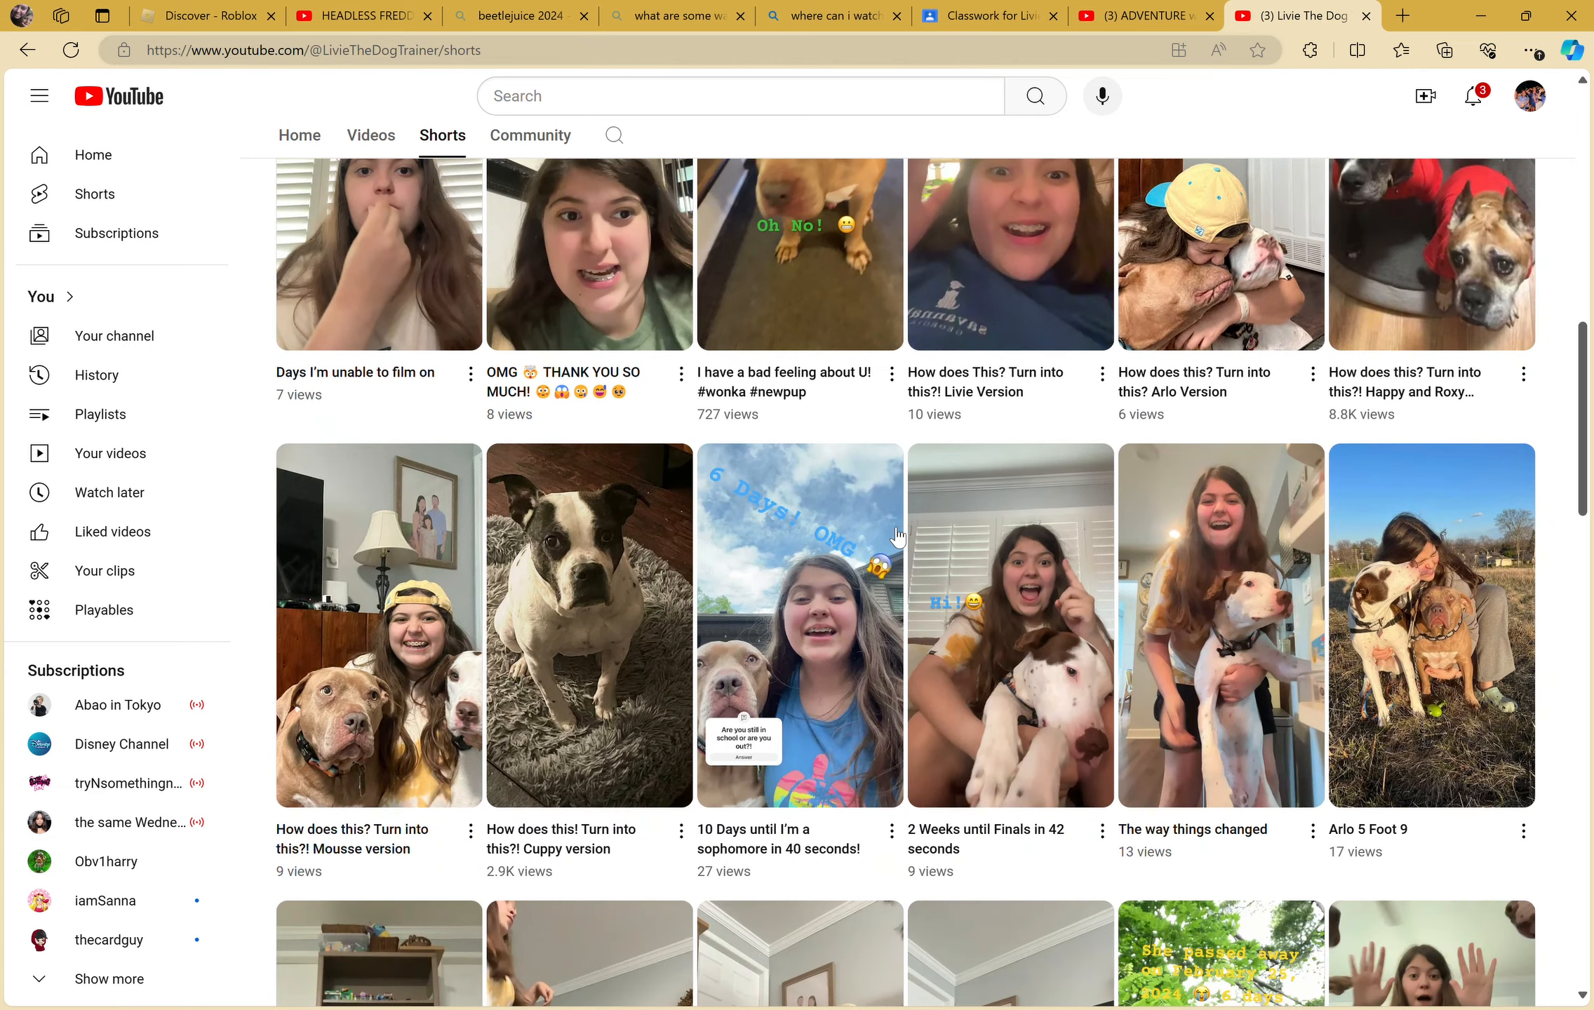
mouse_move(1357, 299)
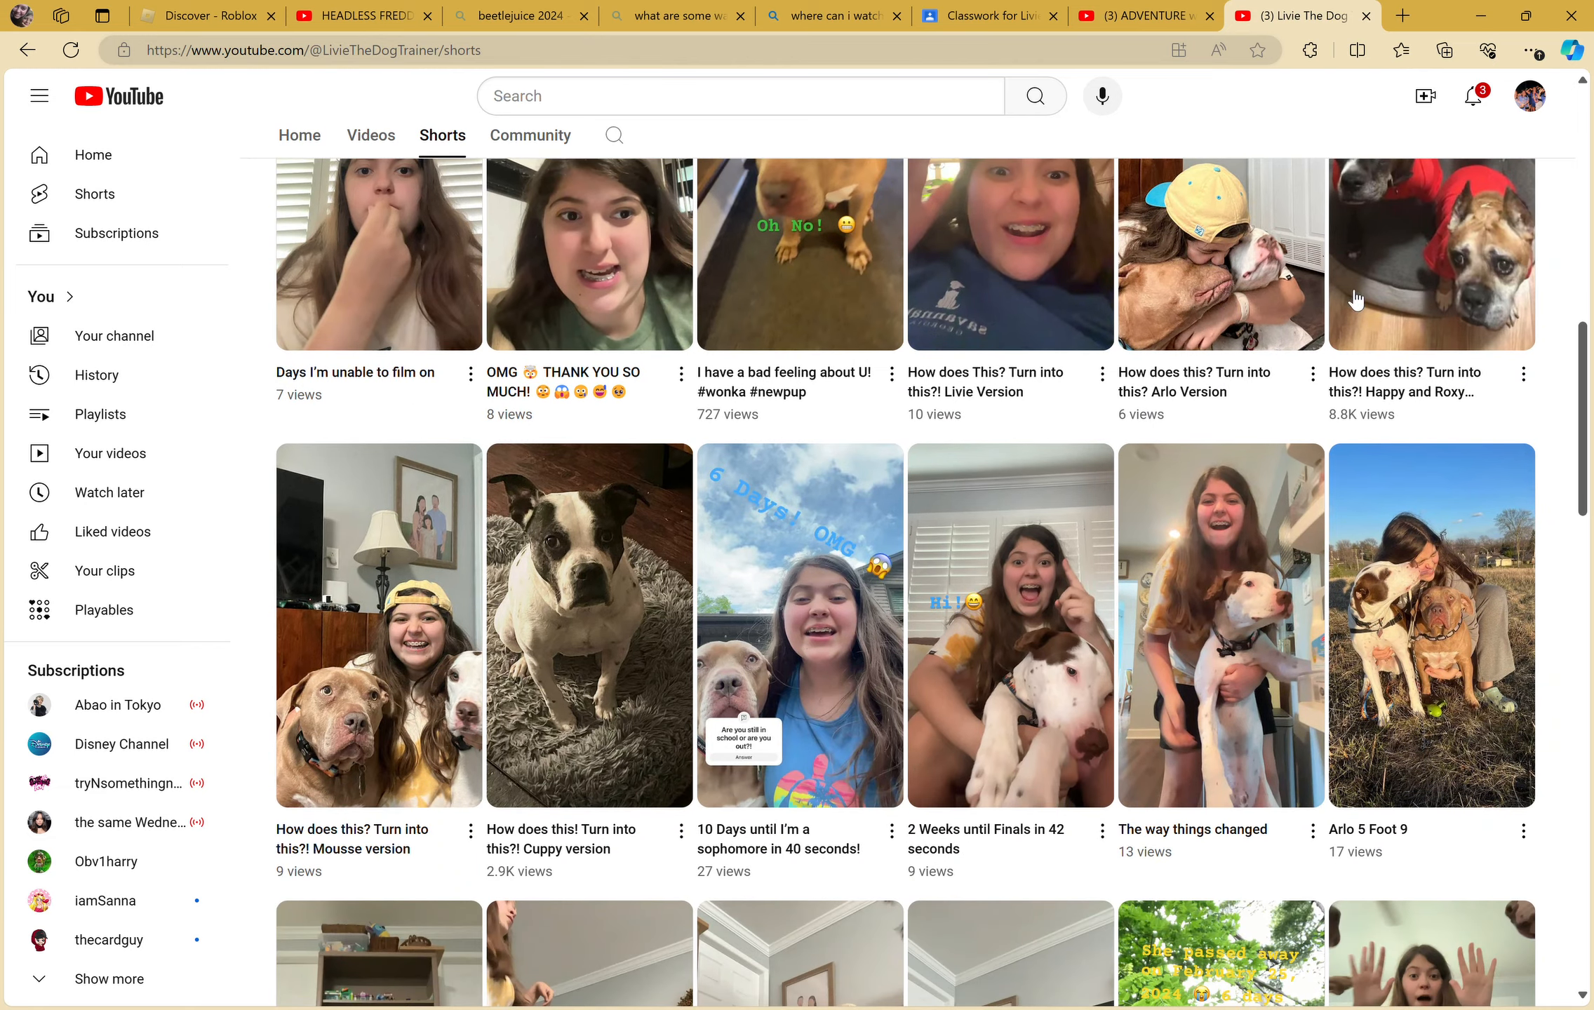
mouse_move(1208, 252)
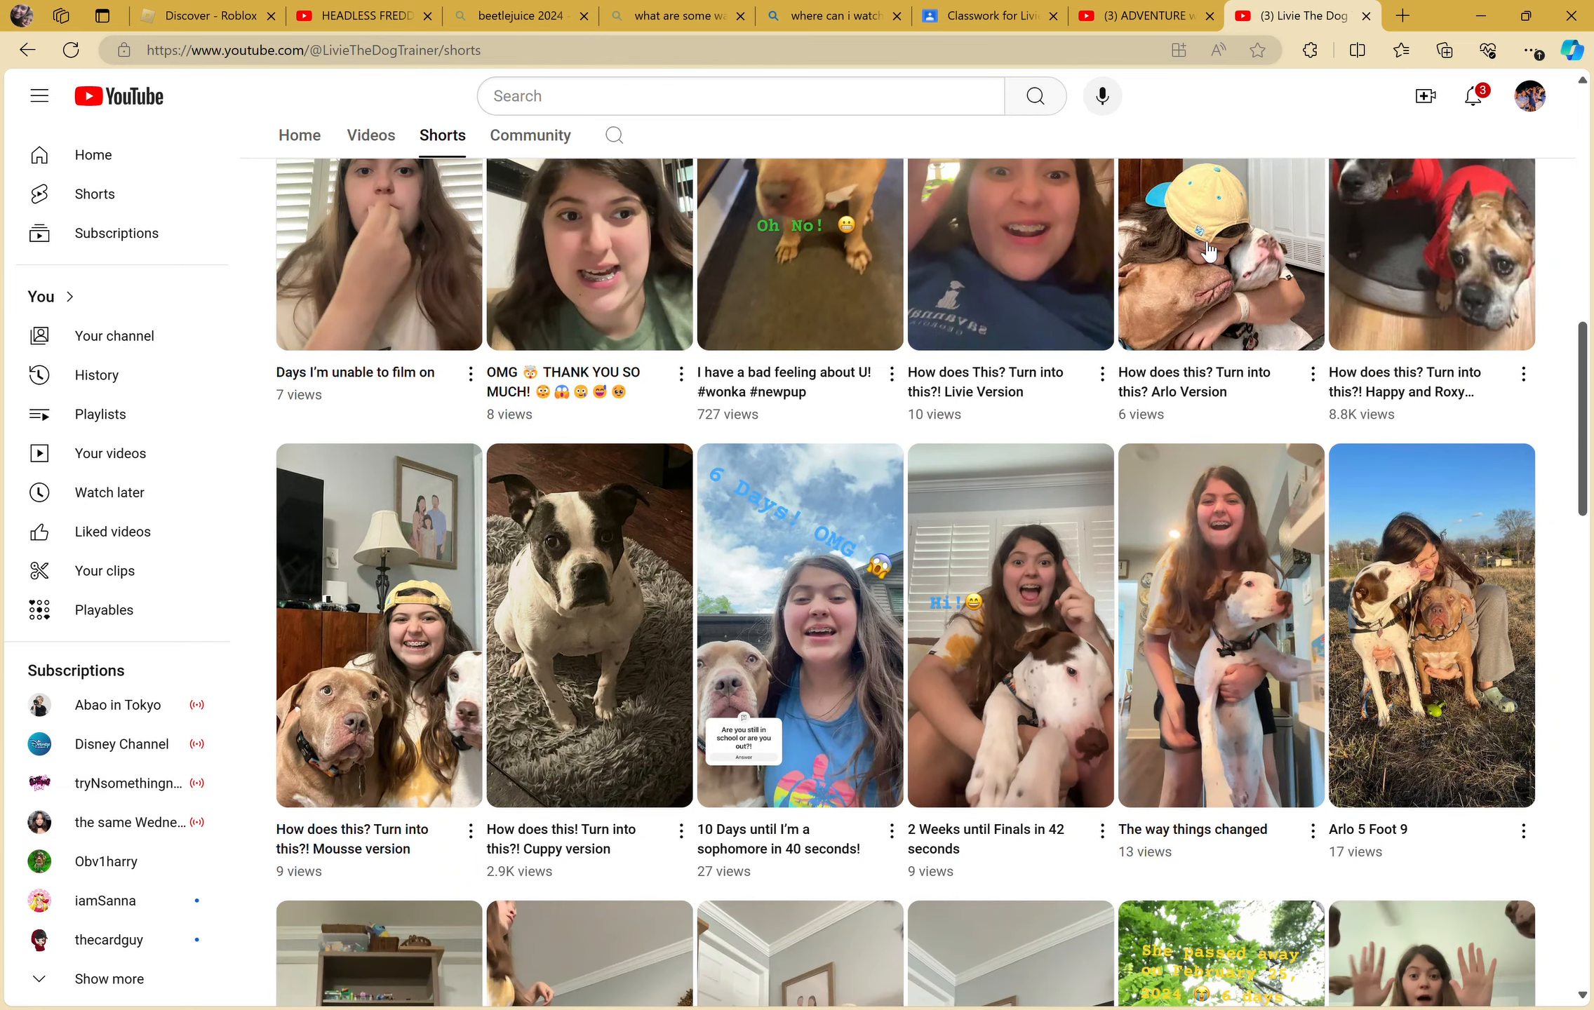
- Sort Livie The Dog Trainer's Shorts by the Popular filter
scroll(up, 3)
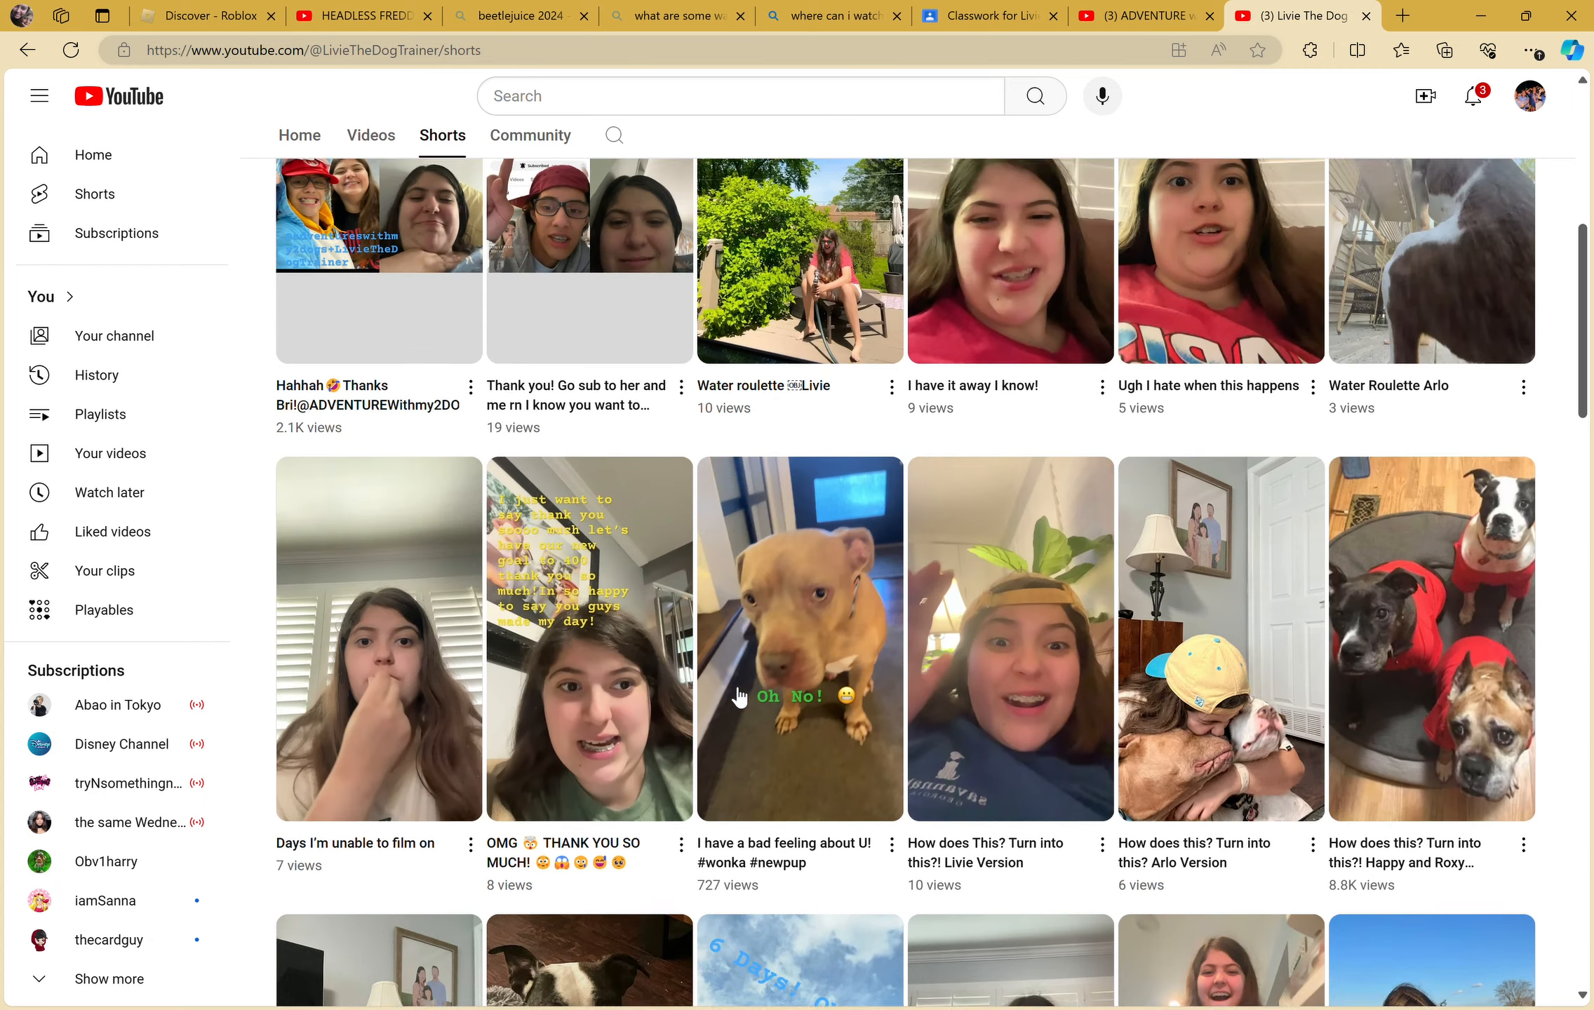
scroll(up, 3)
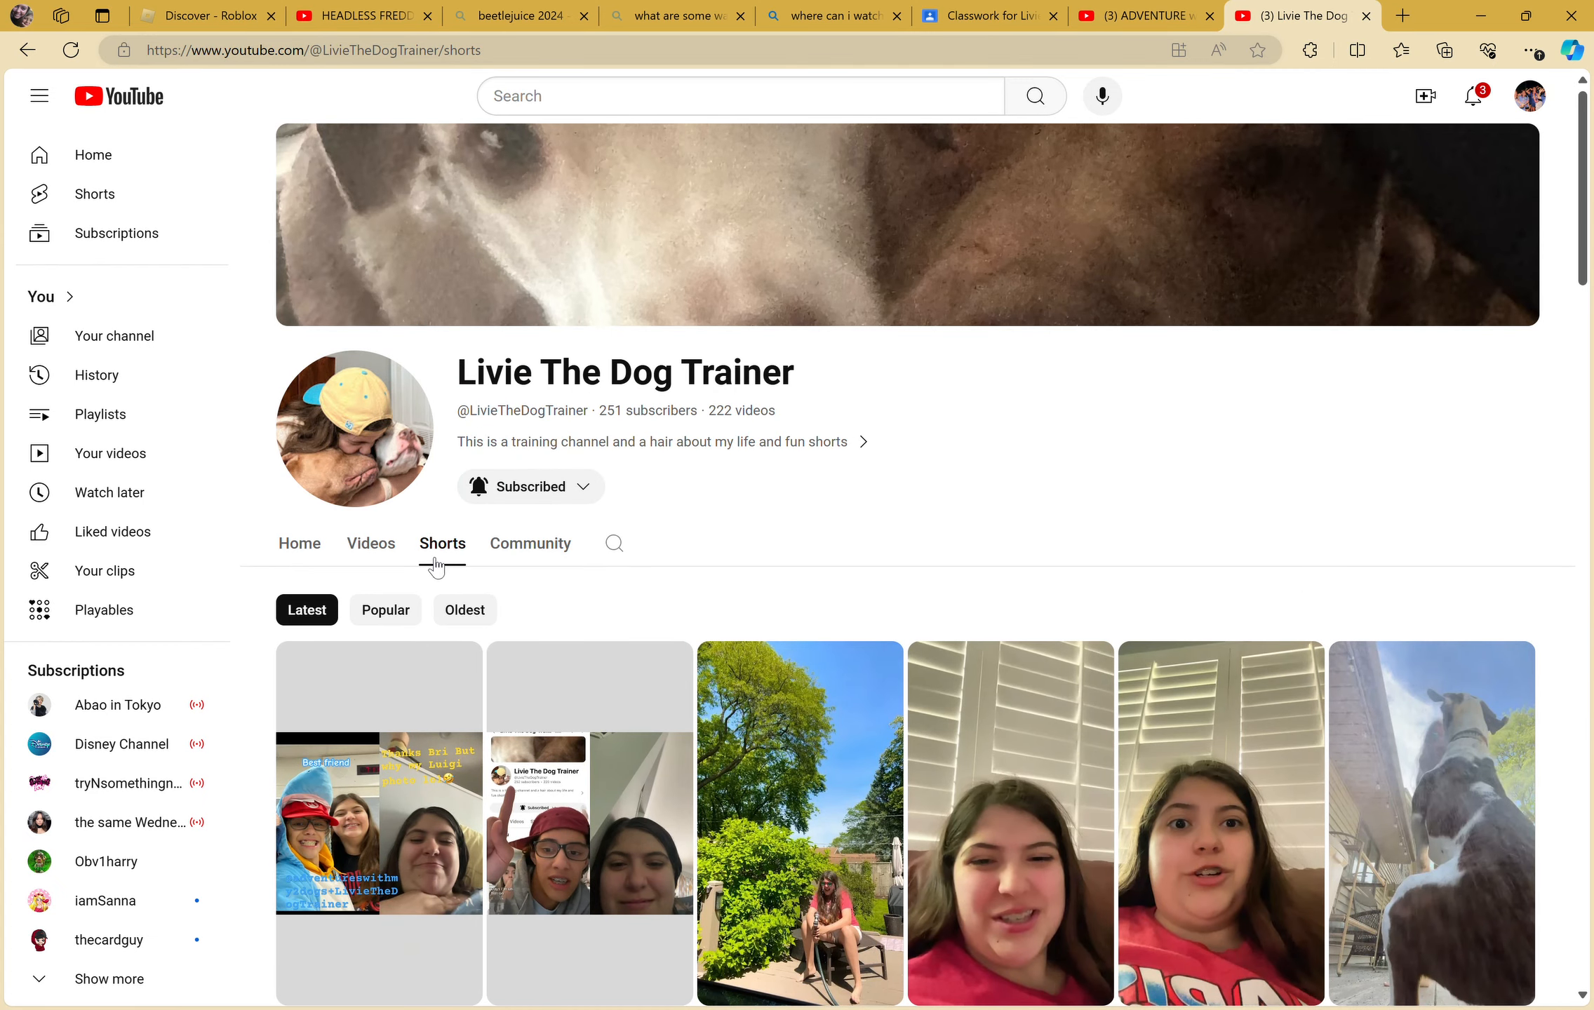
mouse_move(679, 557)
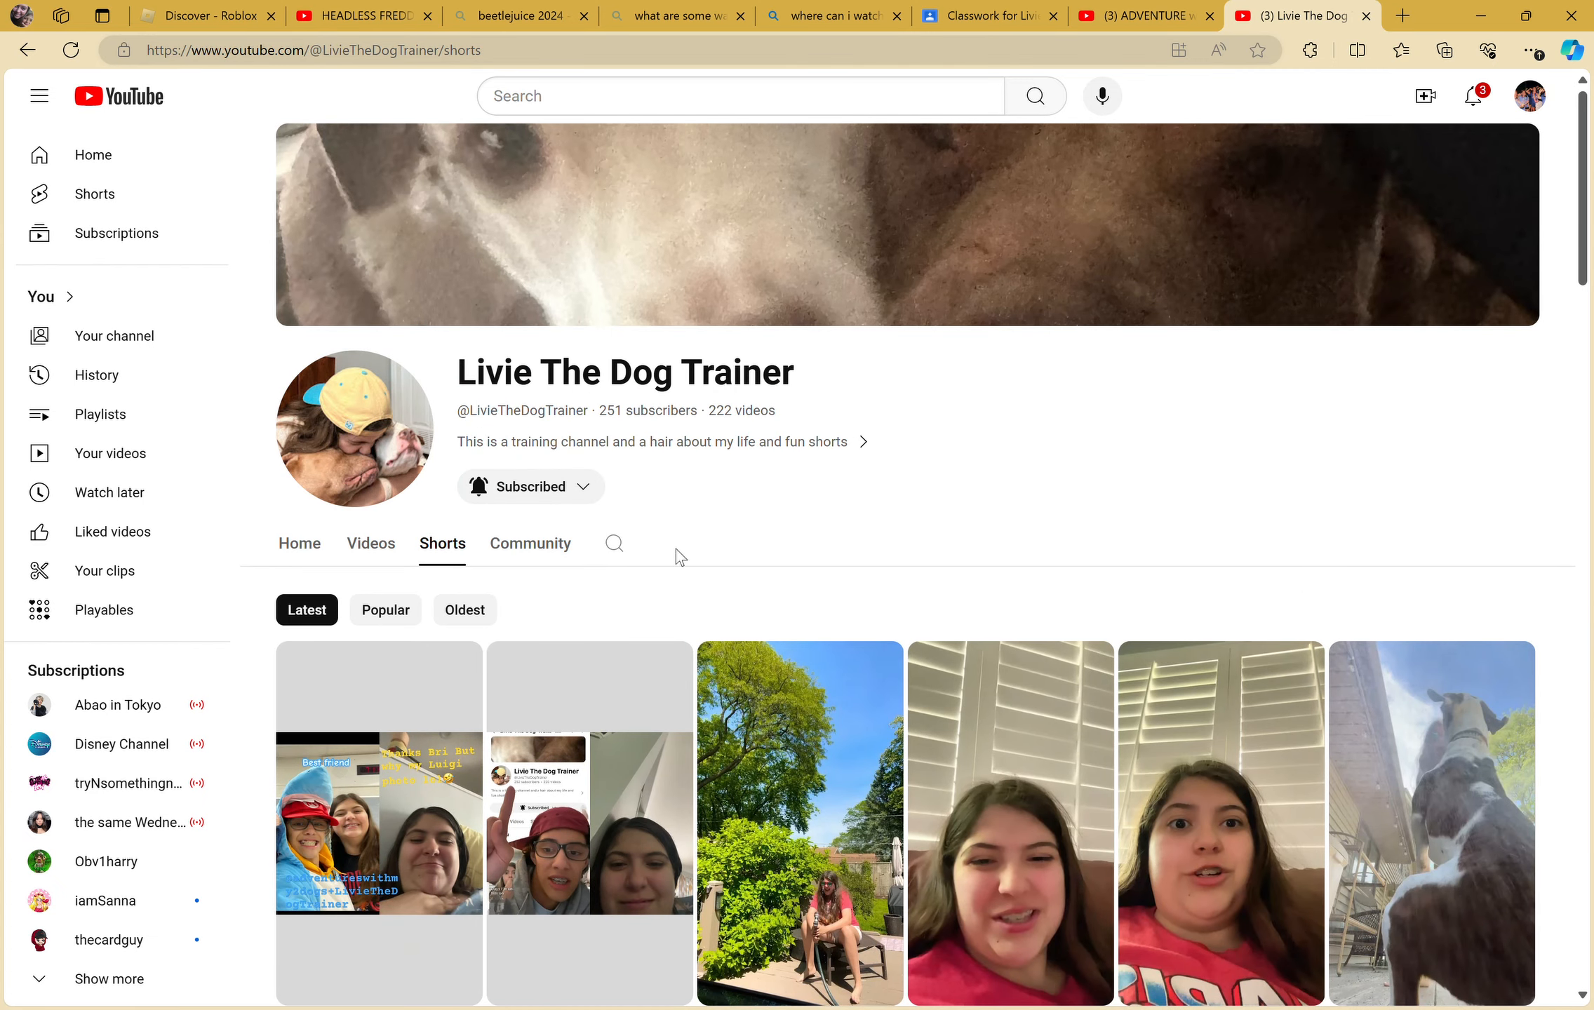
scroll(down, 3)
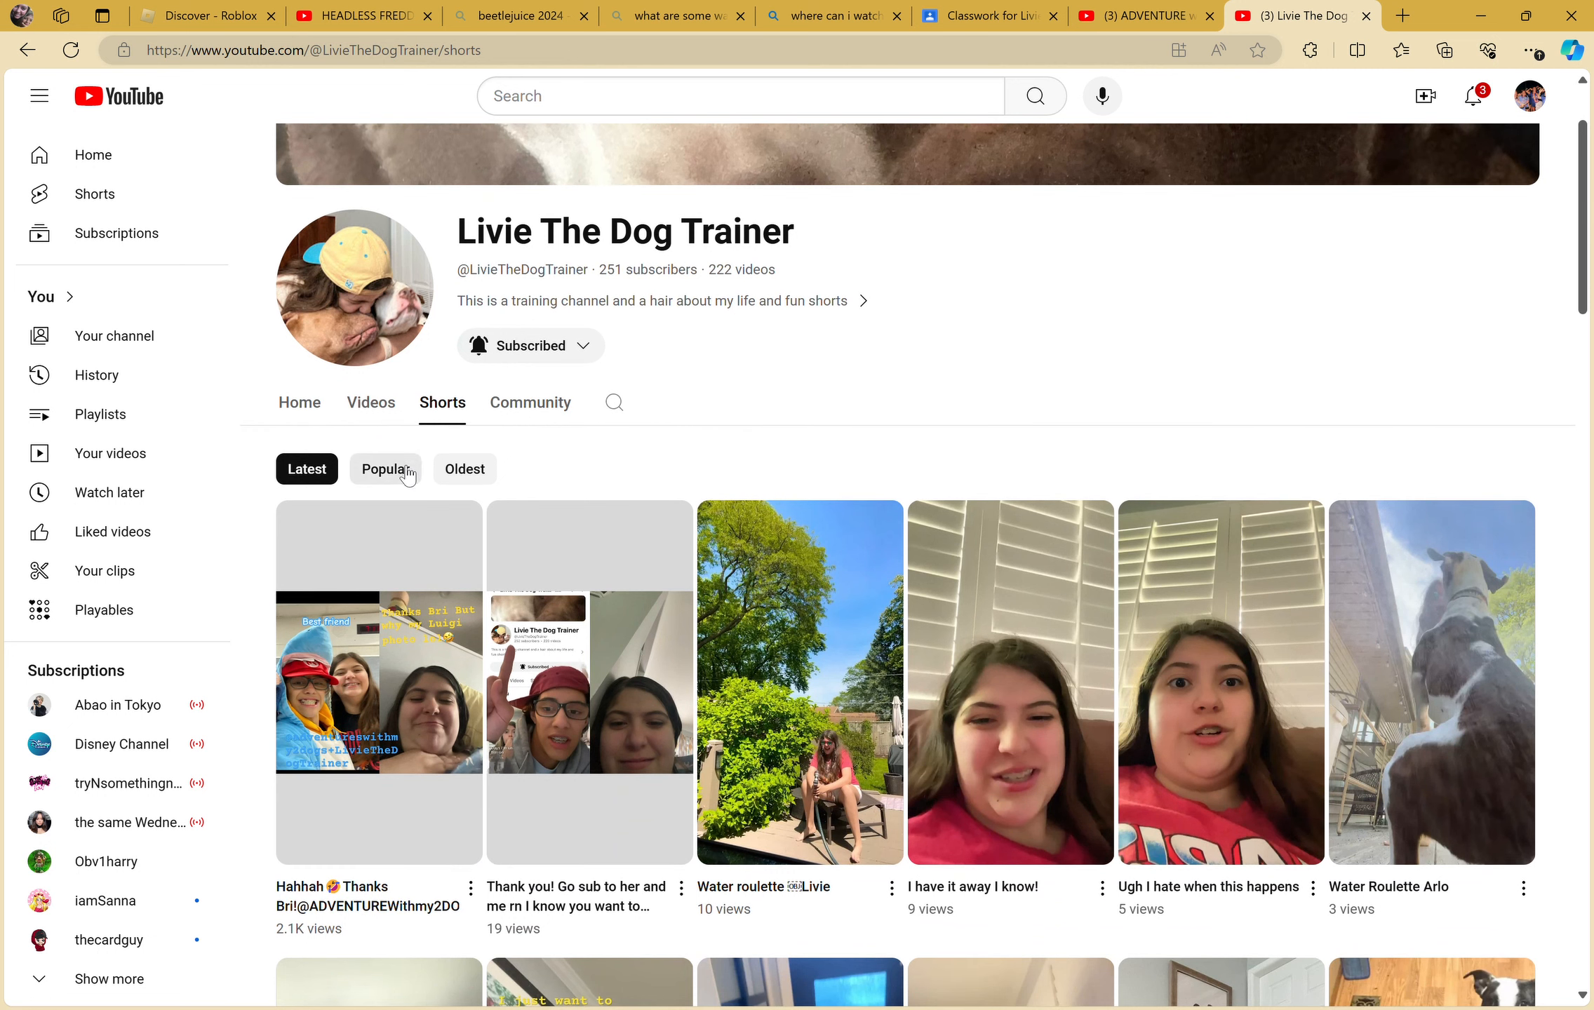
click(385, 469)
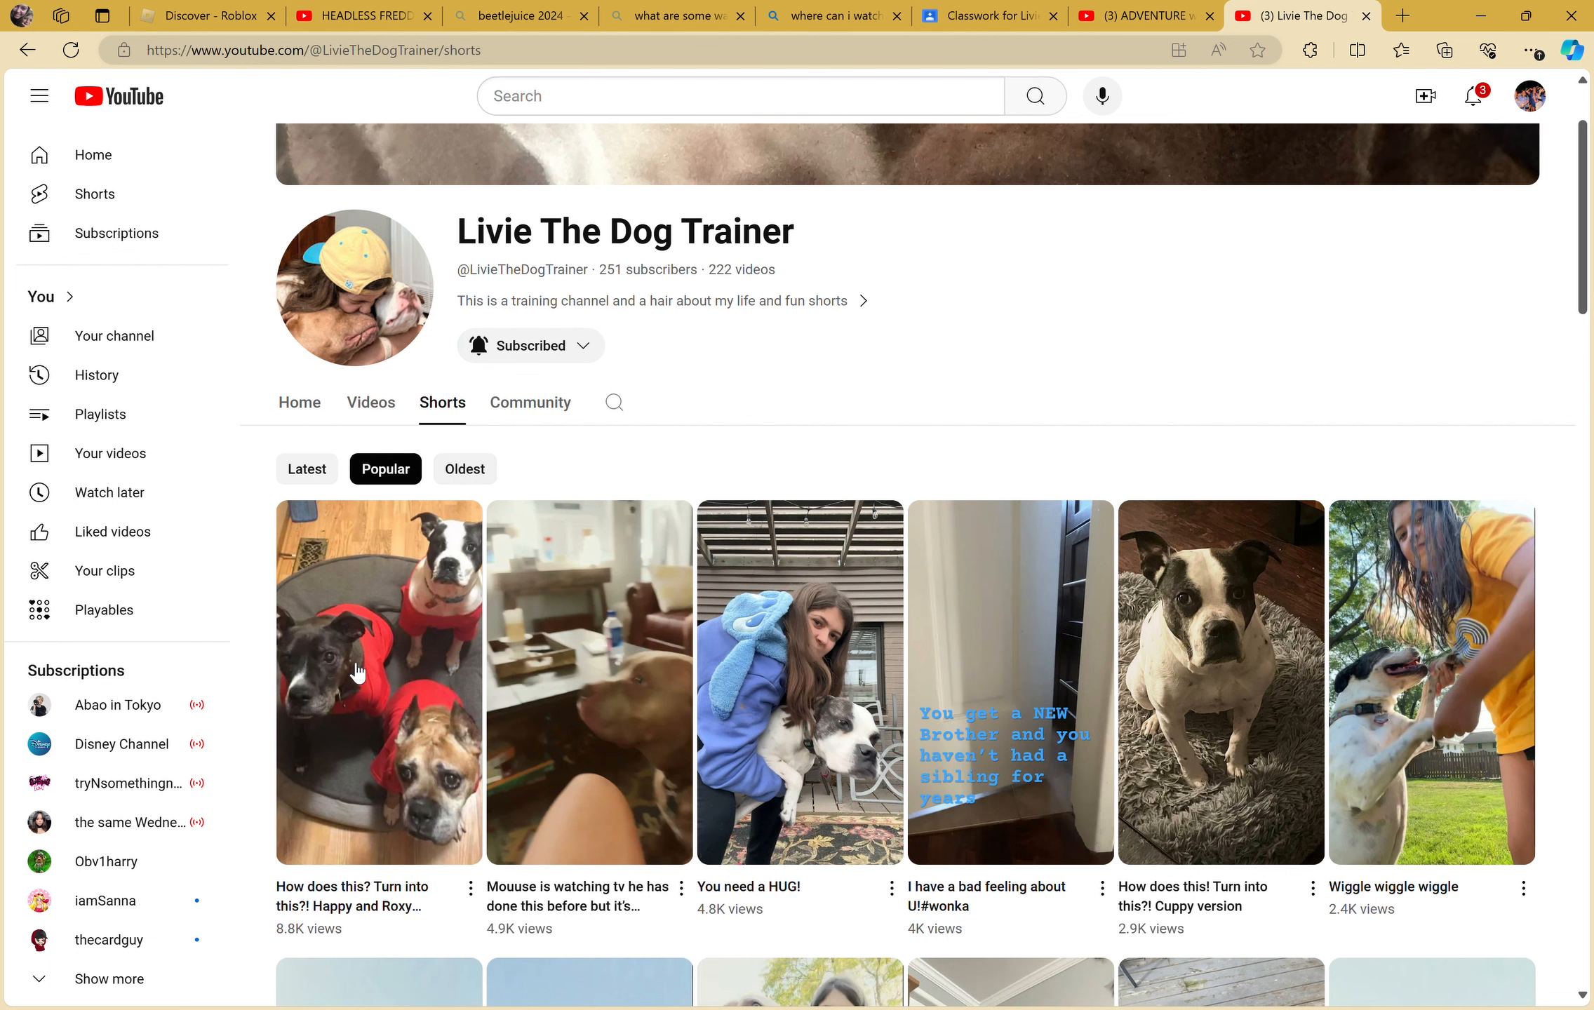
mouse_move(595, 761)
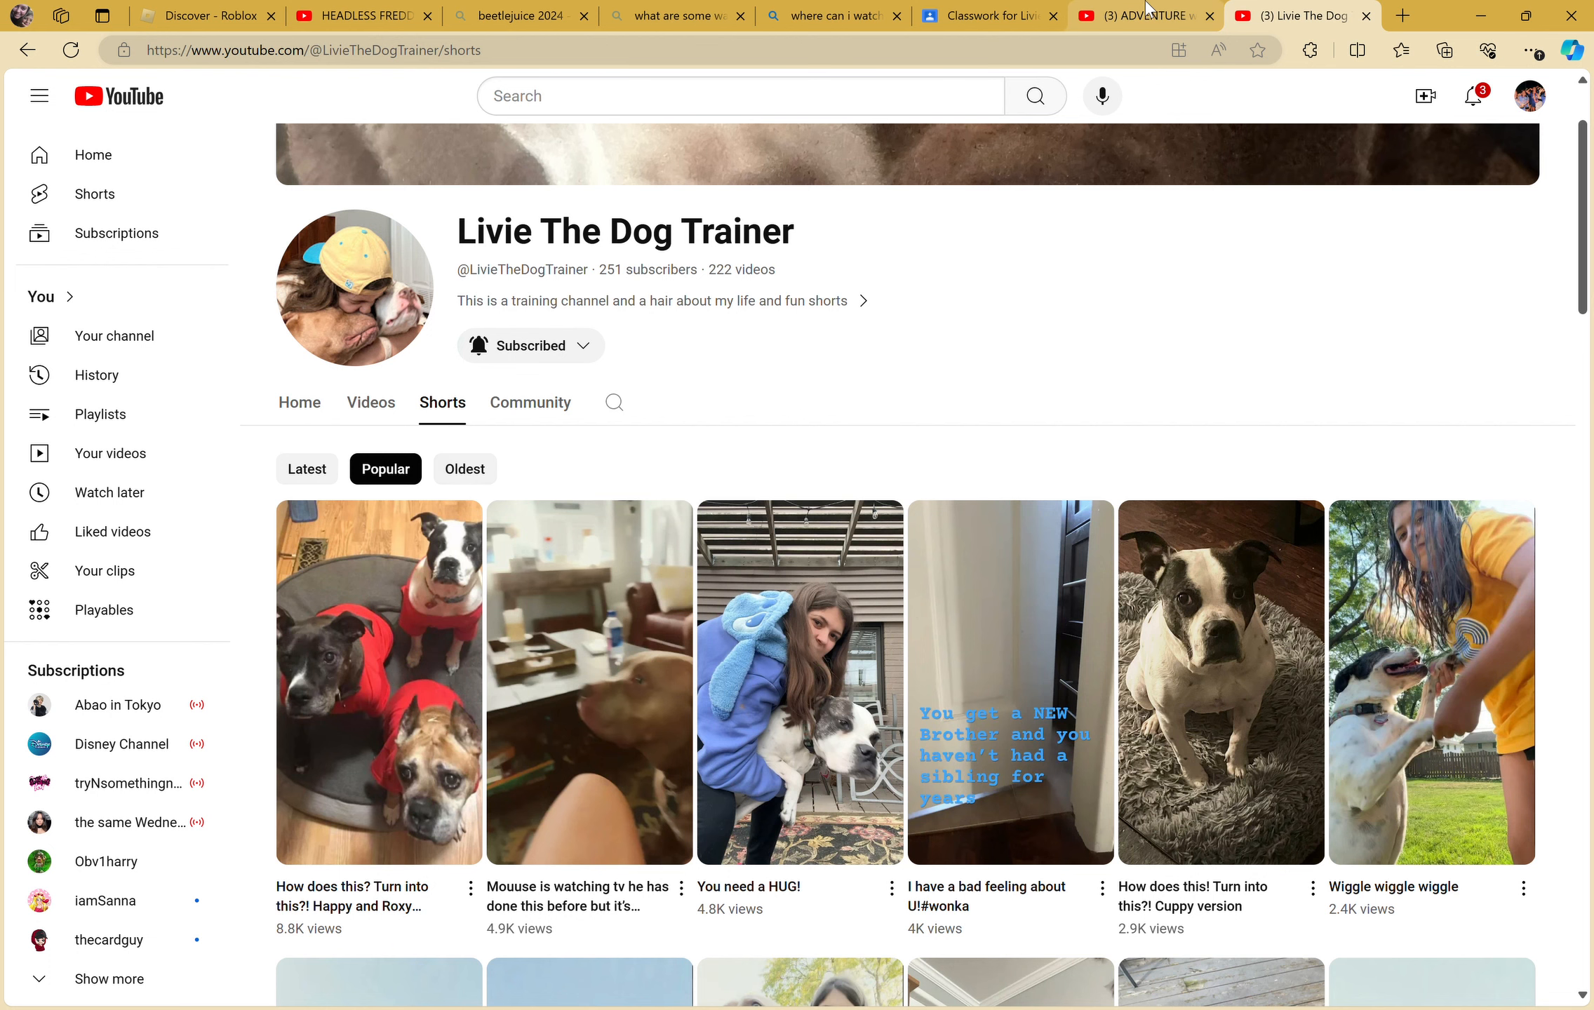
- Select the ADVENTURE with 2DOGS subscriber count and scroll through its Home page sections
click(983, 15)
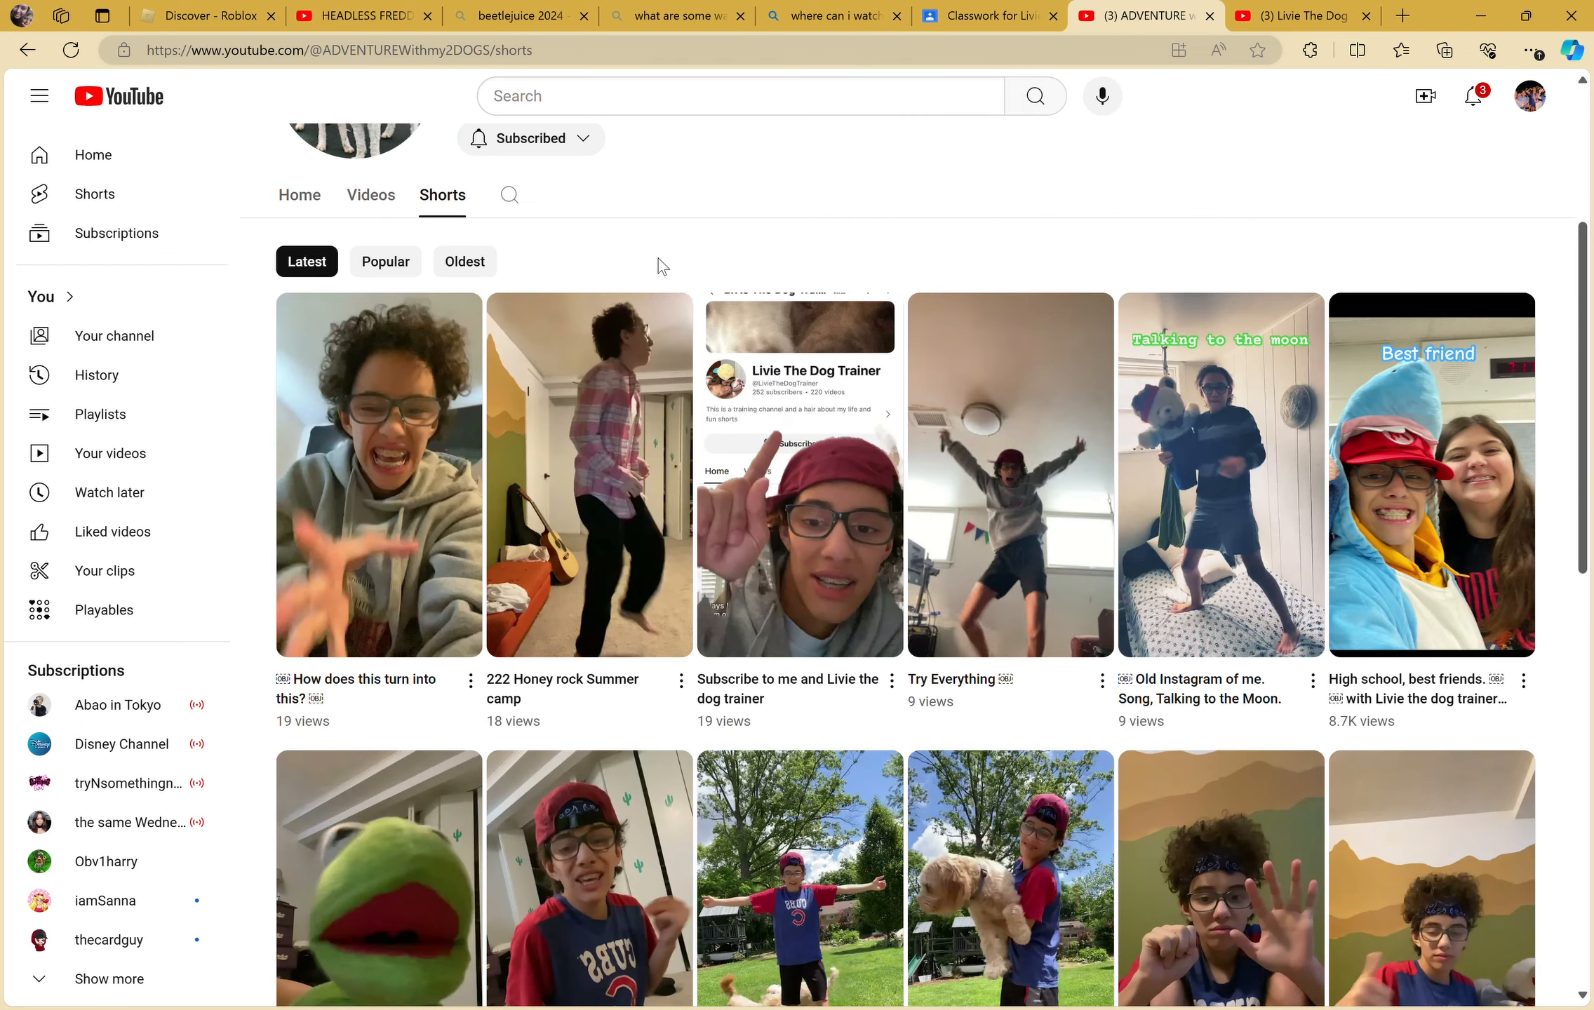
scroll(up, 3)
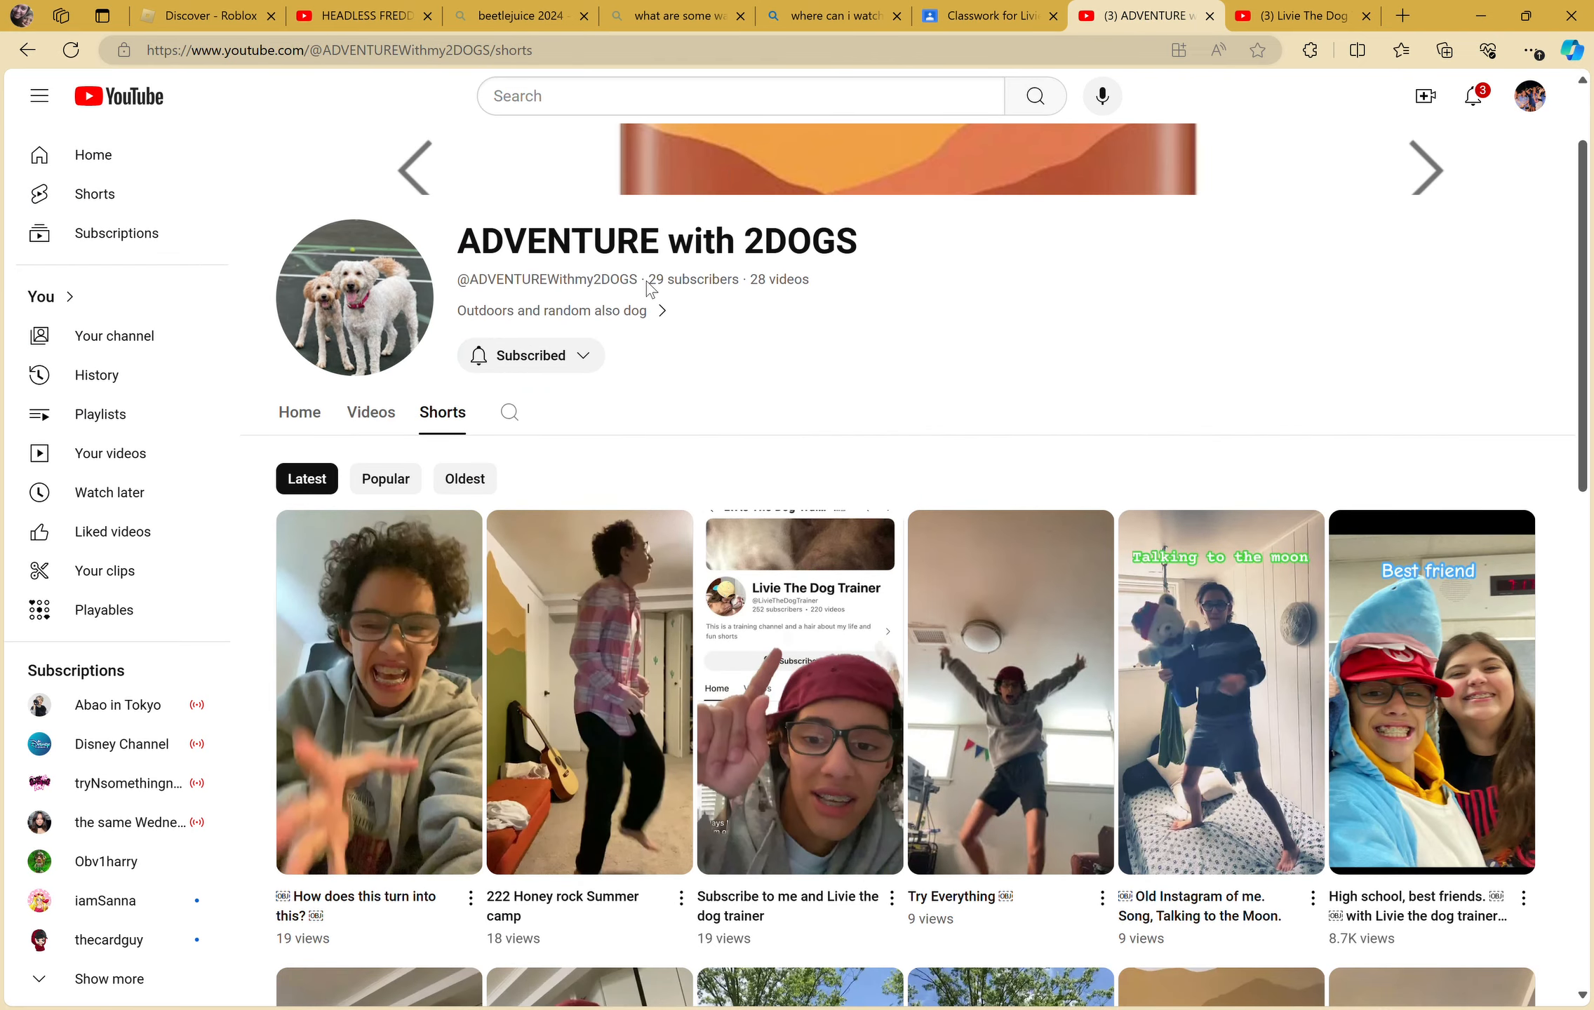
double_click(691, 279)
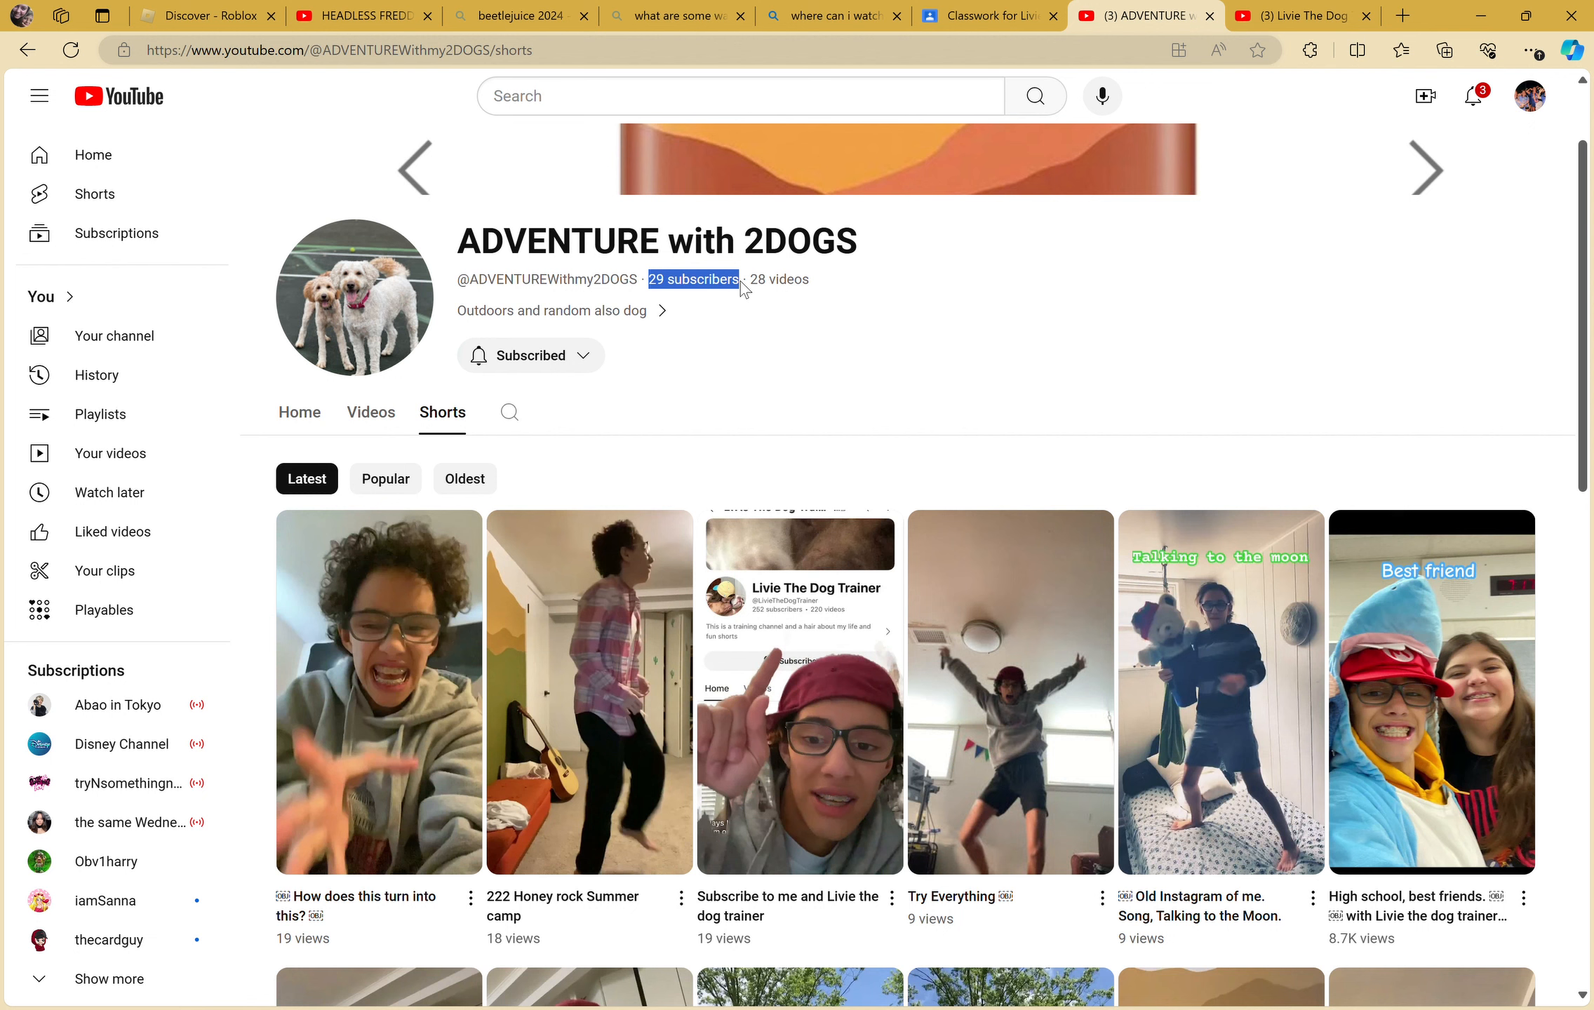
mouse_move(1123, 417)
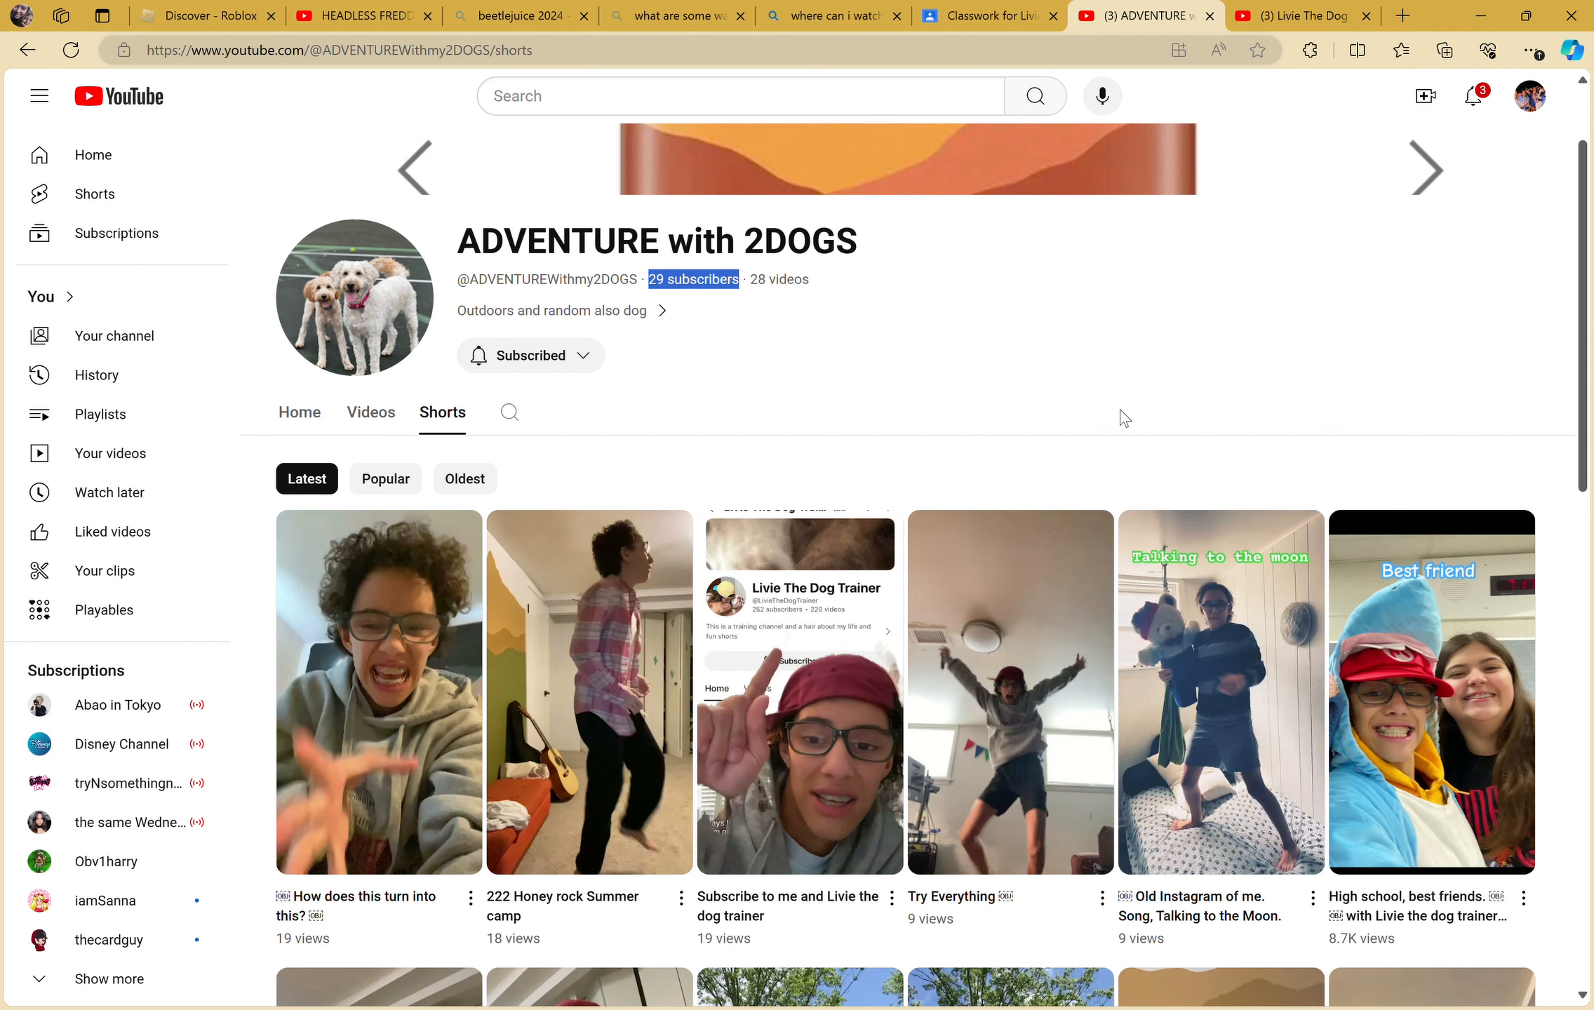
mouse_move(497, 336)
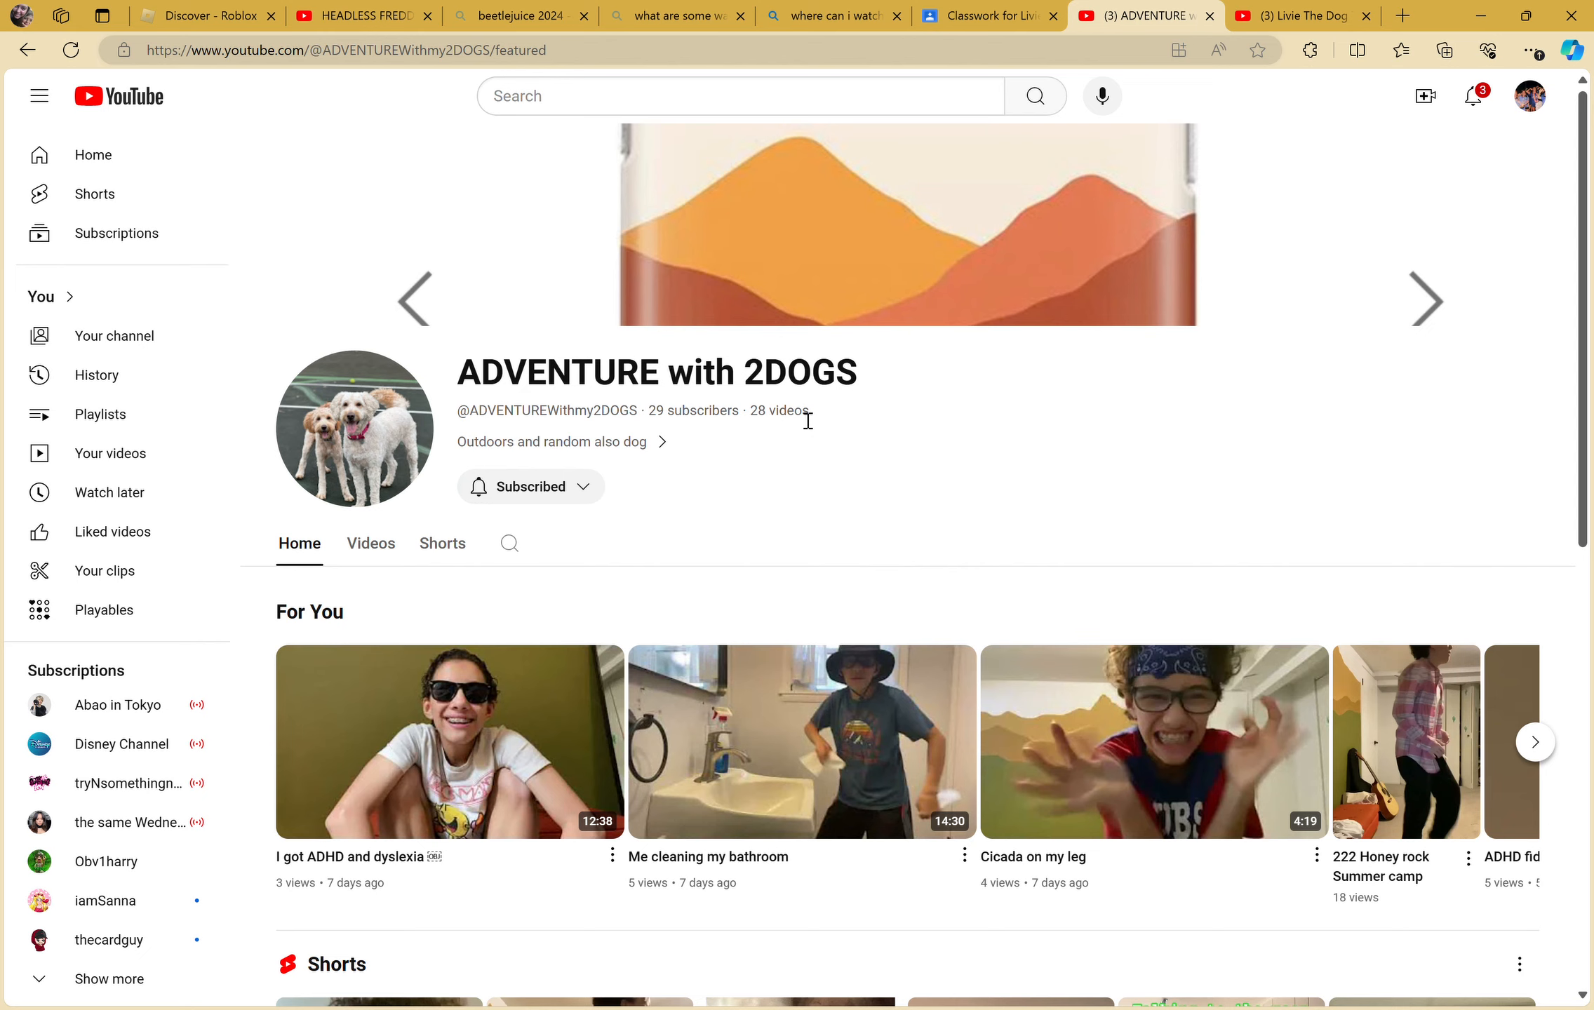
scroll(down, 3)
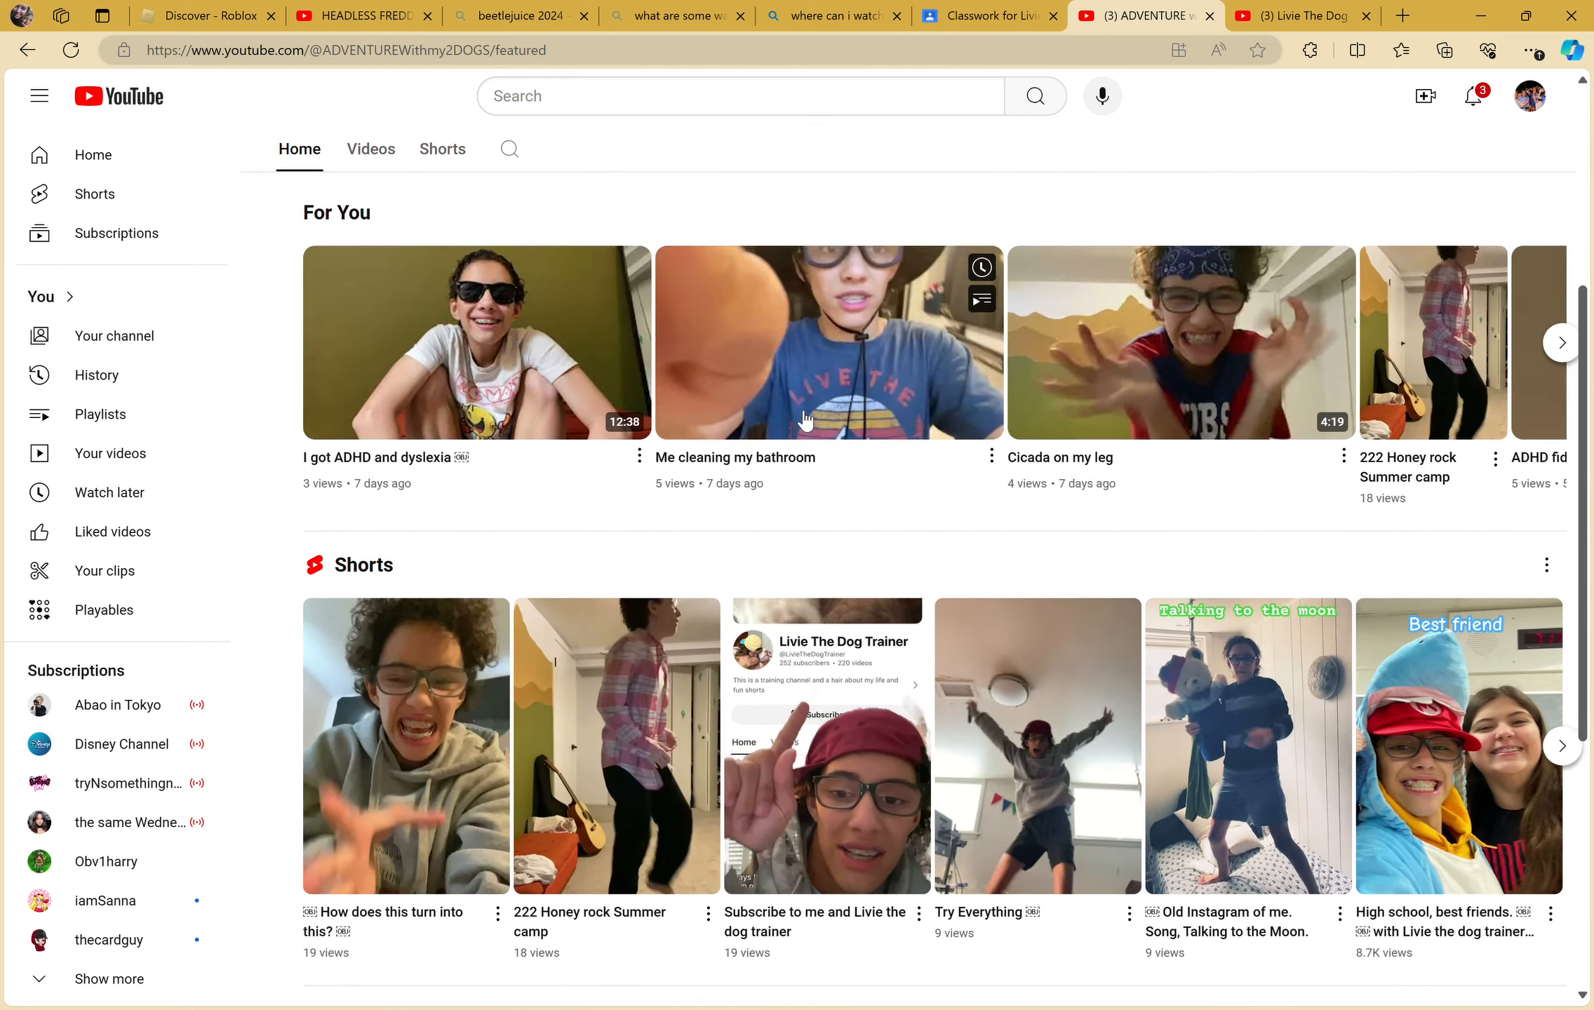
scroll(down, 3)
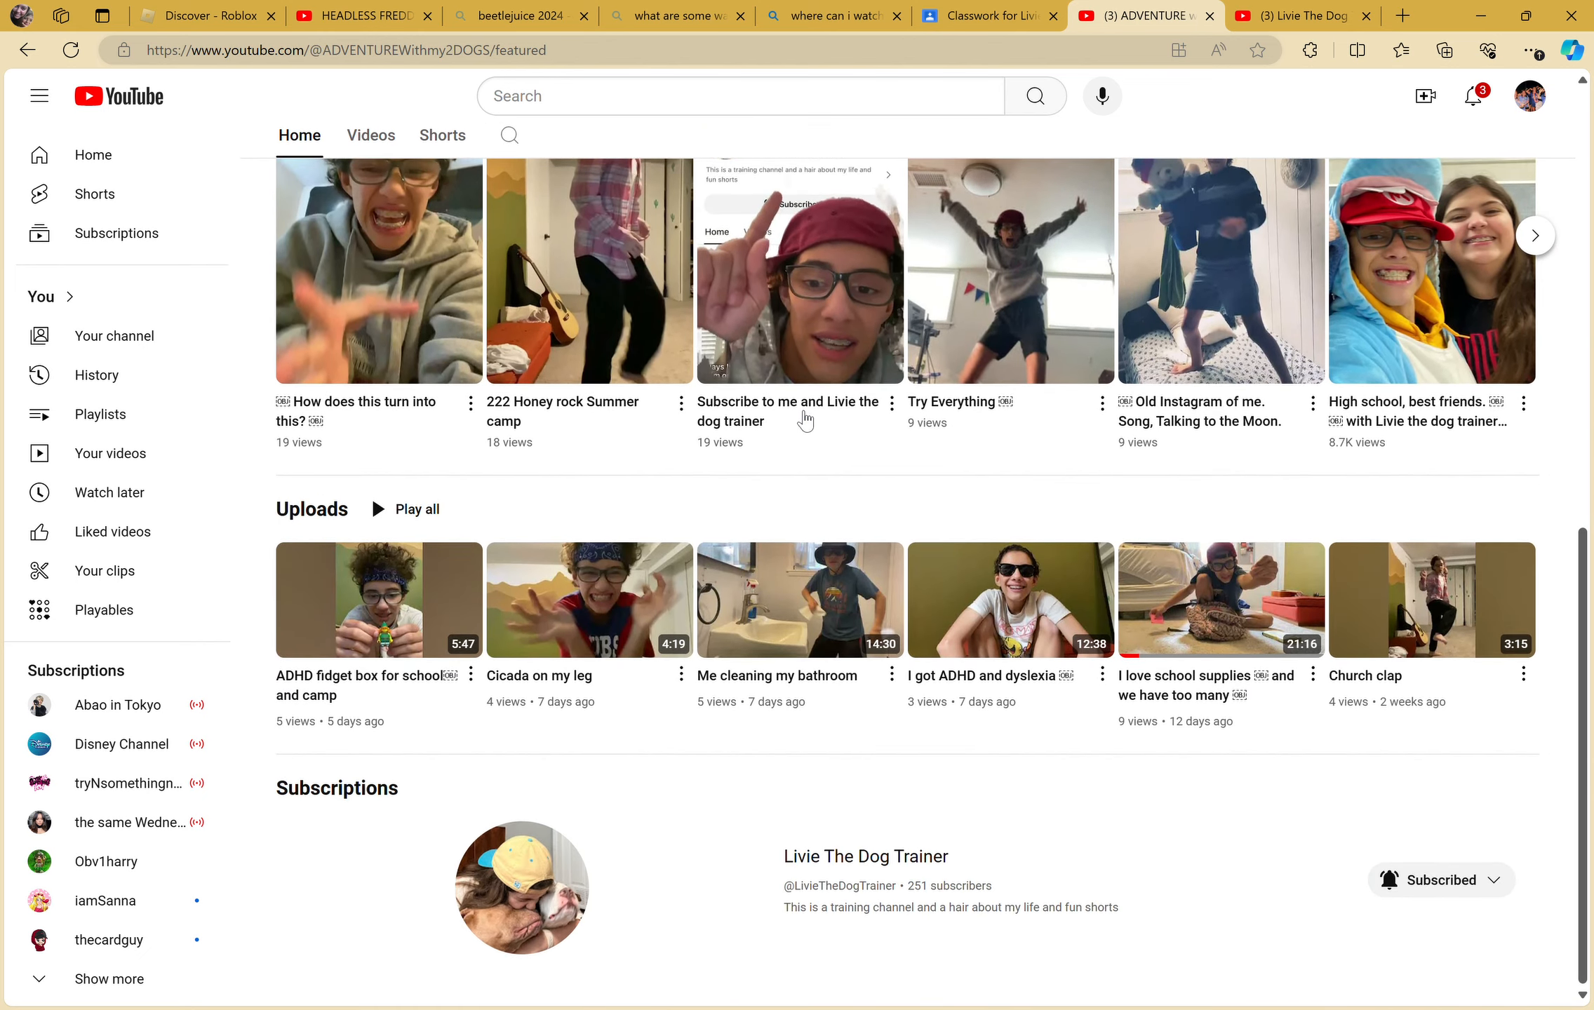
scroll(down, 3)
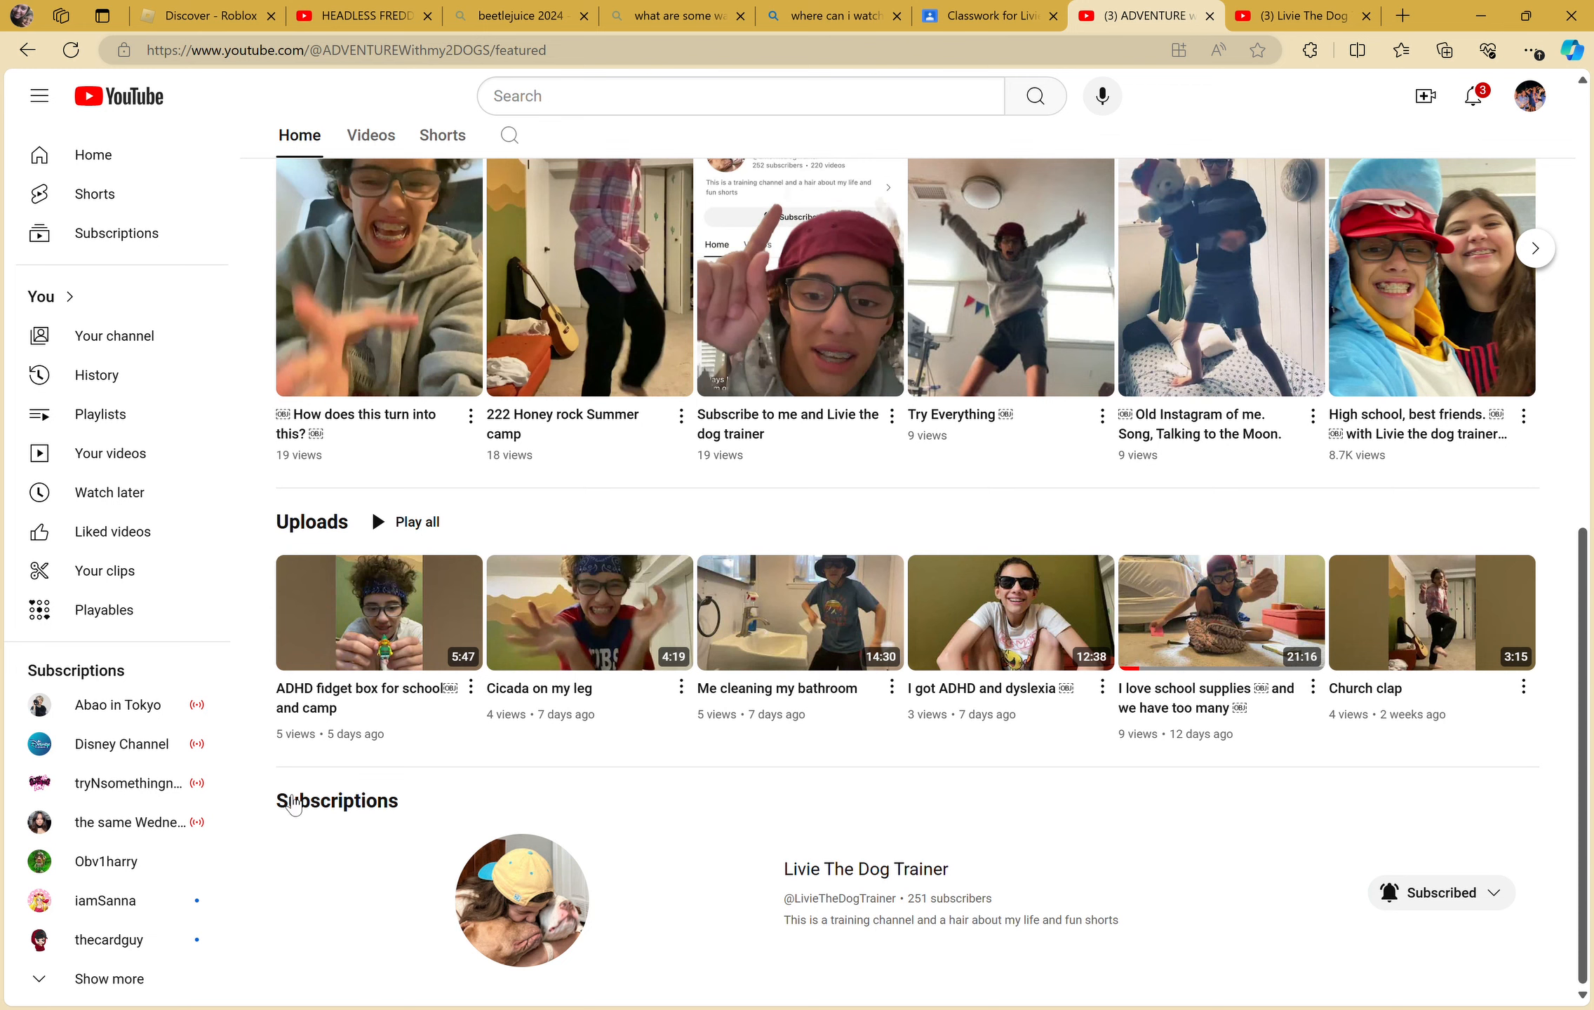
mouse_move(508, 983)
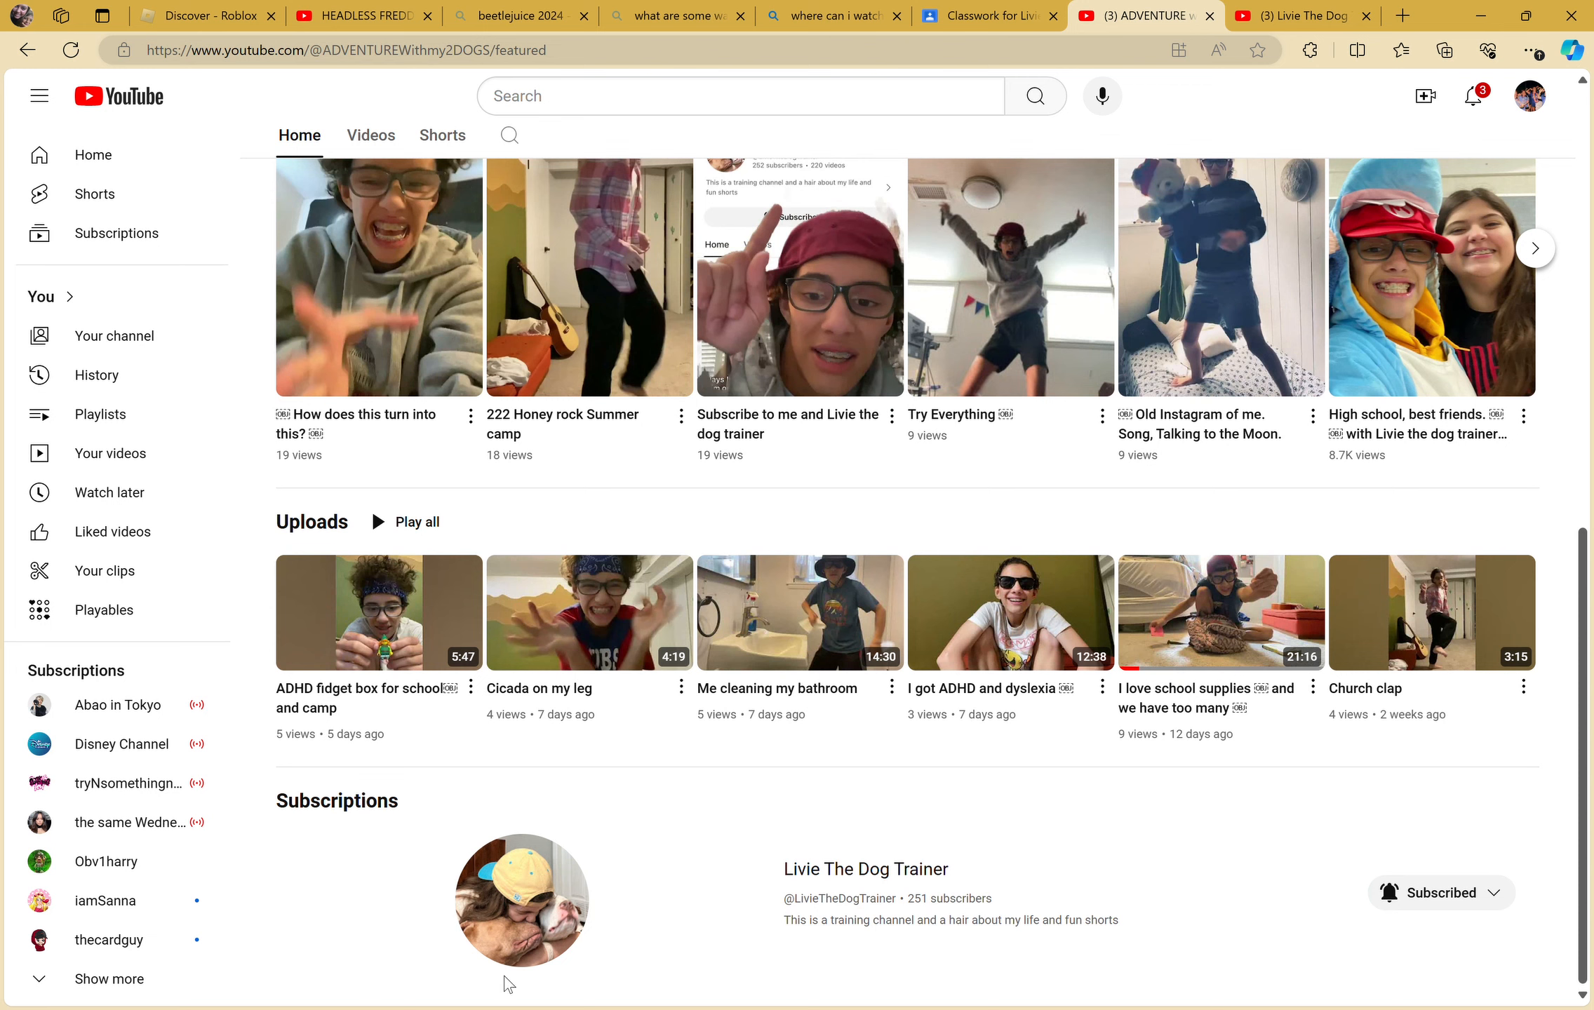
scroll(up, 3)
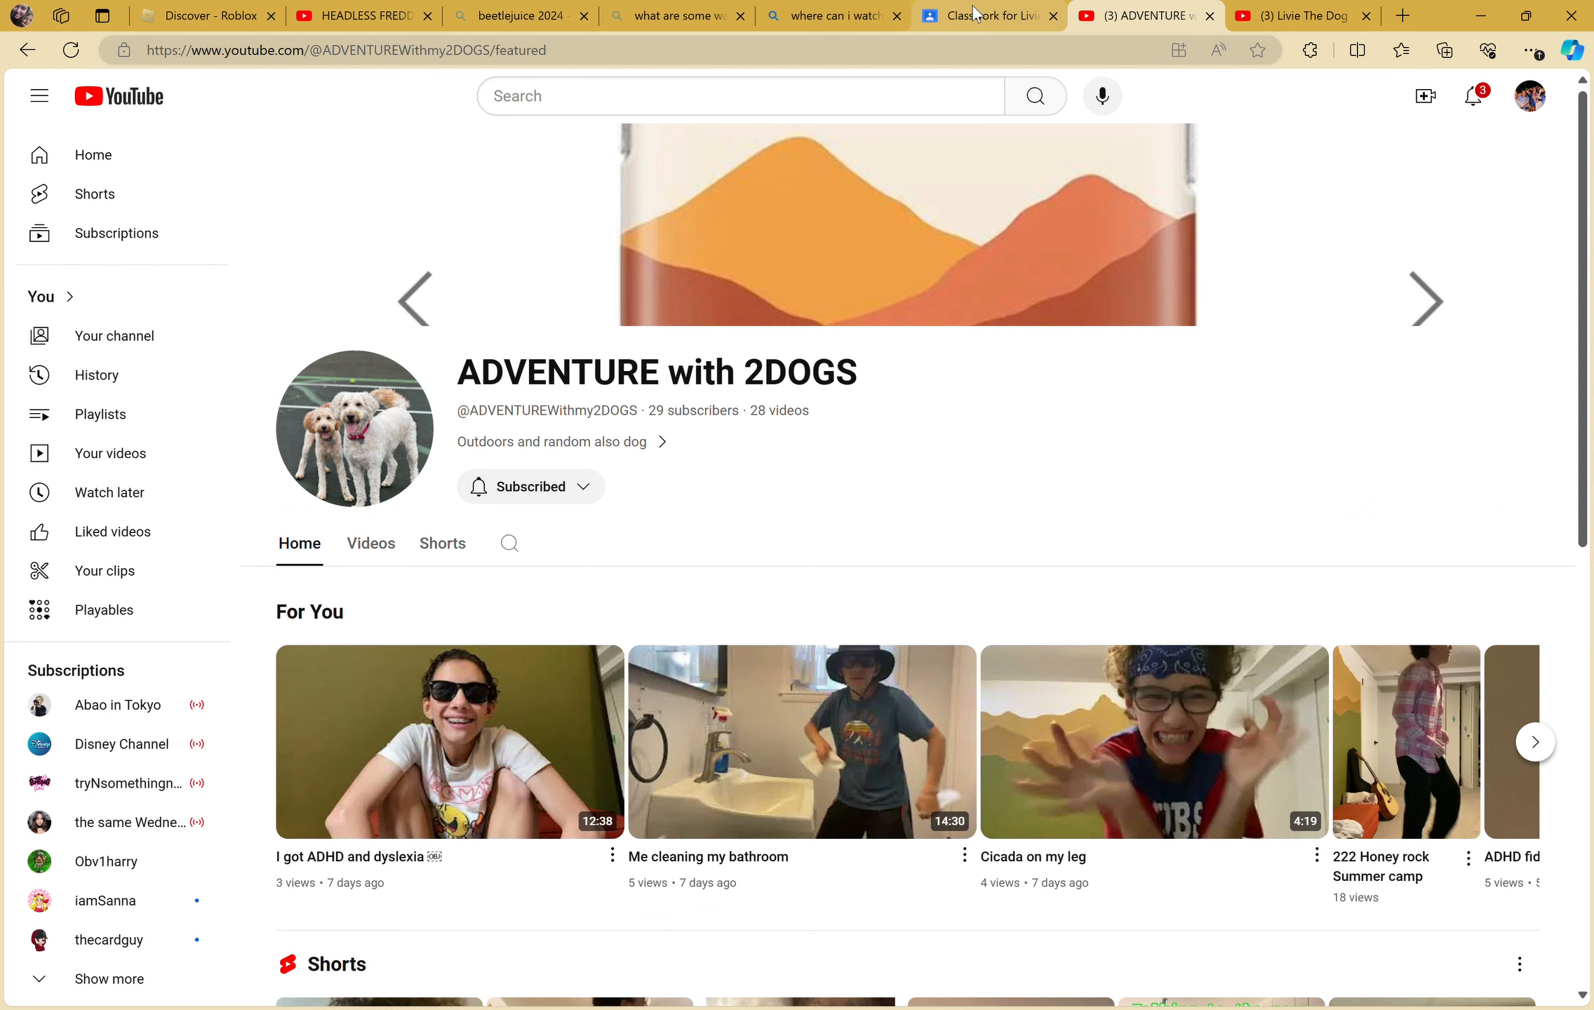
- Go back to the draft assignment in Classroom and open its second attached forms.gle form
click(985, 15)
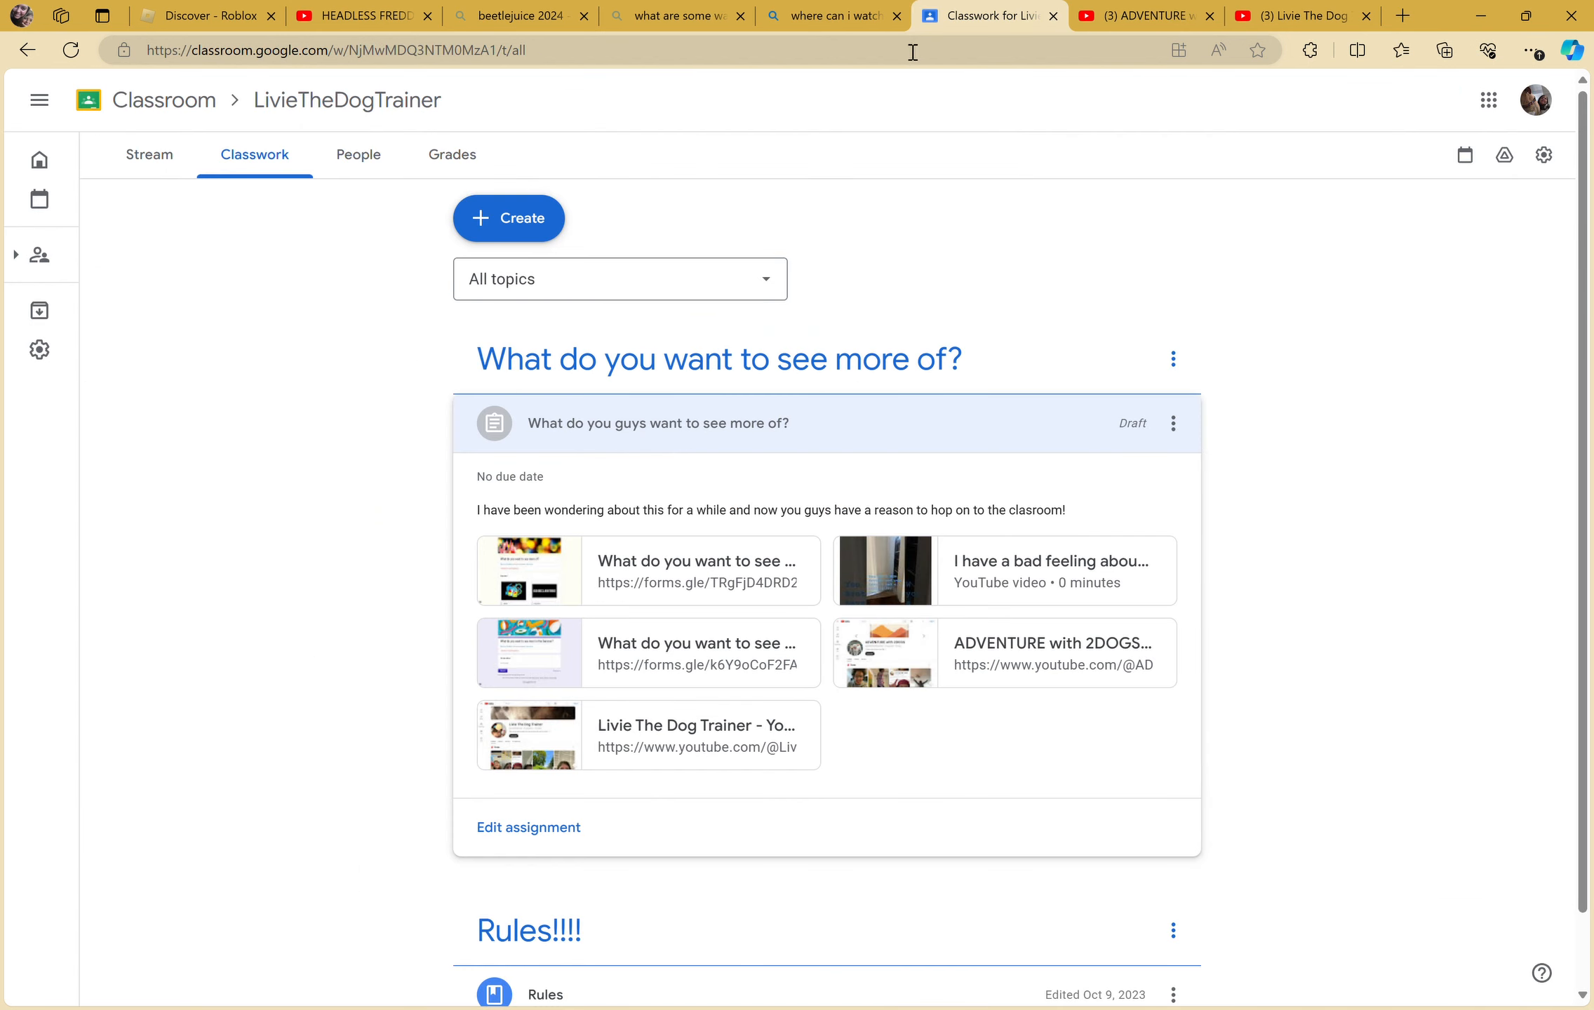
mouse_move(1453, 553)
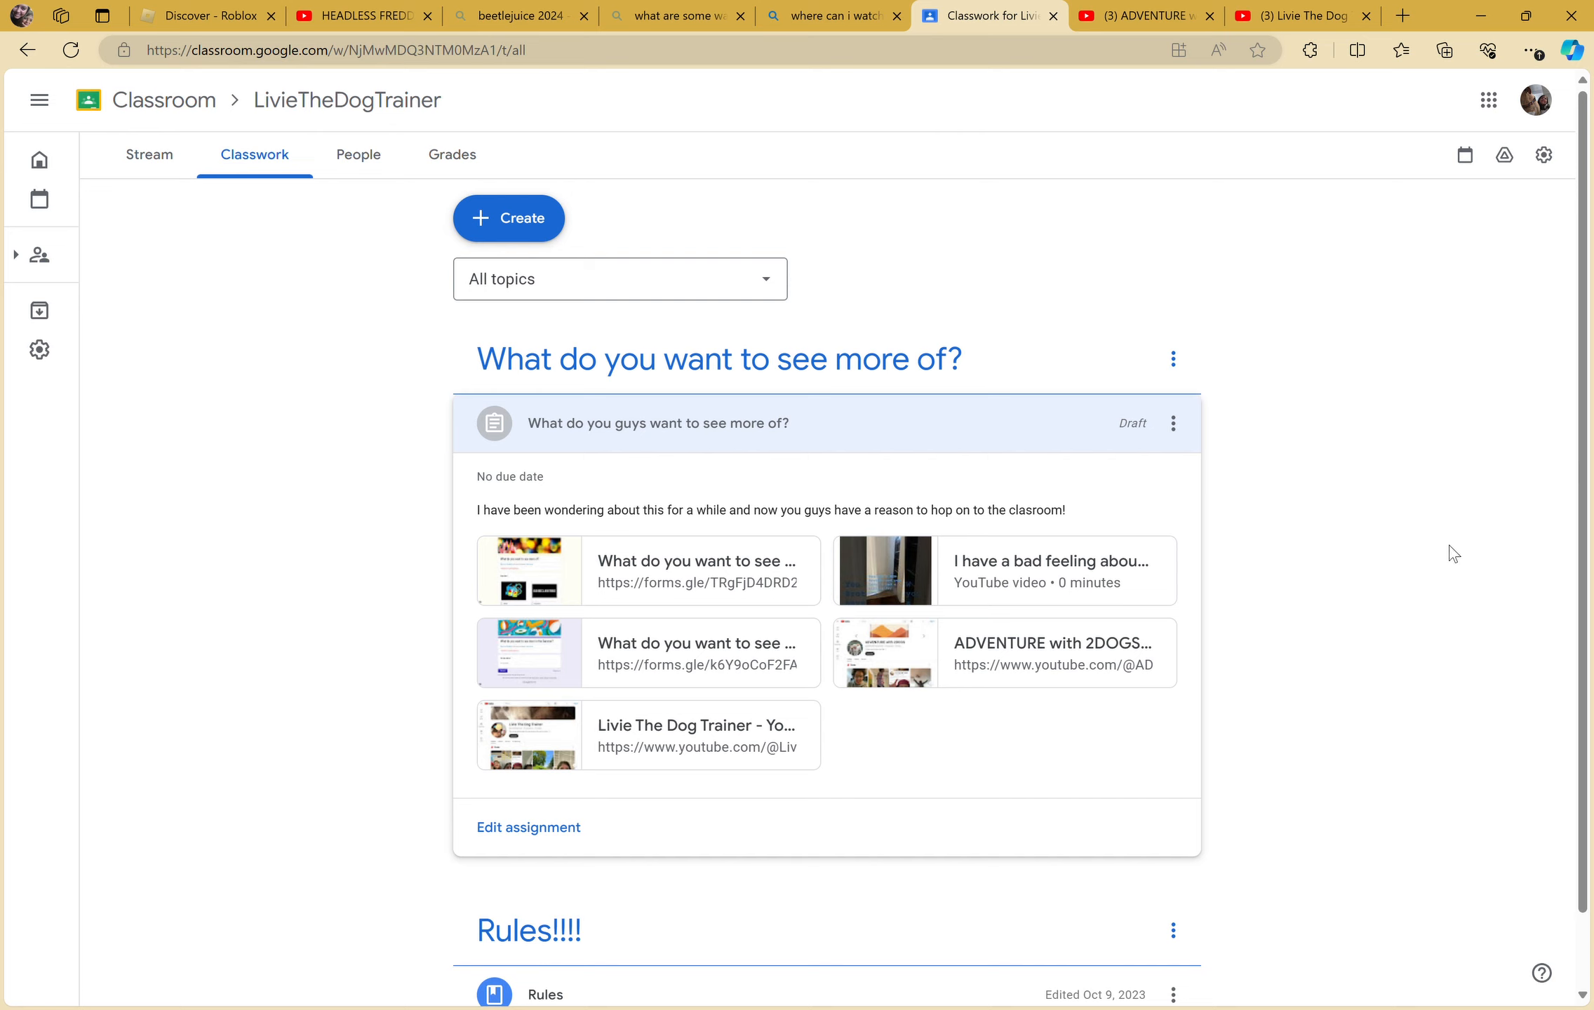
mouse_move(1051, 562)
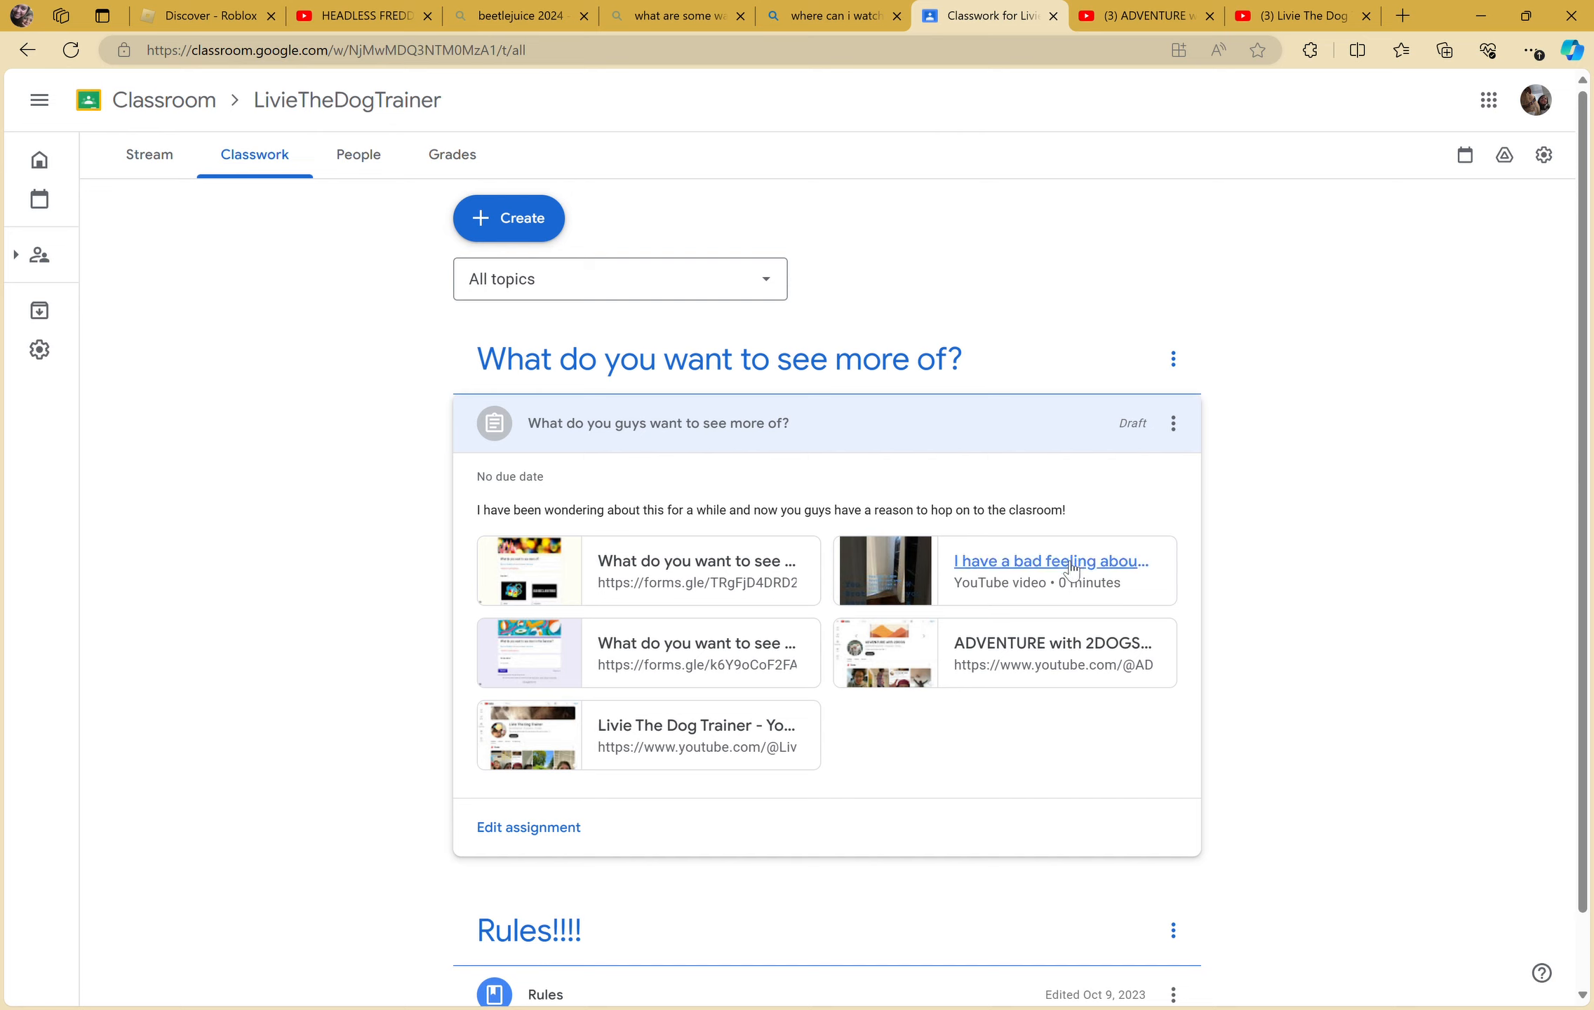
mouse_move(697, 725)
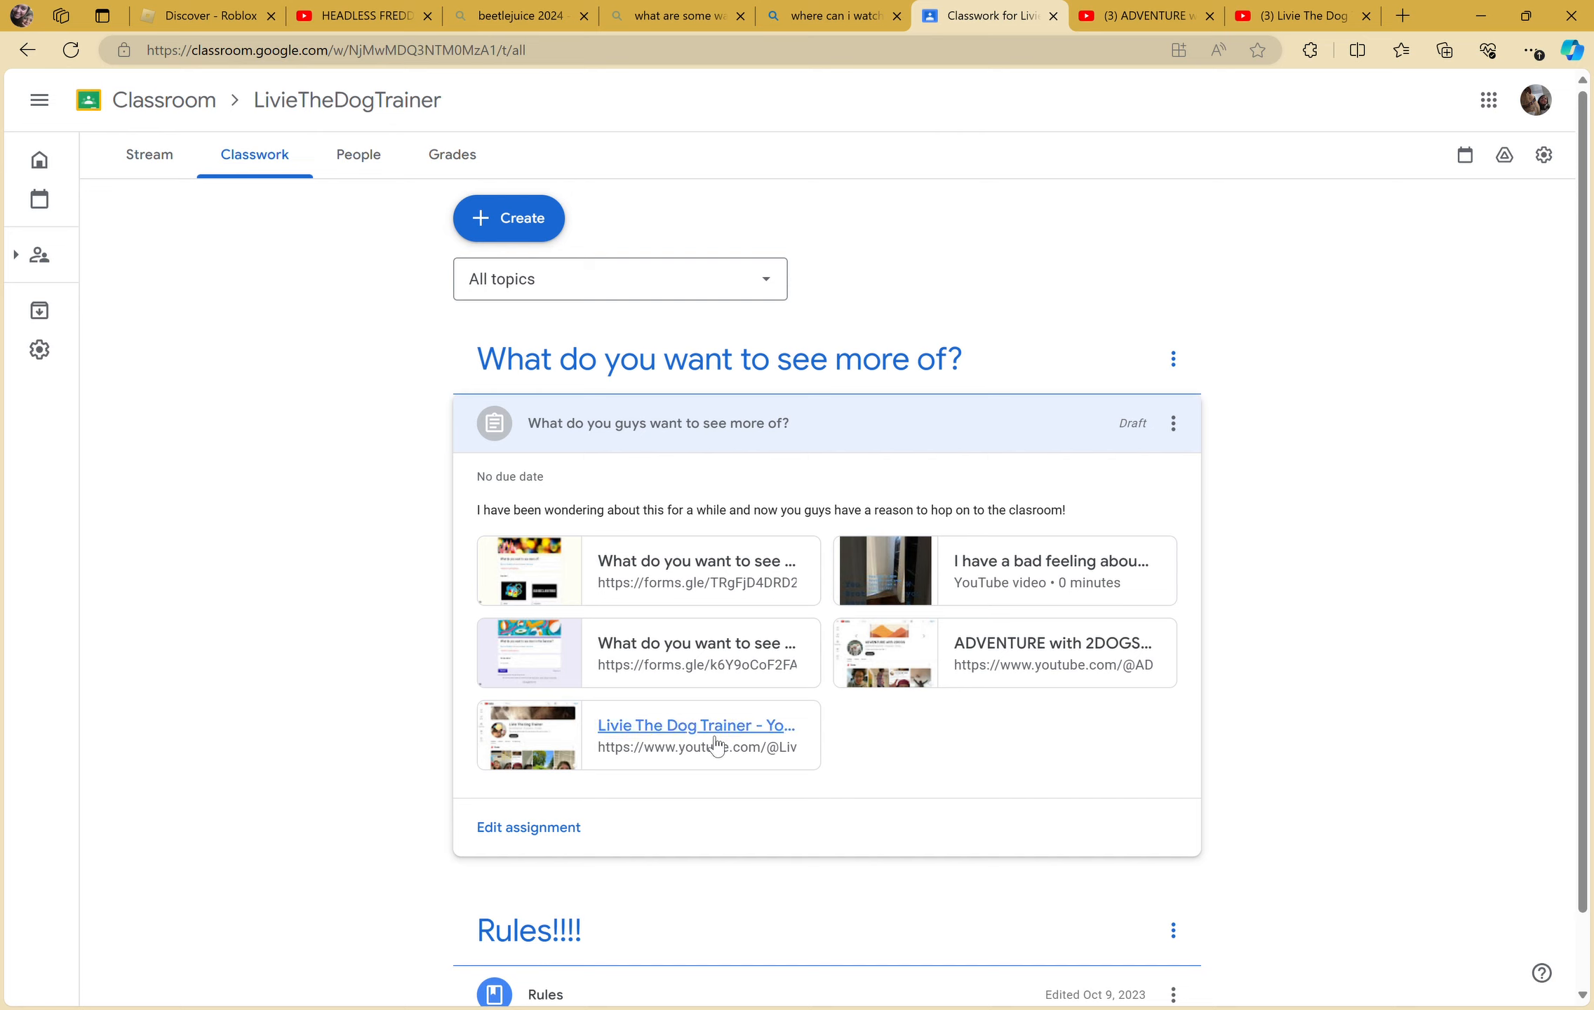
mouse_move(571, 535)
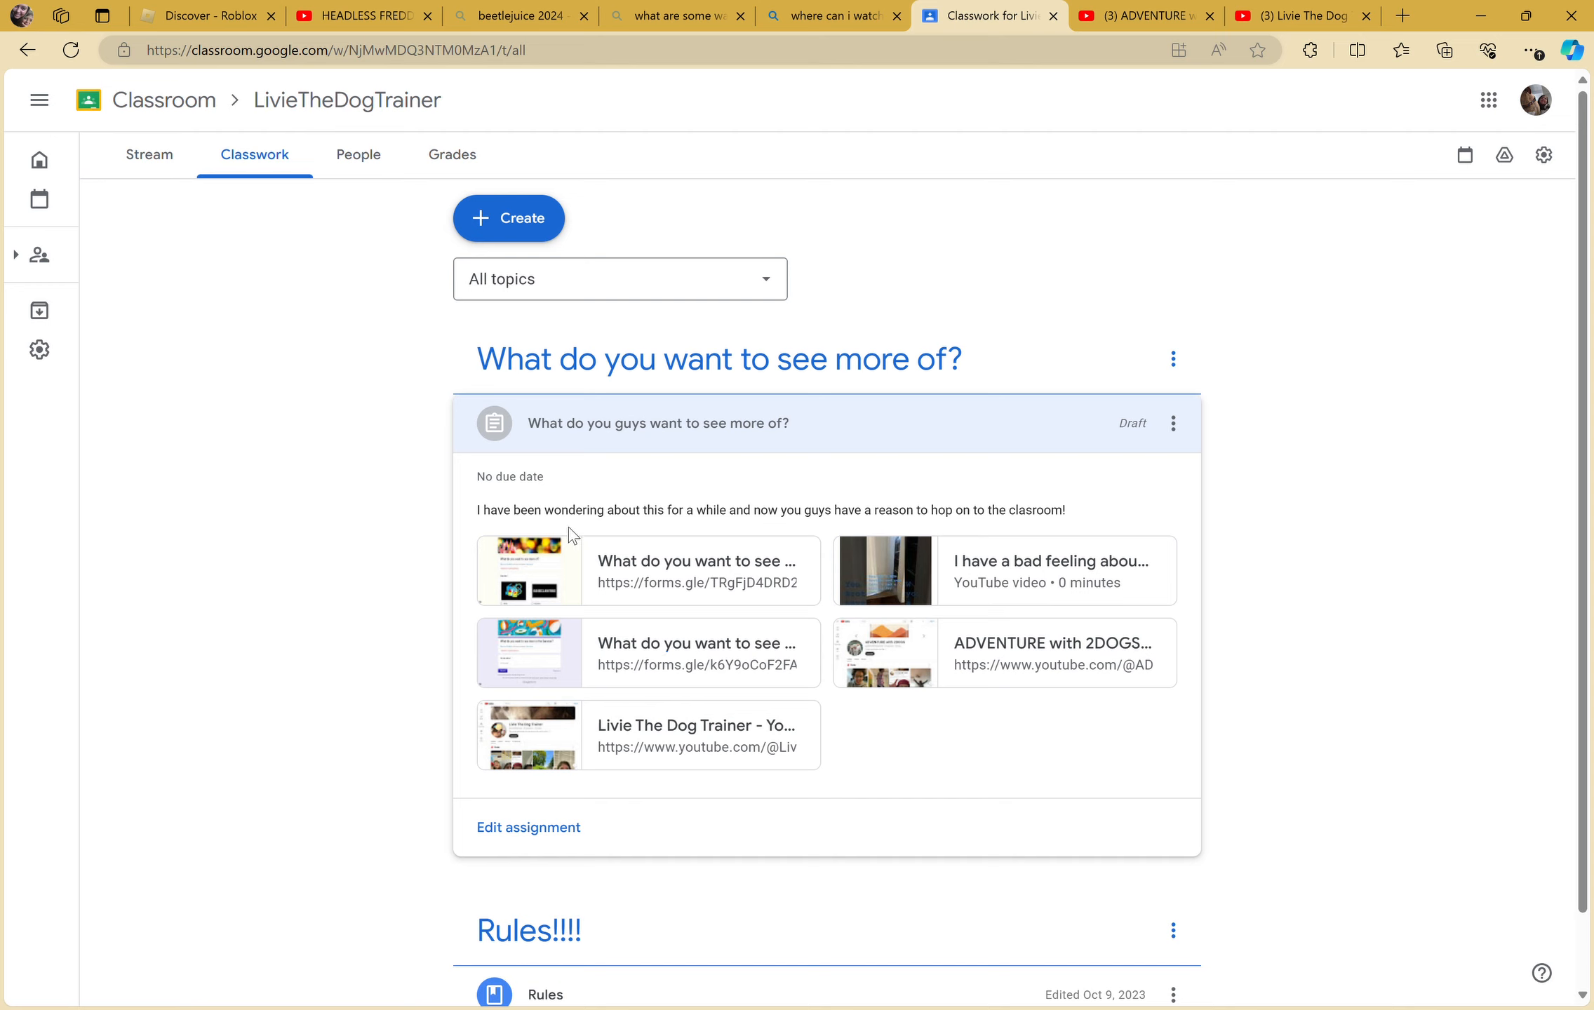
mouse_move(416, 606)
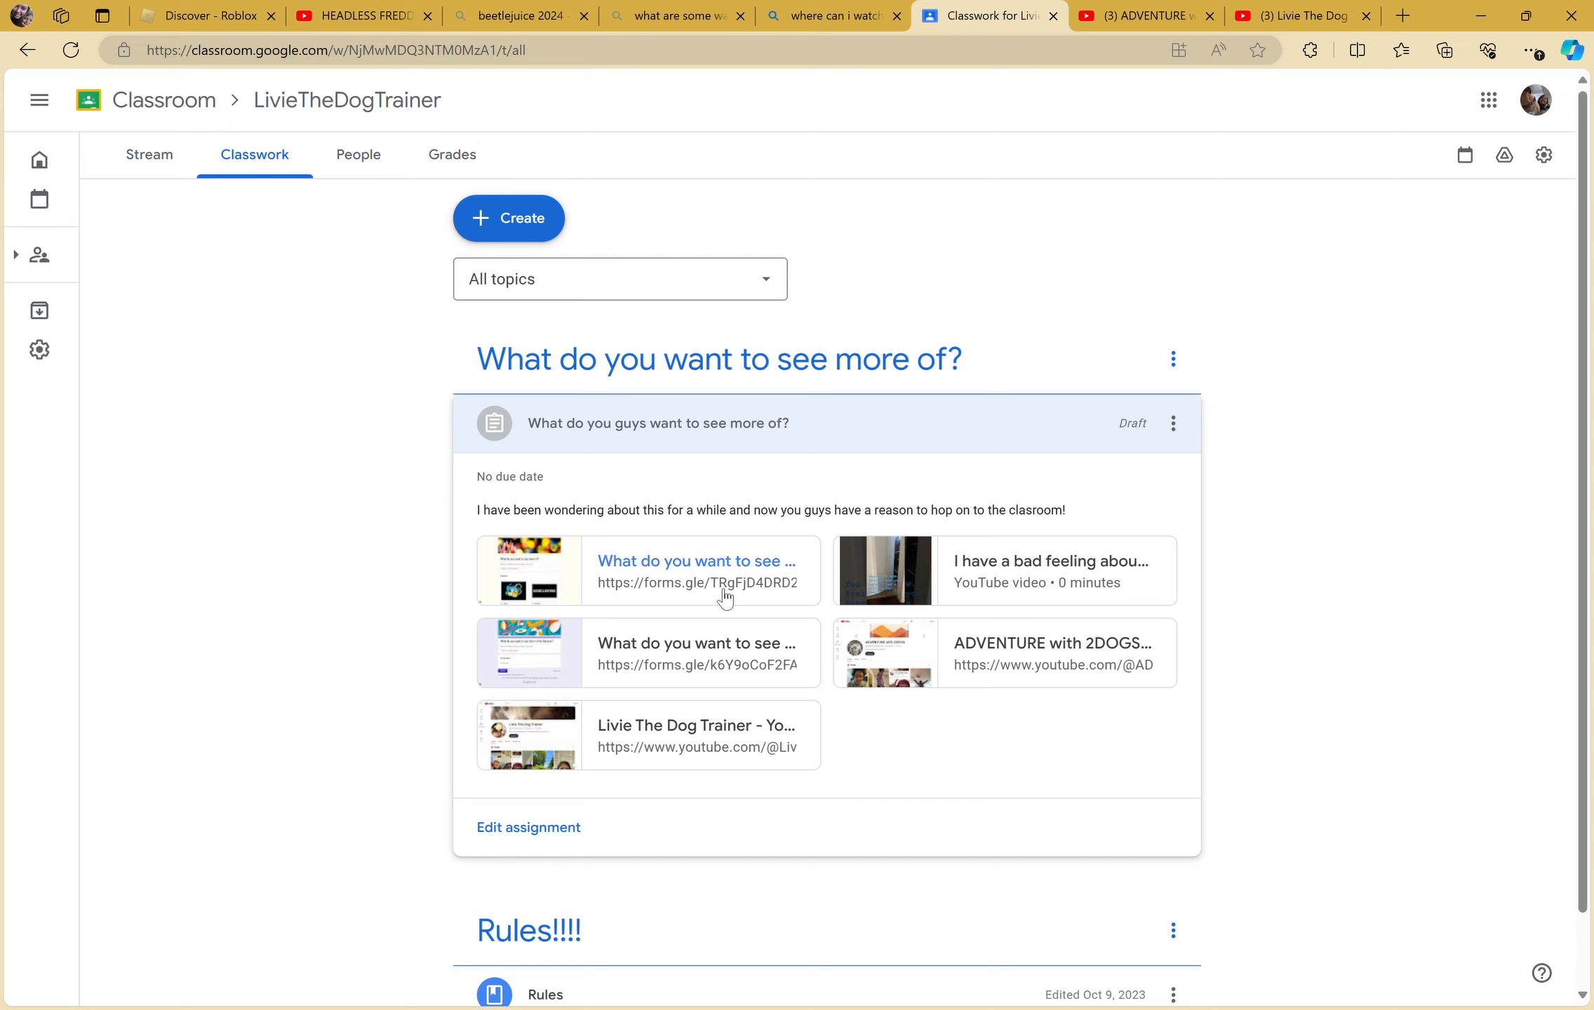
mouse_move(694, 626)
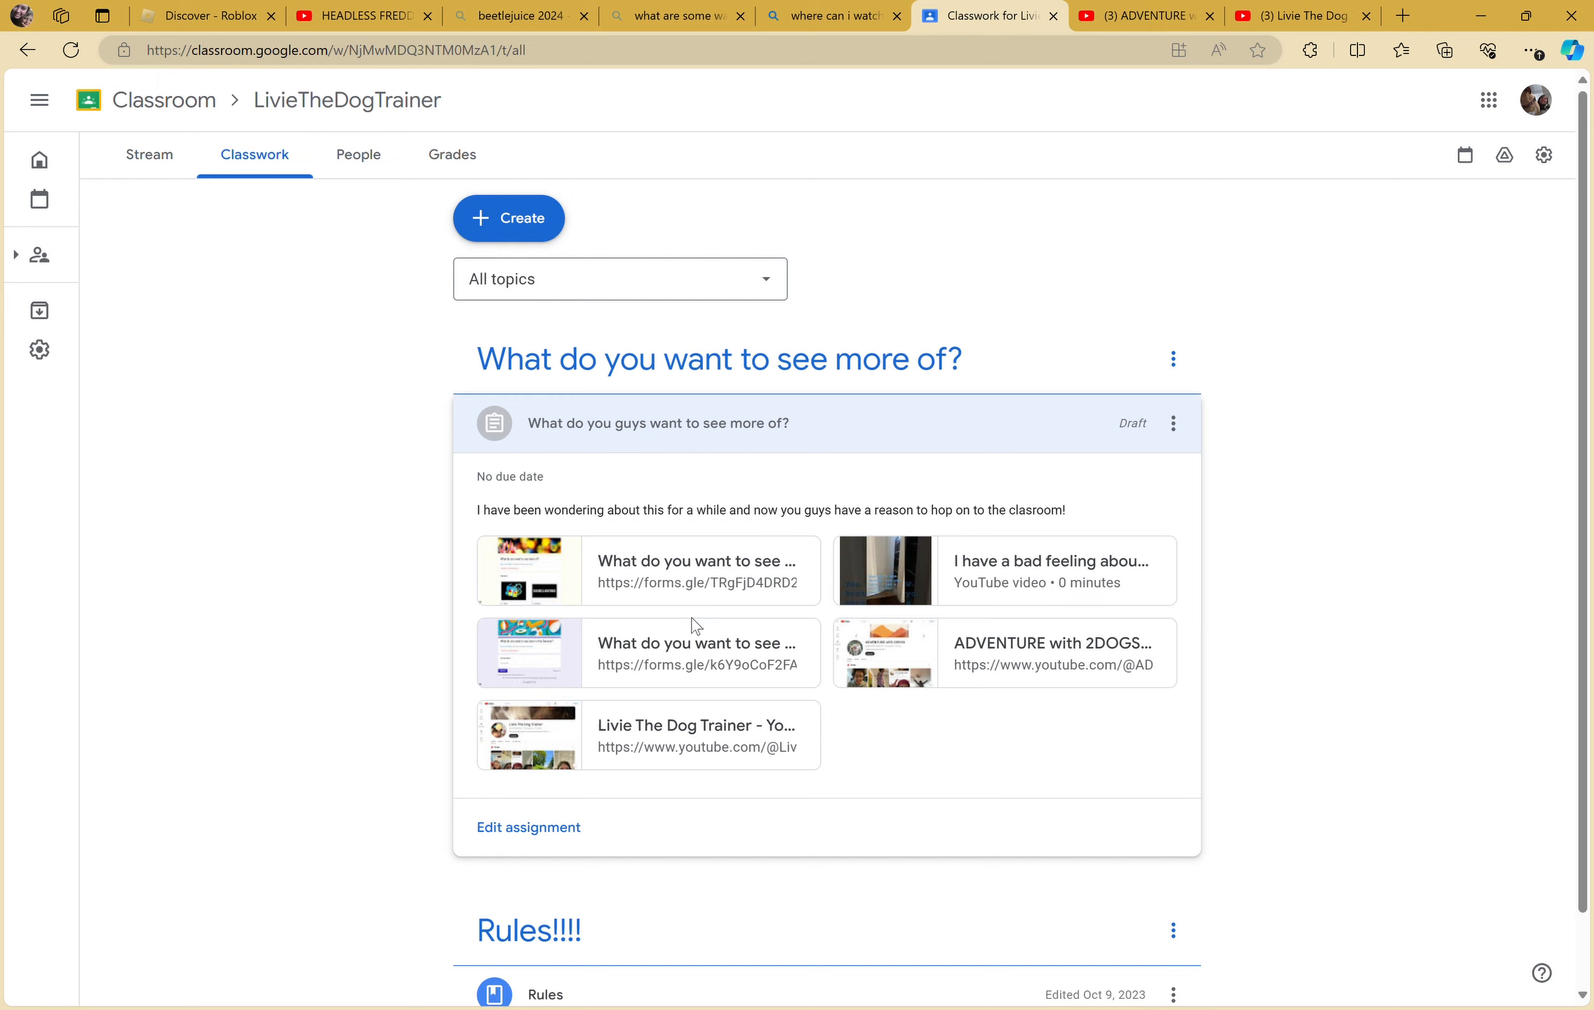
mouse_move(698, 684)
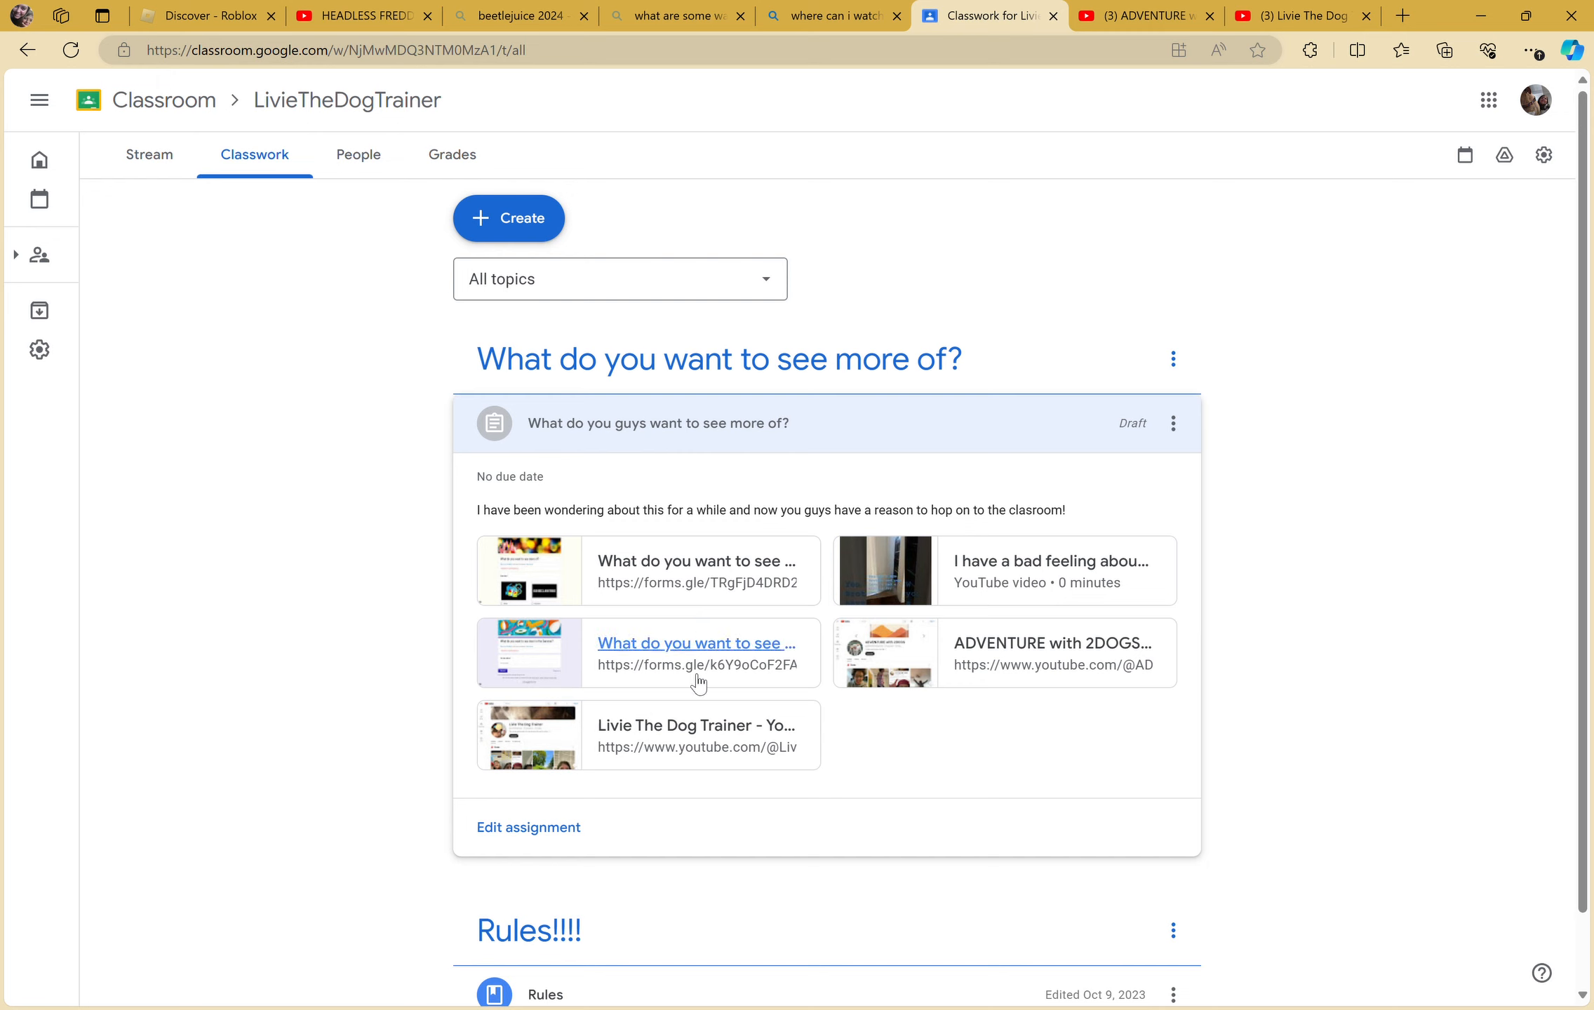
click(695, 644)
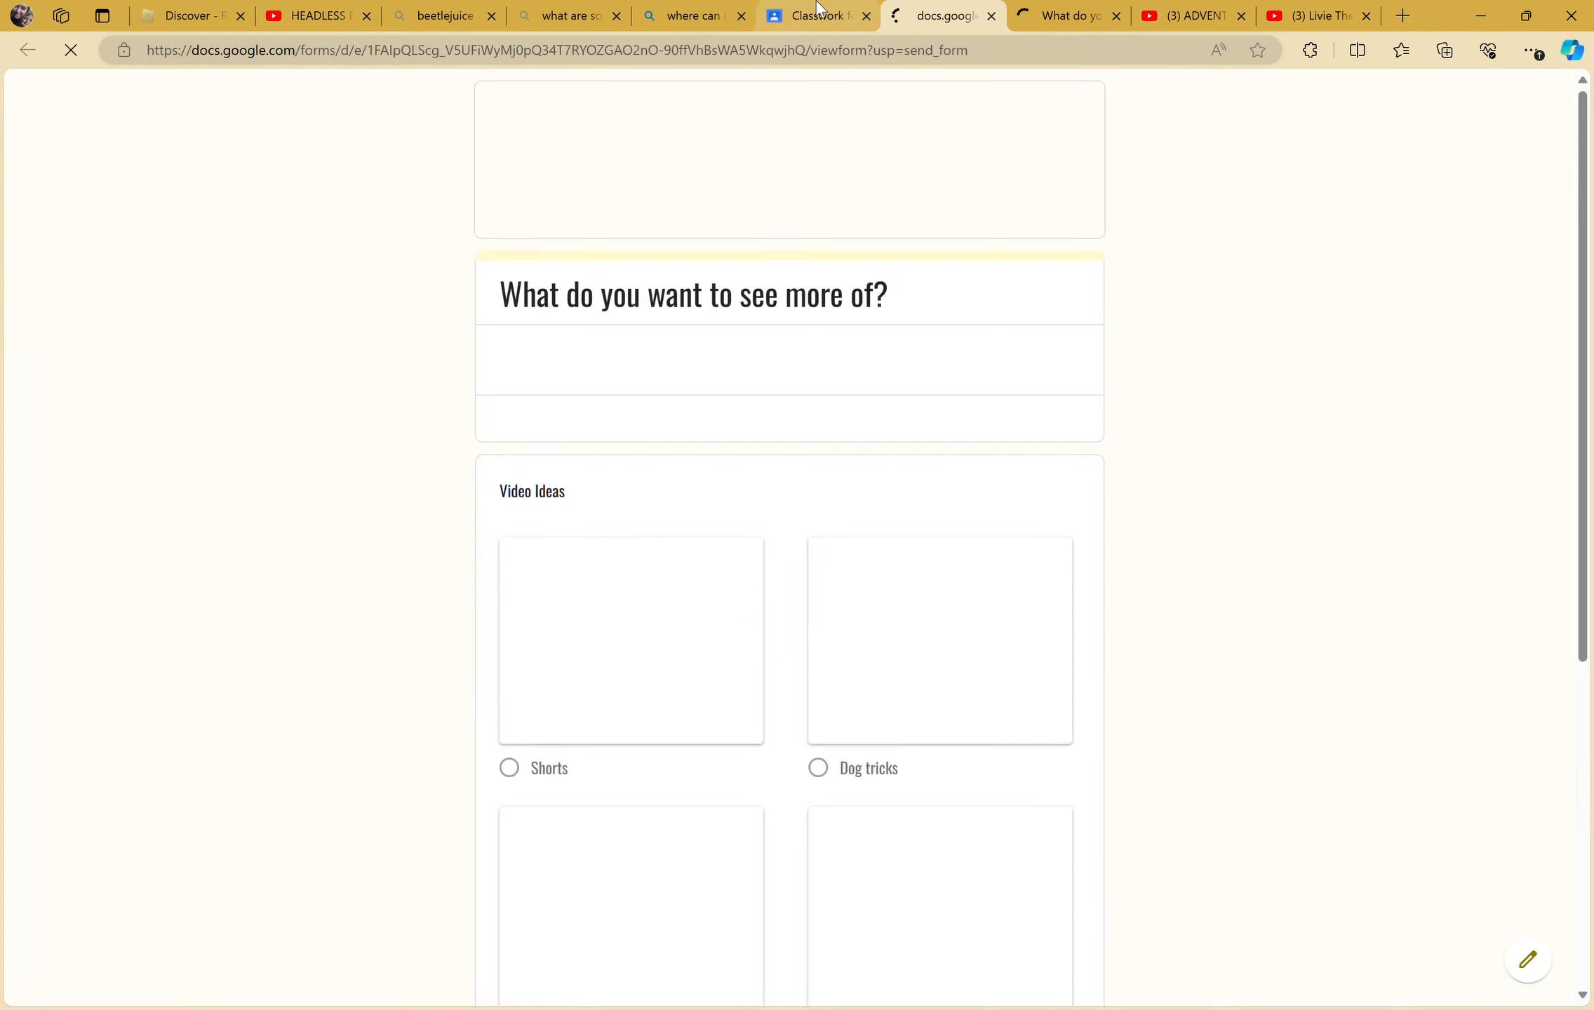
- Flip between the 'What do you want to see more of?' and summer ideas forms, ending on Shorts
click(813, 16)
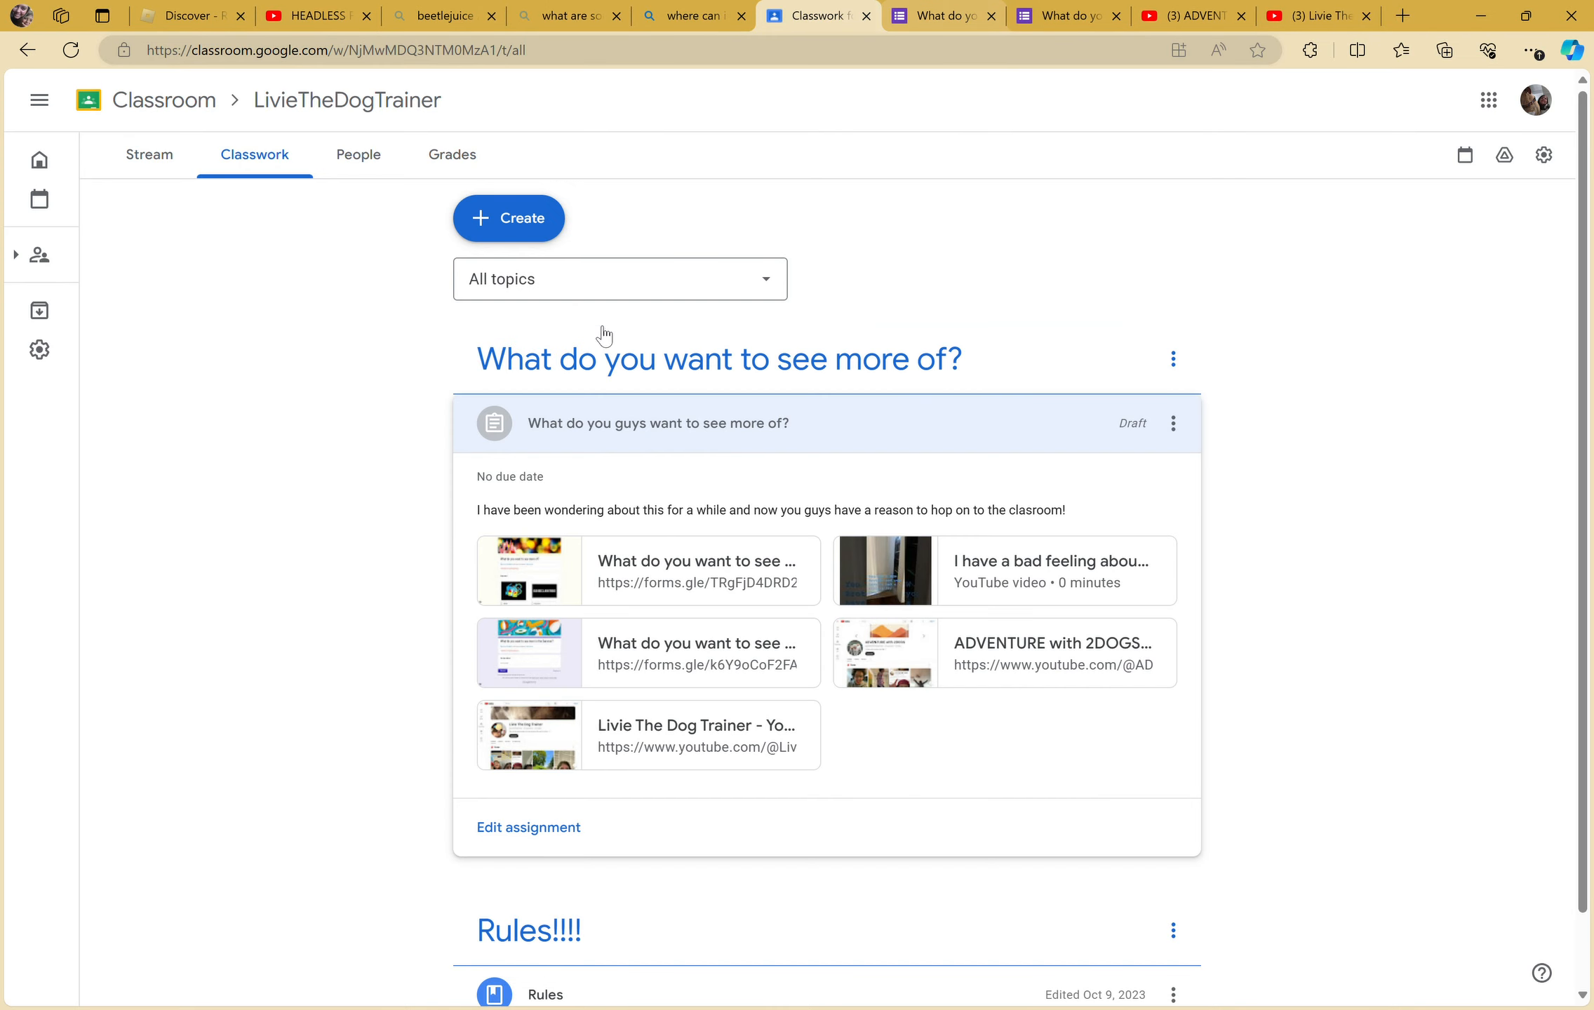
mouse_move(414, 536)
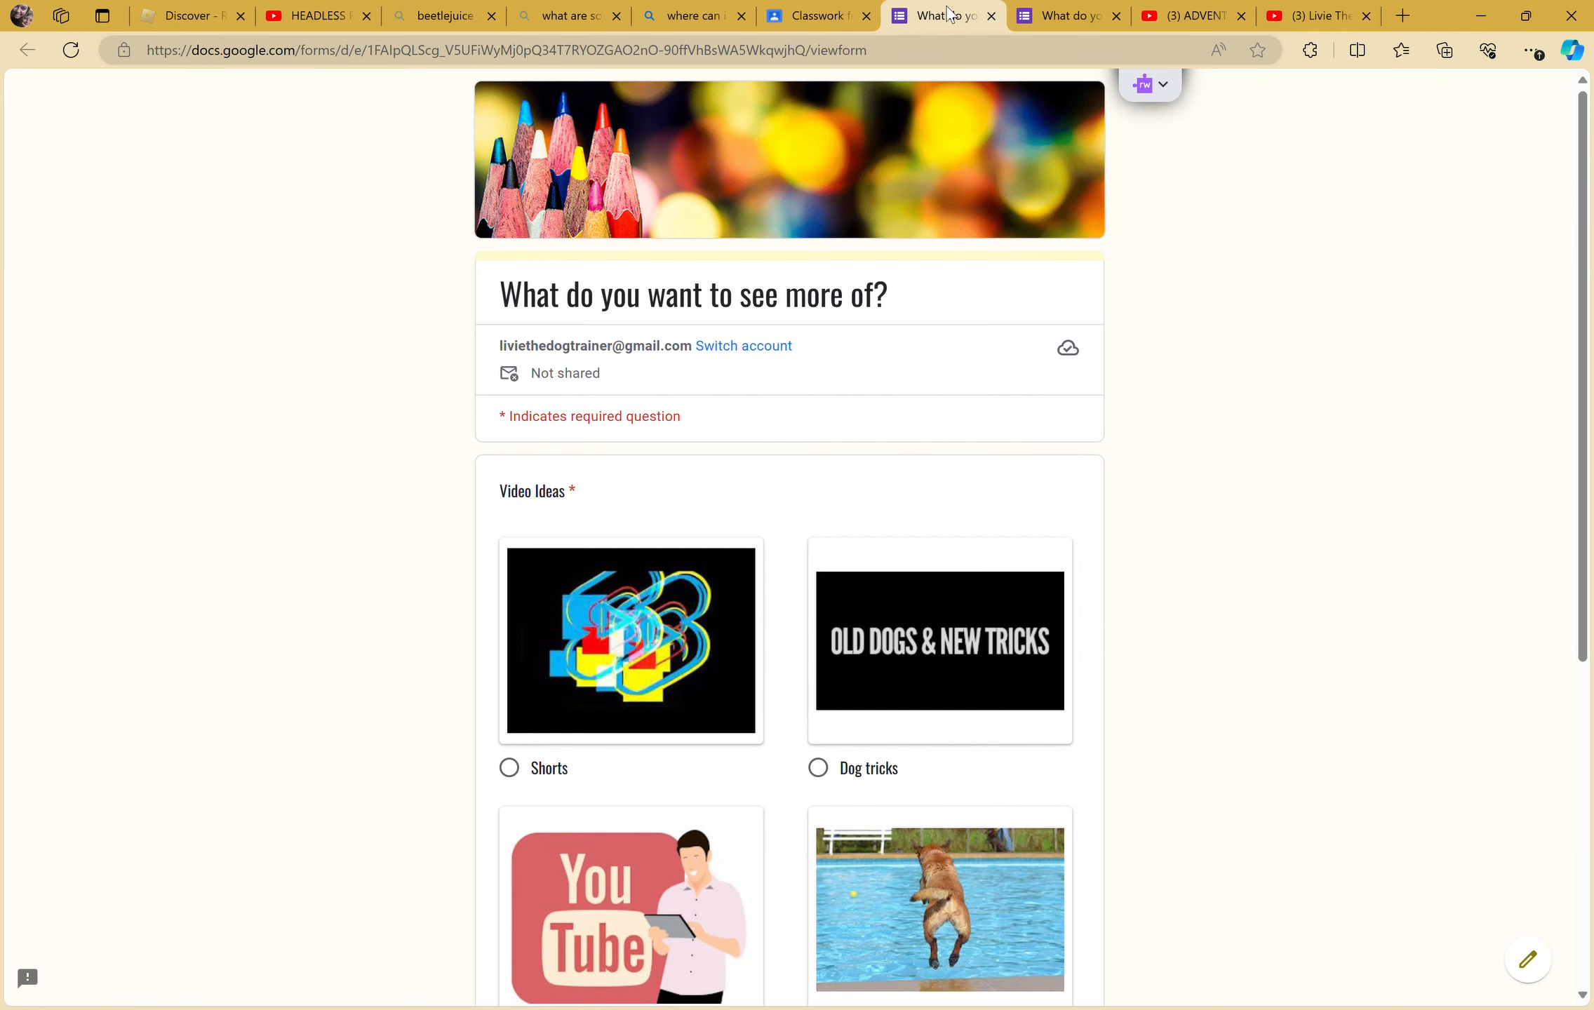
click(1067, 15)
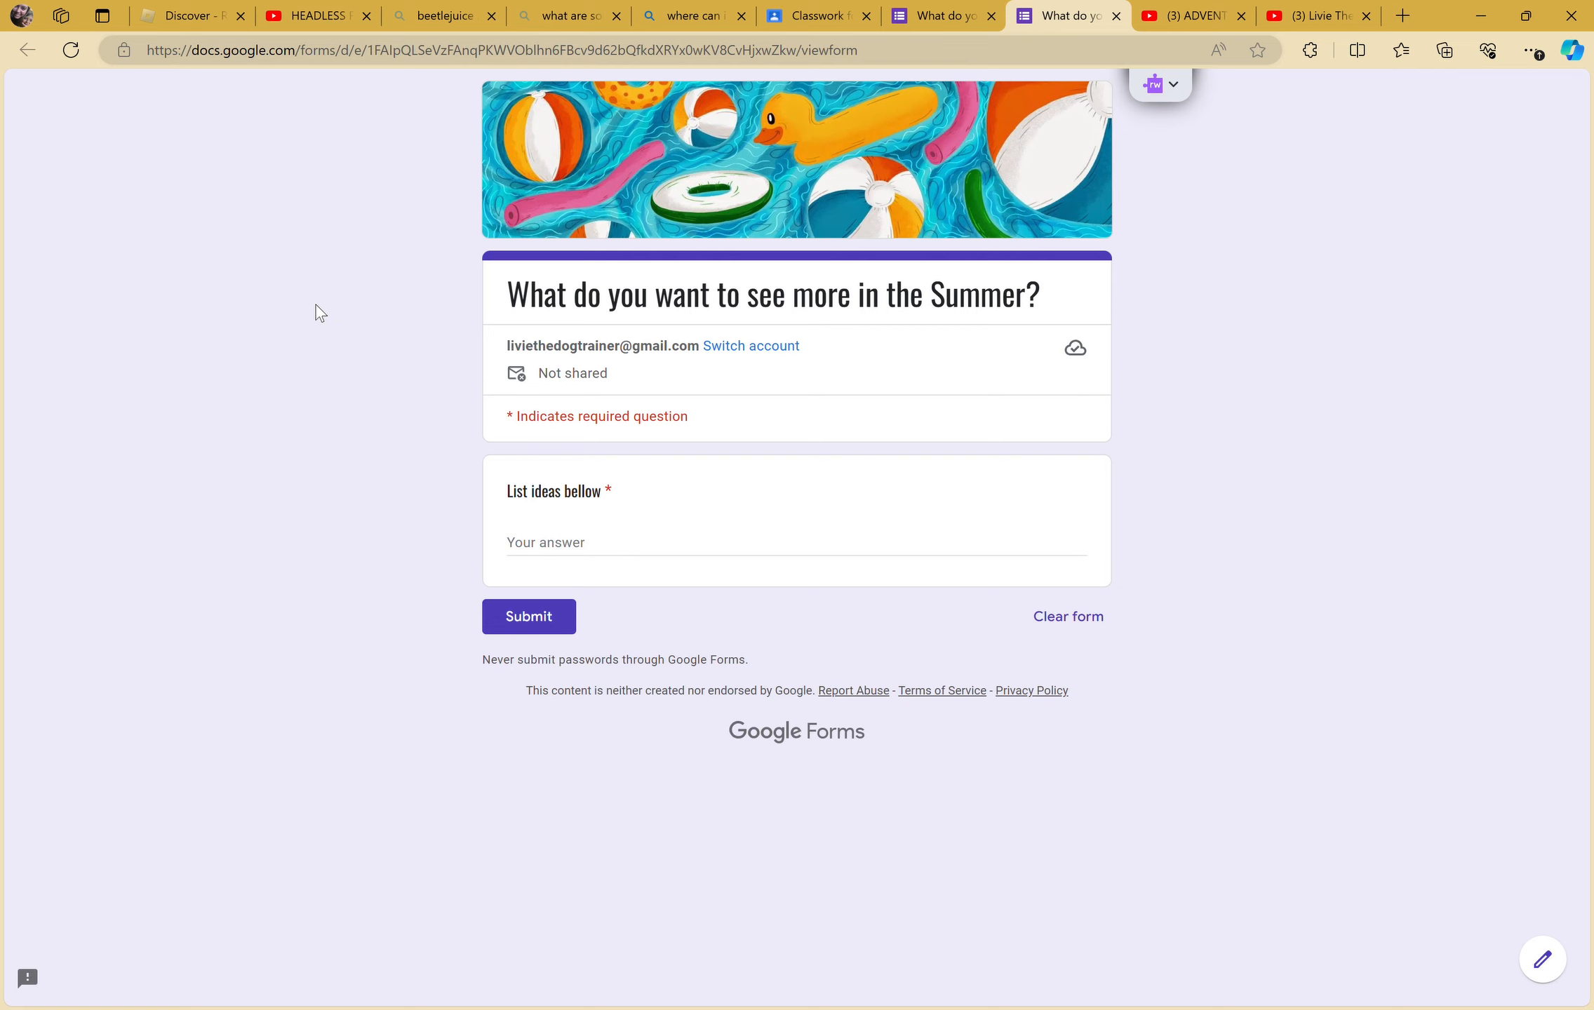
mouse_move(593, 507)
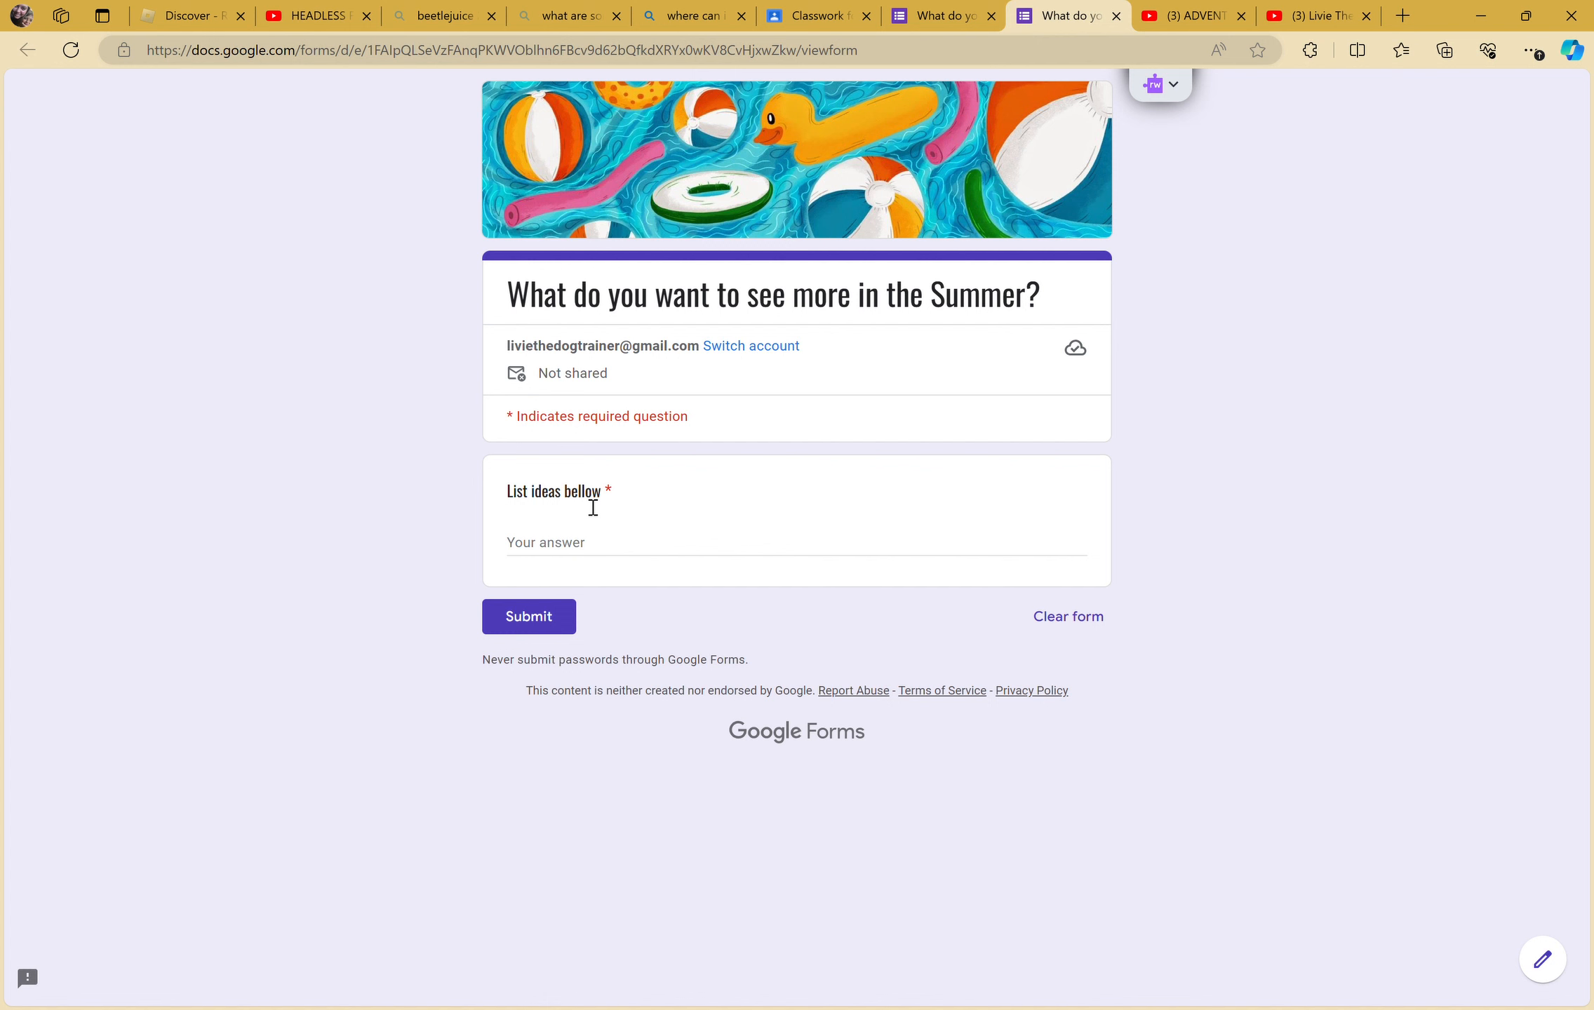
click(1317, 15)
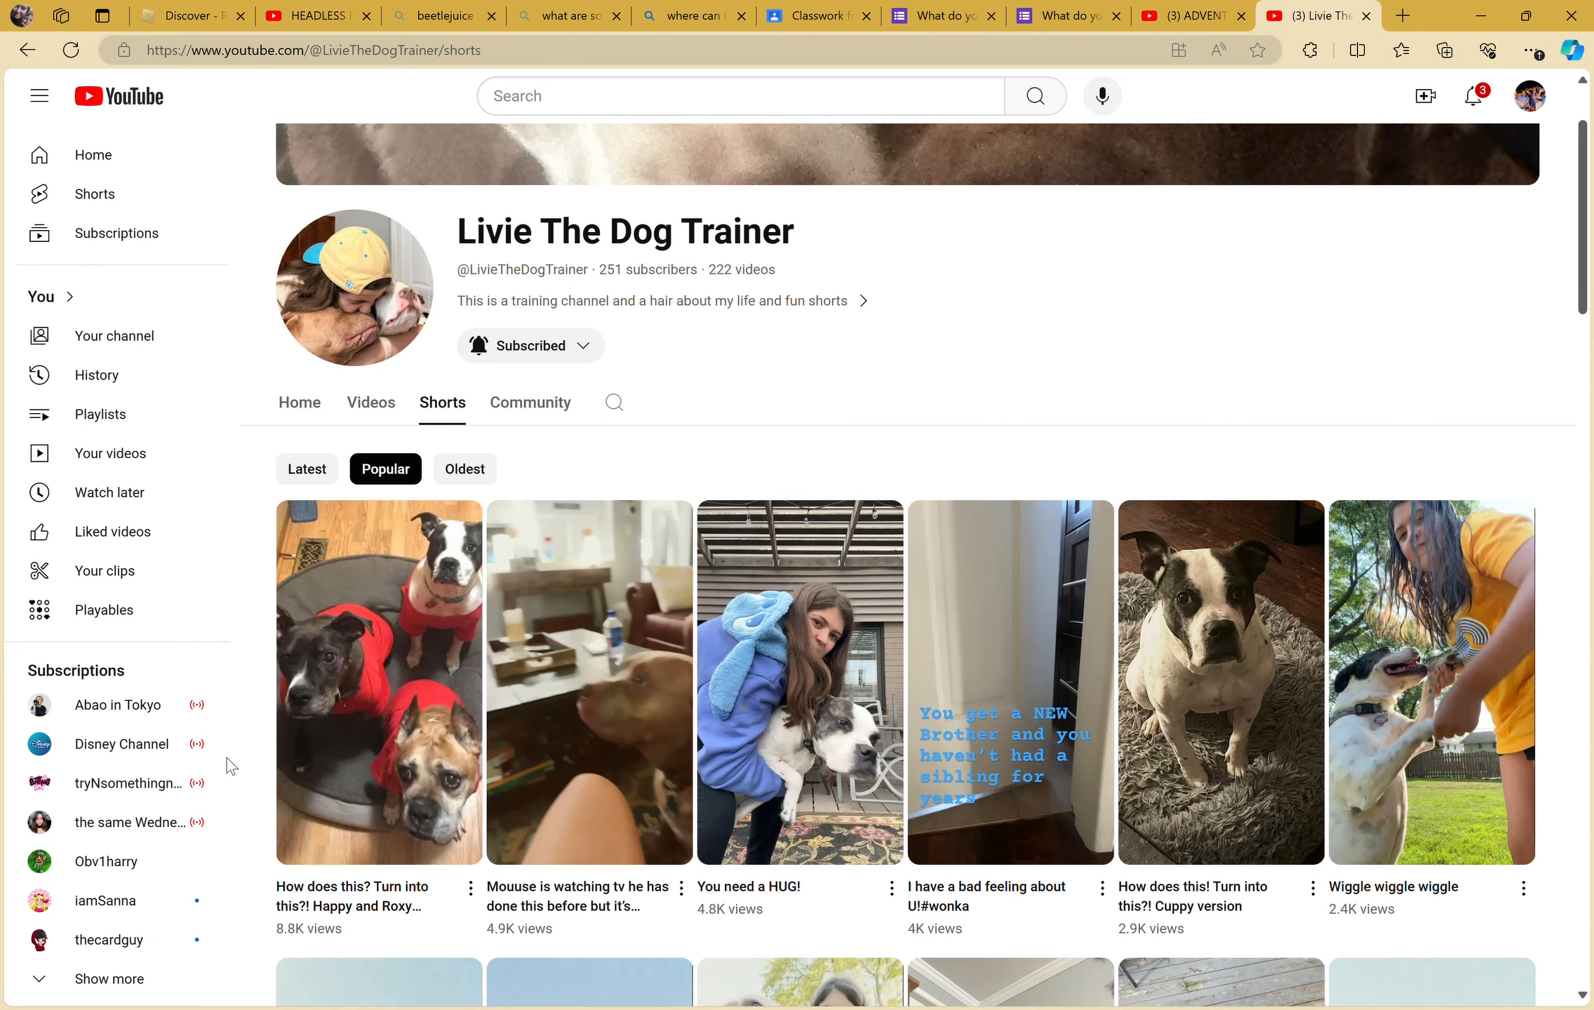
- Sort the channel's Shorts by Latest, browse through them, then return to the summer ideas form
scroll(down, 3)
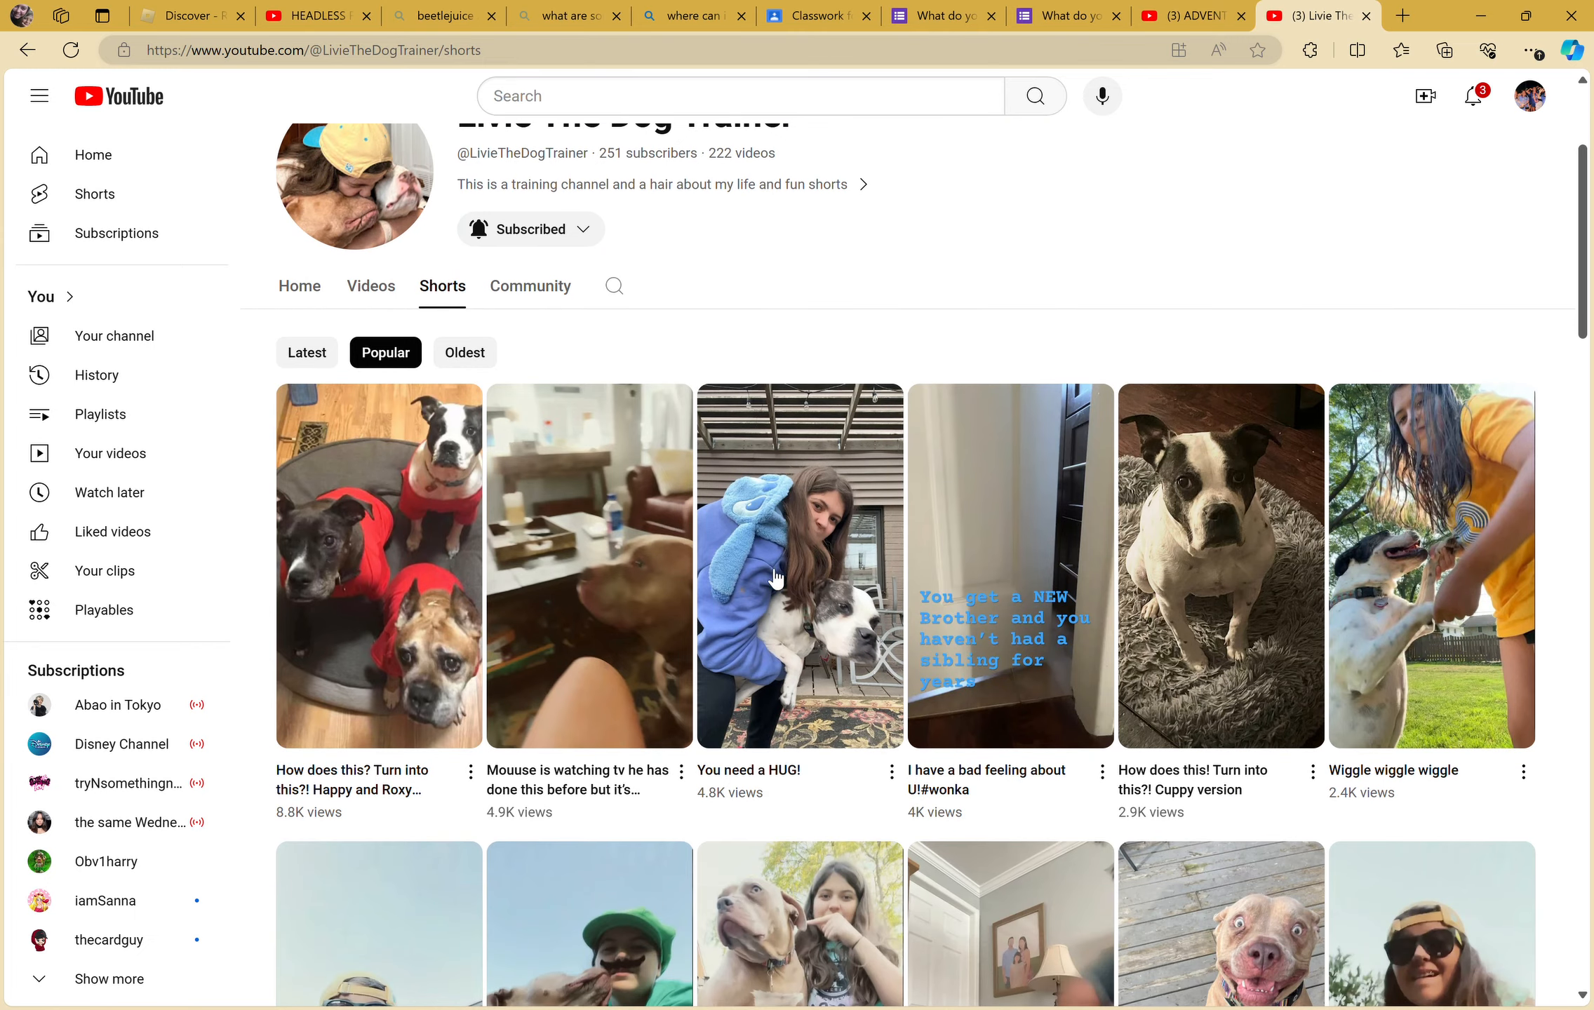
click(306, 351)
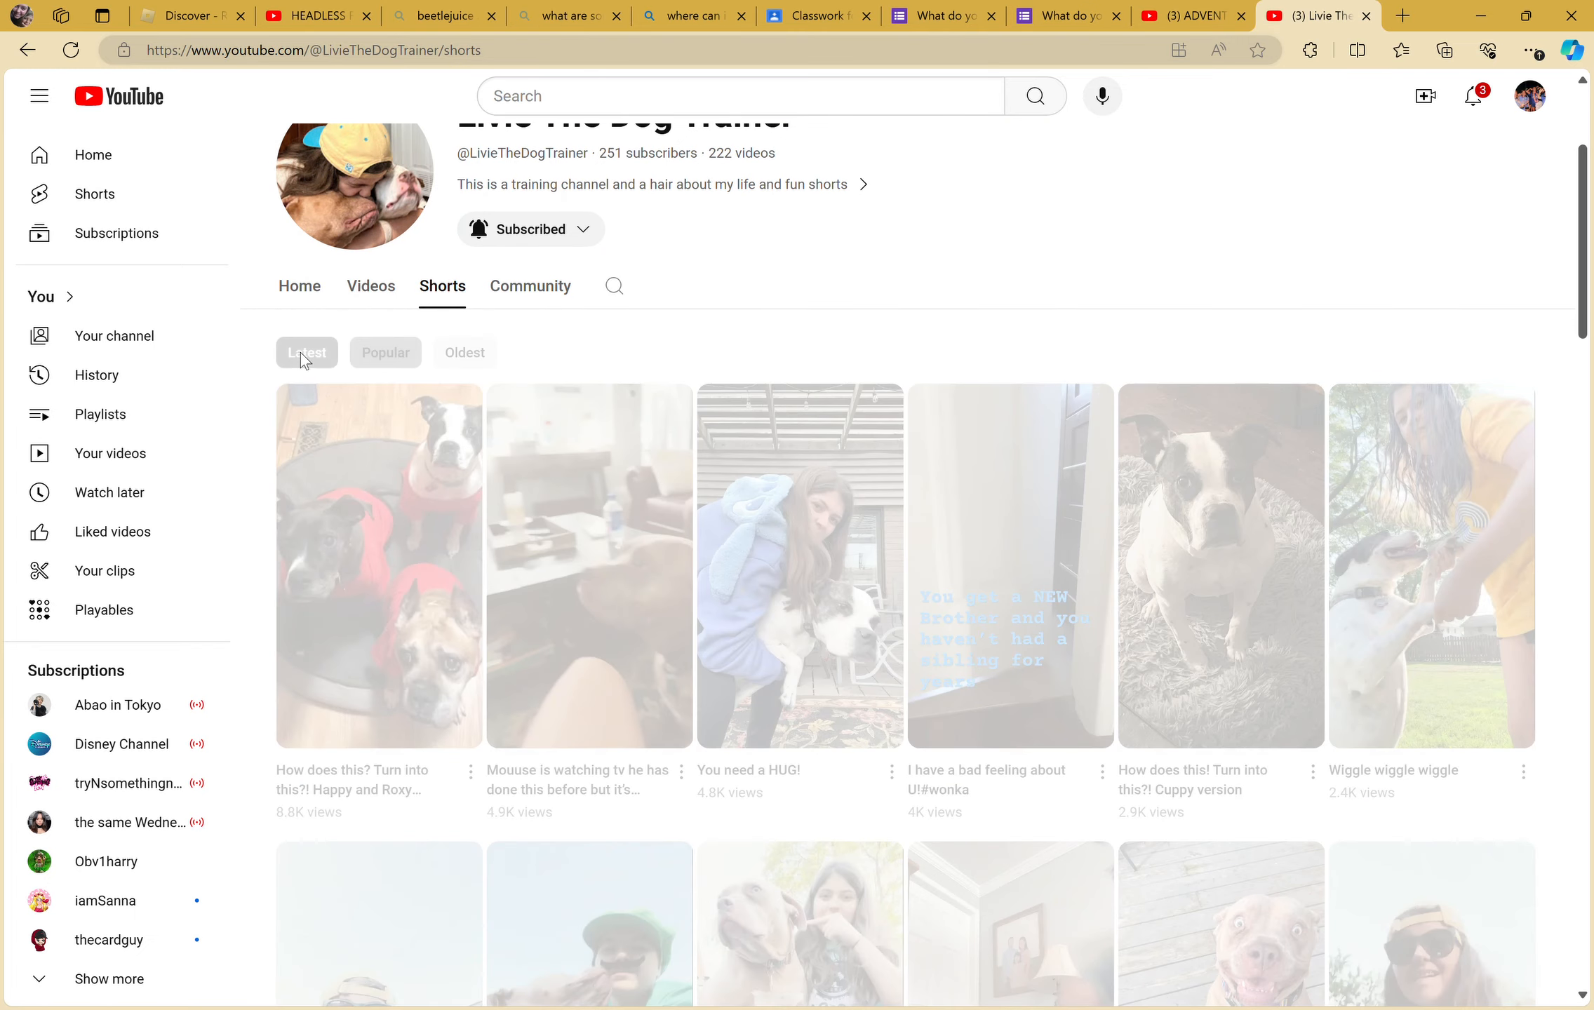
scroll(up, 3)
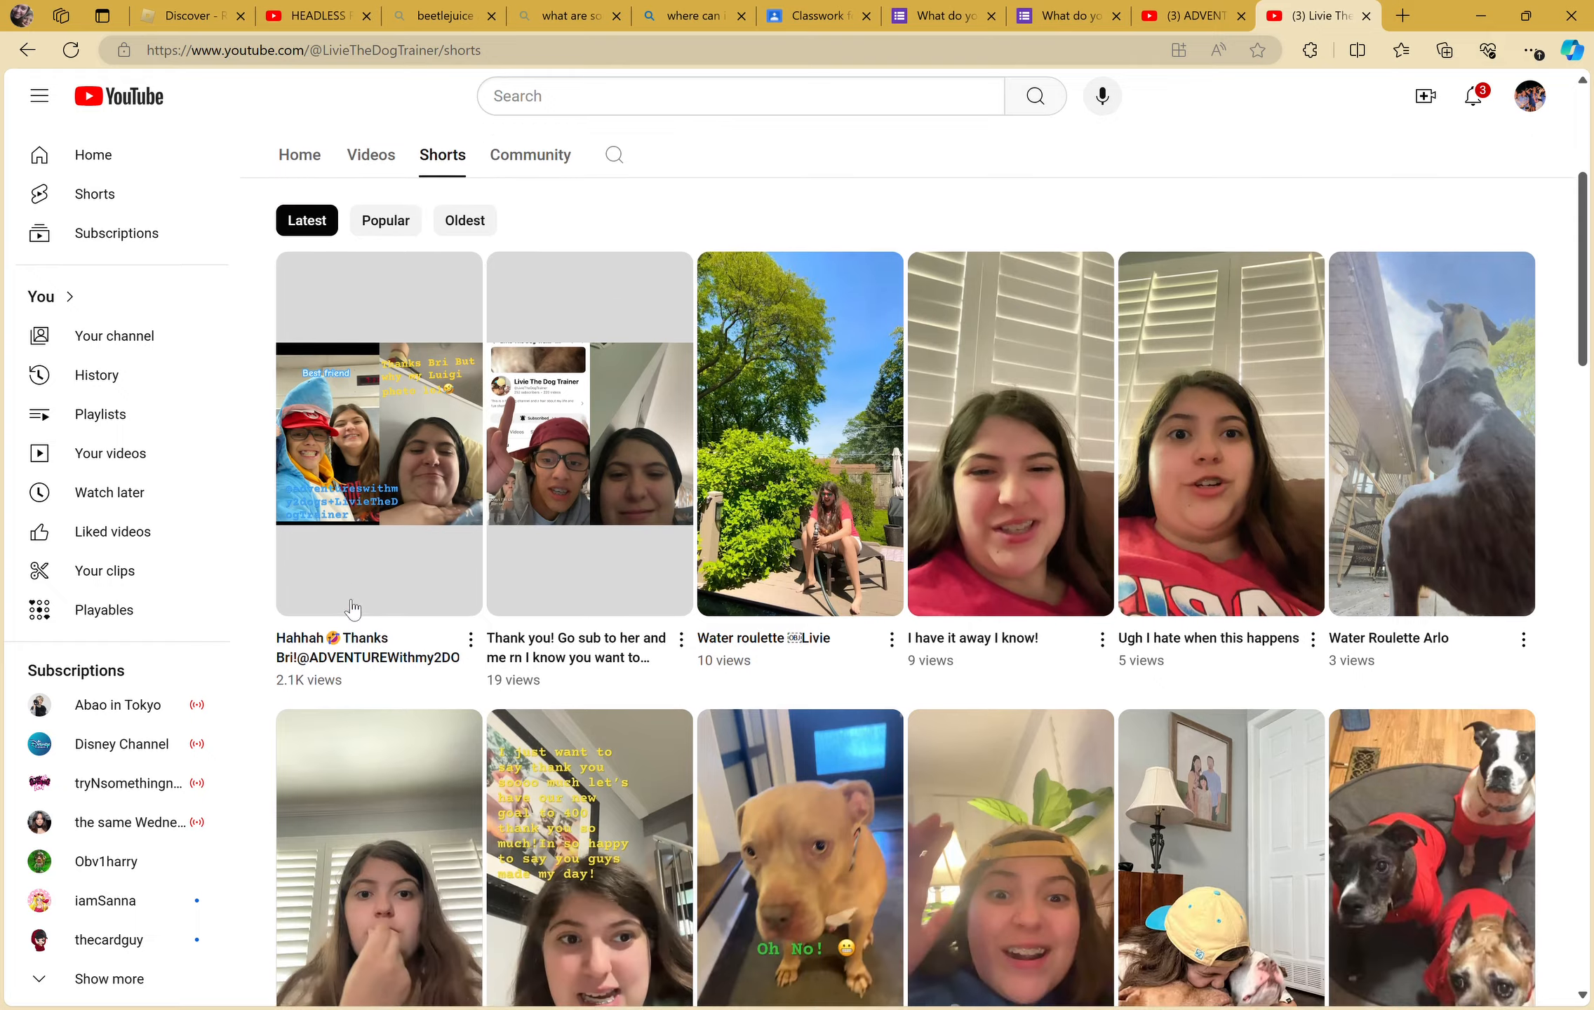
scroll(down, 3)
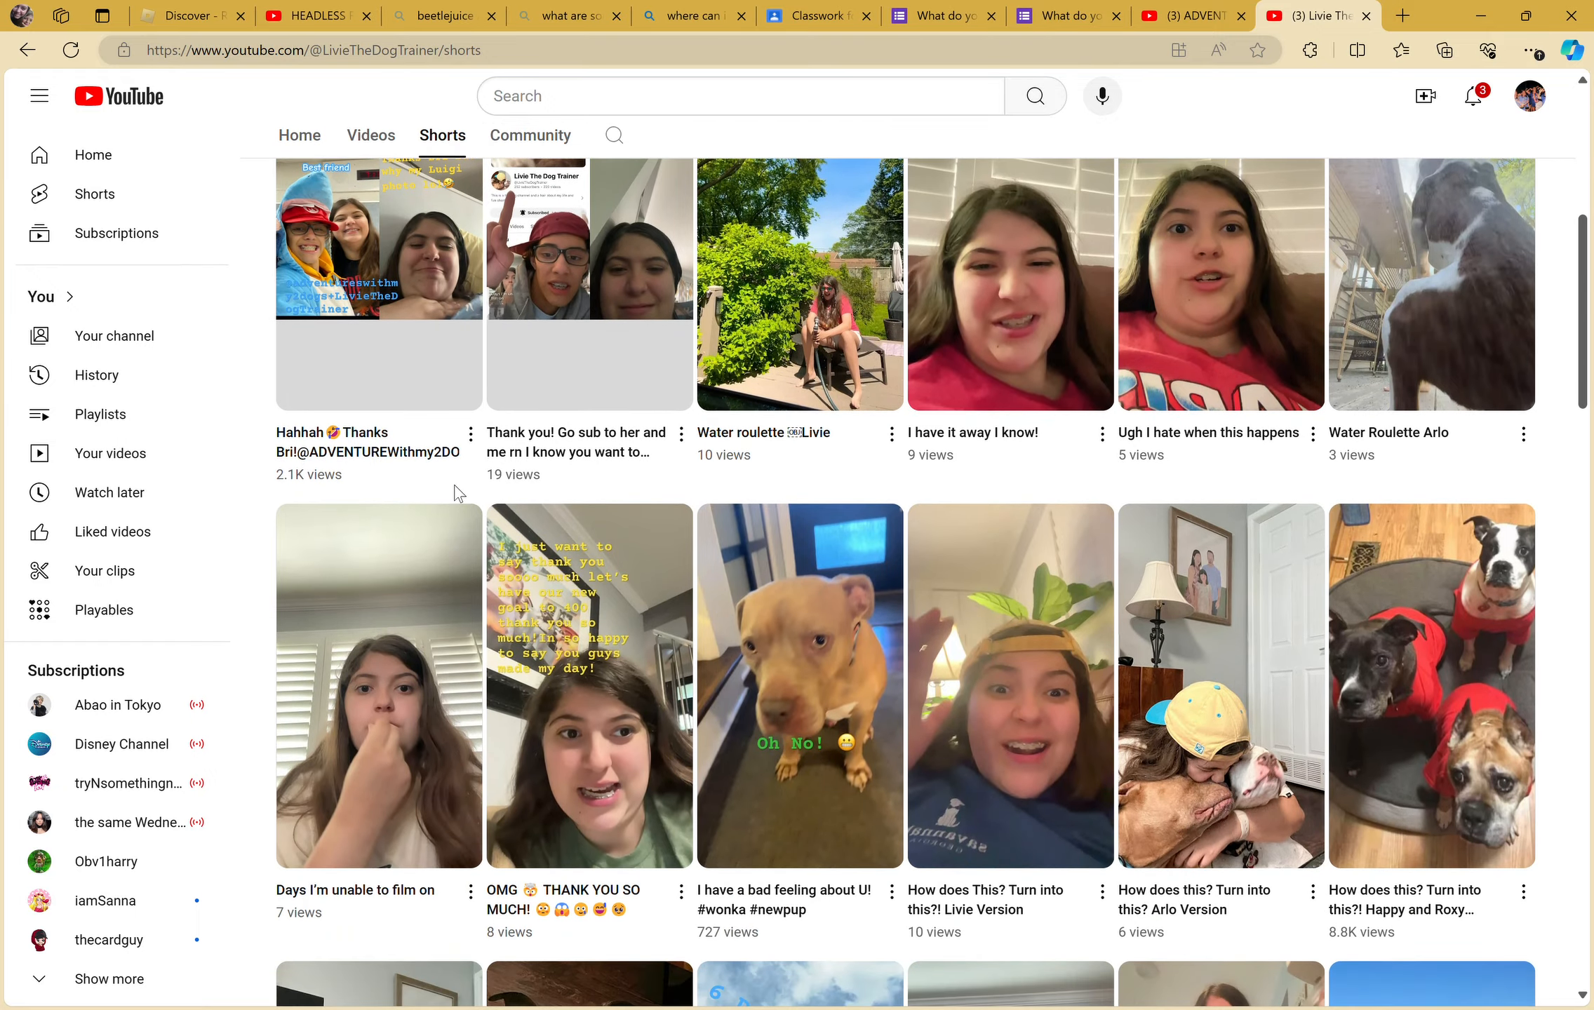
scroll(down, 3)
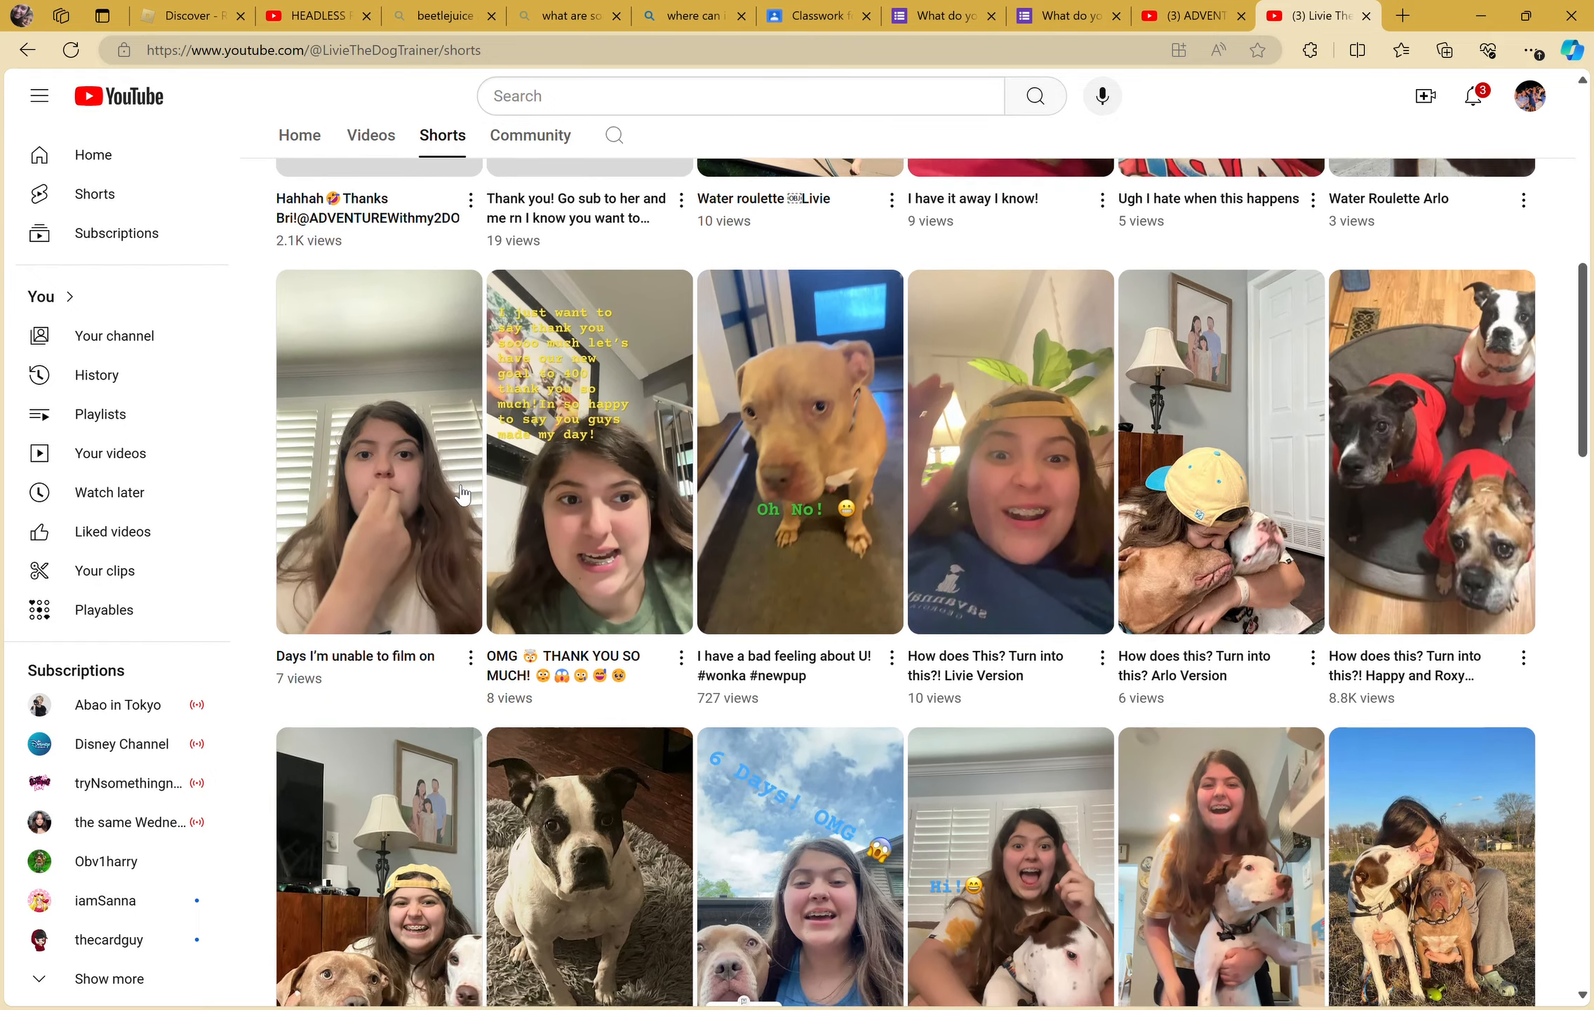
scroll(down, 3)
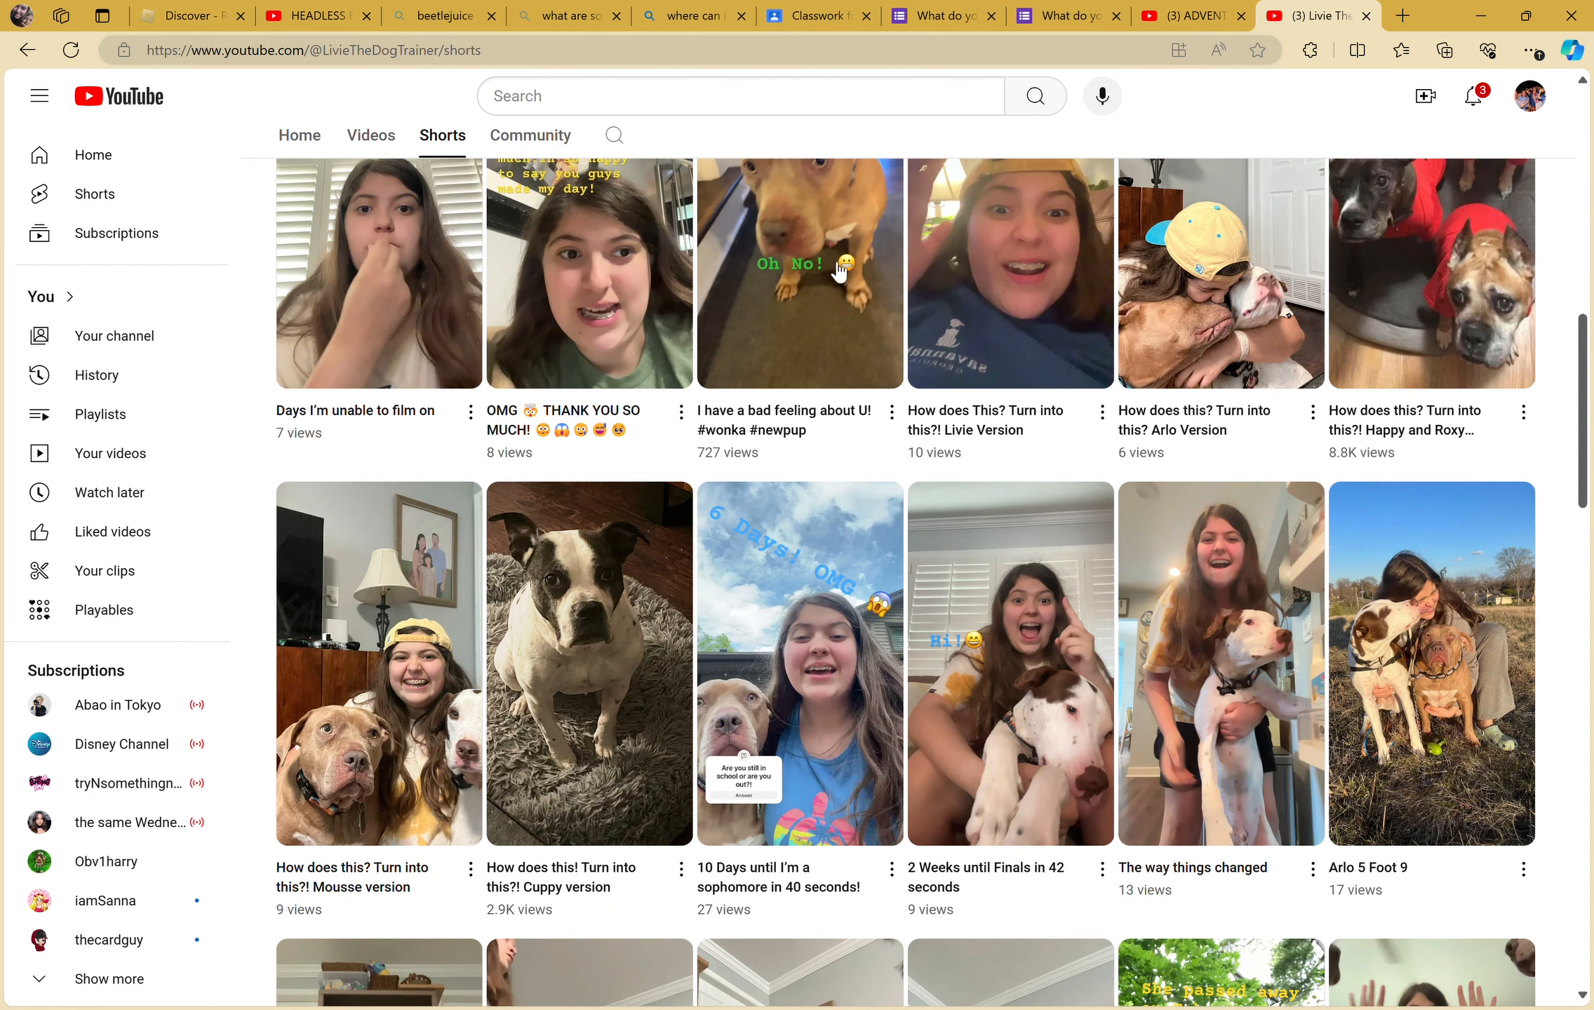
scroll(down, 3)
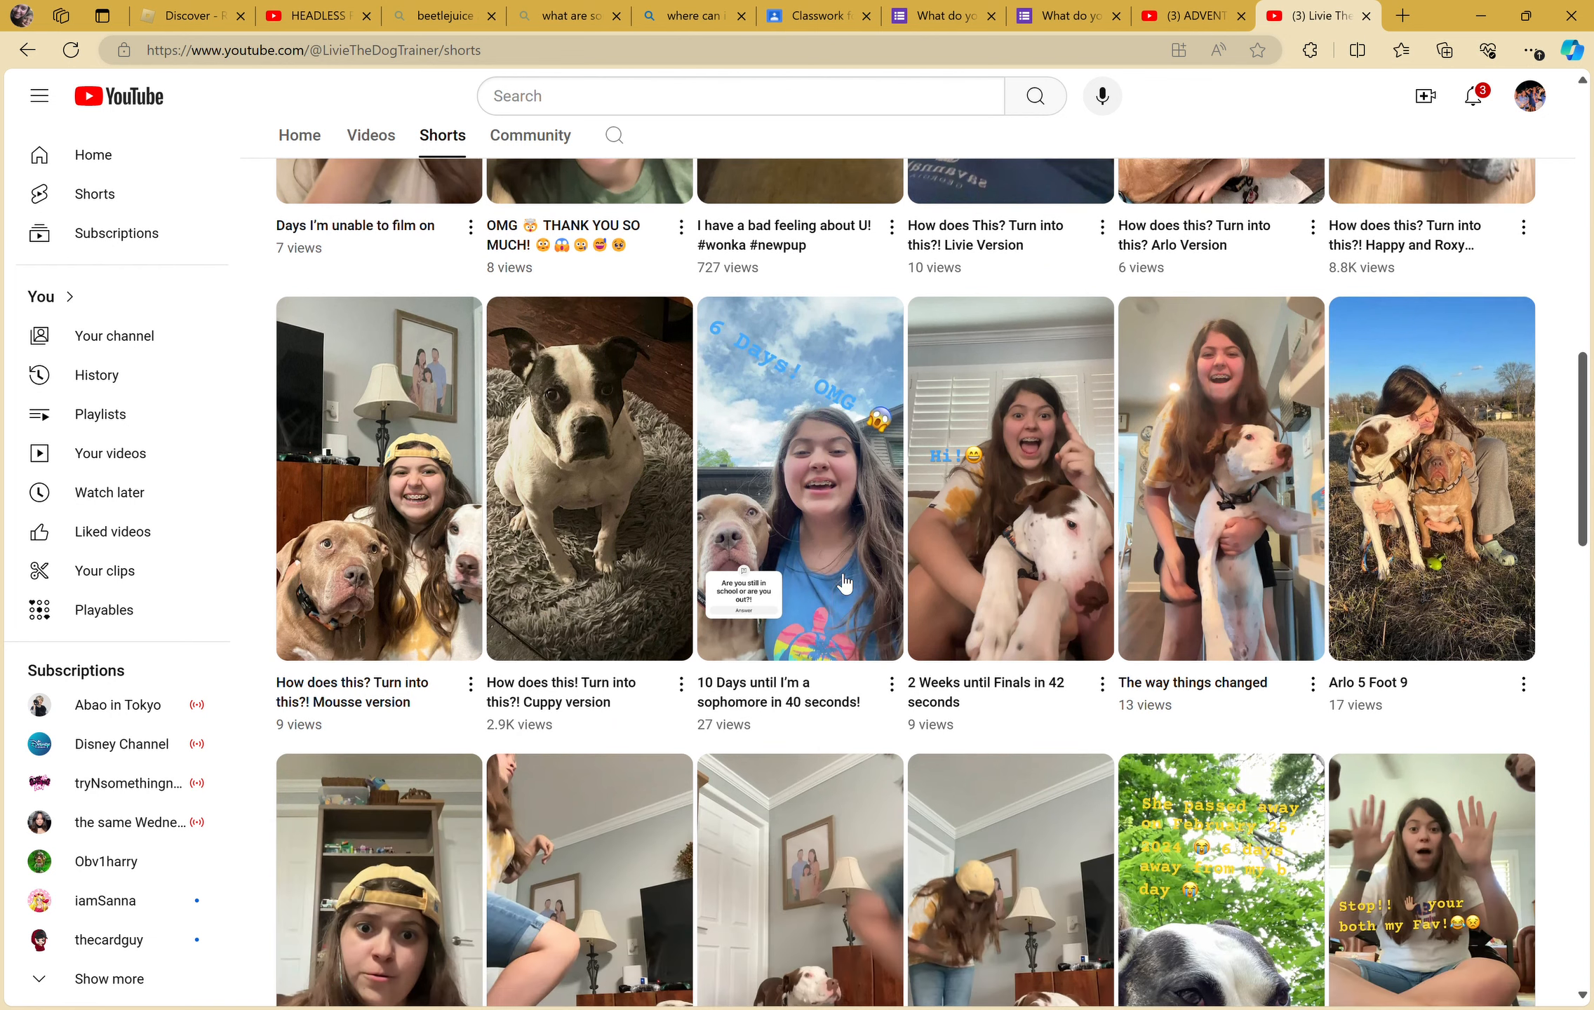
scroll(down, 3)
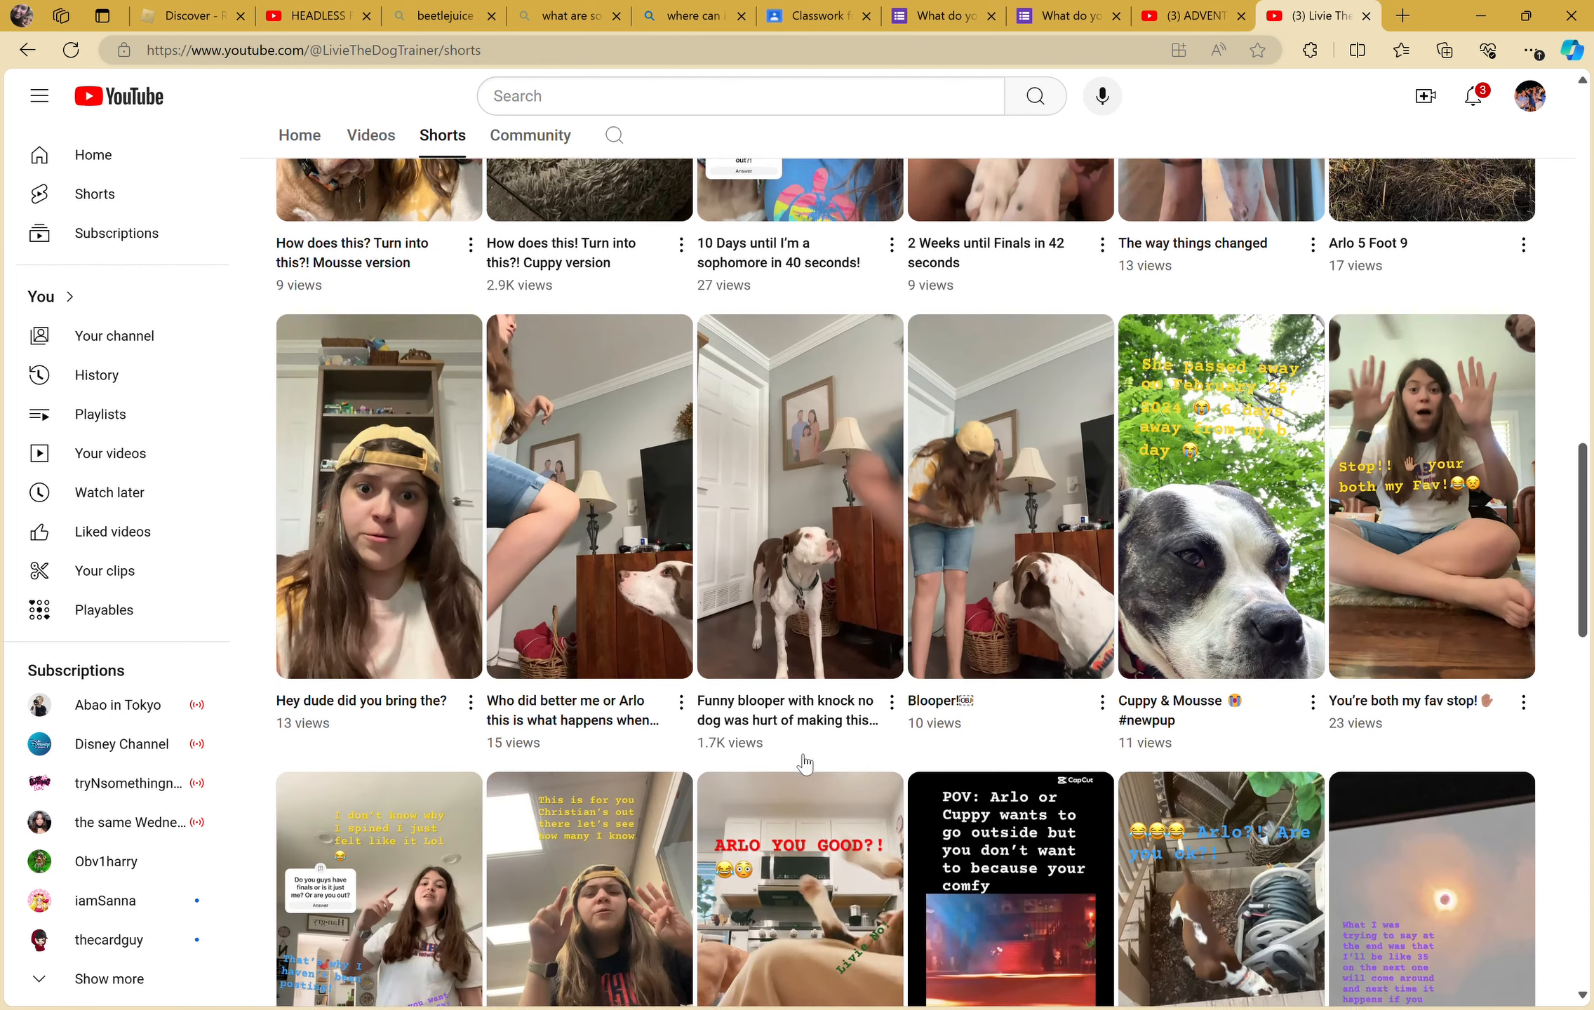
scroll(down, 3)
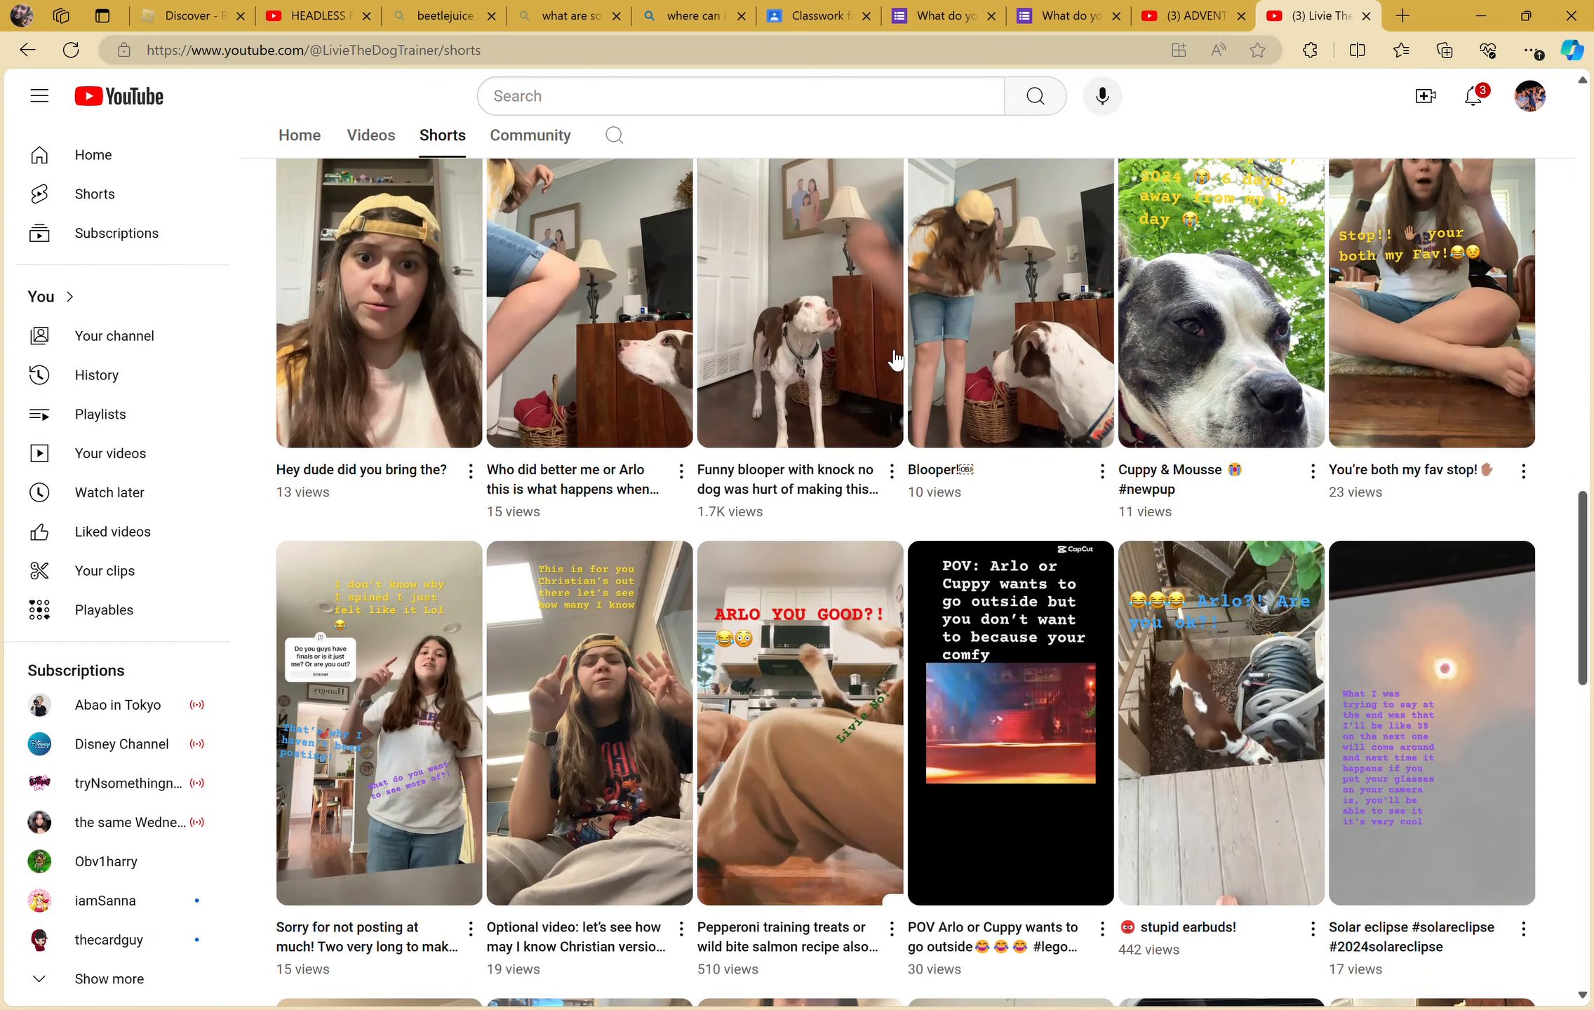
mouse_move(738, 408)
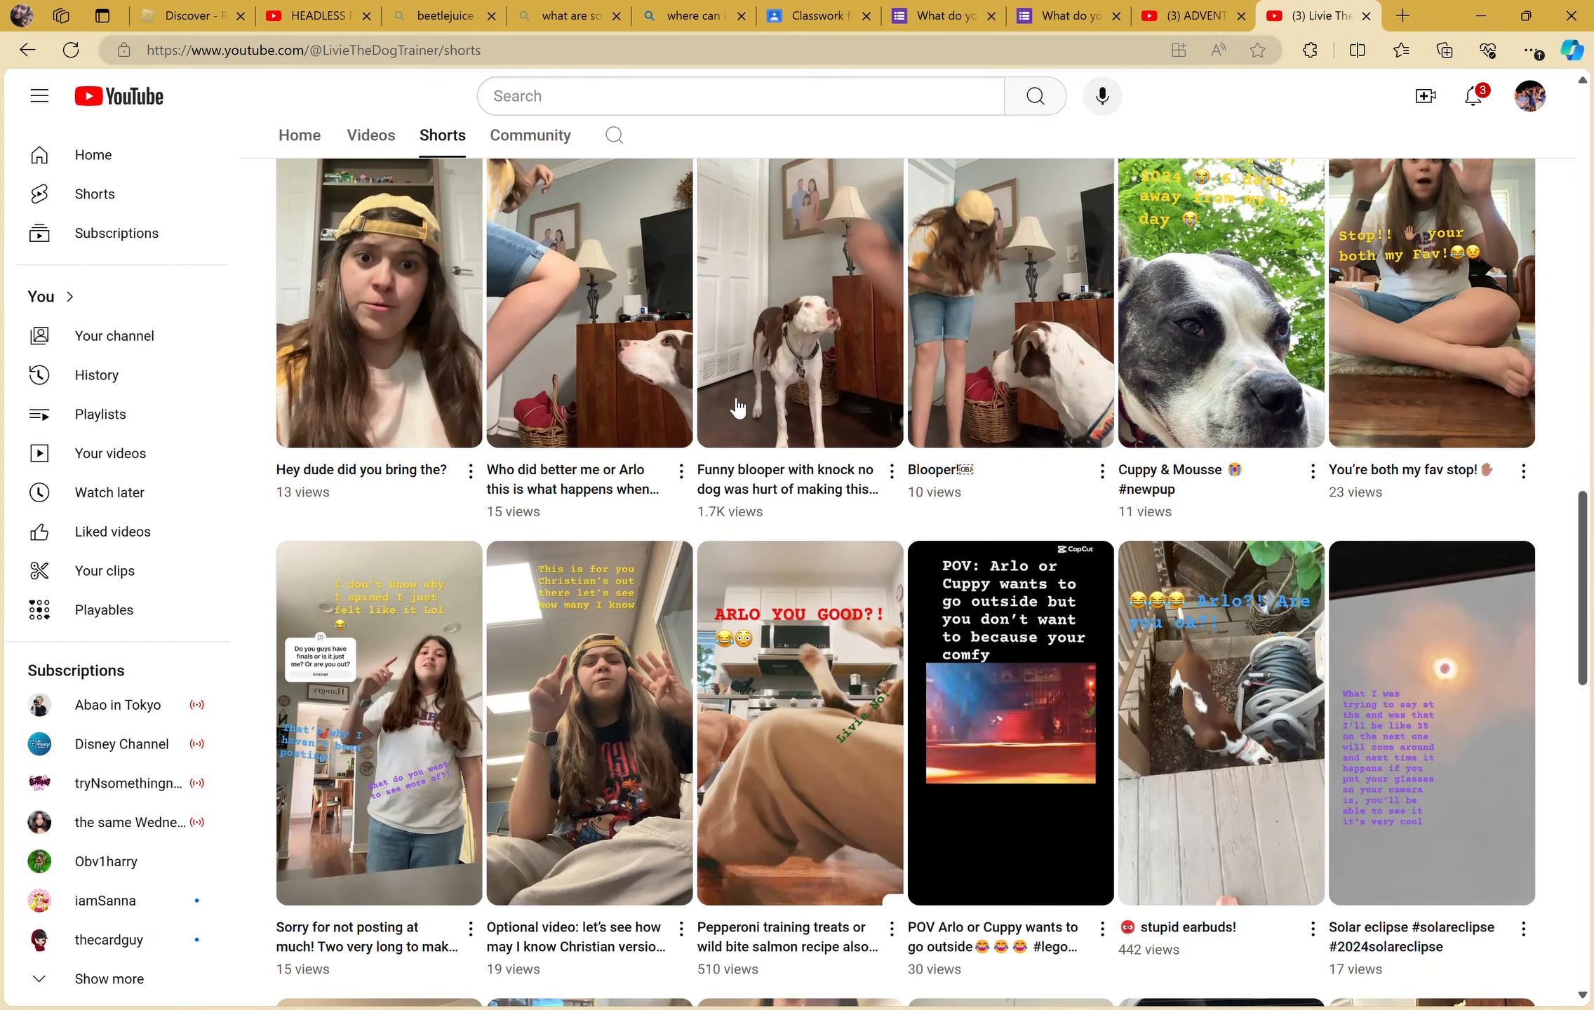
scroll(down, 3)
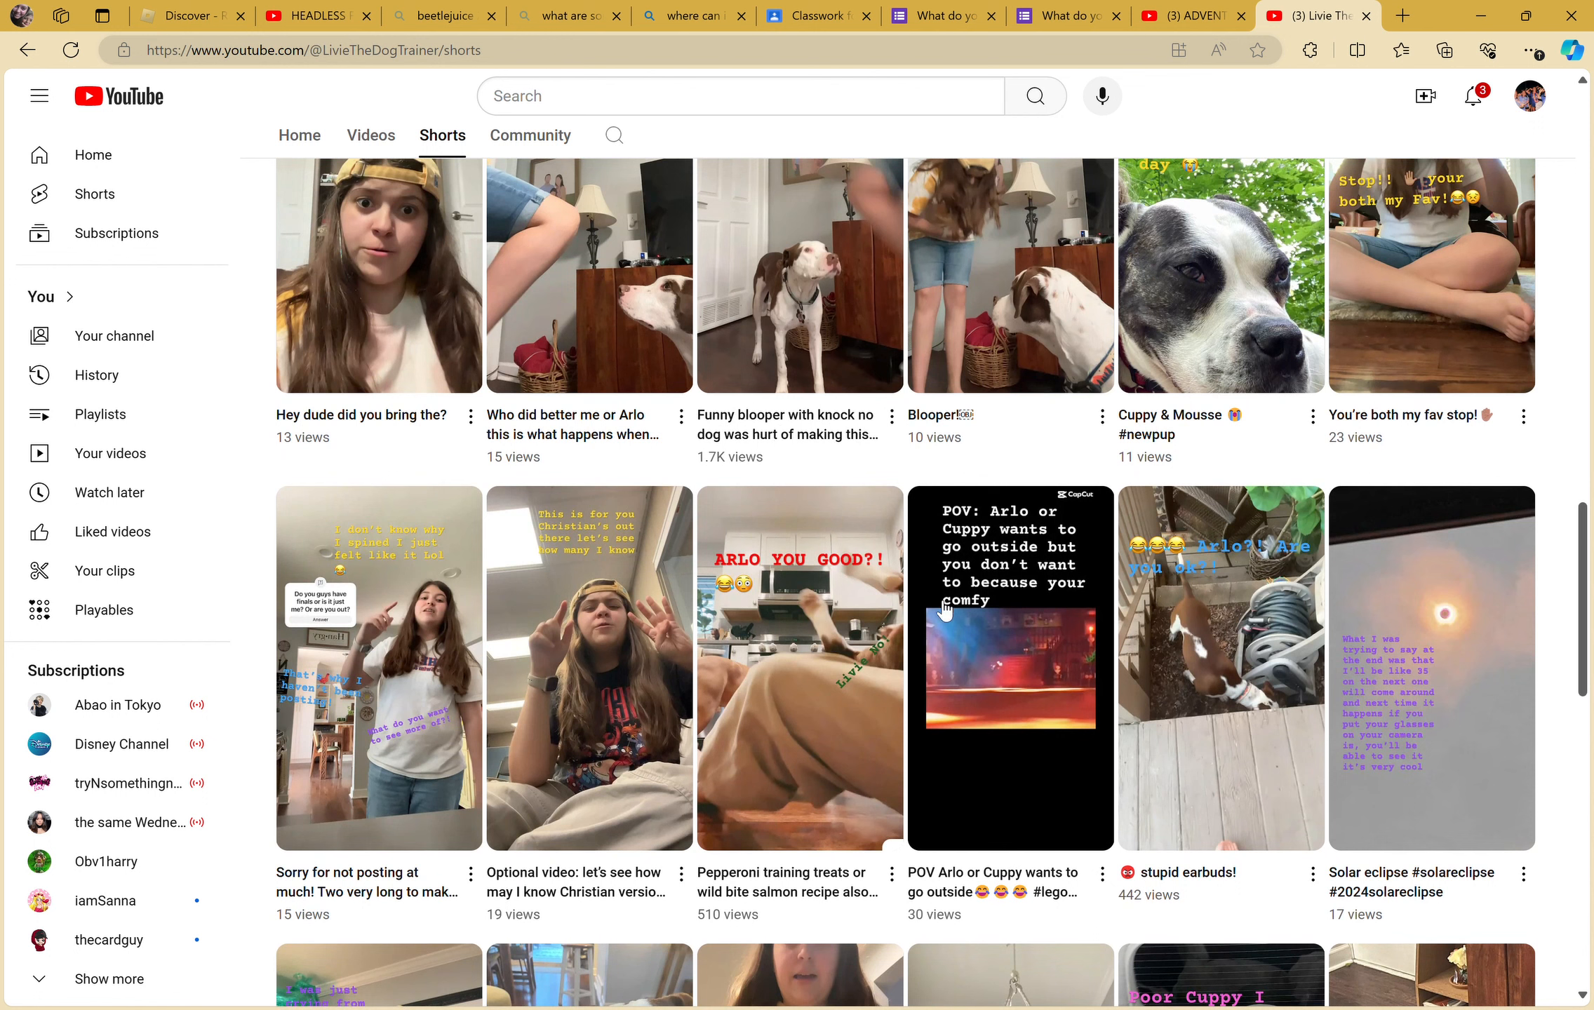
mouse_move(1073, 768)
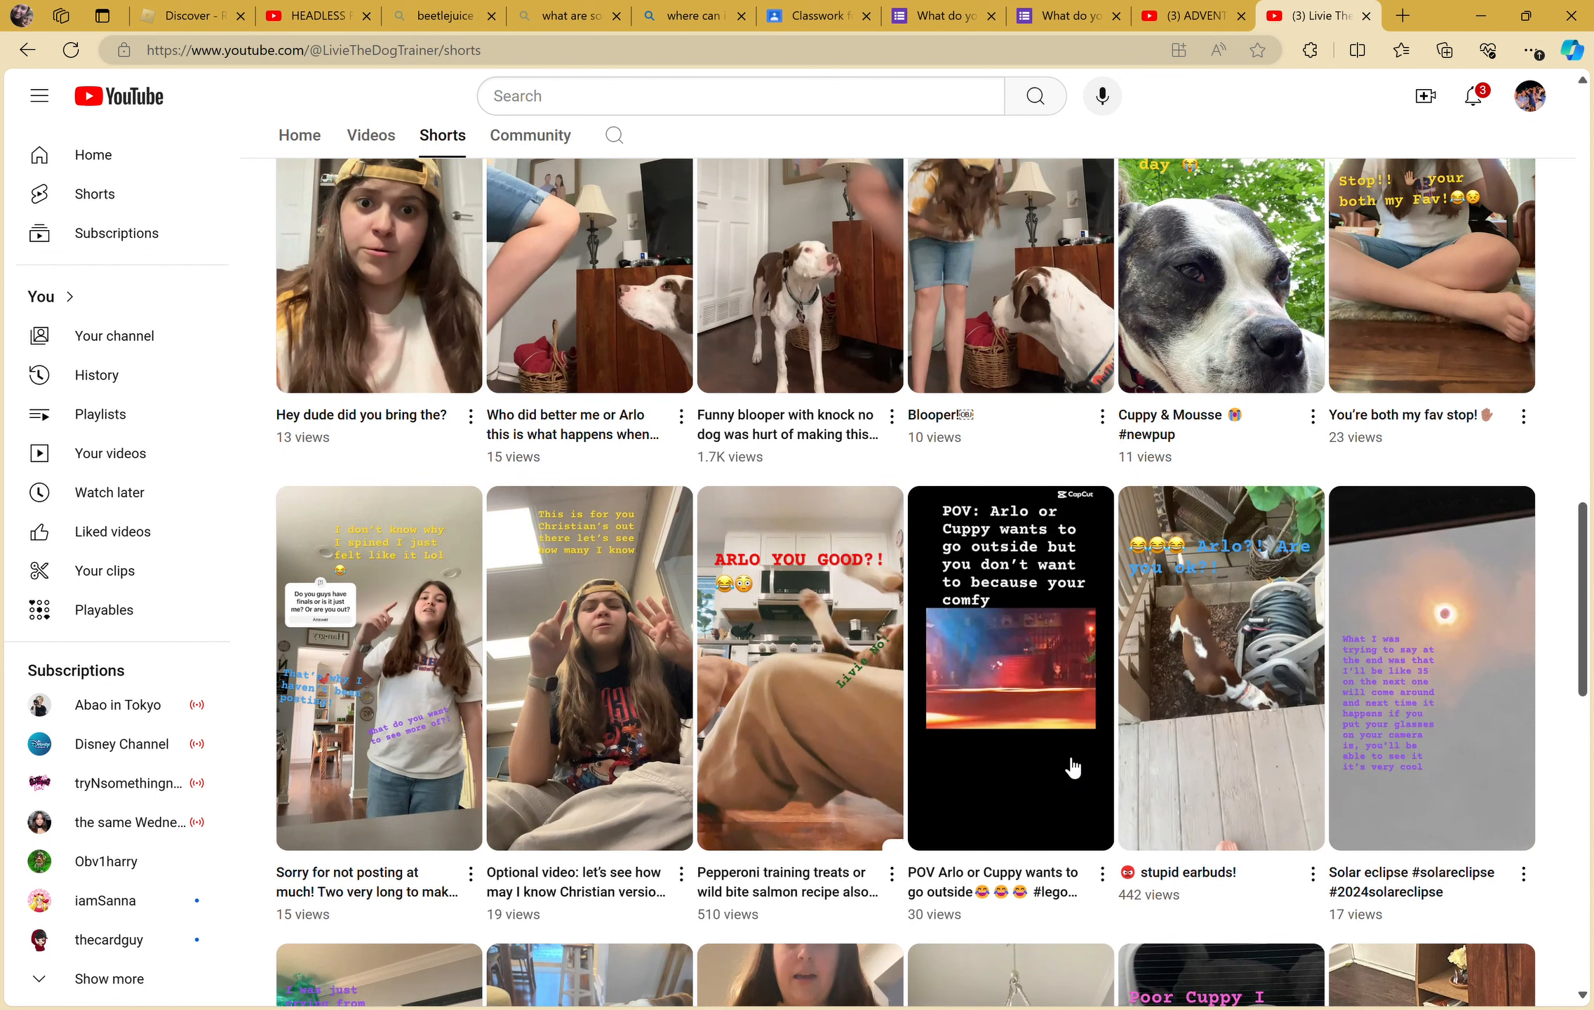
mouse_move(933, 731)
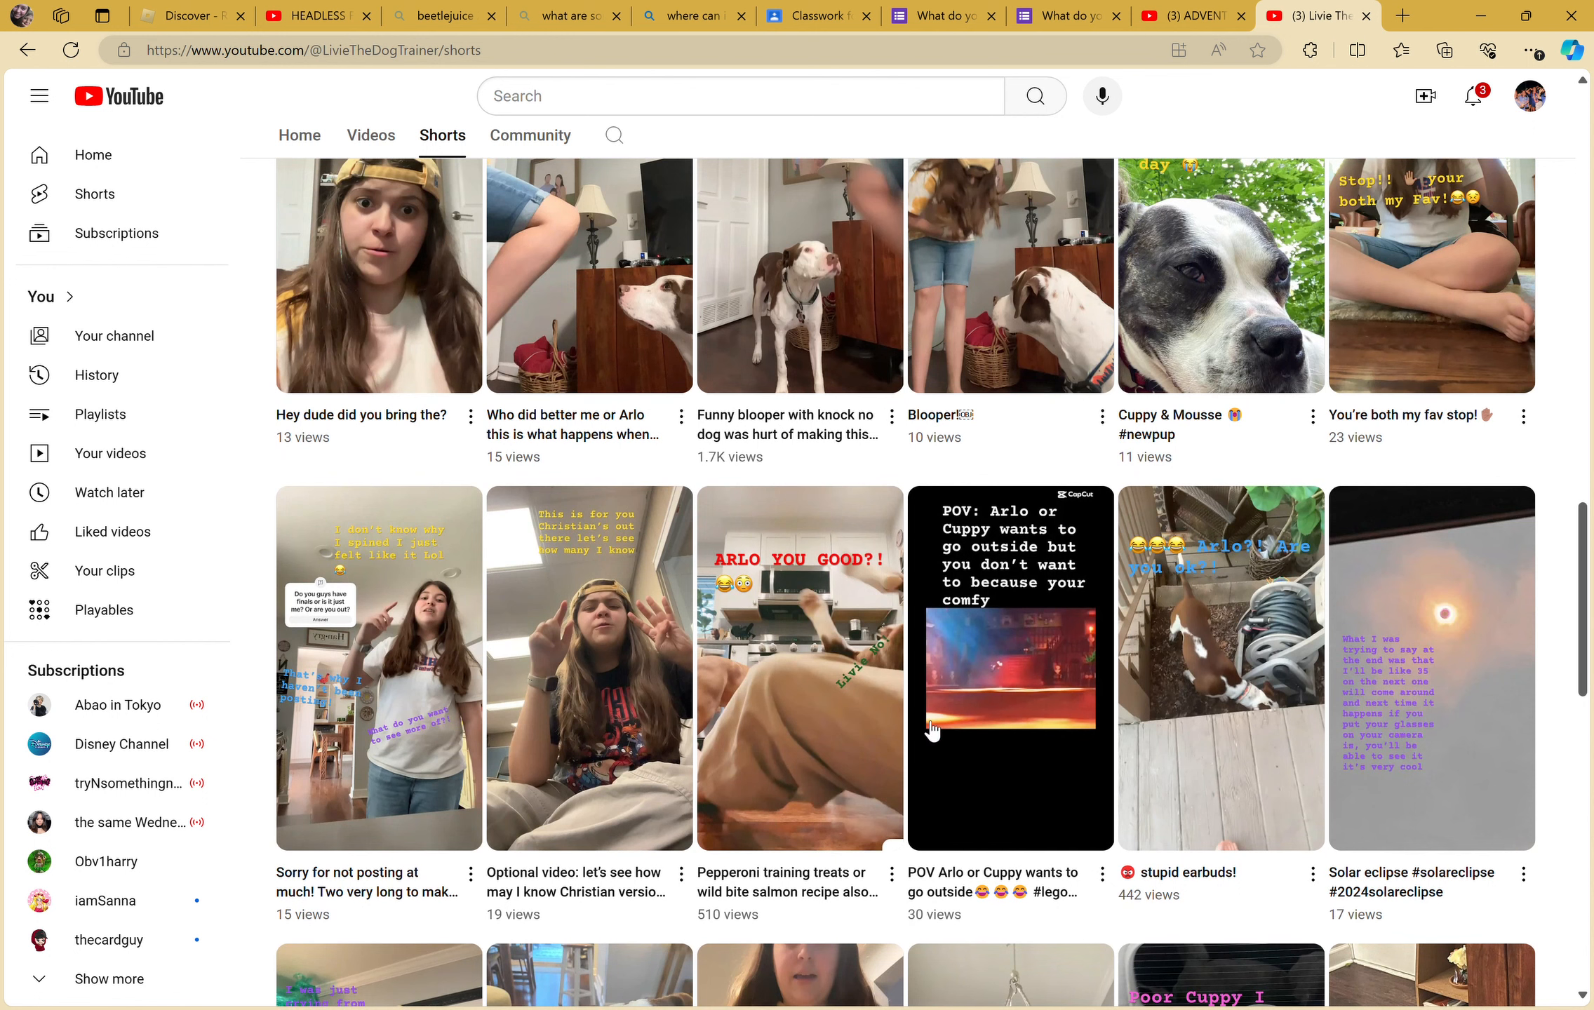
scroll(up, 3)
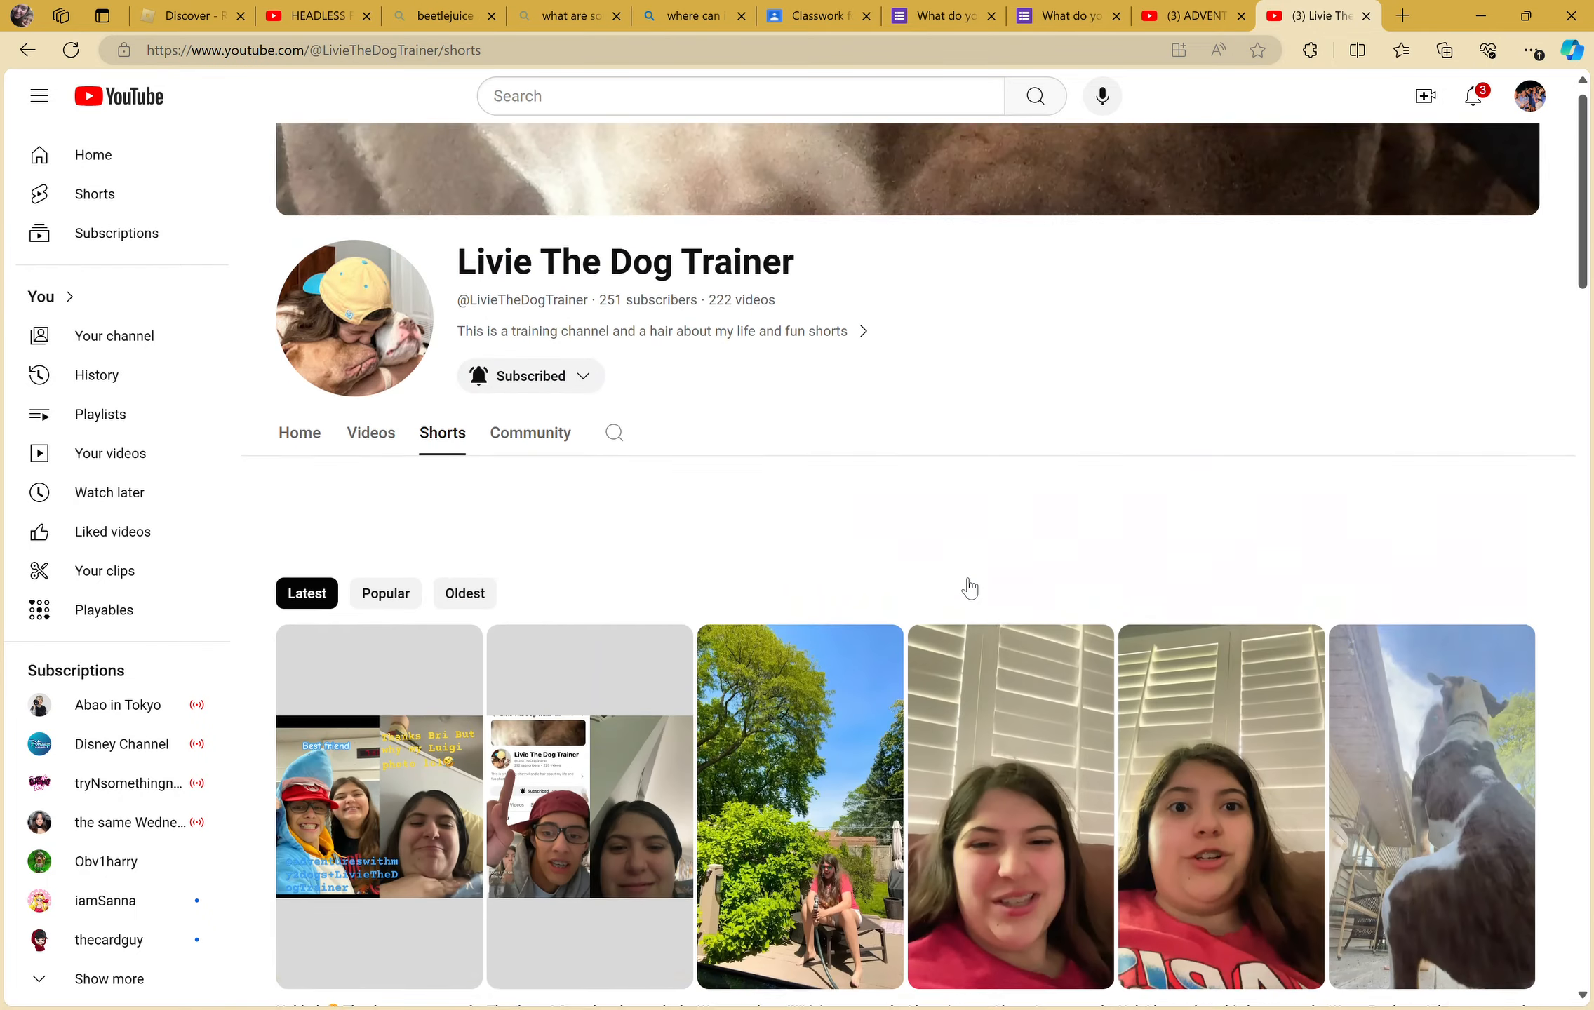
scroll(up, 3)
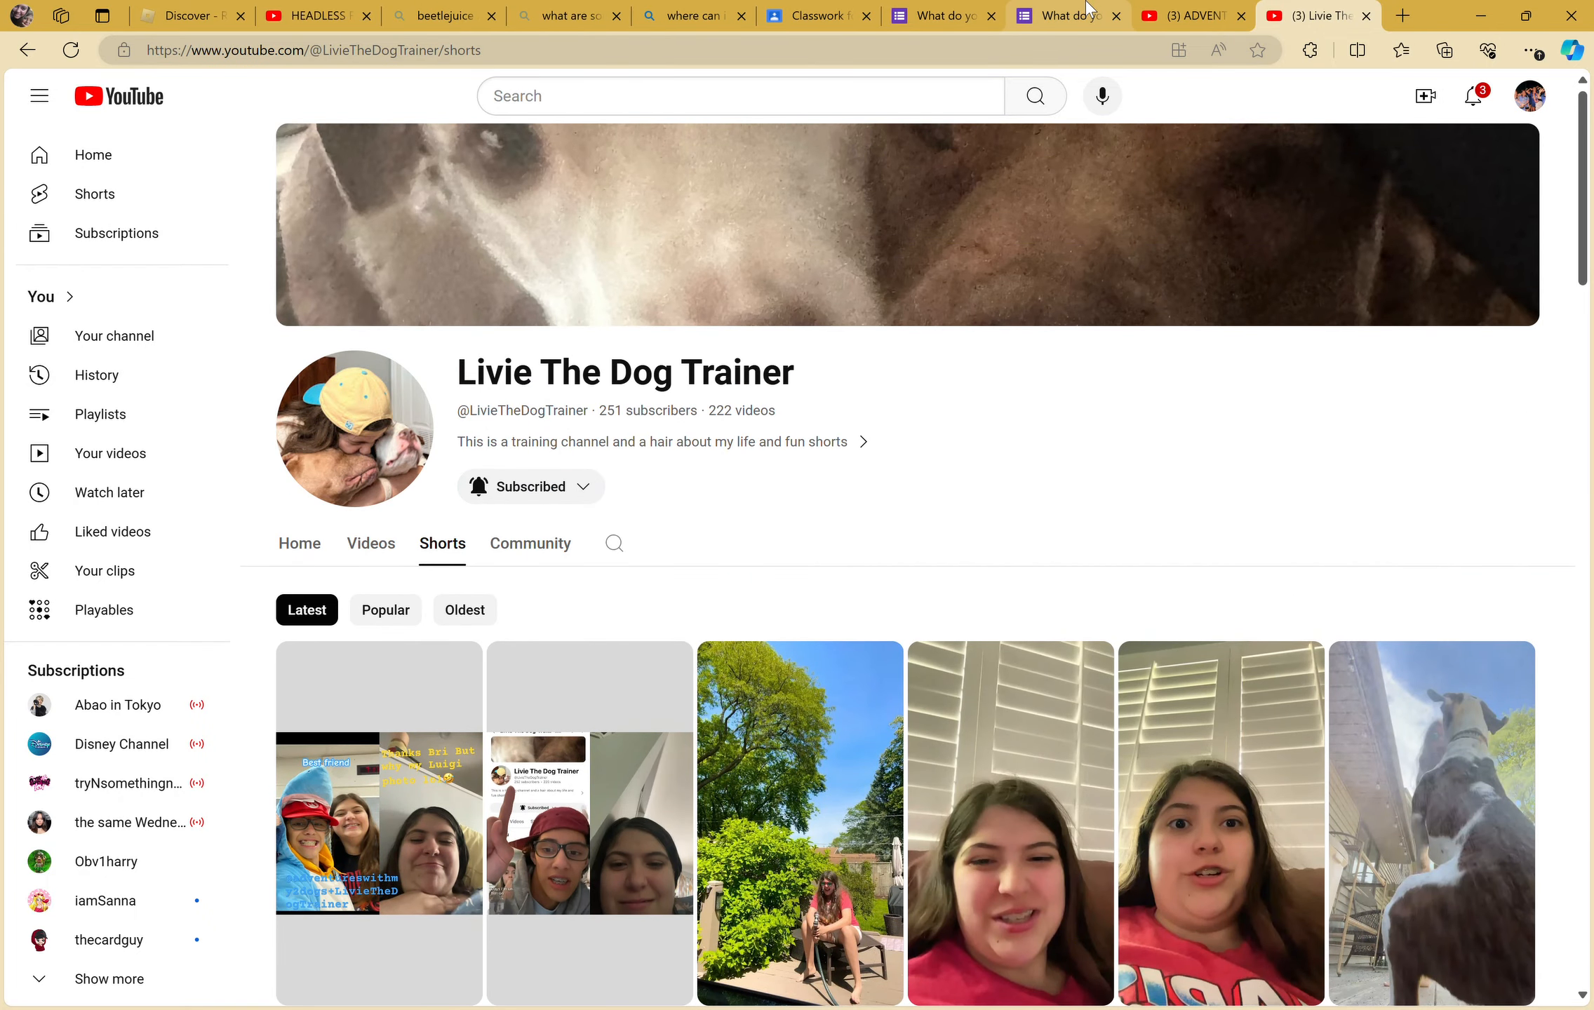
click(1058, 16)
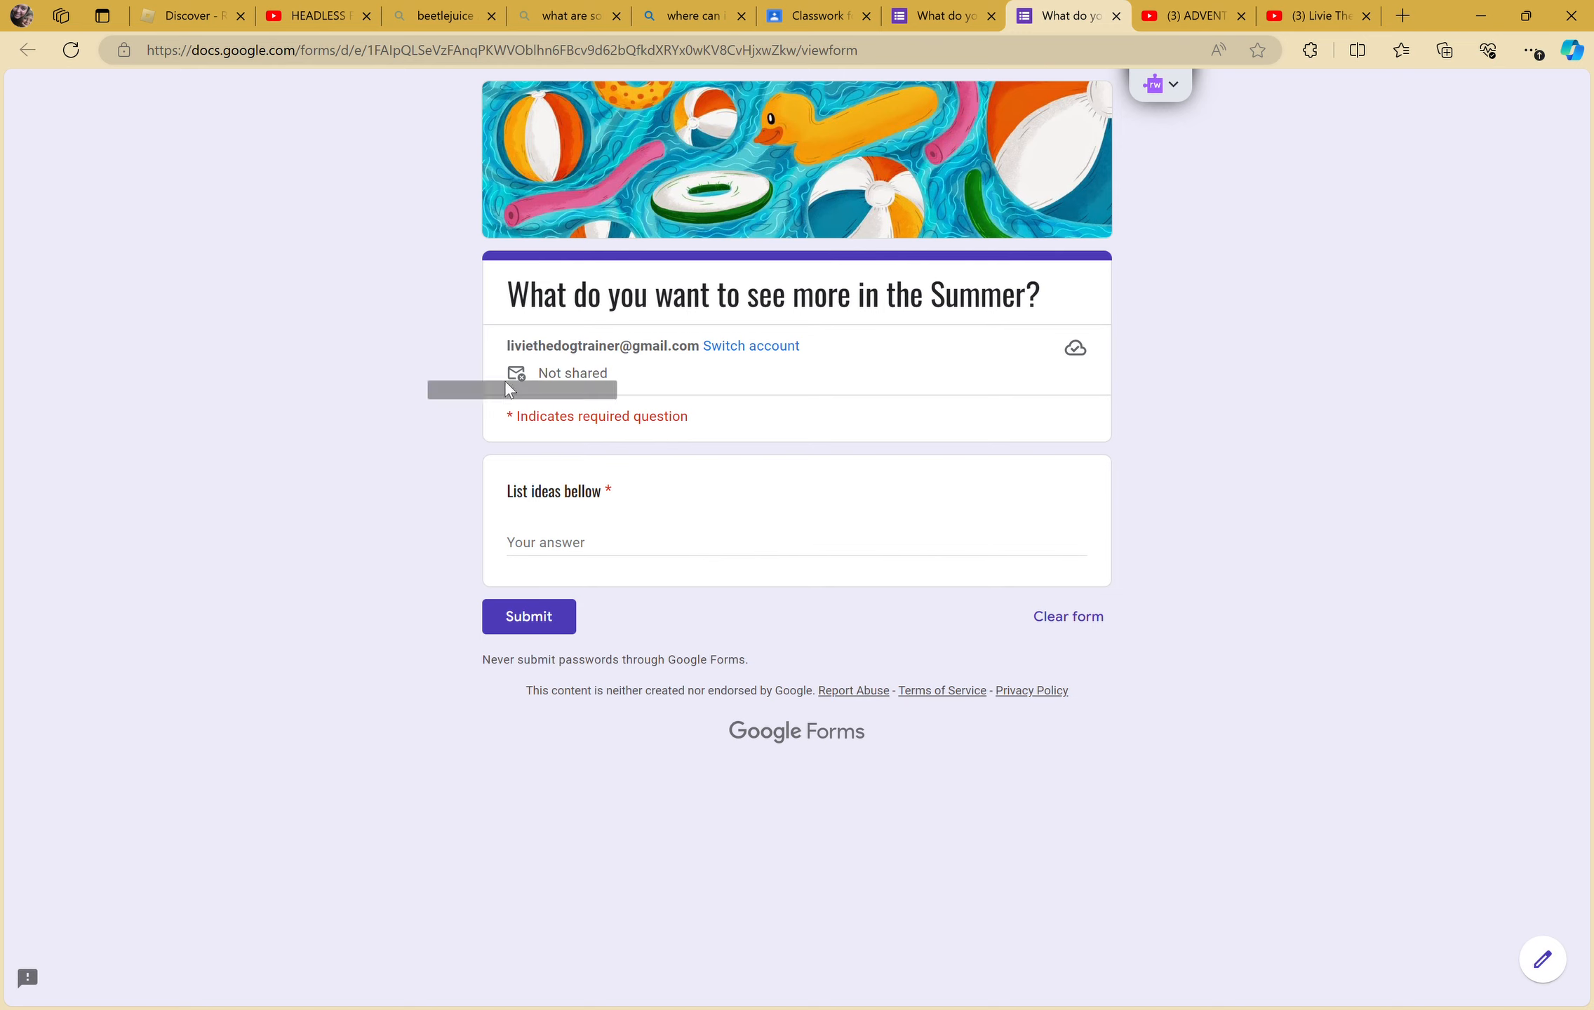
- Select the summer form's 'Not shared' status text and the signed-in account address
double_click(572, 373)
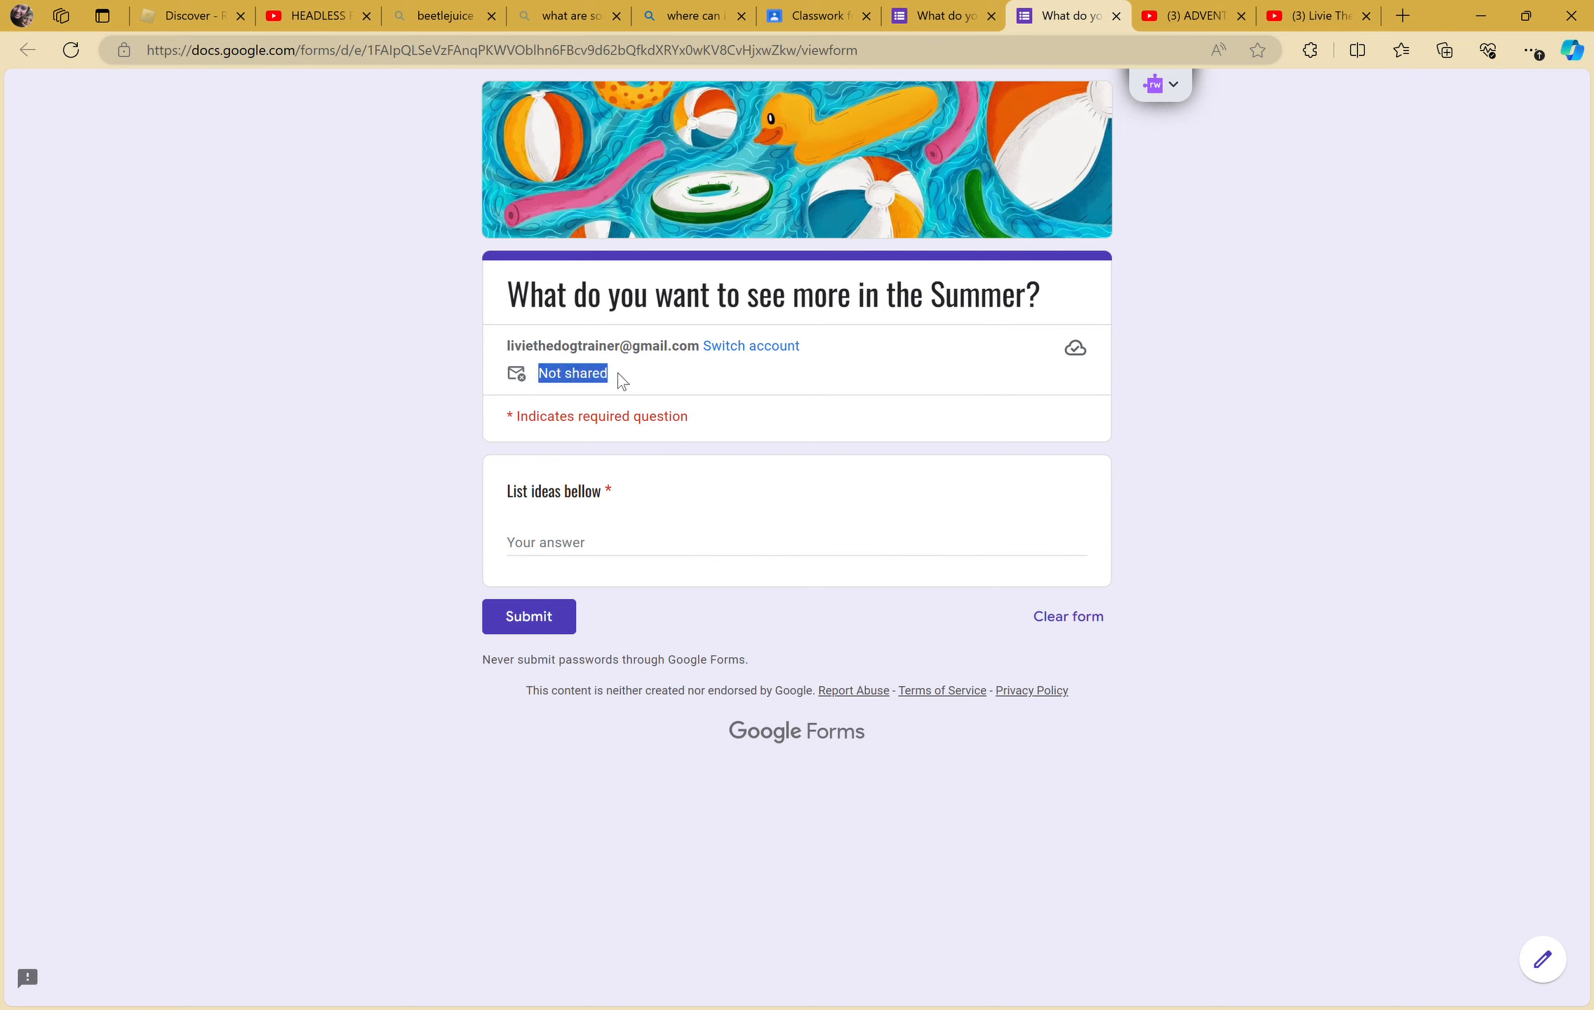
mouse_move(348, 437)
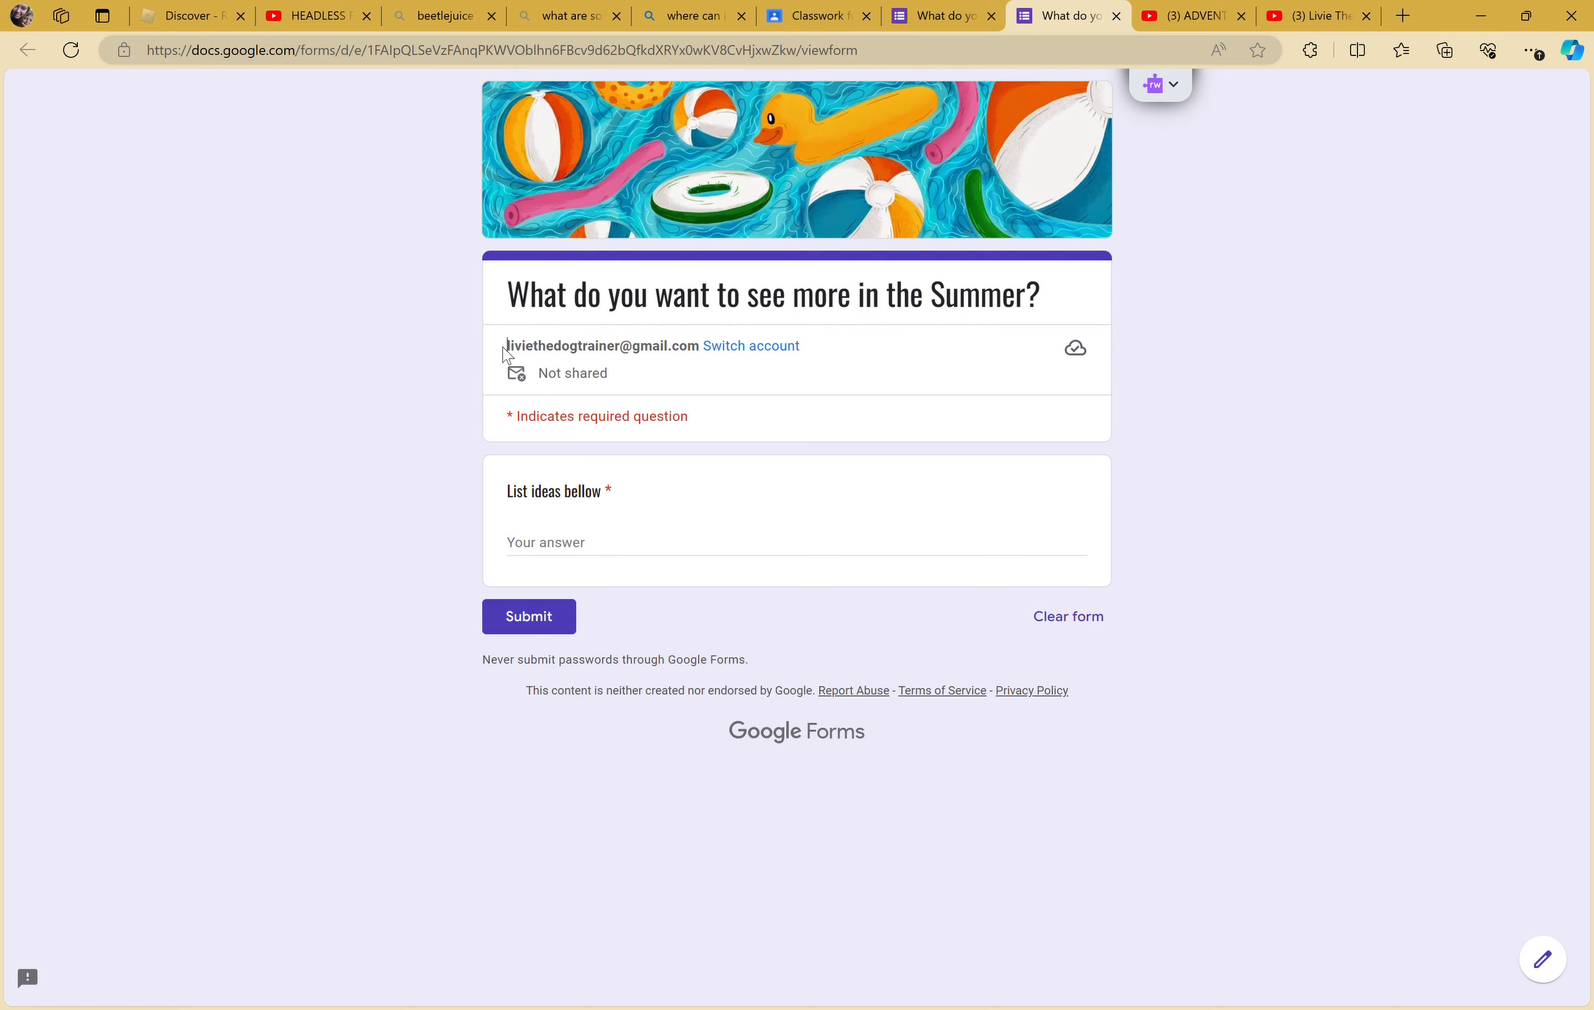
double_click(602, 346)
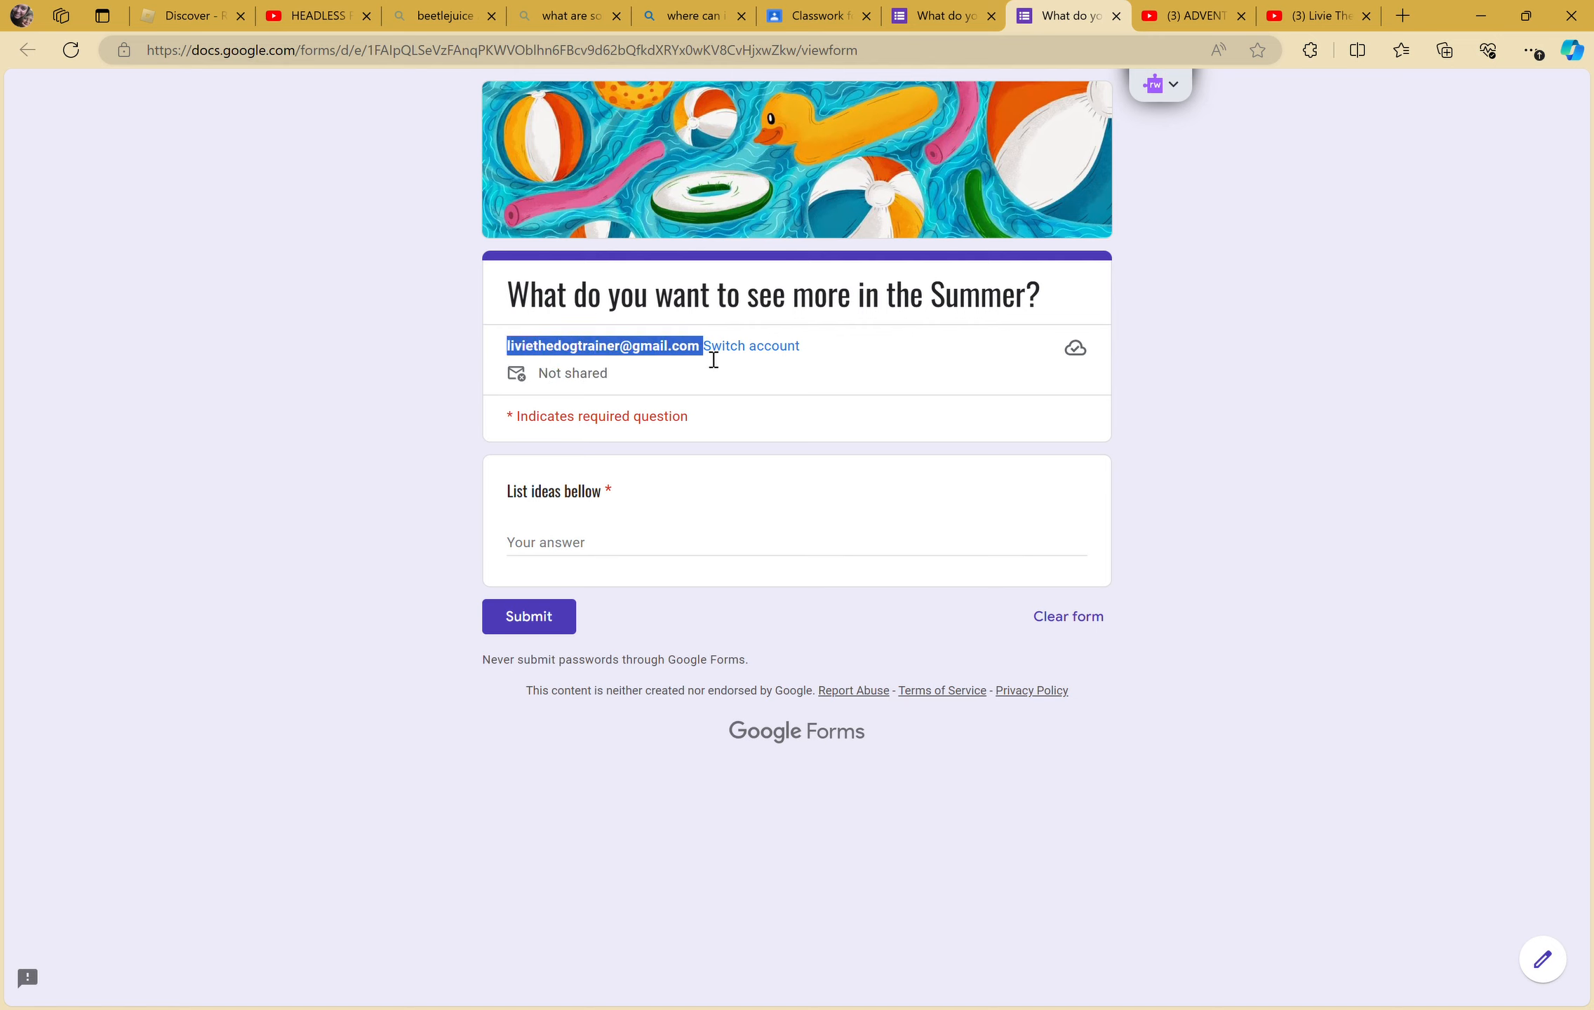
mouse_move(707, 358)
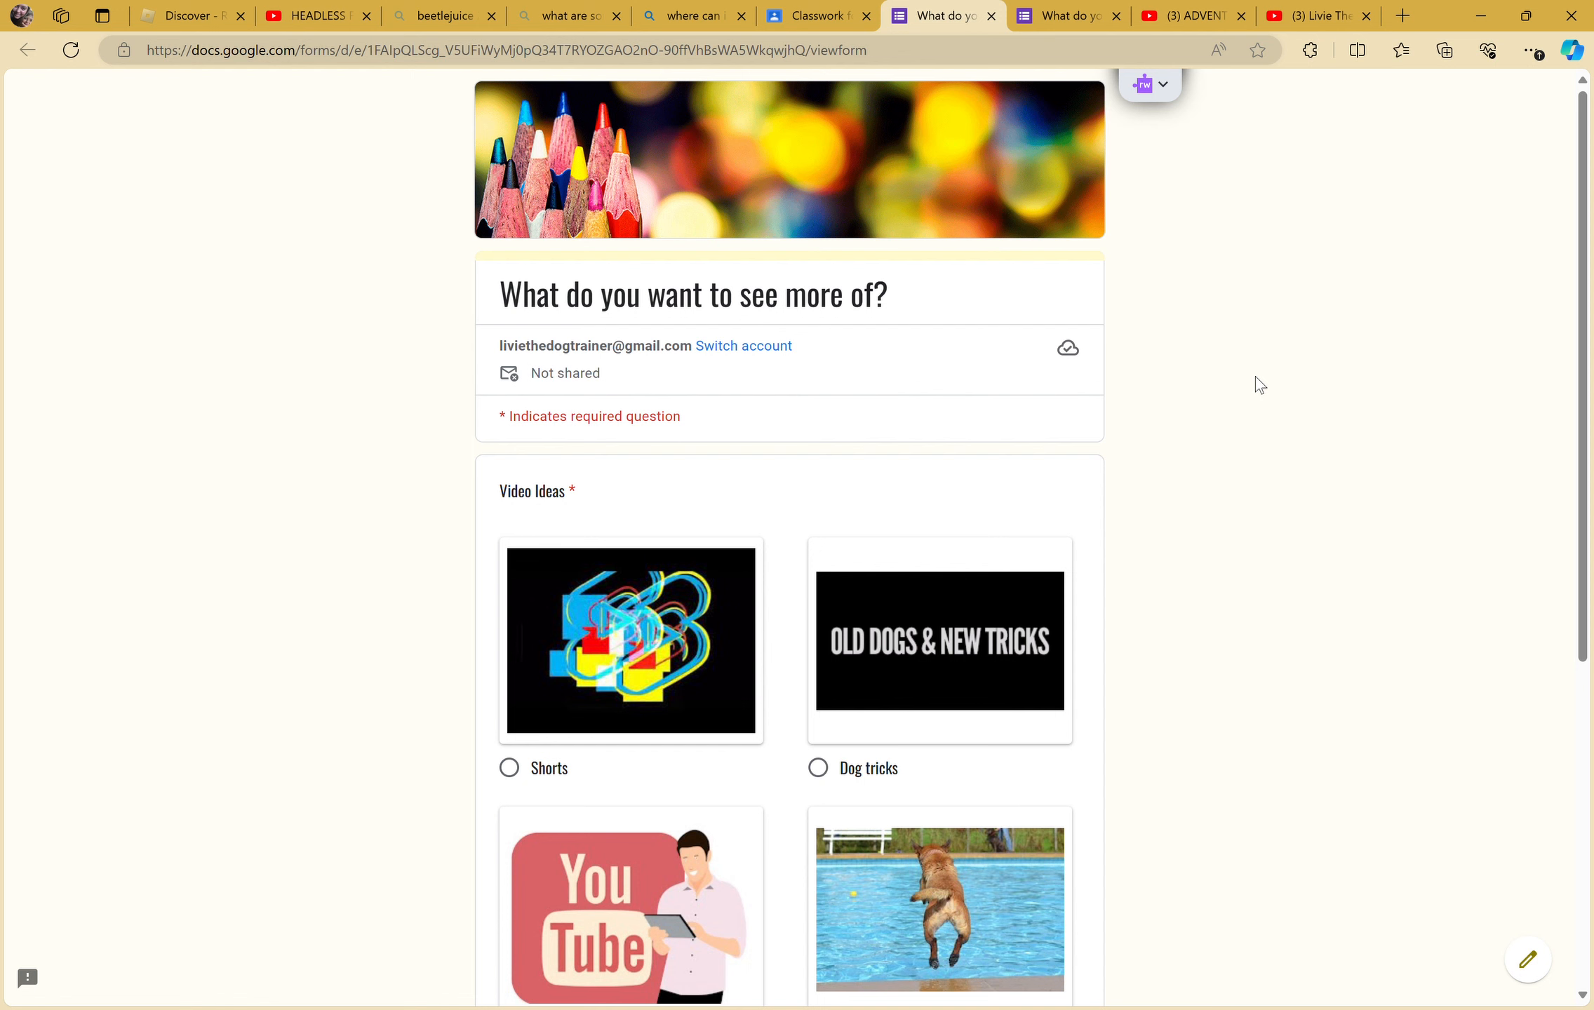
mouse_move(1068, 16)
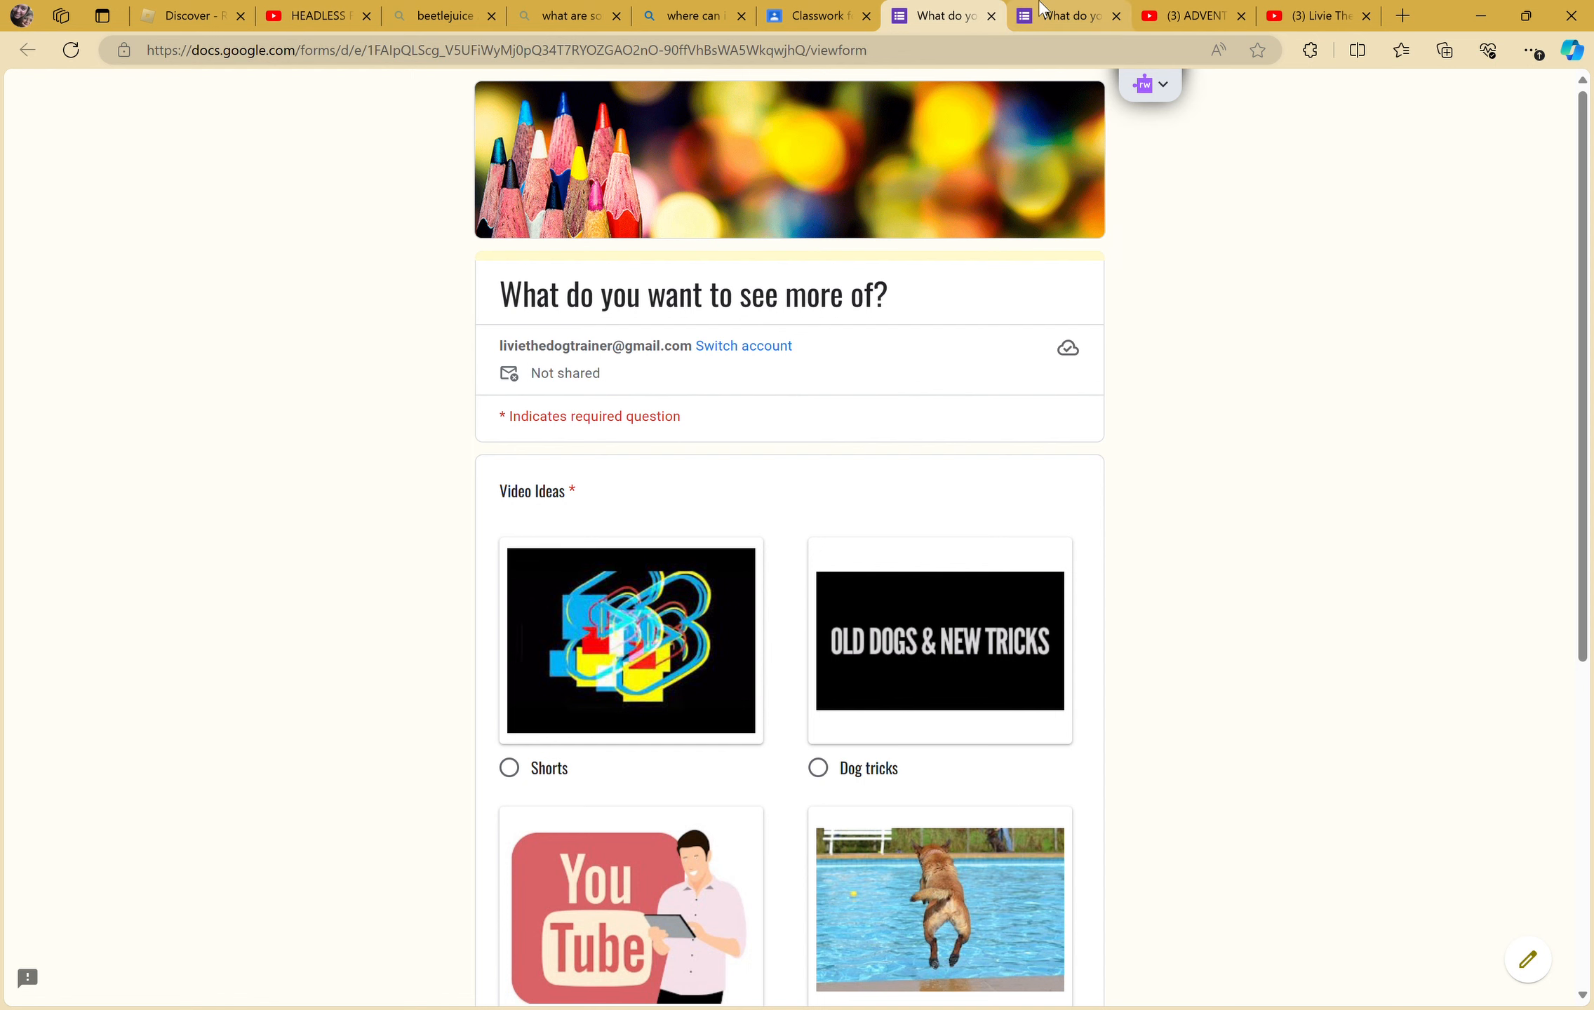
- Switch to the video ideas form and select the Video Ideas question title
click(1065, 16)
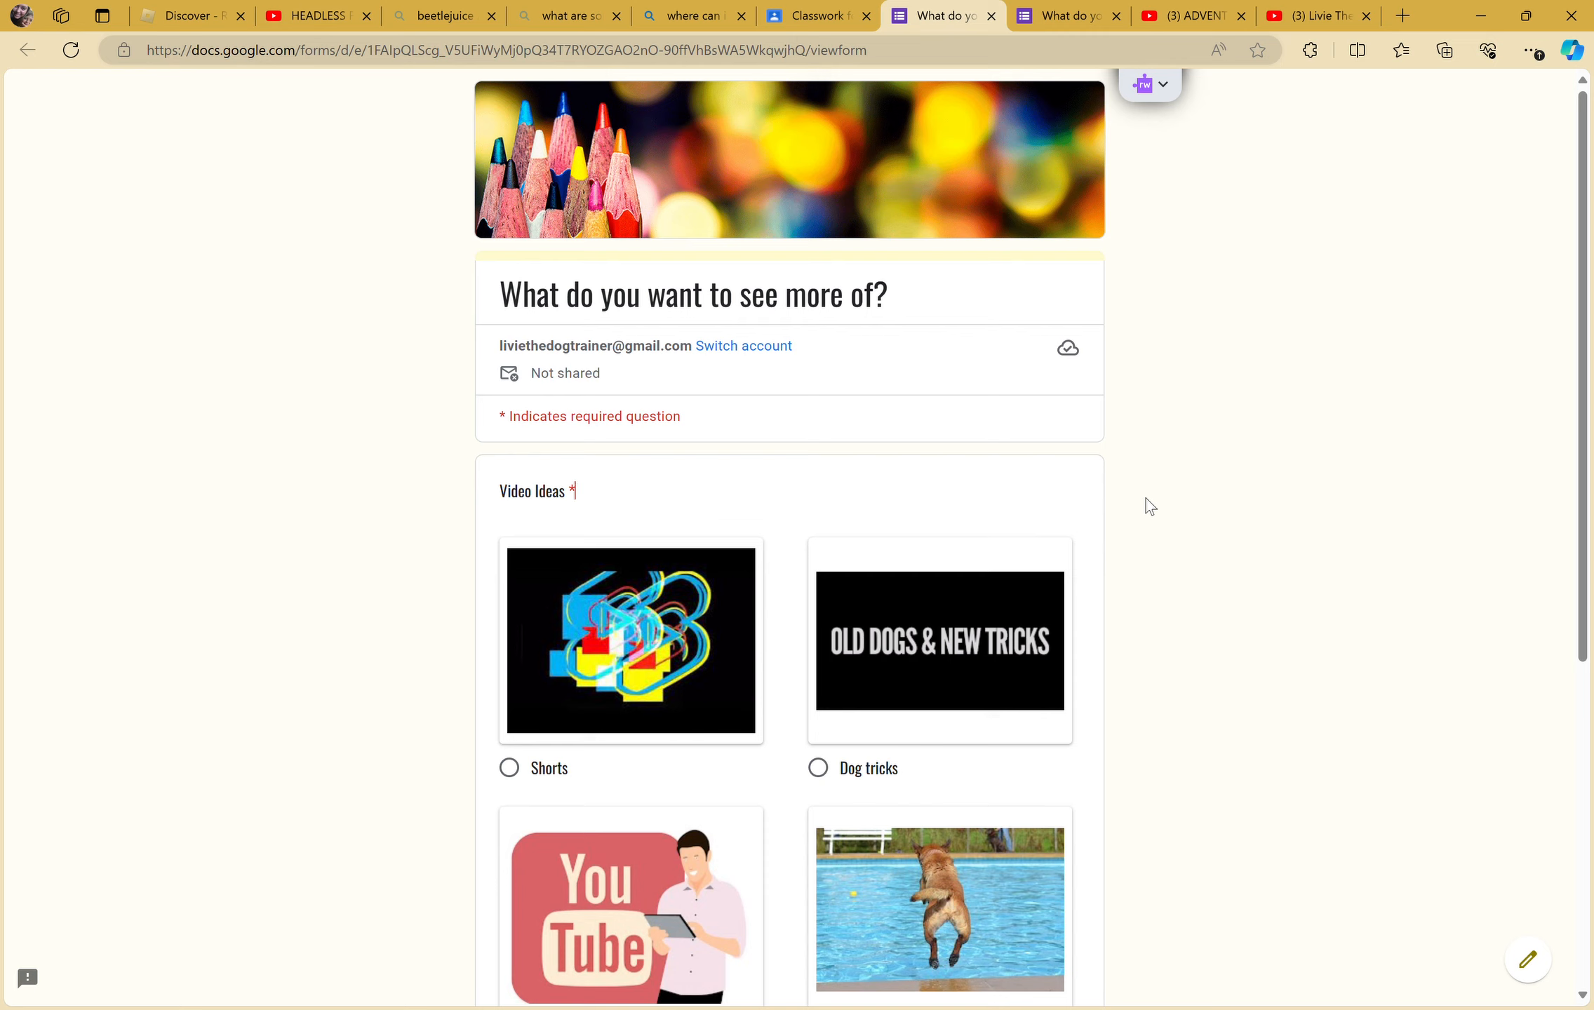
mouse_move(241, 516)
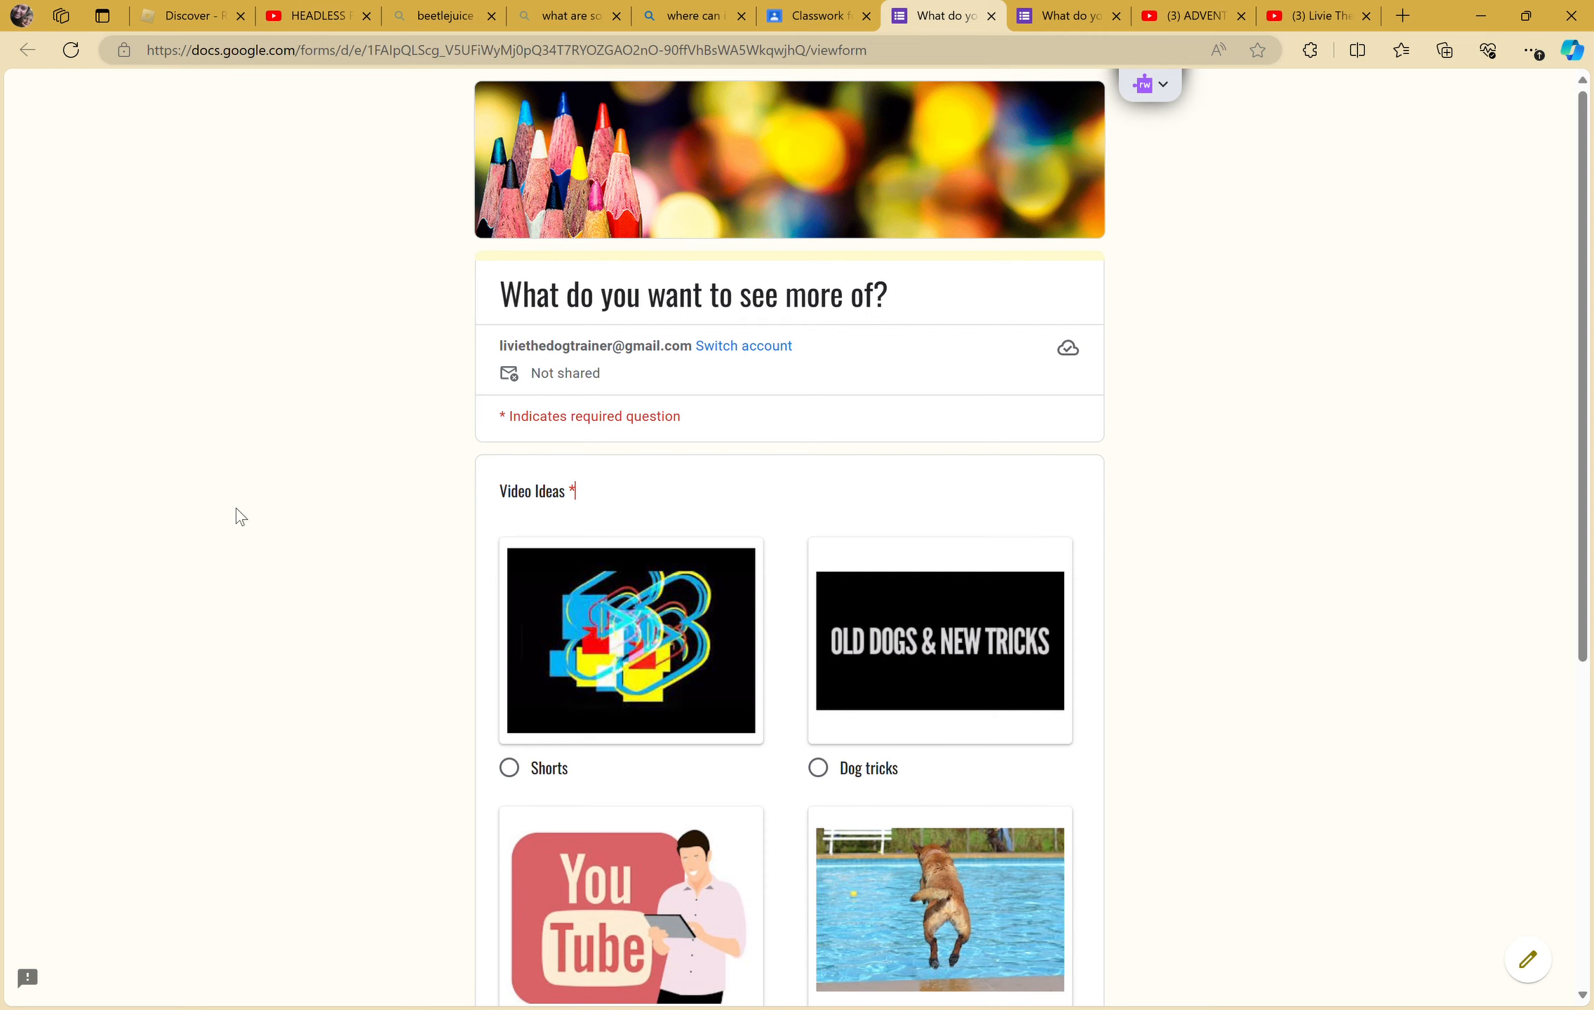
double_click(508, 491)
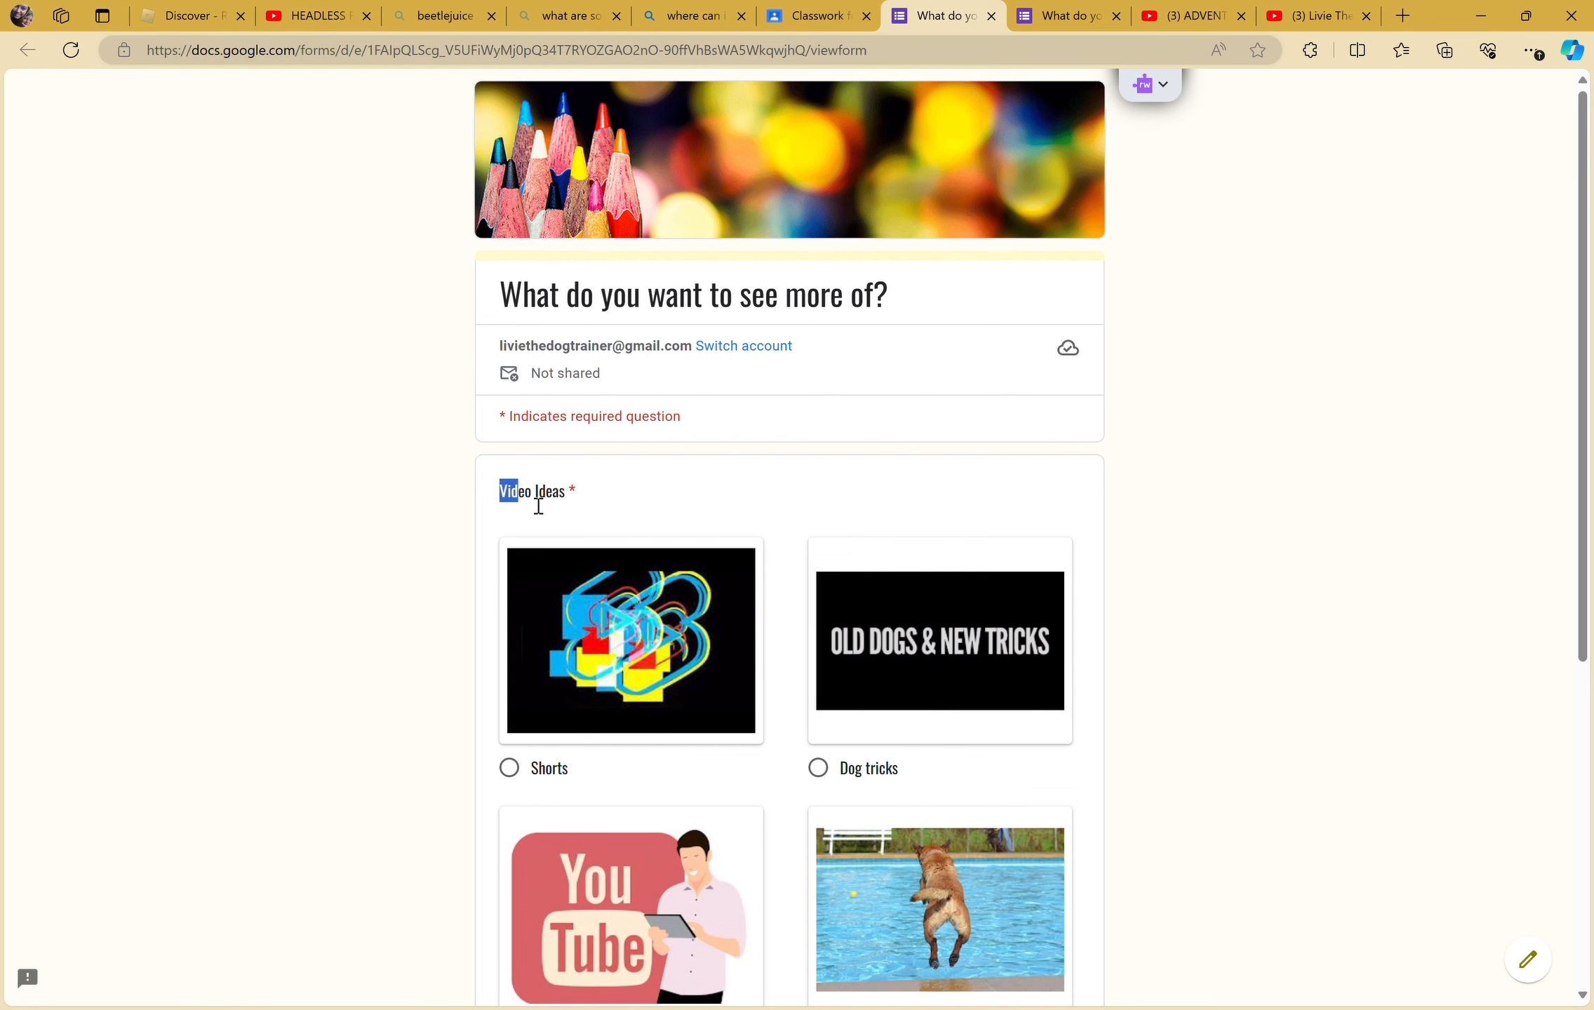
scroll(down, 3)
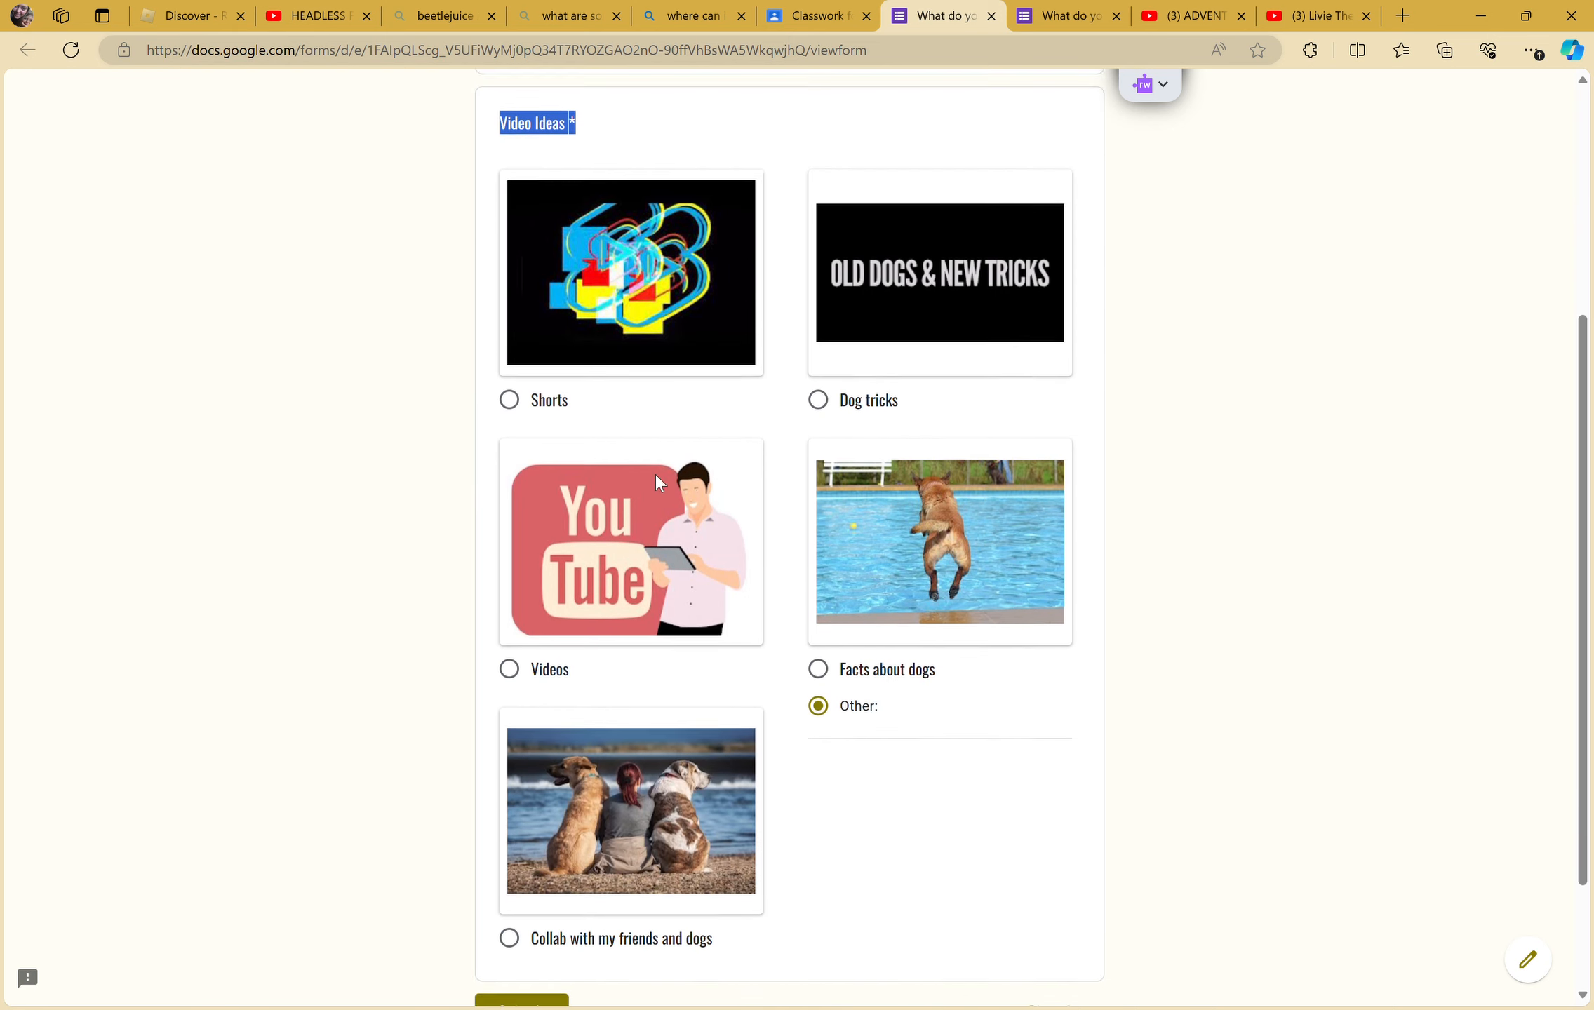
scroll(down, 3)
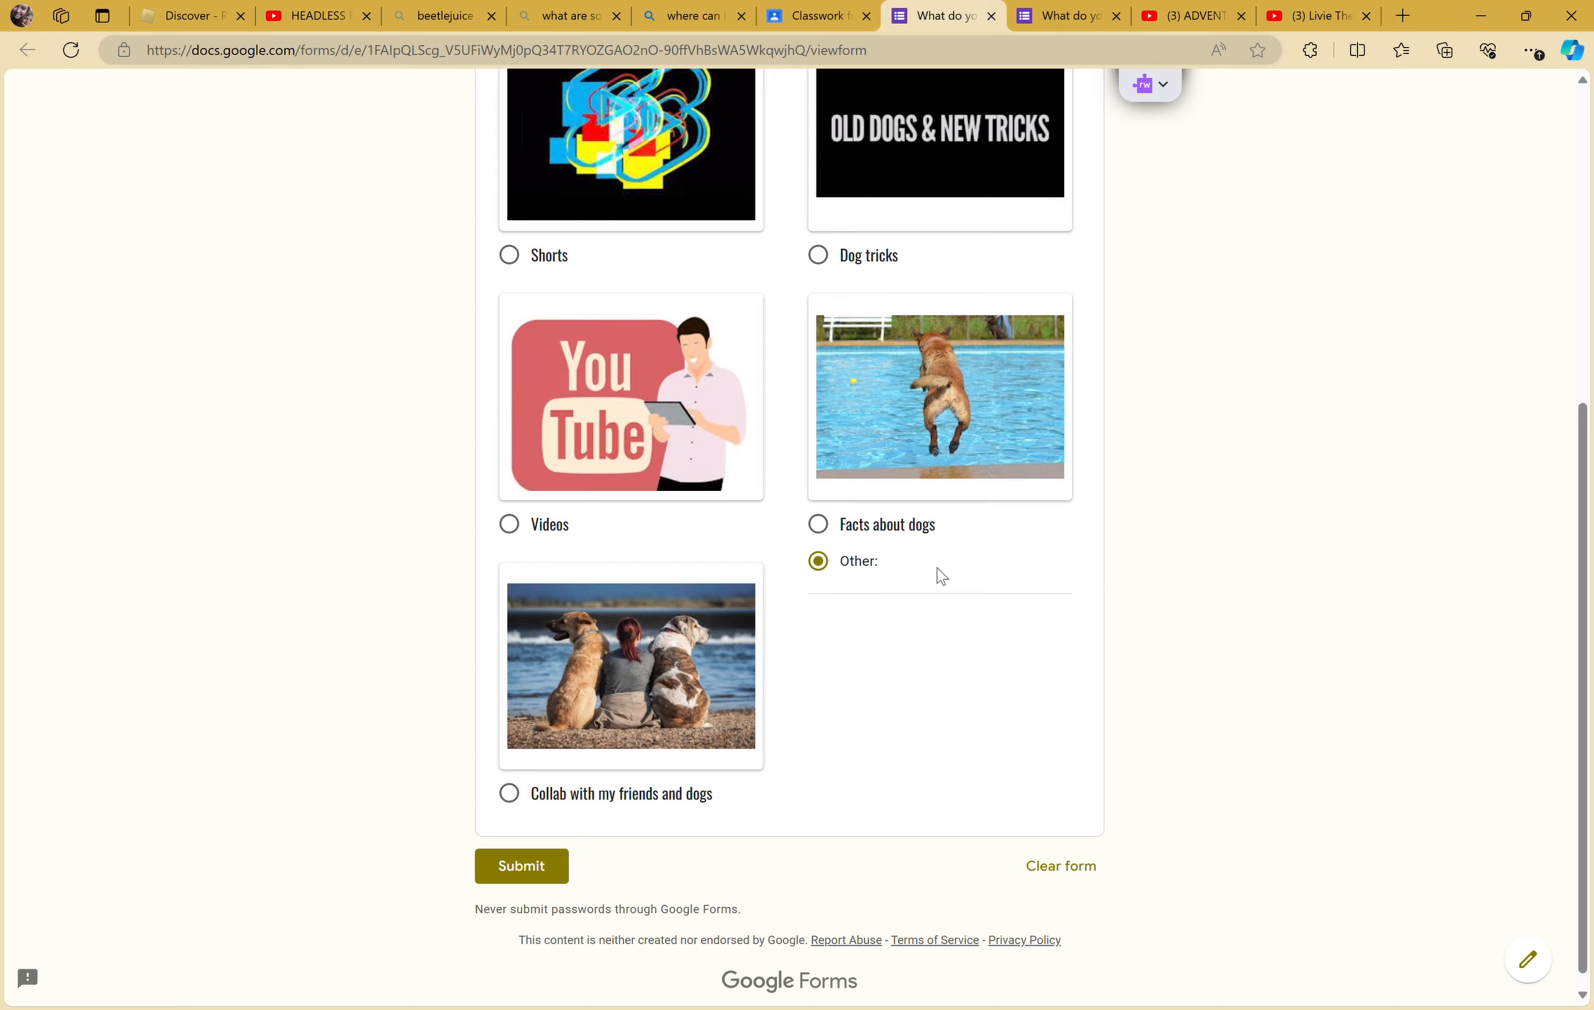
scroll(up, 3)
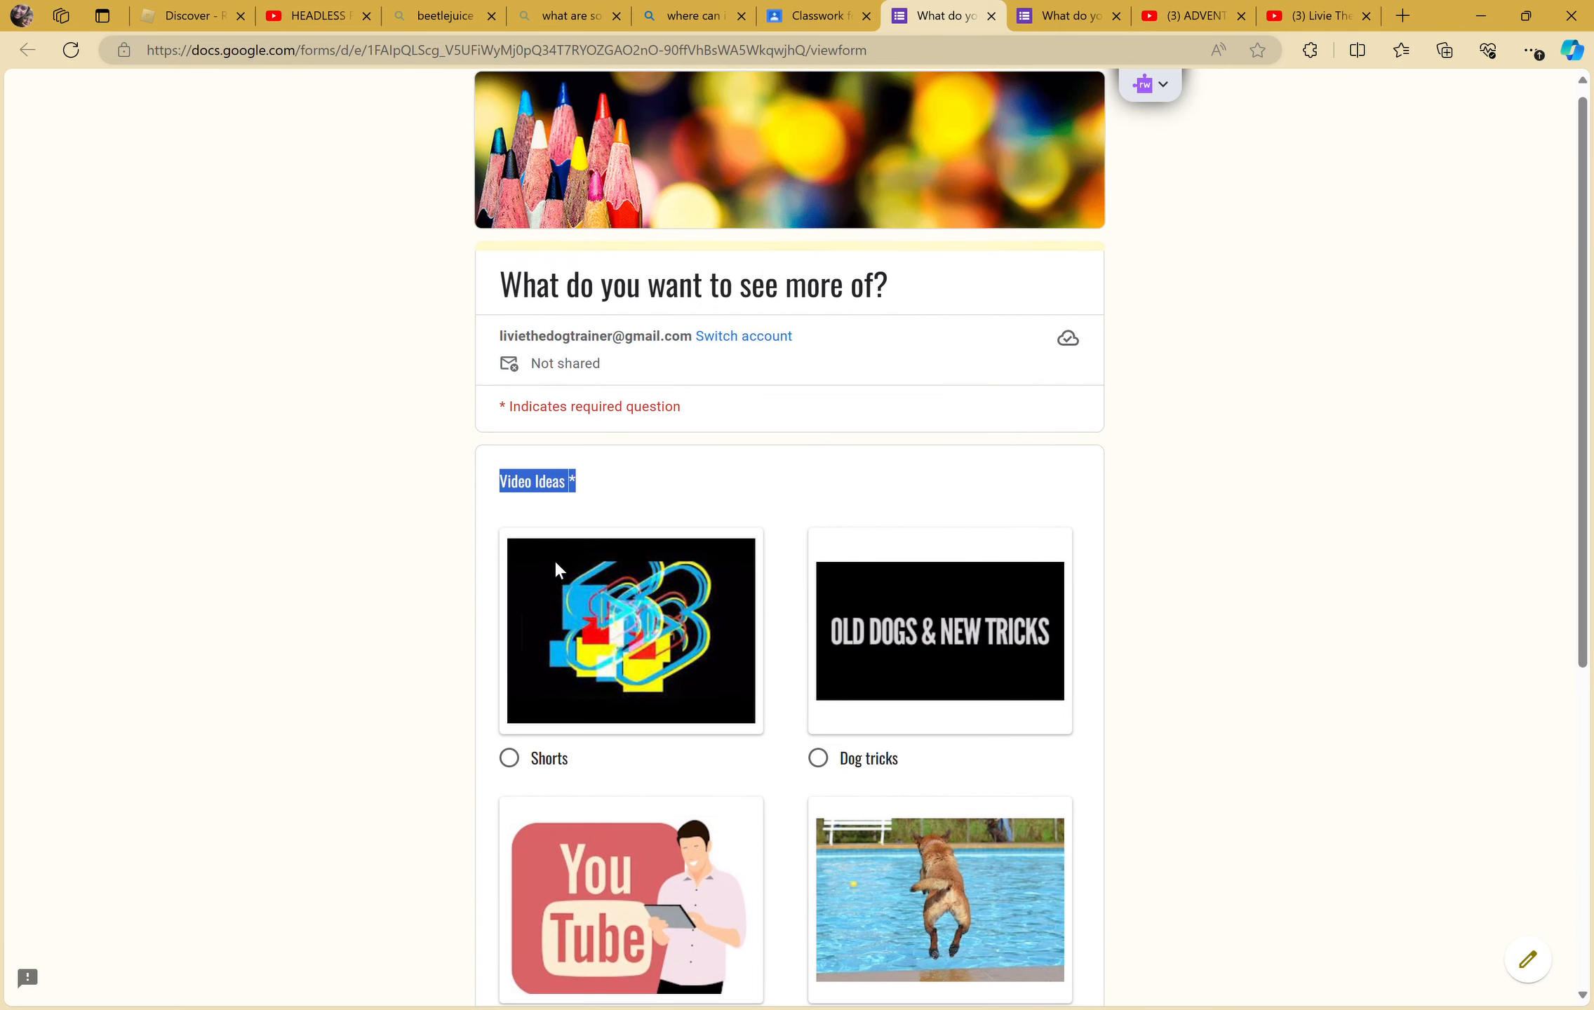
scroll(down, 3)
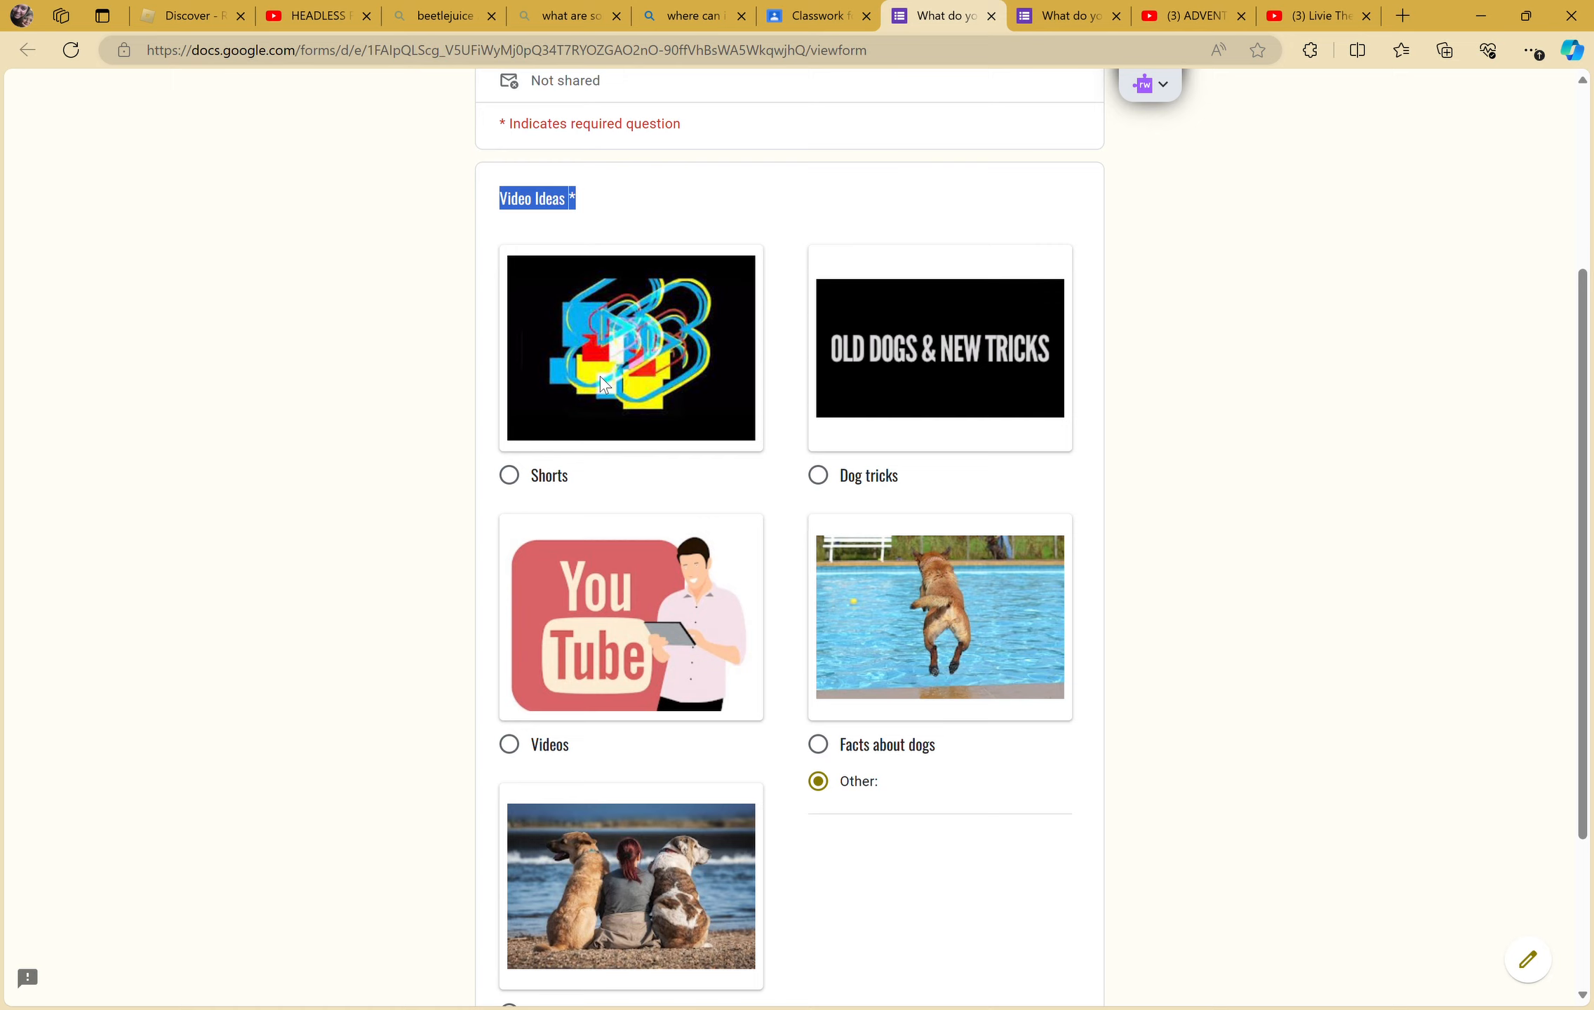
mouse_move(964, 363)
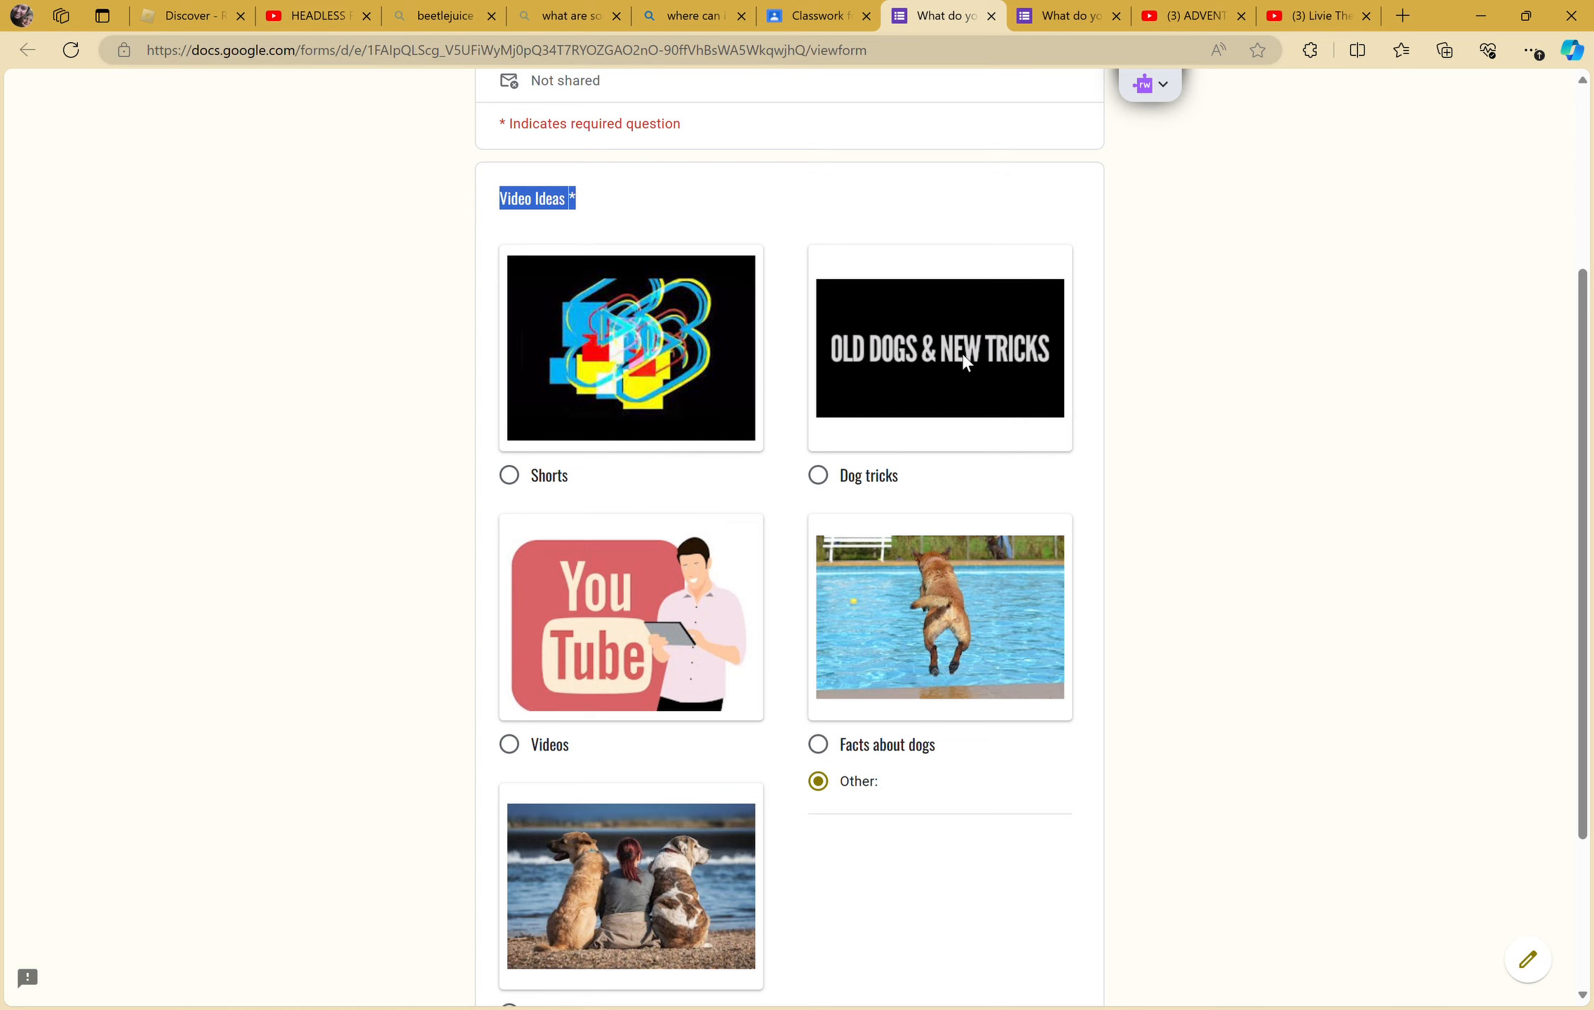
- Choose 'Videos' as the Video Ideas answer, then return to the channel's Shorts page
click(508, 743)
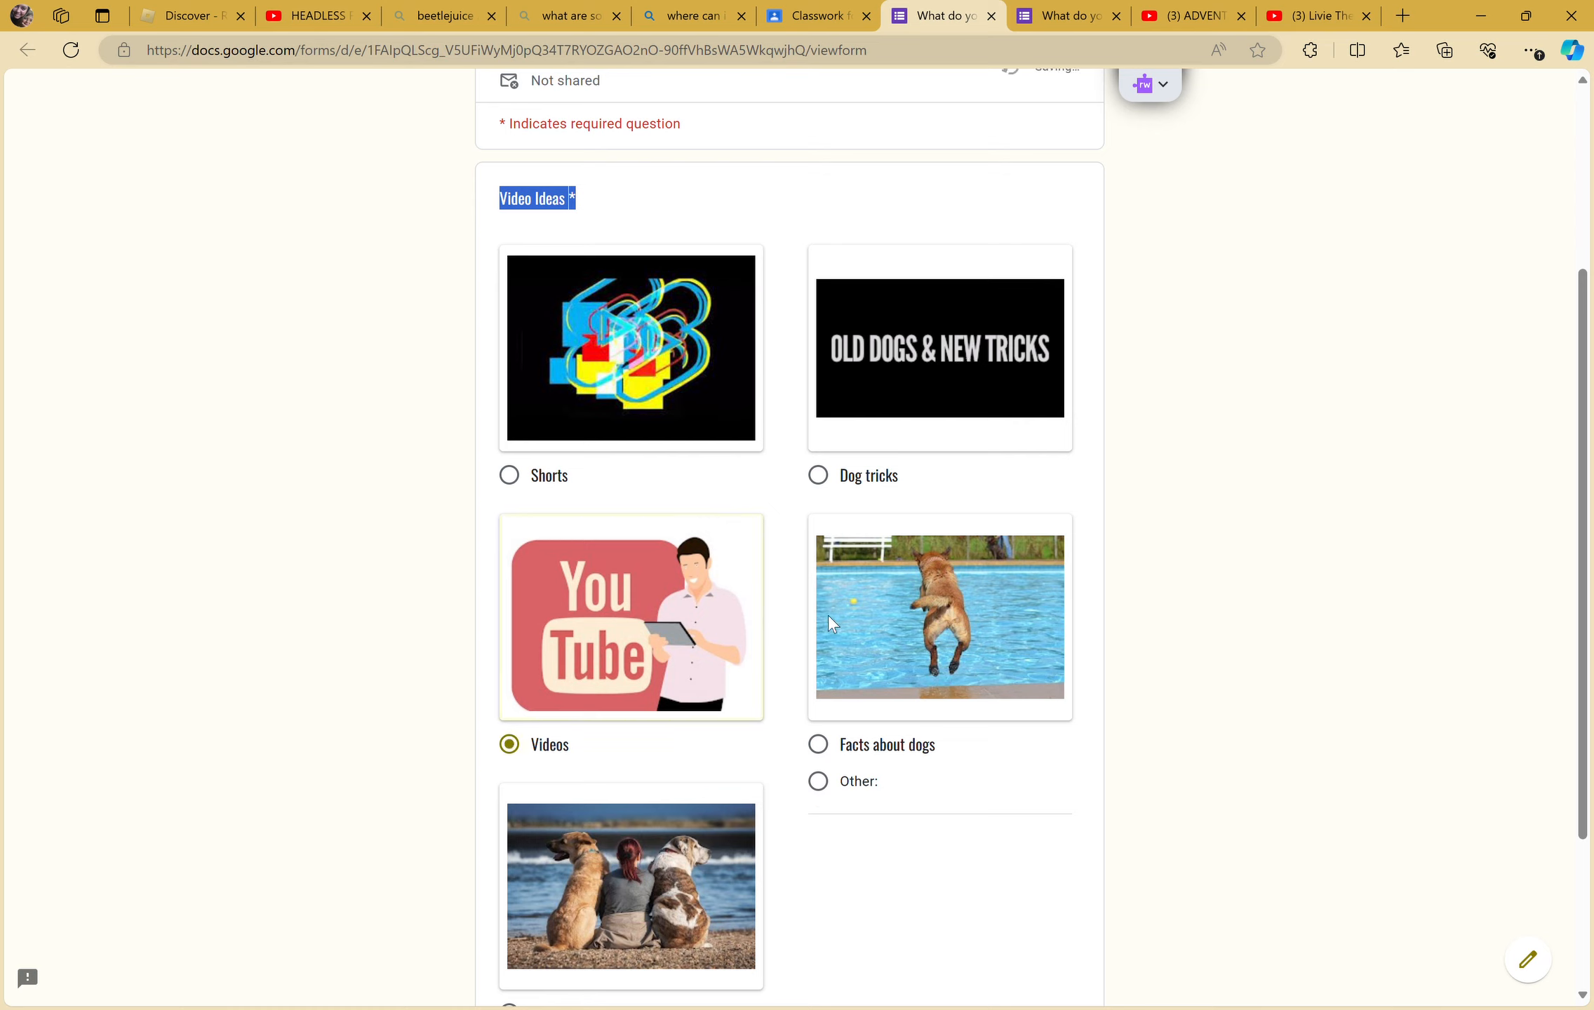
mouse_move(867, 619)
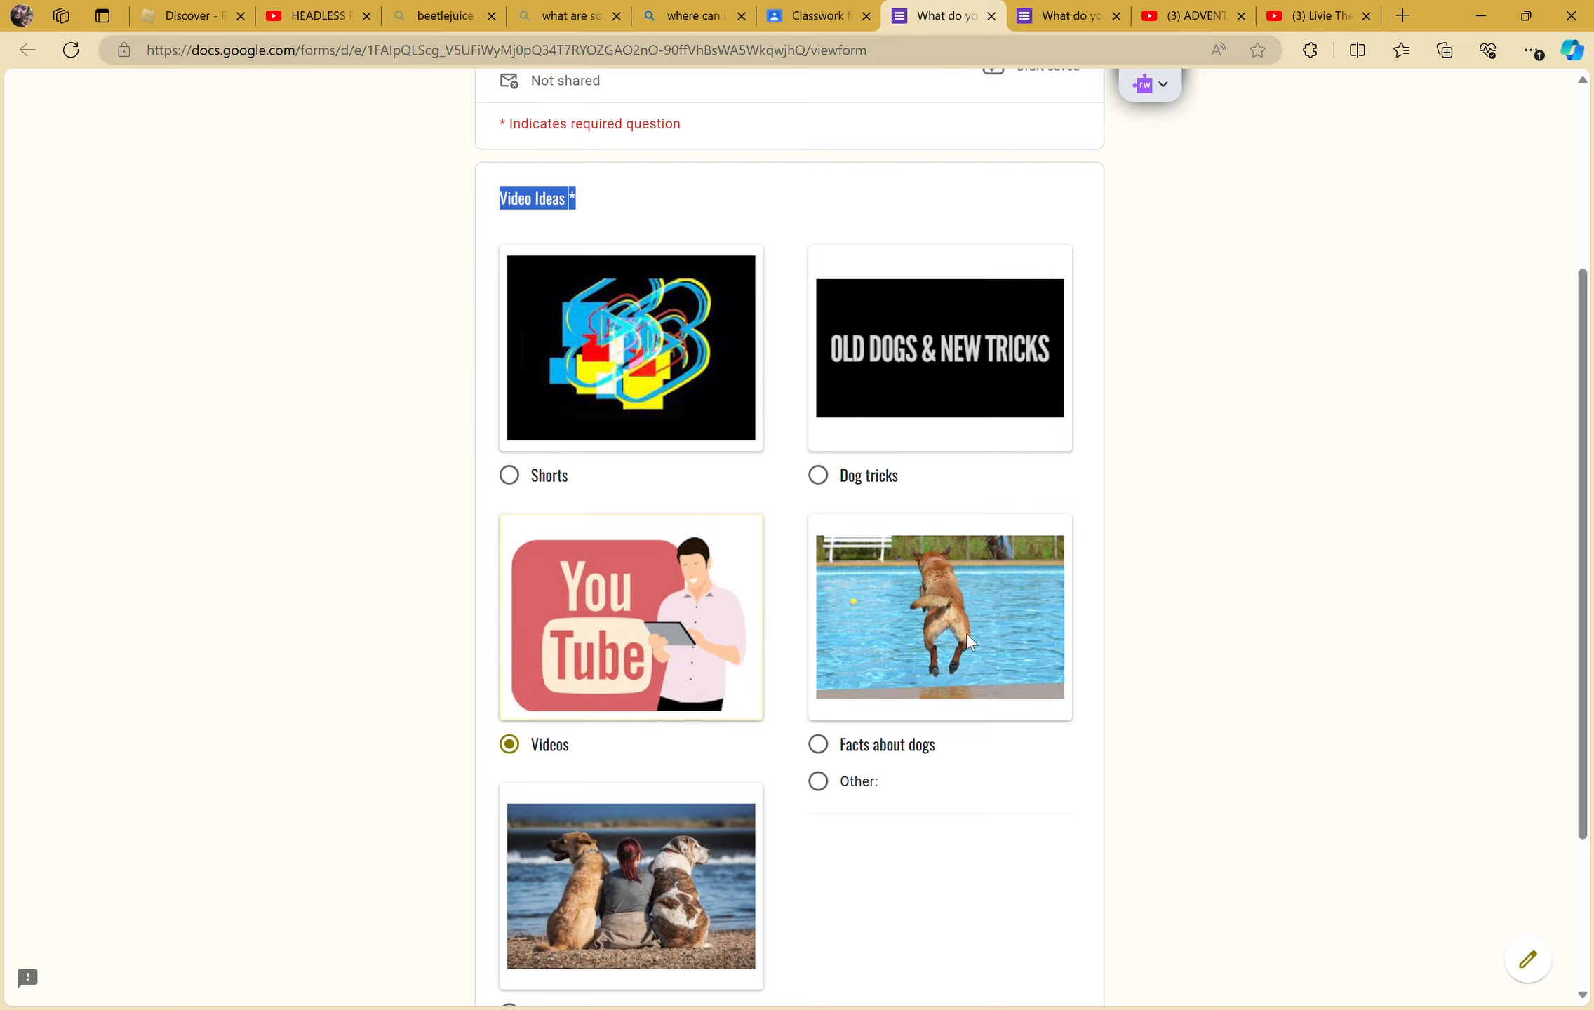
mouse_move(862, 610)
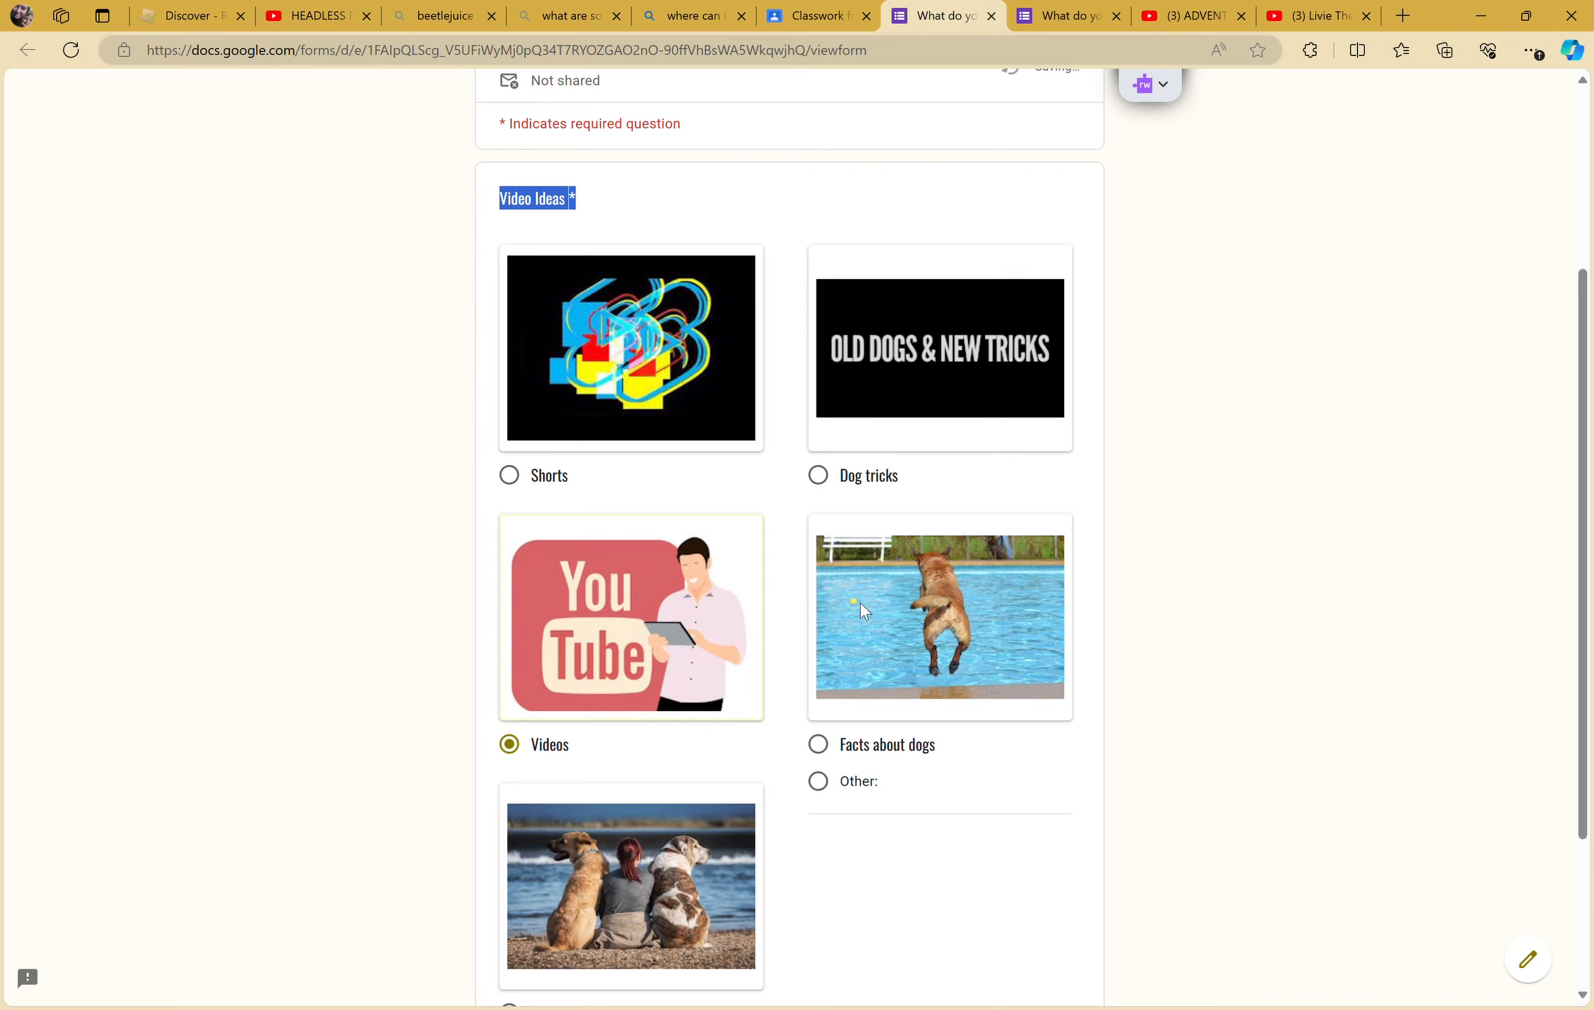
mouse_move(897, 636)
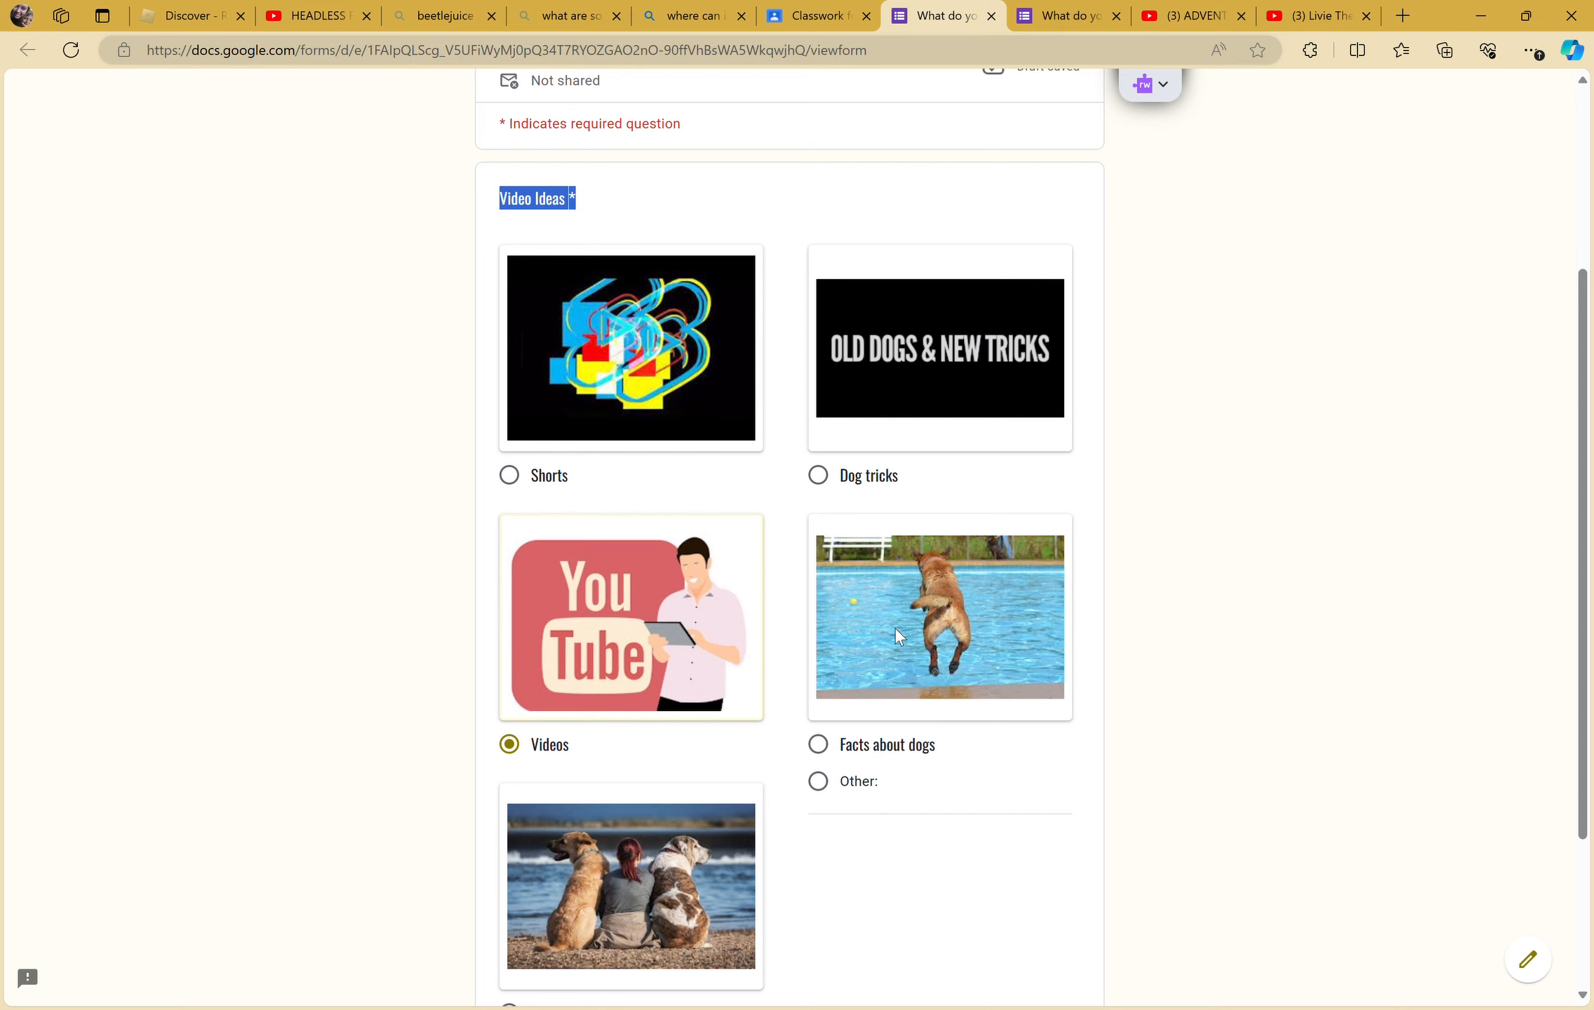
scroll(up, 3)
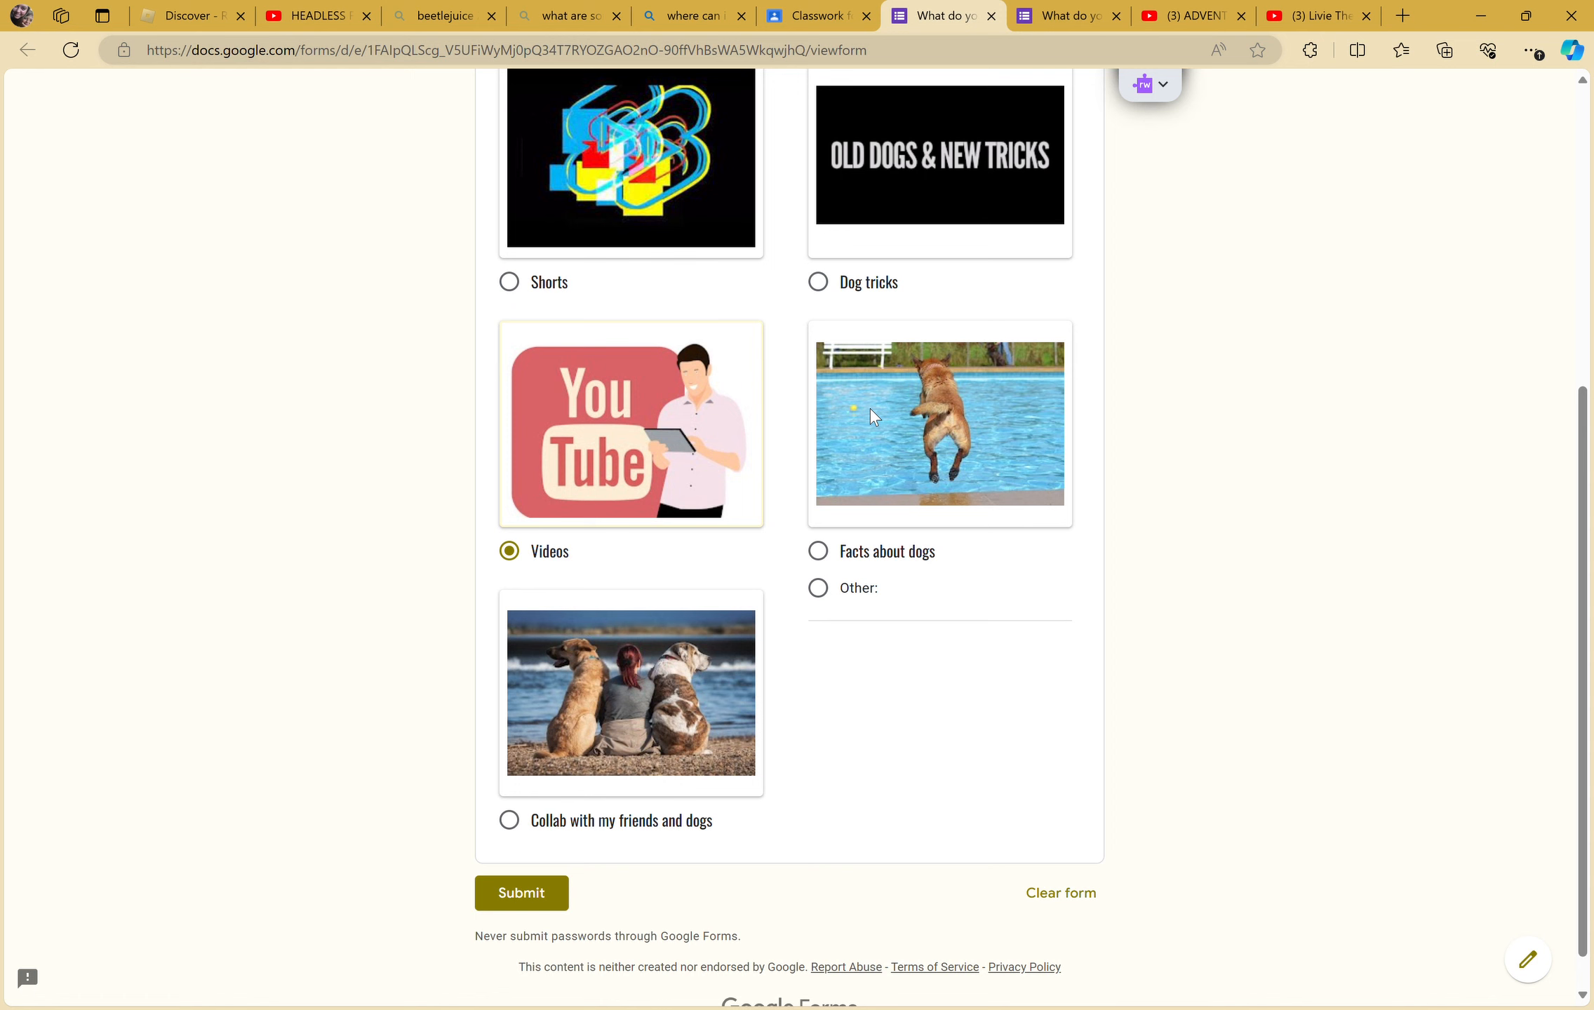
click(1311, 16)
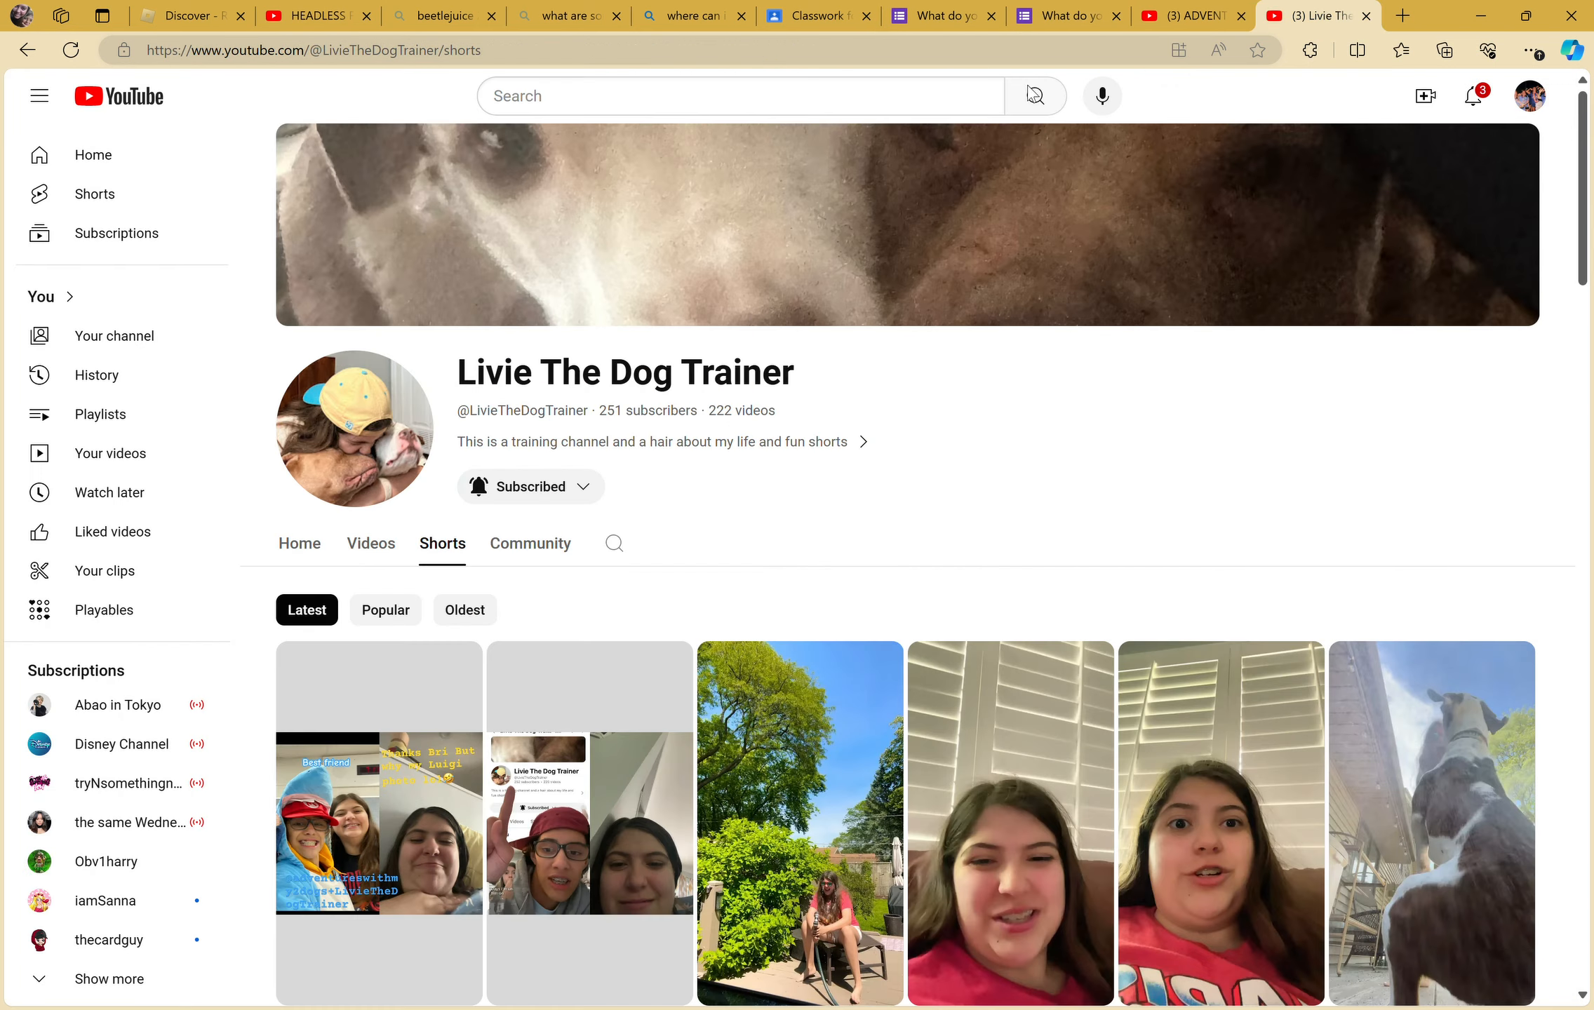
- Open the channel's Videos tab and scroll through long-form uploads down to the earliest welcome video
click(370, 543)
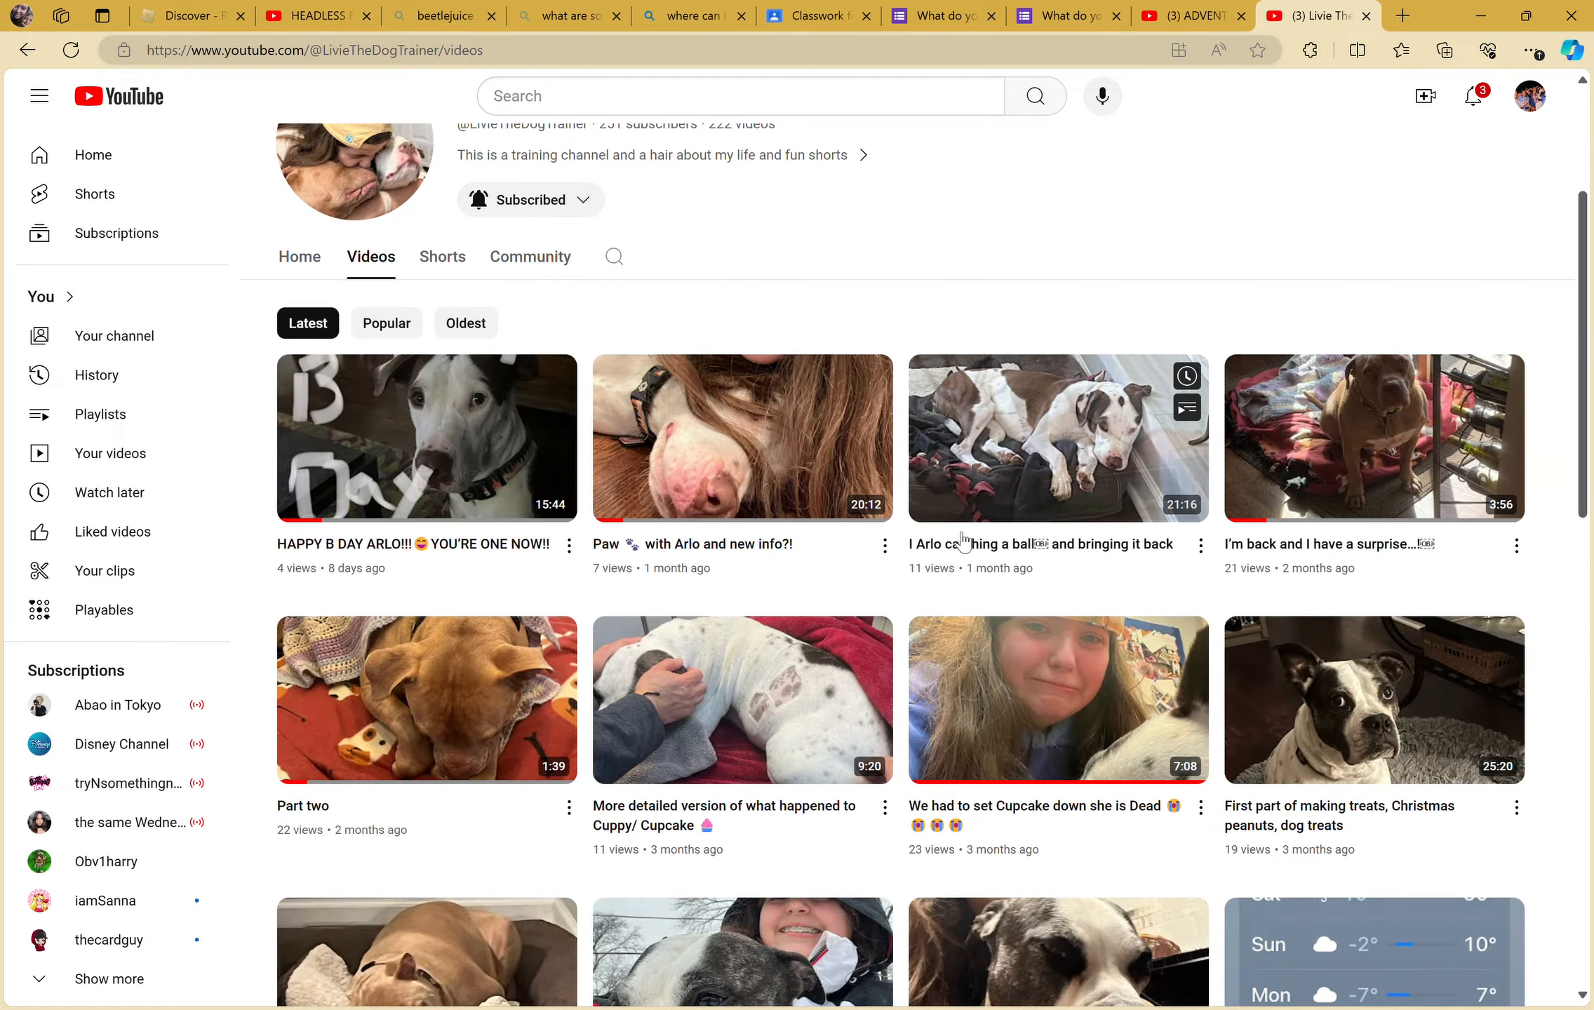
scroll(down, 3)
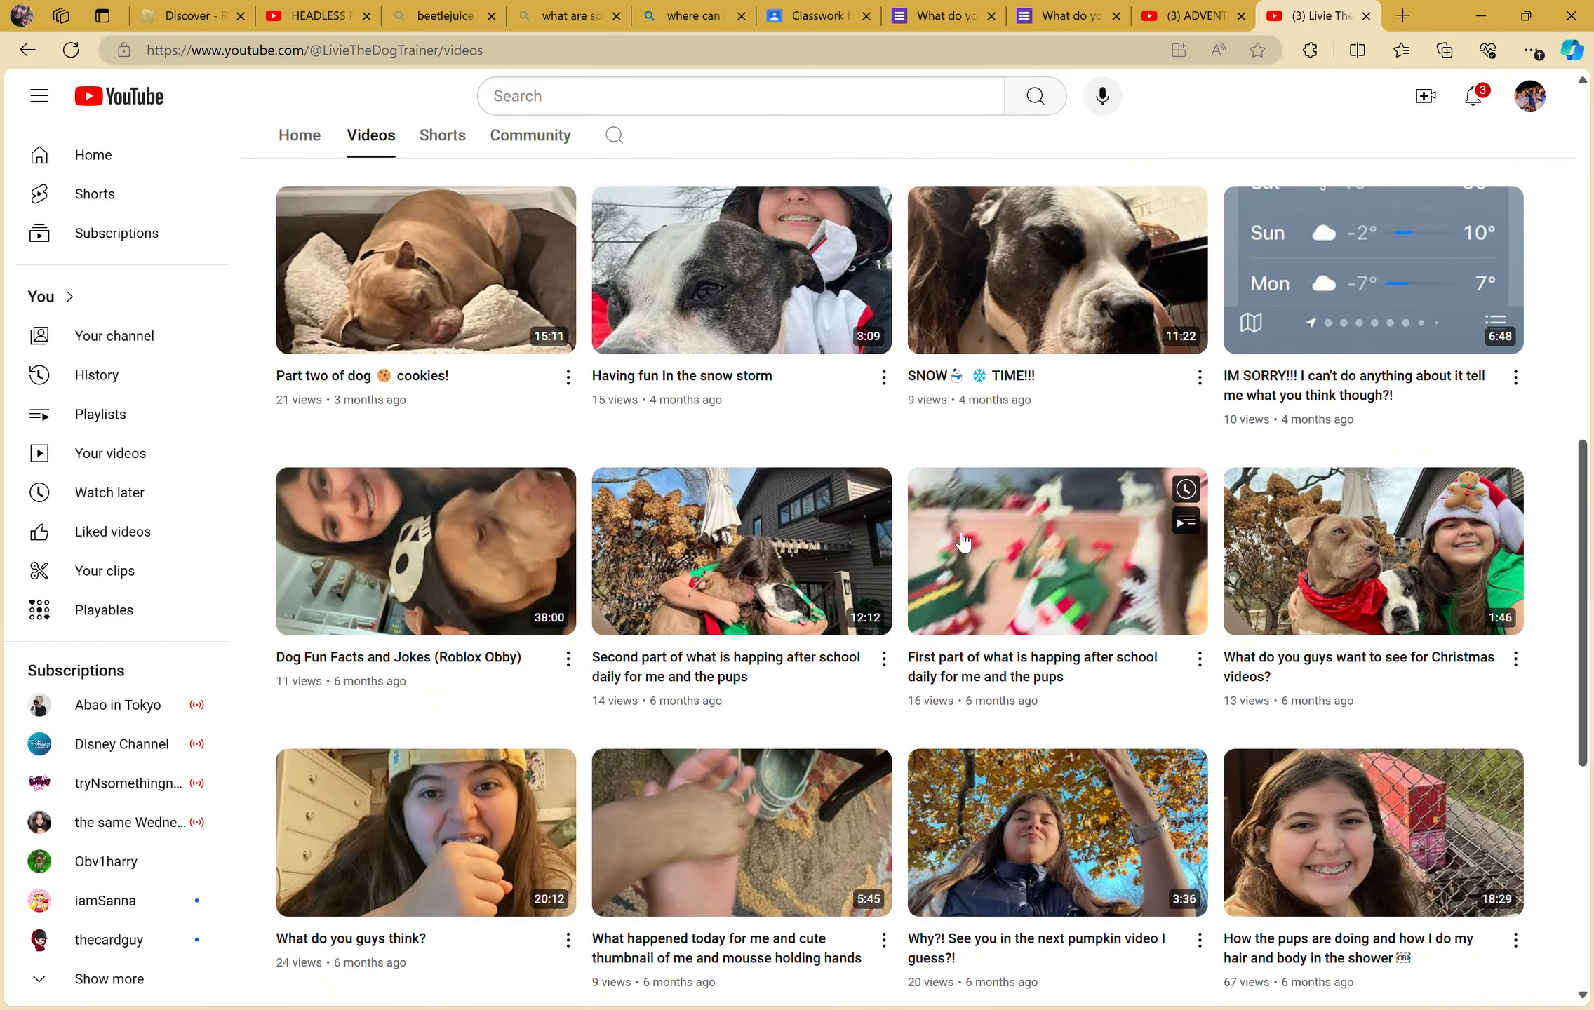
scroll(down, 3)
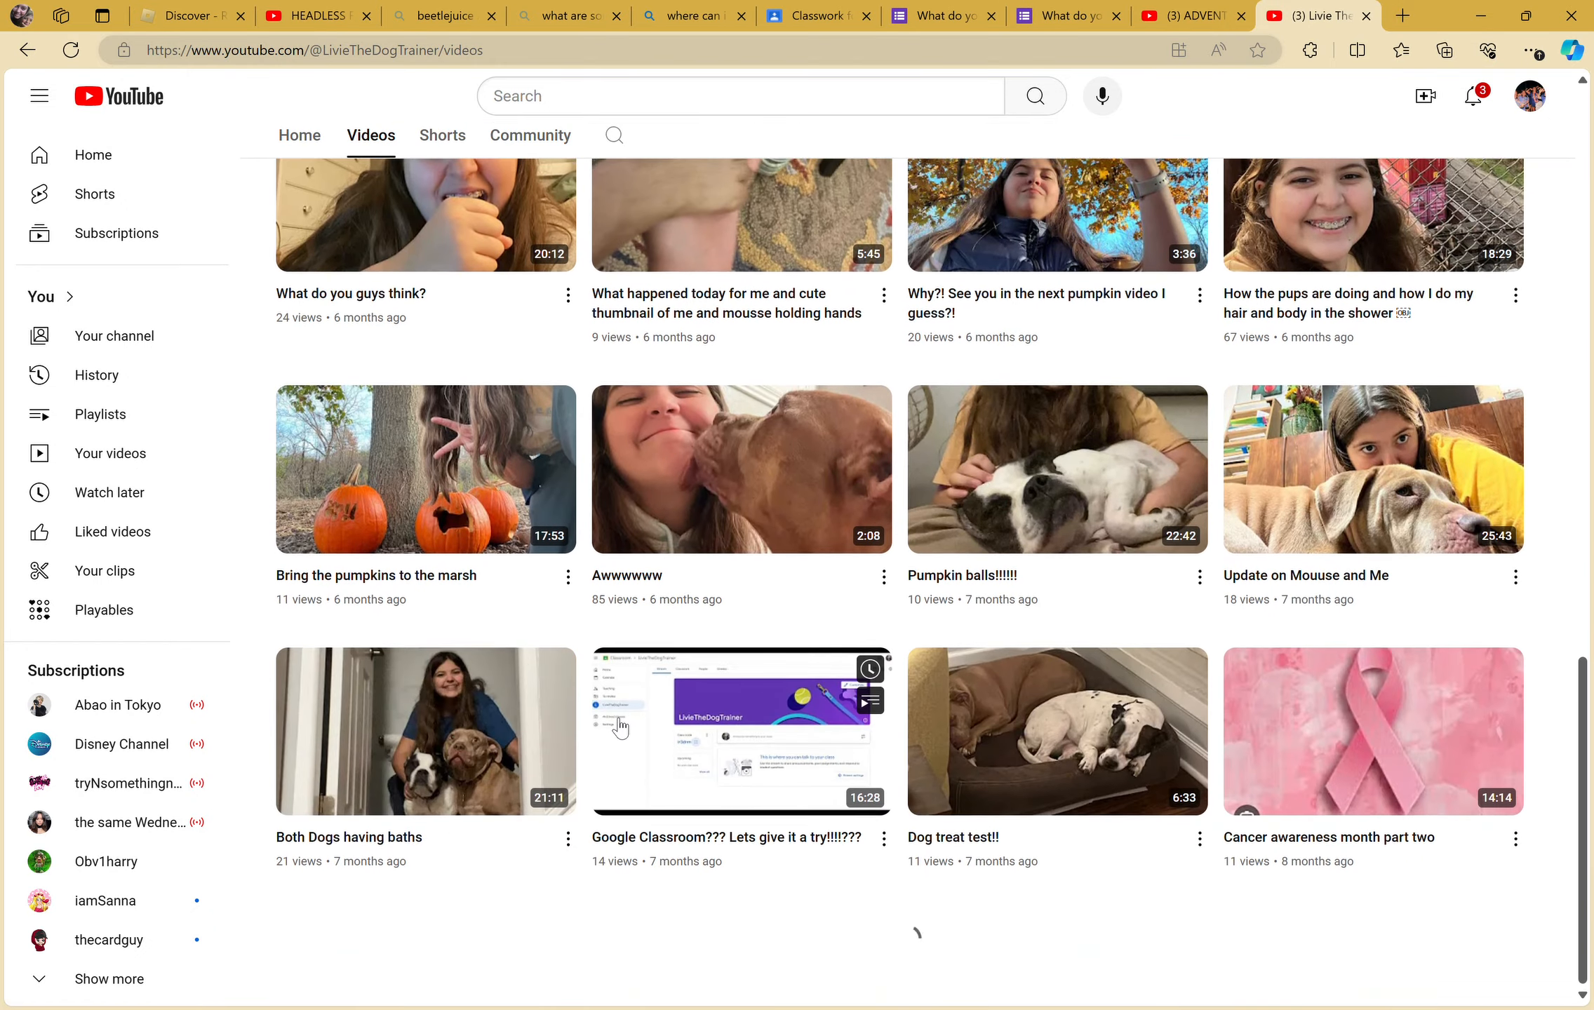
scroll(down, 3)
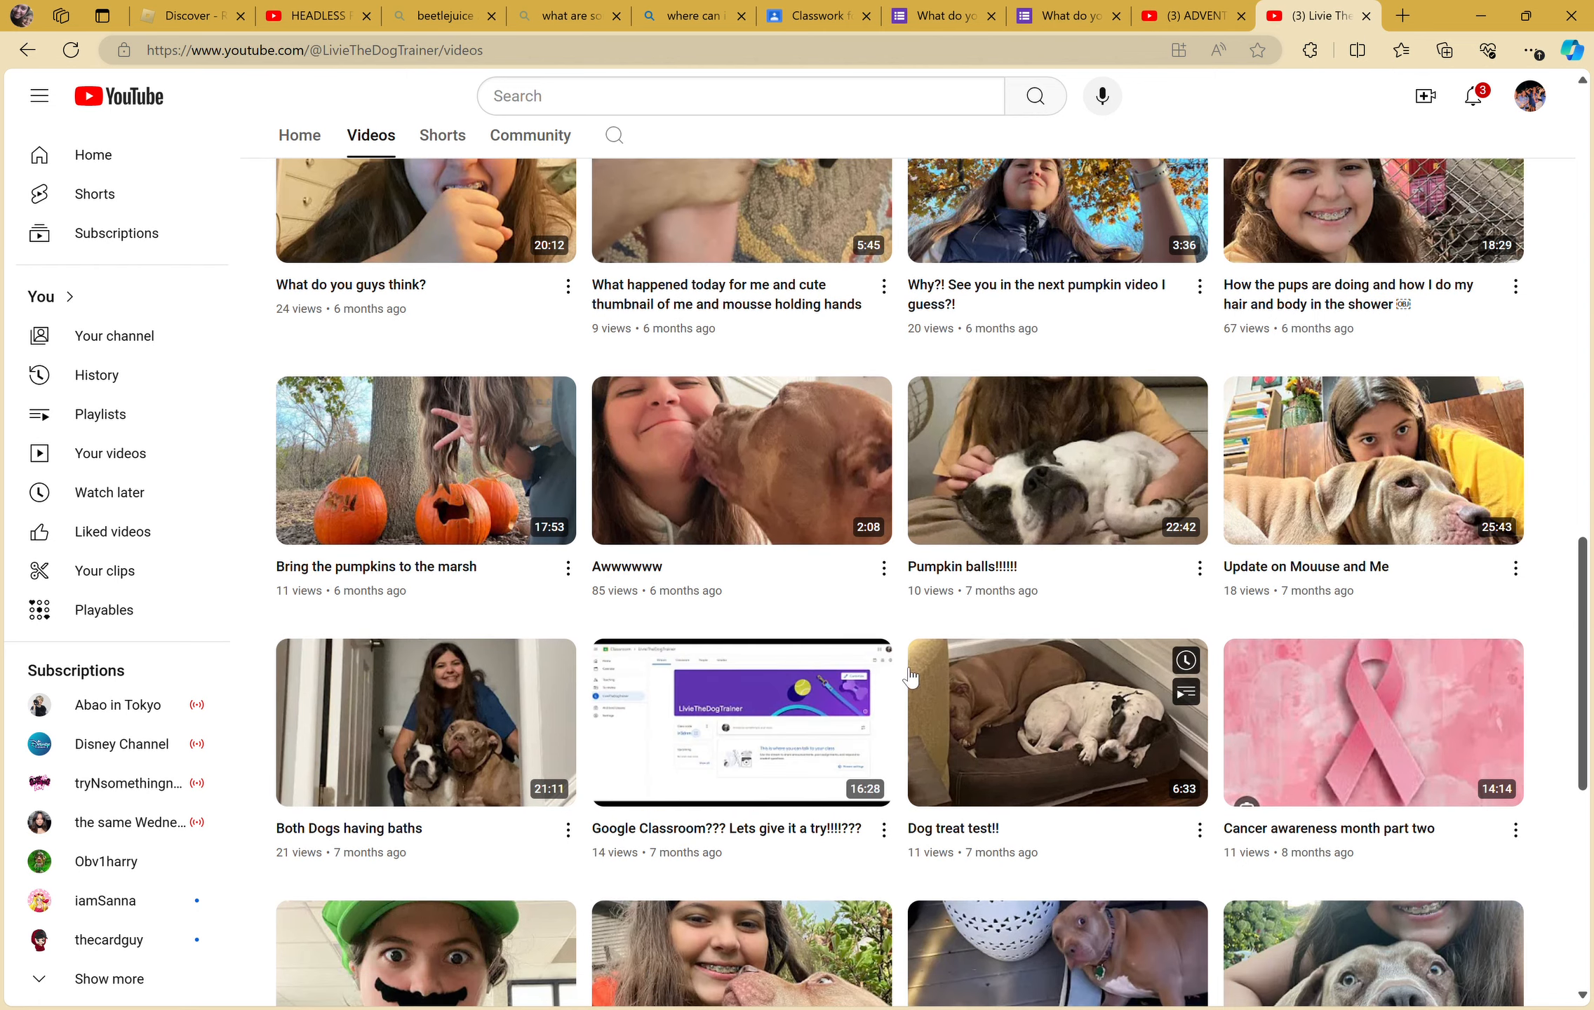
scroll(down, 3)
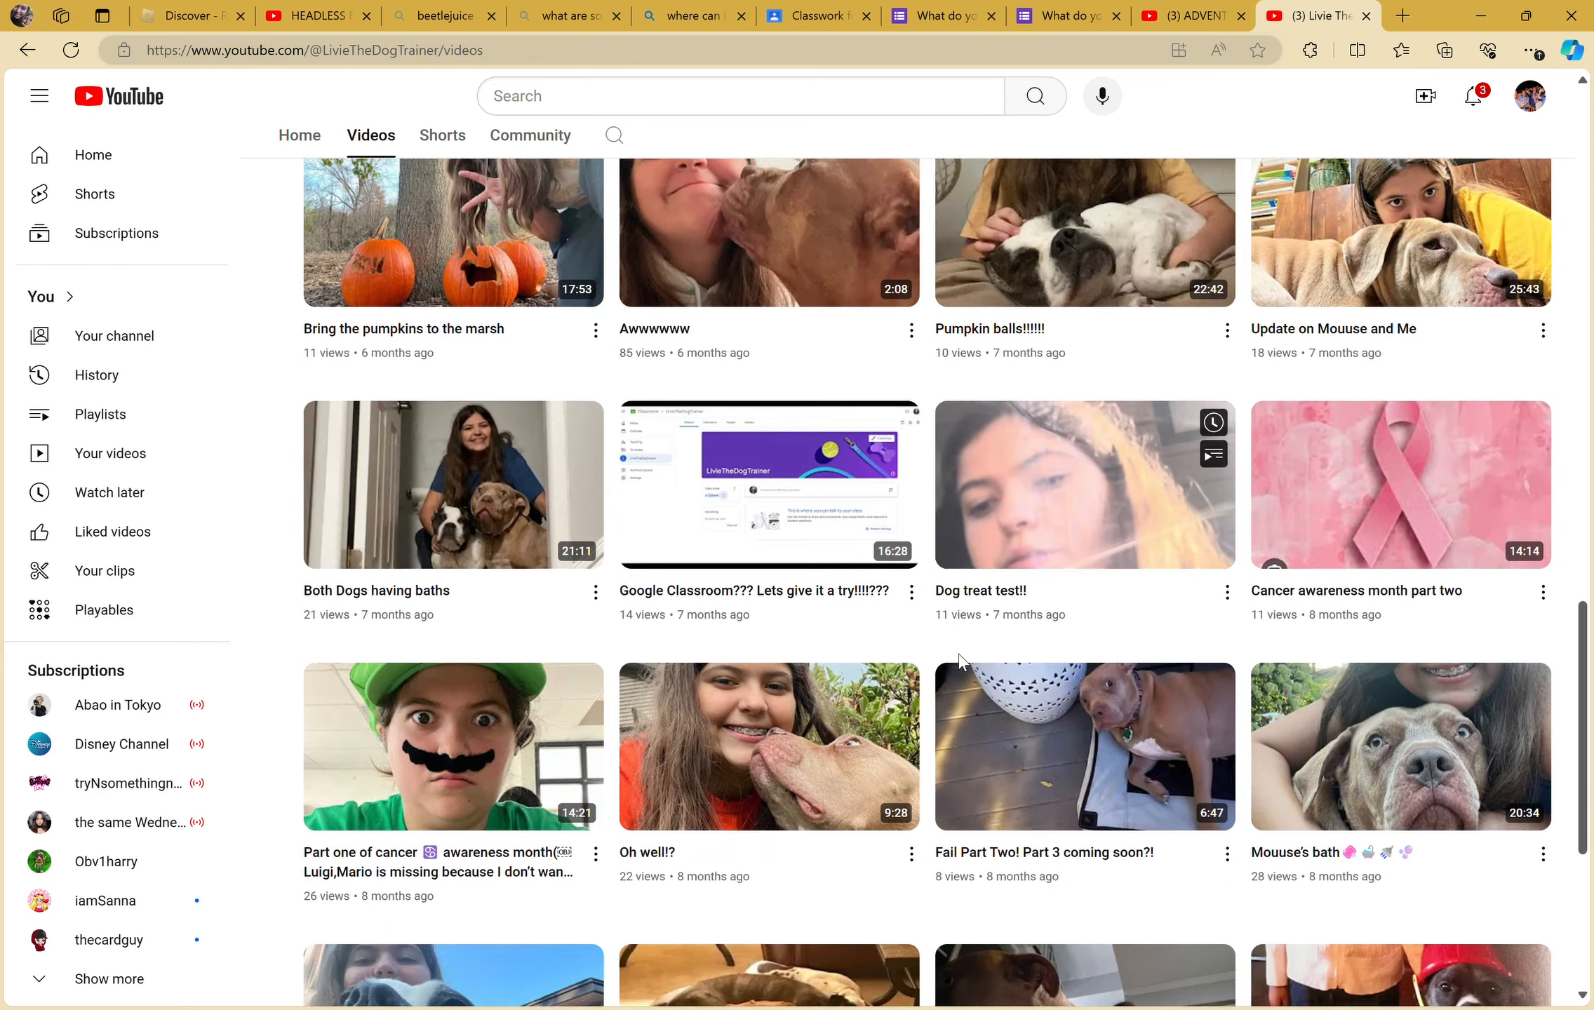
scroll(down, 3)
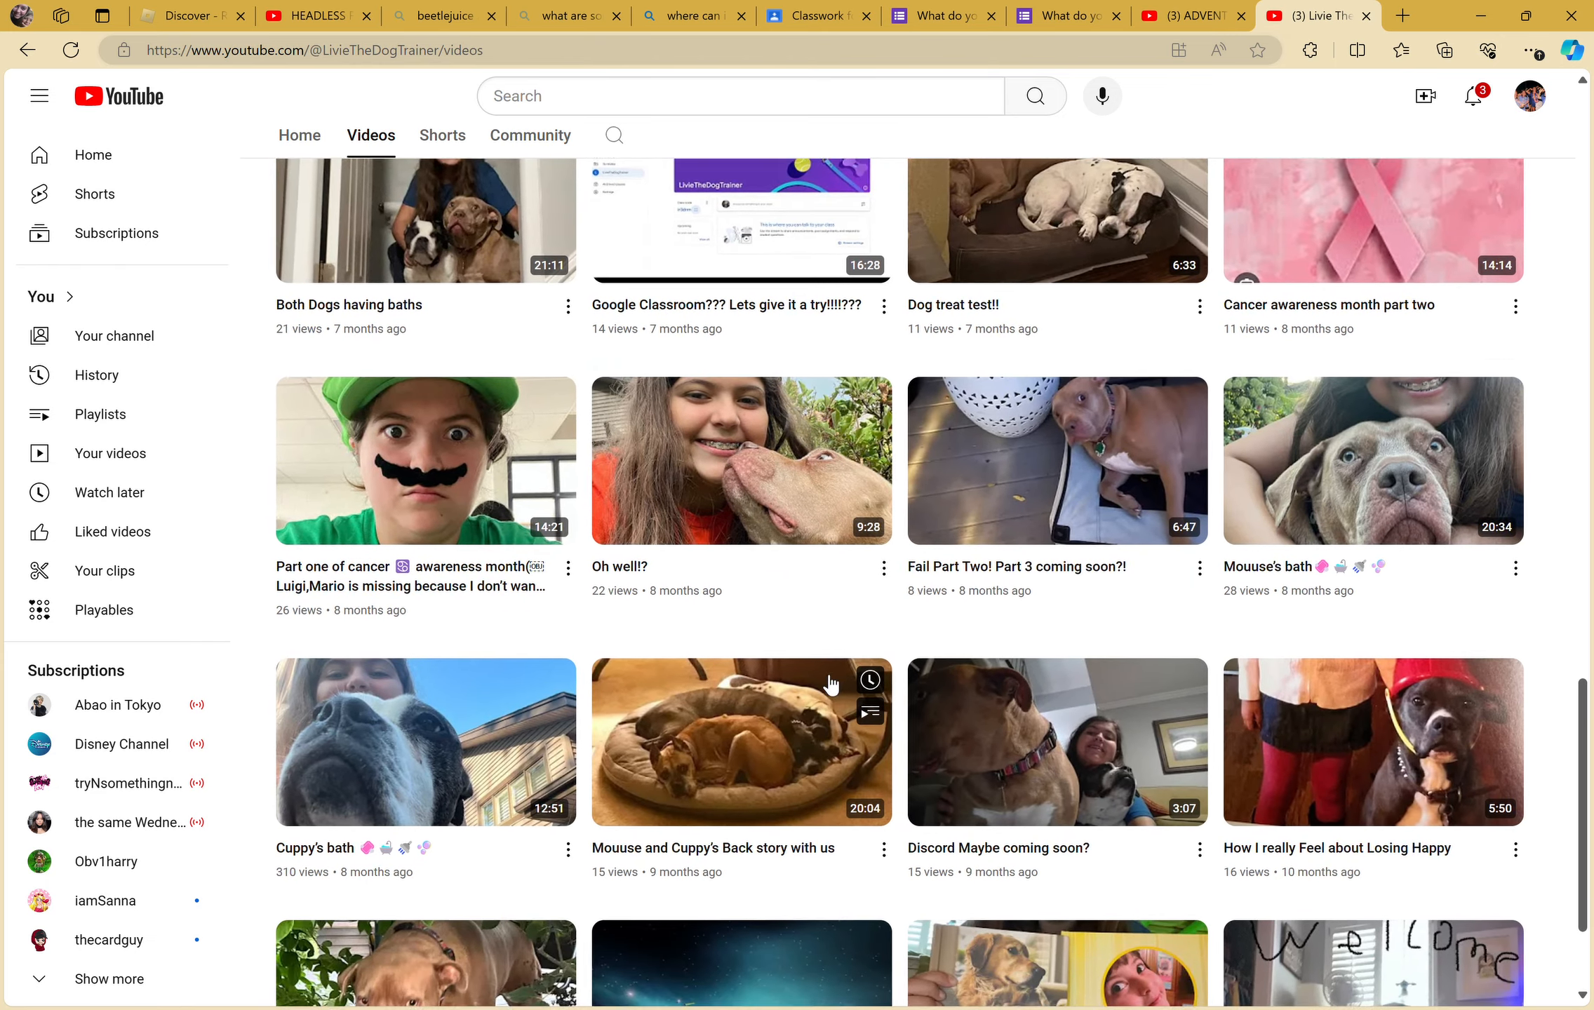
scroll(down, 3)
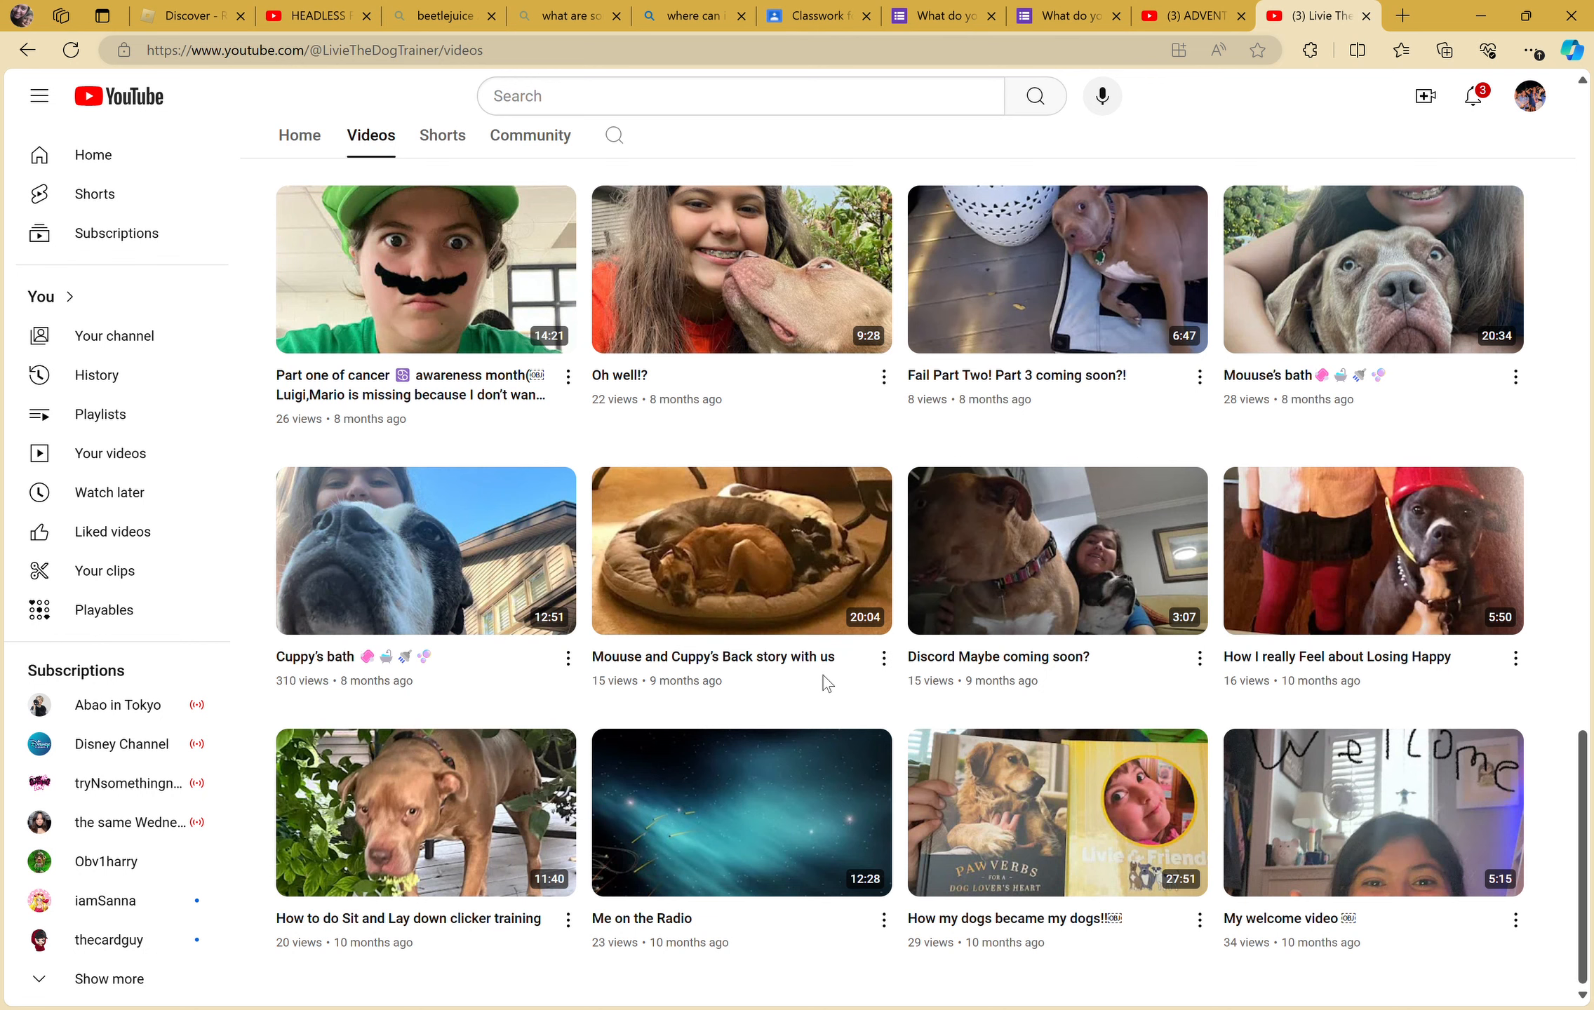
mouse_move(1023, 524)
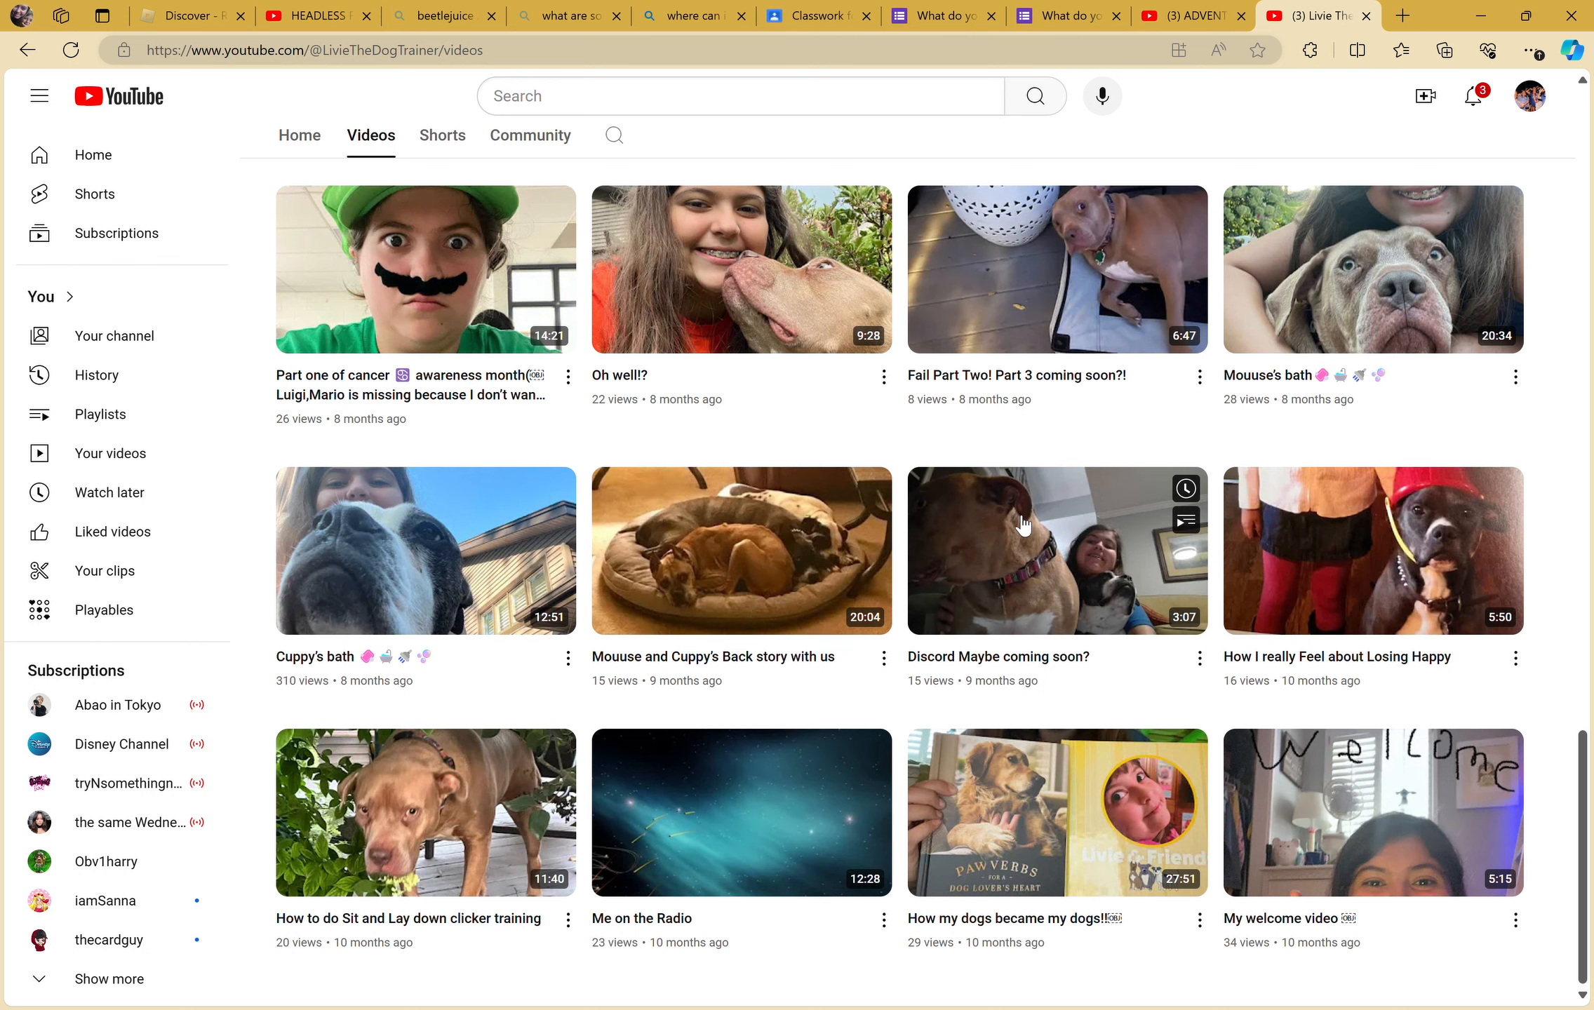
scroll(down, 3)
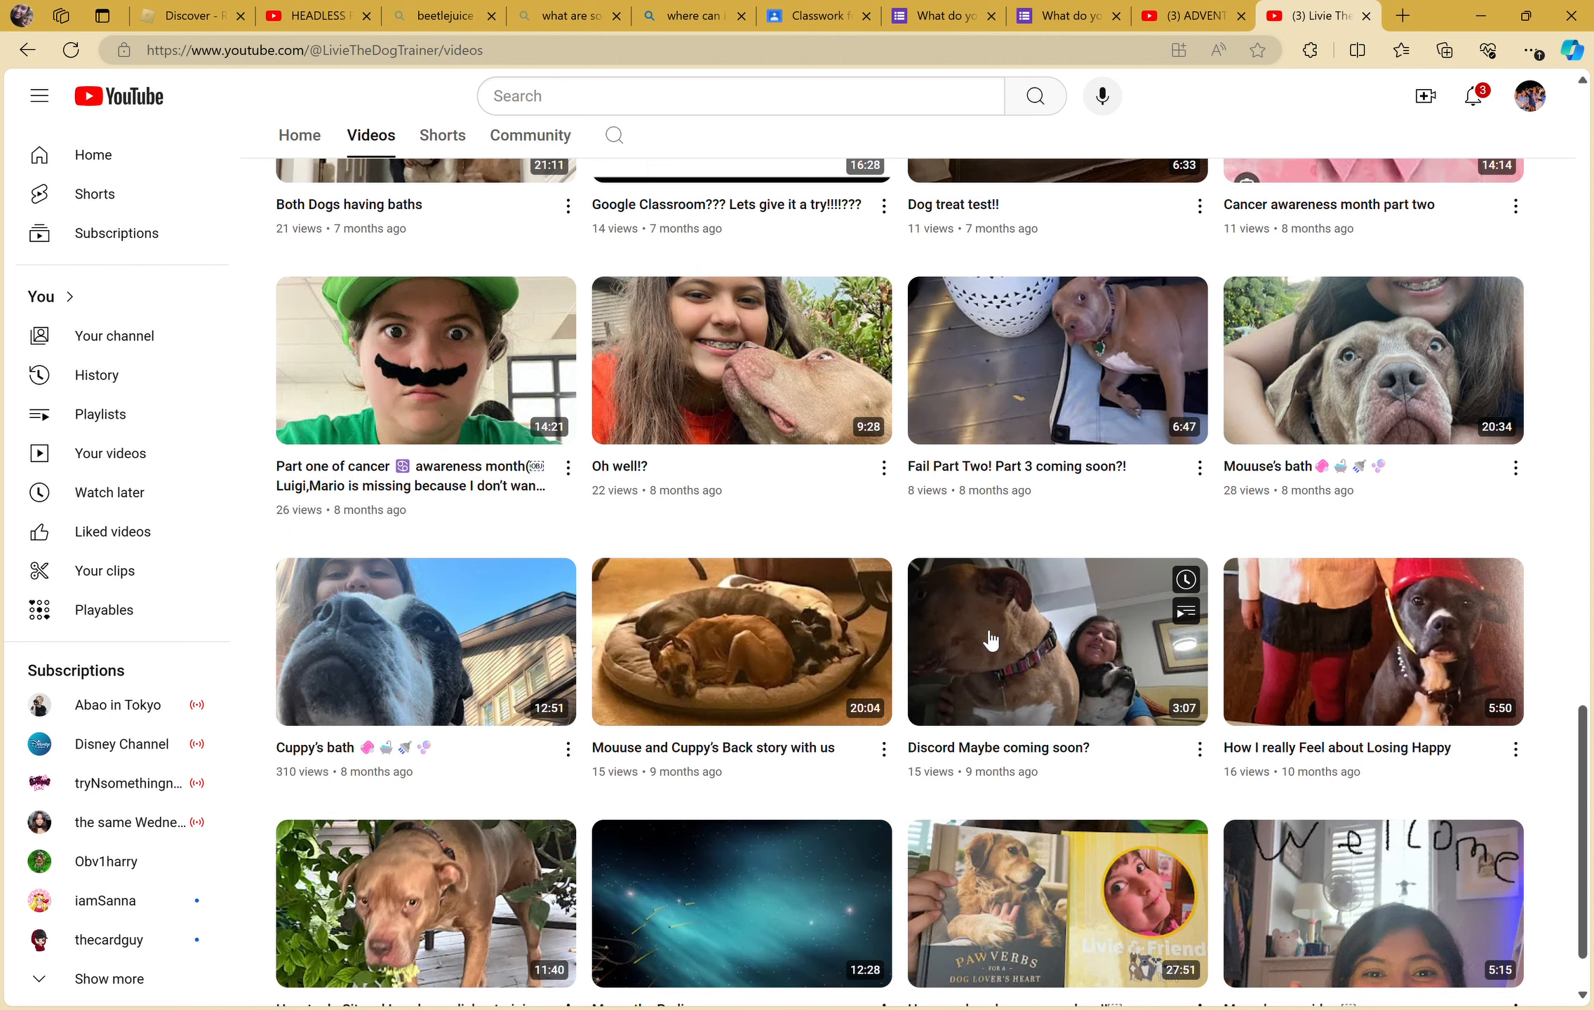
scroll(up, 3)
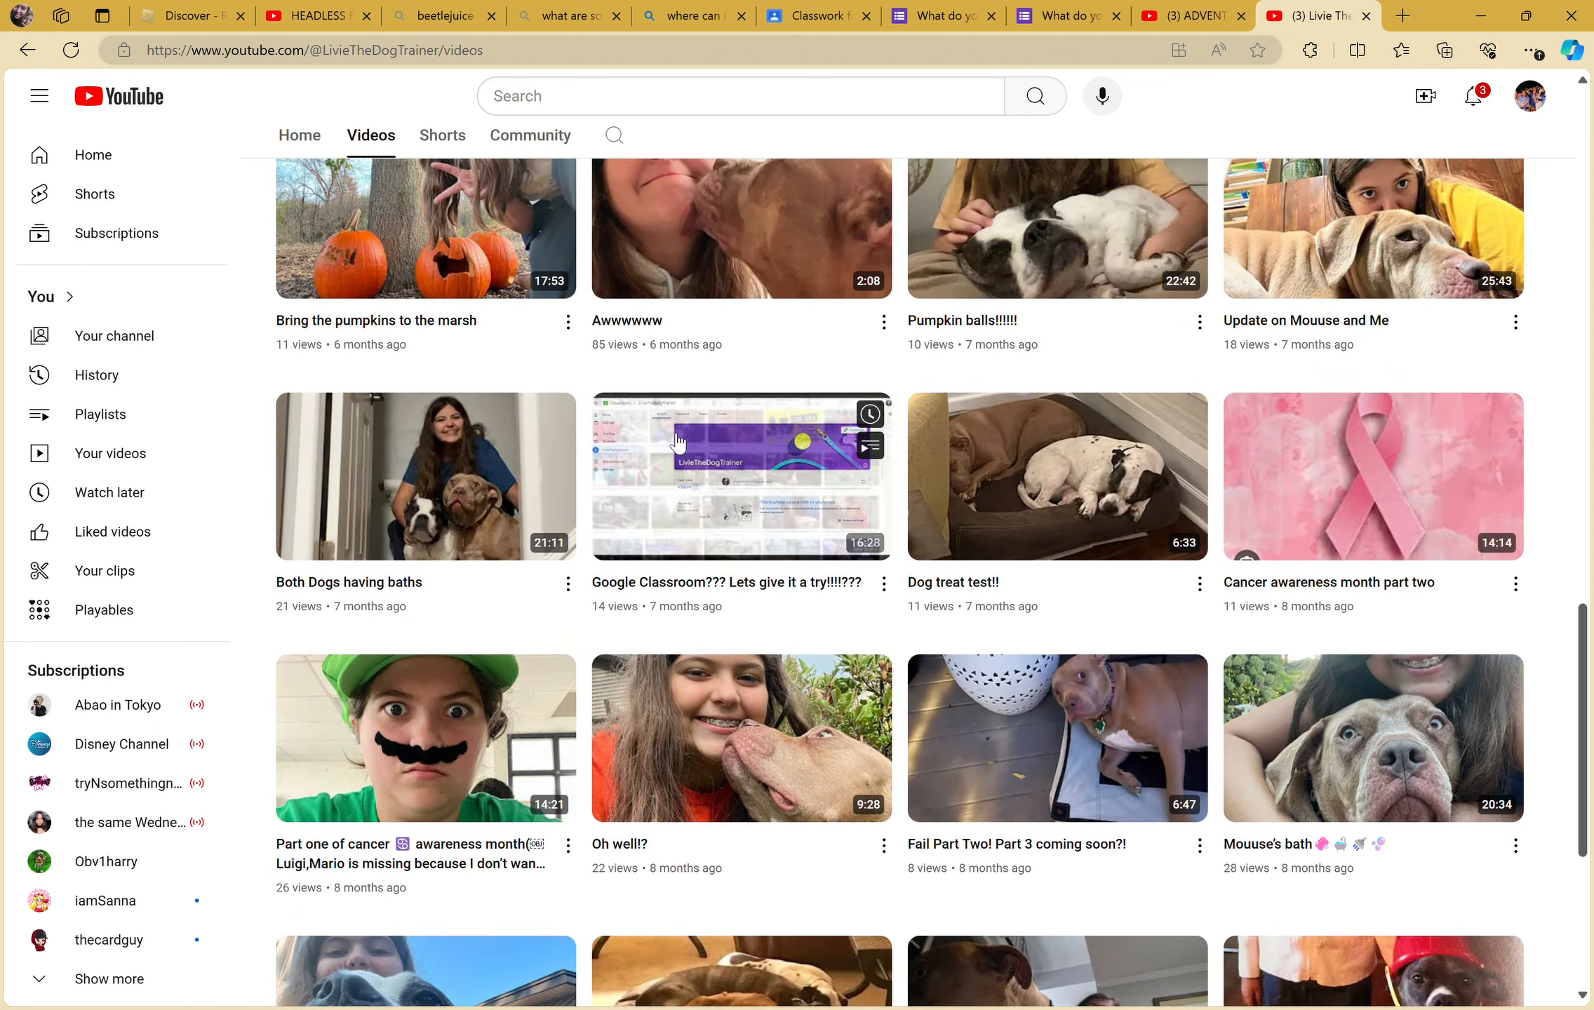
scroll(up, 3)
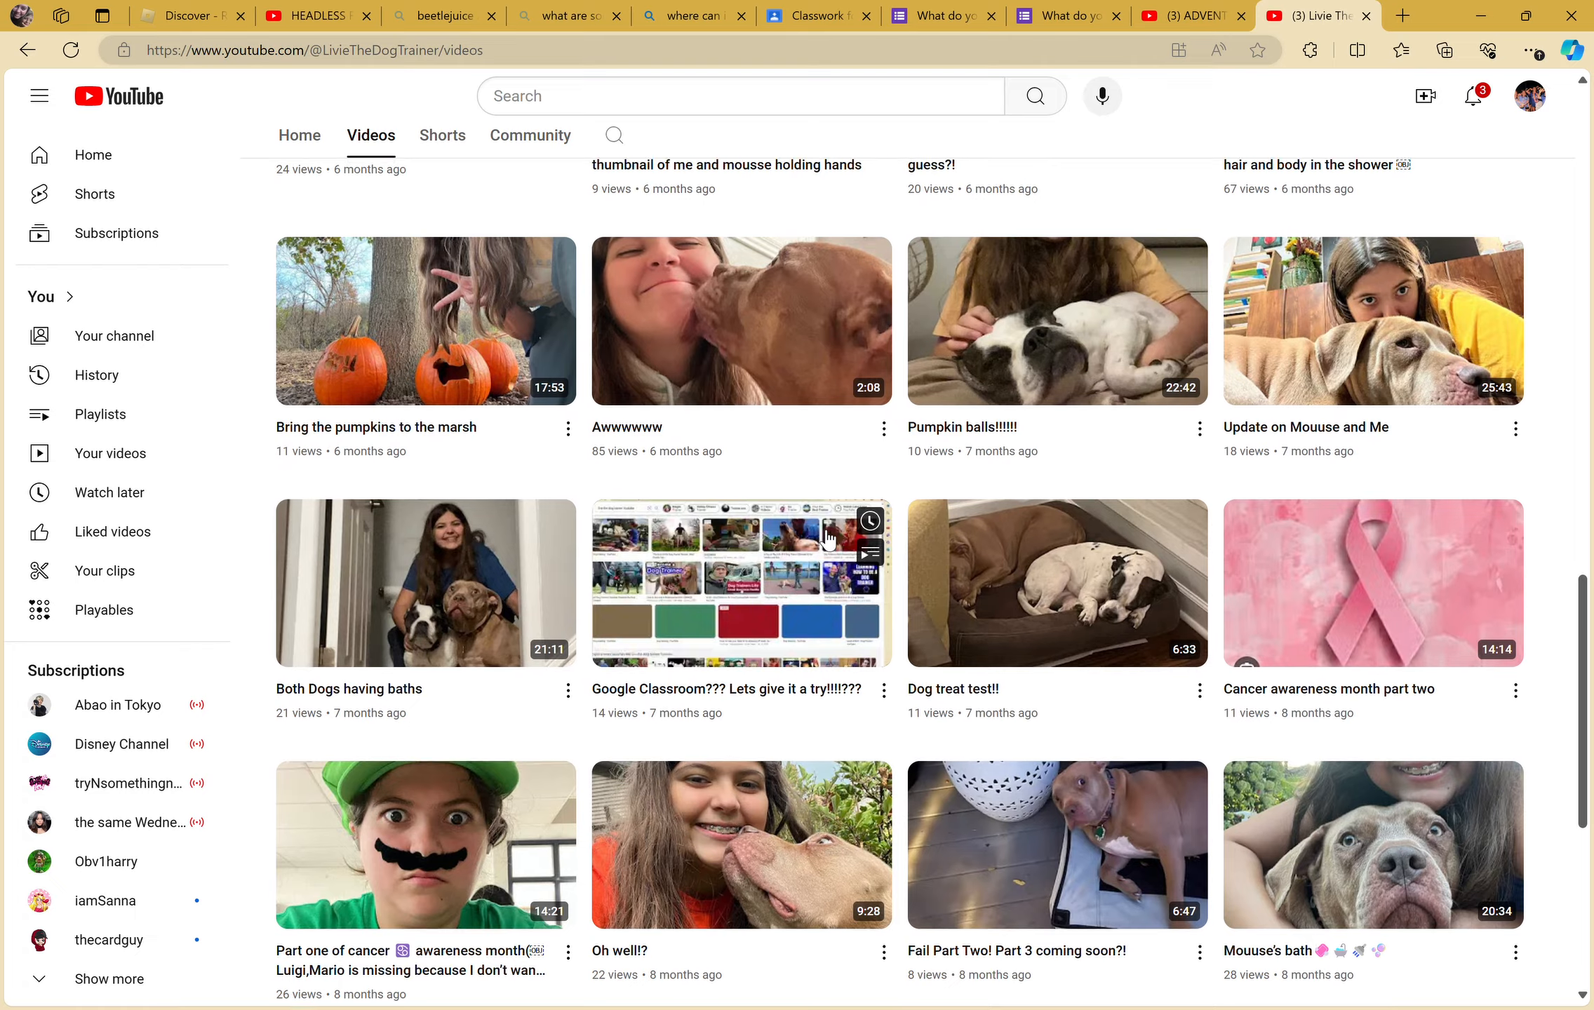
scroll(up, 3)
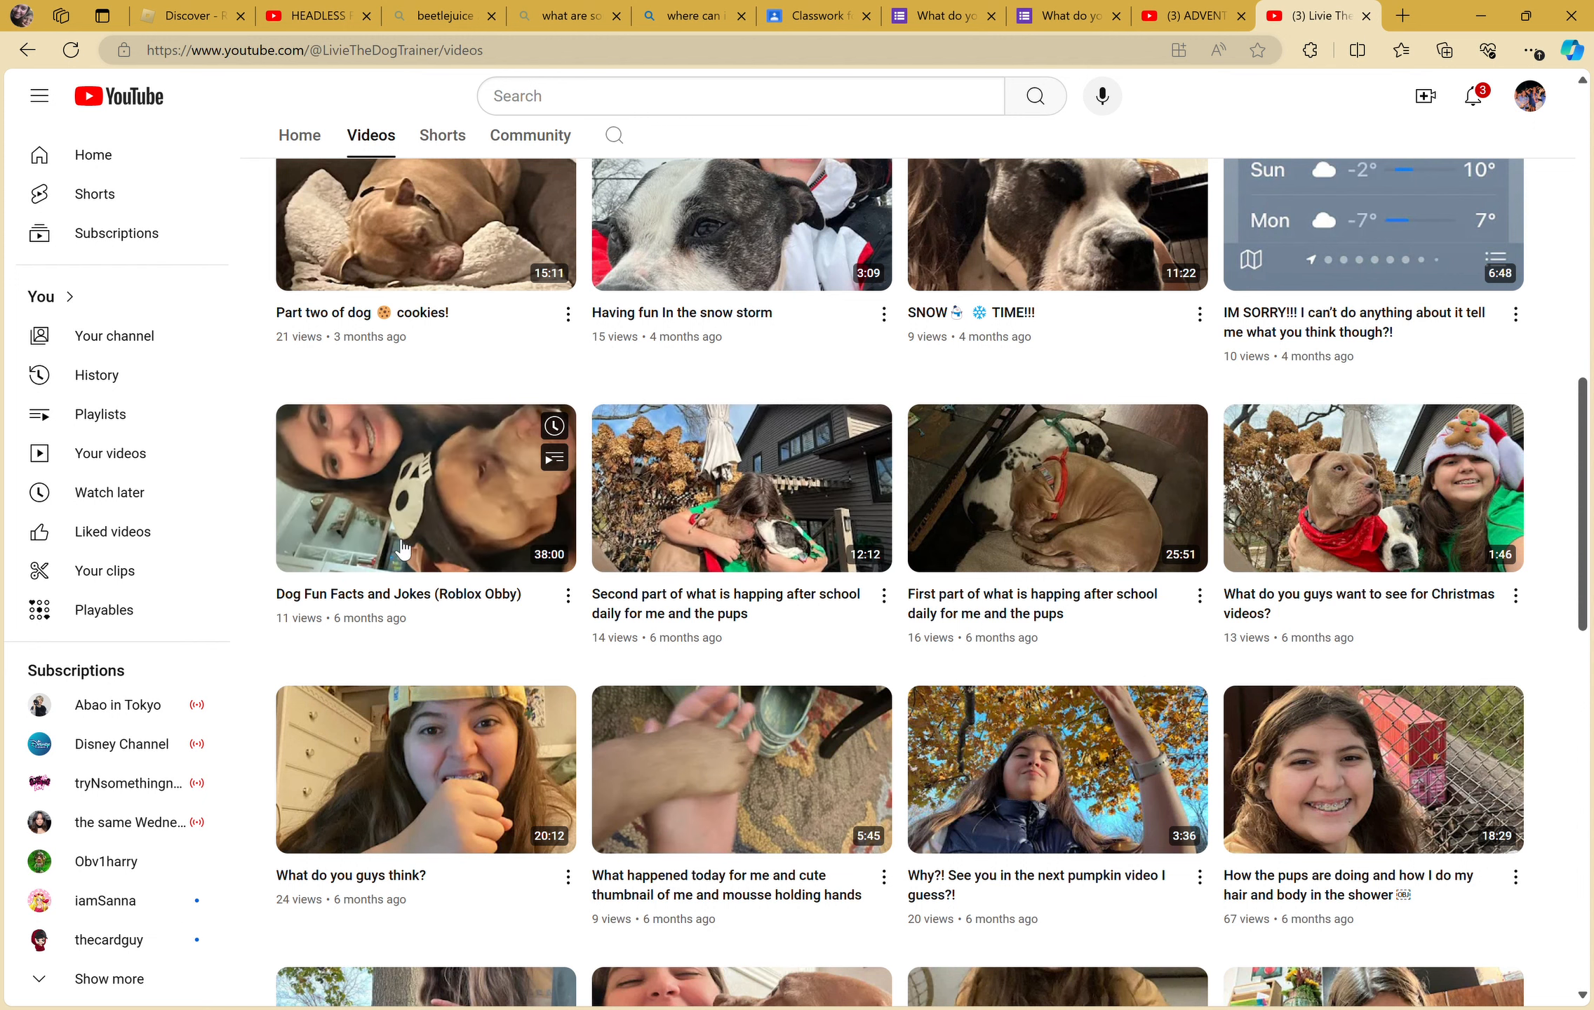
mouse_move(425, 488)
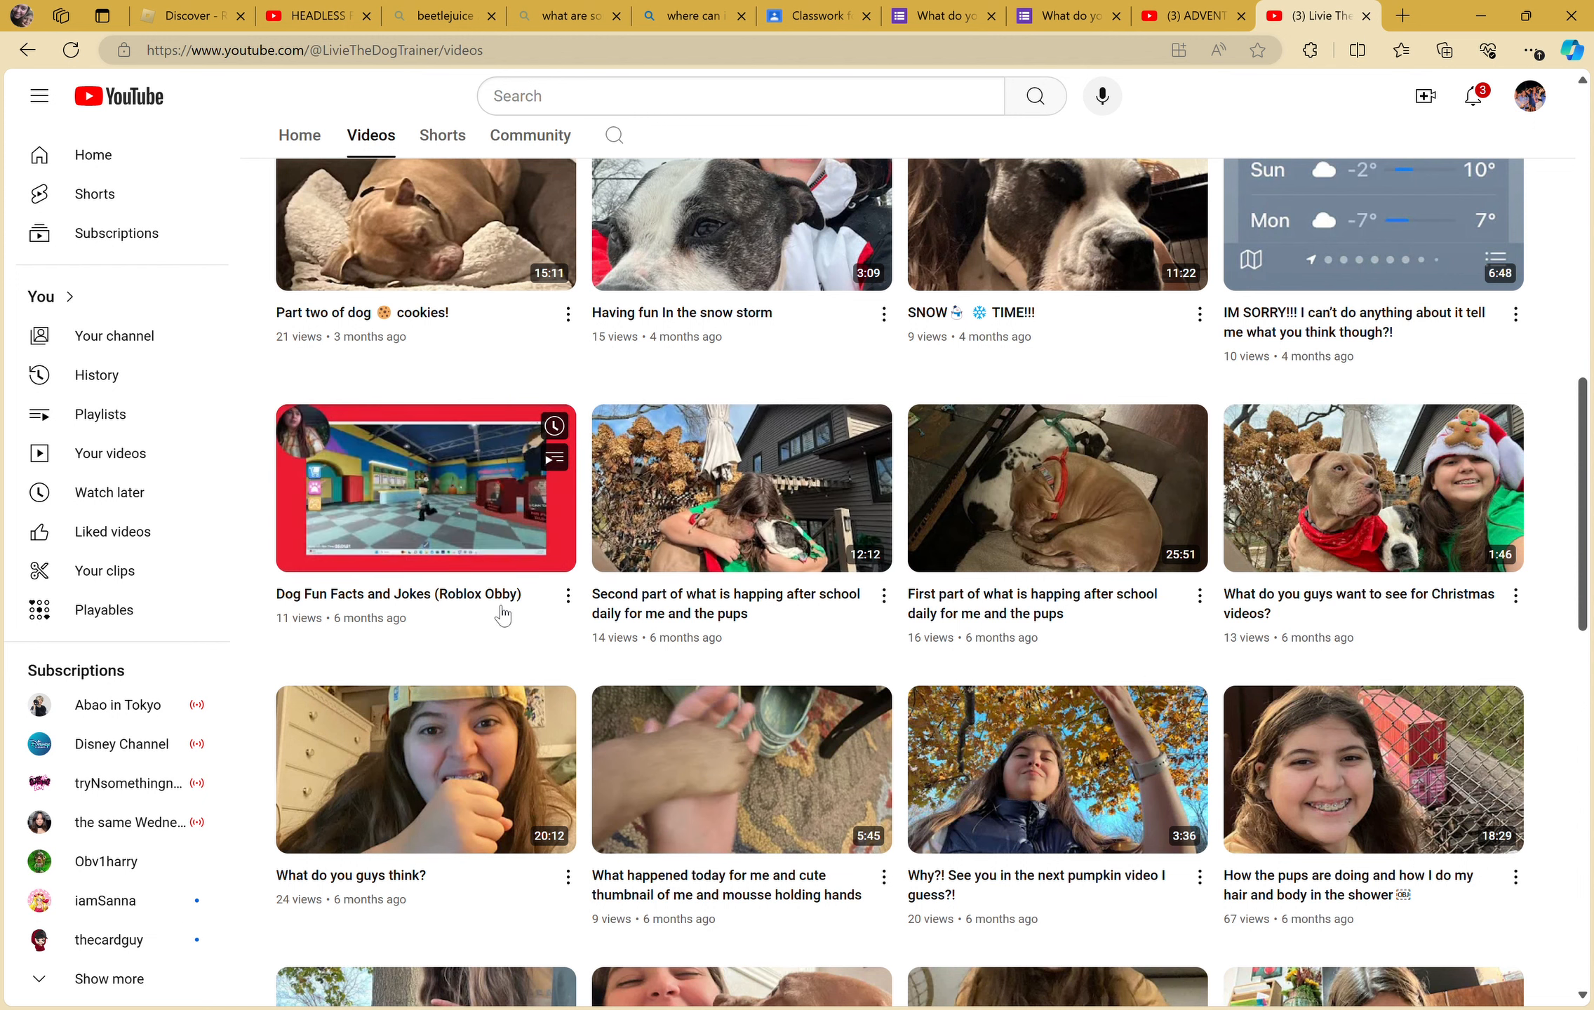
mouse_move(428, 493)
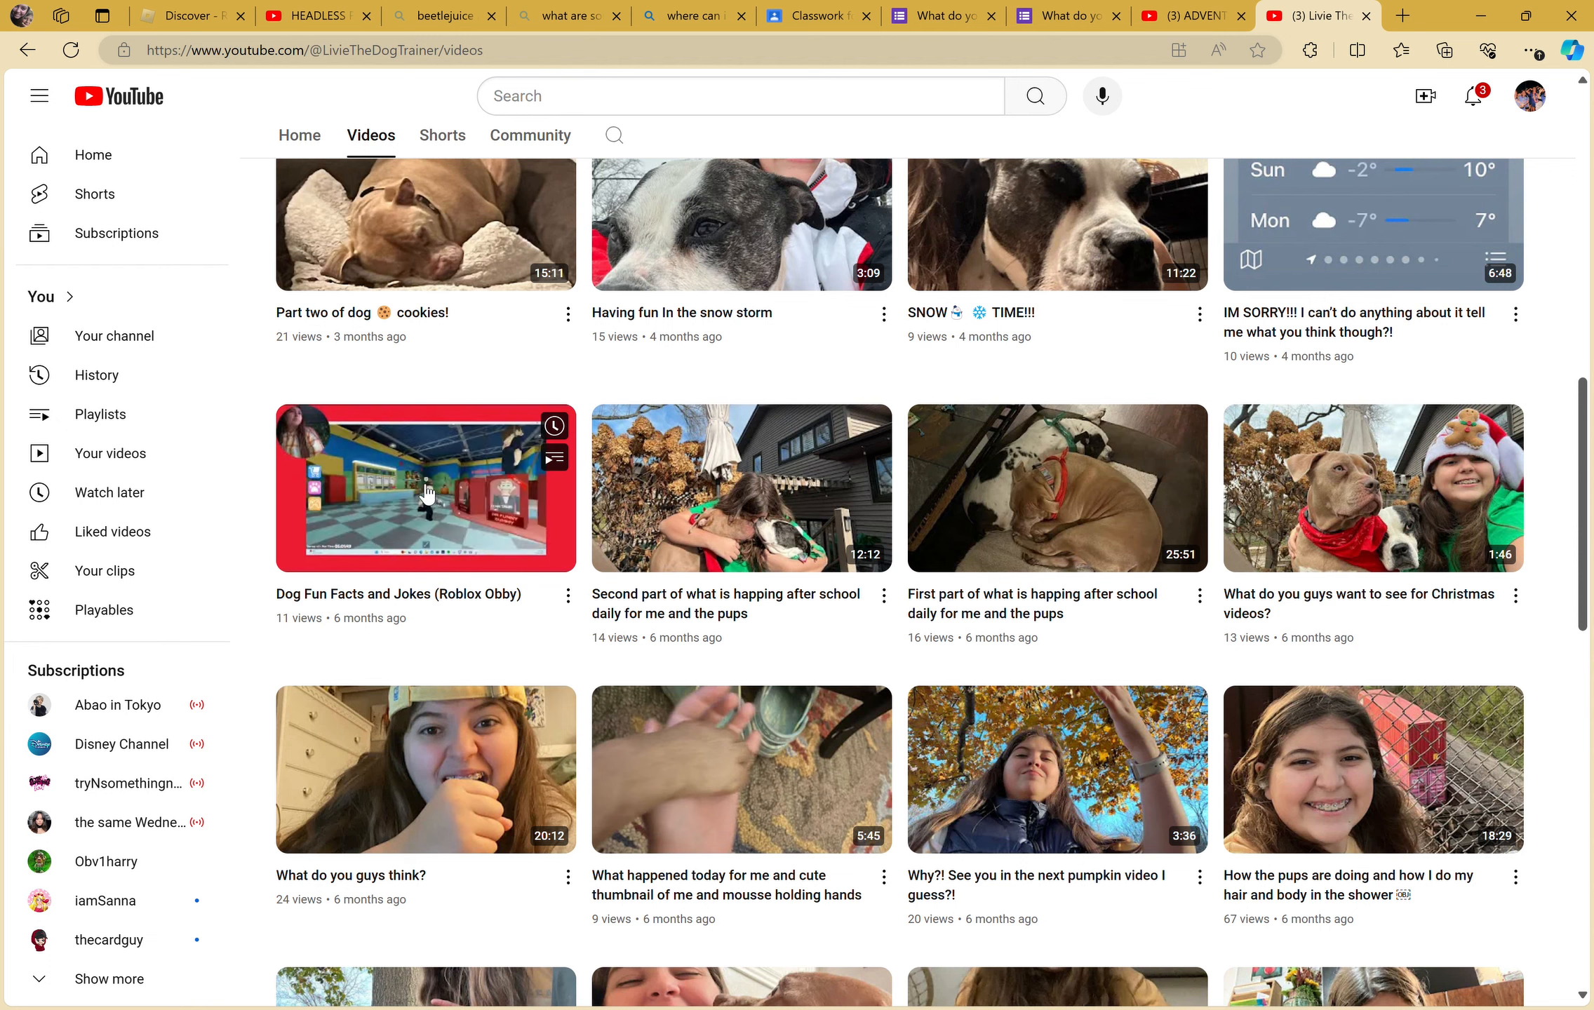
mouse_move(426, 487)
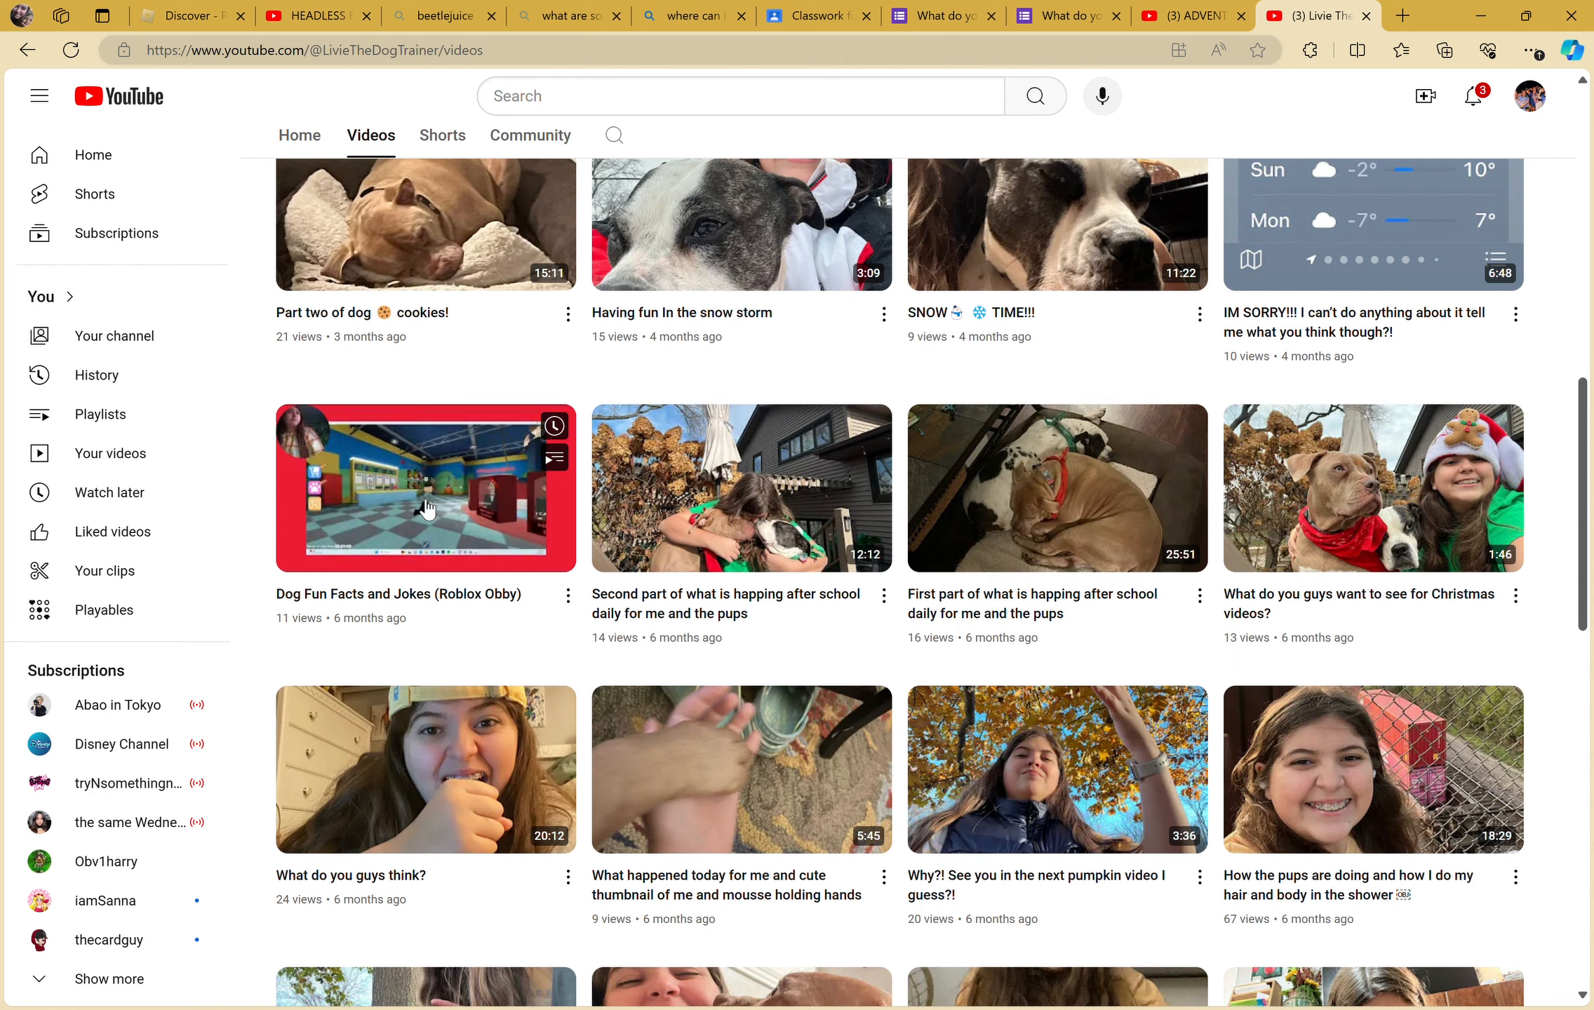
mouse_move(426, 488)
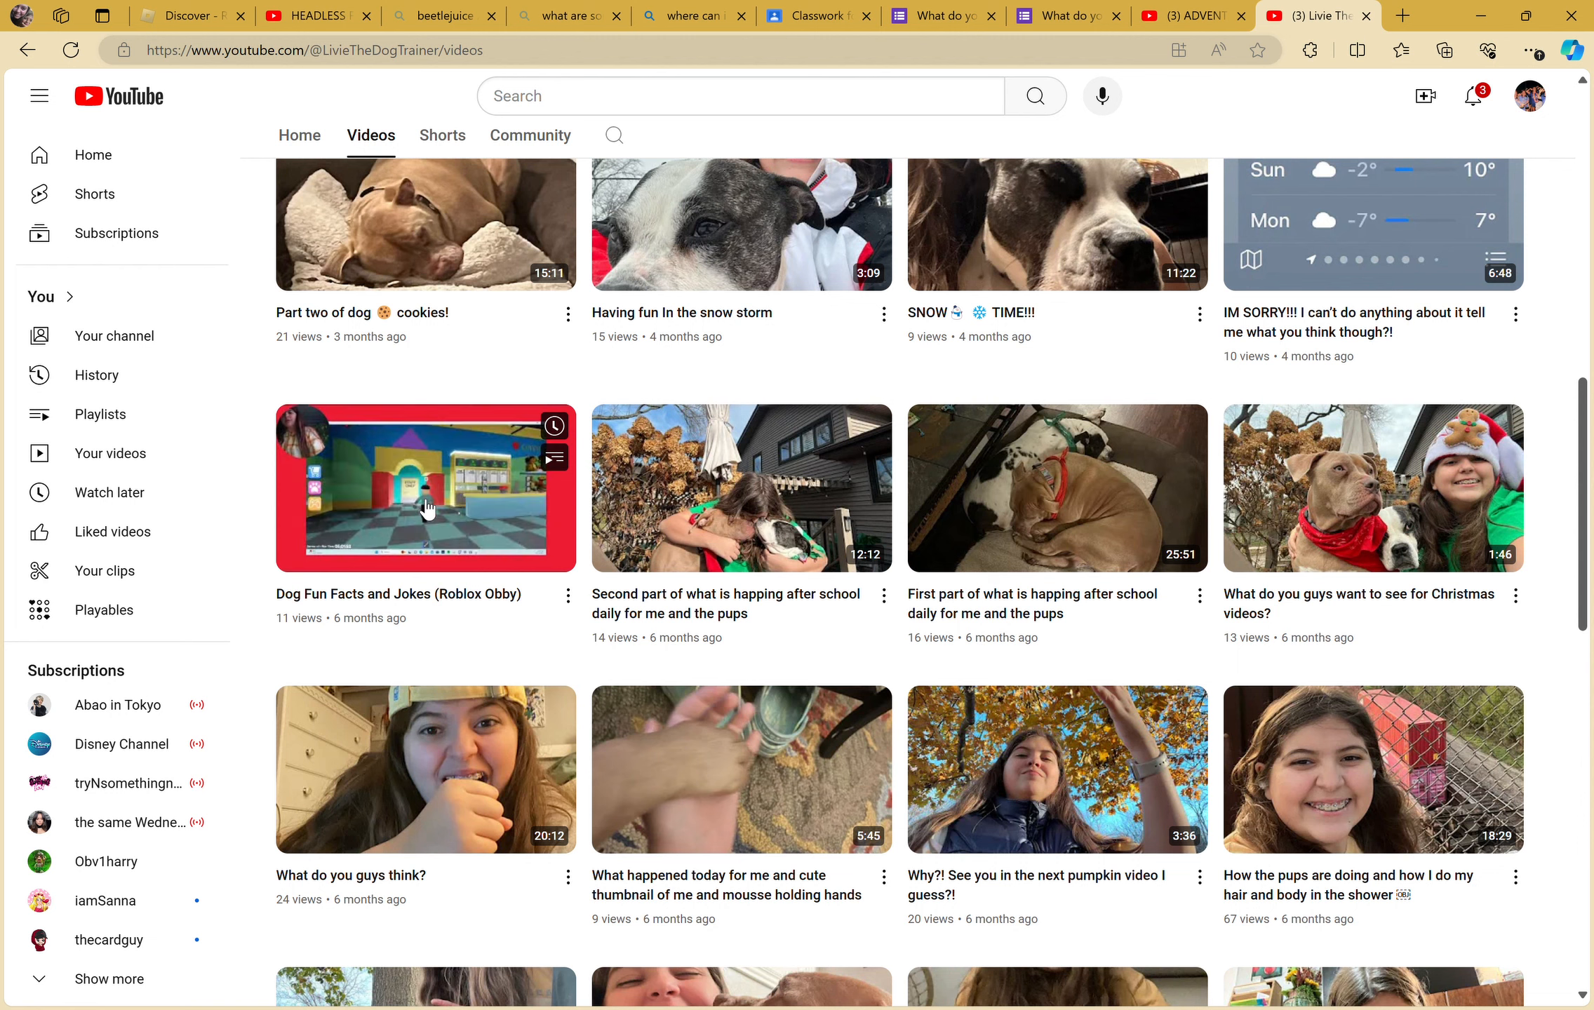
mouse_move(426, 487)
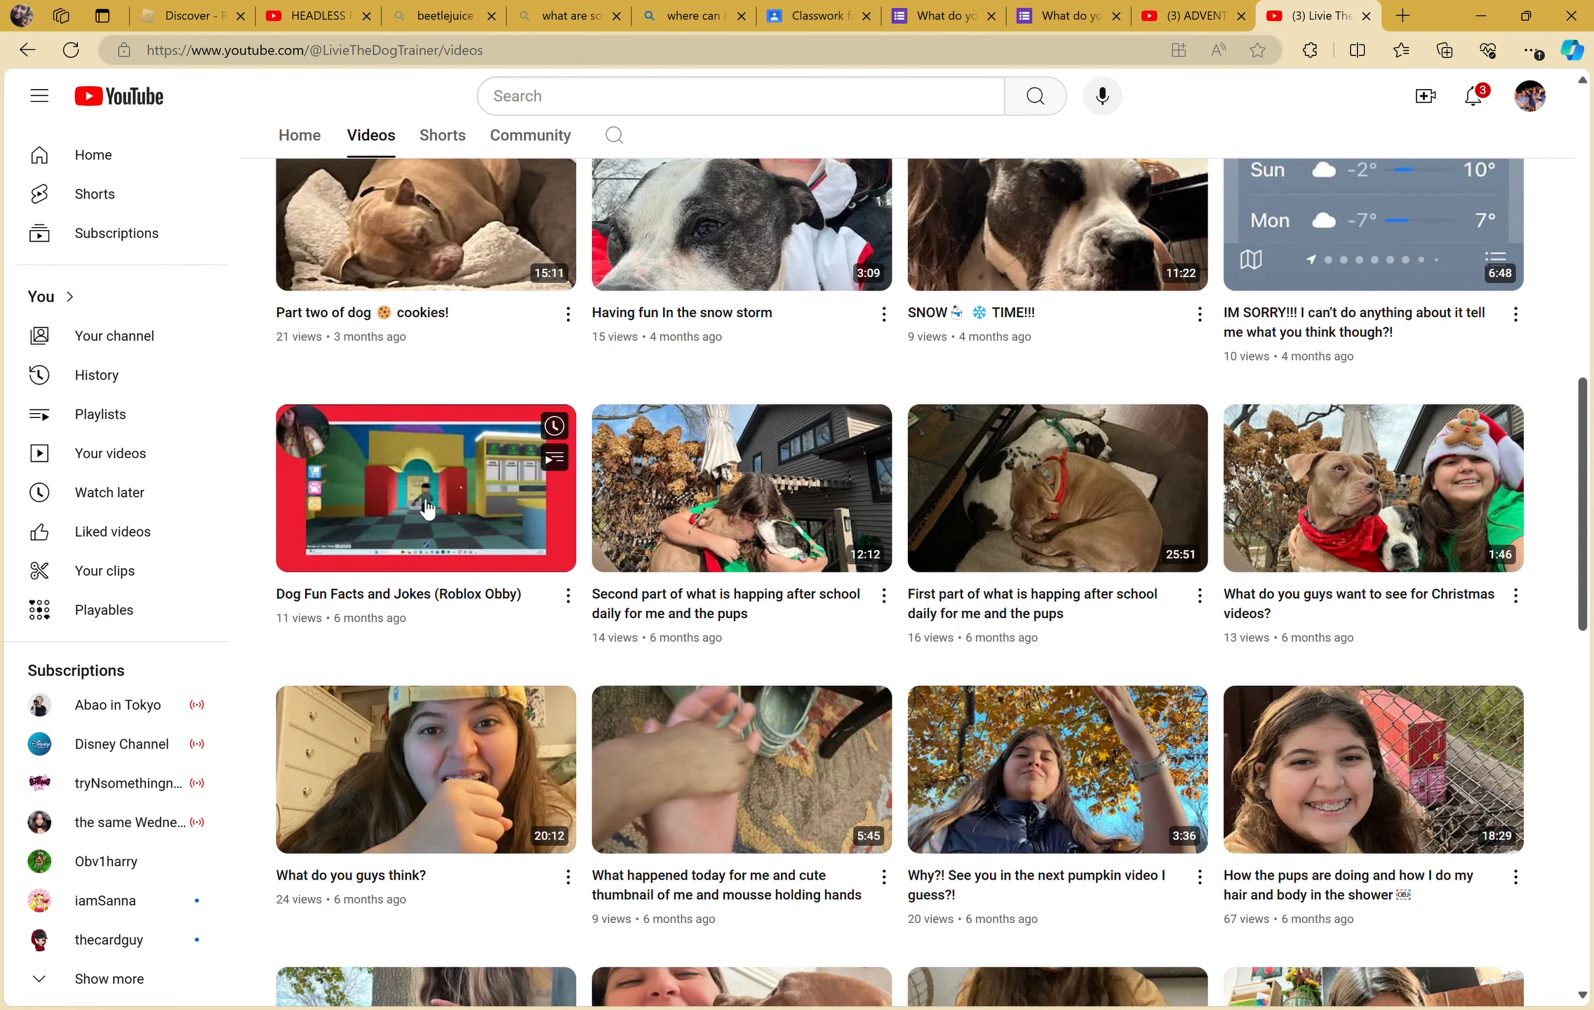
mouse_move(426, 488)
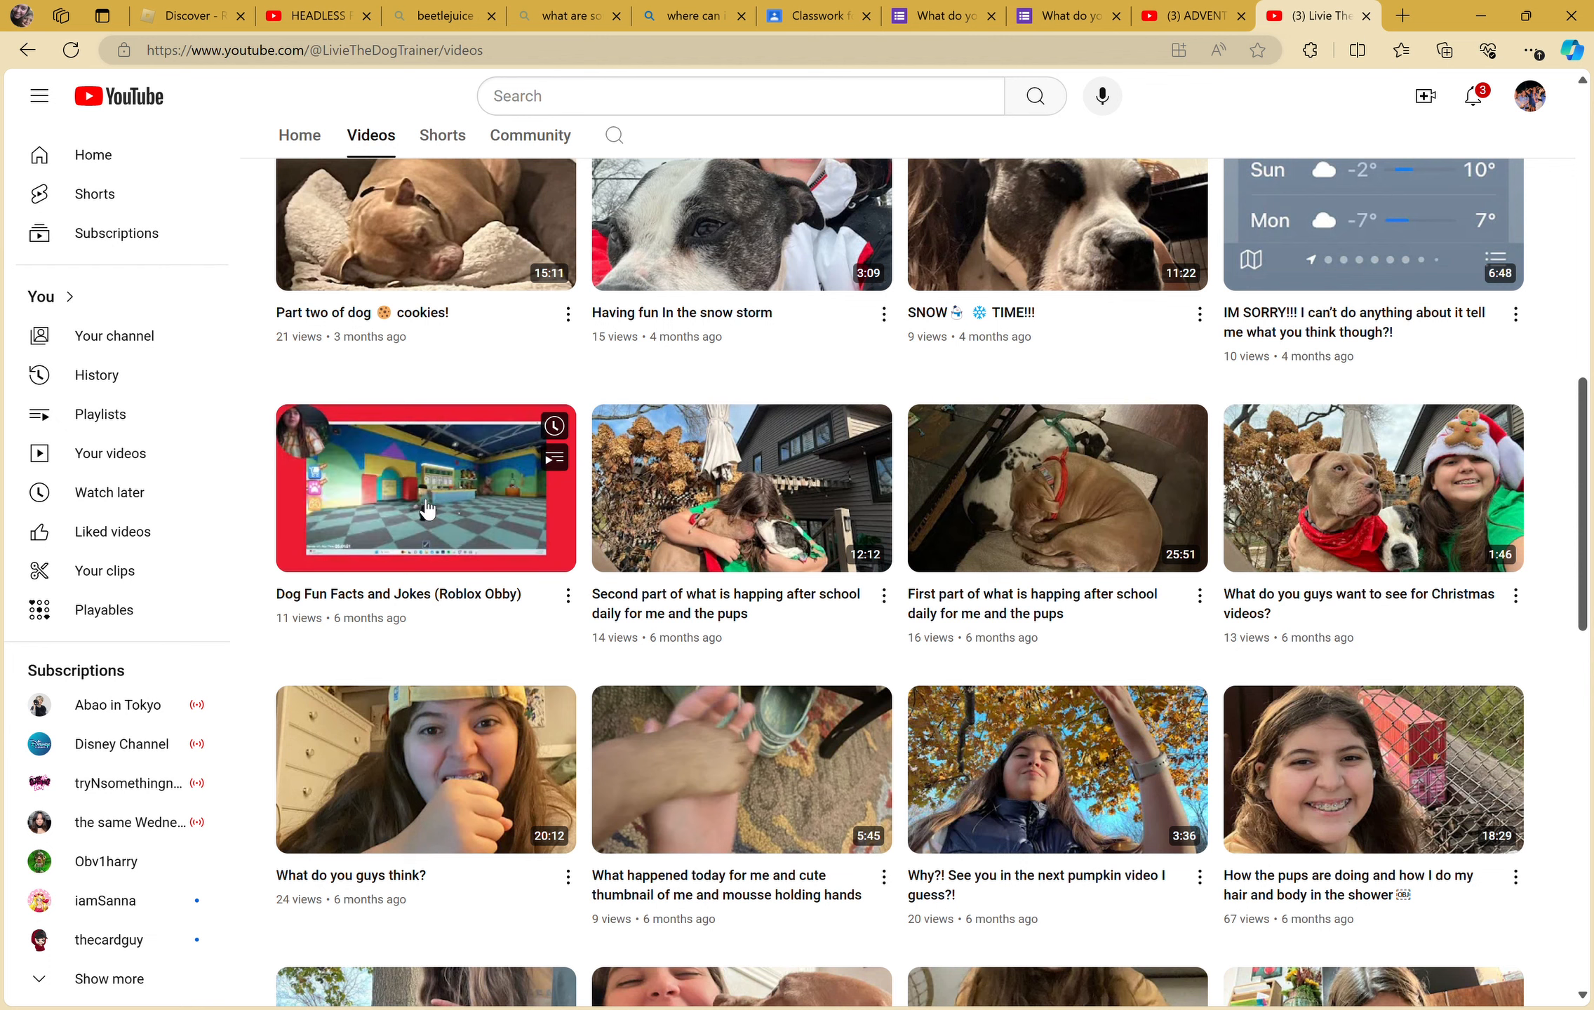
mouse_move(426, 488)
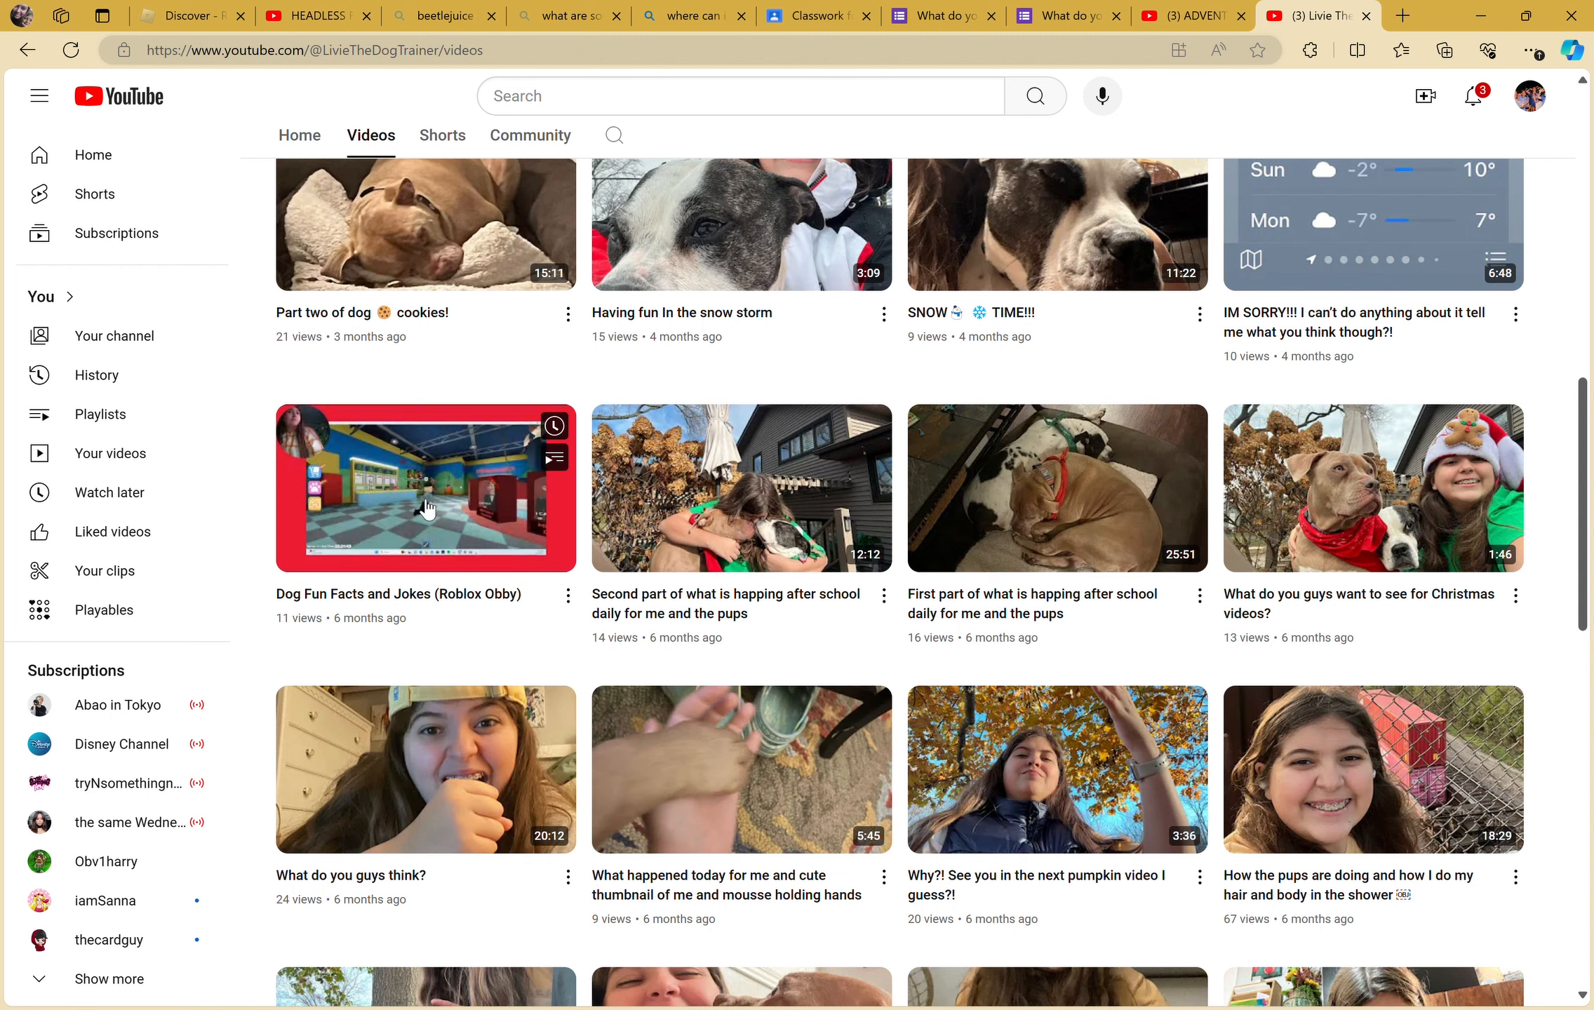
mouse_move(426, 487)
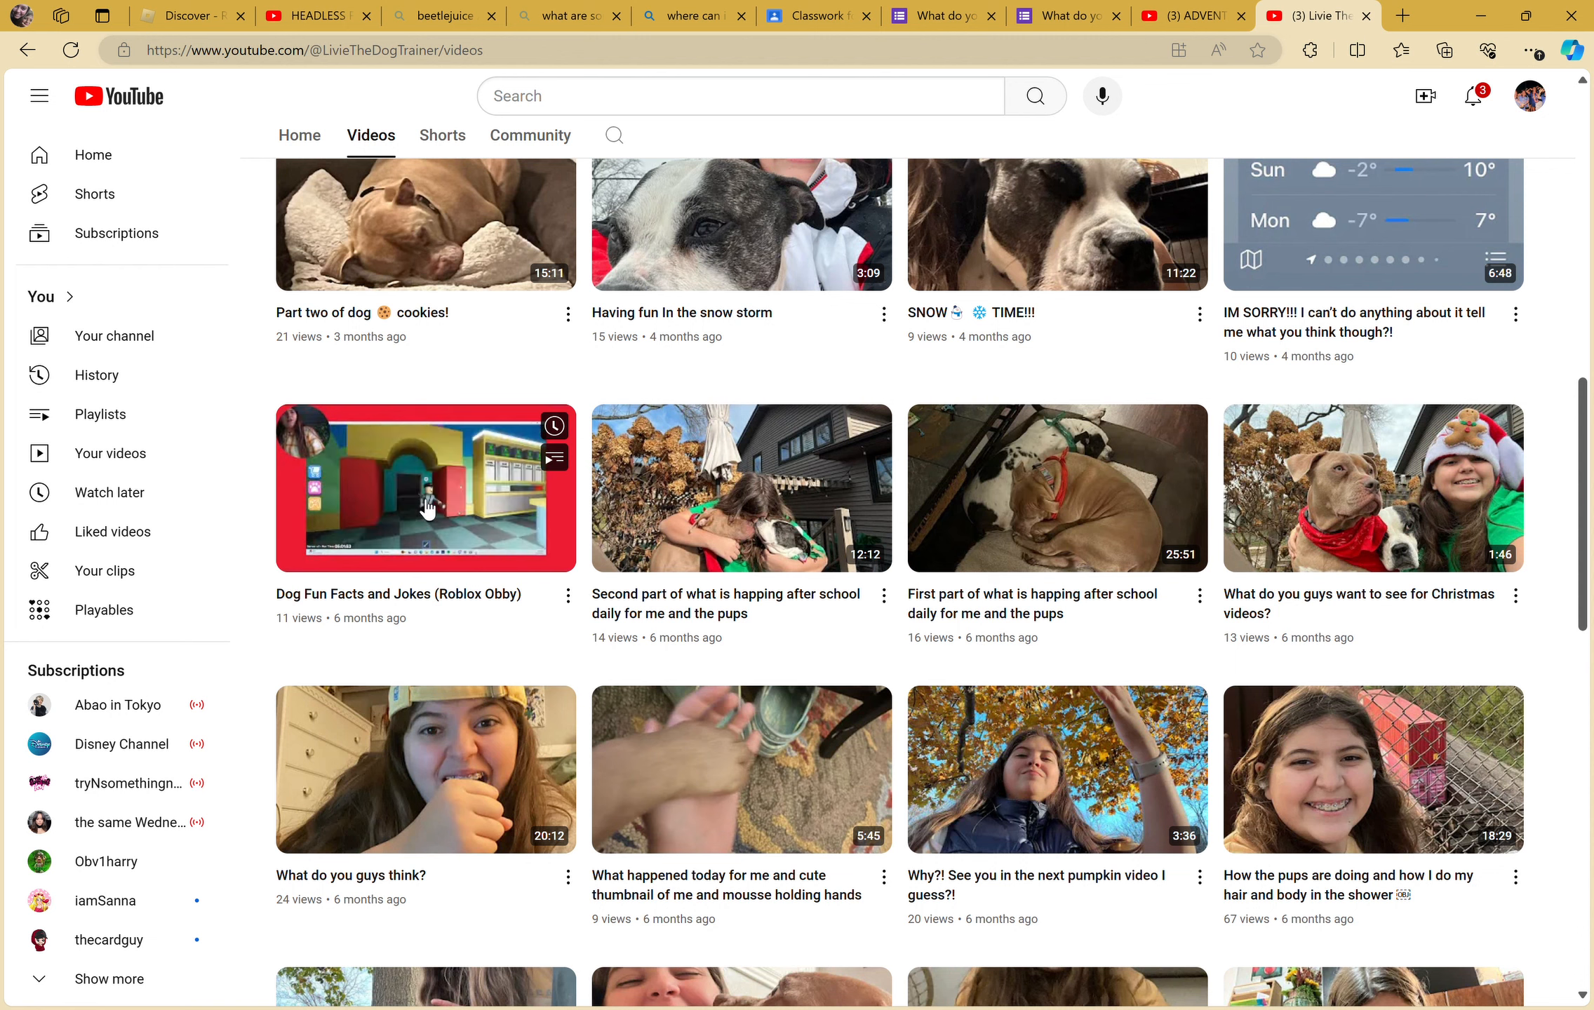
mouse_move(426, 488)
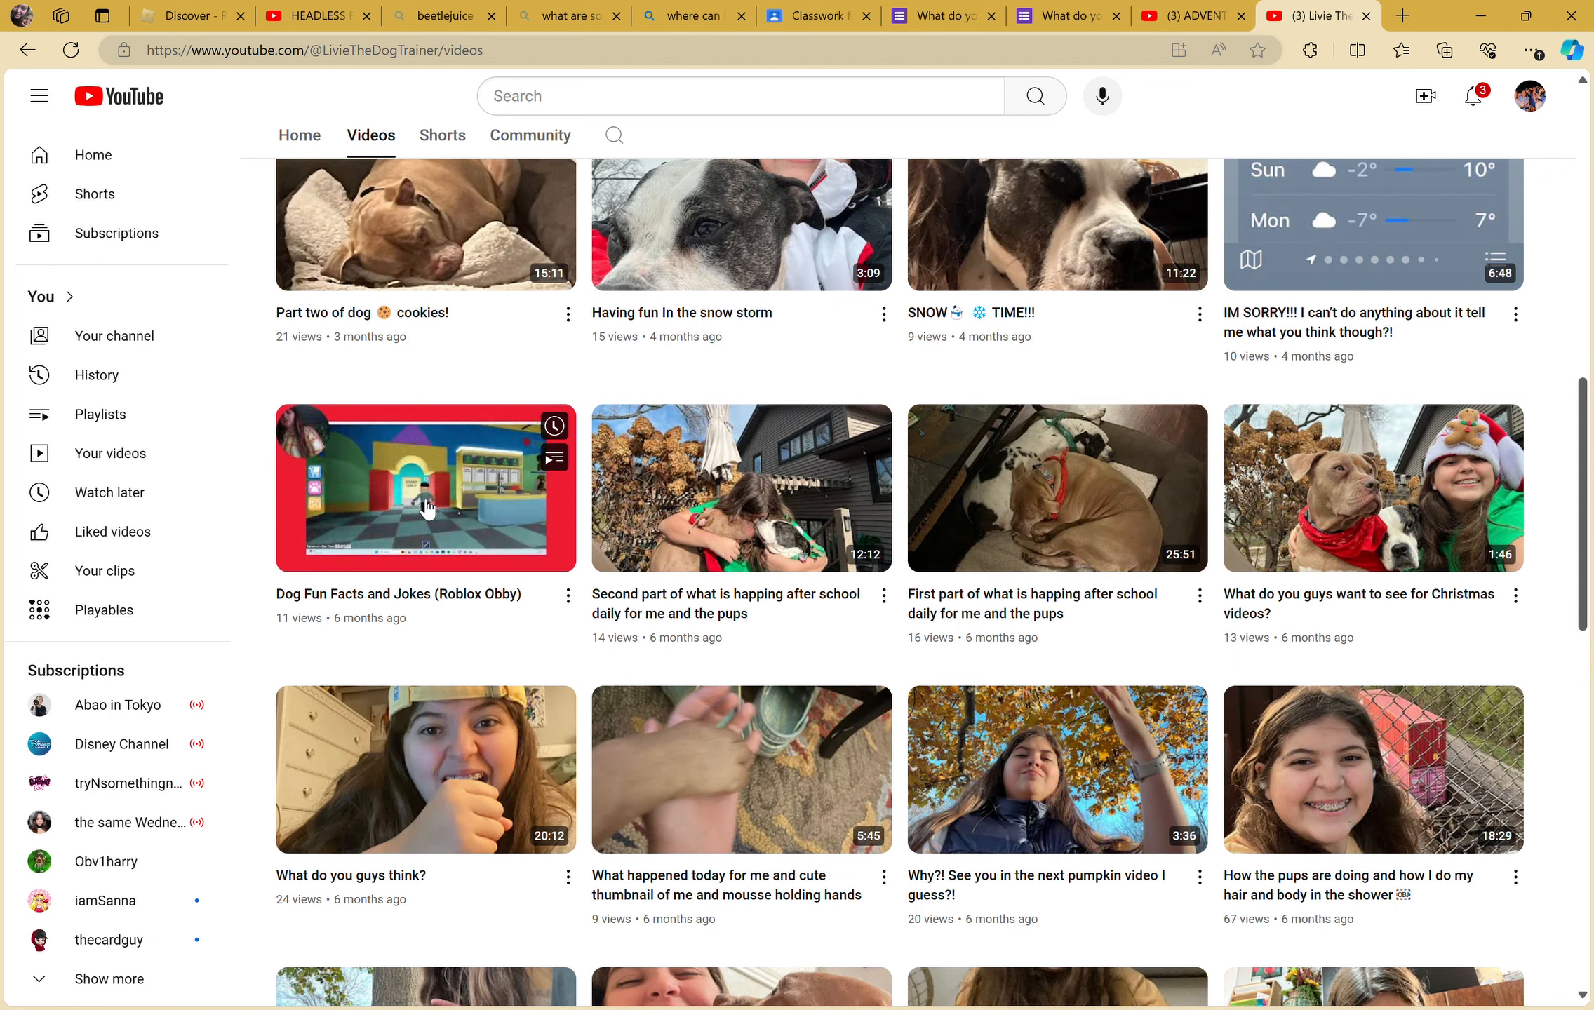
mouse_move(426, 488)
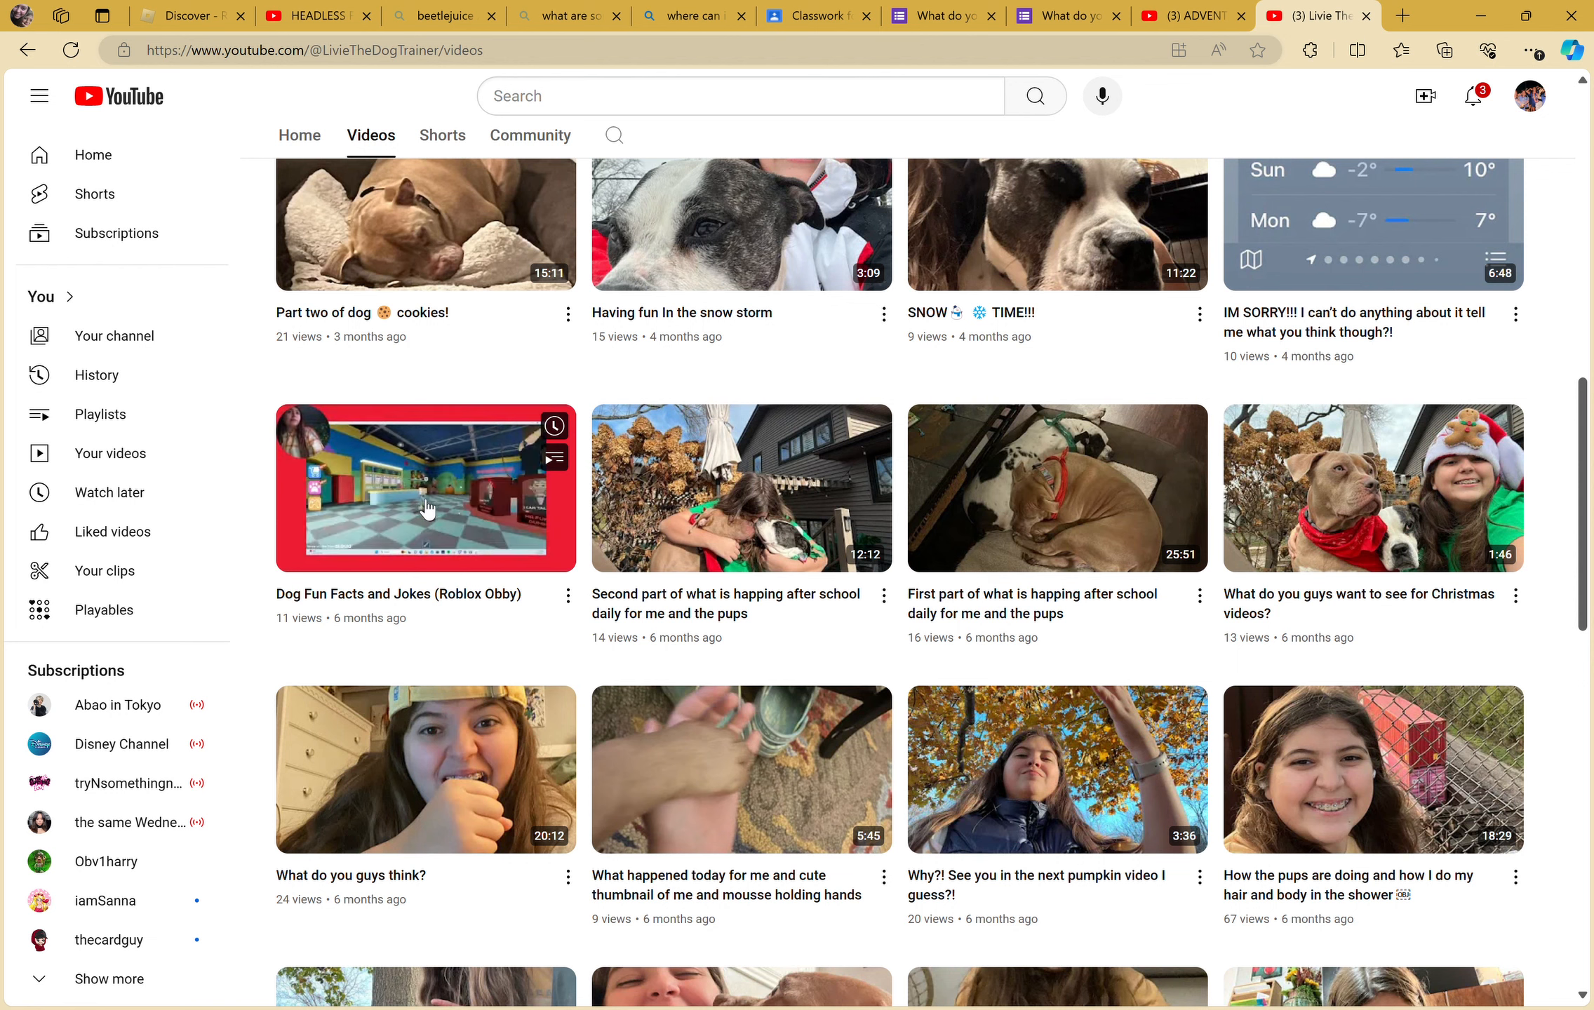
mouse_move(426, 488)
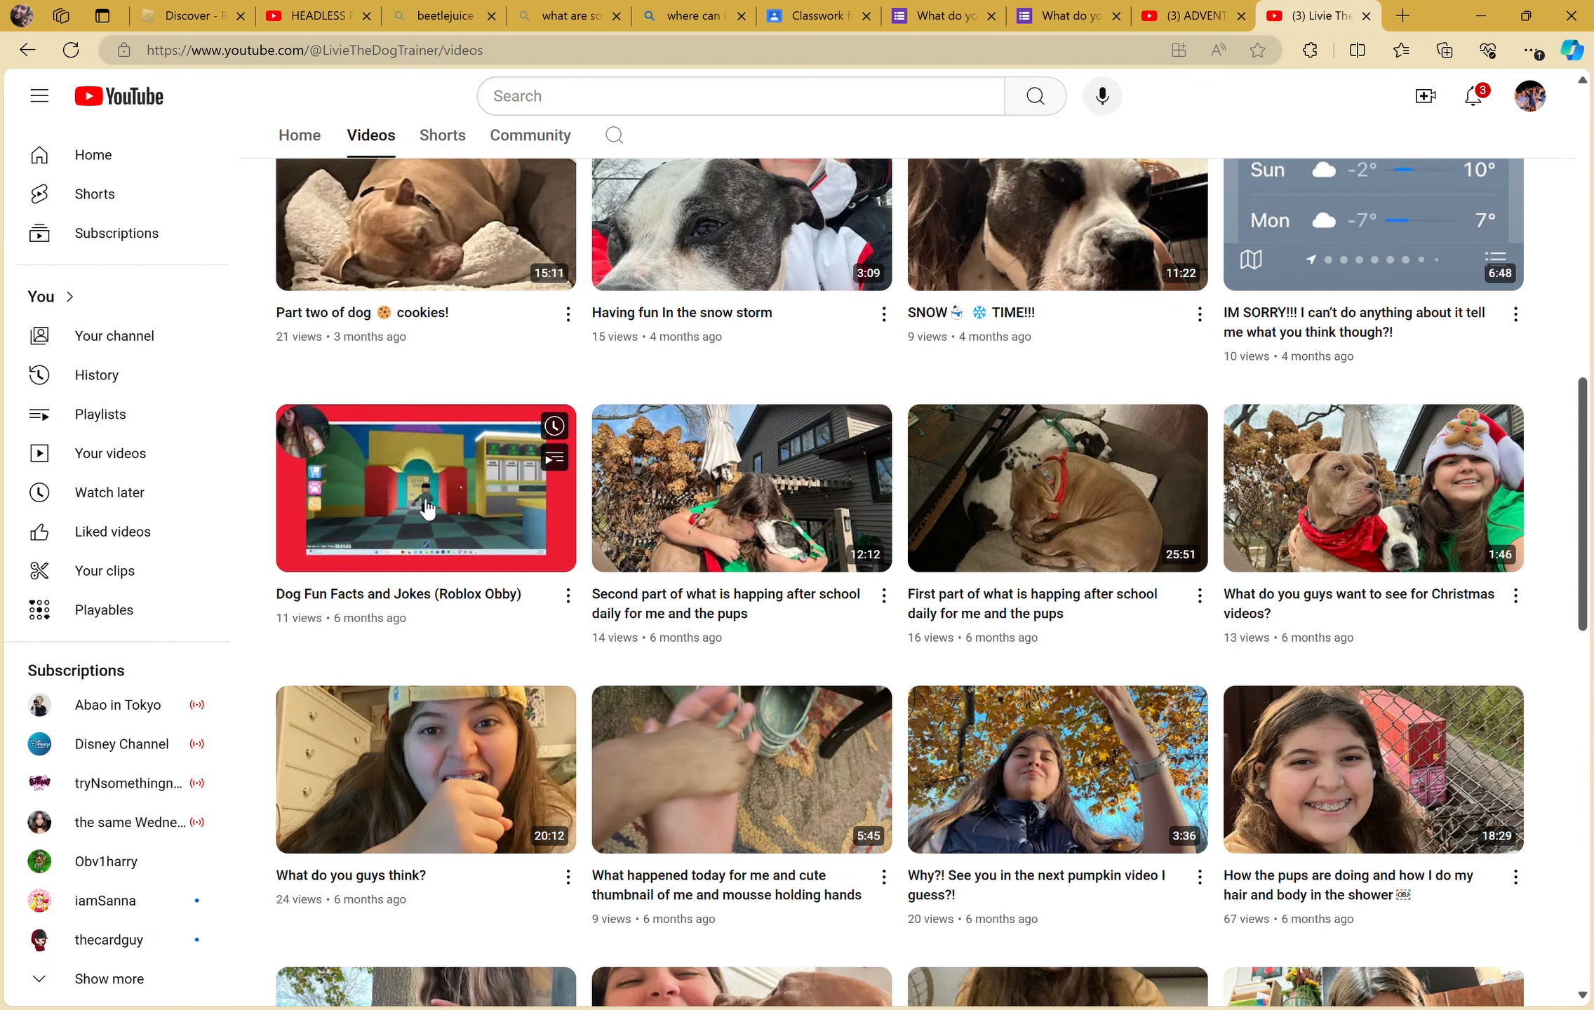
mouse_move(425, 488)
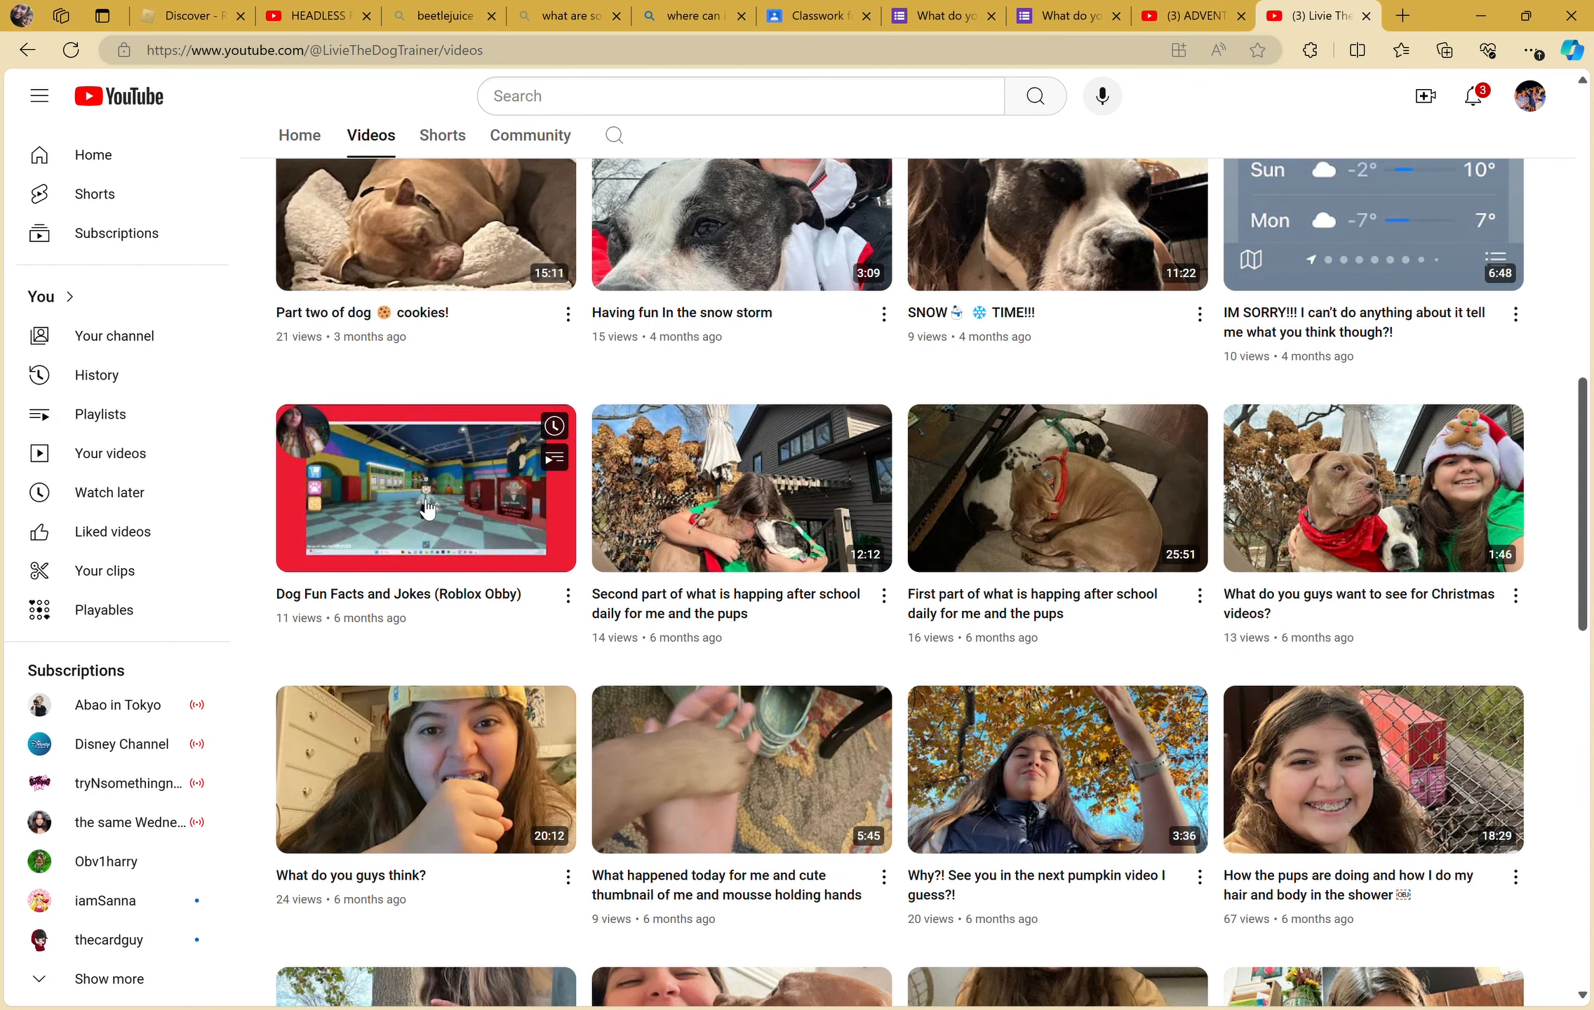
mouse_move(426, 487)
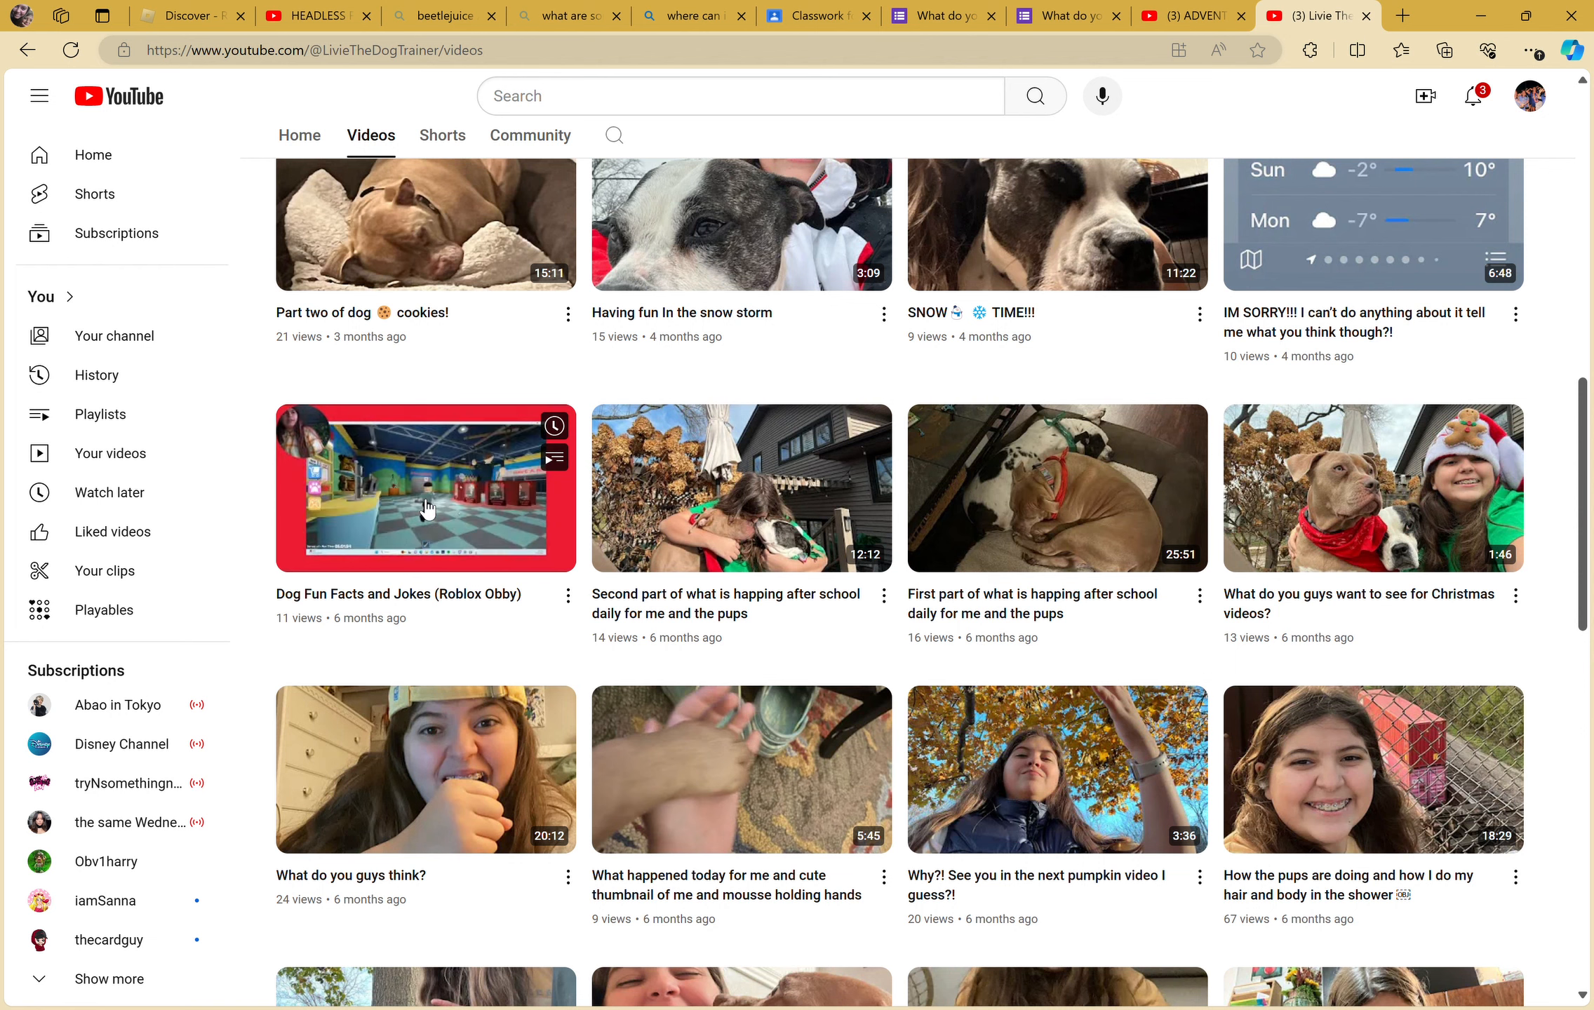
mouse_move(426, 487)
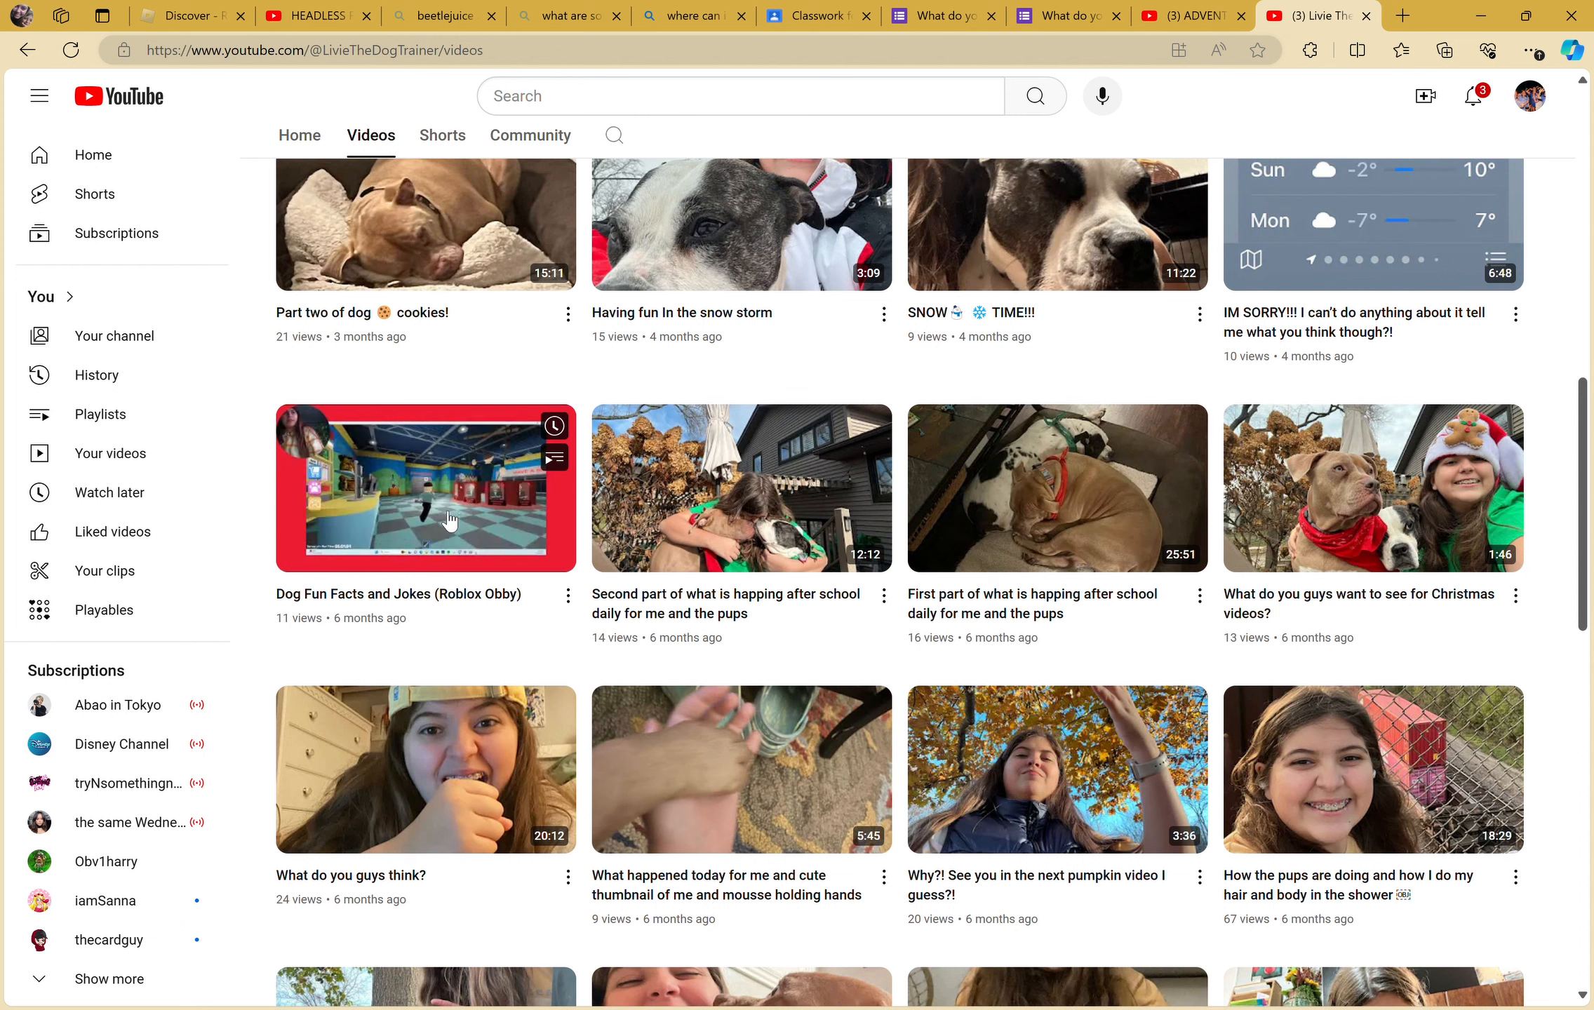
mouse_move(448, 488)
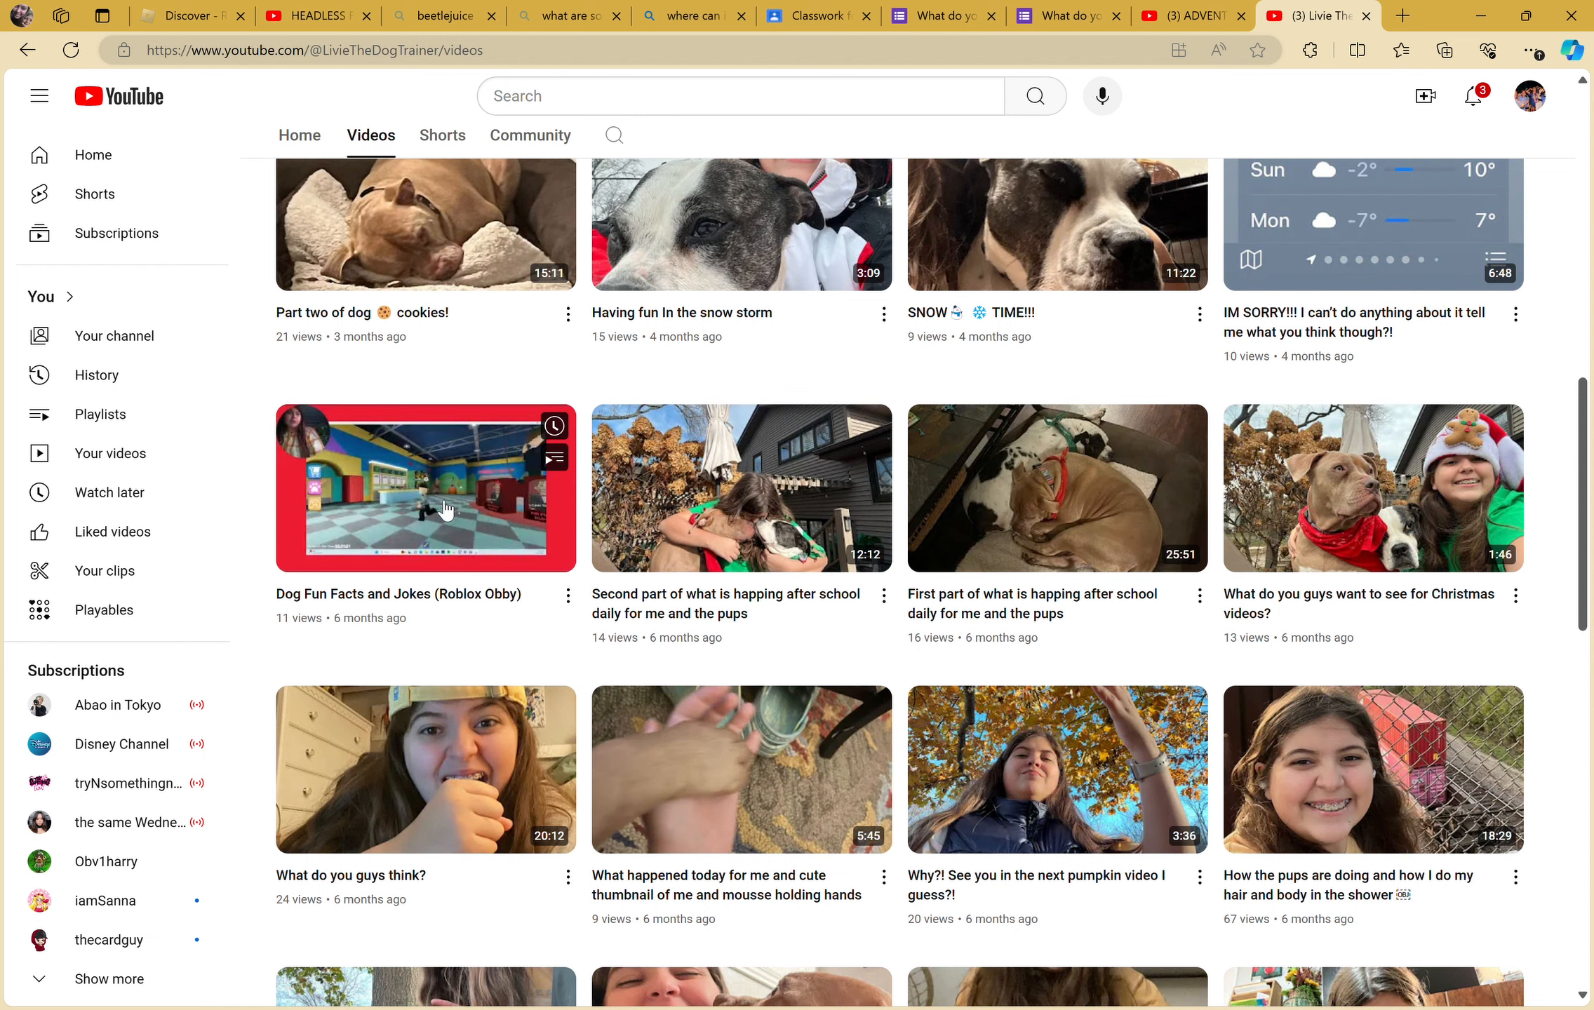
mouse_move(867, 374)
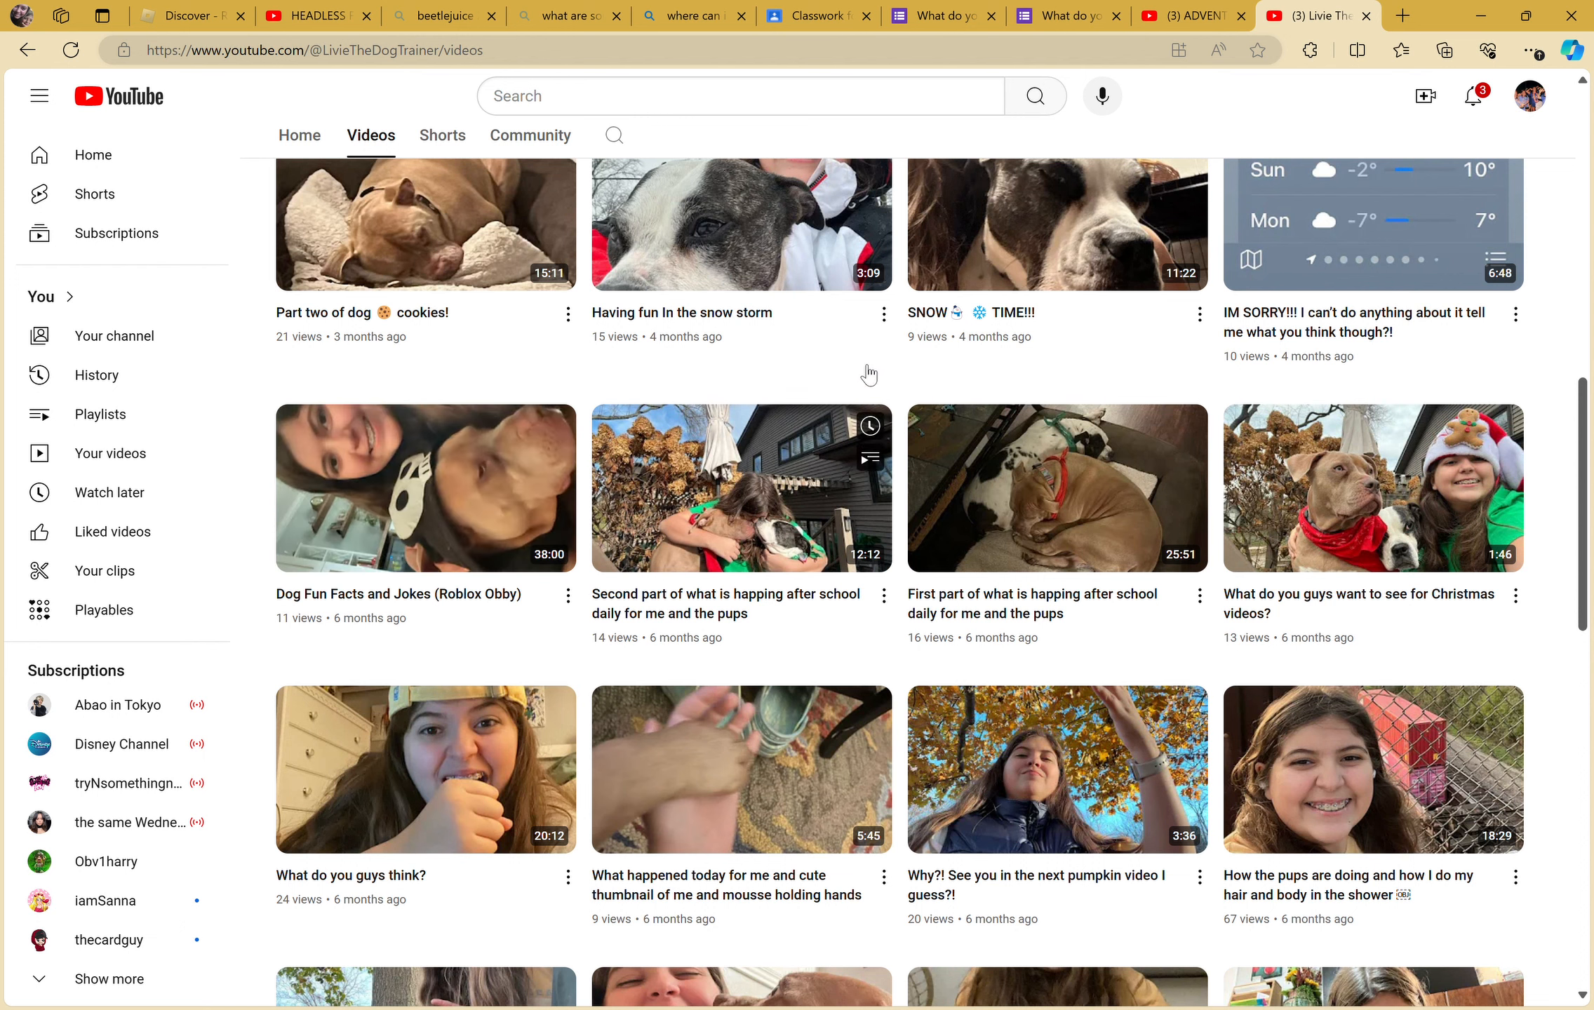
- Scroll through the video ideas form preview and deselect the Video Ideas question title
click(937, 15)
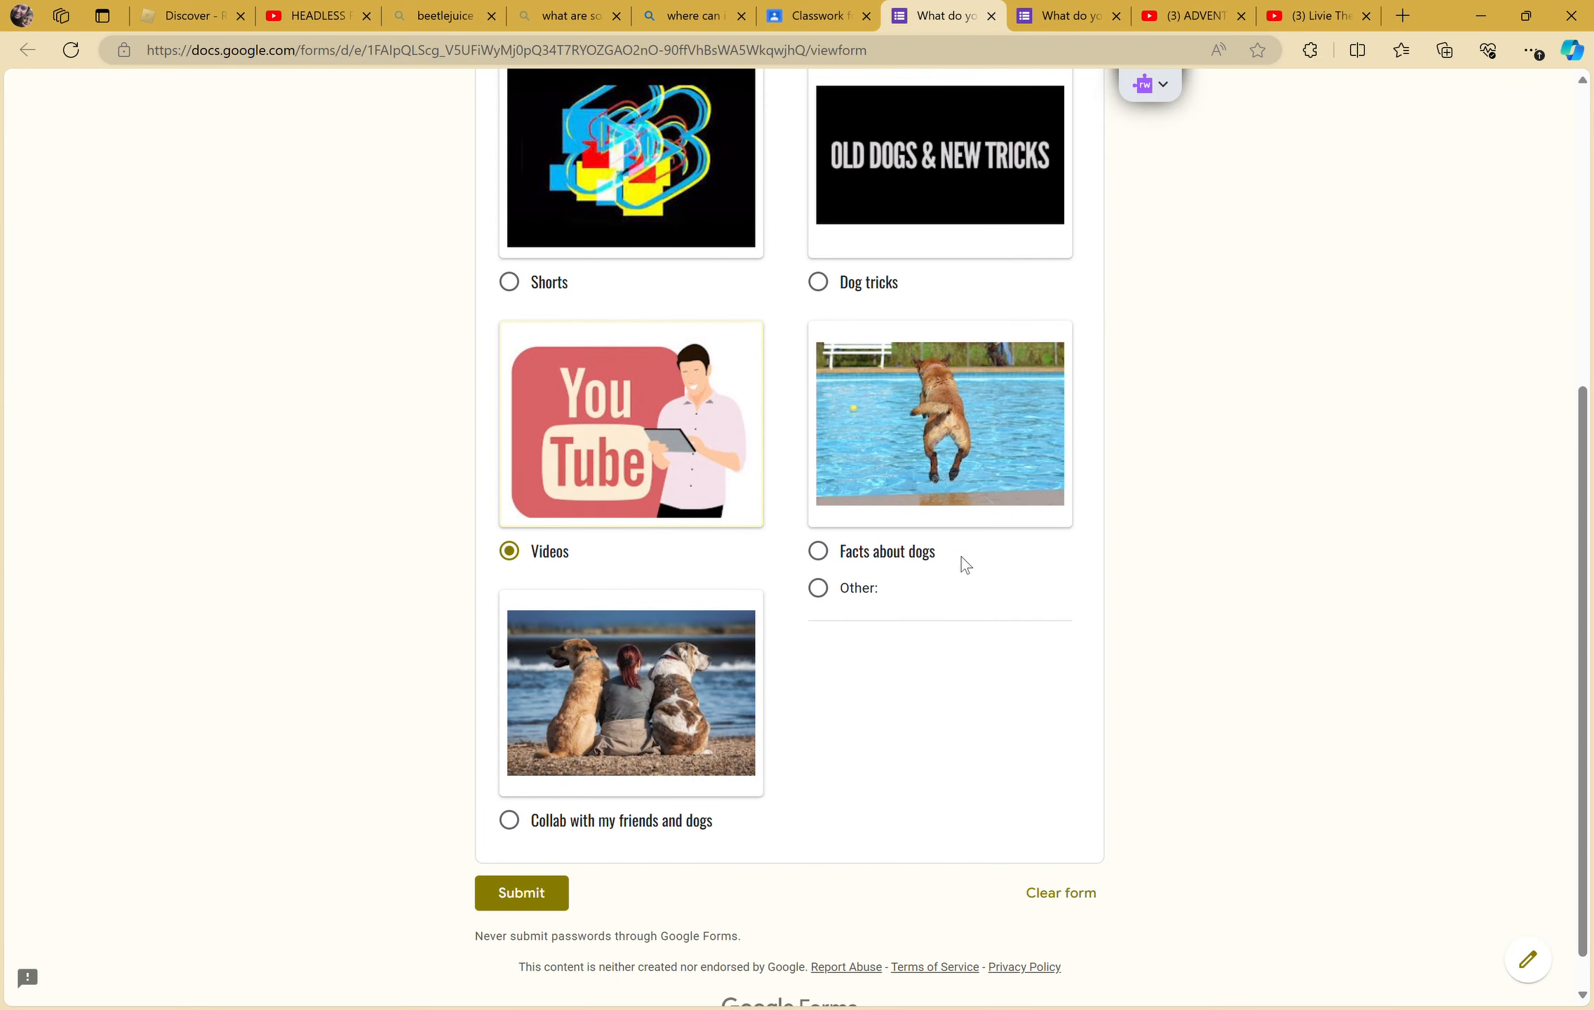
mouse_move(671, 742)
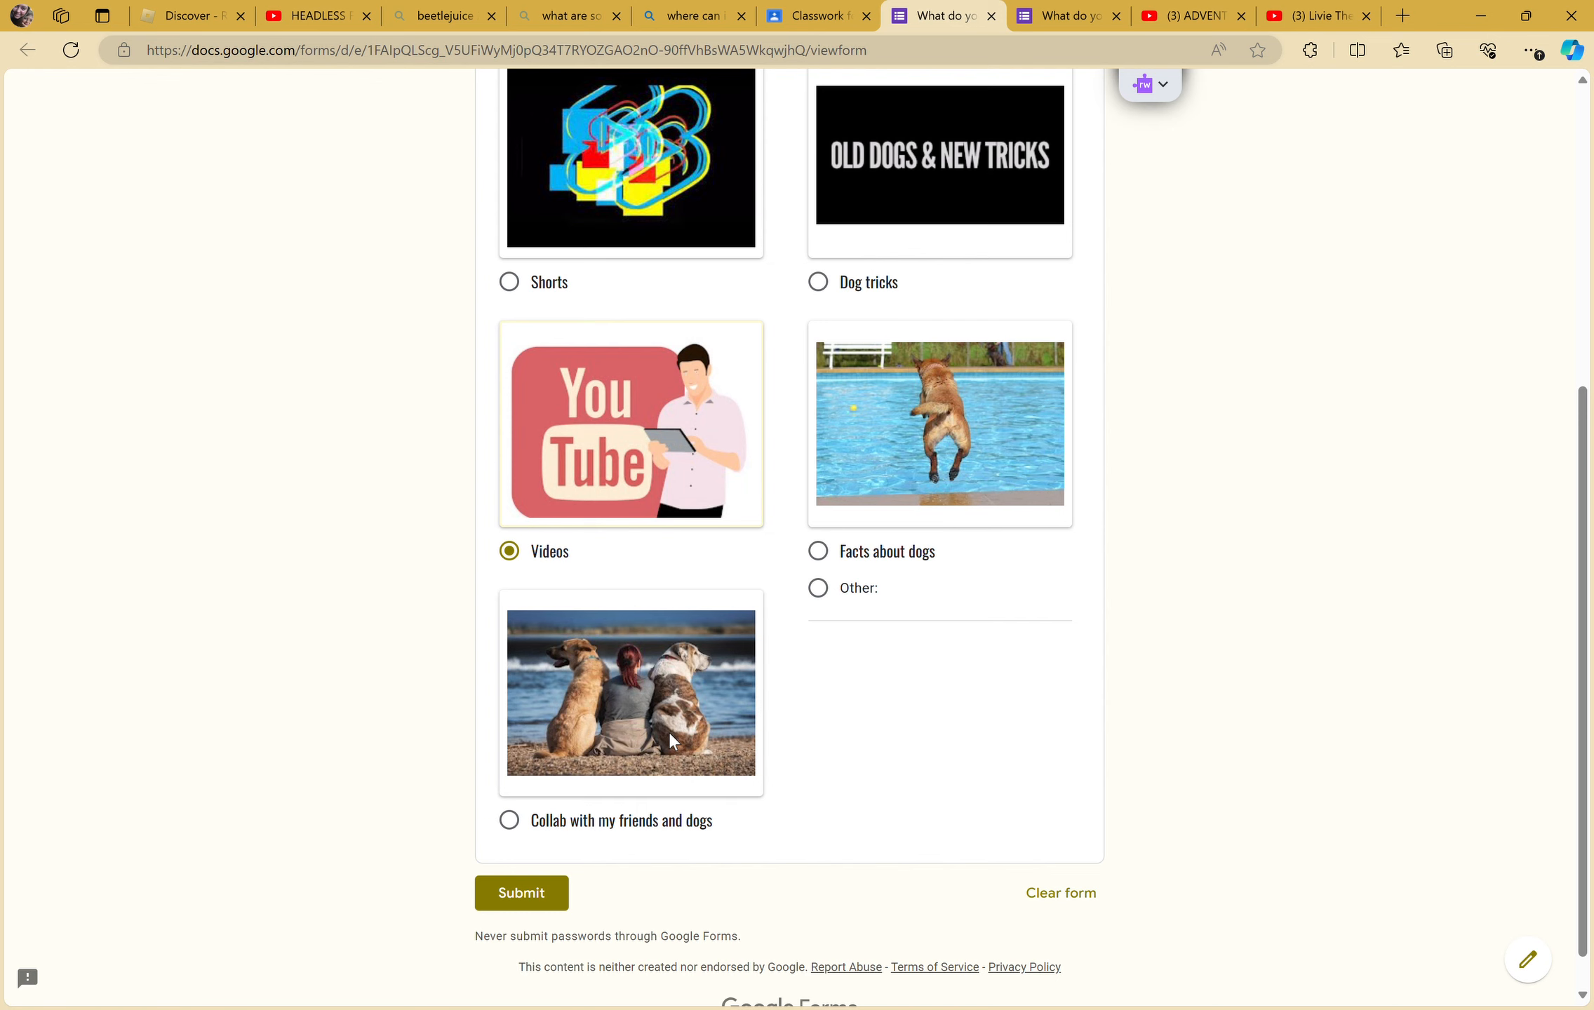
scroll(up, 3)
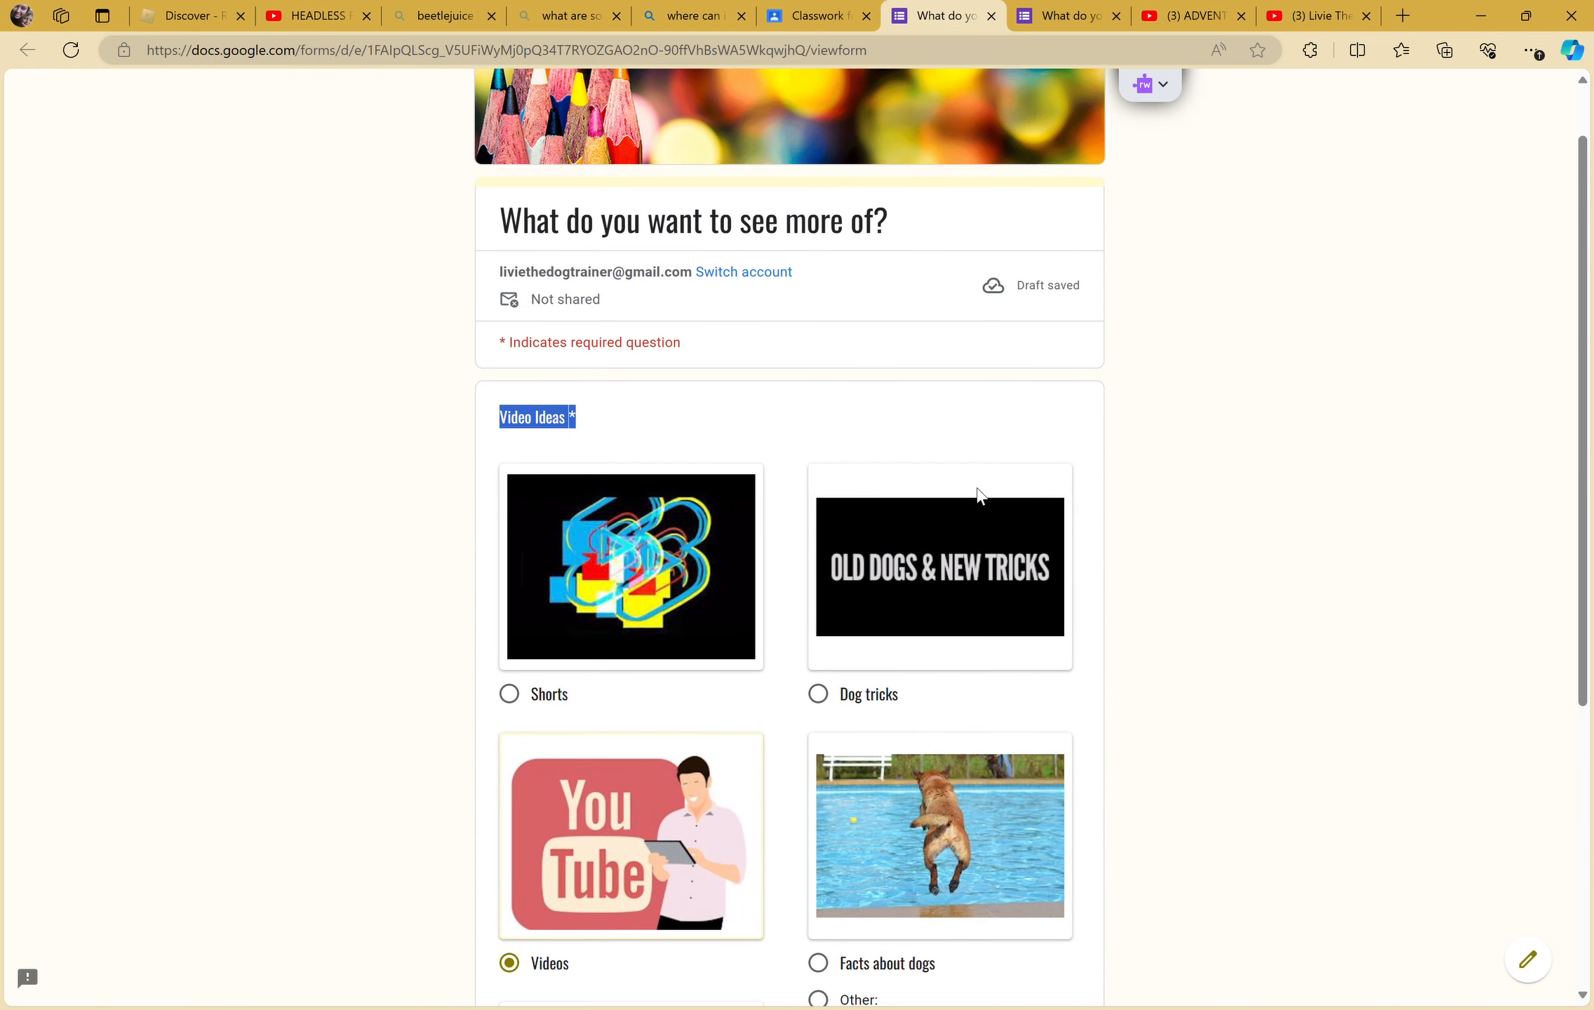
scroll(down, 3)
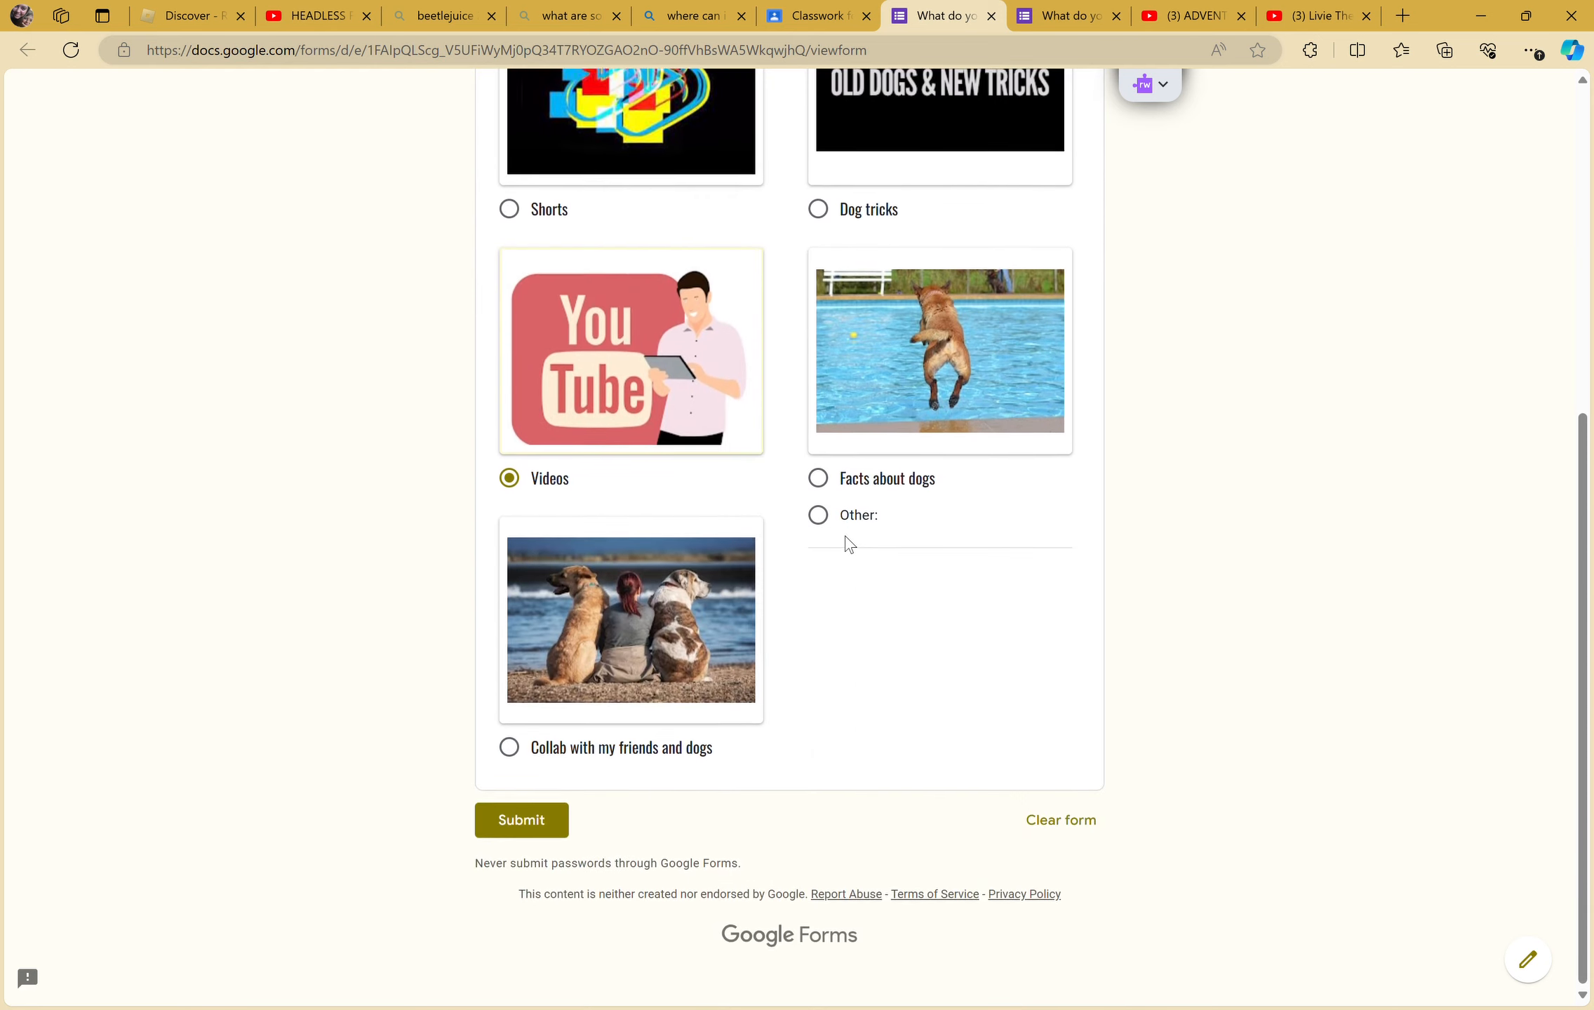
scroll(up, 3)
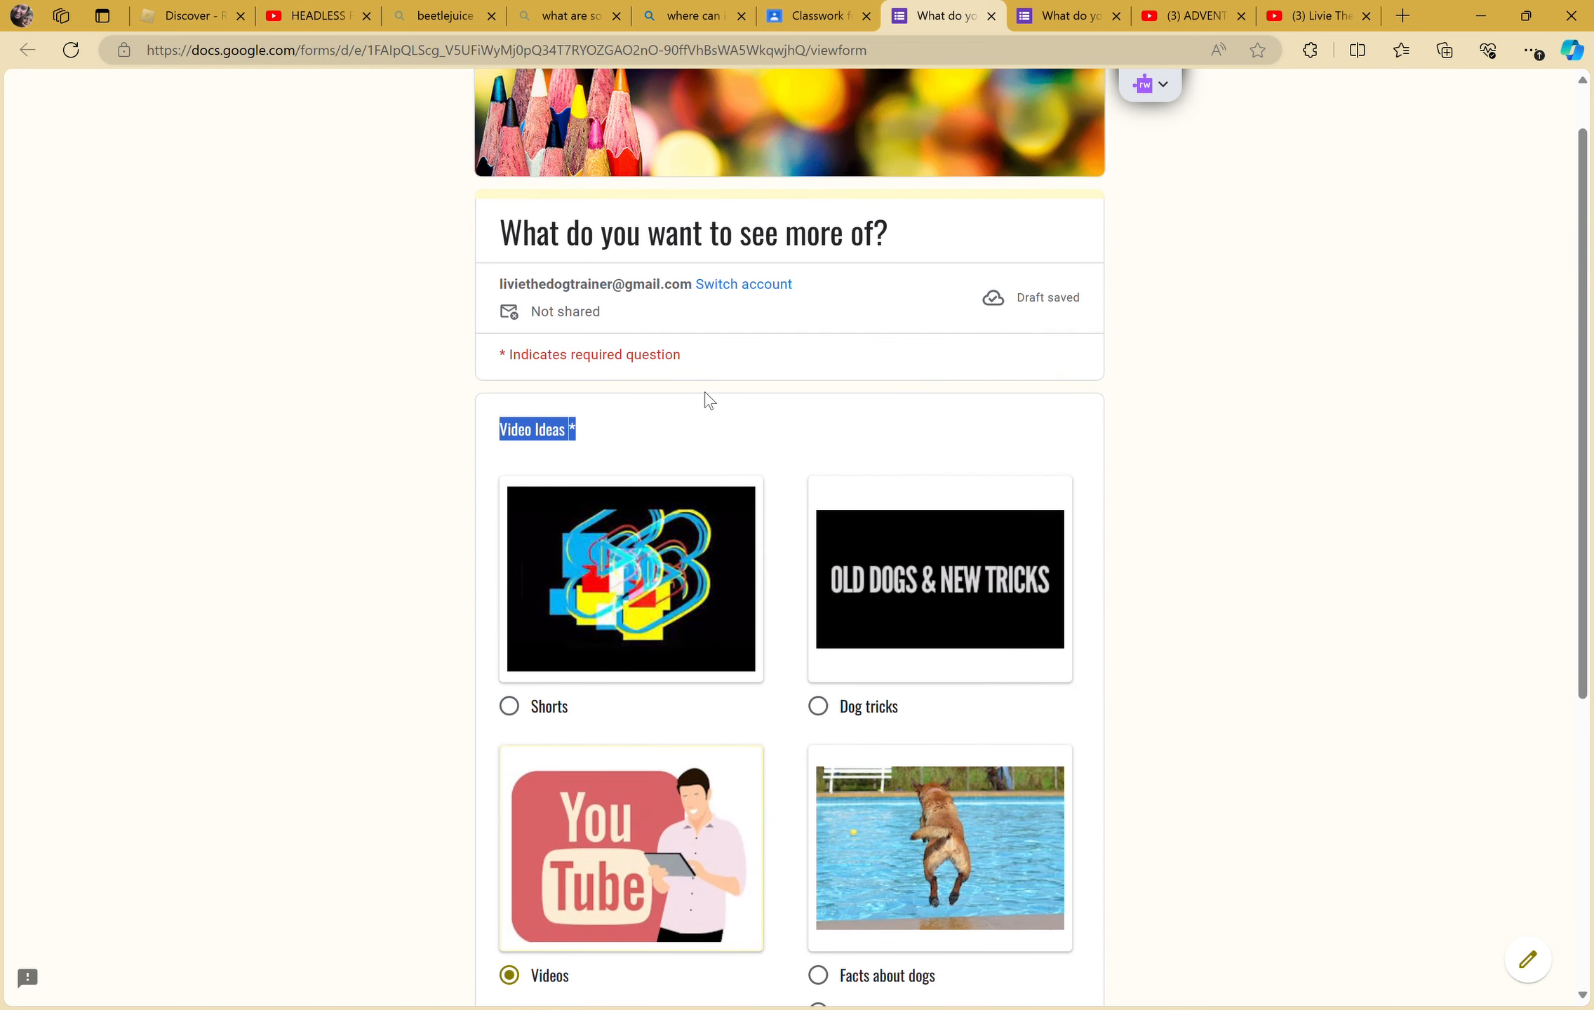
click(99, 484)
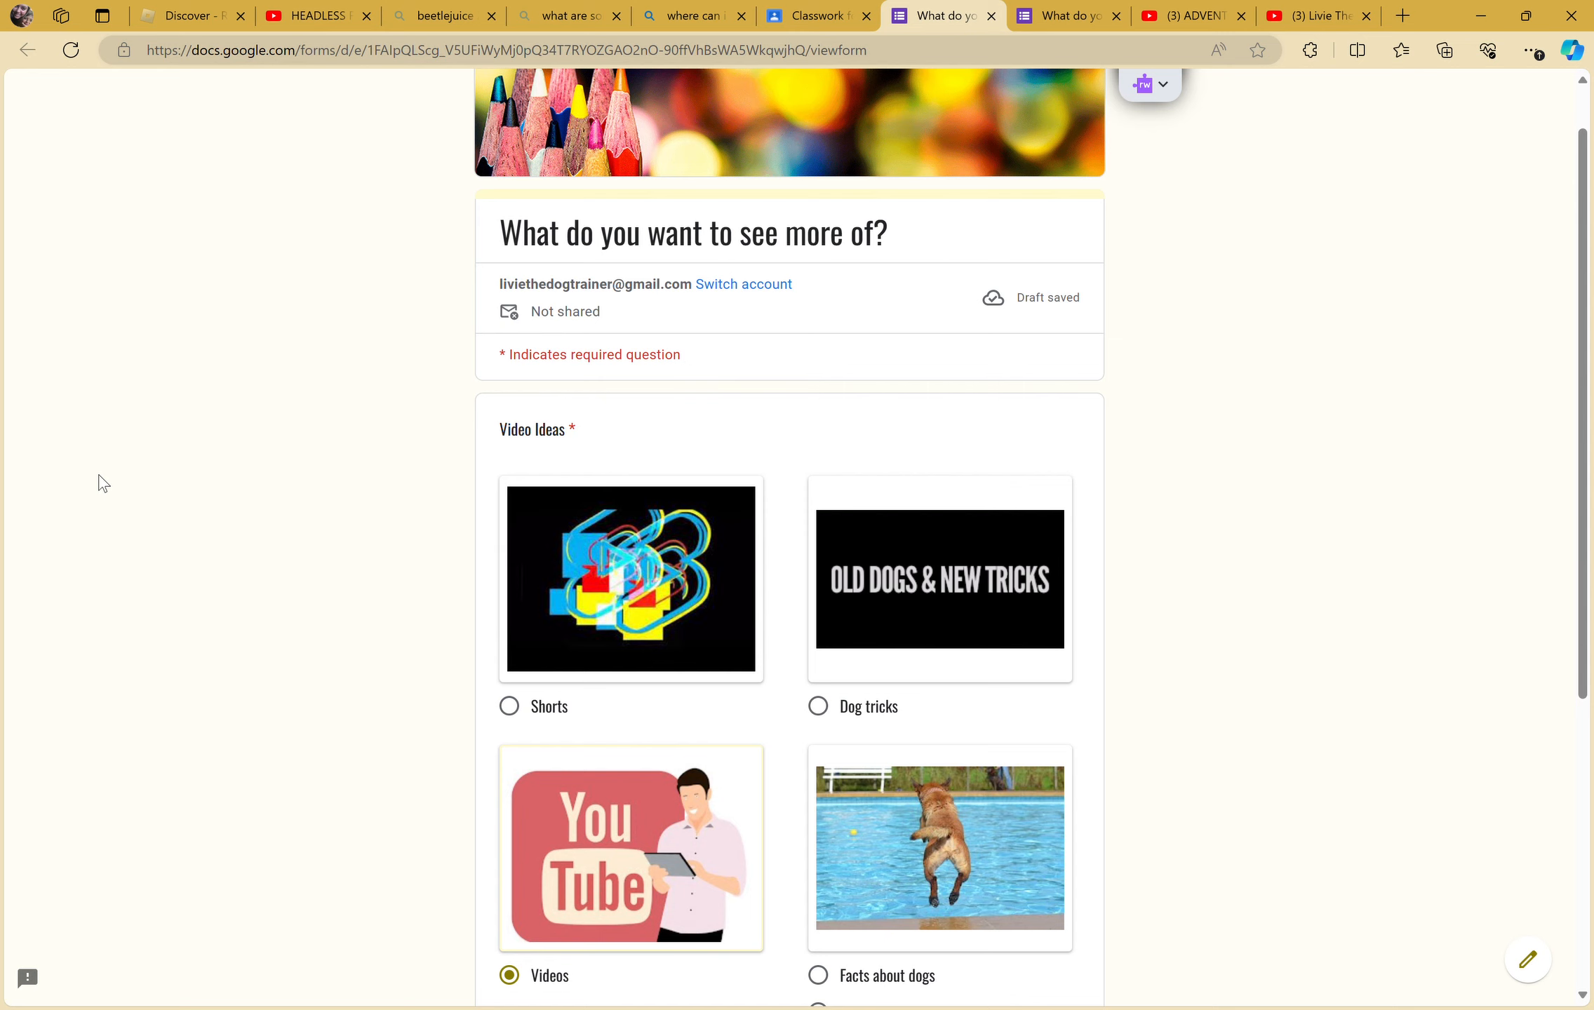
scroll(down, 3)
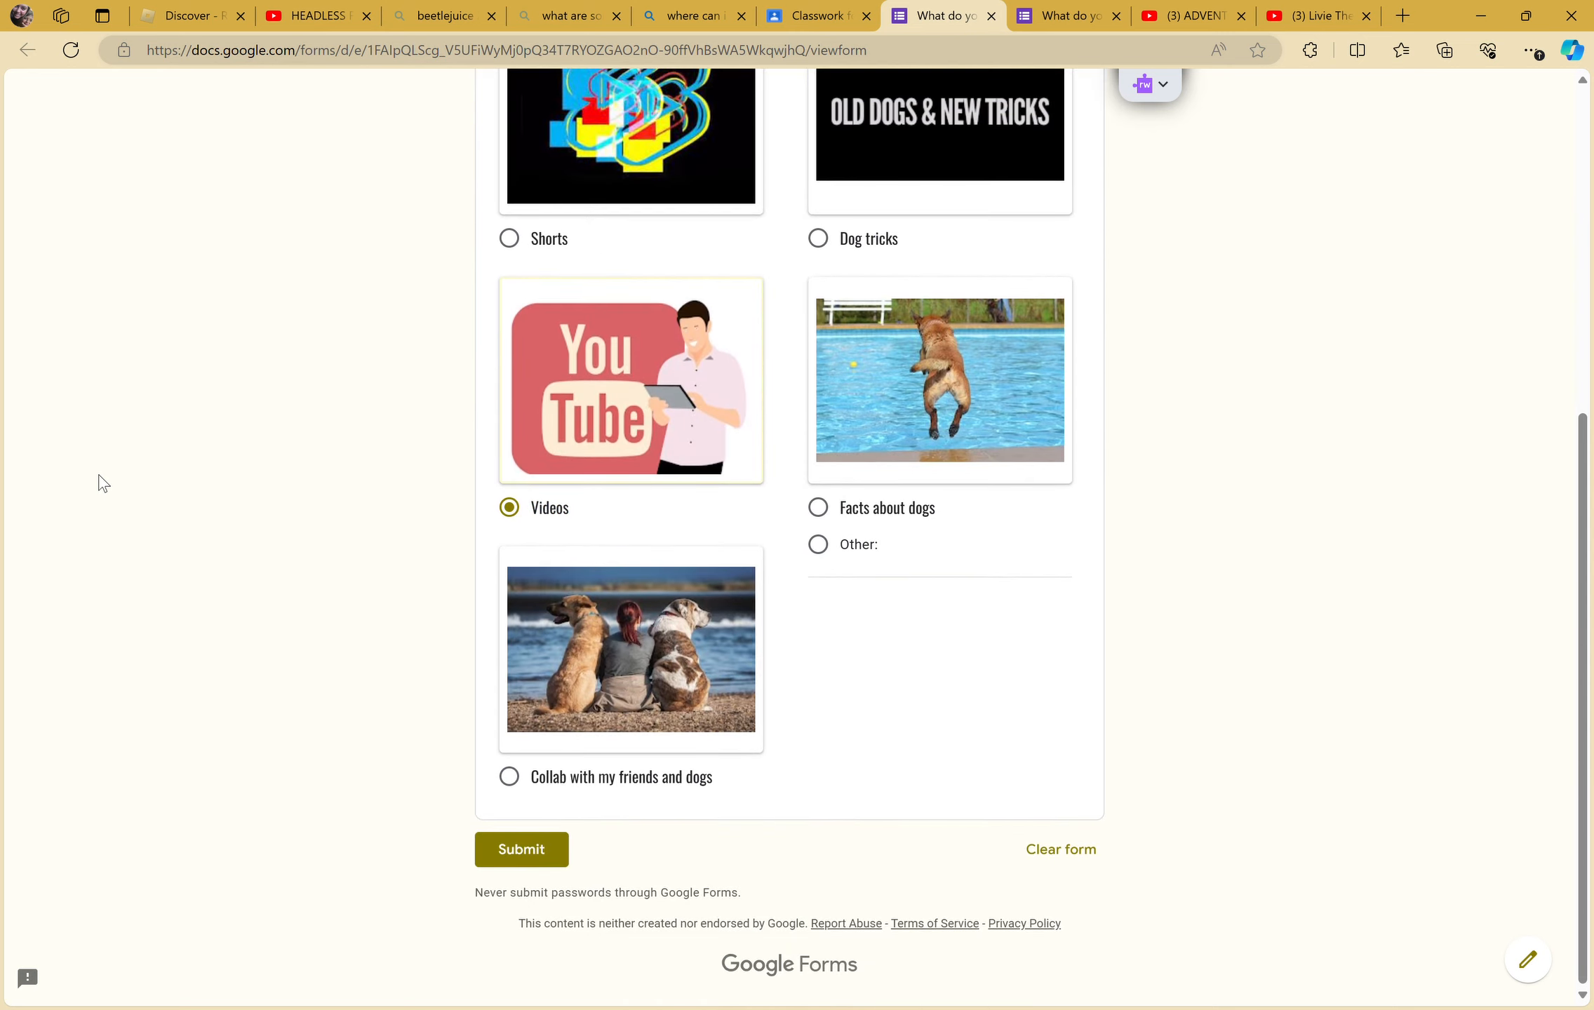
click(1315, 15)
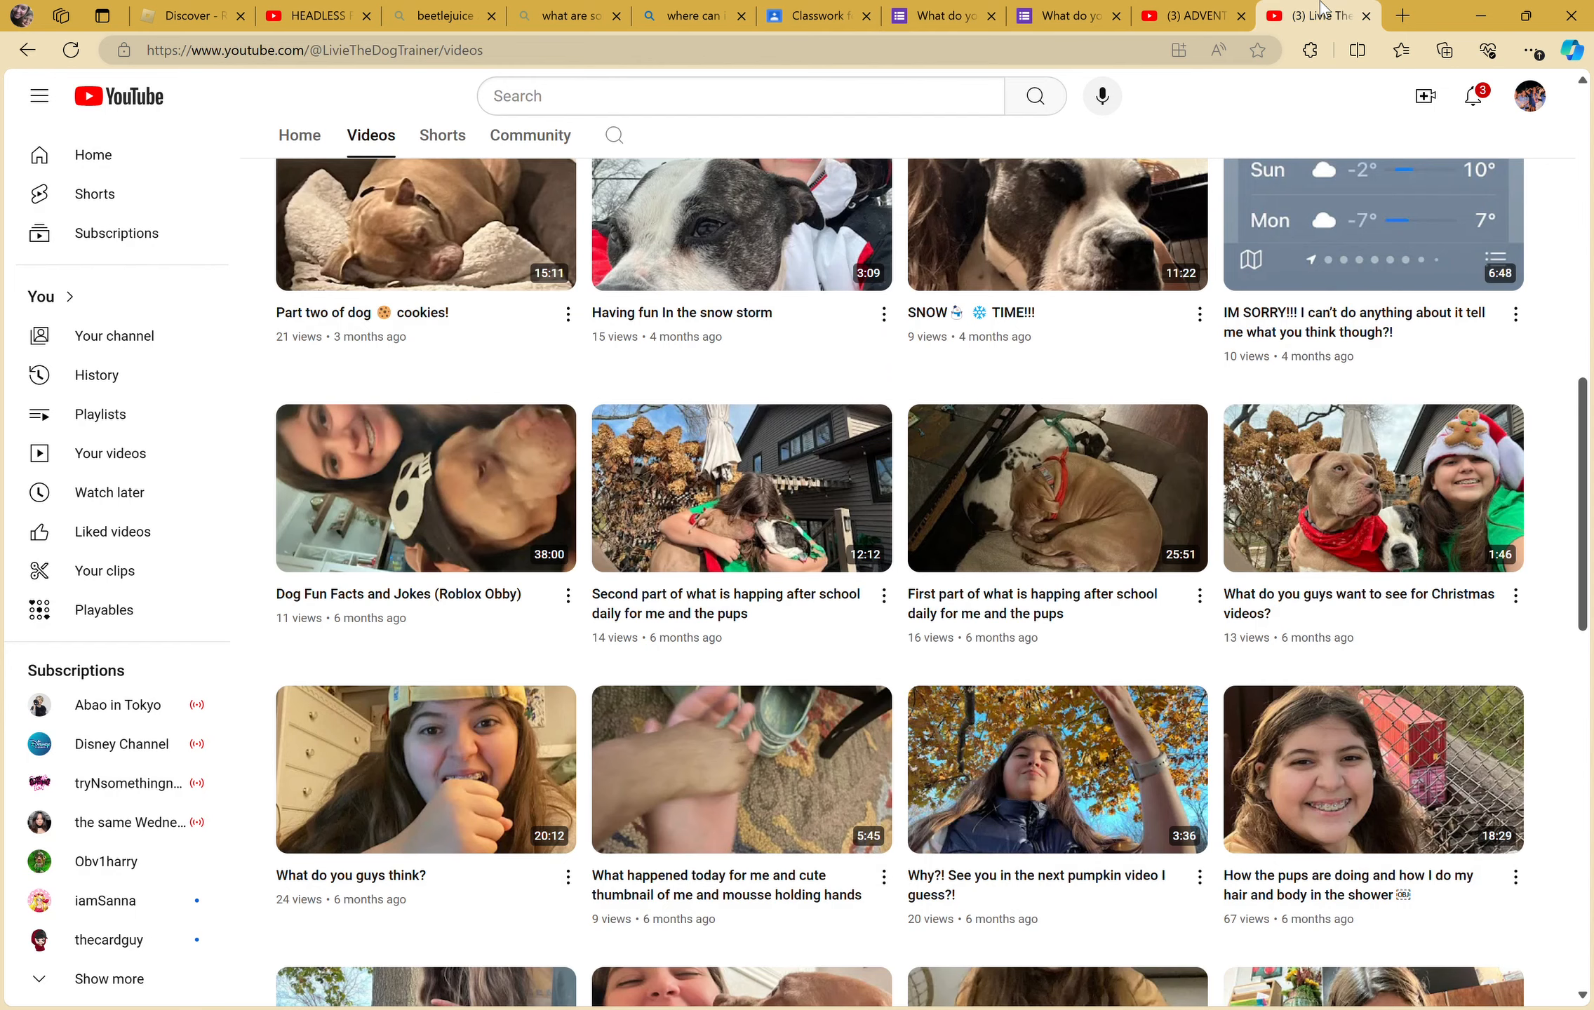
scroll(up, 3)
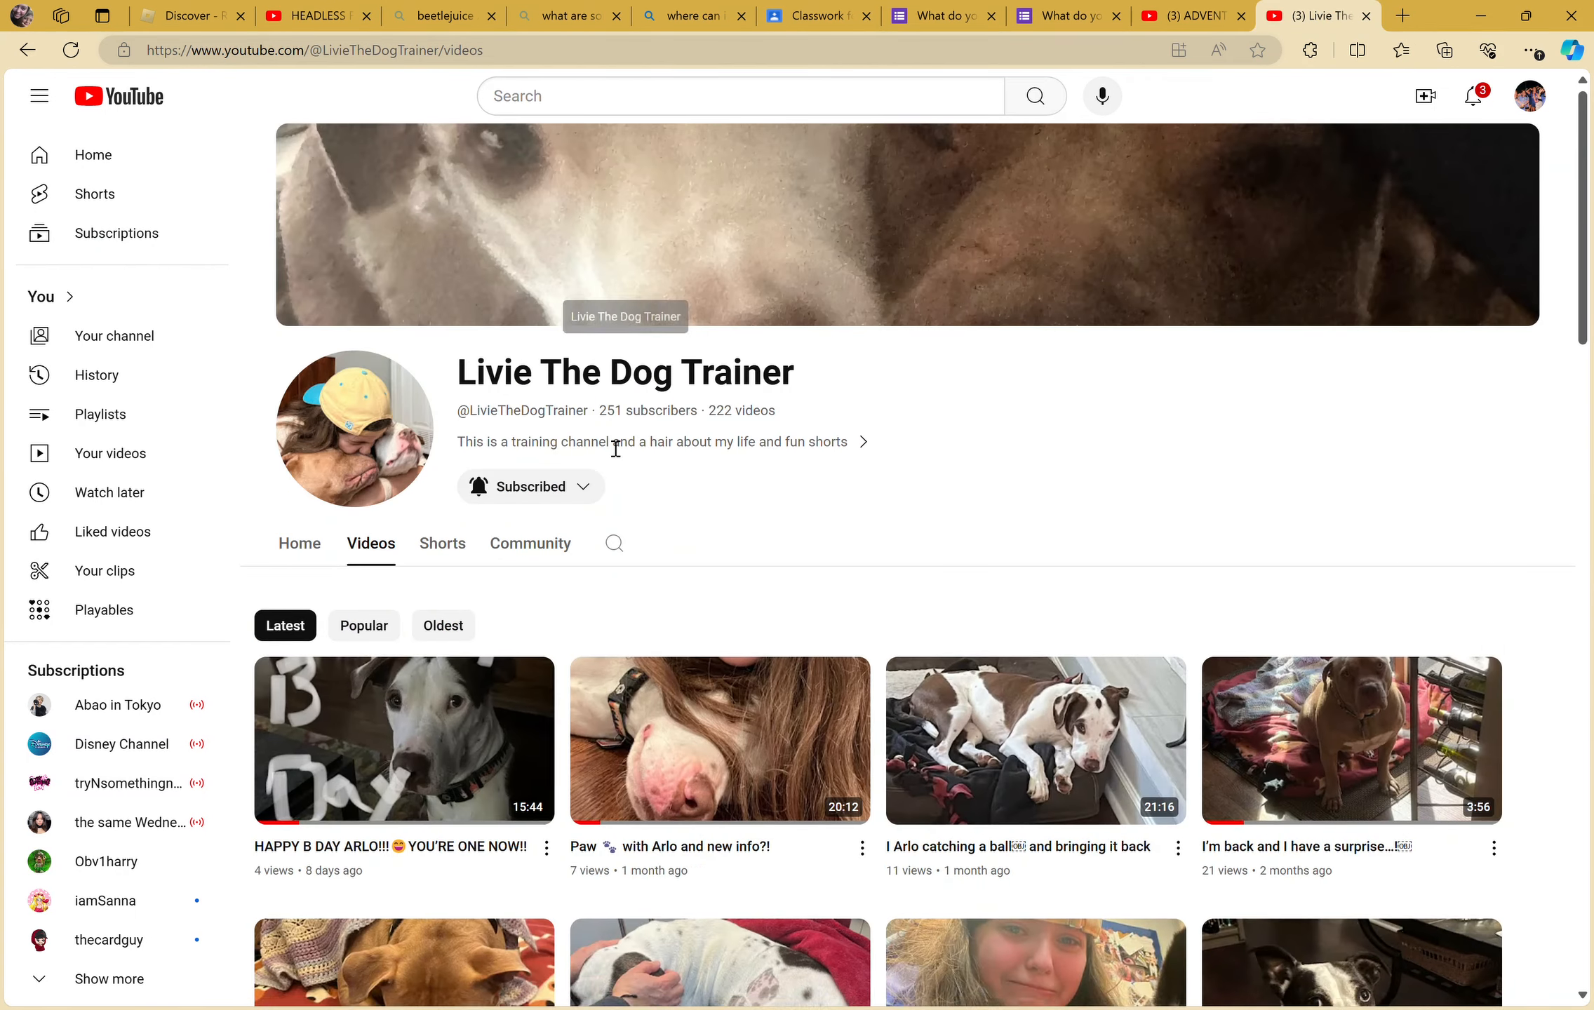
click(442, 543)
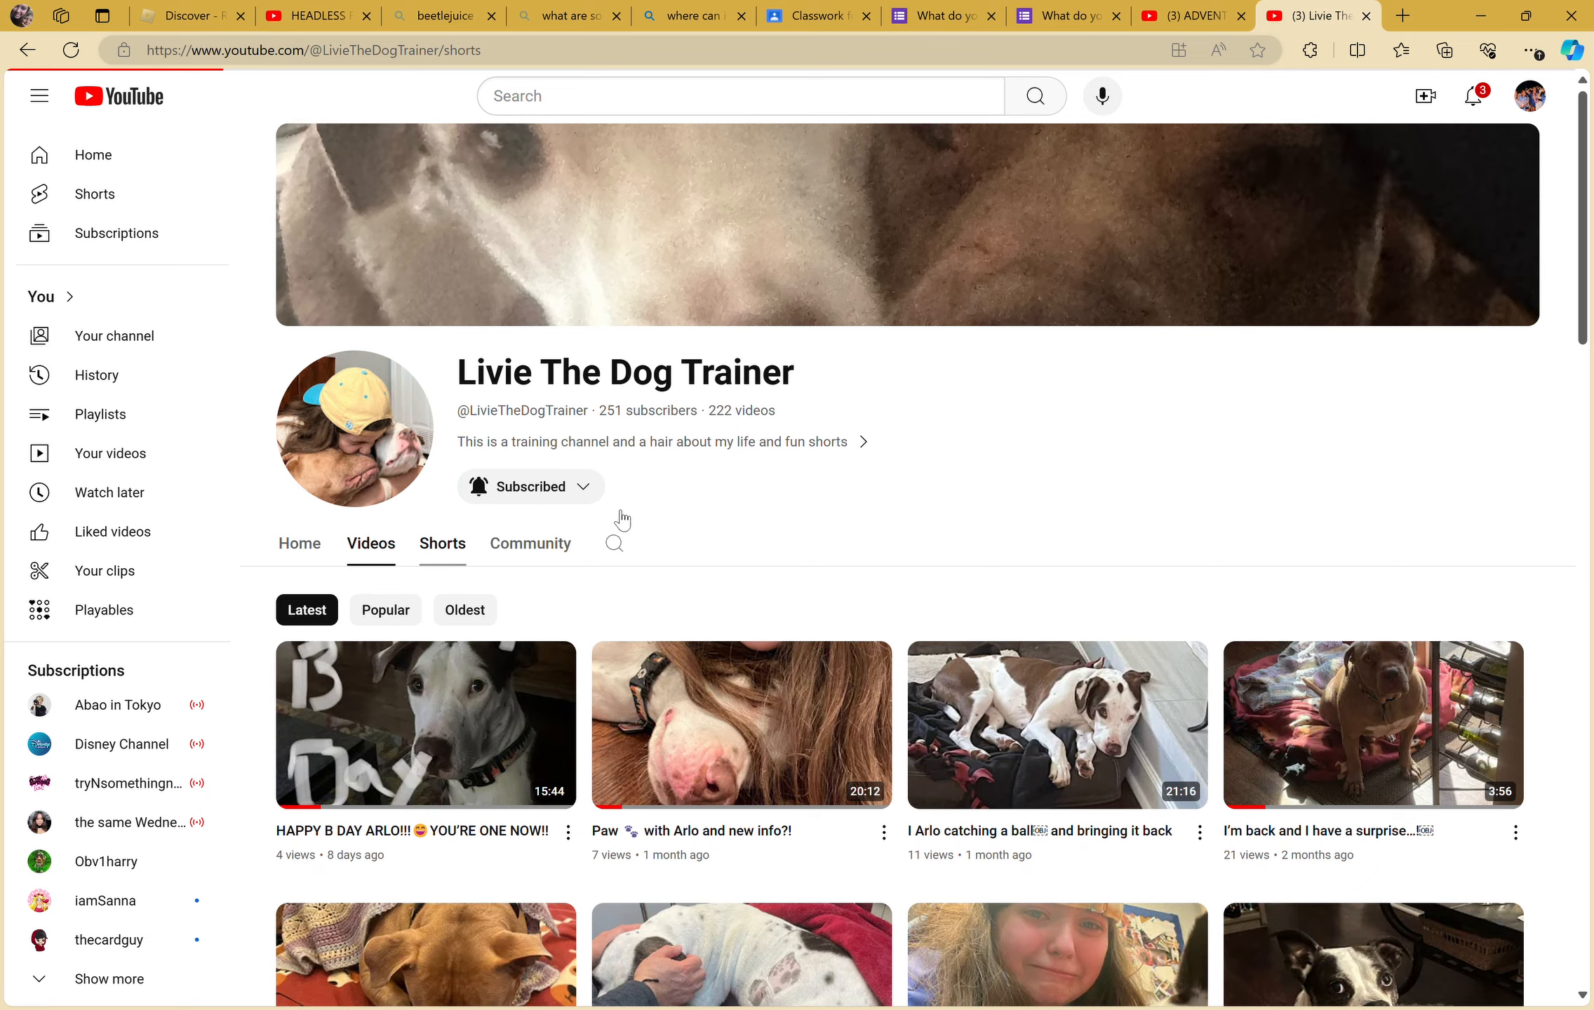
click(441, 543)
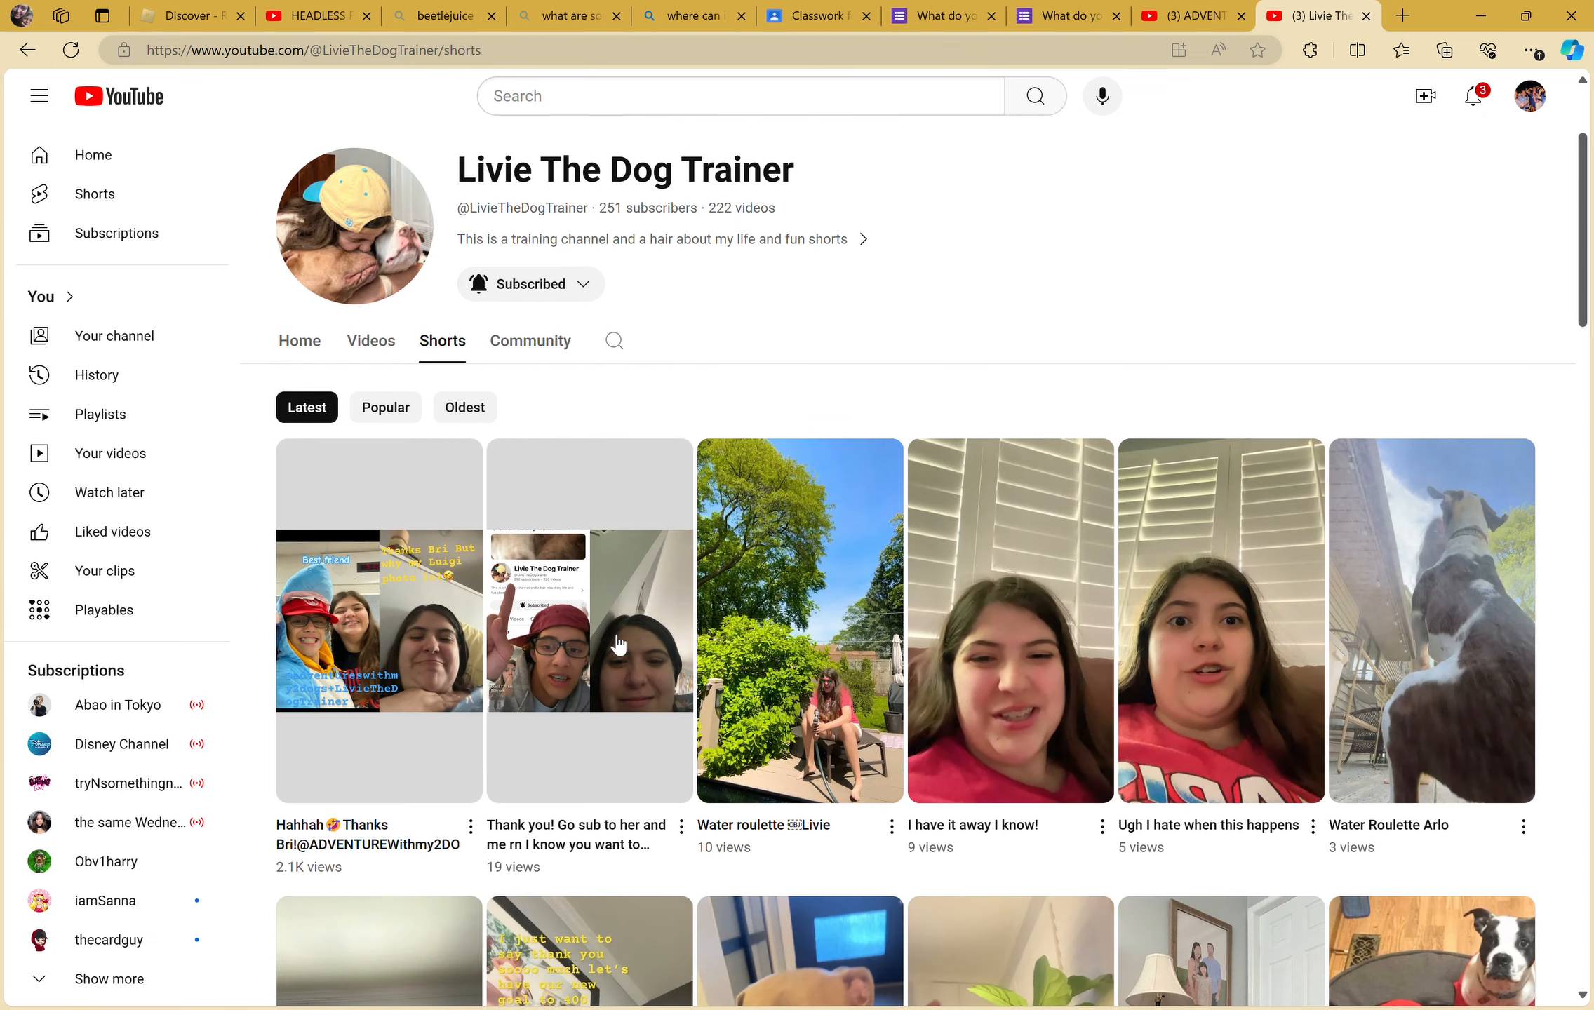
- Glance over the summer ideas form, then return to the Classwork page listing the draft assignment
click(1057, 15)
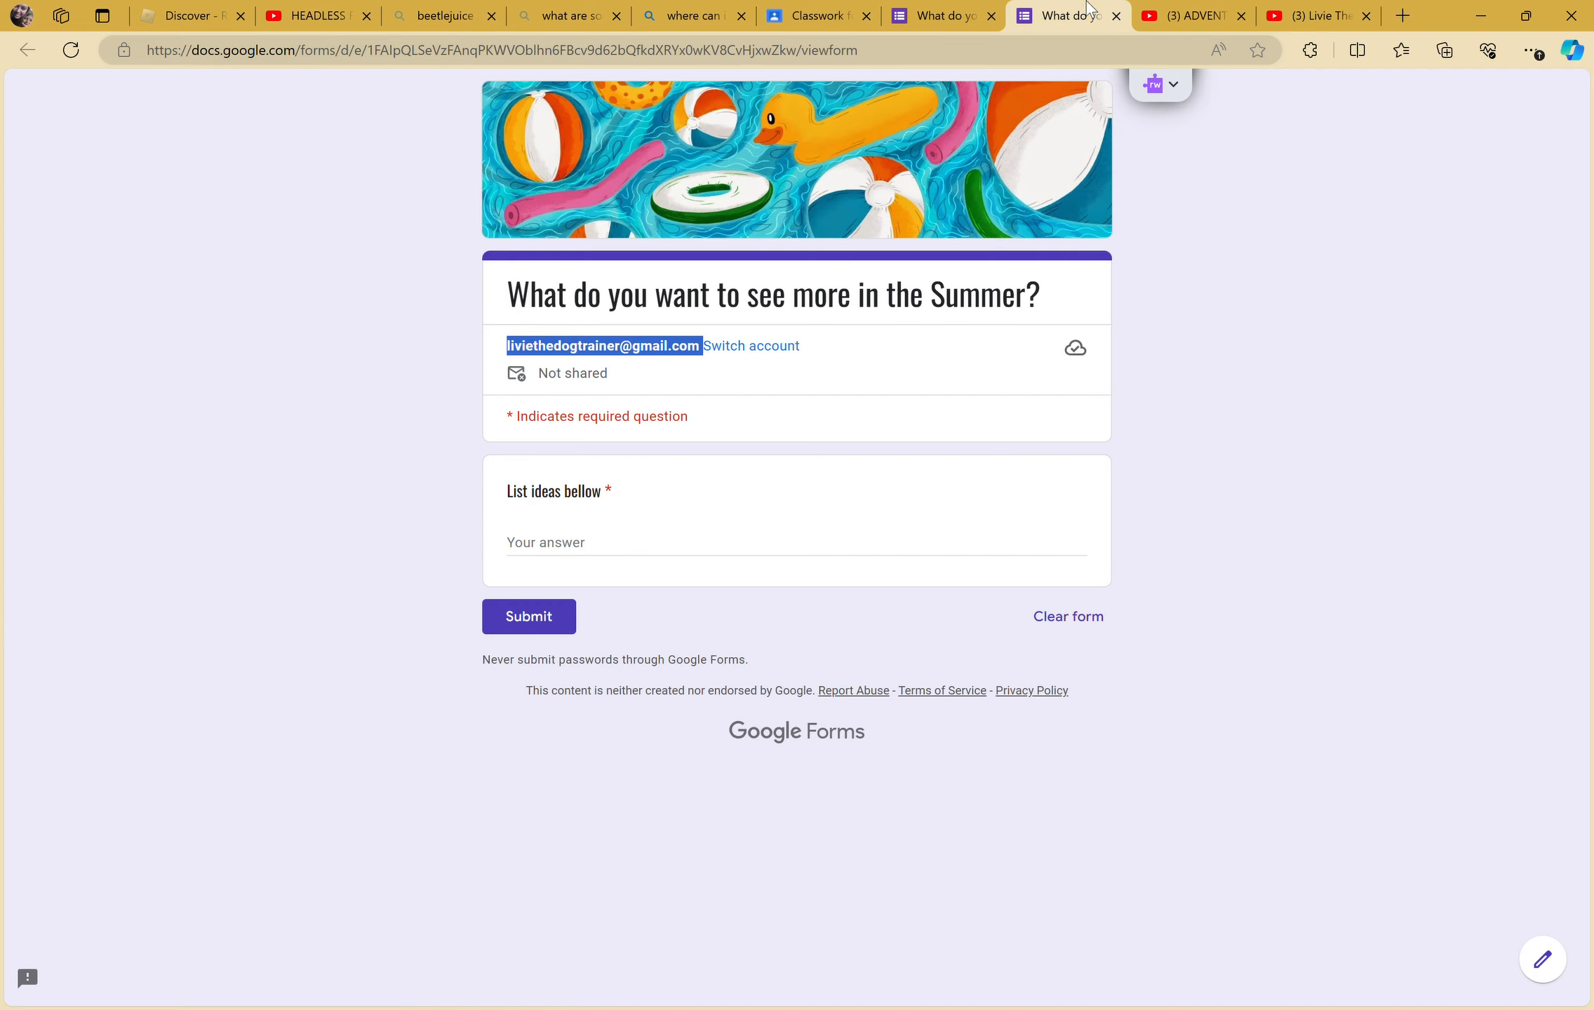
mouse_move(1318, 16)
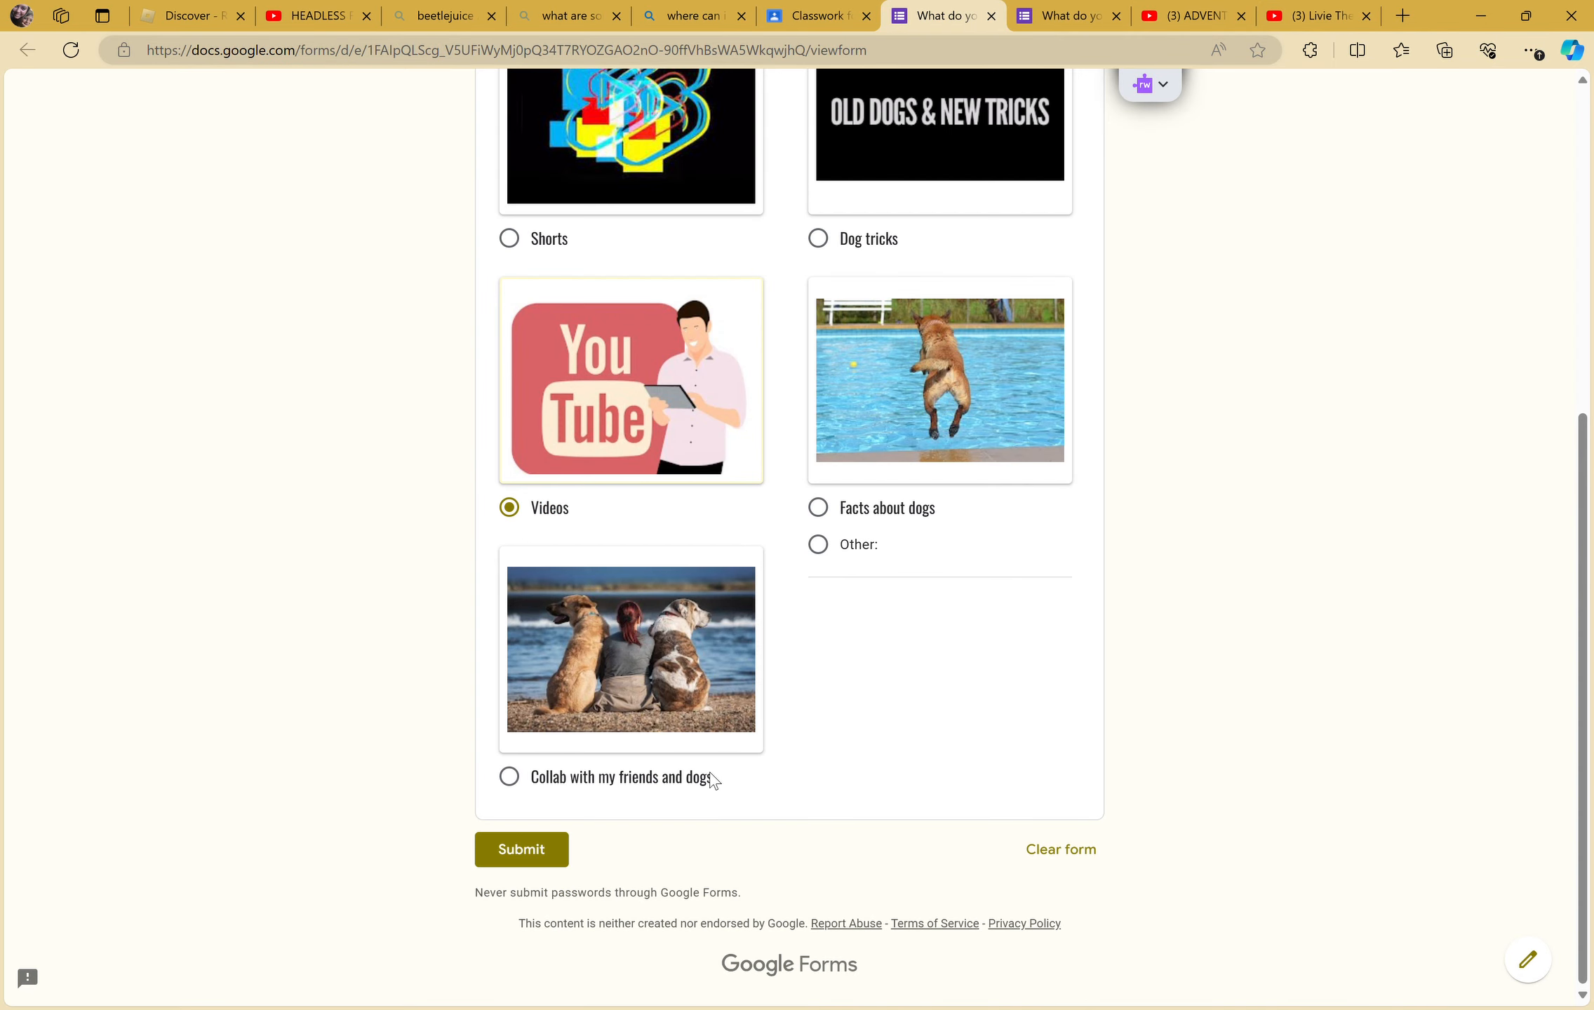
mouse_move(831, 540)
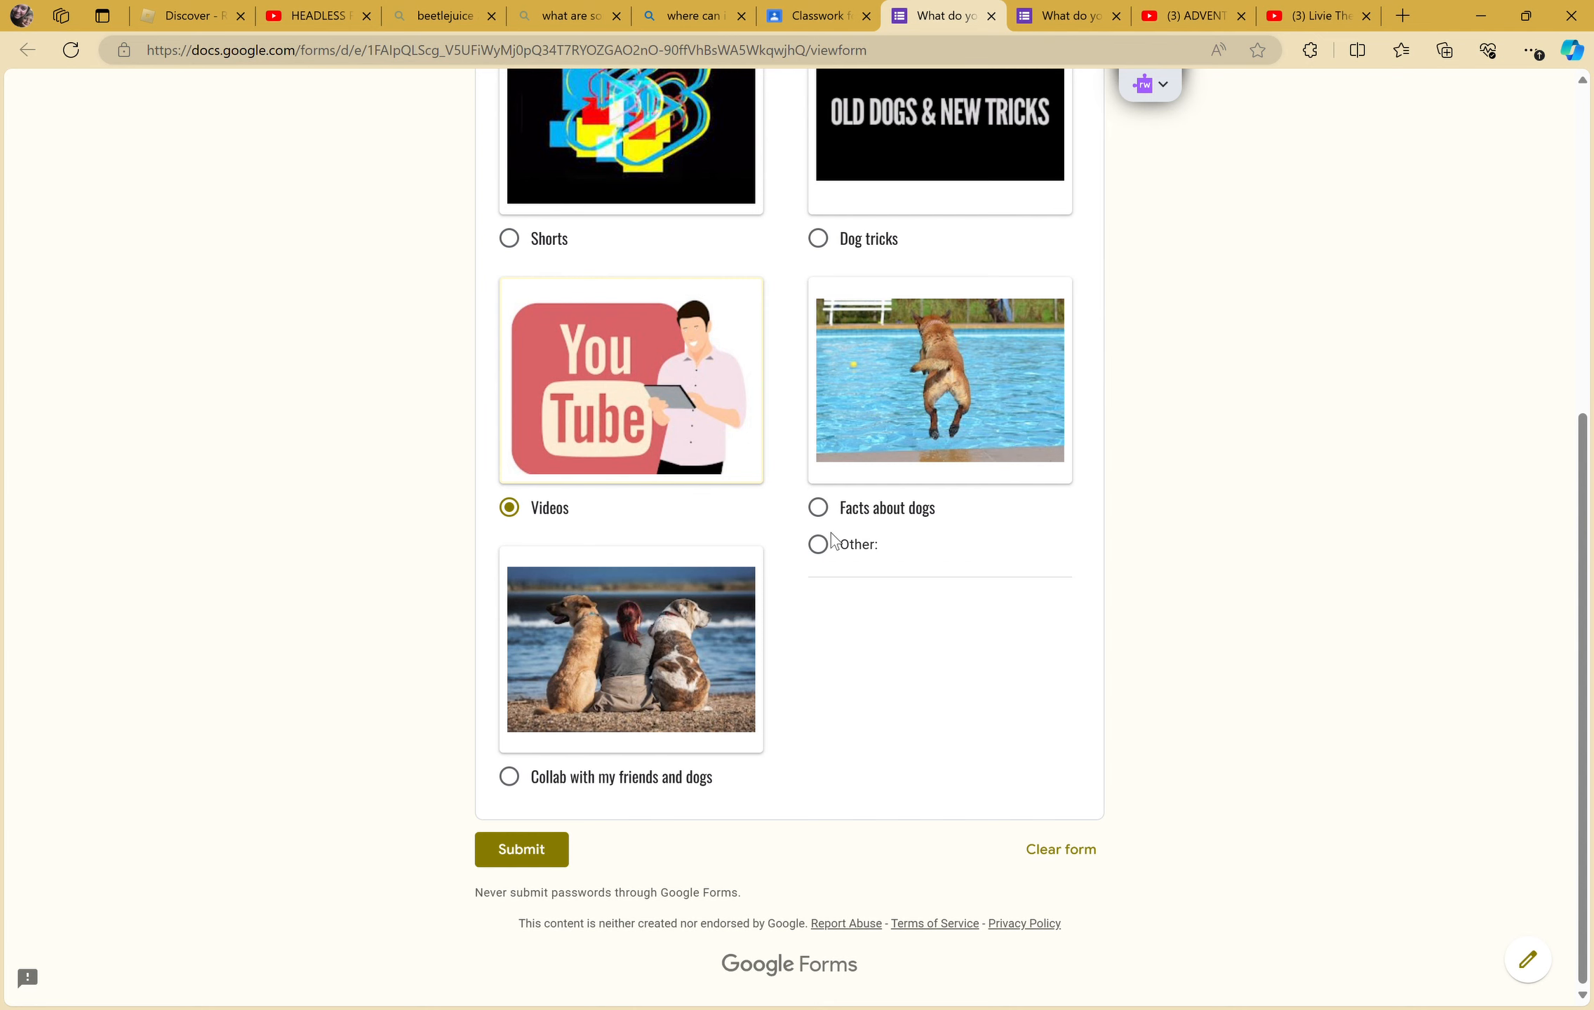
scroll(up, 3)
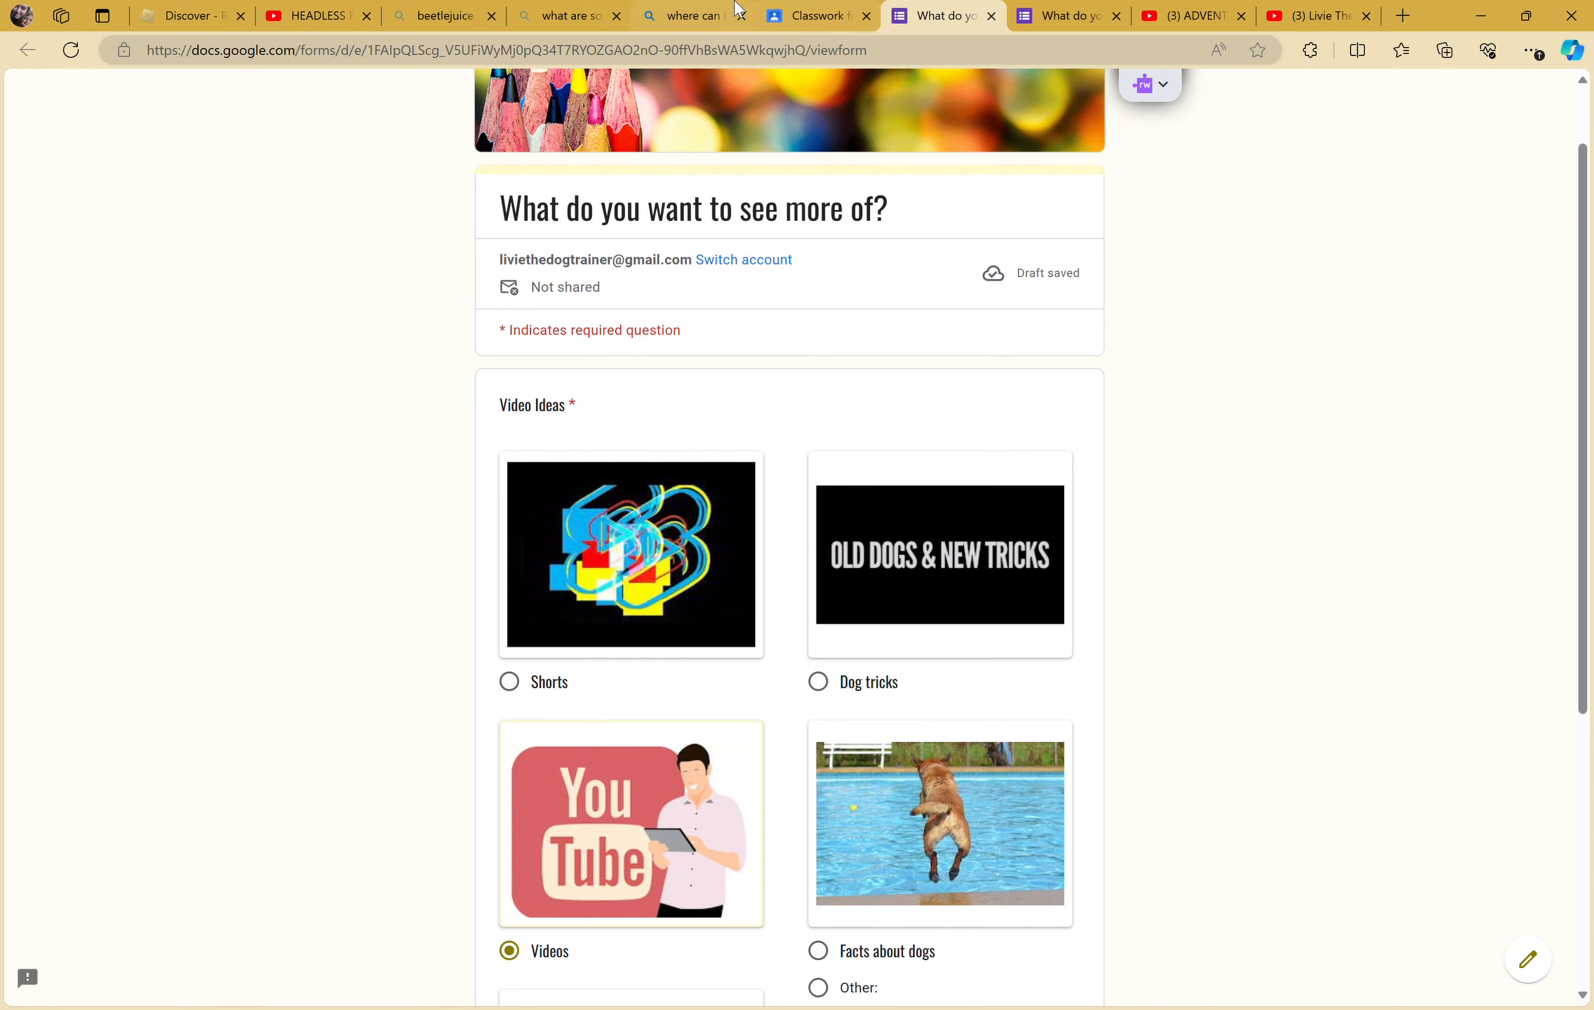
click(813, 15)
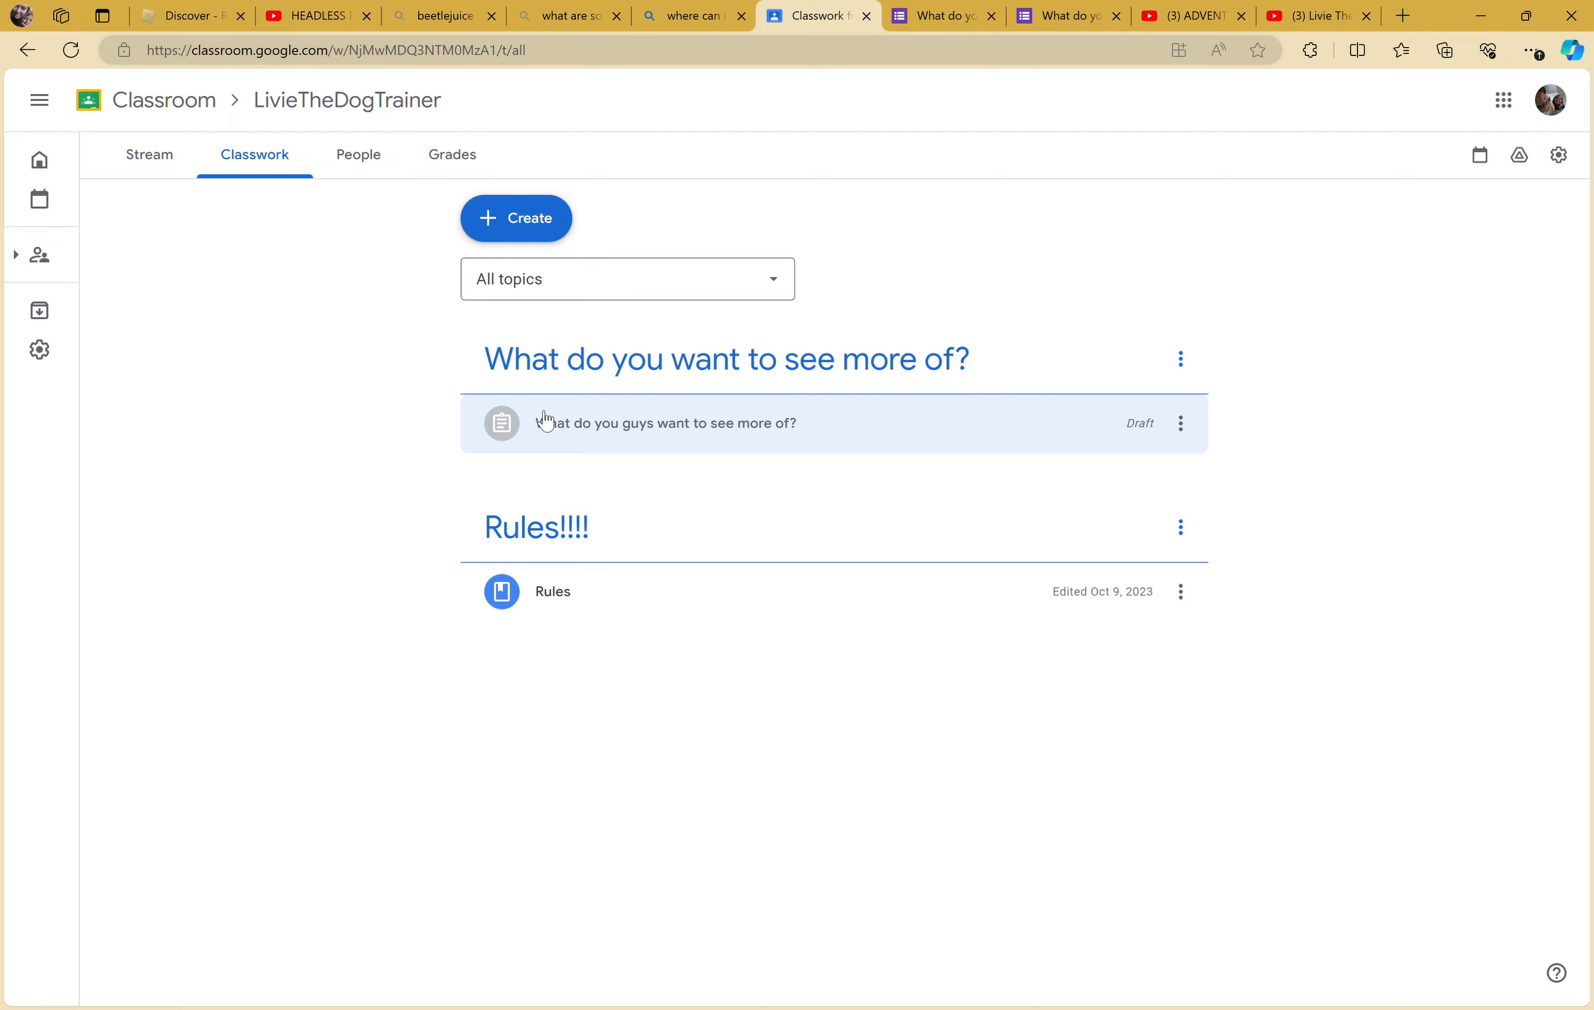
- Show the channel's Videos tab on YouTube and scroll down to older months' uploads
click(1312, 15)
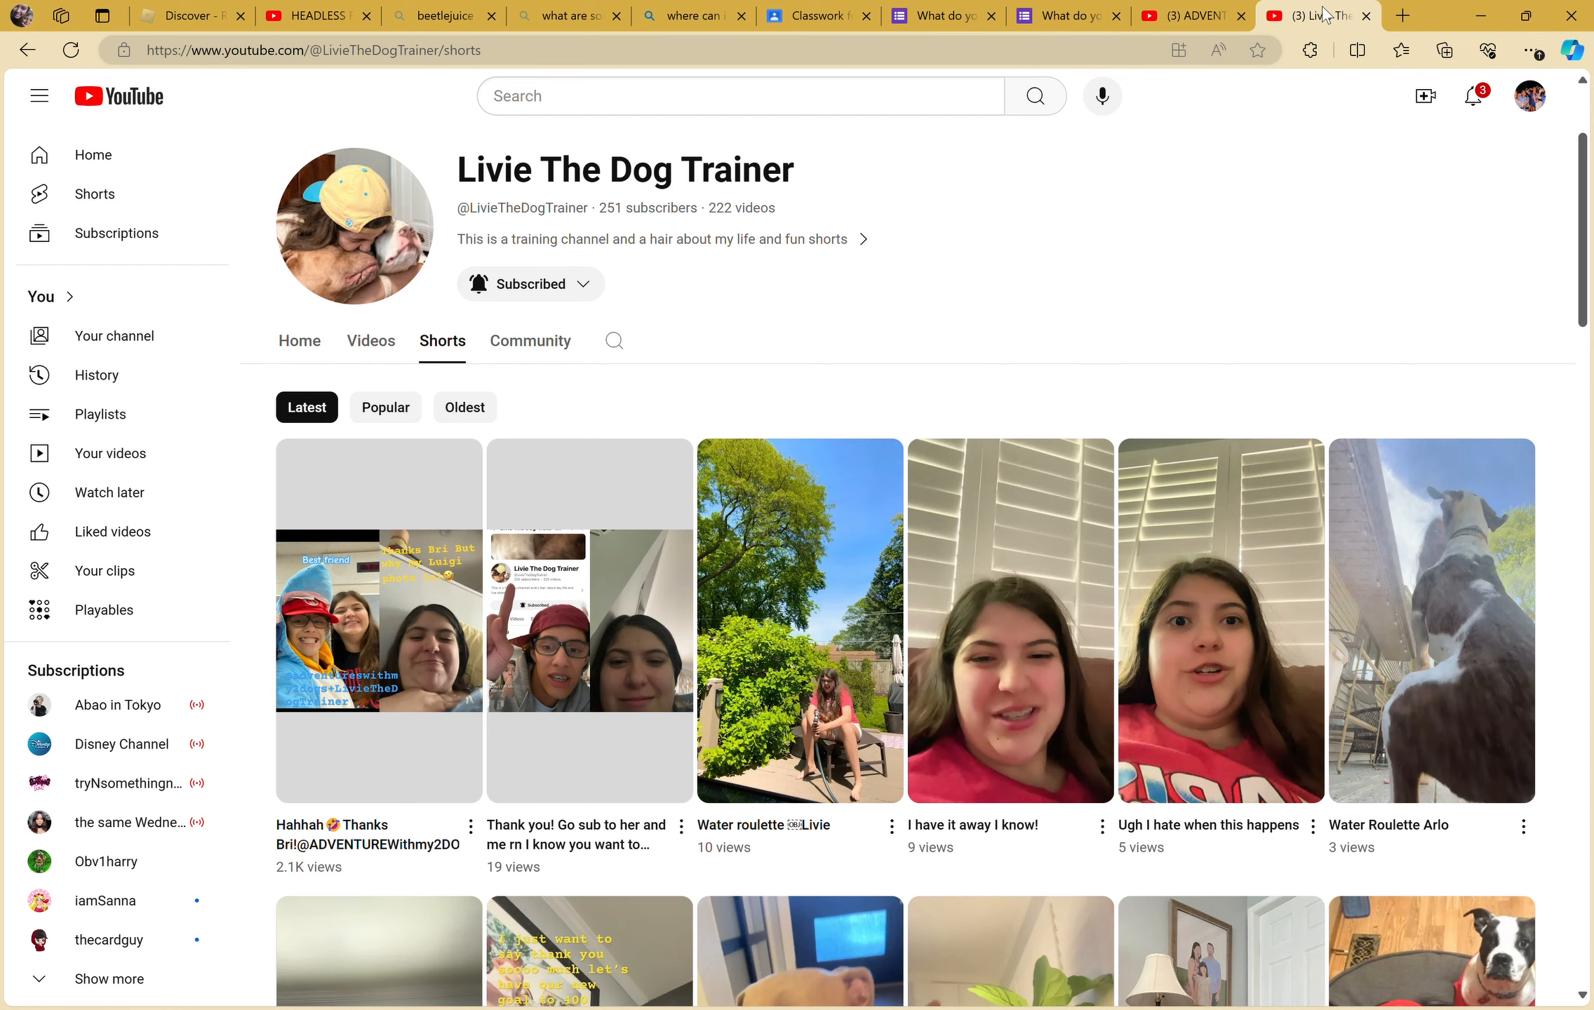
click(370, 340)
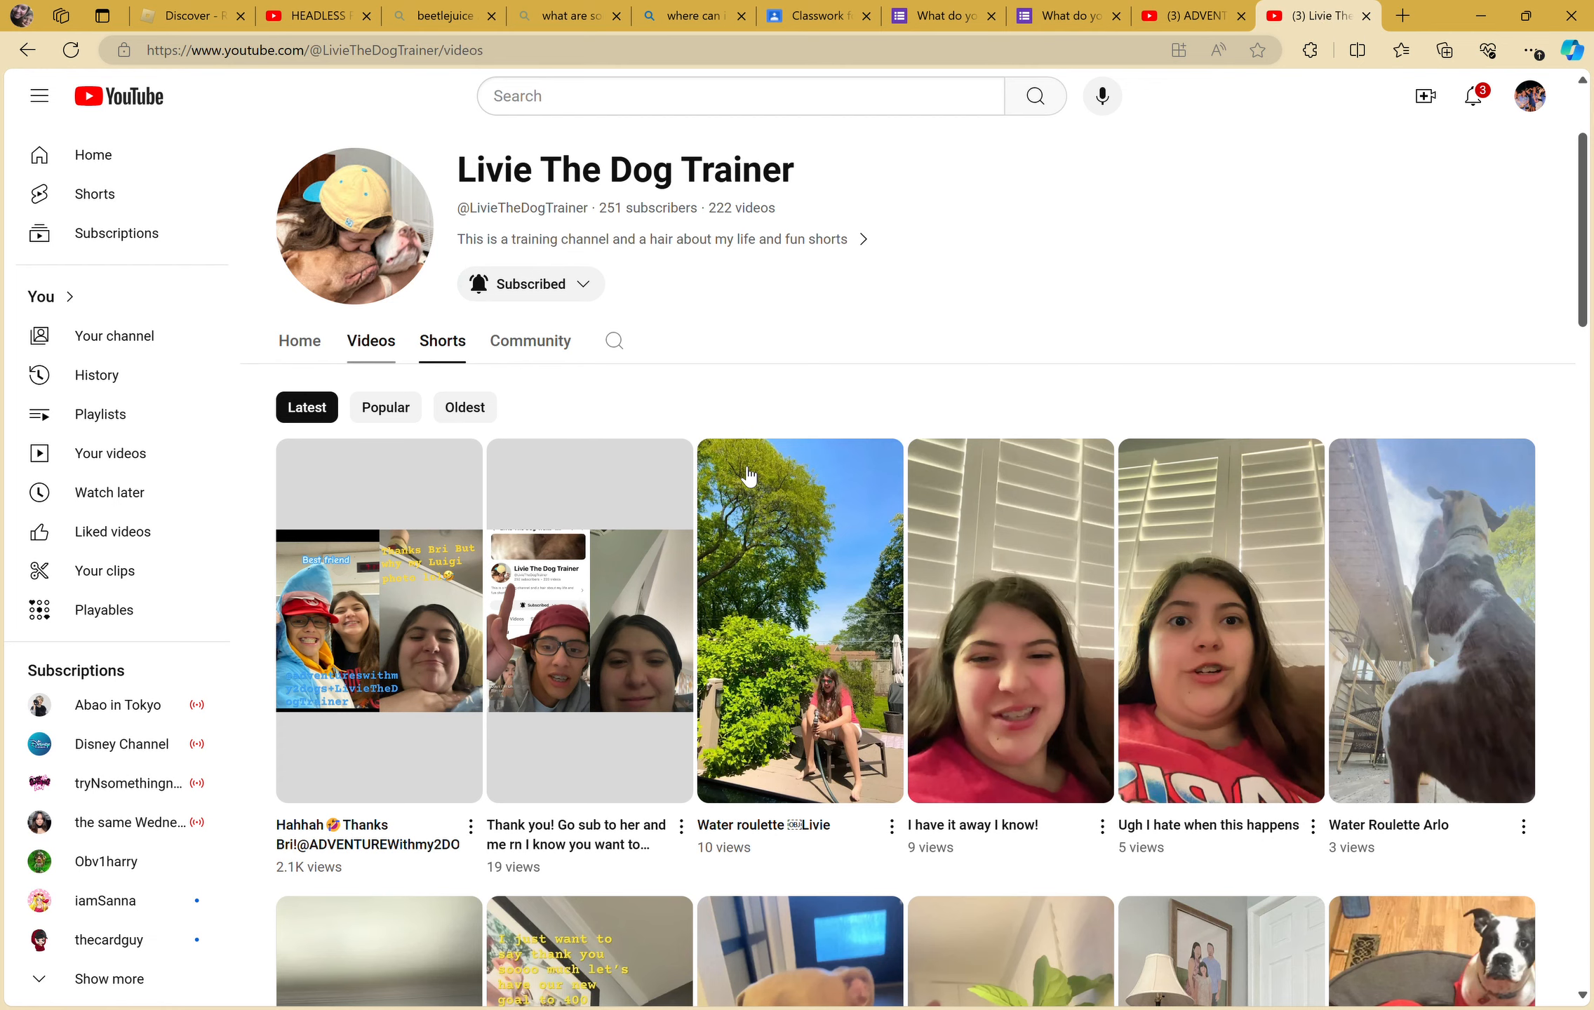
scroll(down, 3)
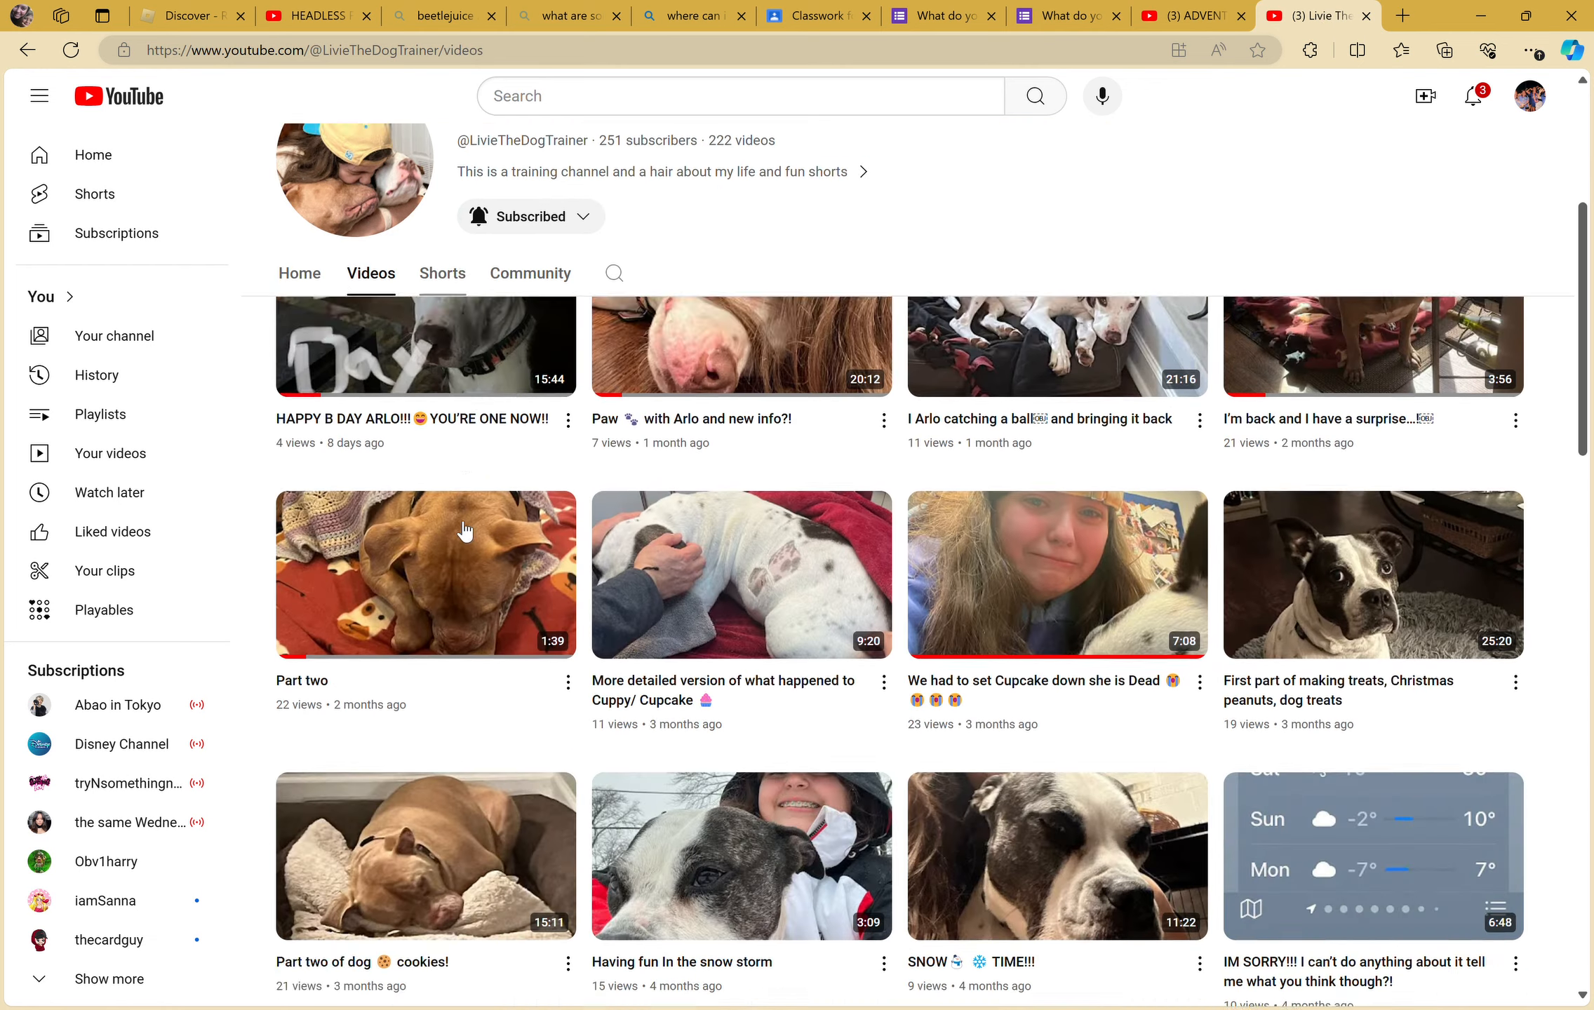
scroll(down, 3)
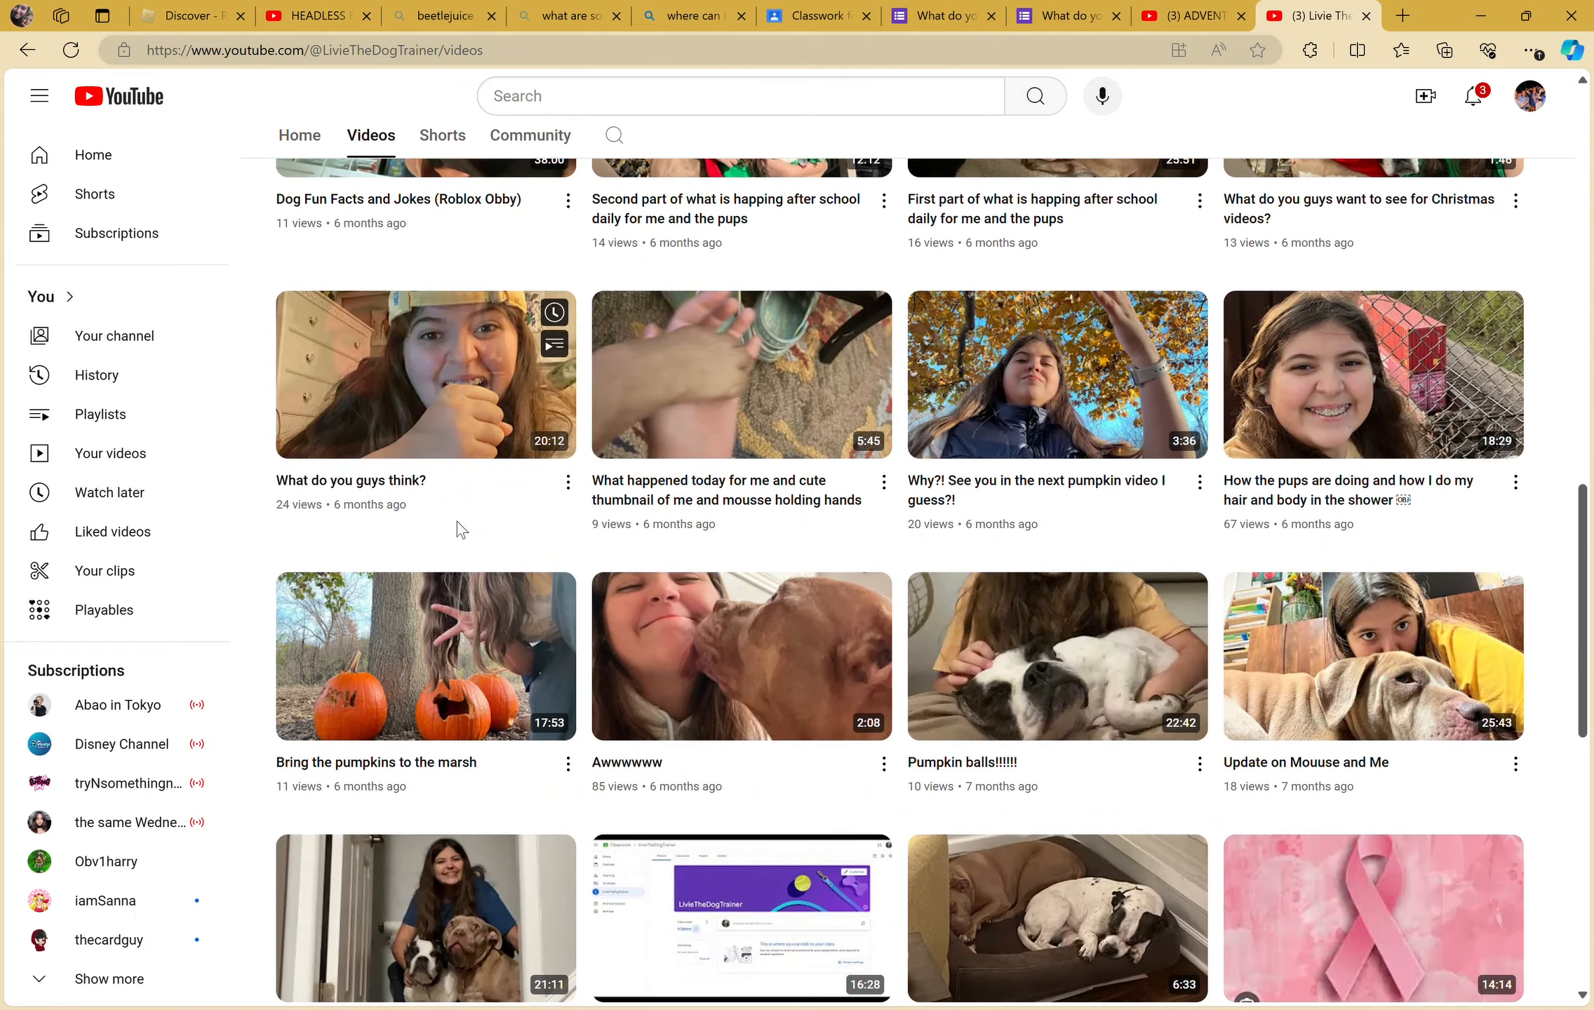
scroll(down, 3)
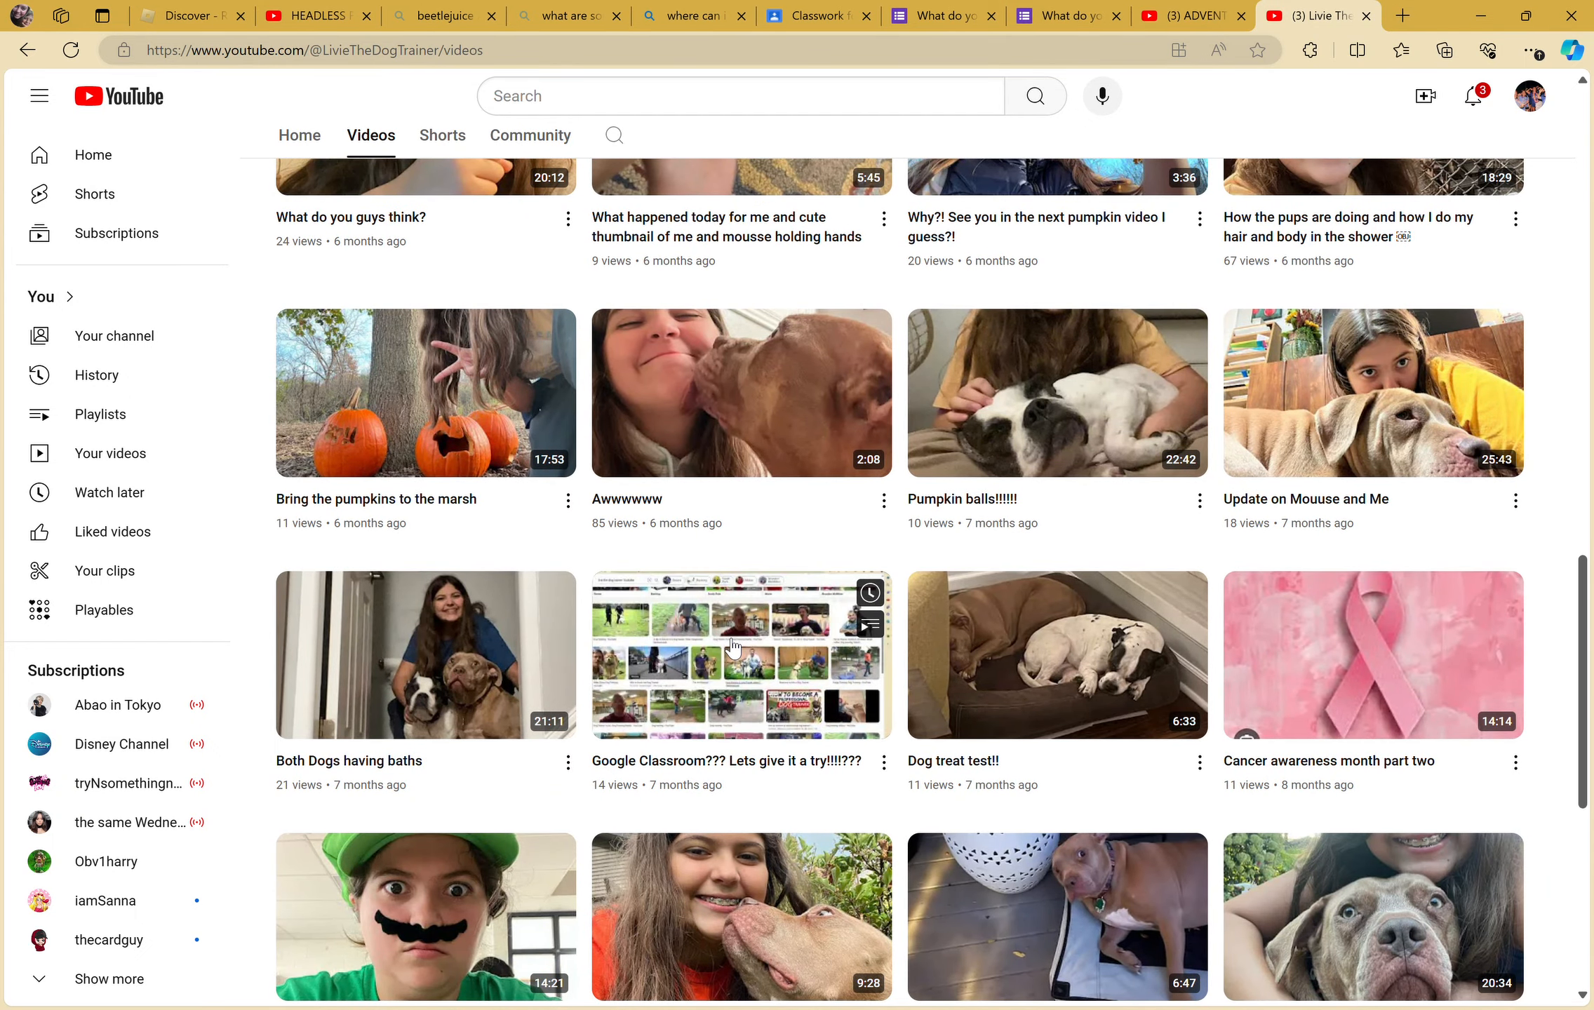
mouse_move(739, 646)
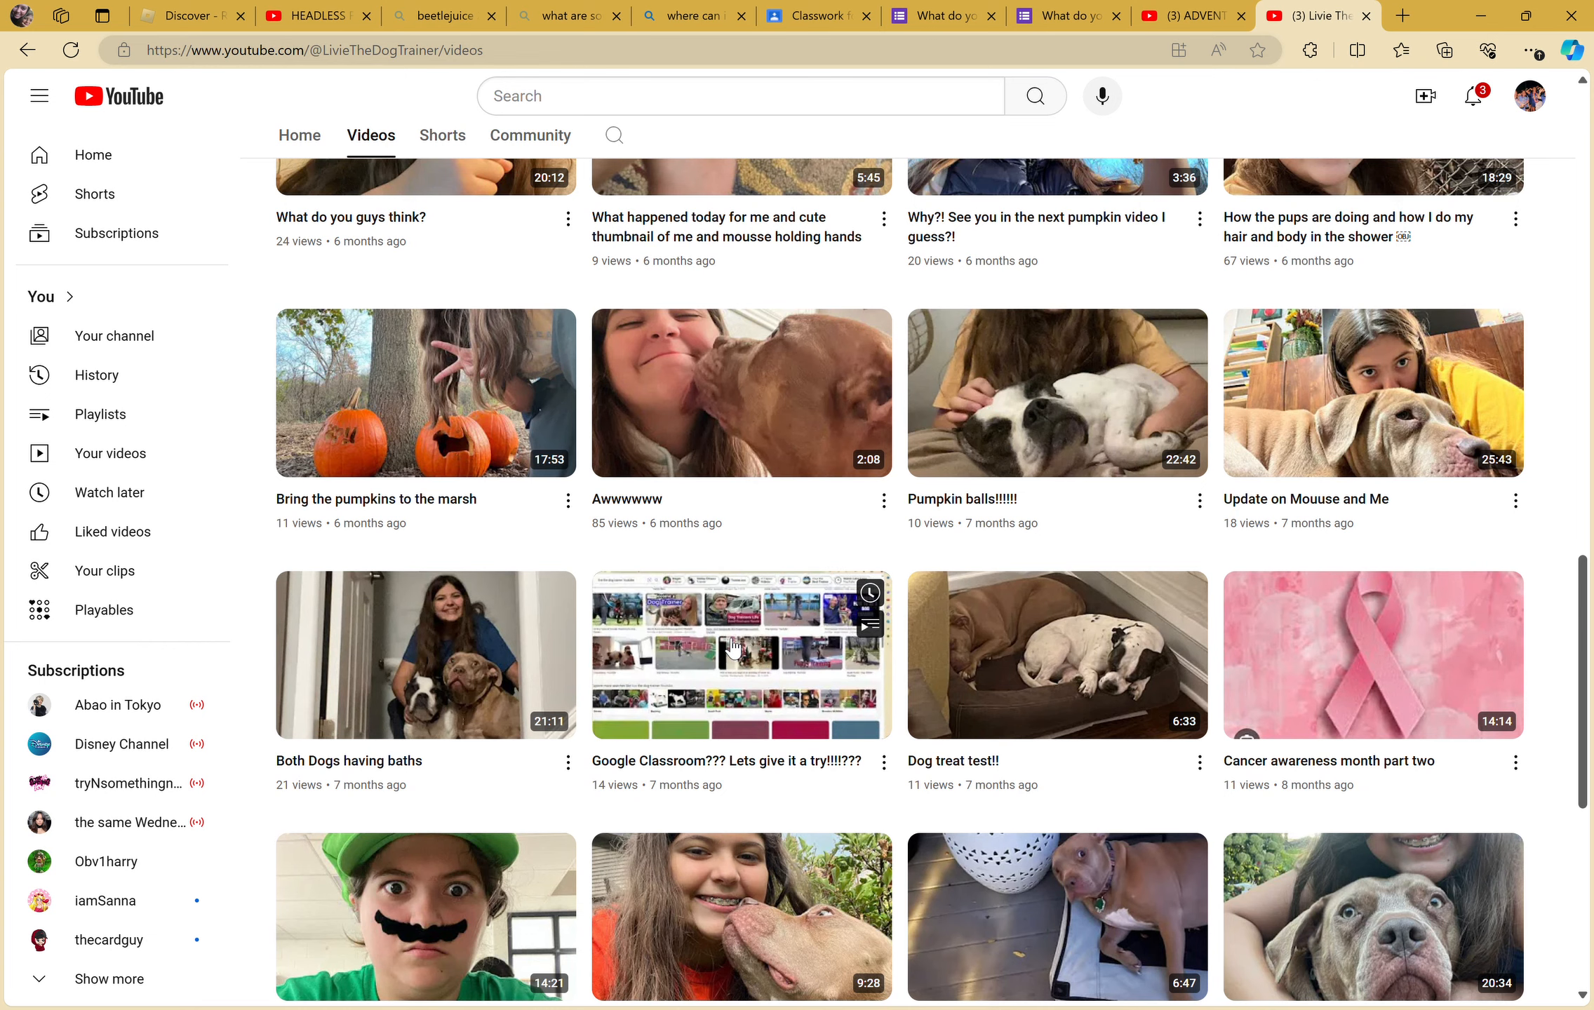
- Check the class's People page, return to Classwork, and close the video ideas form preview
click(814, 16)
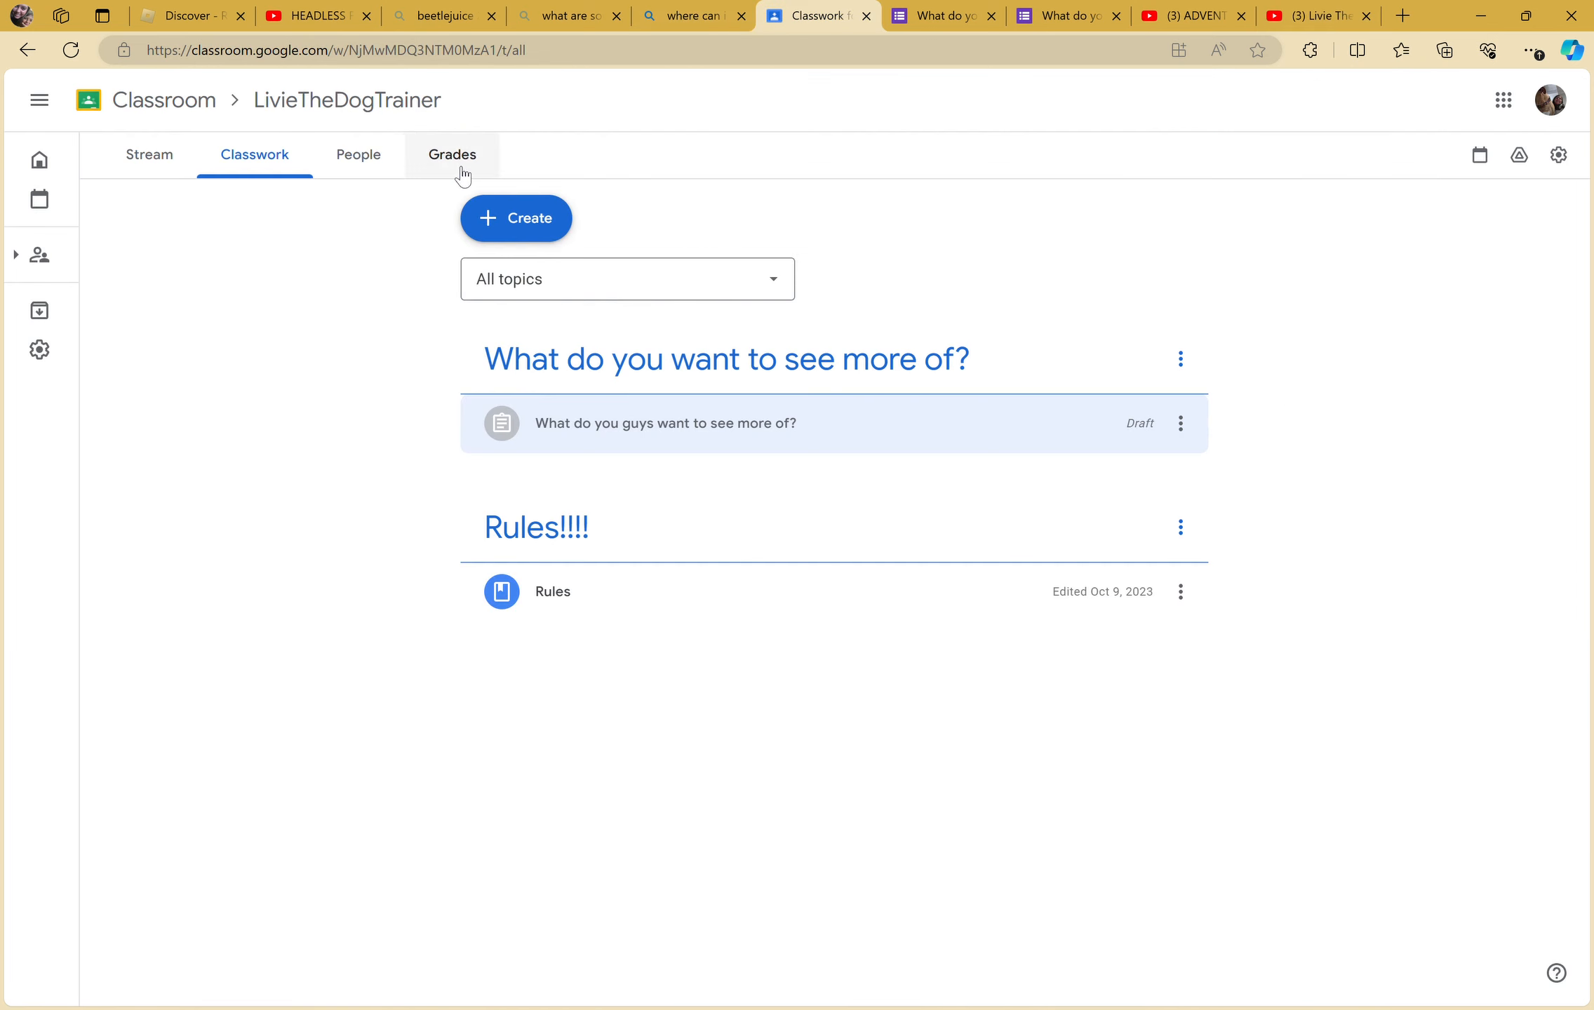
click(358, 155)
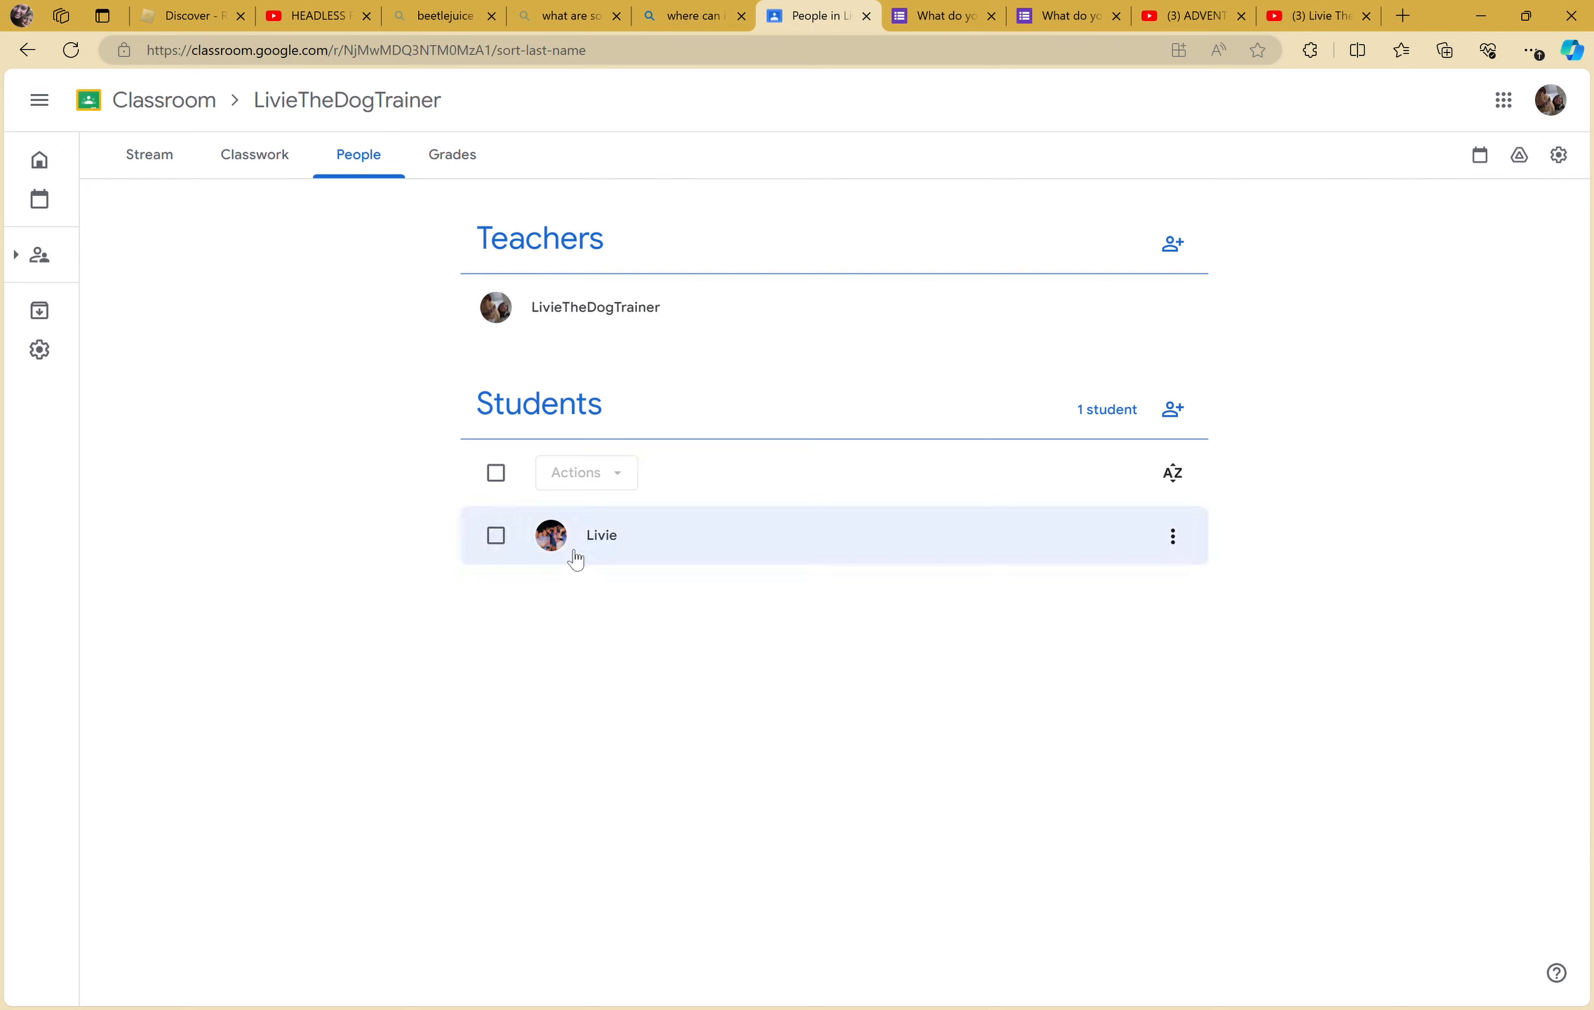
mouse_move(148, 155)
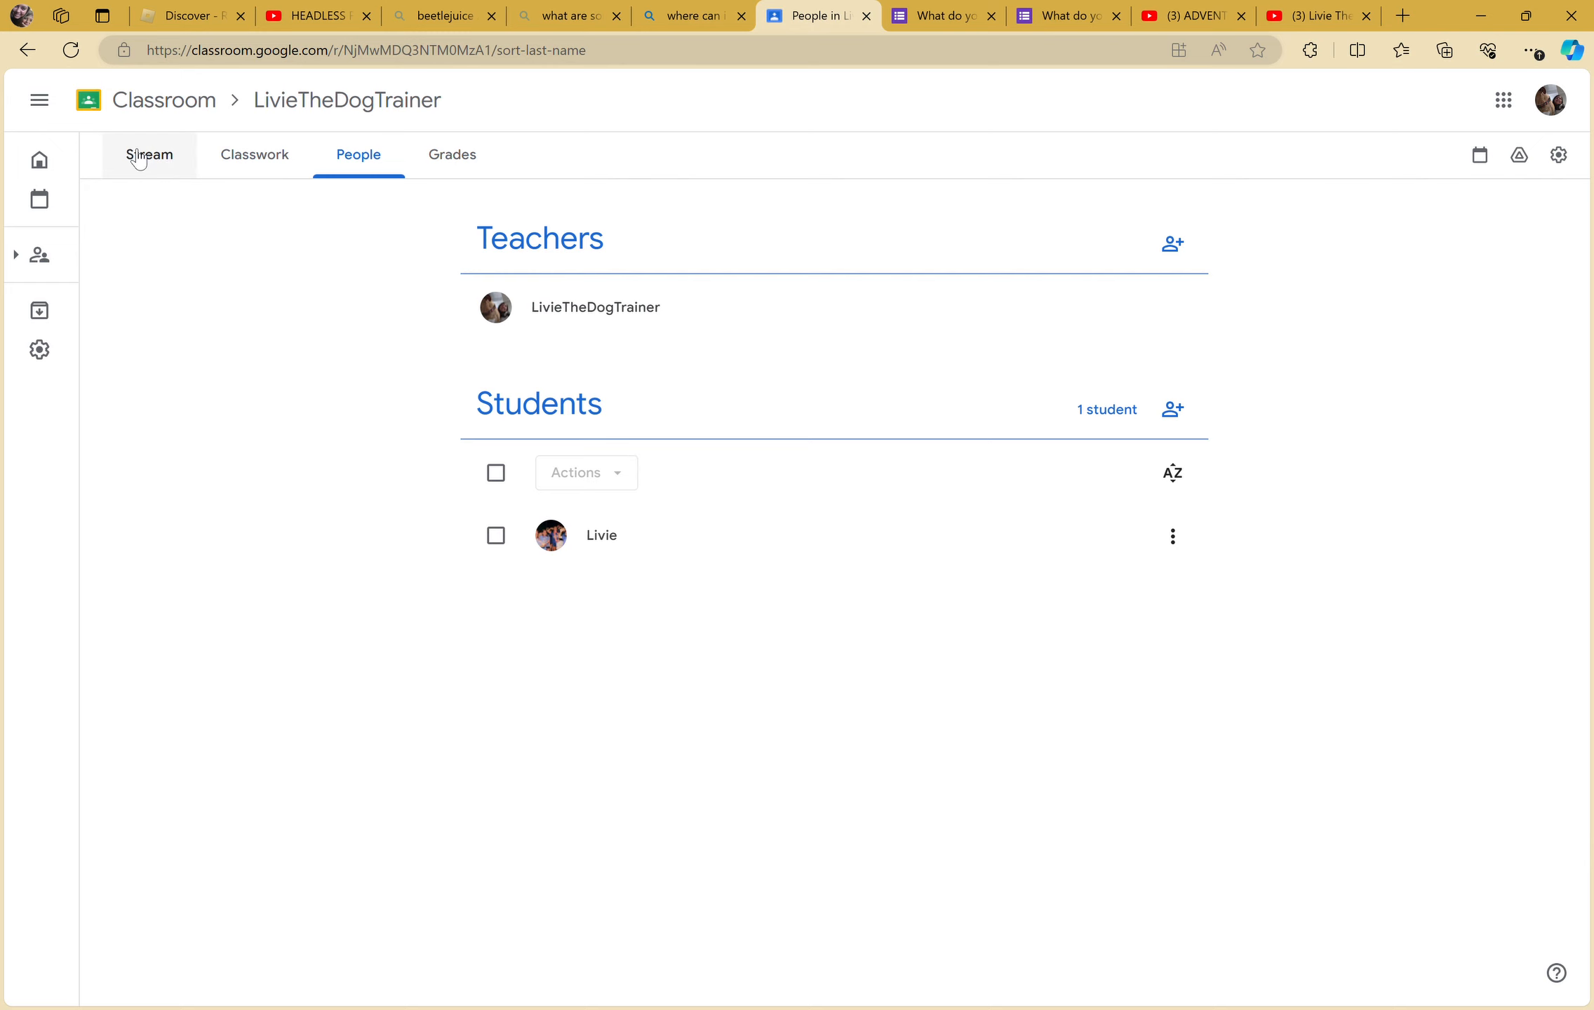
click(254, 155)
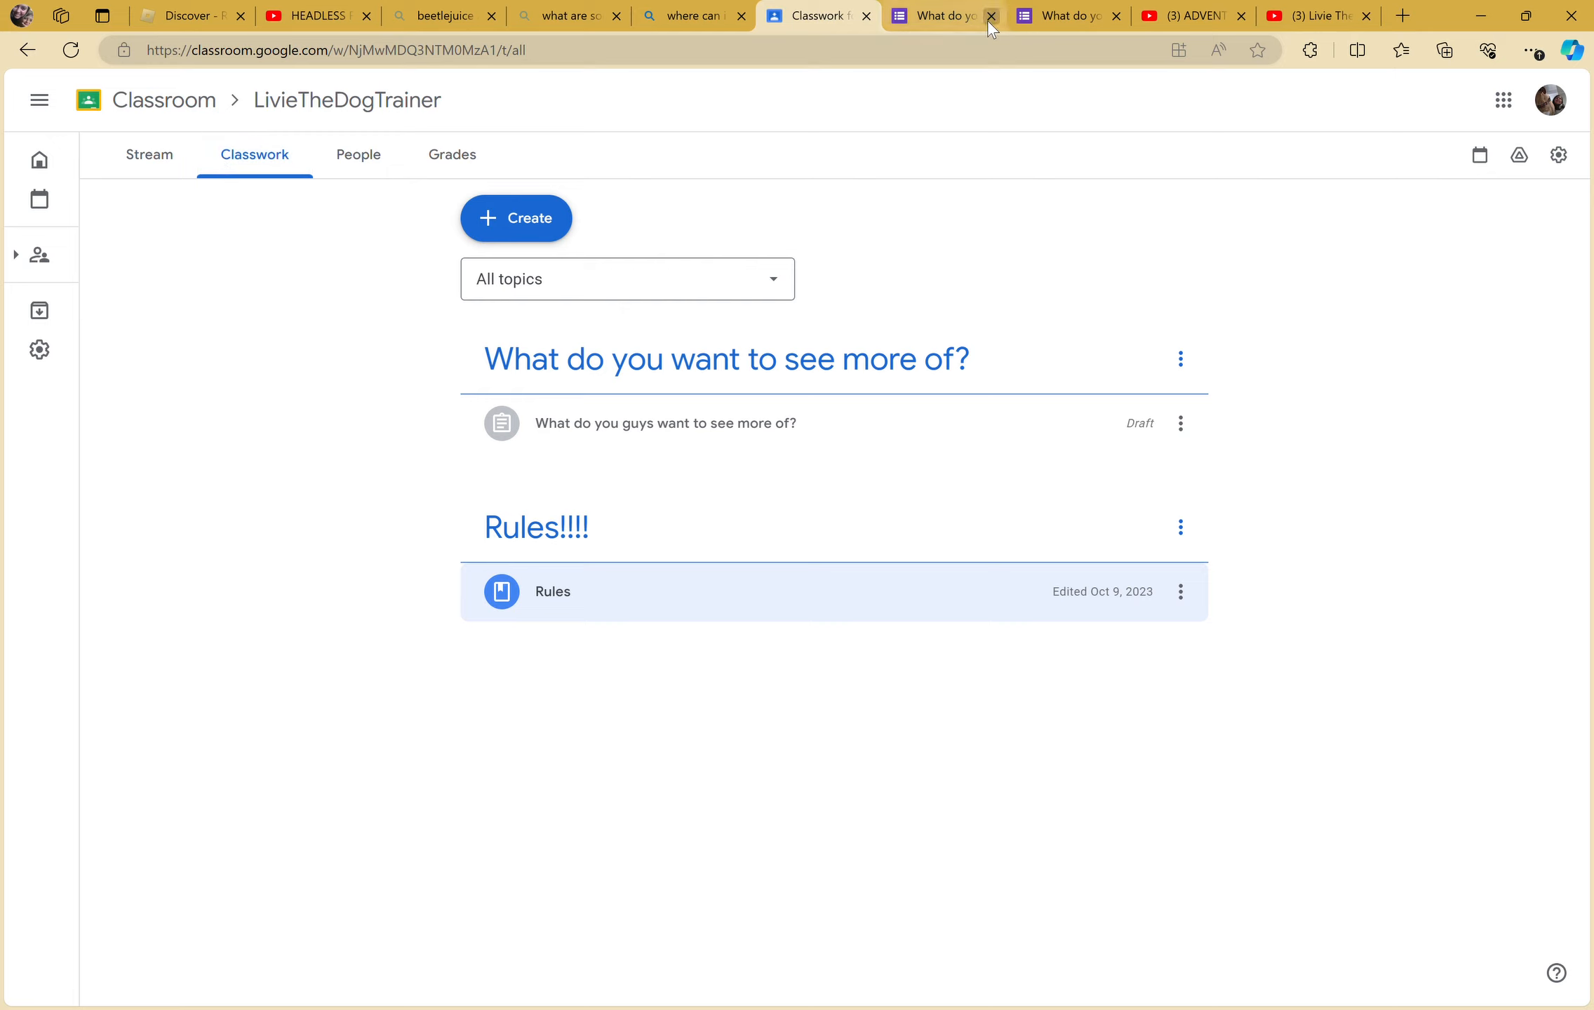
click(992, 15)
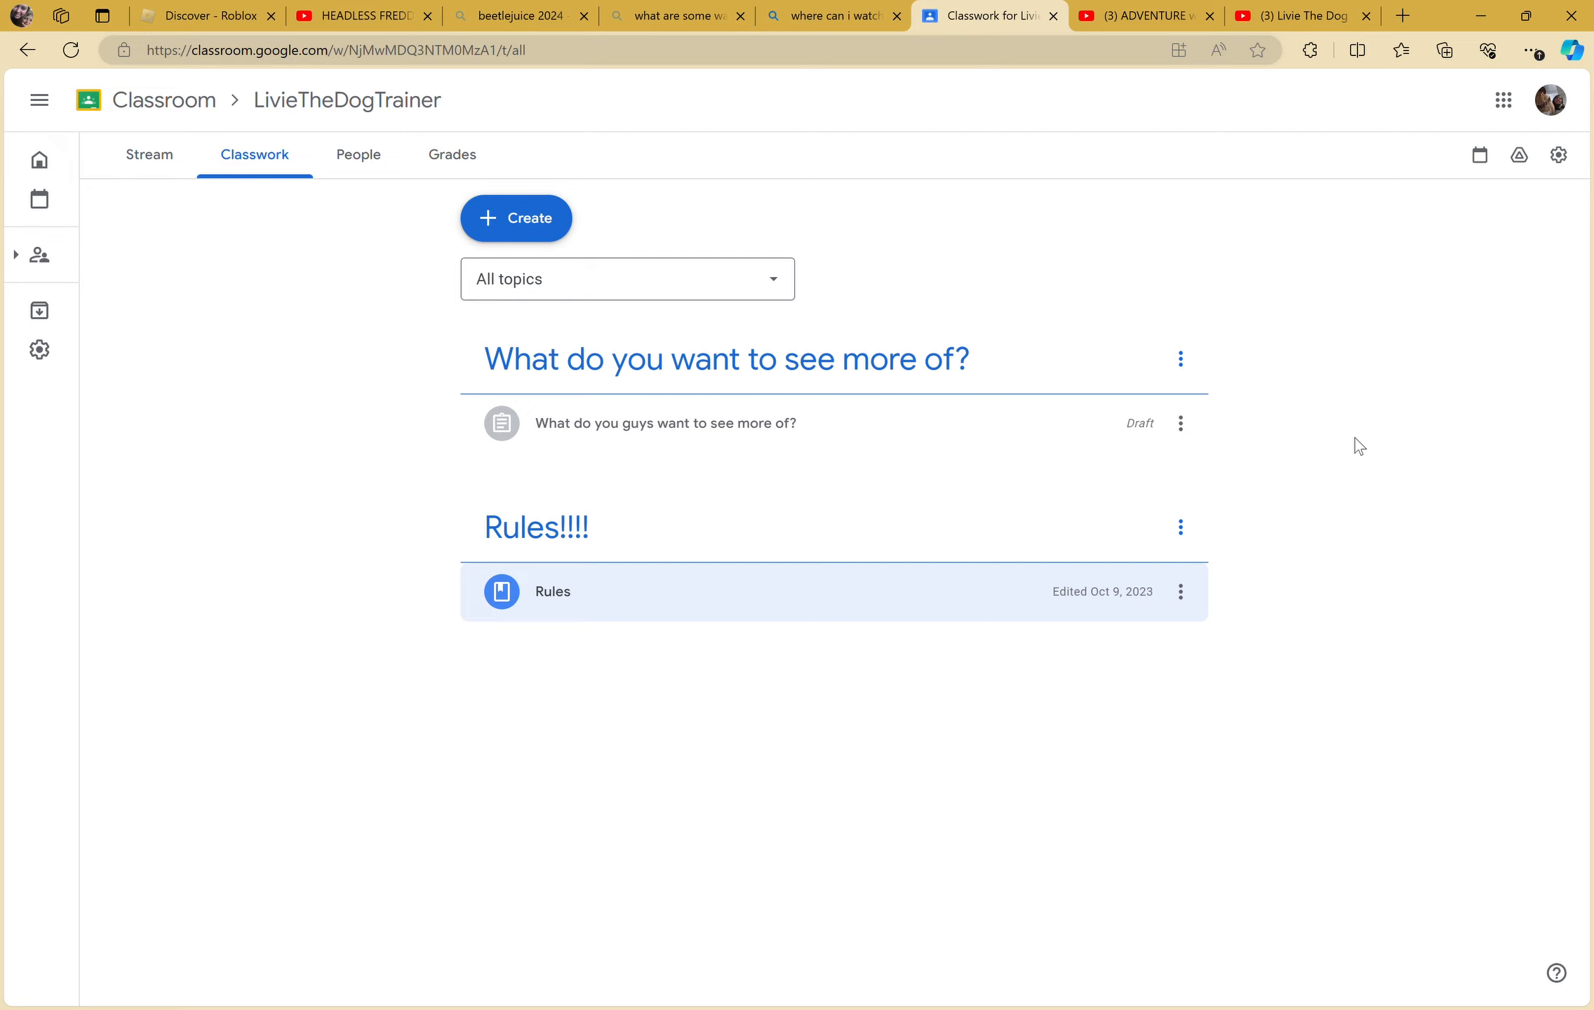
- Edit the draft and remove the Livie The Dog Trainer channel and wonka video attachments
click(1180, 424)
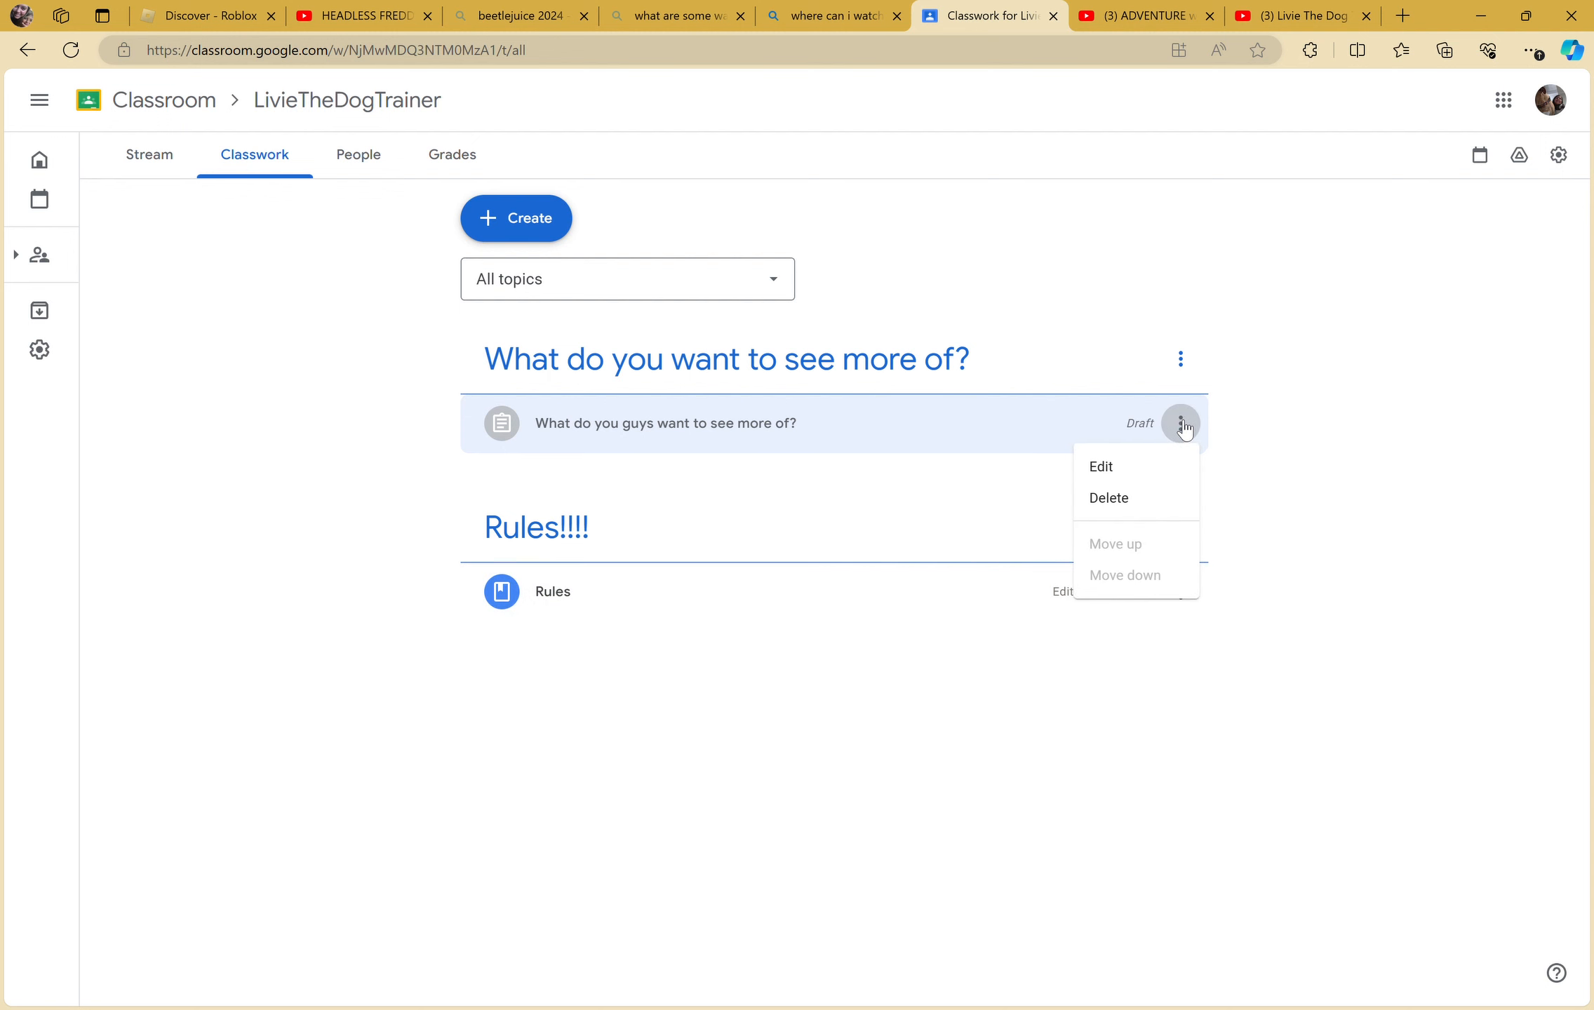
click(1100, 467)
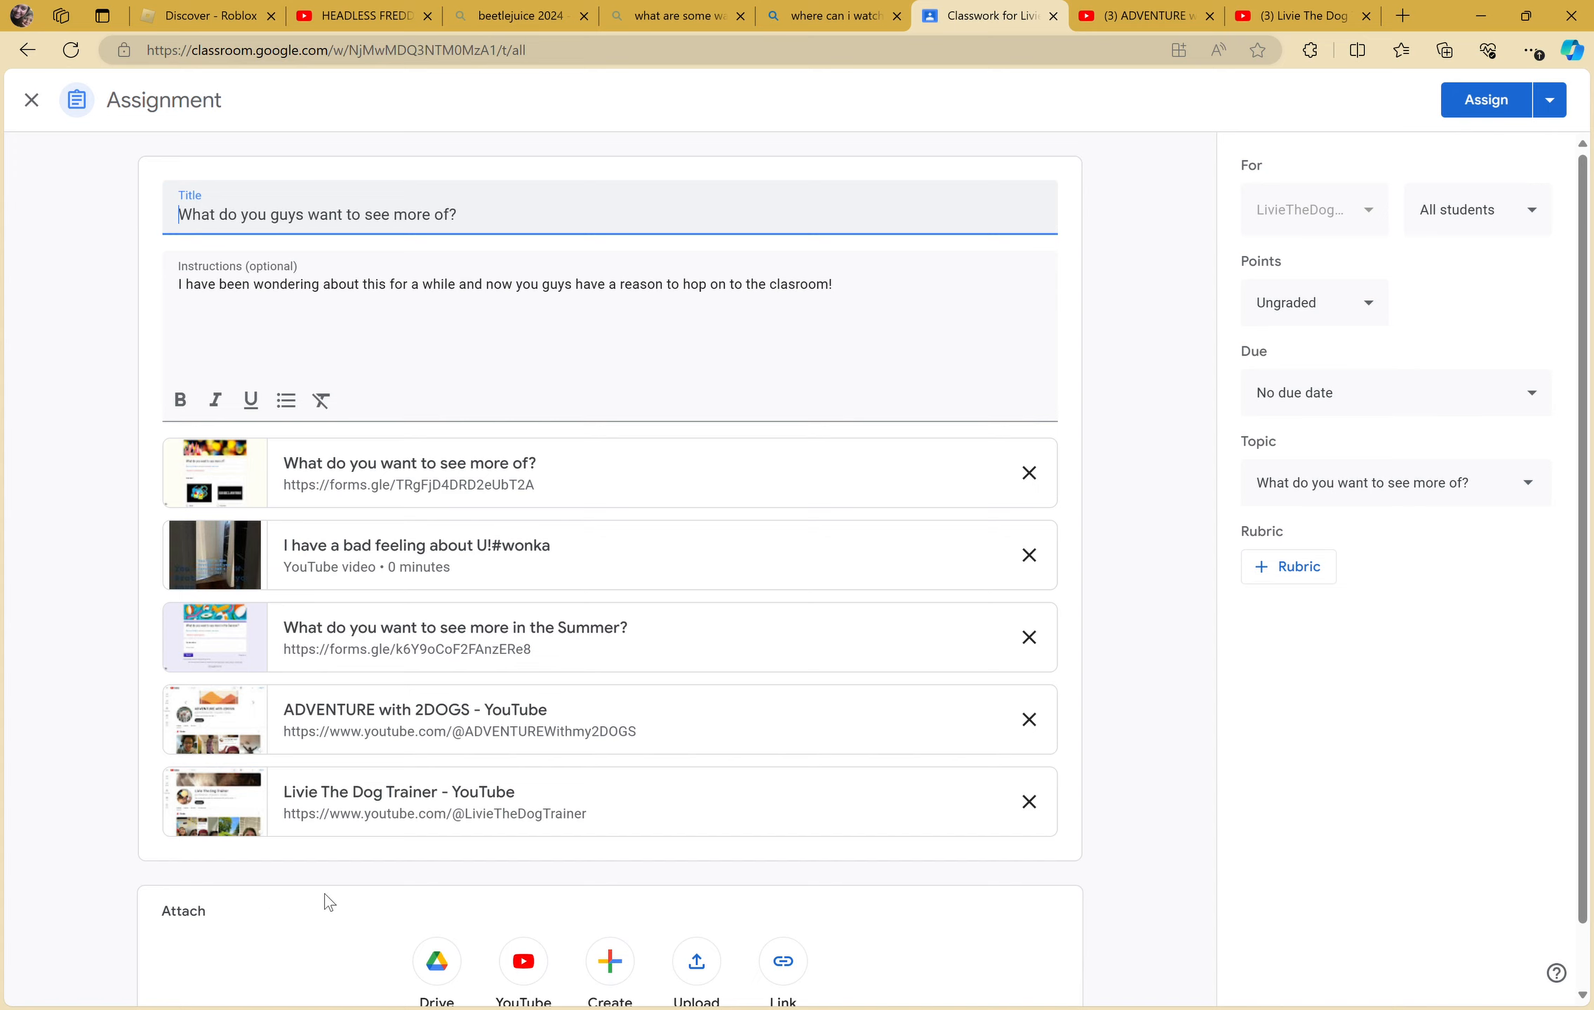
click(1028, 802)
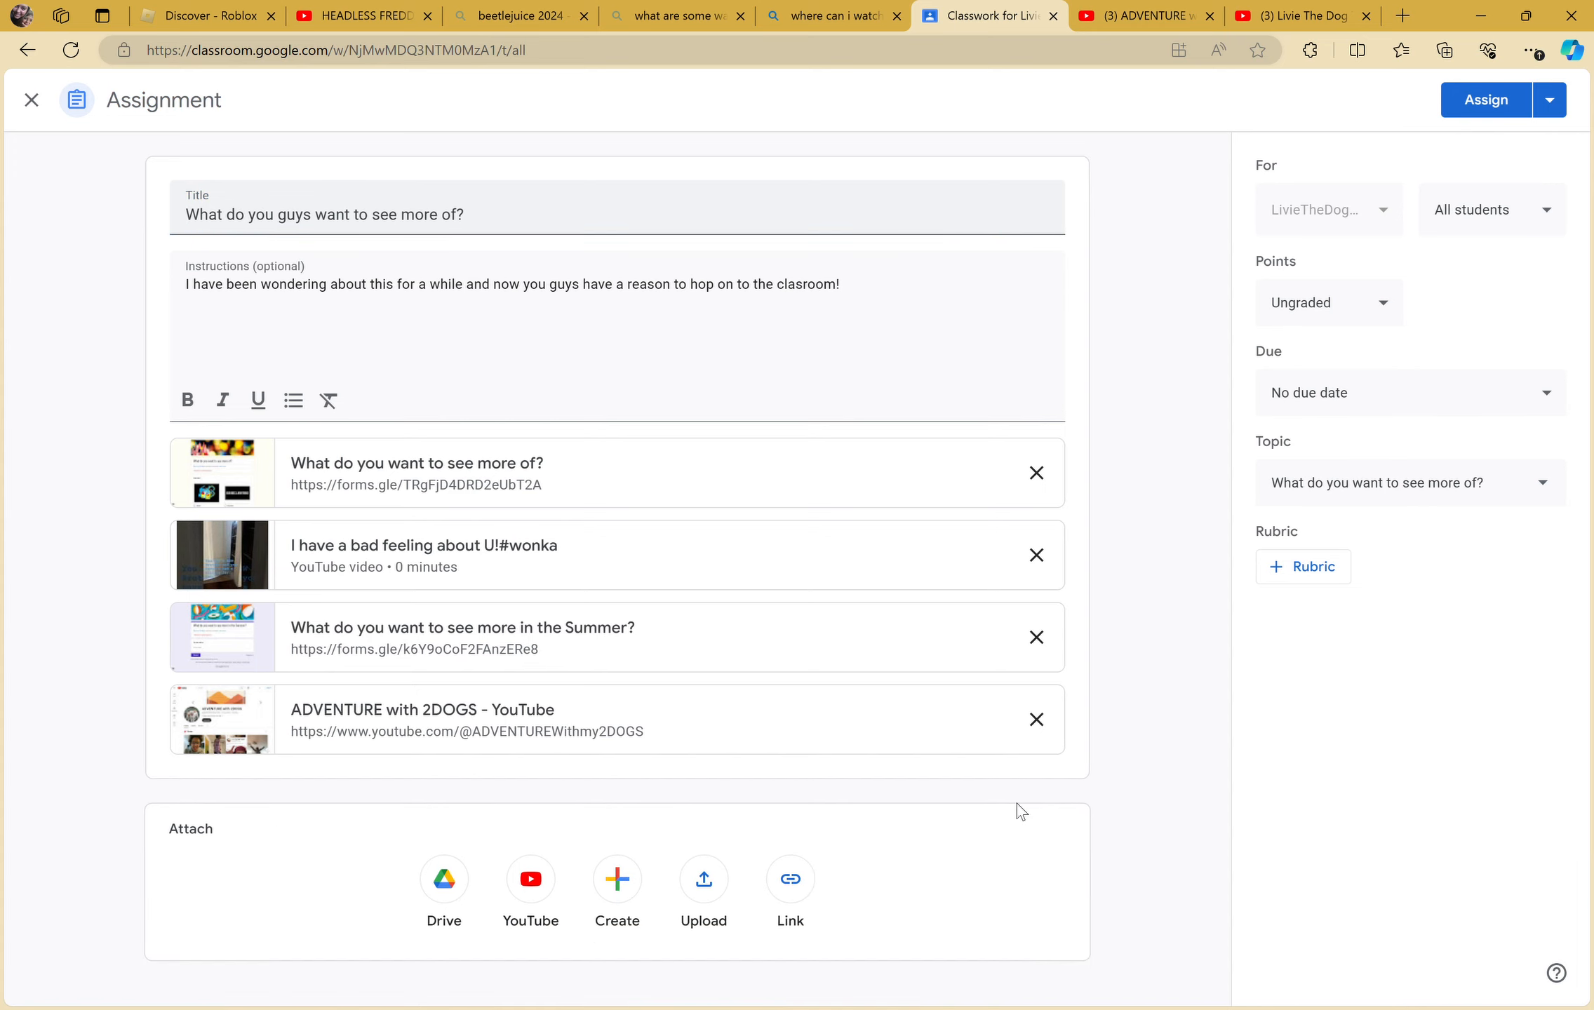
click(1037, 555)
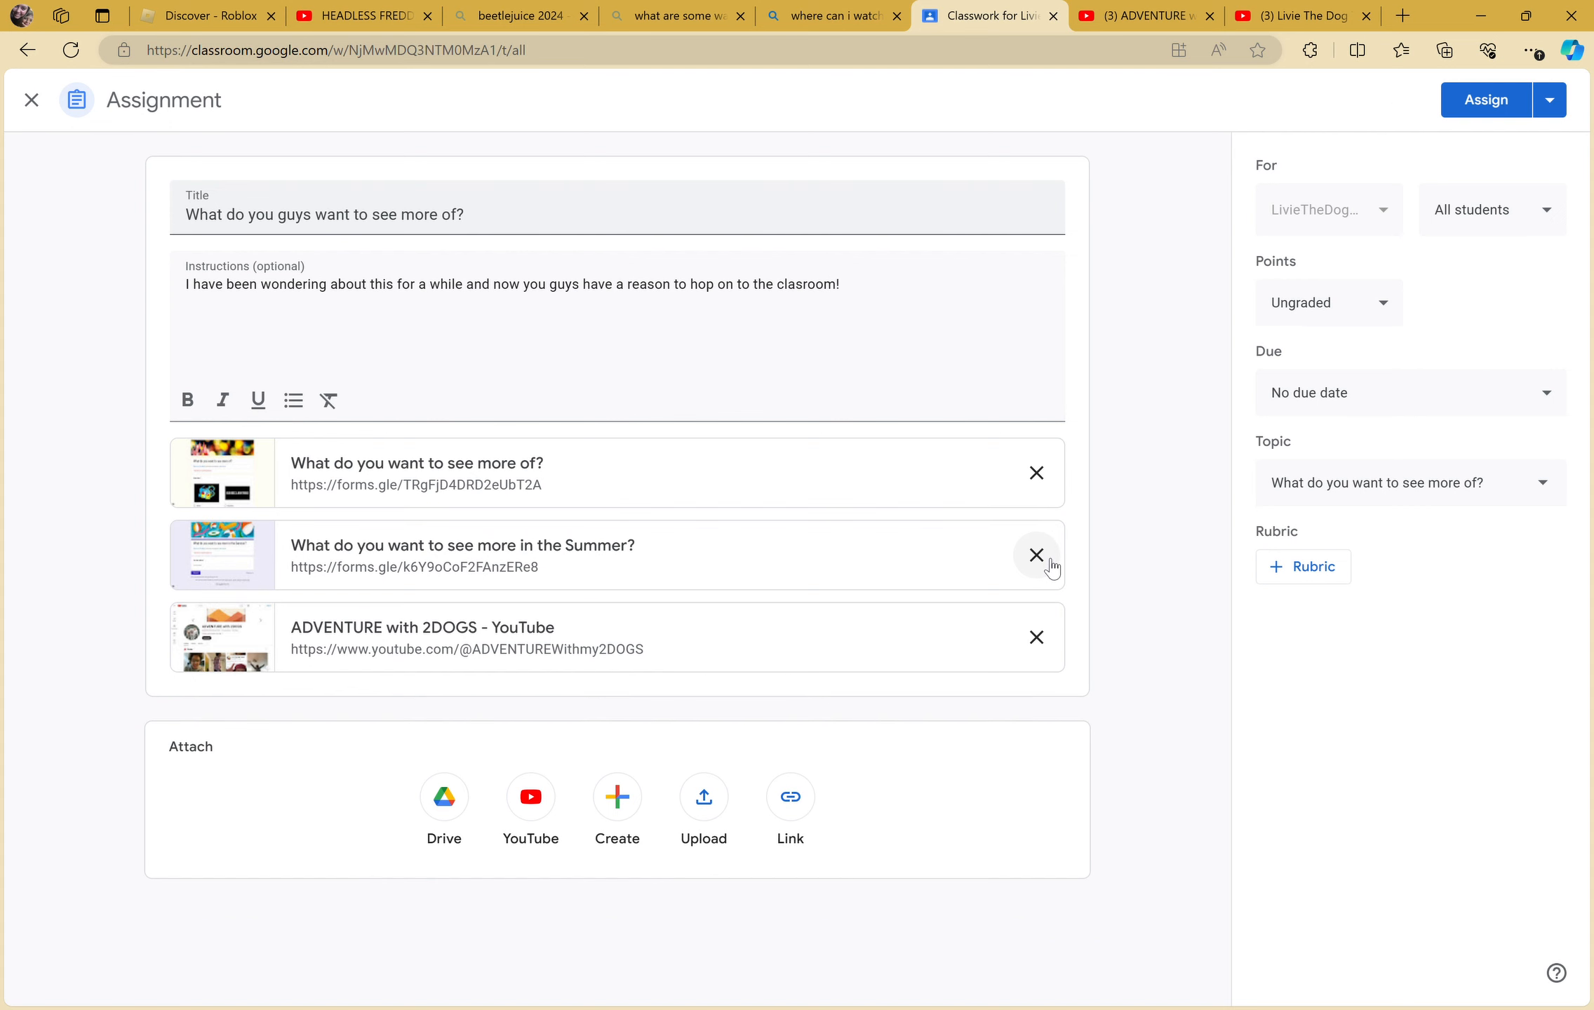
- Copy the Livie The Dog Trainer channel's home page address from YouTube
click(1301, 16)
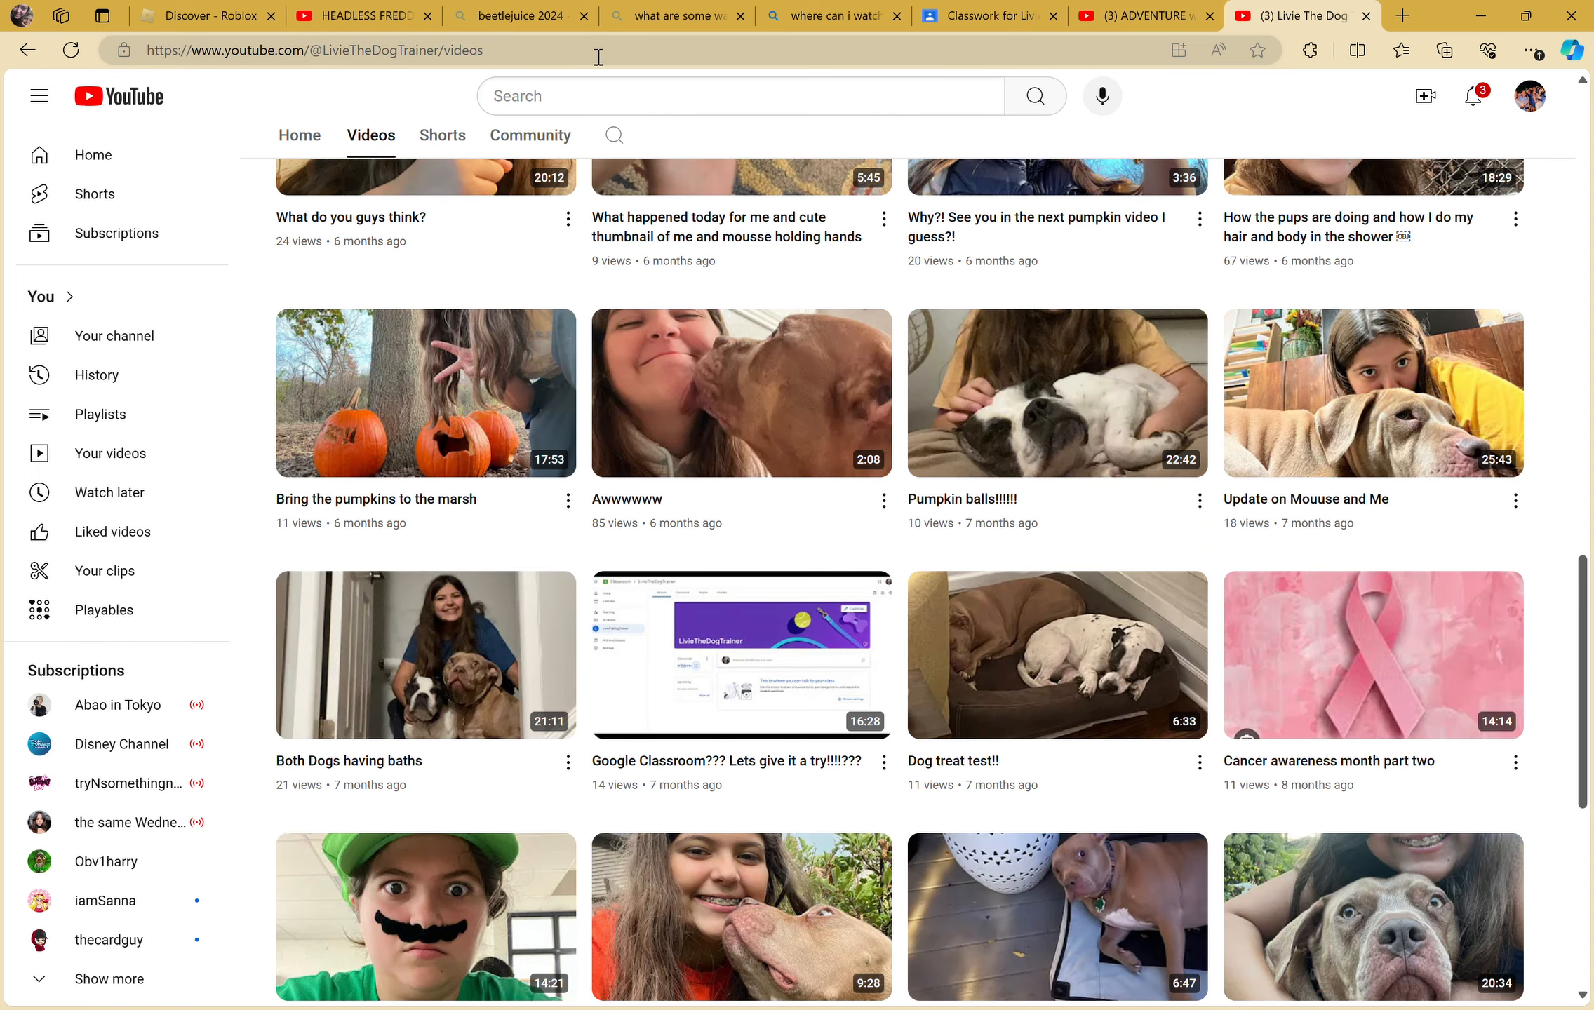
scroll(down, 3)
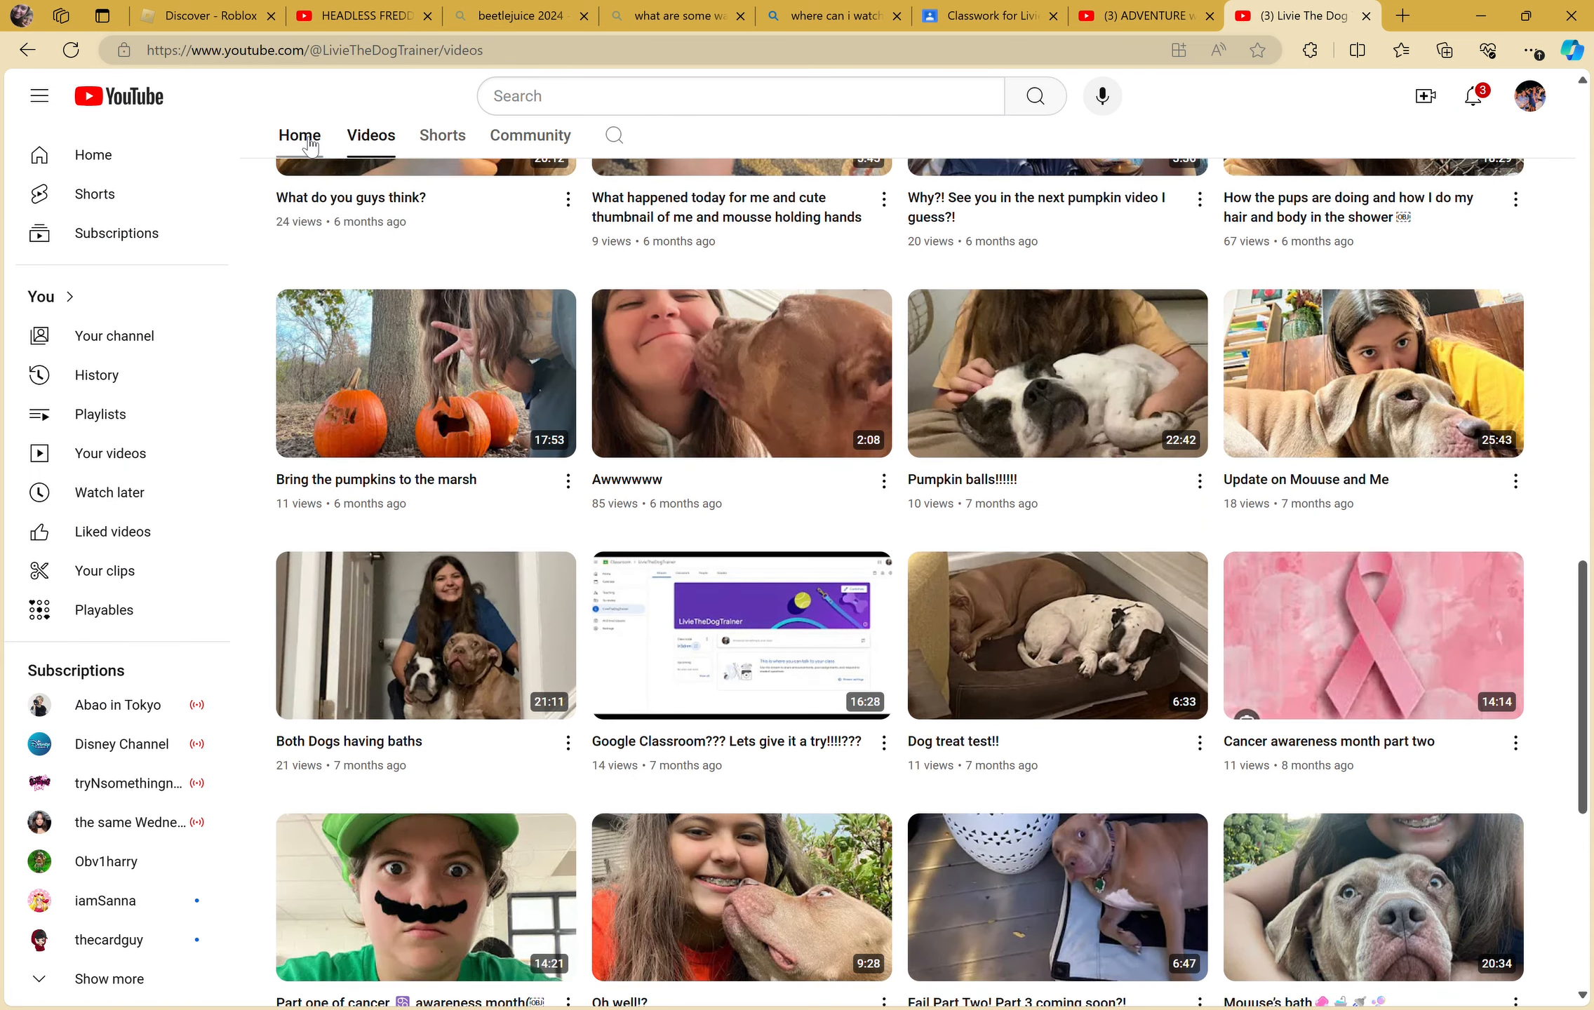
click(306, 50)
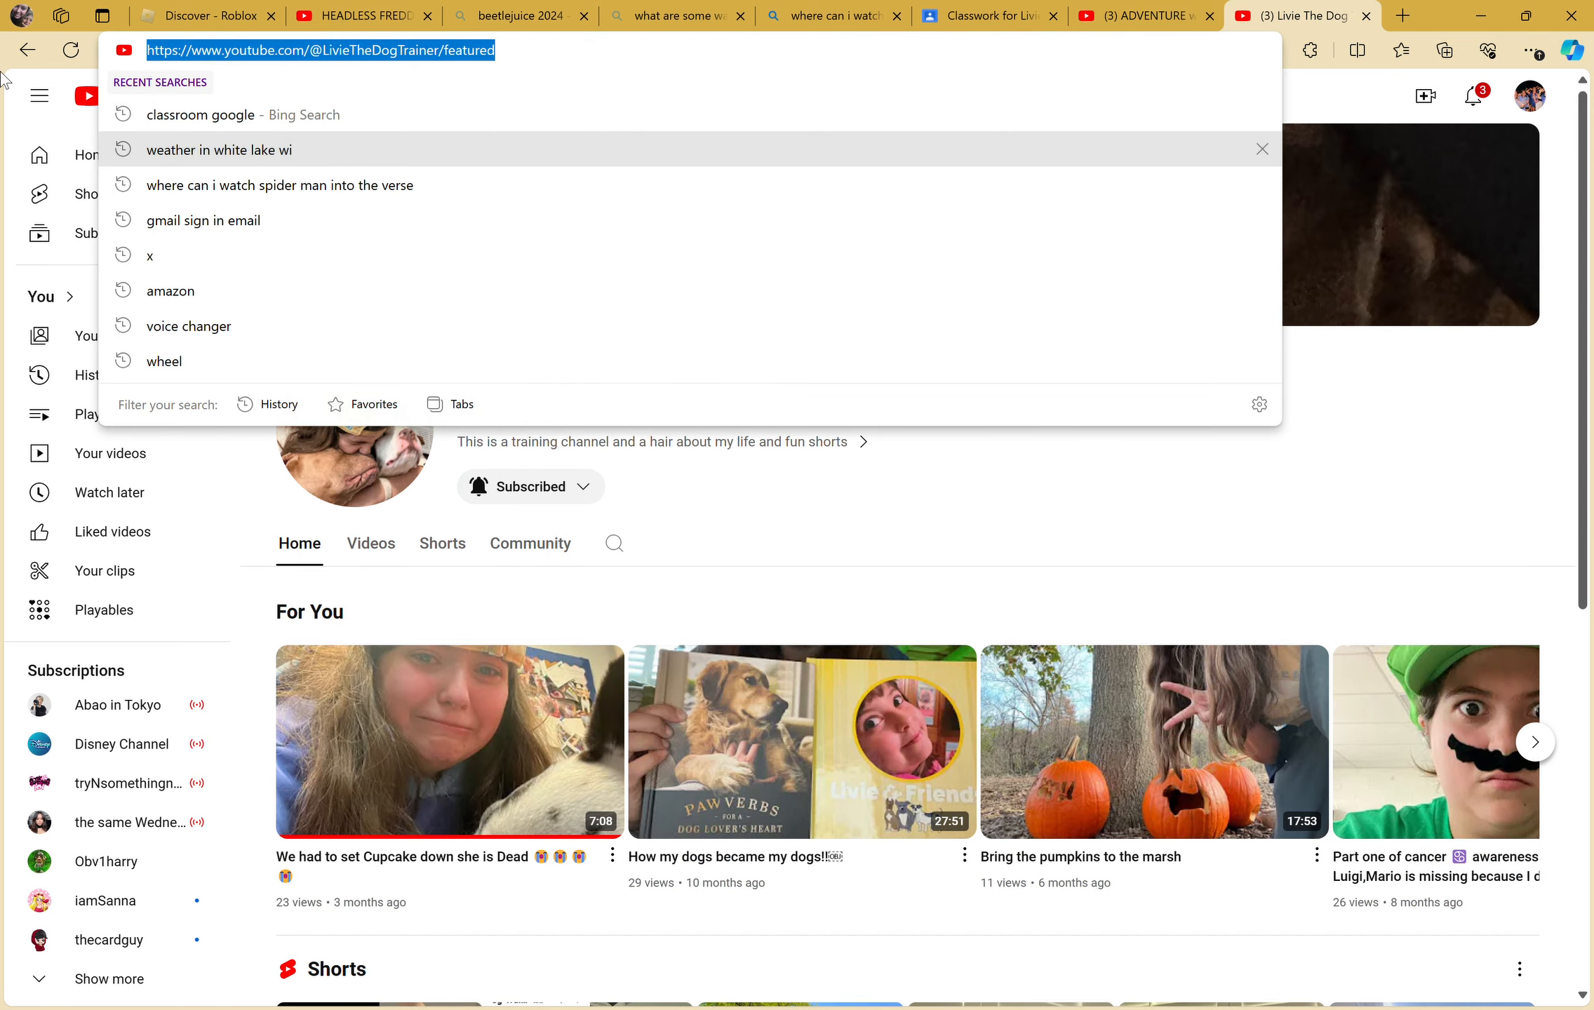
click(985, 16)
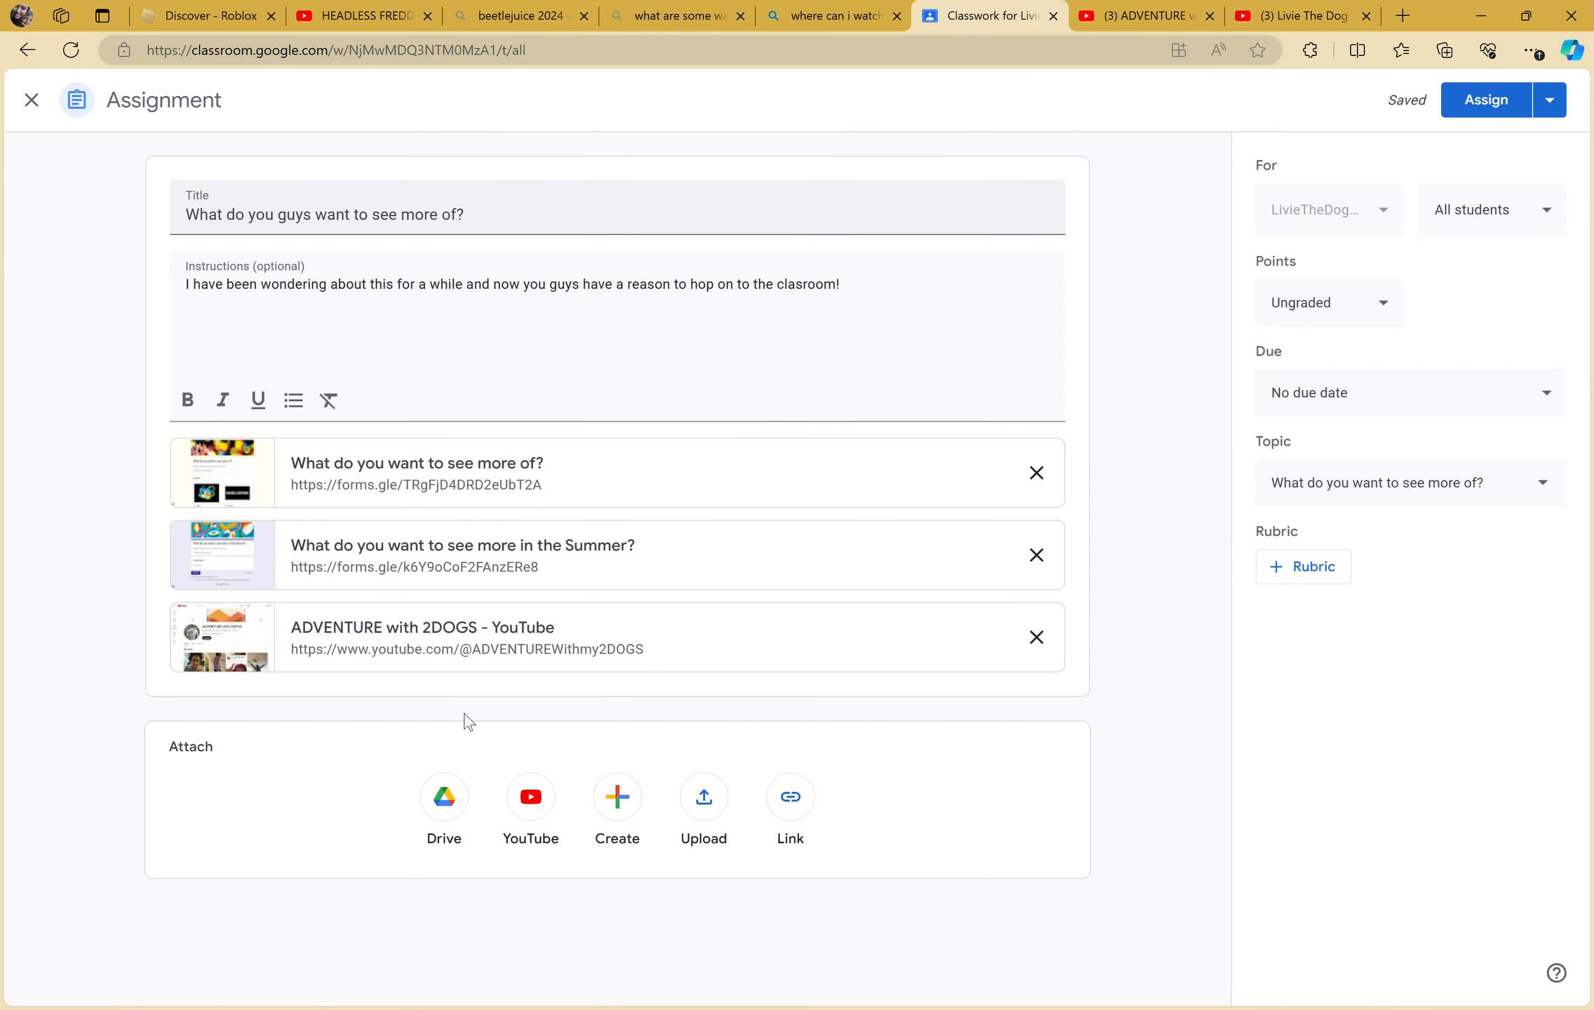
mouse_move(790, 796)
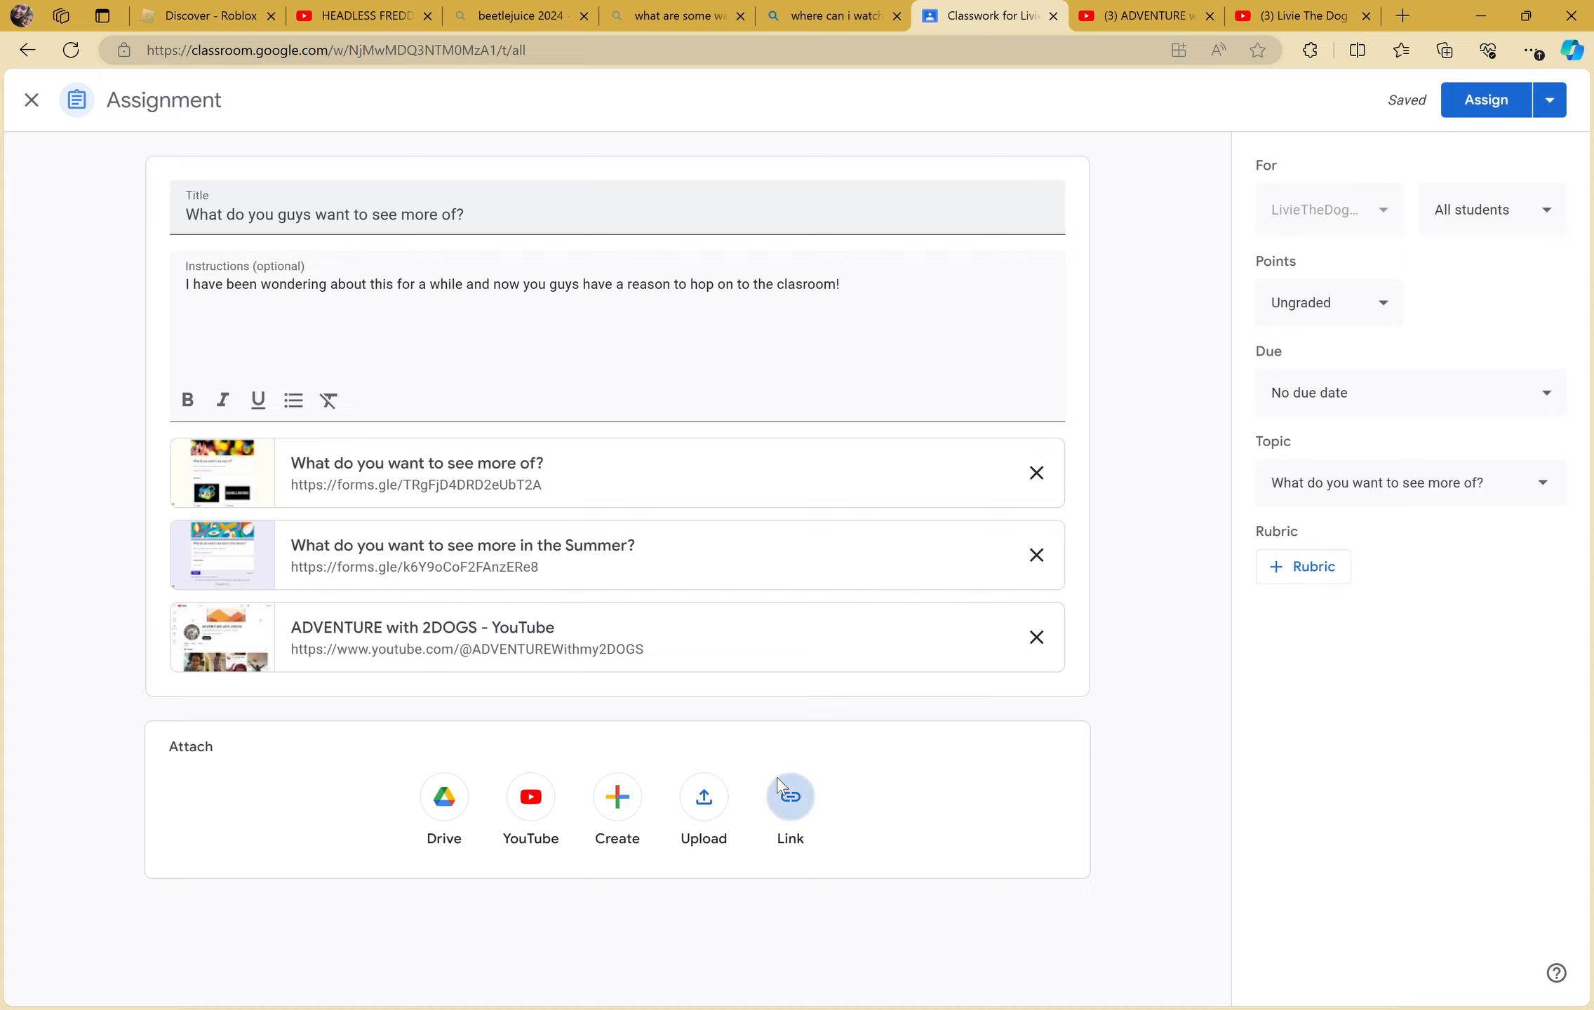
- Attach the channel link and the channel's newest Short as web links
click(790, 797)
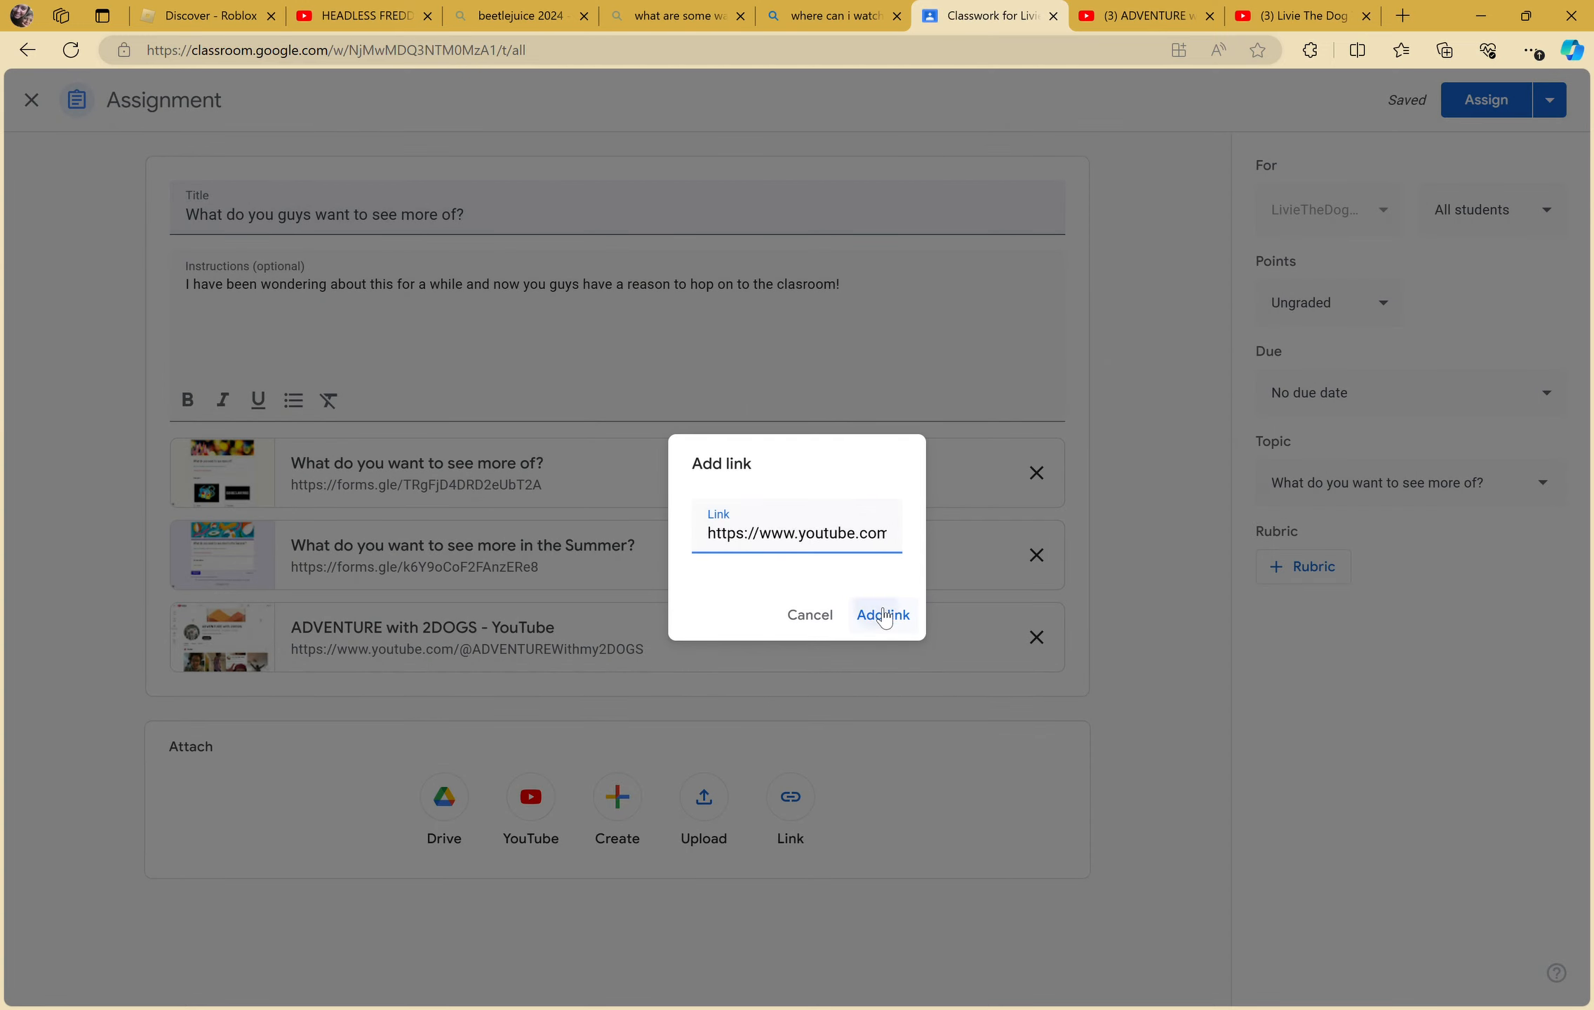
click(882, 614)
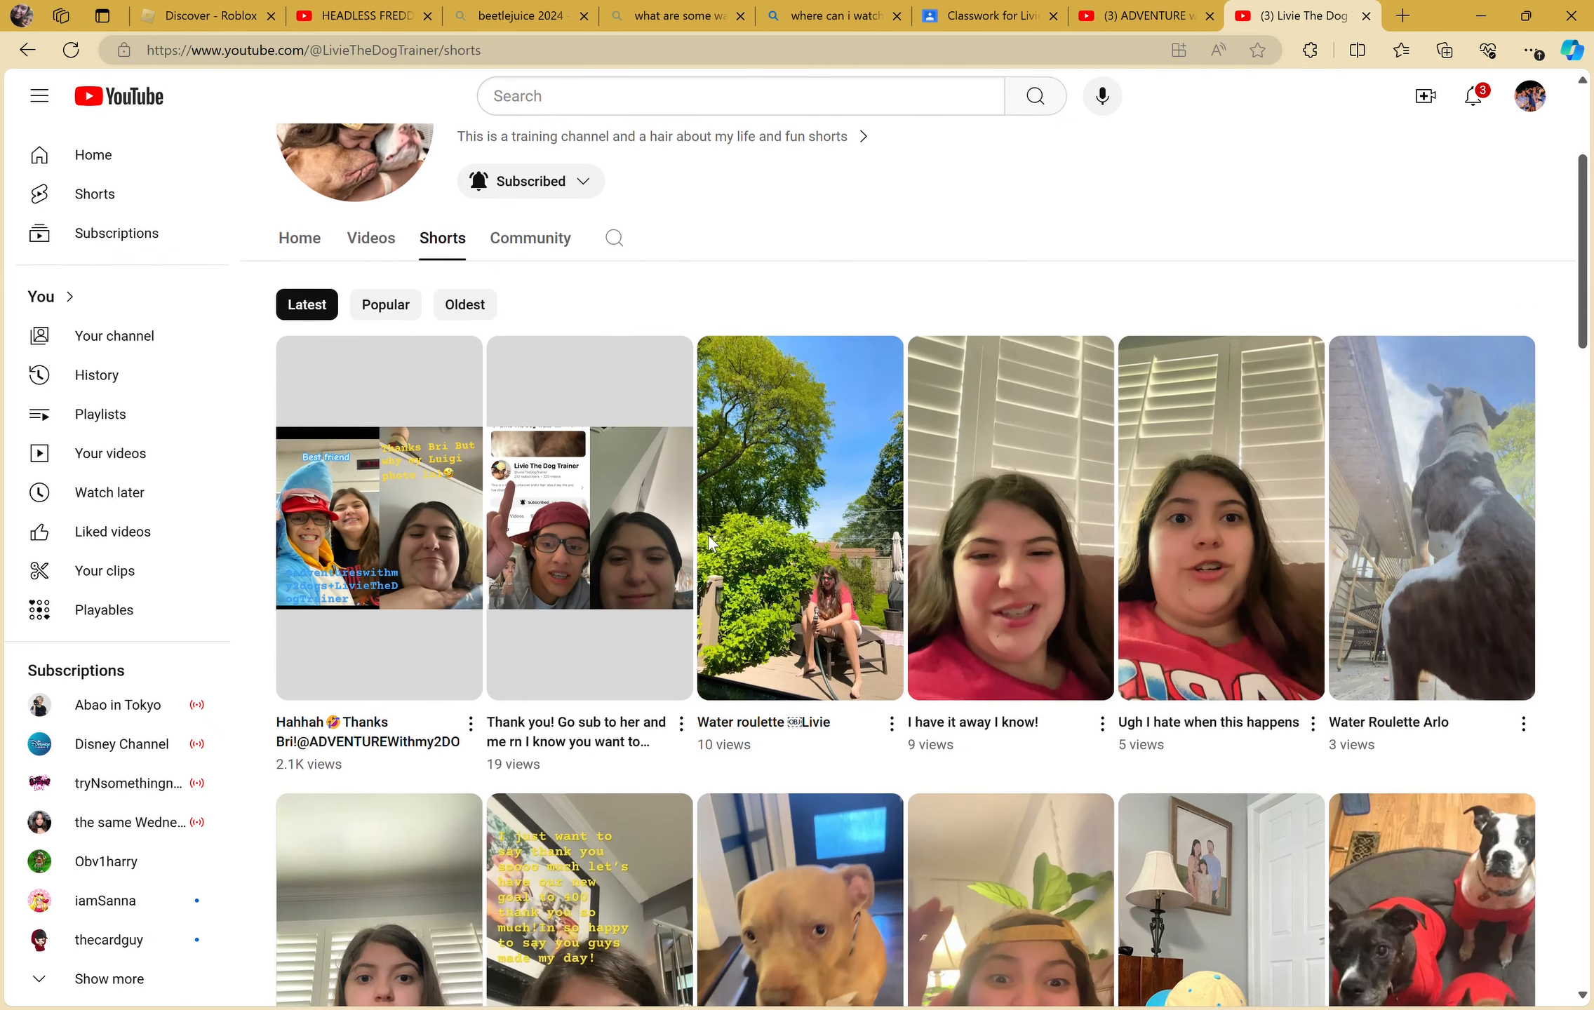
click(378, 518)
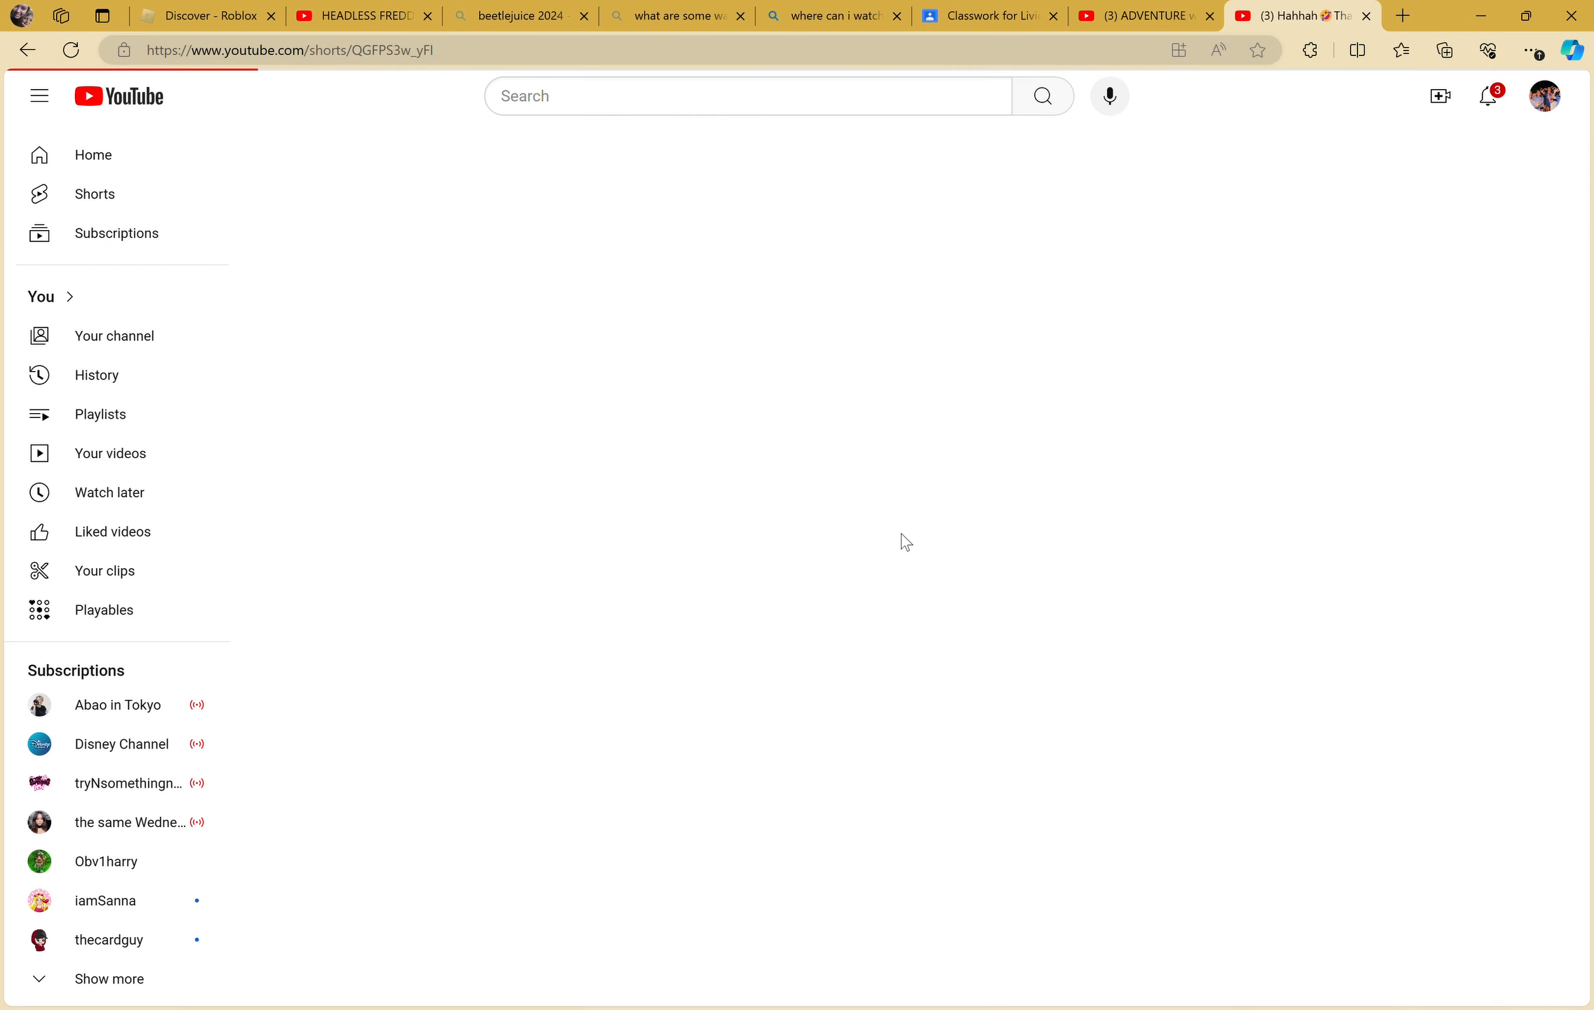
click(95, 195)
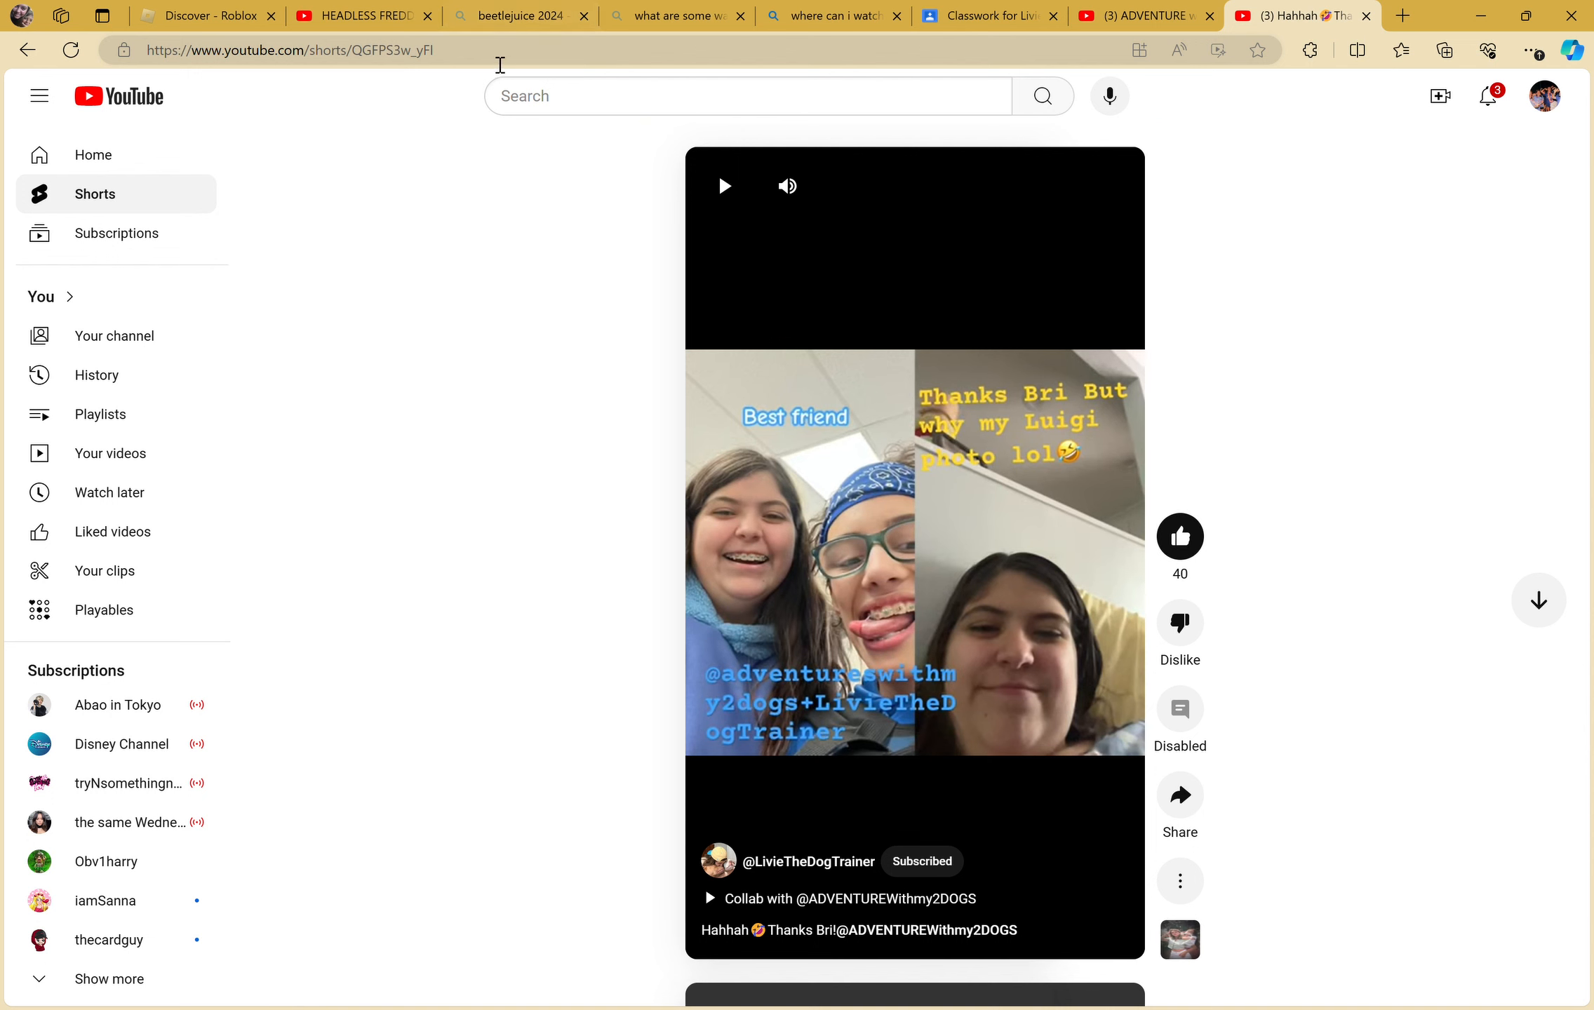
click(290, 50)
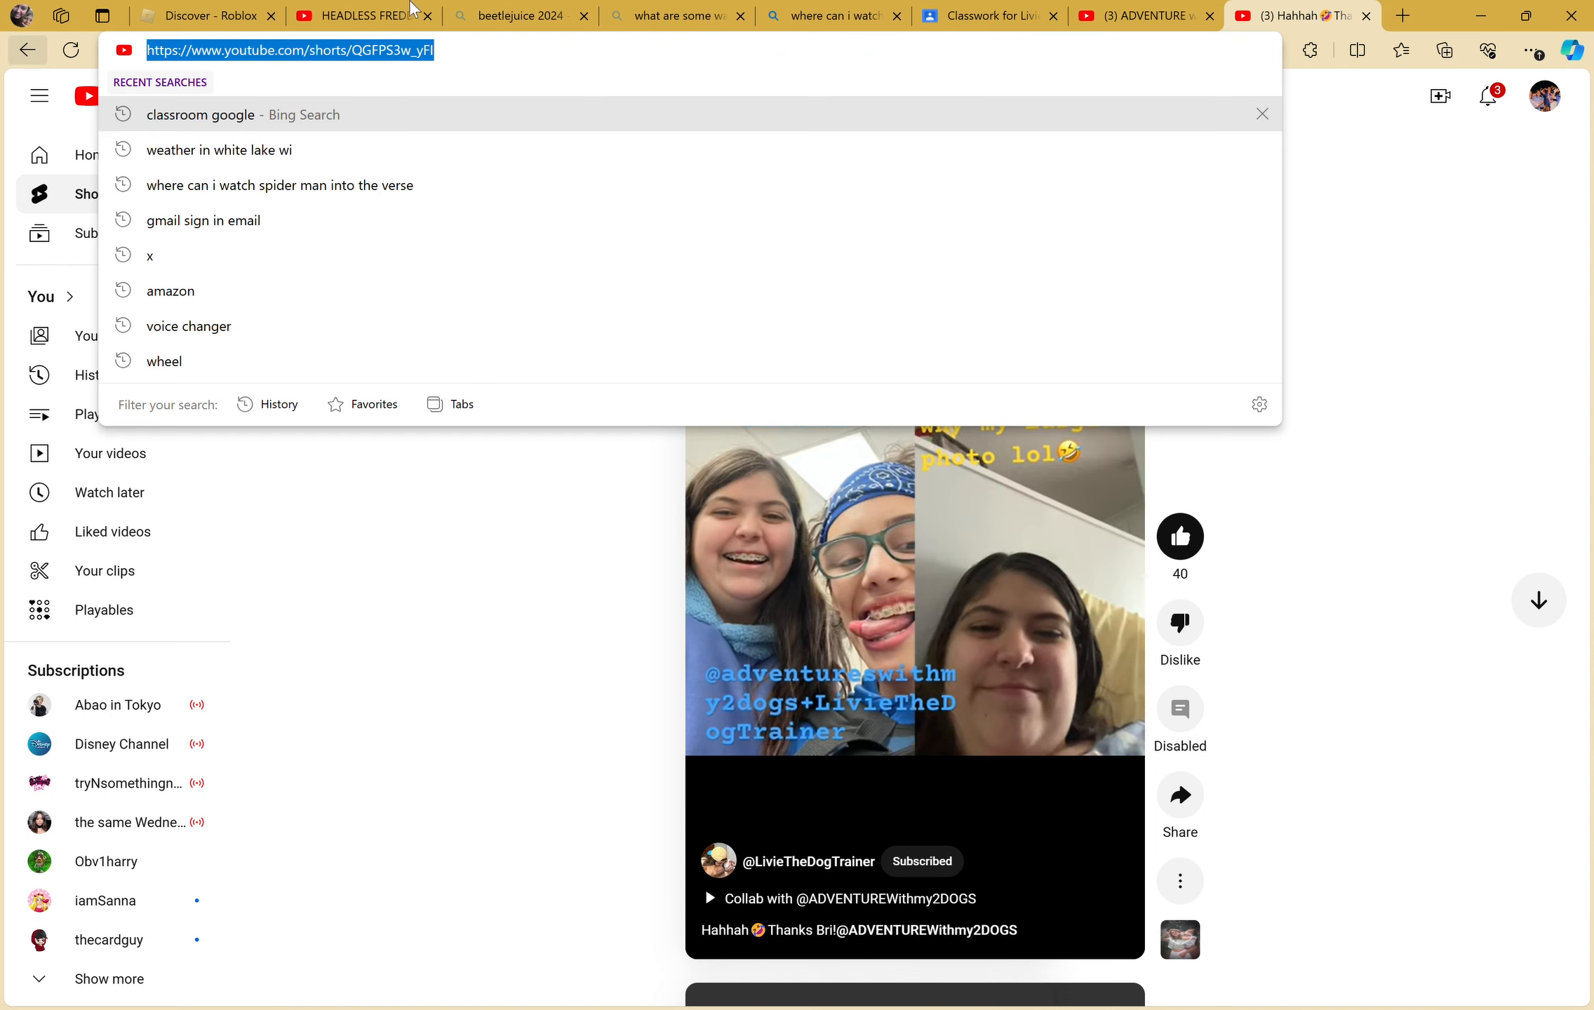
click(984, 15)
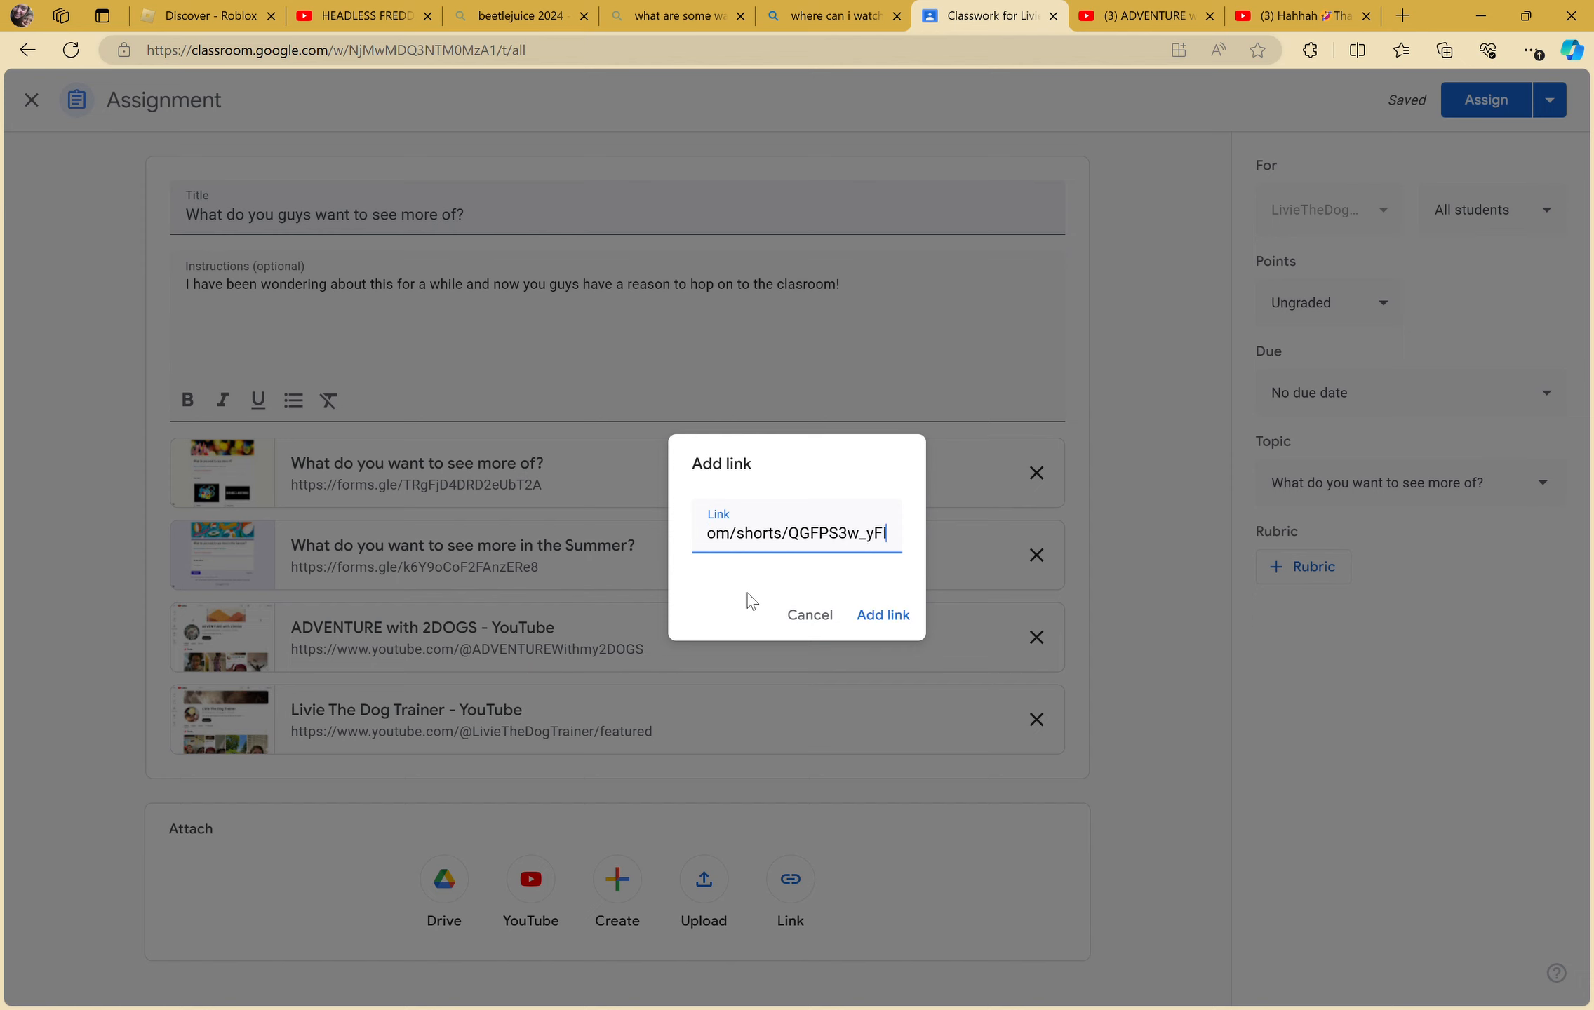
click(883, 614)
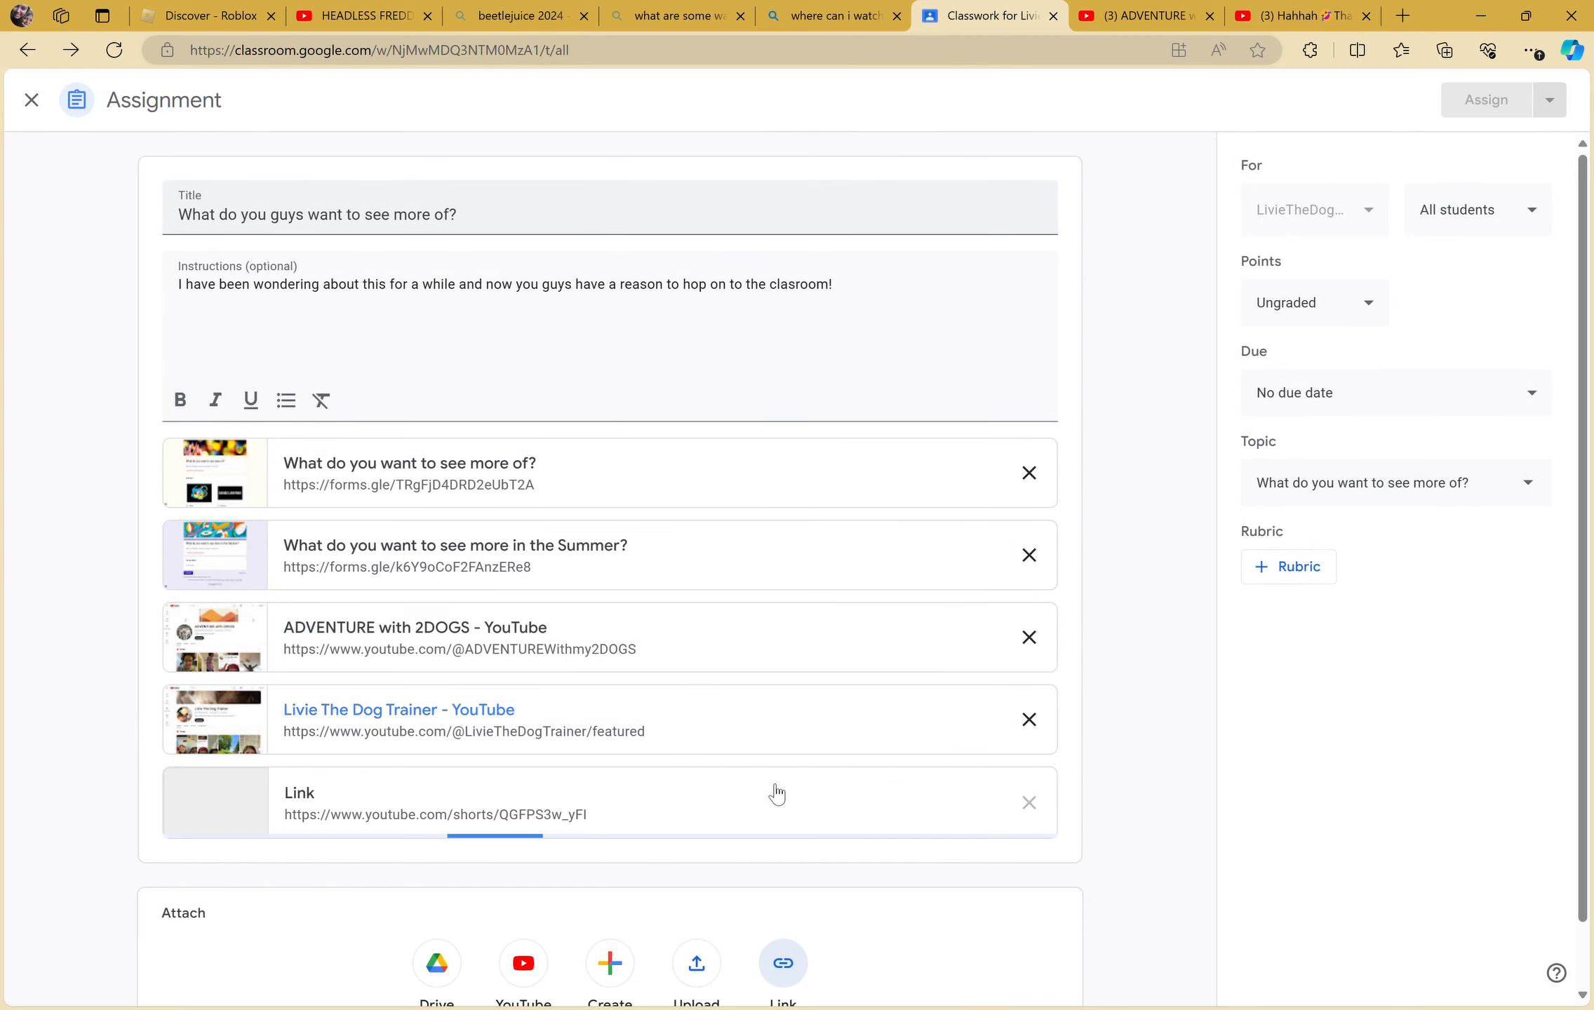
- Copy the next Short's address on YouTube and attach it as a link
click(782, 962)
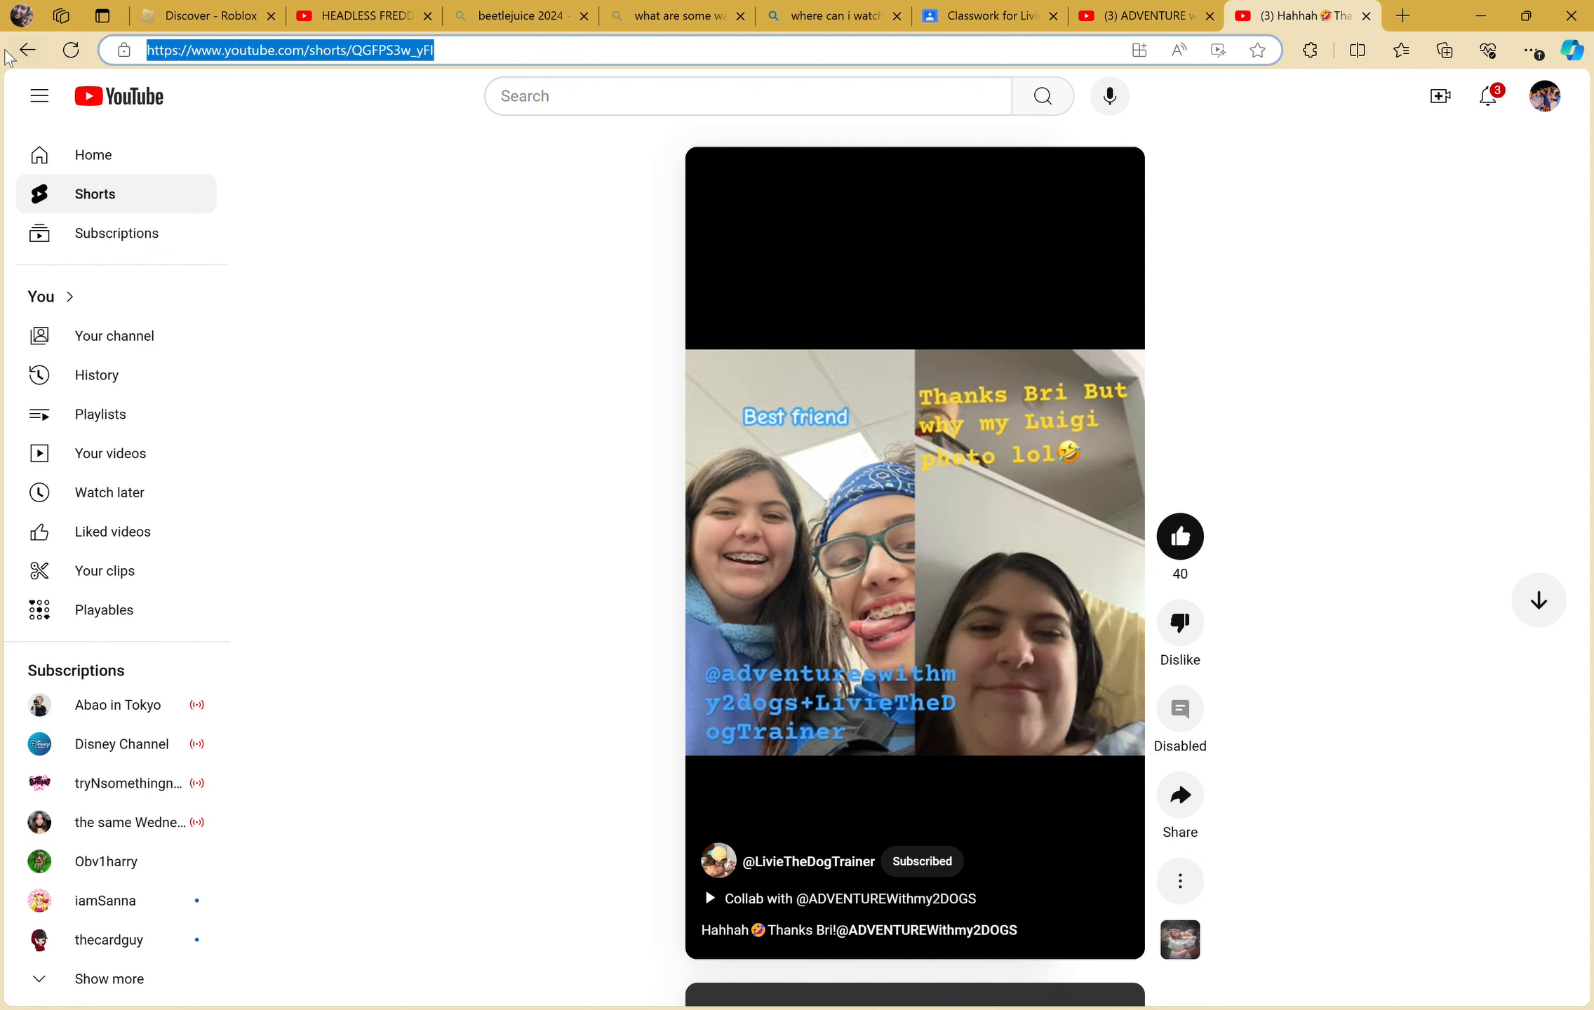
click(807, 862)
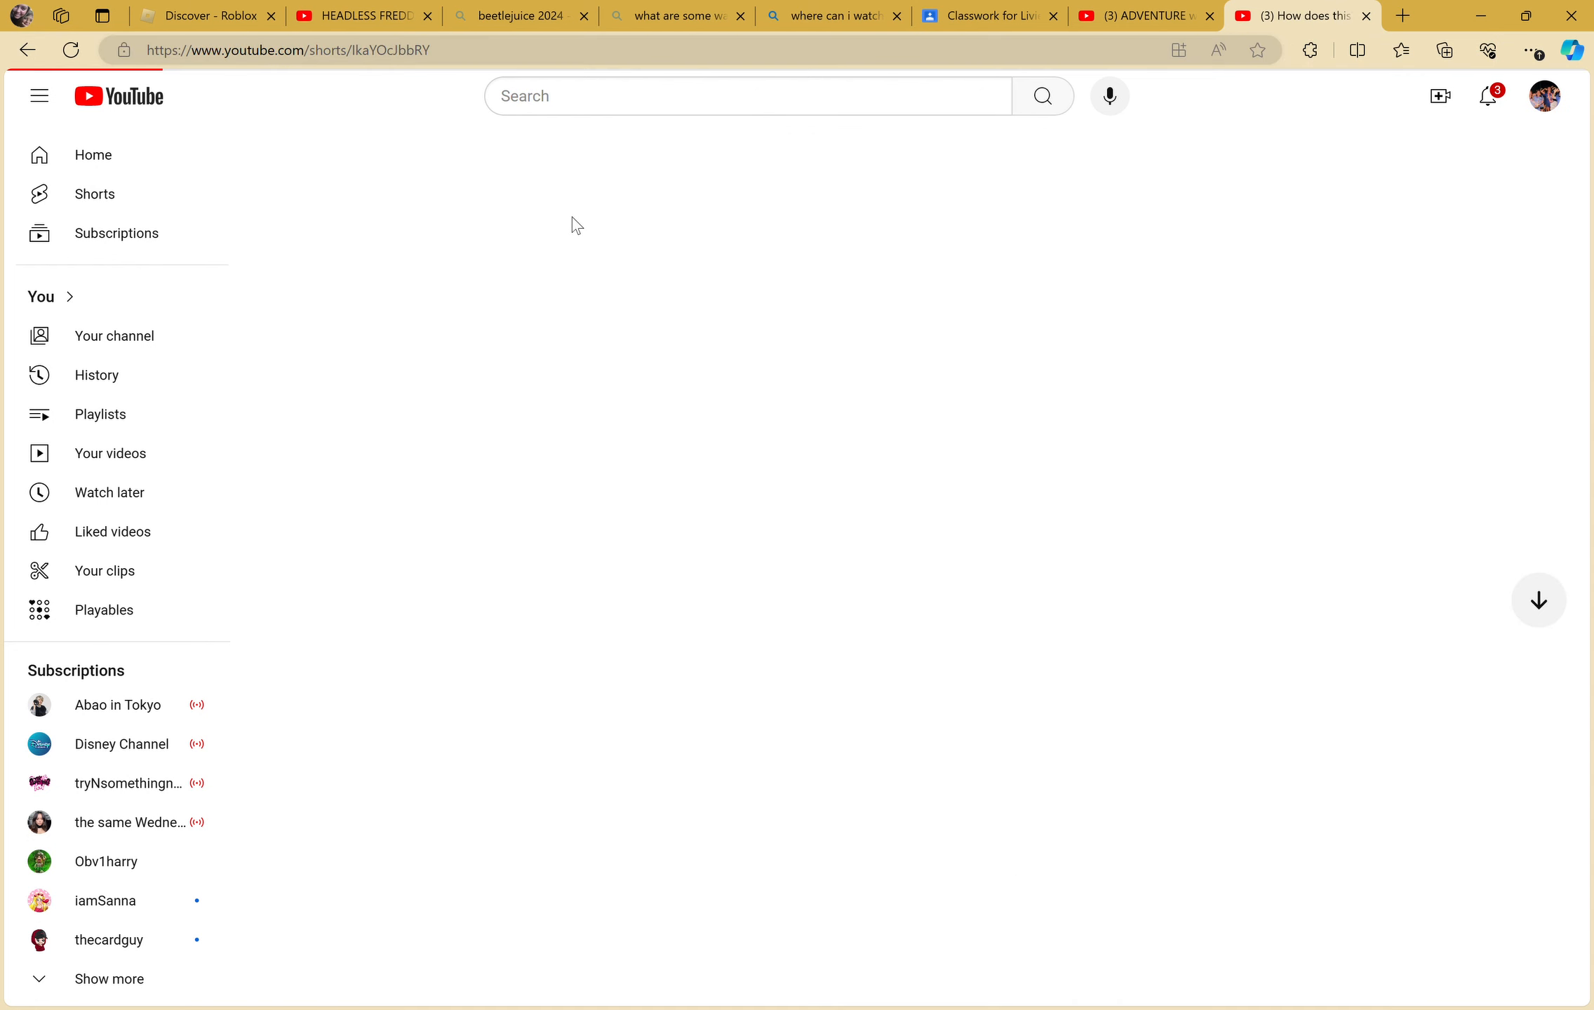
click(95, 194)
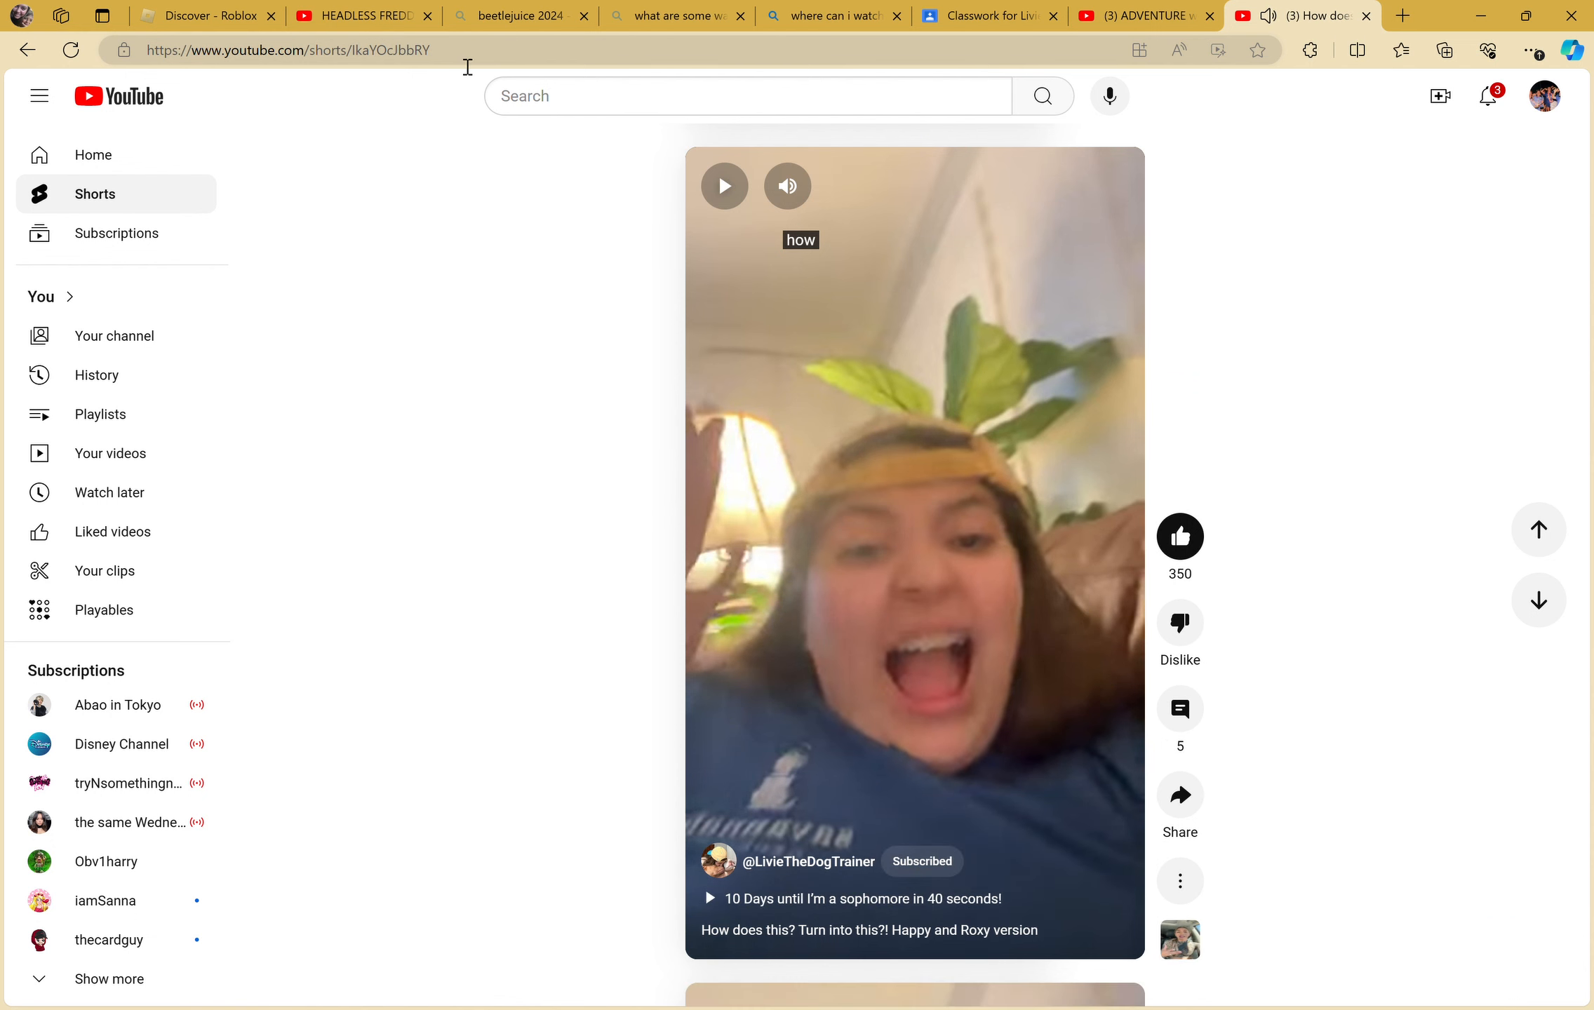
click(289, 50)
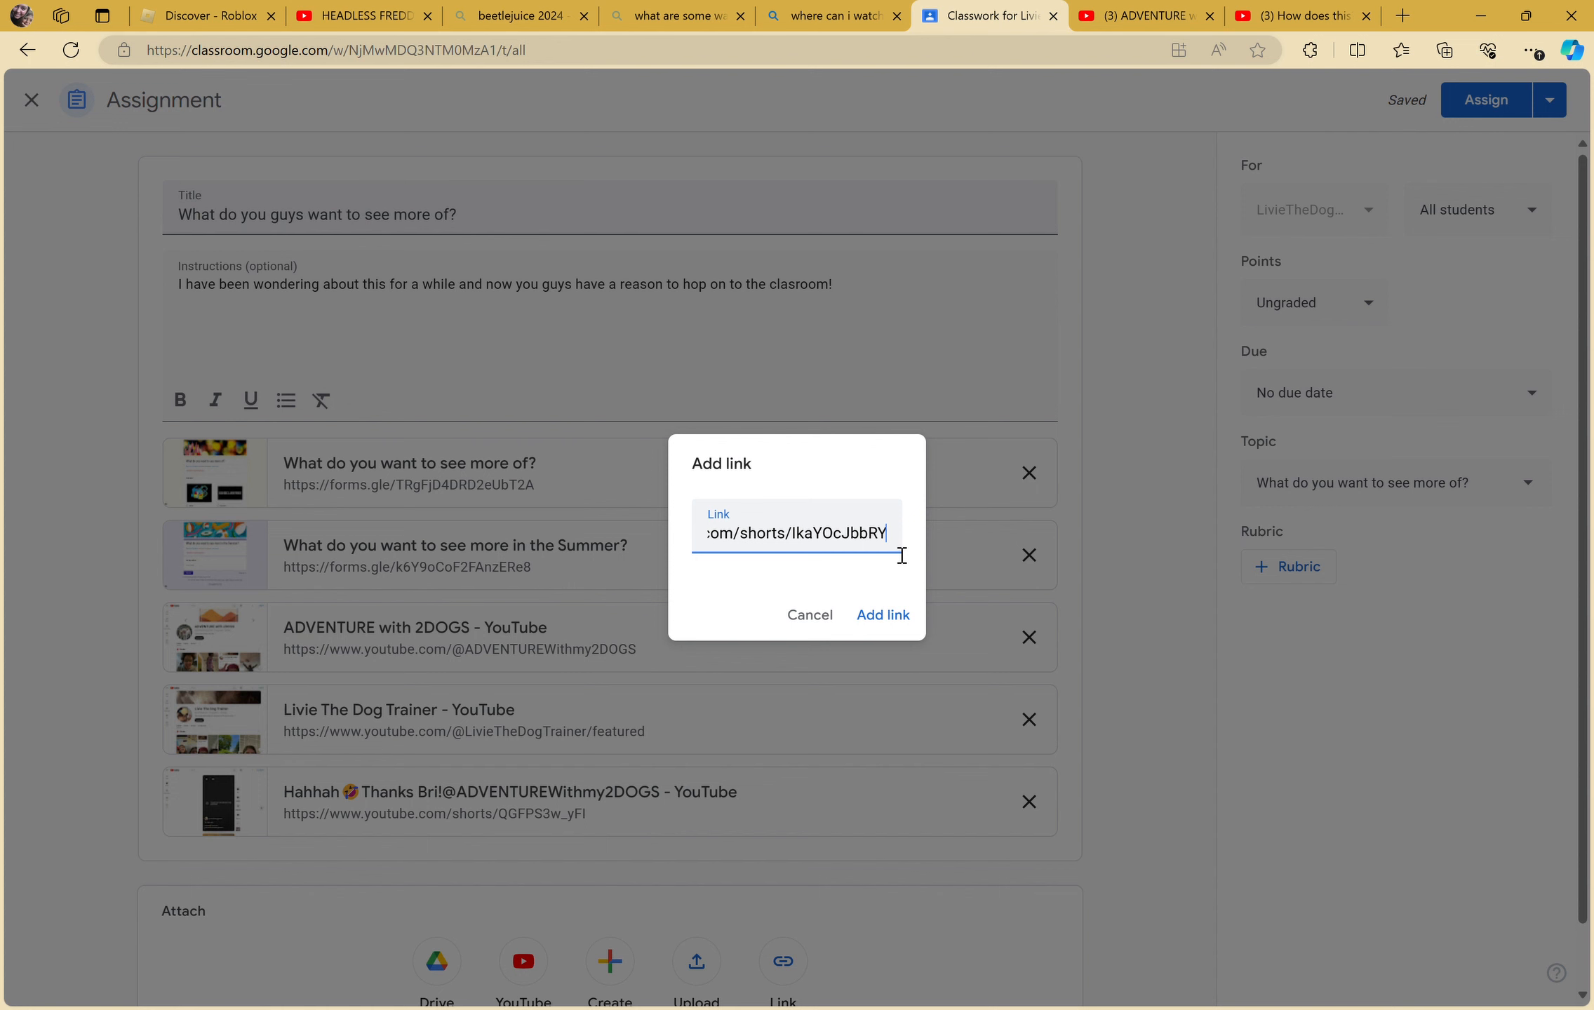
click(881, 614)
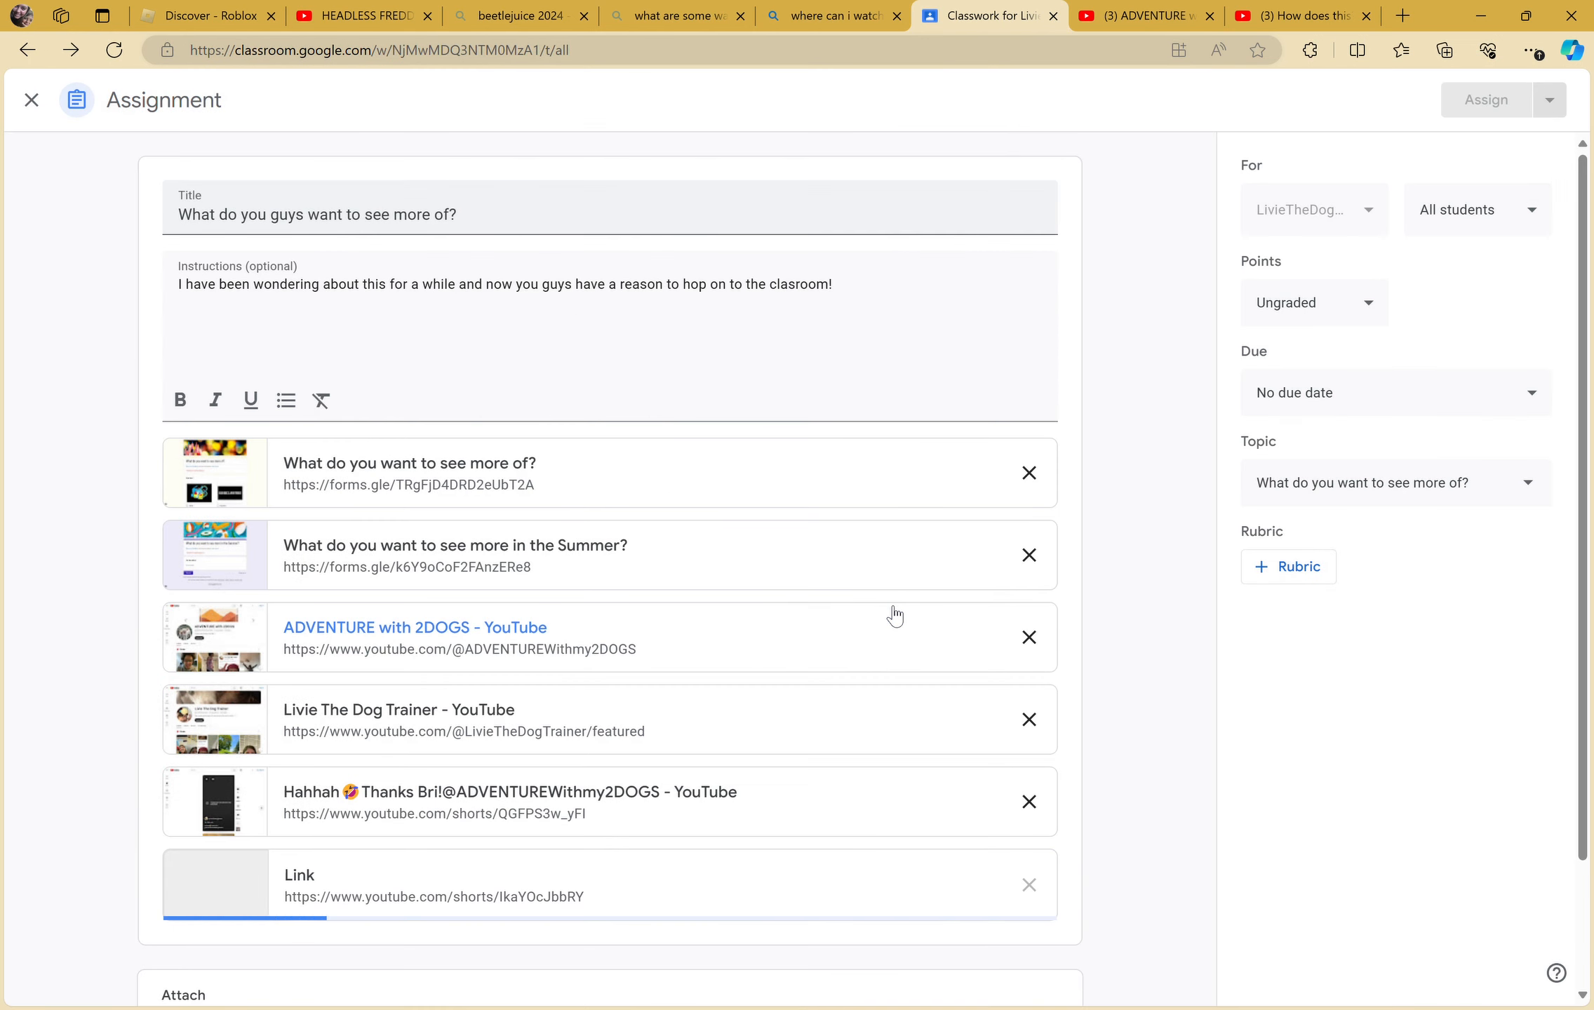
mouse_move(1410, 147)
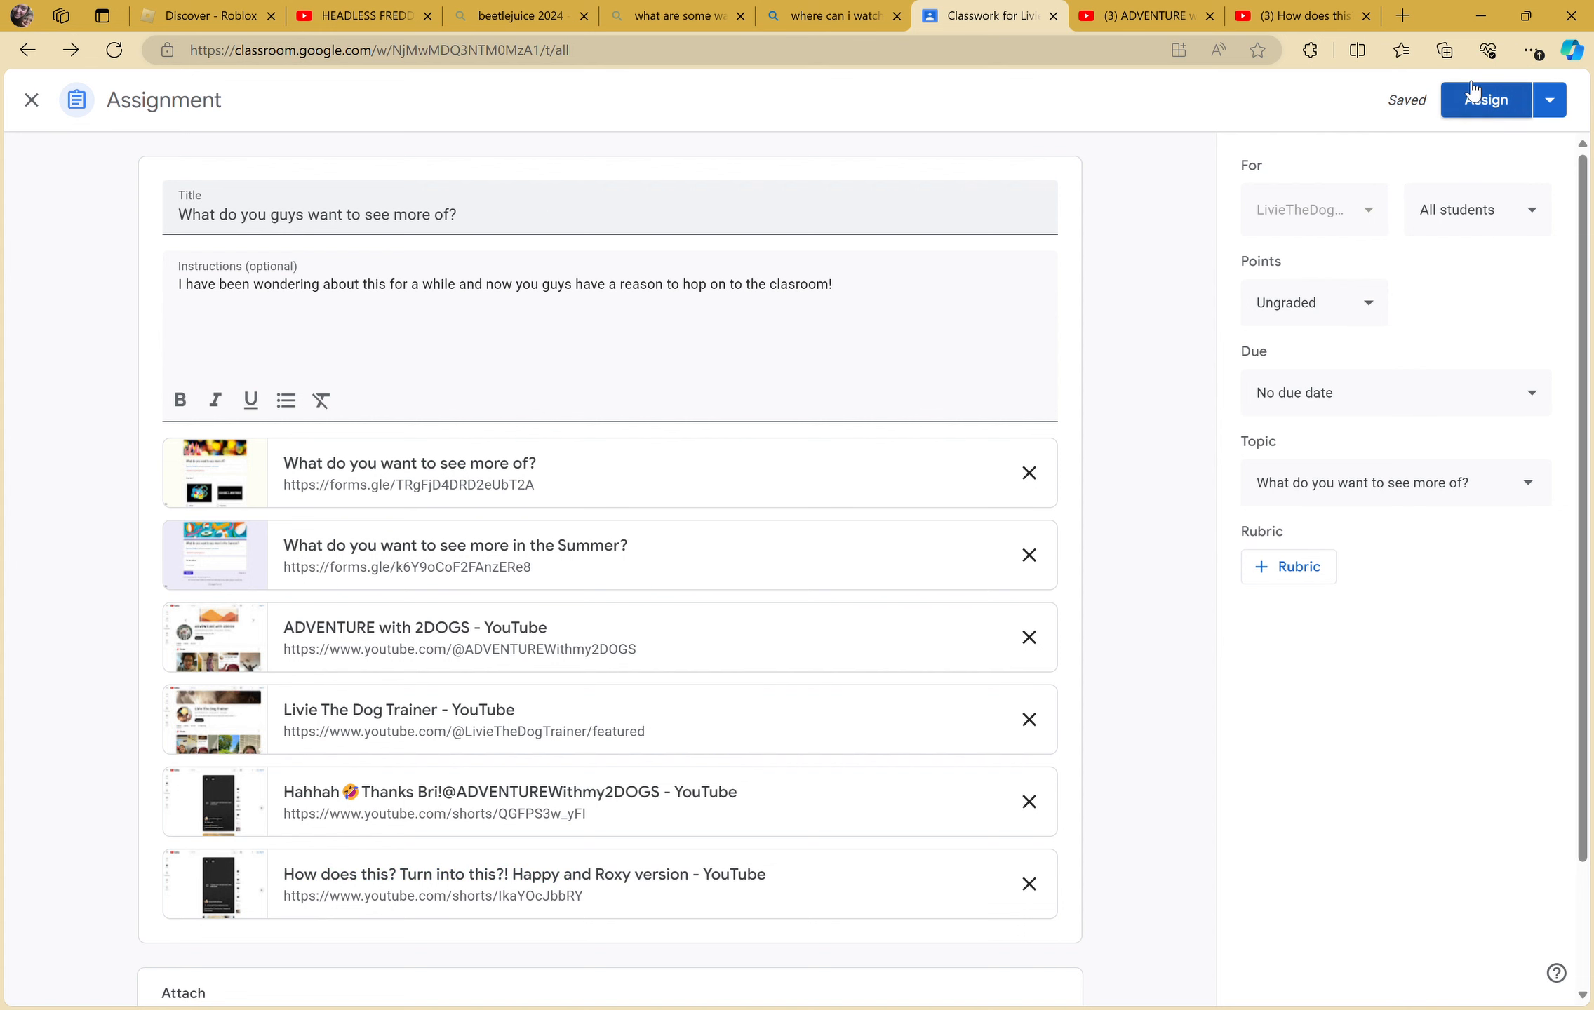
- Assign the assignment to students and expand it to review its attachments
click(1485, 100)
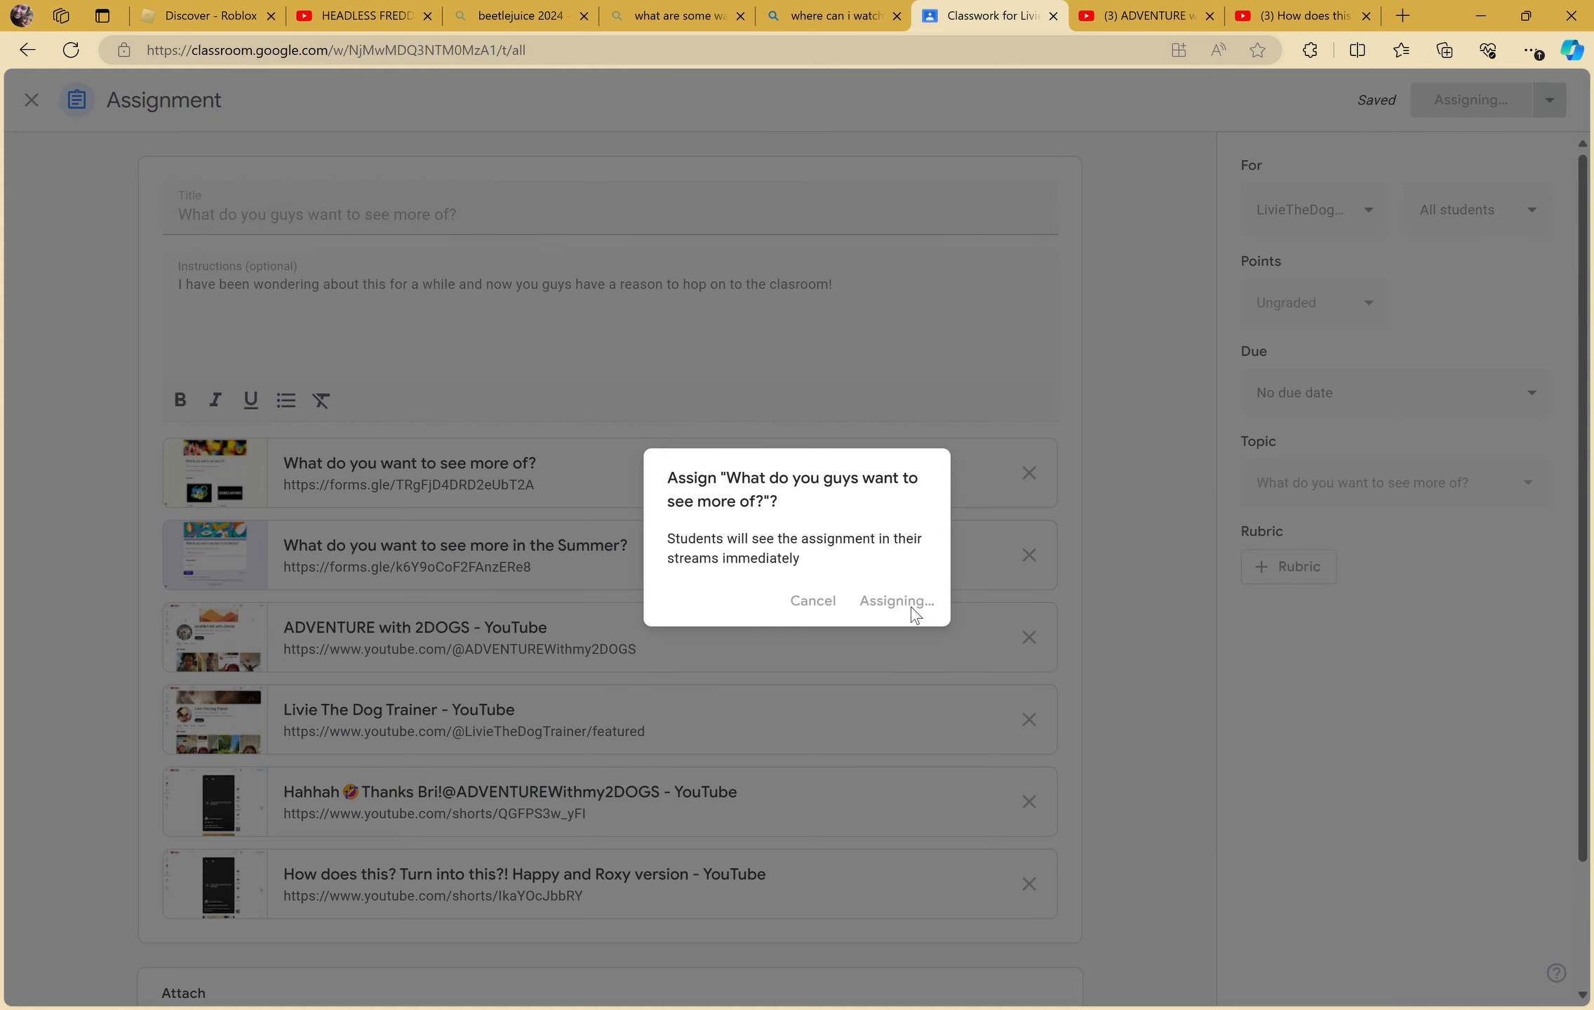
click(895, 601)
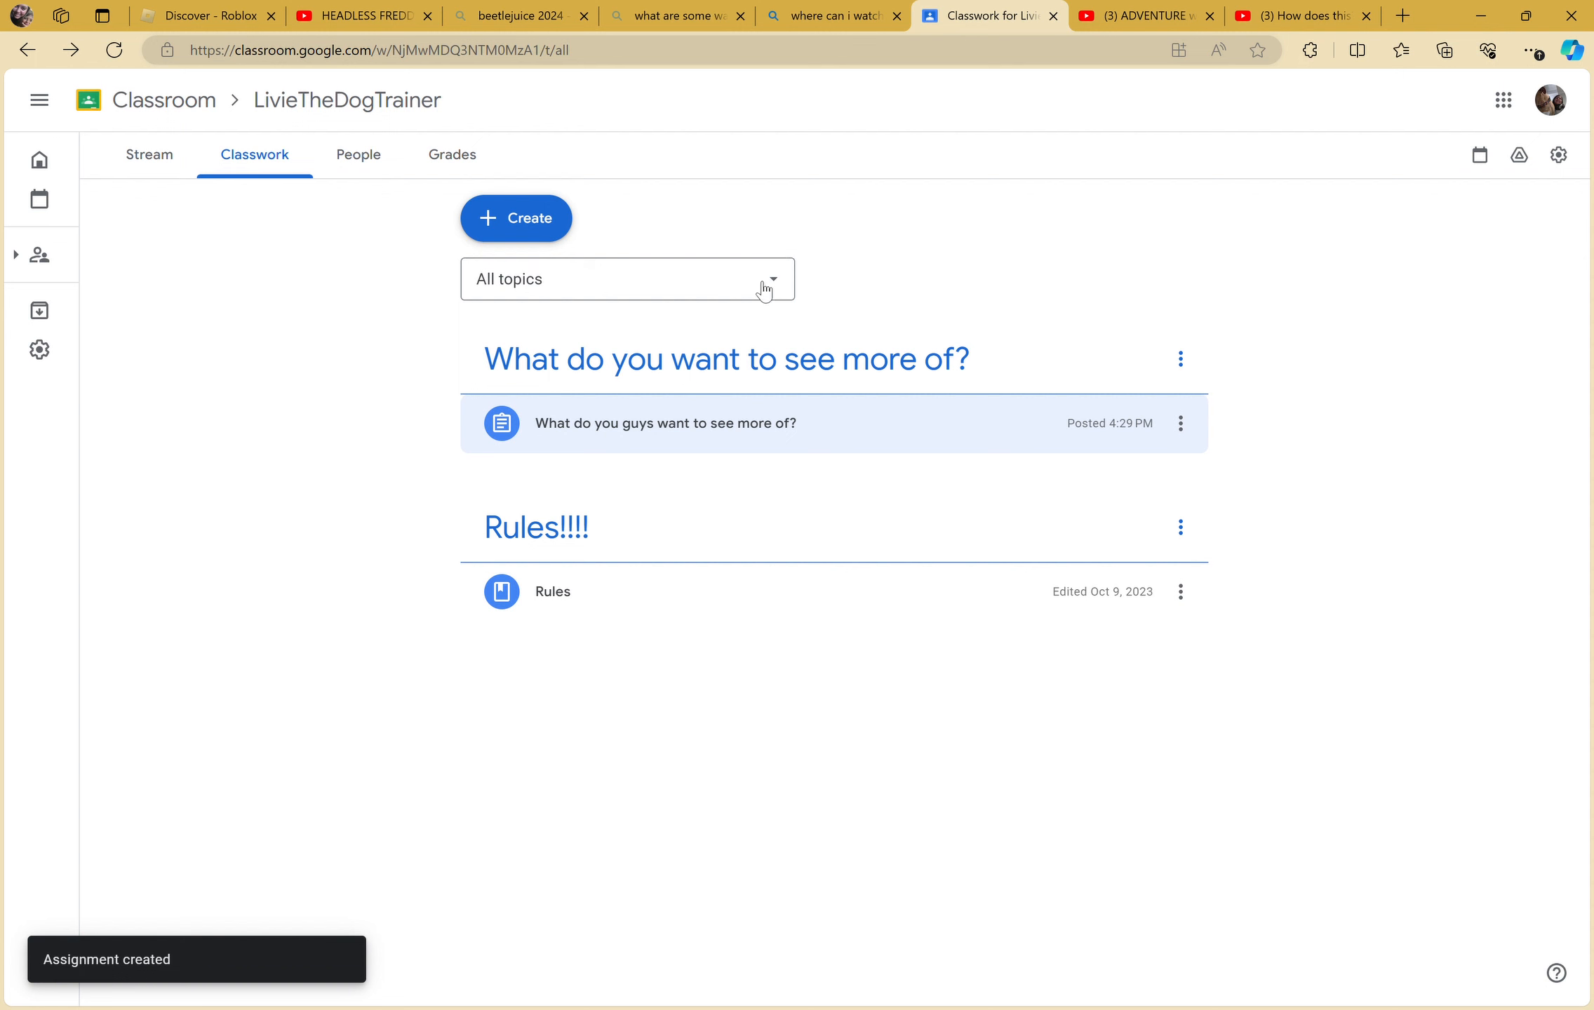
click(666, 424)
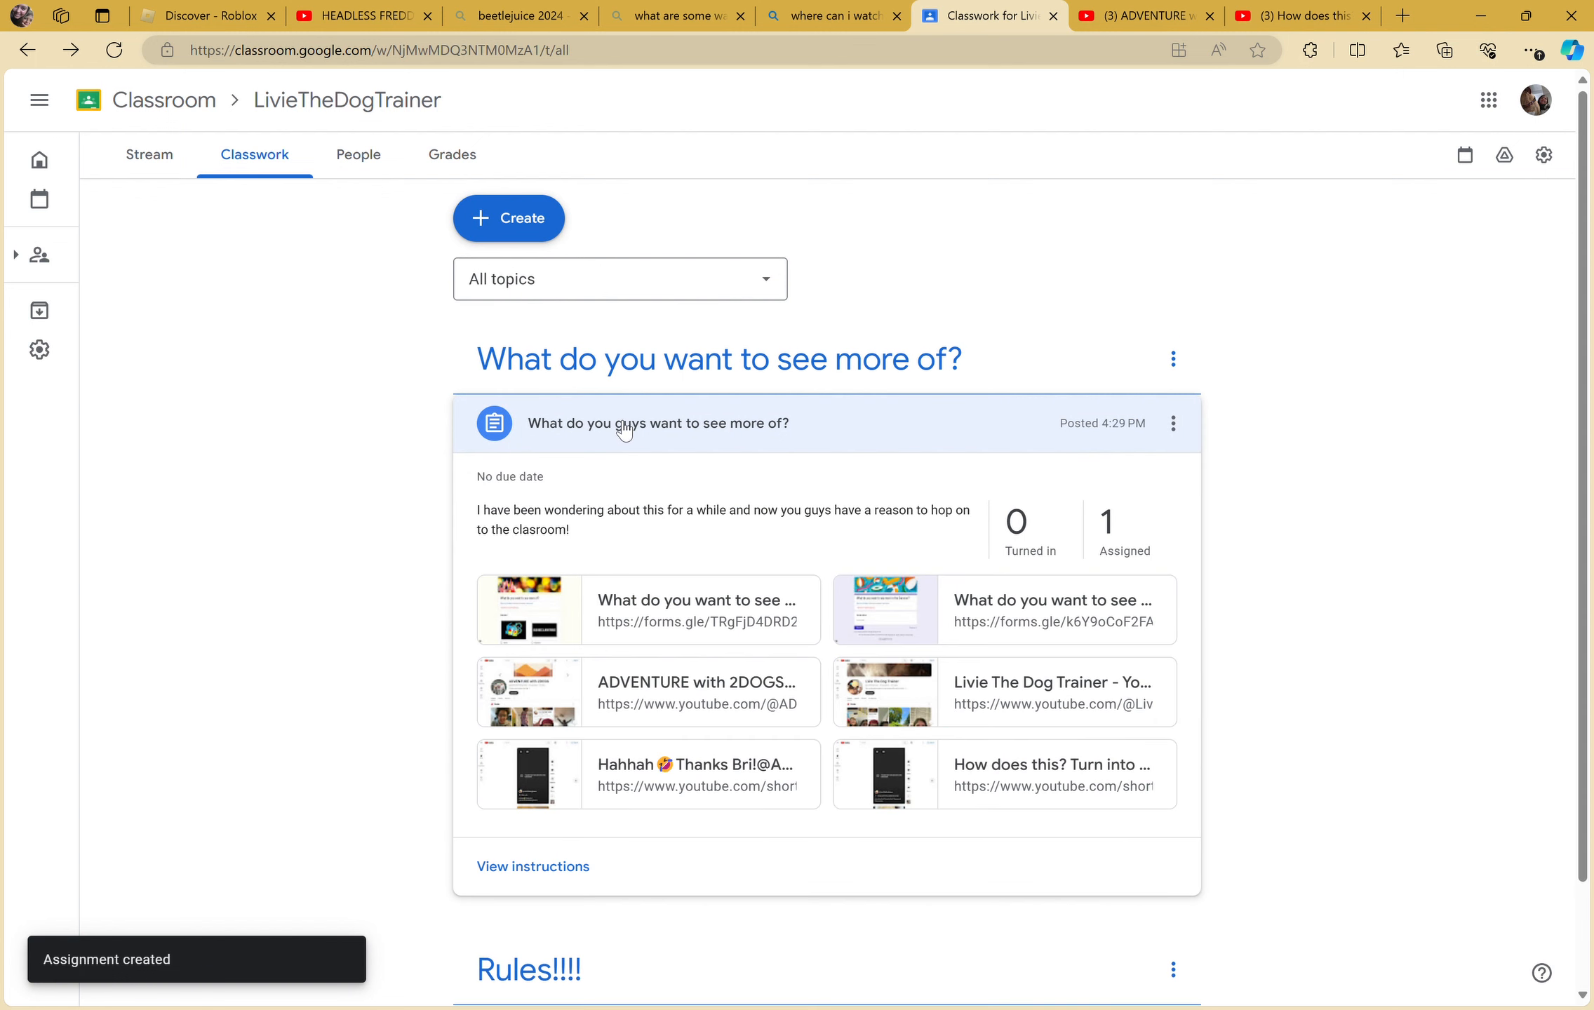
mouse_move(941, 526)
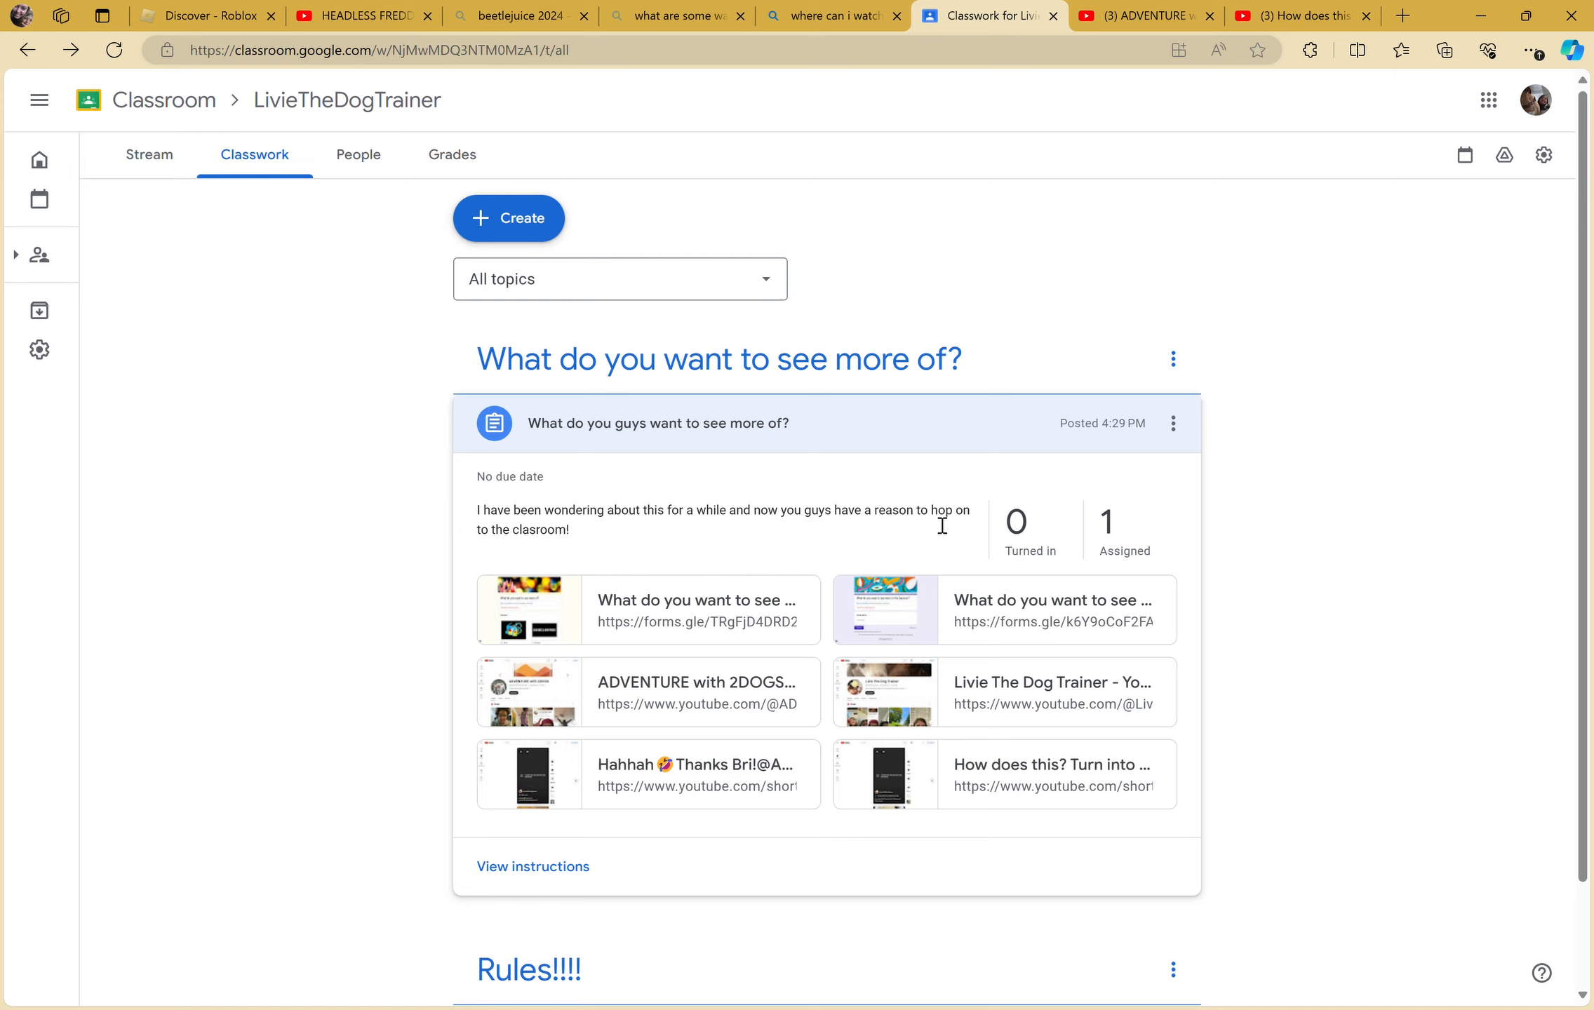
mouse_move(1557, 84)
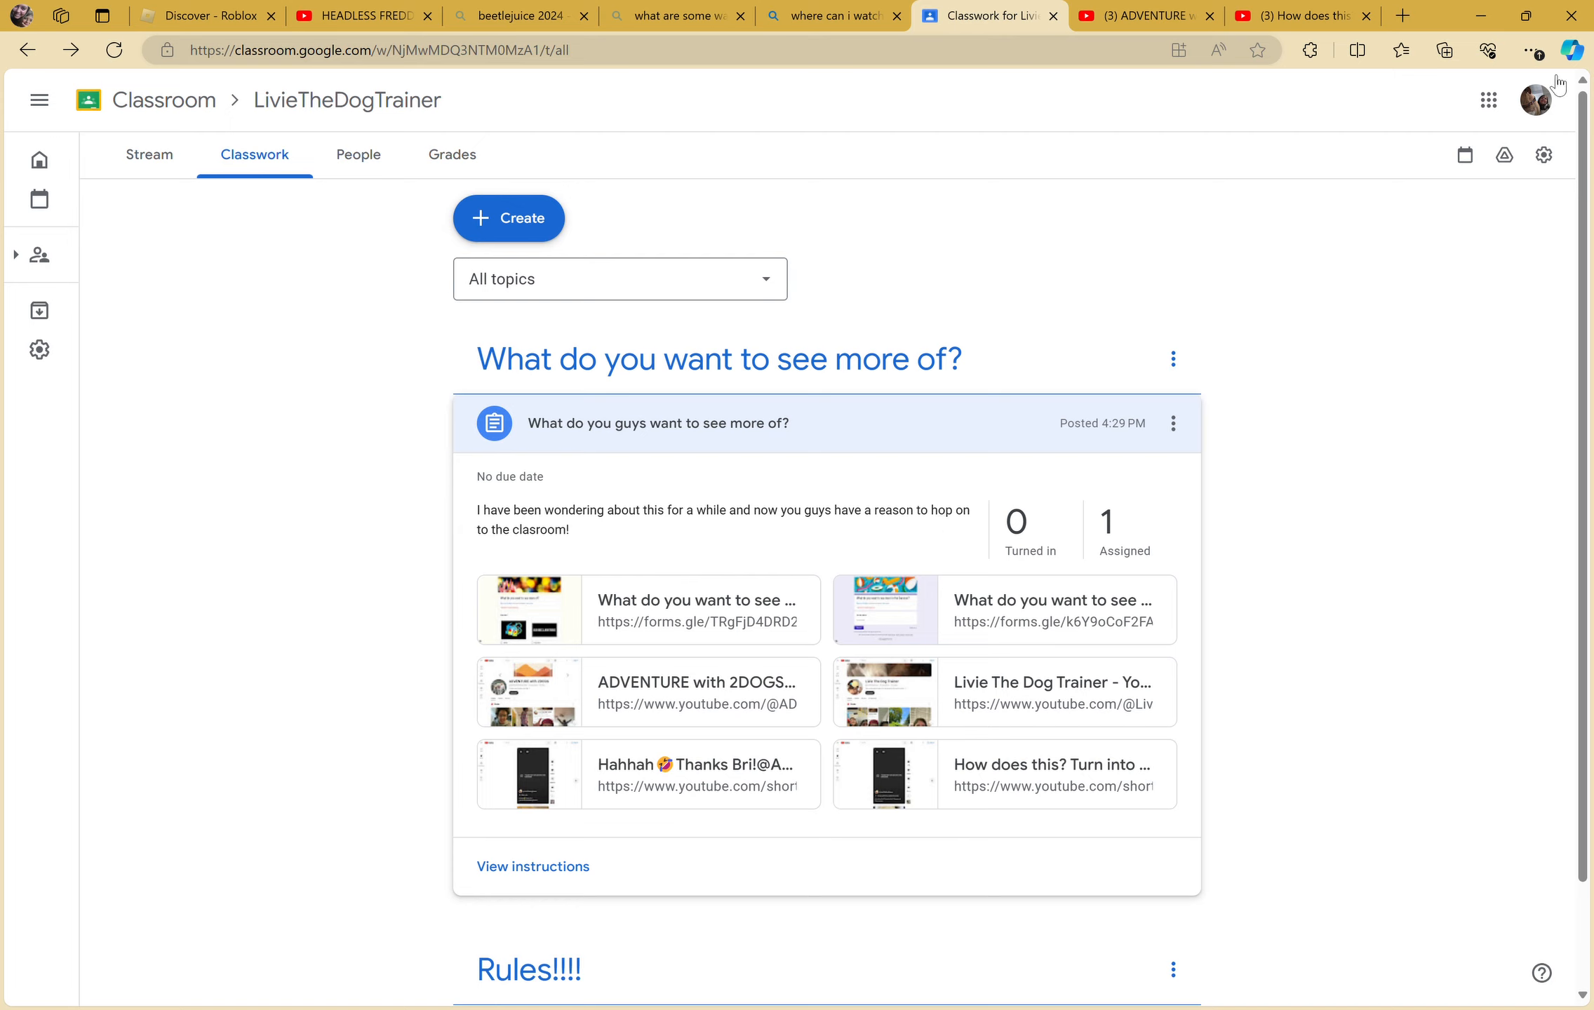